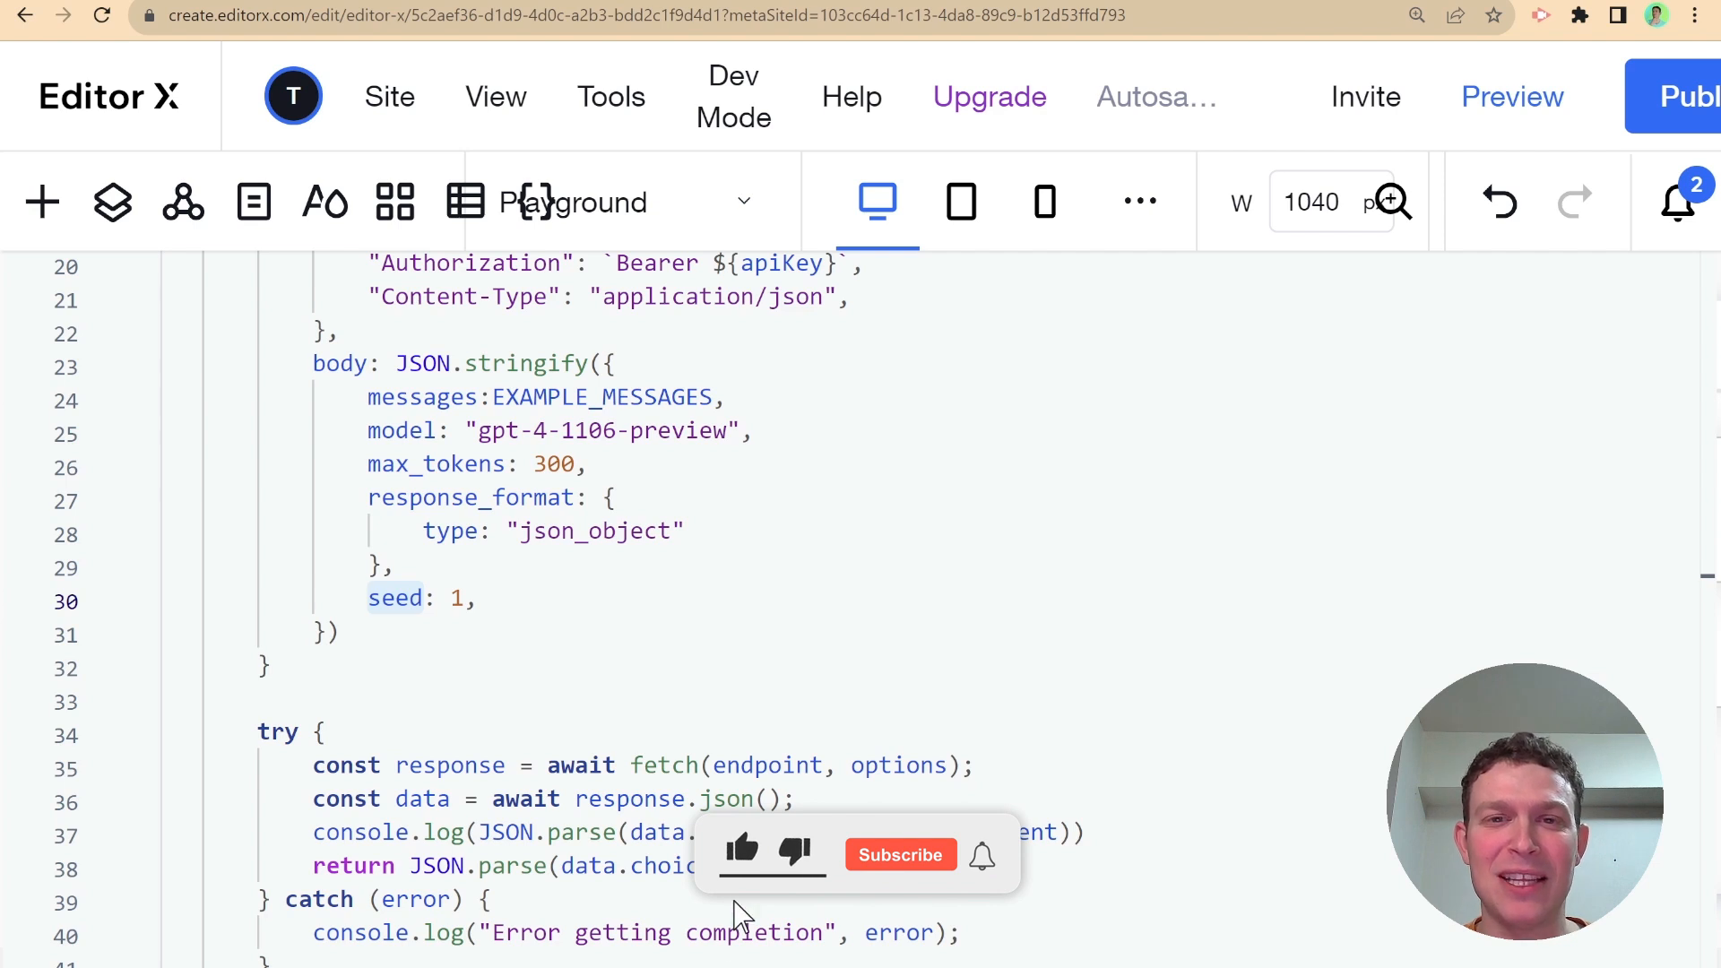
Resend the 'write a haiku' prompt on the live Playground page to get 'Mountain meets the sky…'
{"action": "left_click", "coordinate": [900, 855]}
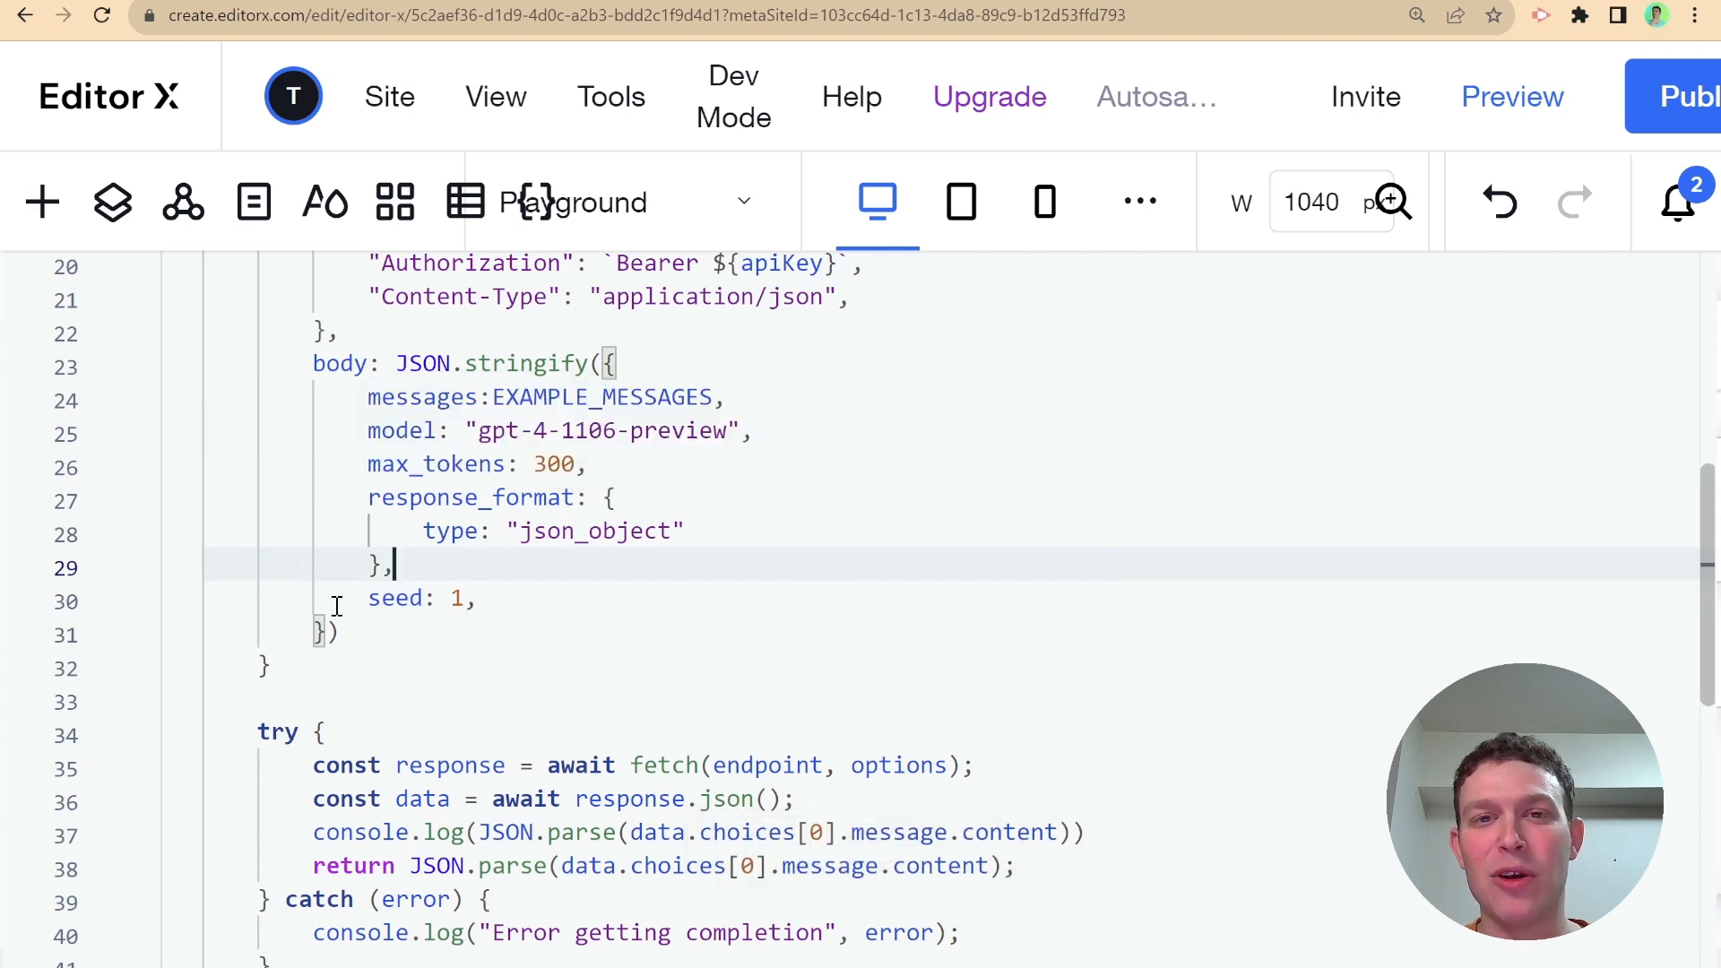
{"action": "mouse_move", "coordinate": [570, 606]}
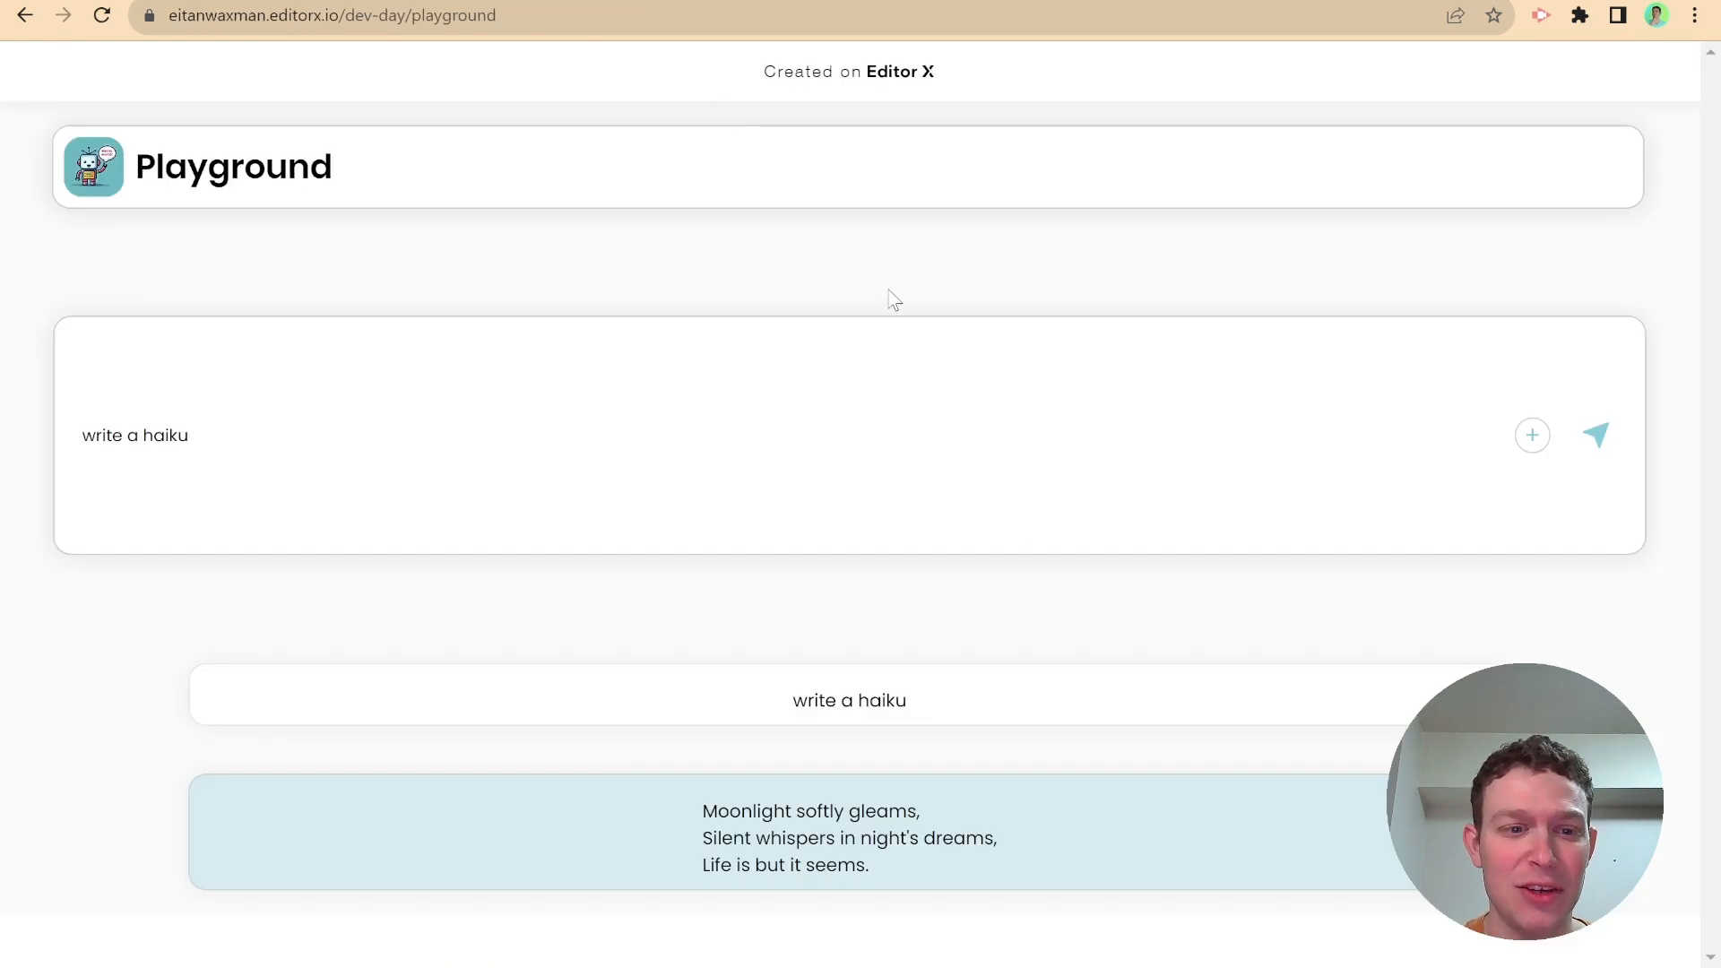
{"action": "left_click", "coordinate": [843, 508]}
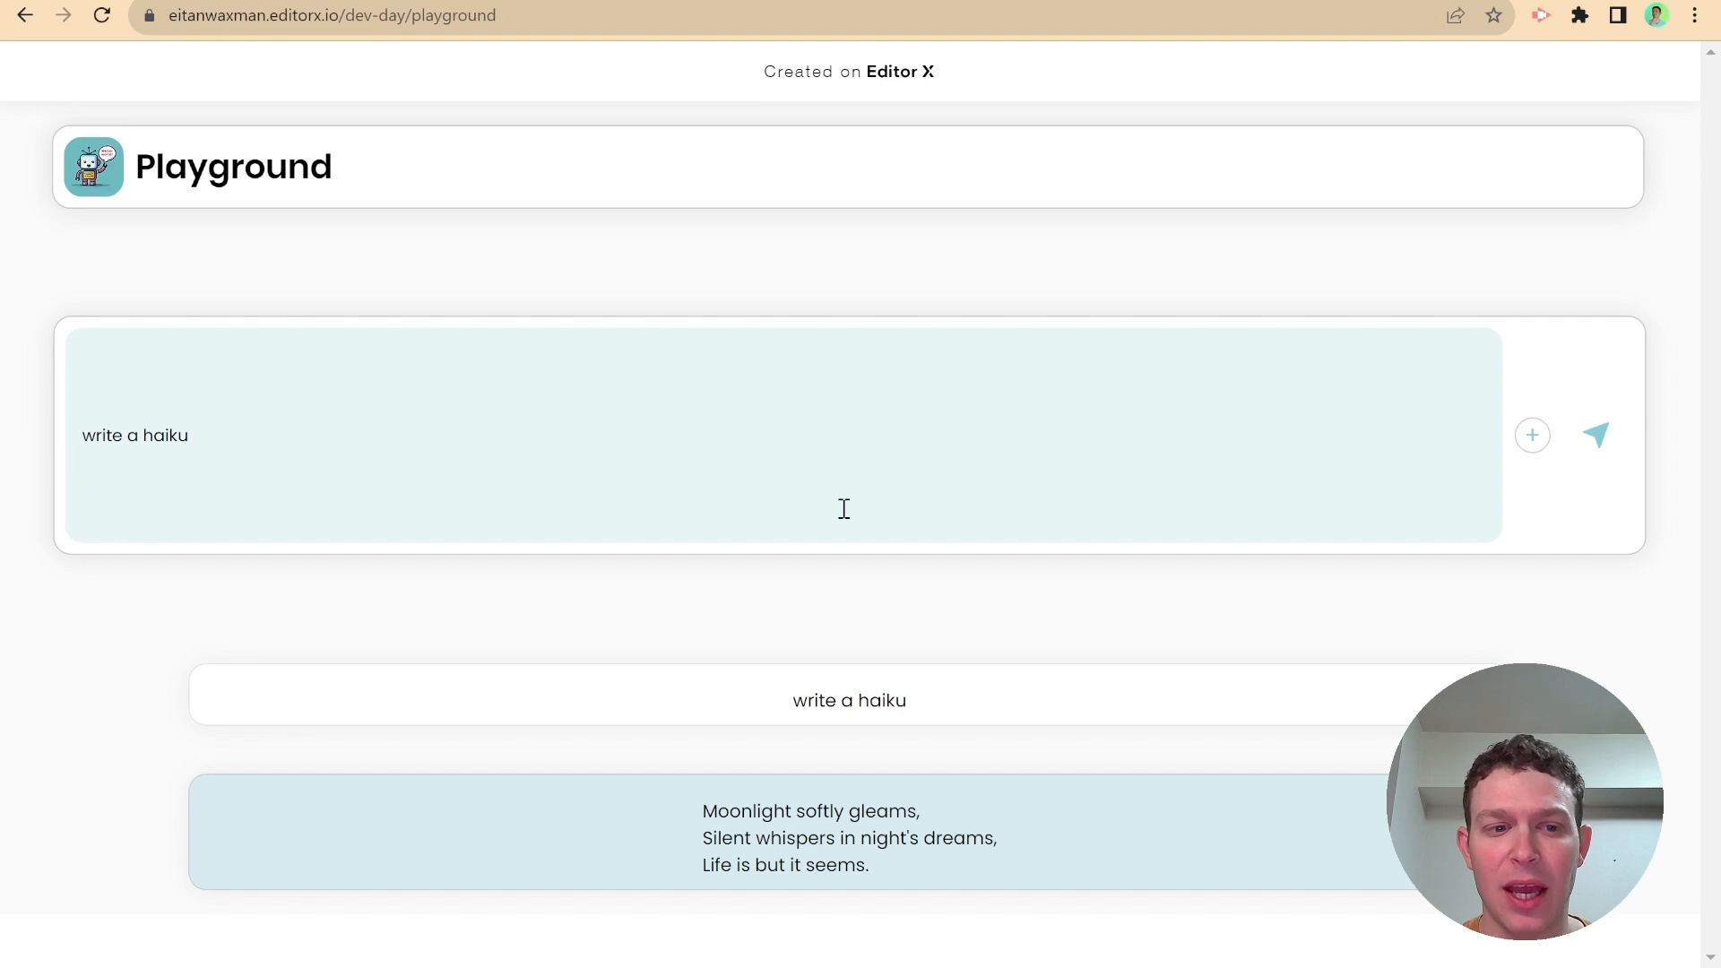
{"action": "double_click", "coordinate": [163, 435]}
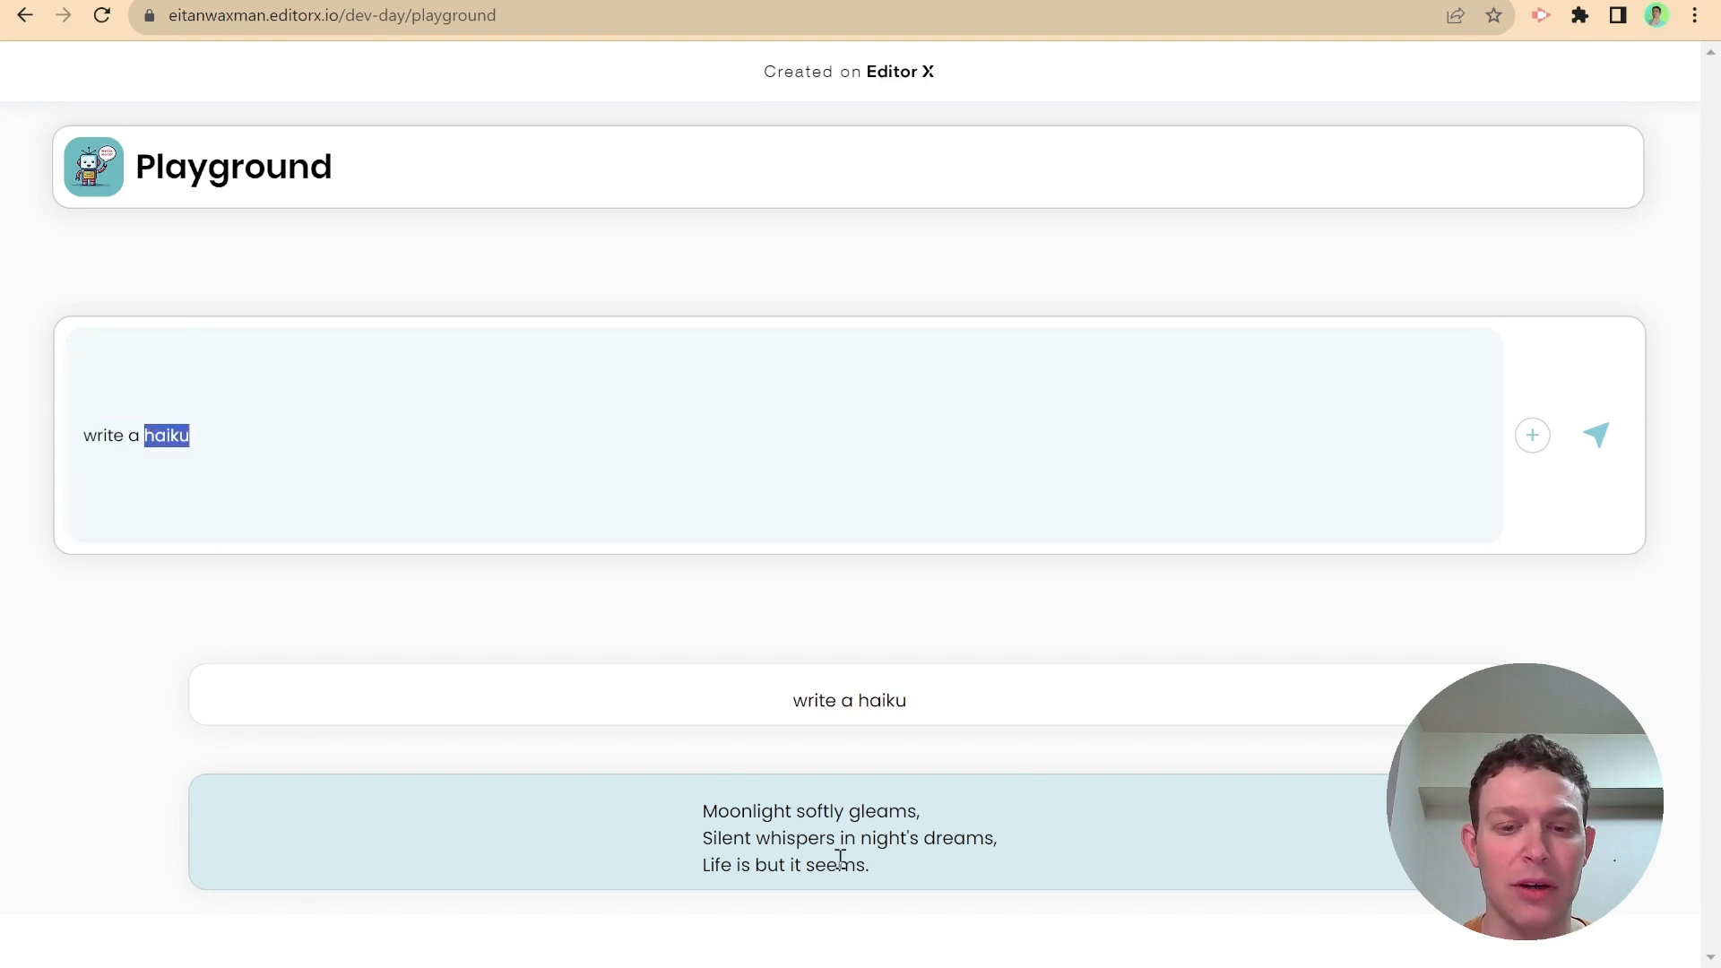
{"action": "left_click", "coordinate": [1596, 435]}
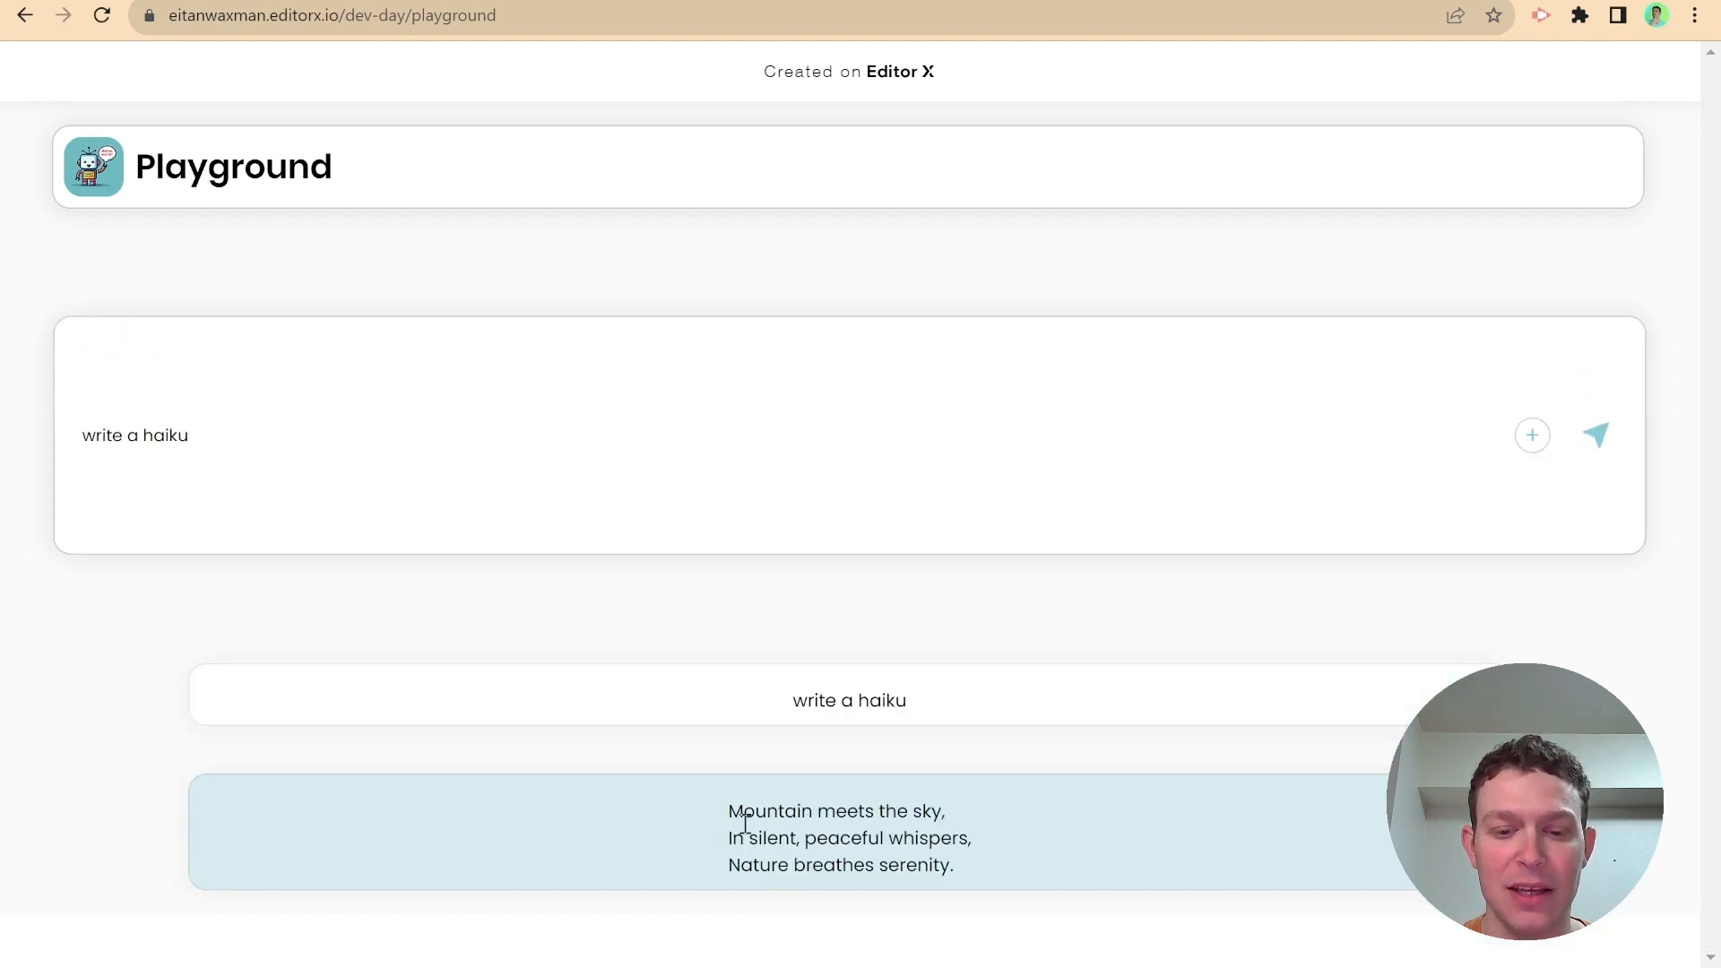
{"action": "mouse_move", "coordinate": [714, 826]}
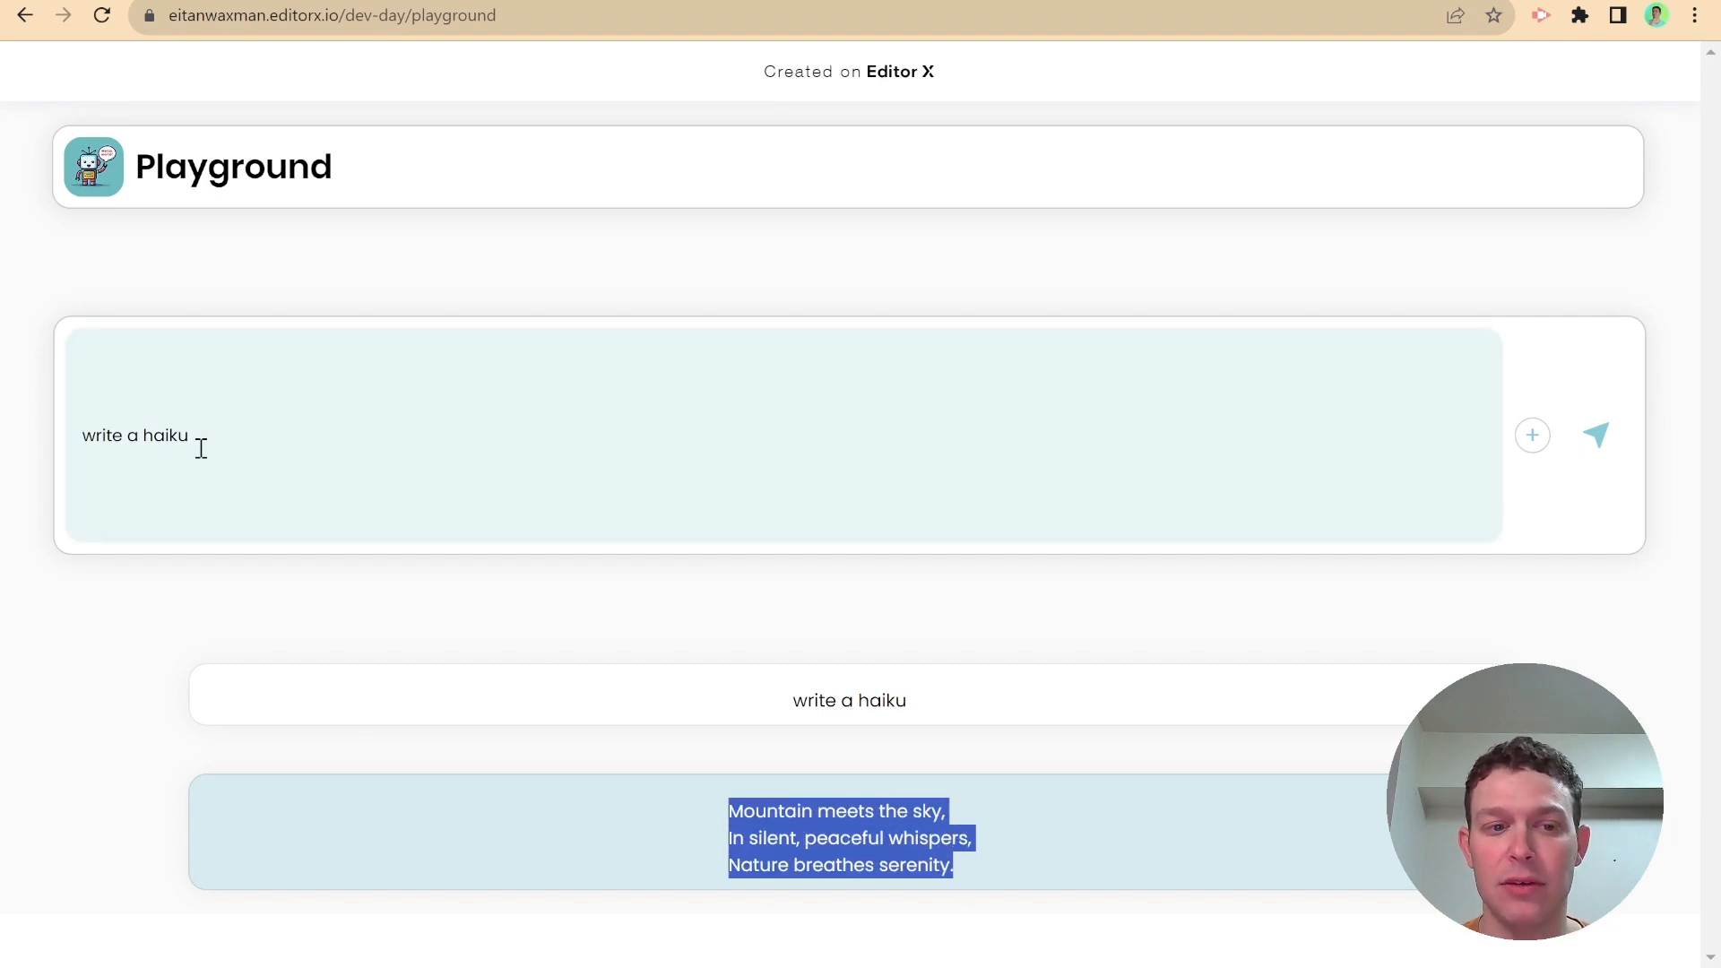
{"action": "mouse_move", "coordinate": [390, 391]}
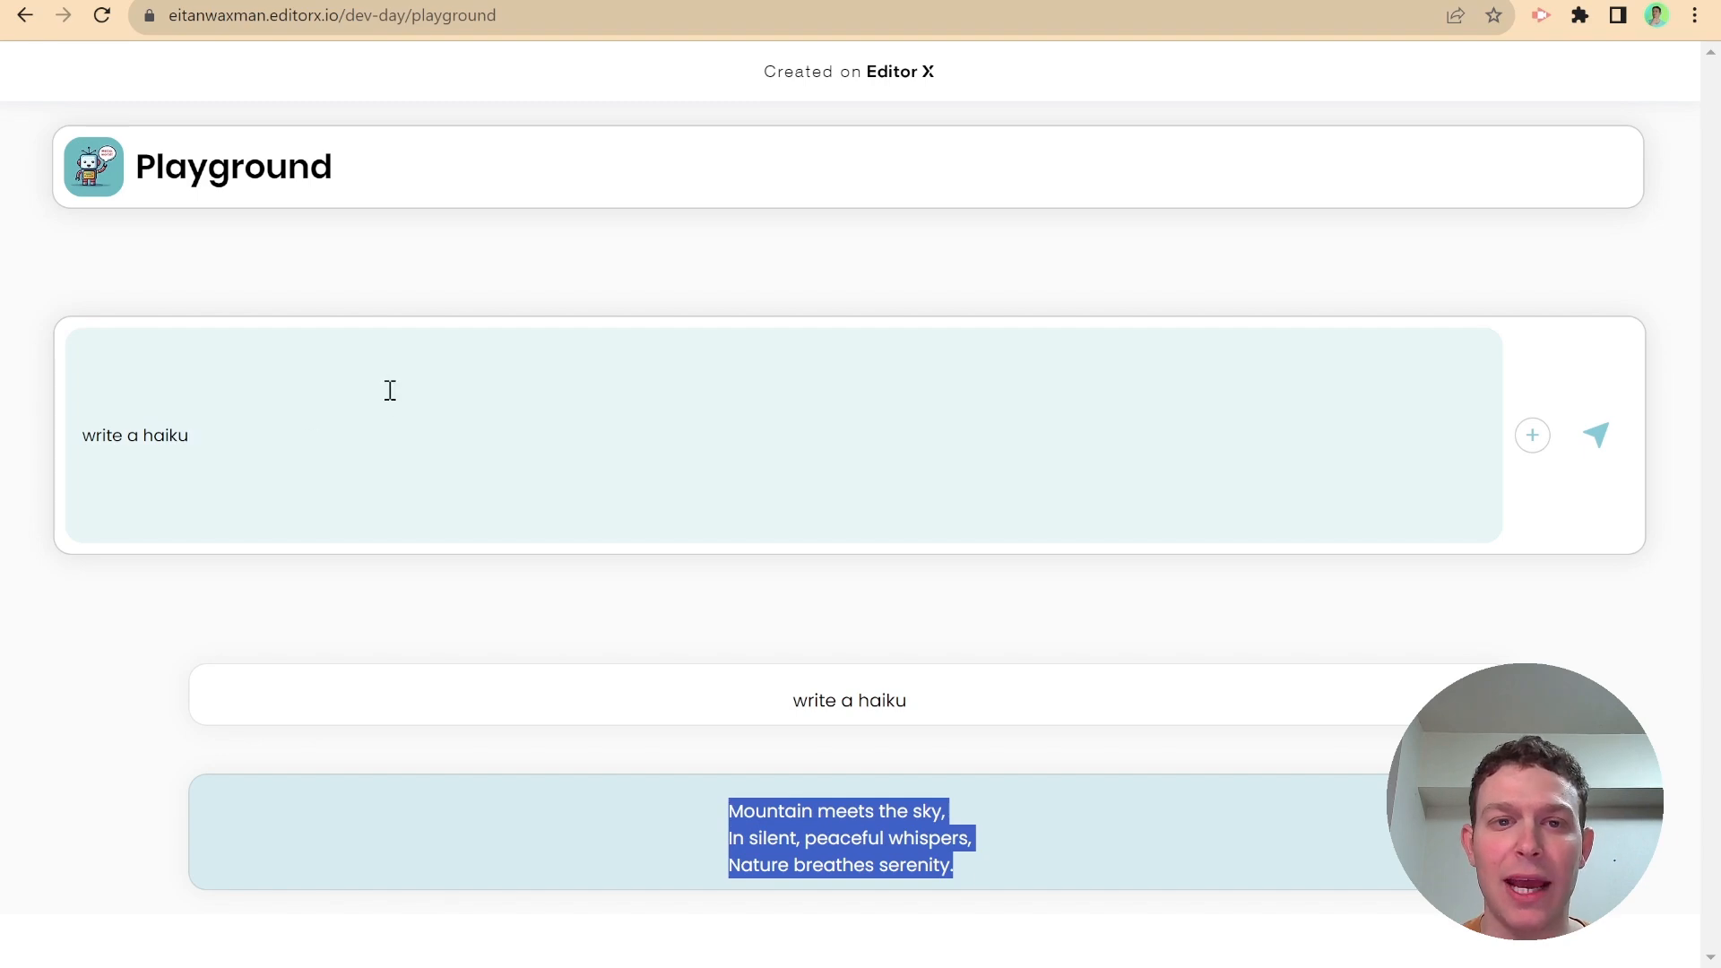
View the response_format section of the OpenAI Create chat completion reference
{"action": "left_click", "coordinate": [329, 15]}
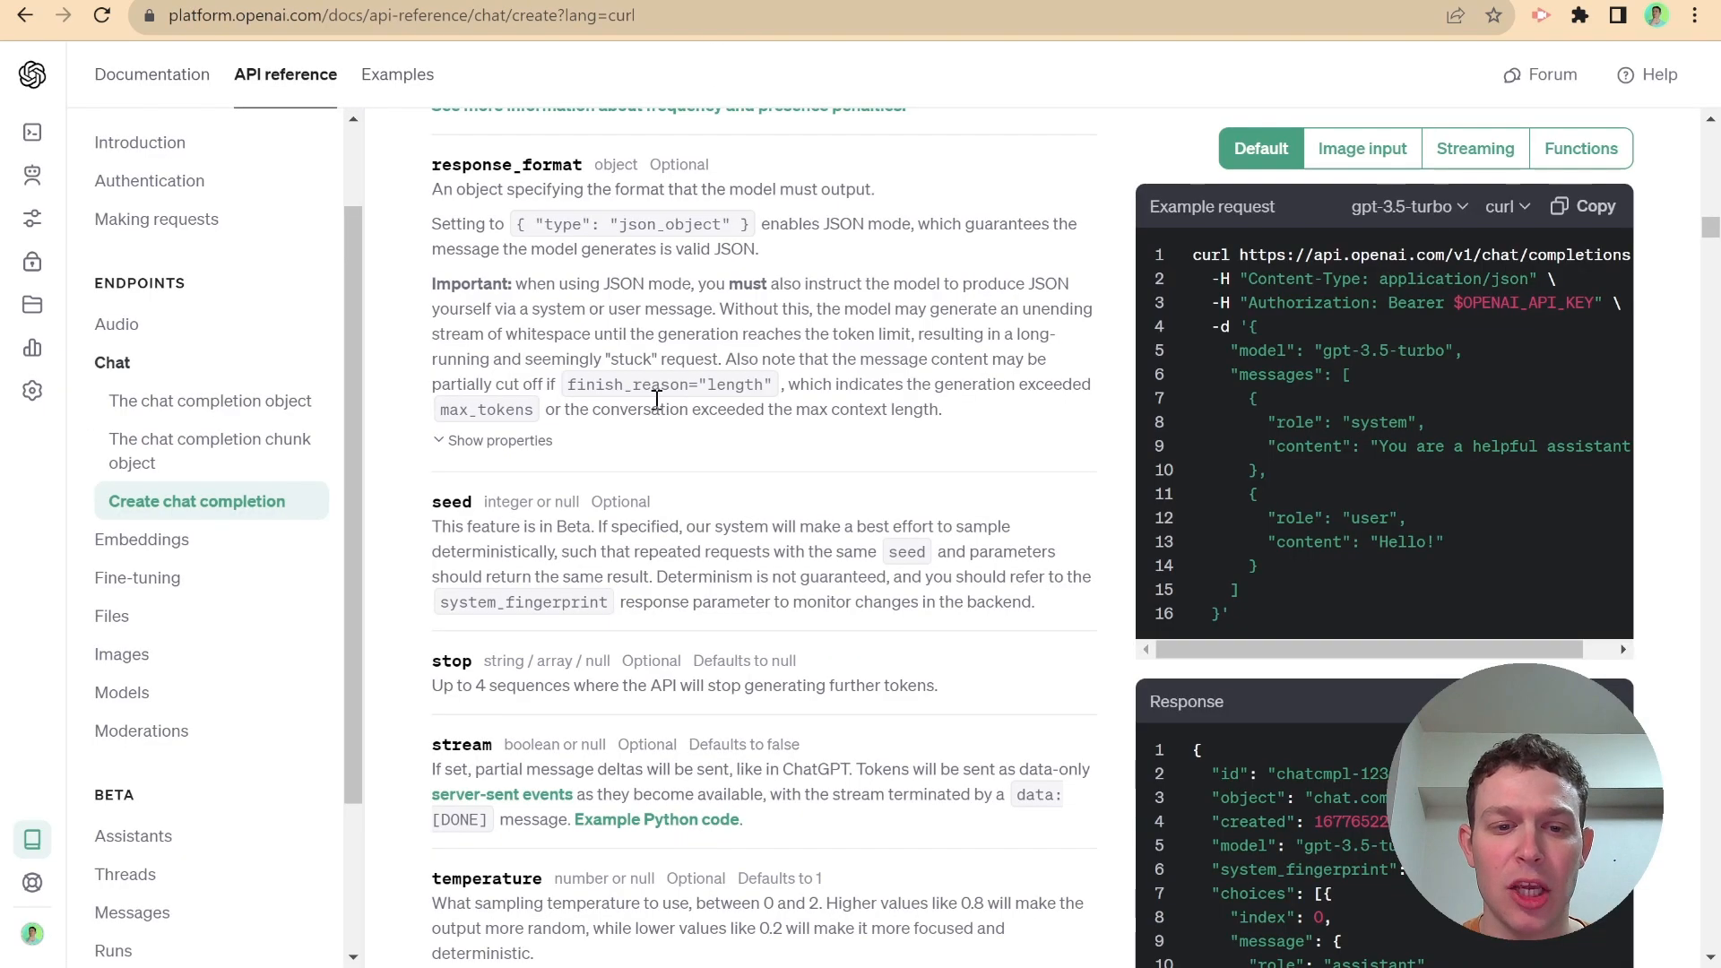
{"action": "double_click", "coordinate": [532, 502]}
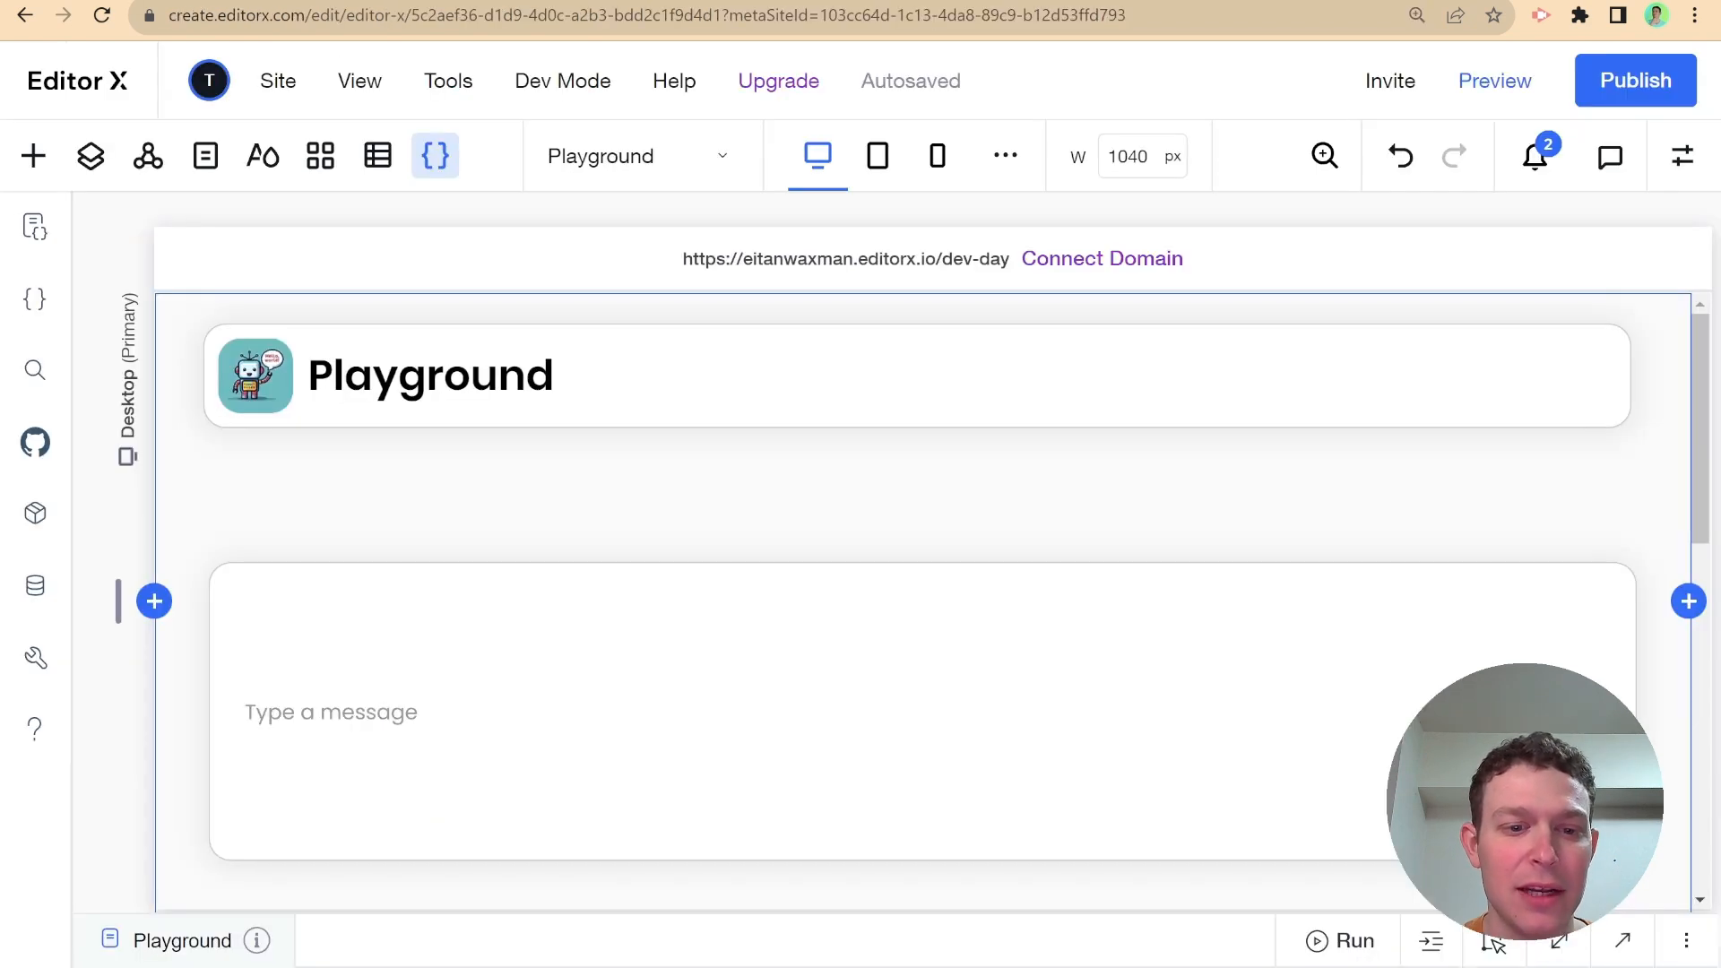
Add a new backend web module, playground.jsw, from the Public & Backend panel
{"action": "left_click", "coordinate": [35, 299]}
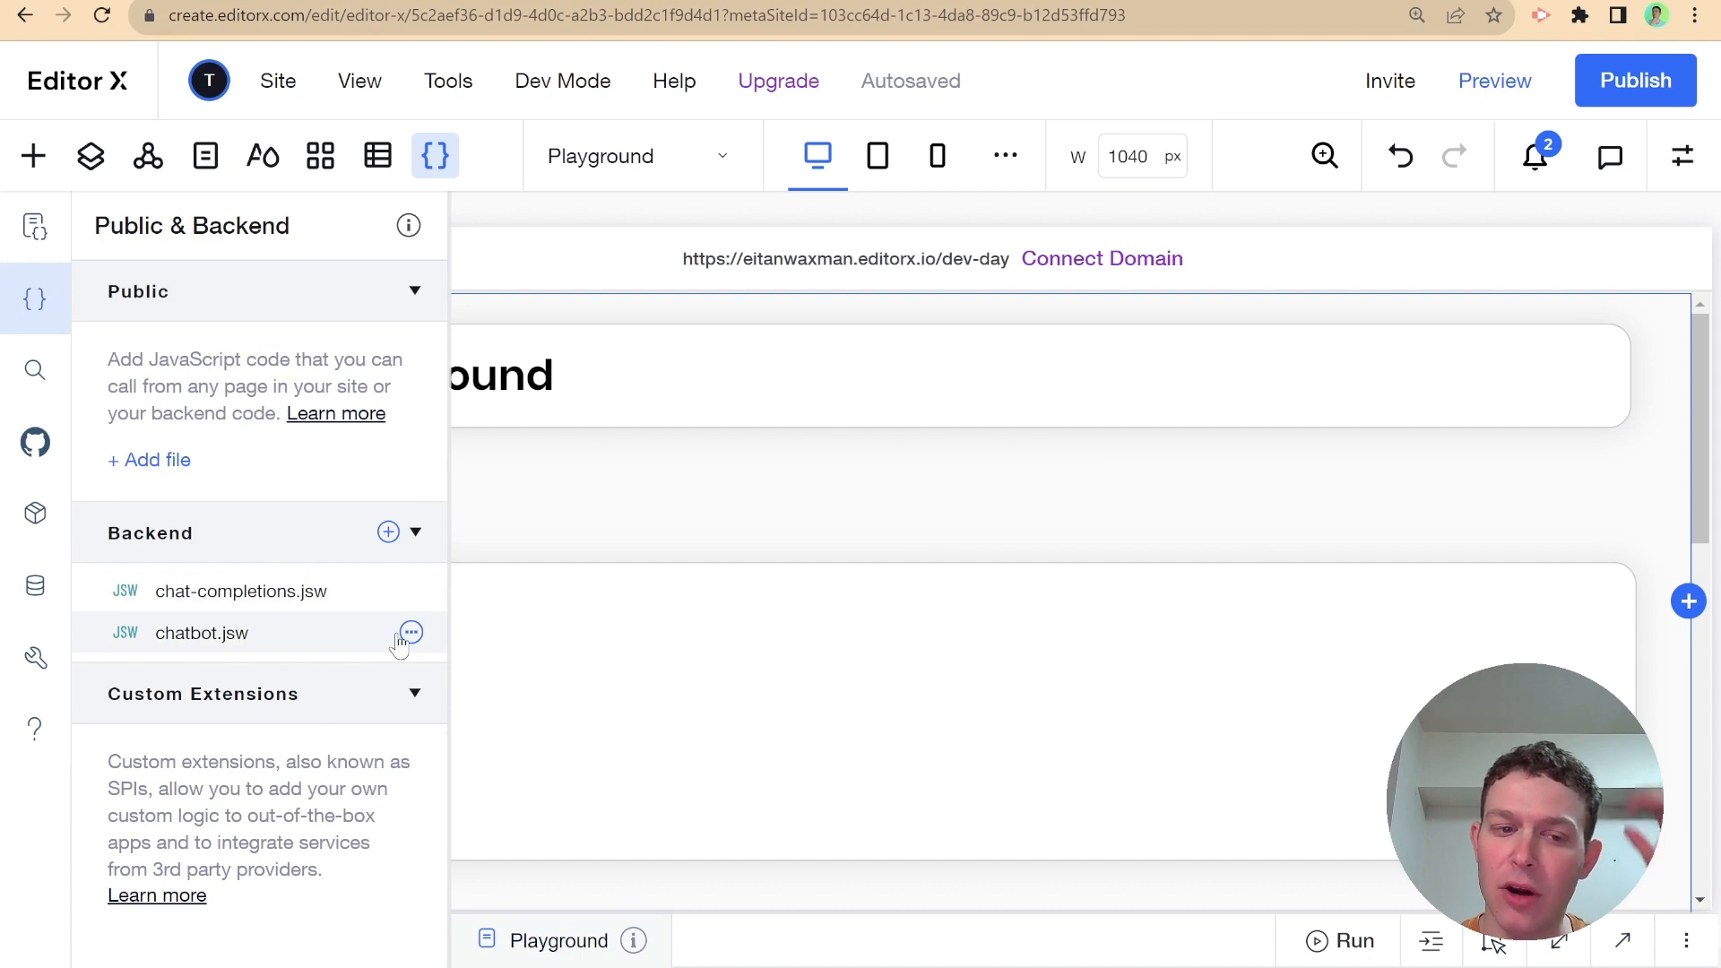
{"action": "mouse_move", "coordinate": [201, 607]}
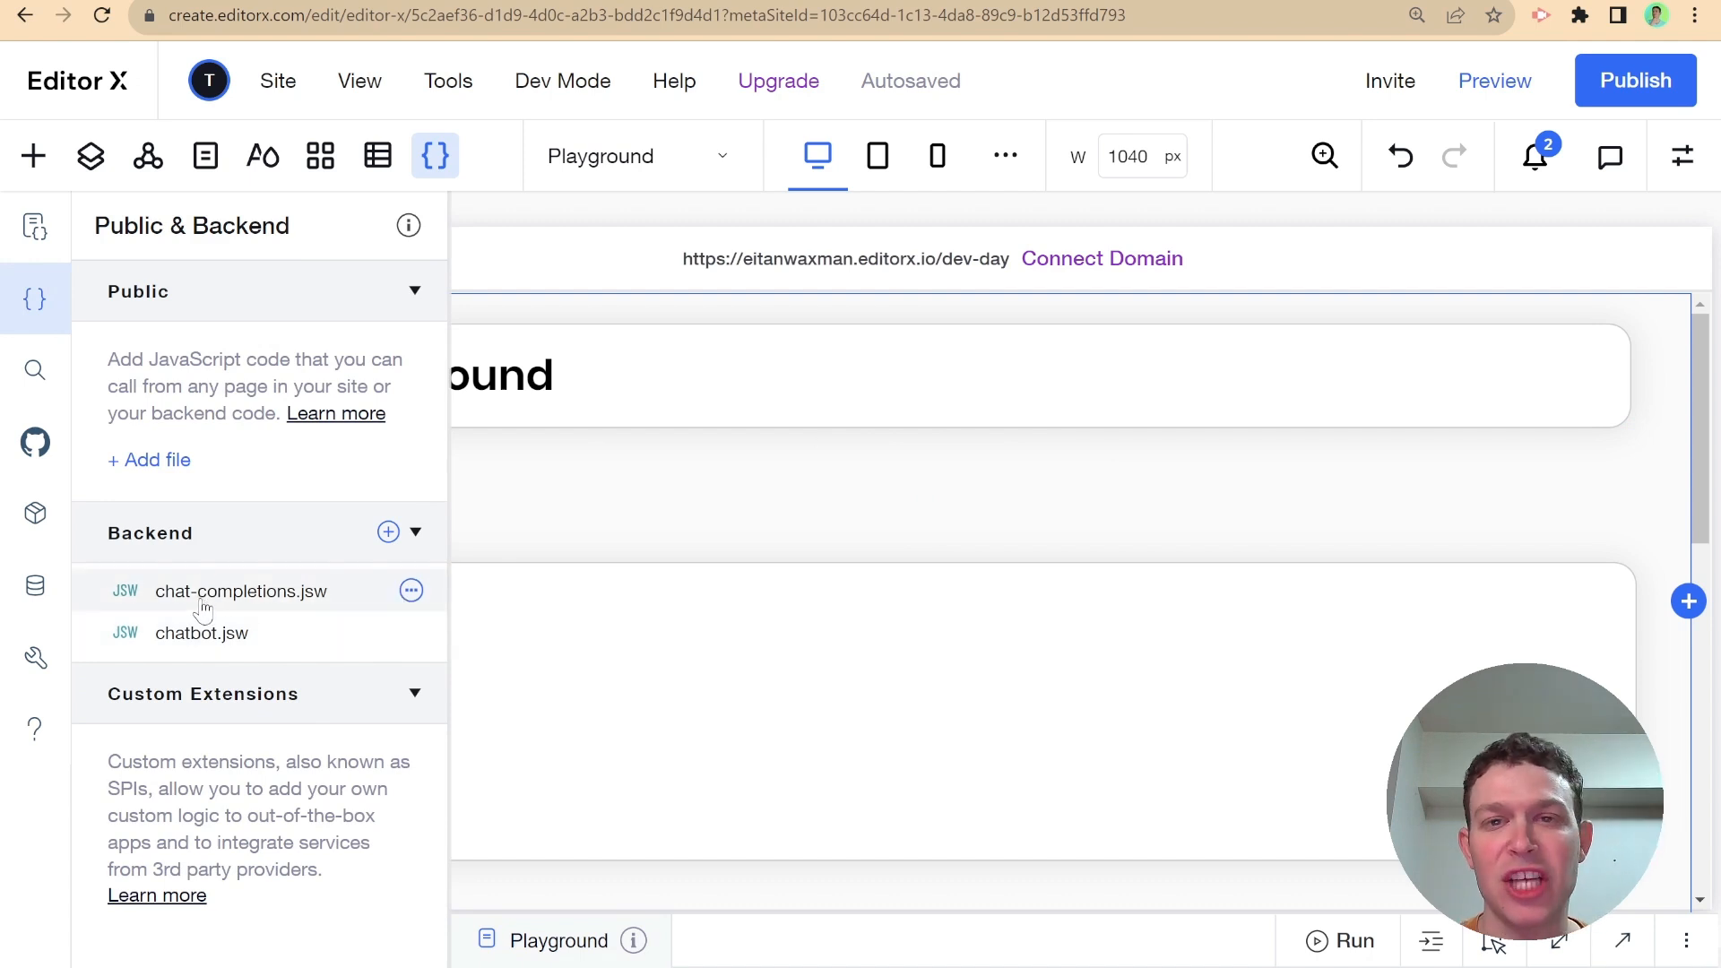
{"action": "mouse_move", "coordinate": [445, 587]}
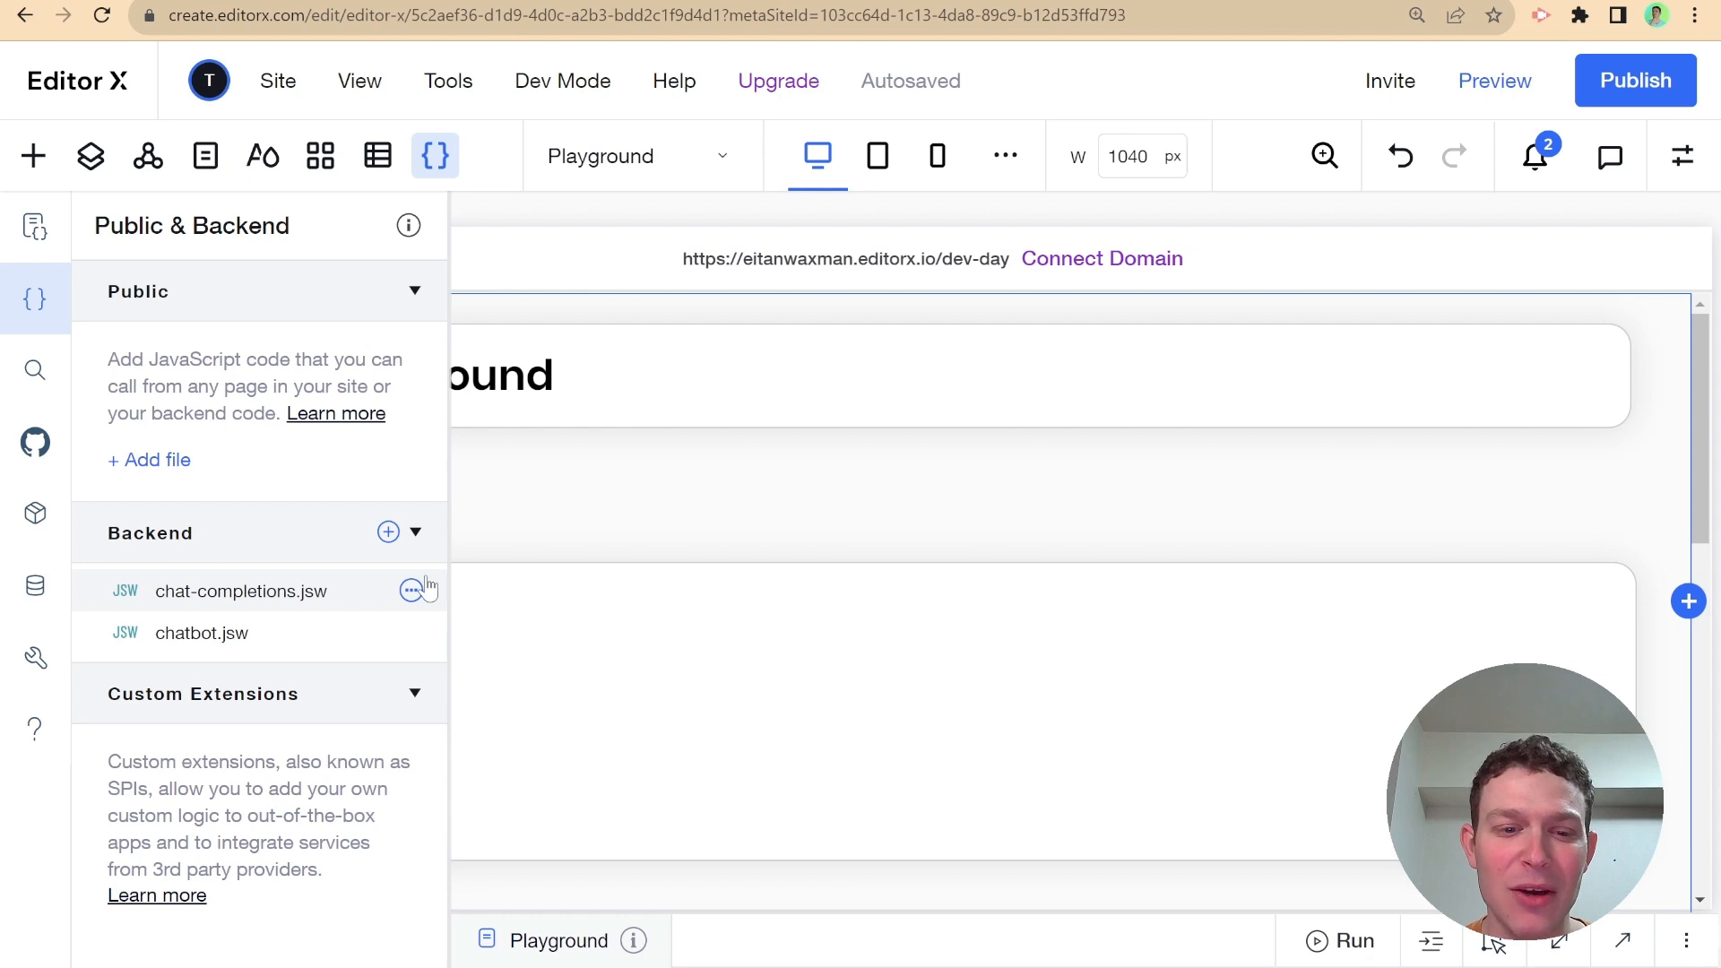
{"action": "left_click", "coordinate": [387, 531]}
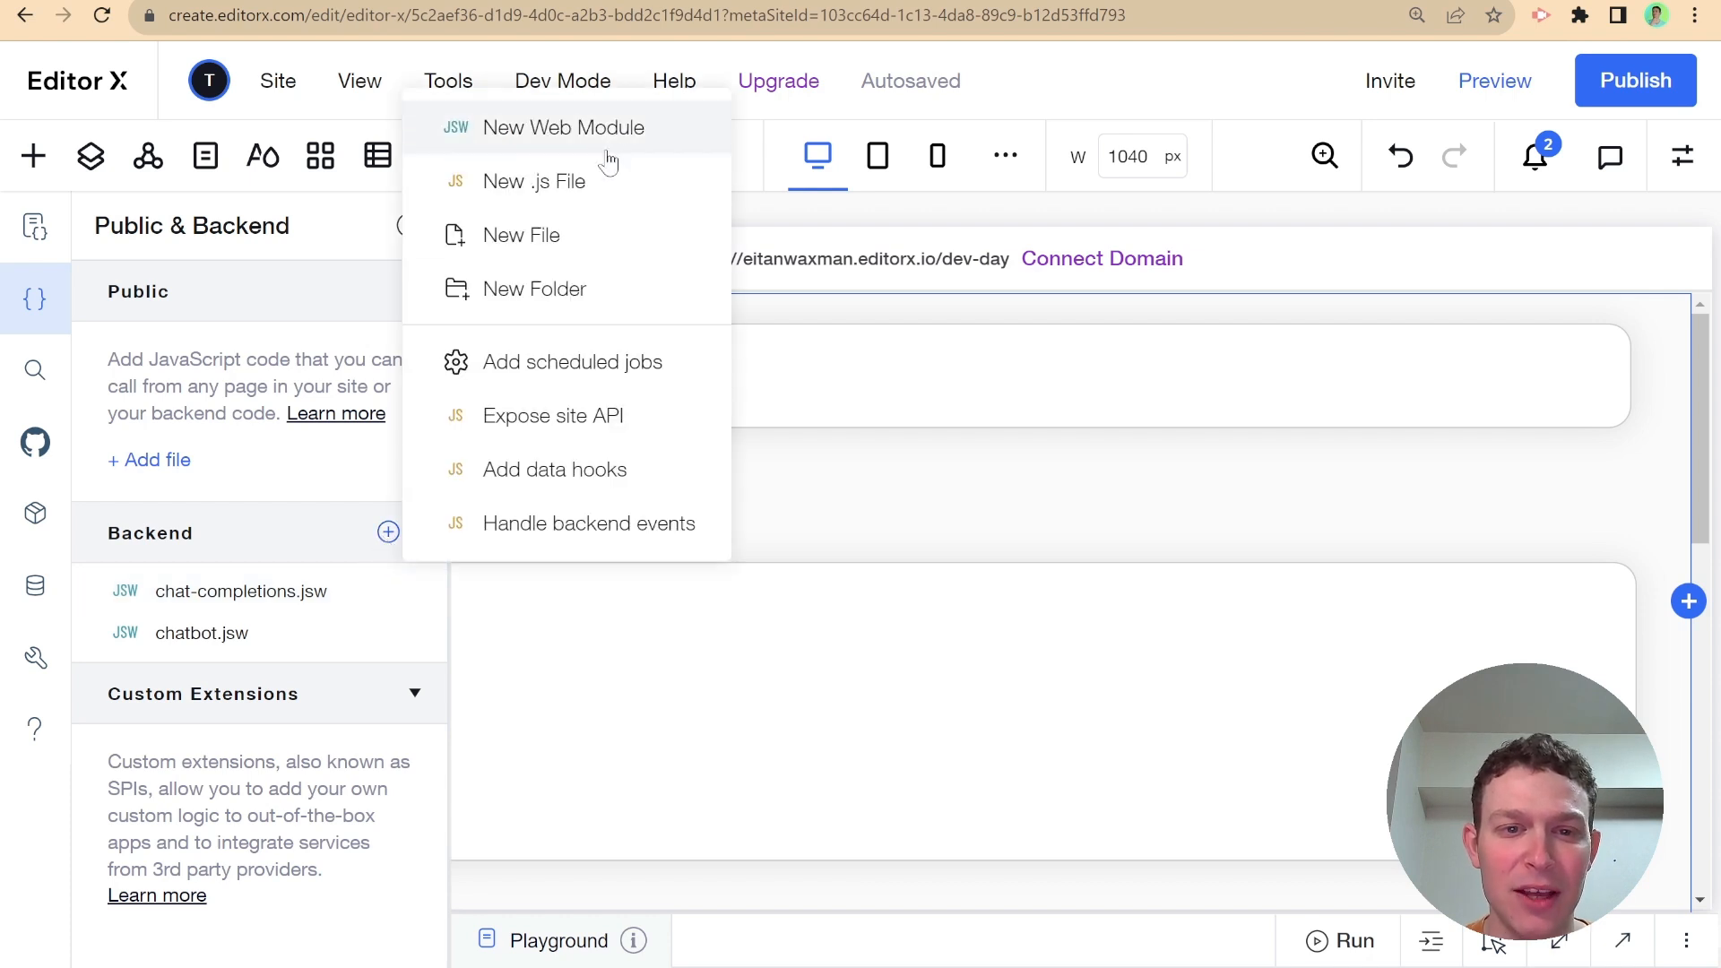
{"action": "left_click", "coordinate": [564, 126]}
{"action": "type", "text": "playground.jsw"}
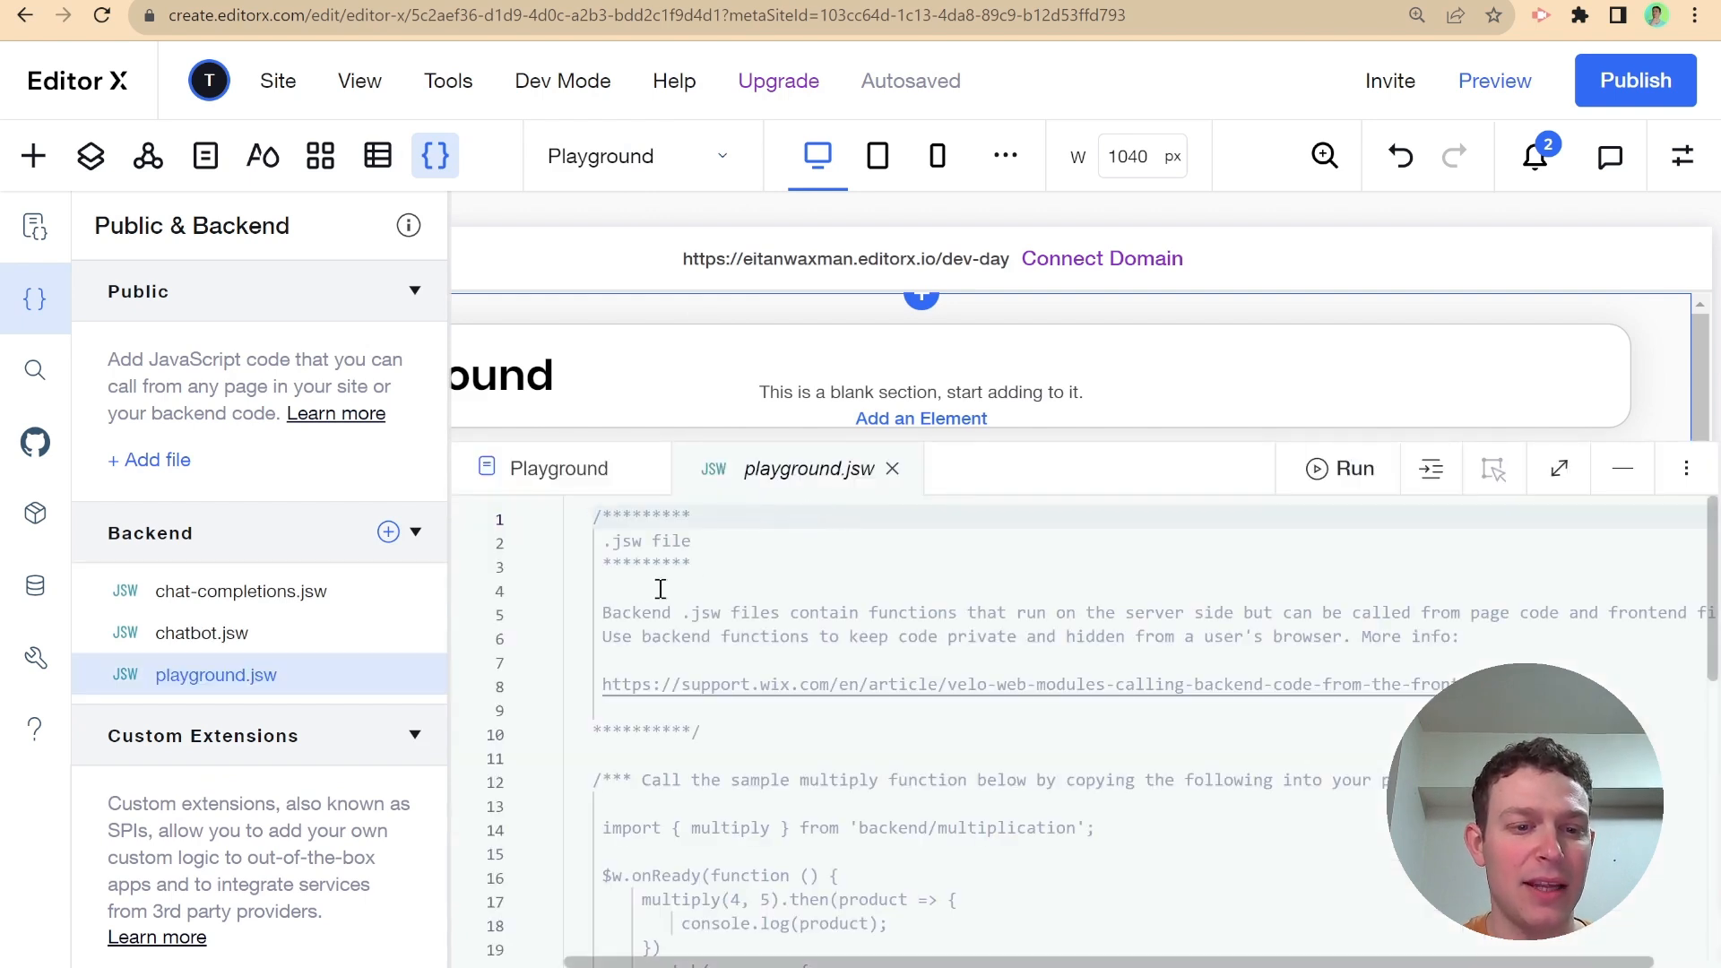
In playground.jsw, send EXAMPLE_MESSAGES with seed: 1 in the request body
{"action": "left_click", "coordinate": [240, 591]}
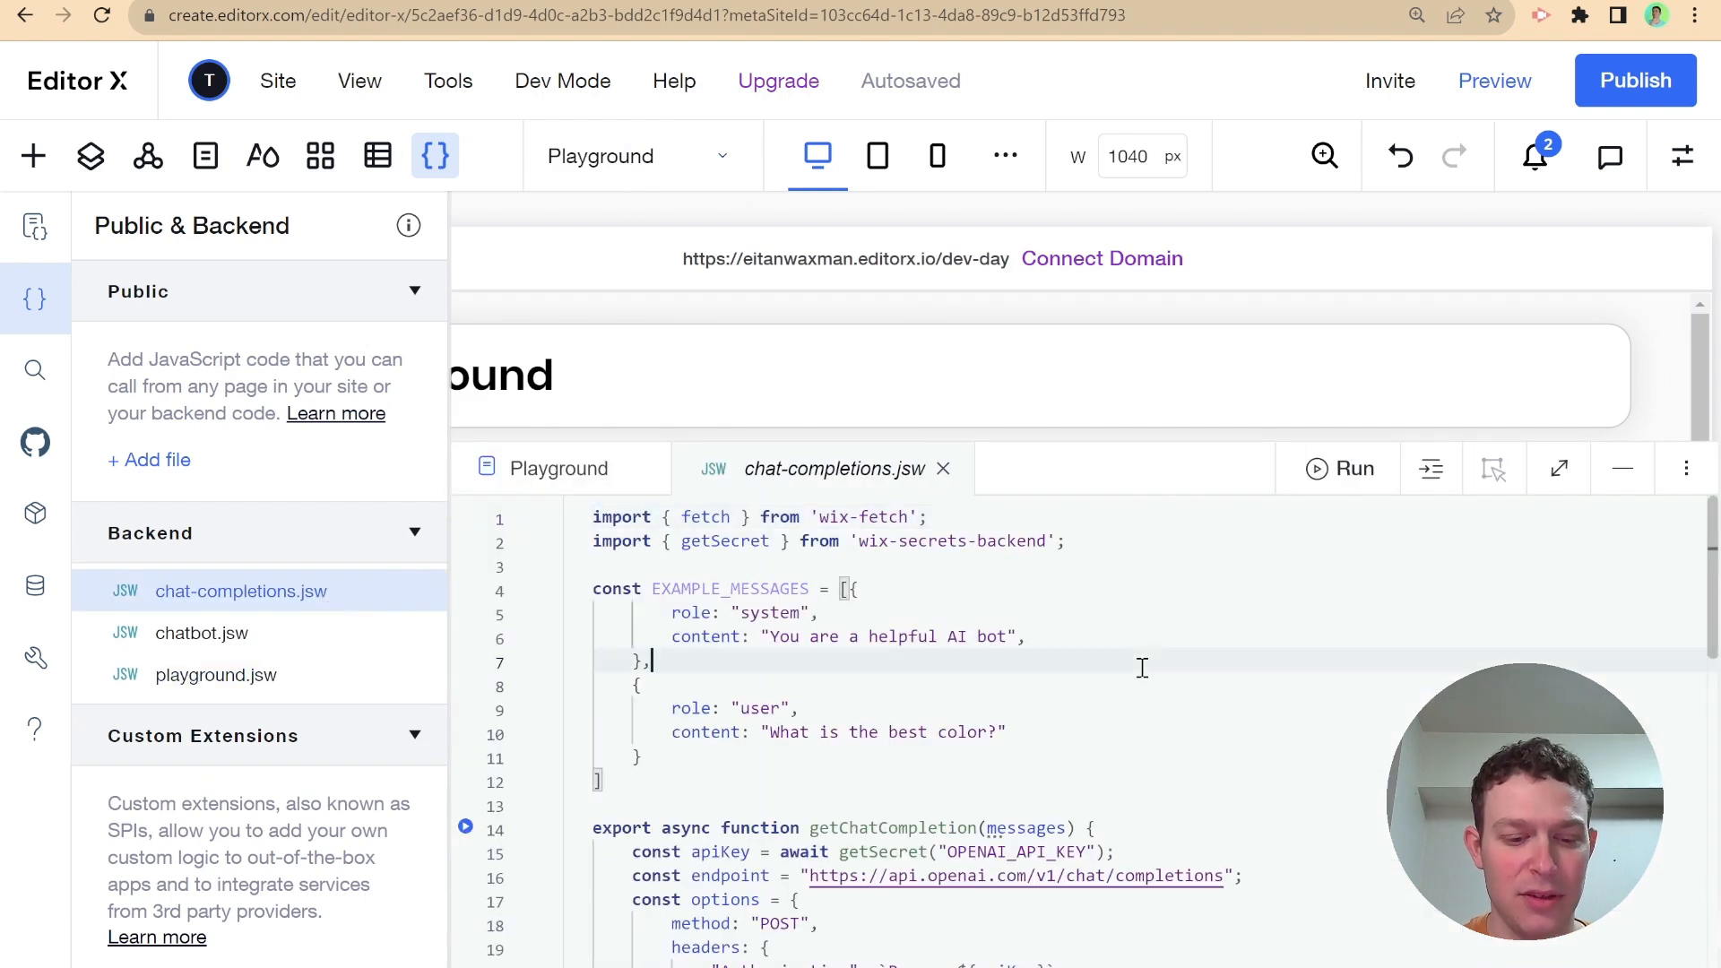
{"action": "left_click", "coordinate": [216, 674]}
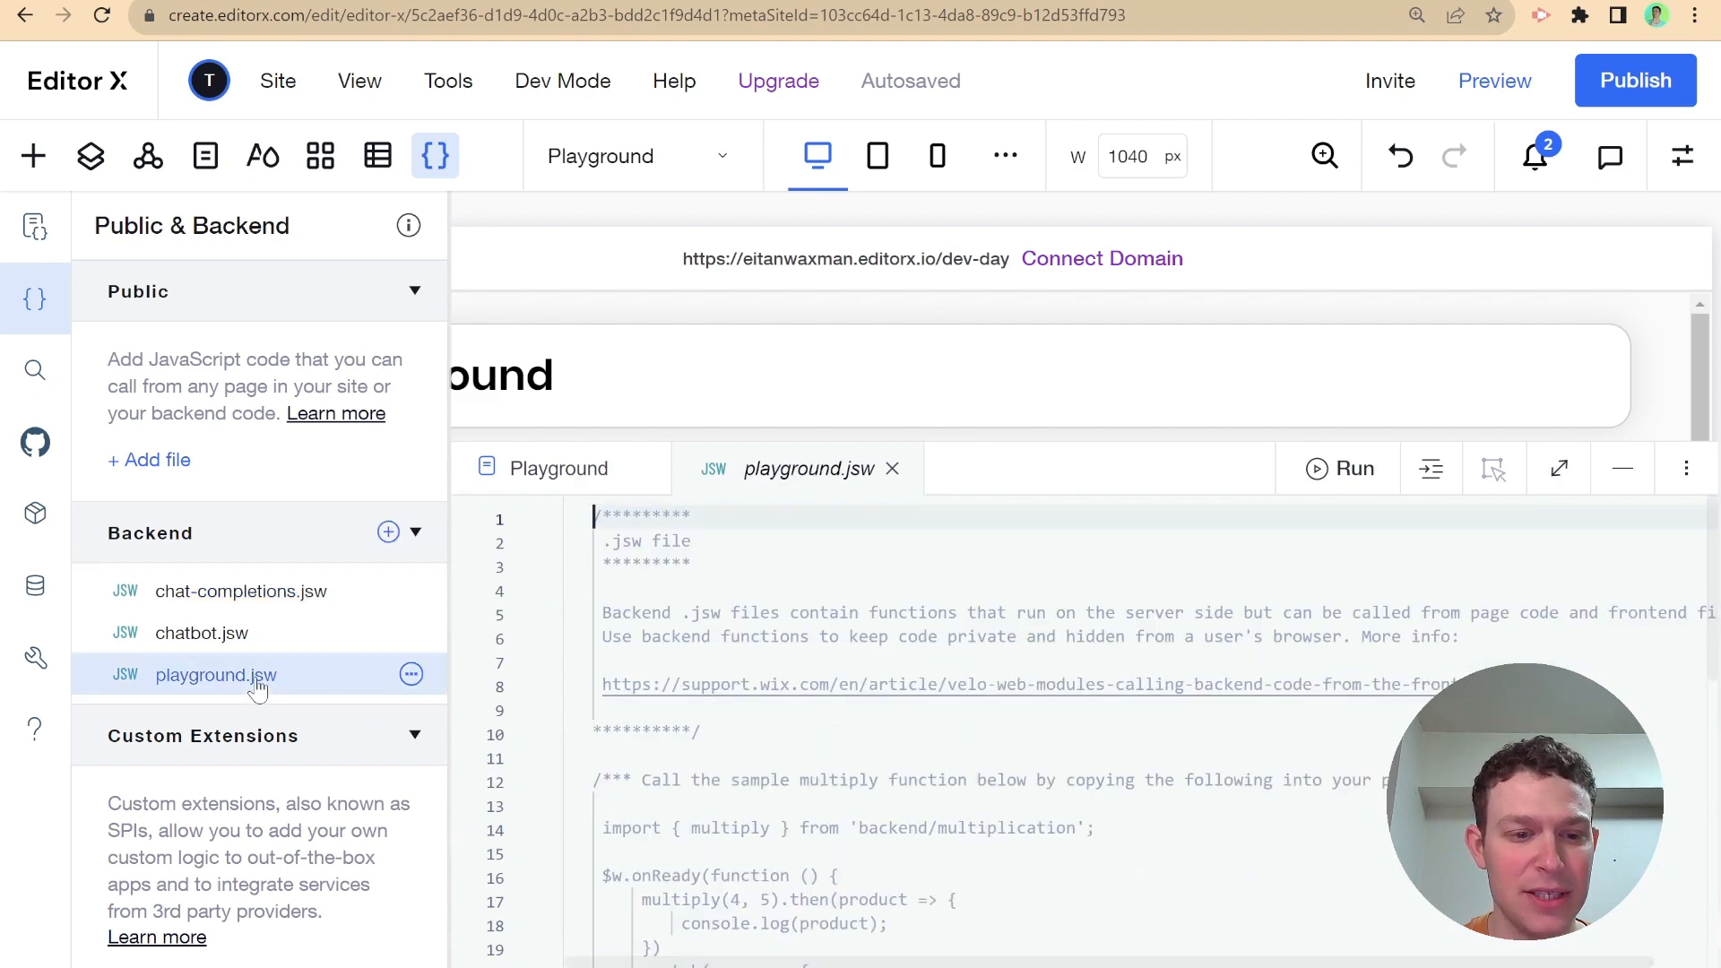
{"action": "scroll", "scroll_direction": "down", "scroll_amount": 3}
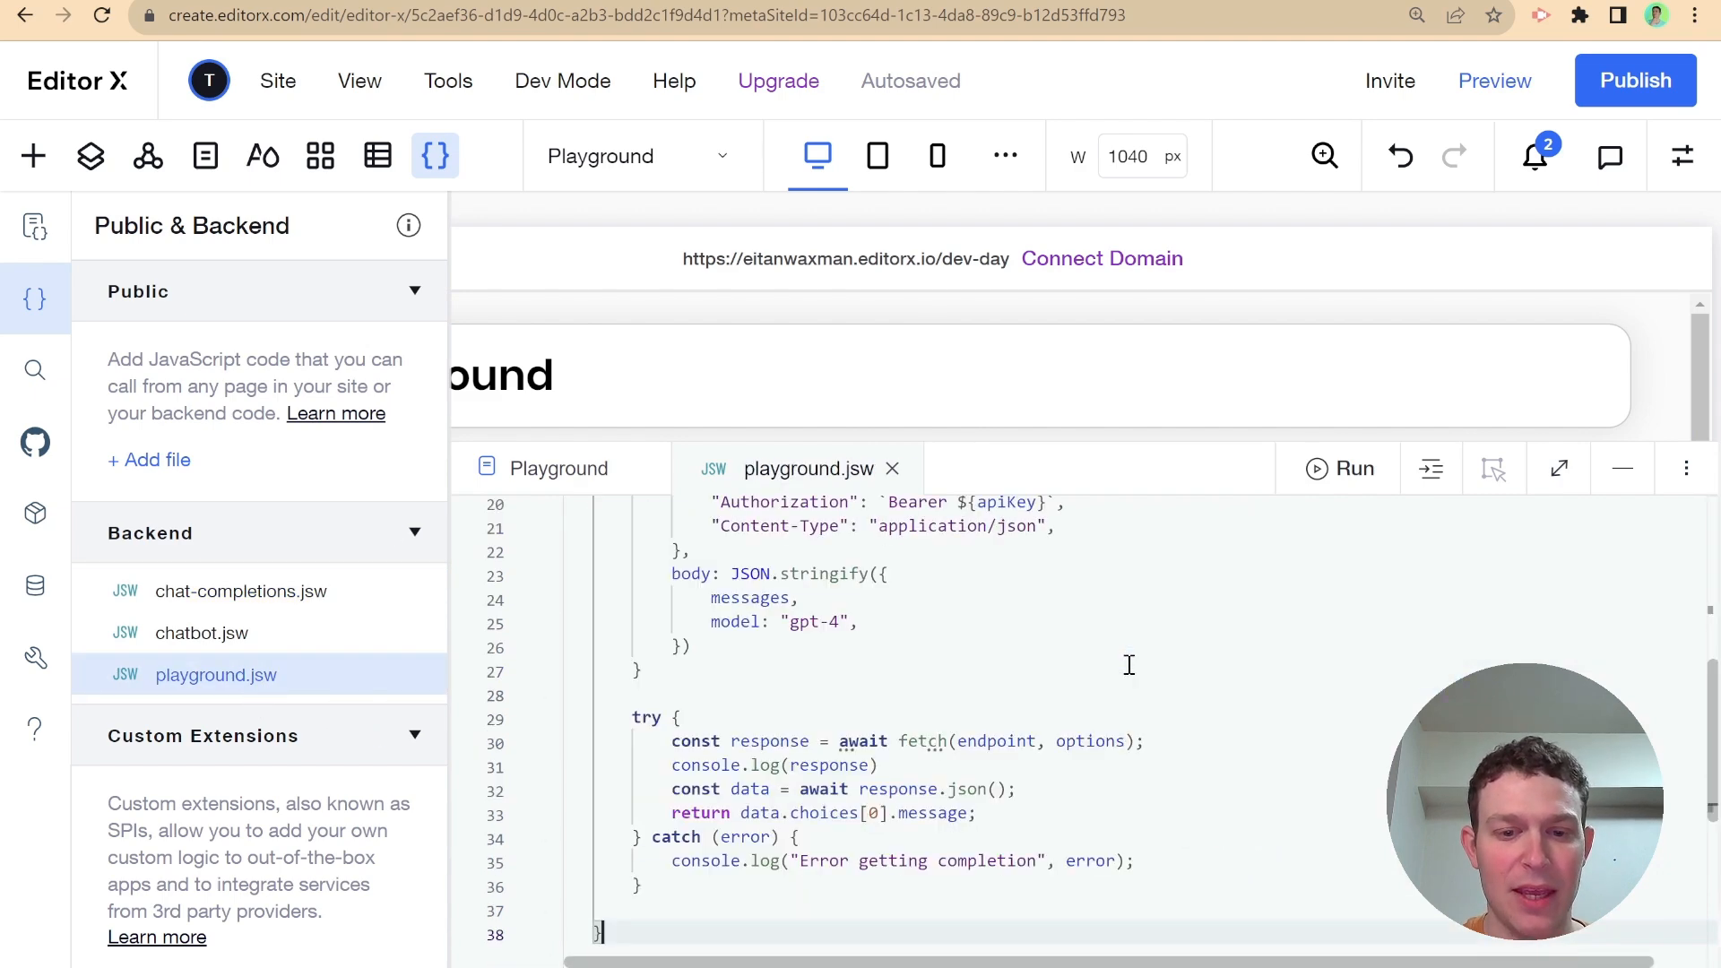
{"action": "mouse_move", "coordinate": [35, 298]}
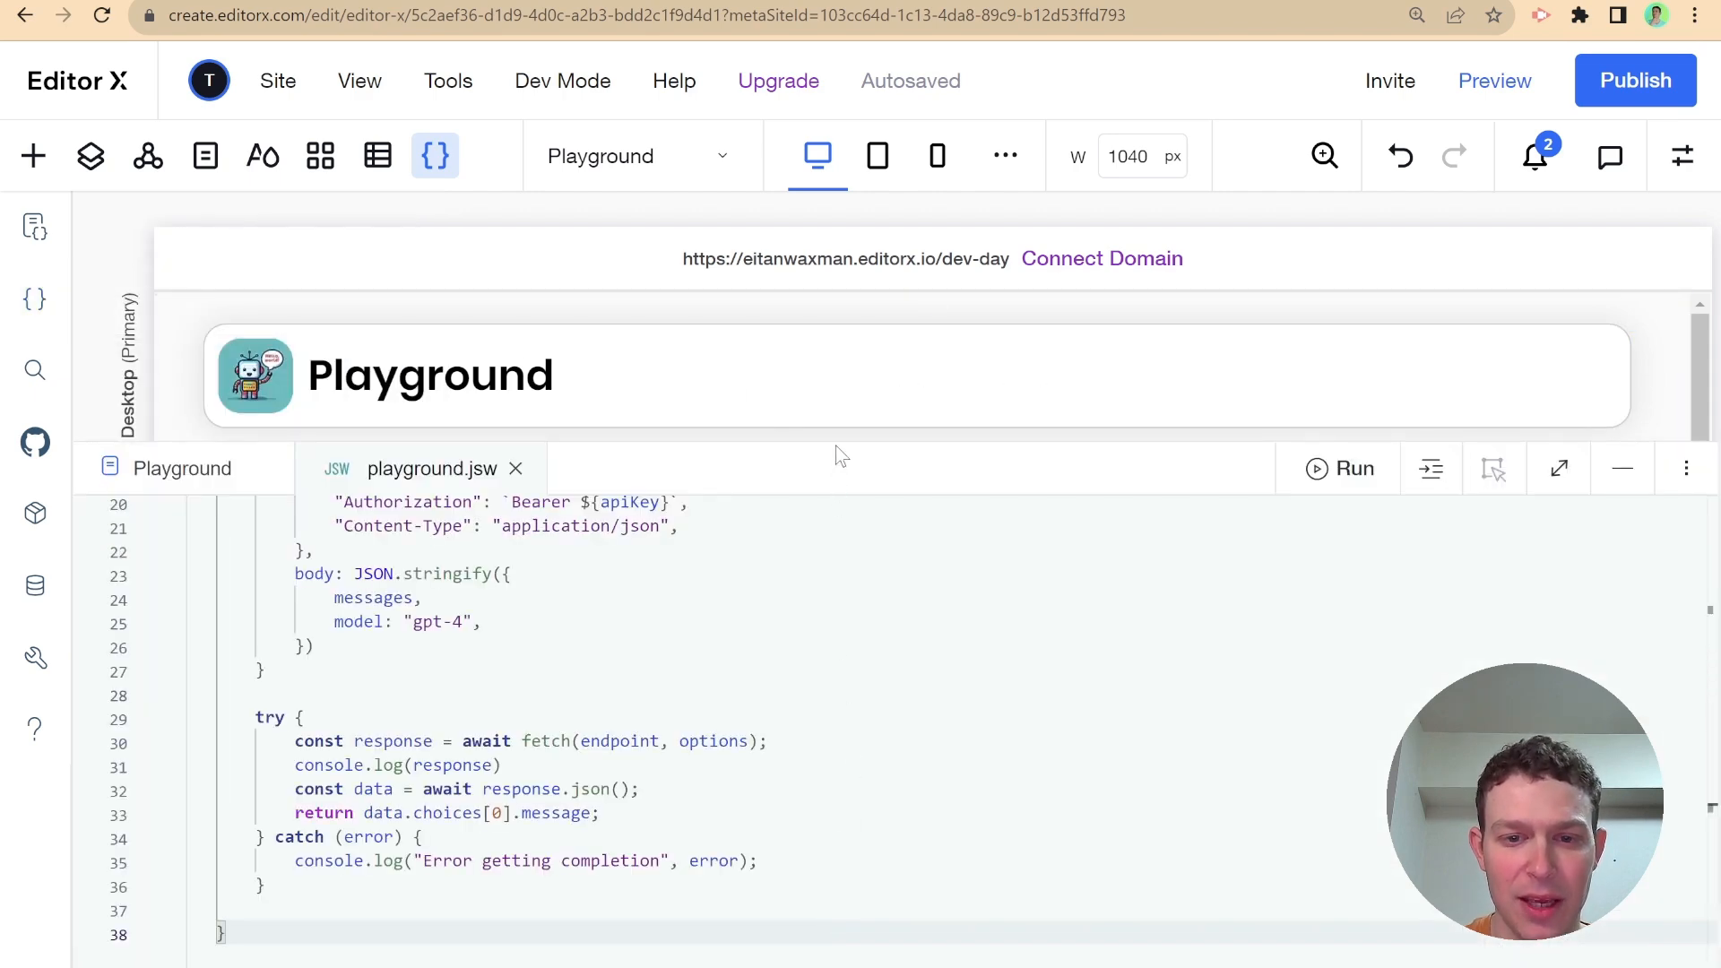
{"action": "scroll", "scroll_direction": "up", "scroll_amount": 3}
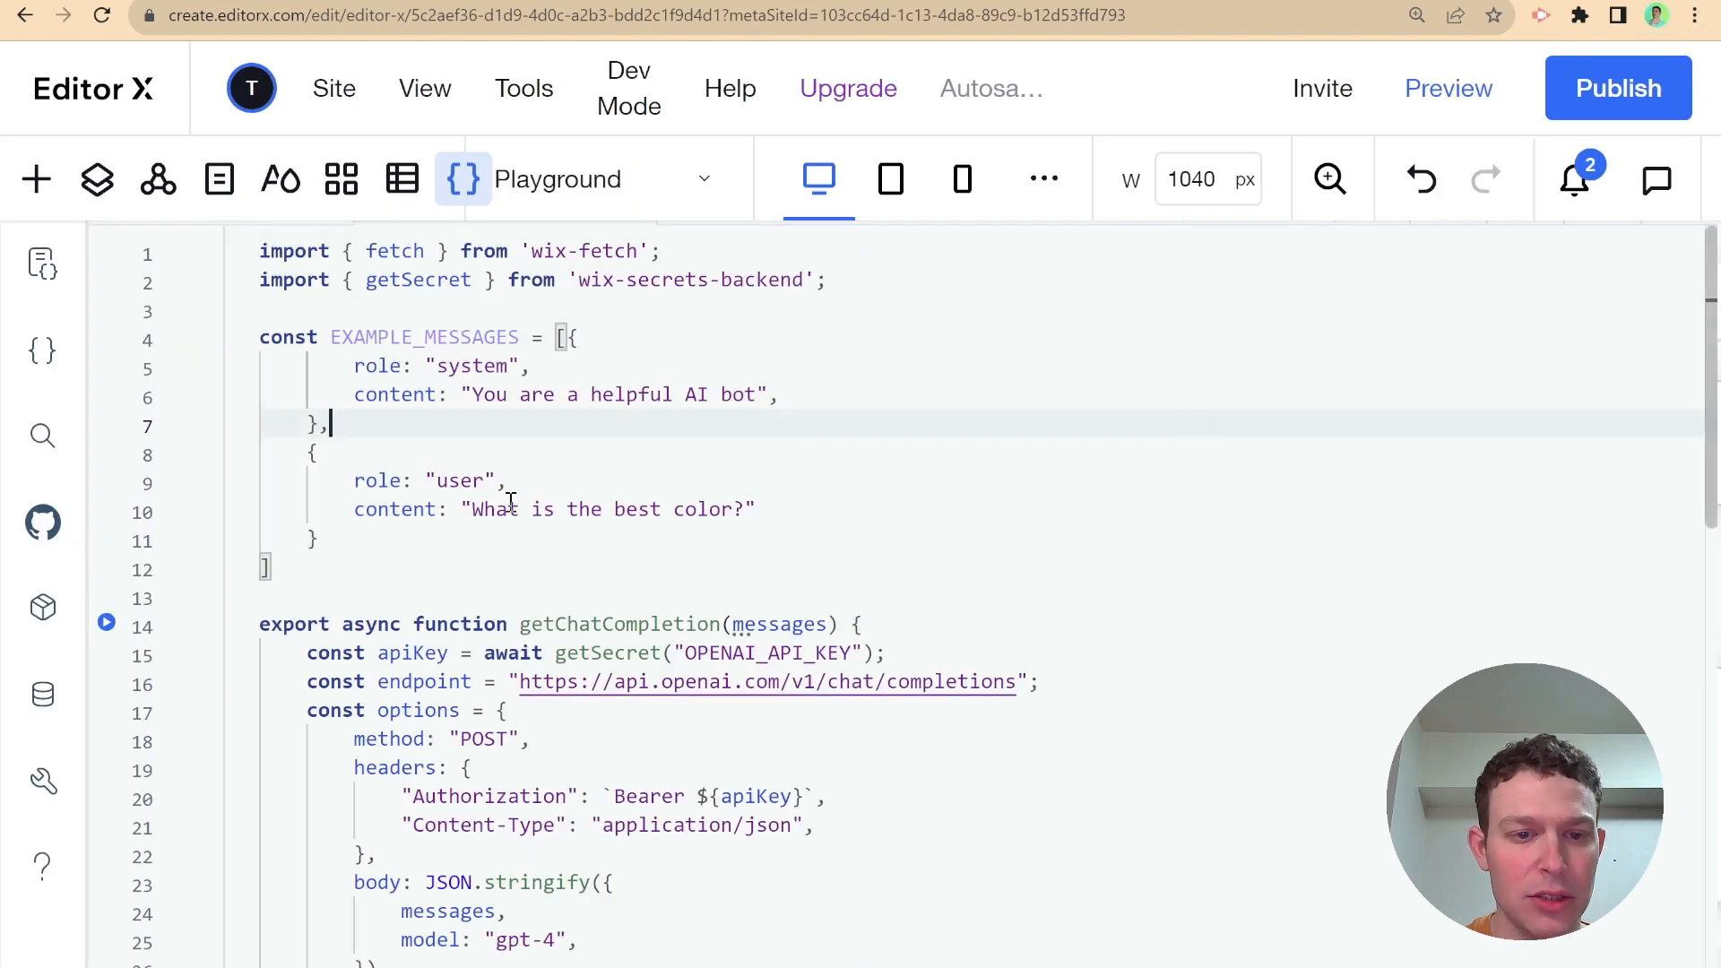
{"action": "scroll", "scroll_direction": "down", "scroll_amount": 3}
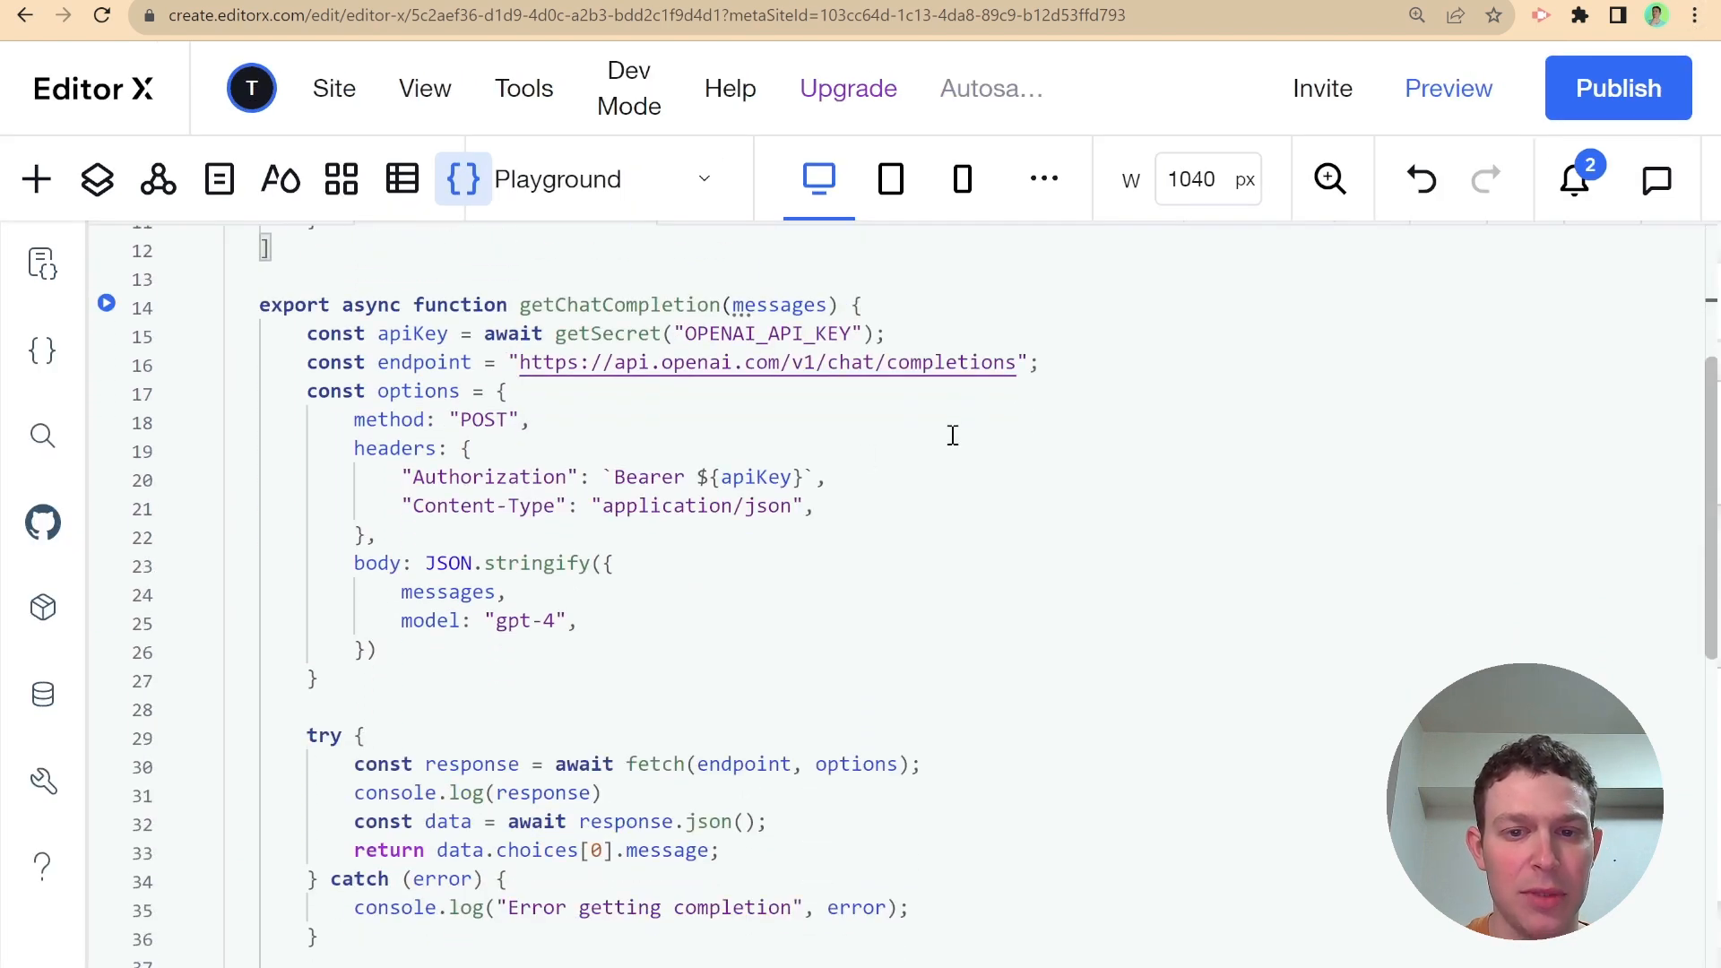
{"action": "scroll", "scroll_direction": "up", "scroll_amount": 3}
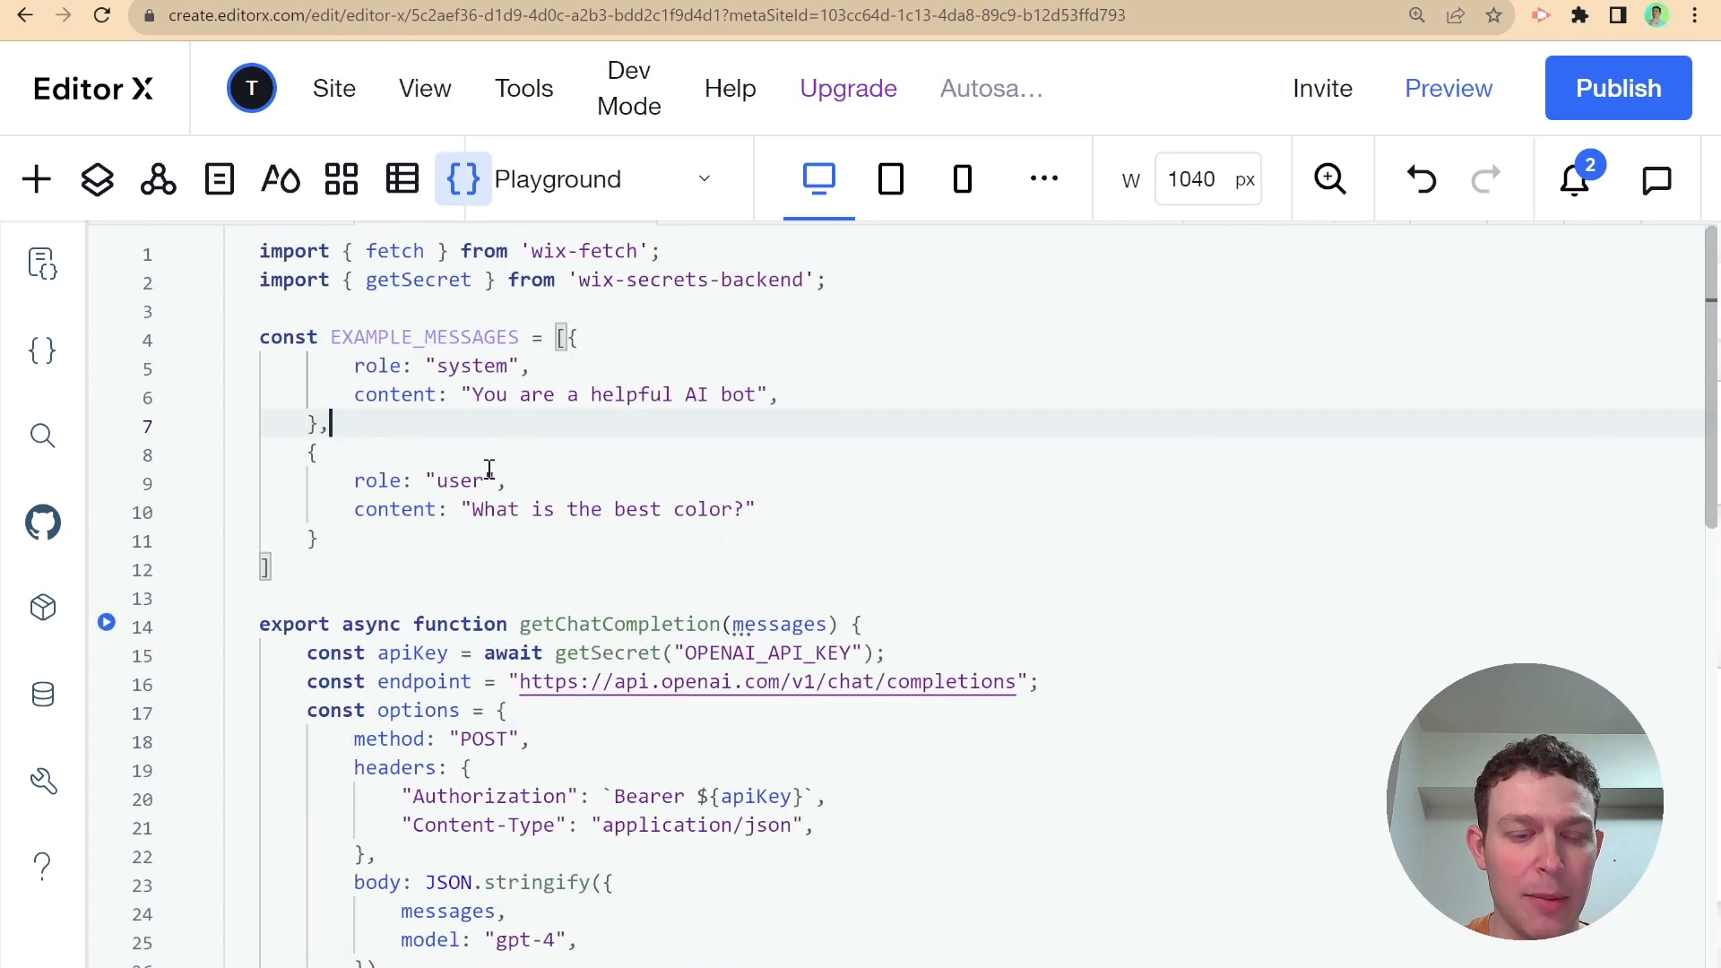
{"action": "double_click", "coordinate": [424, 338]}
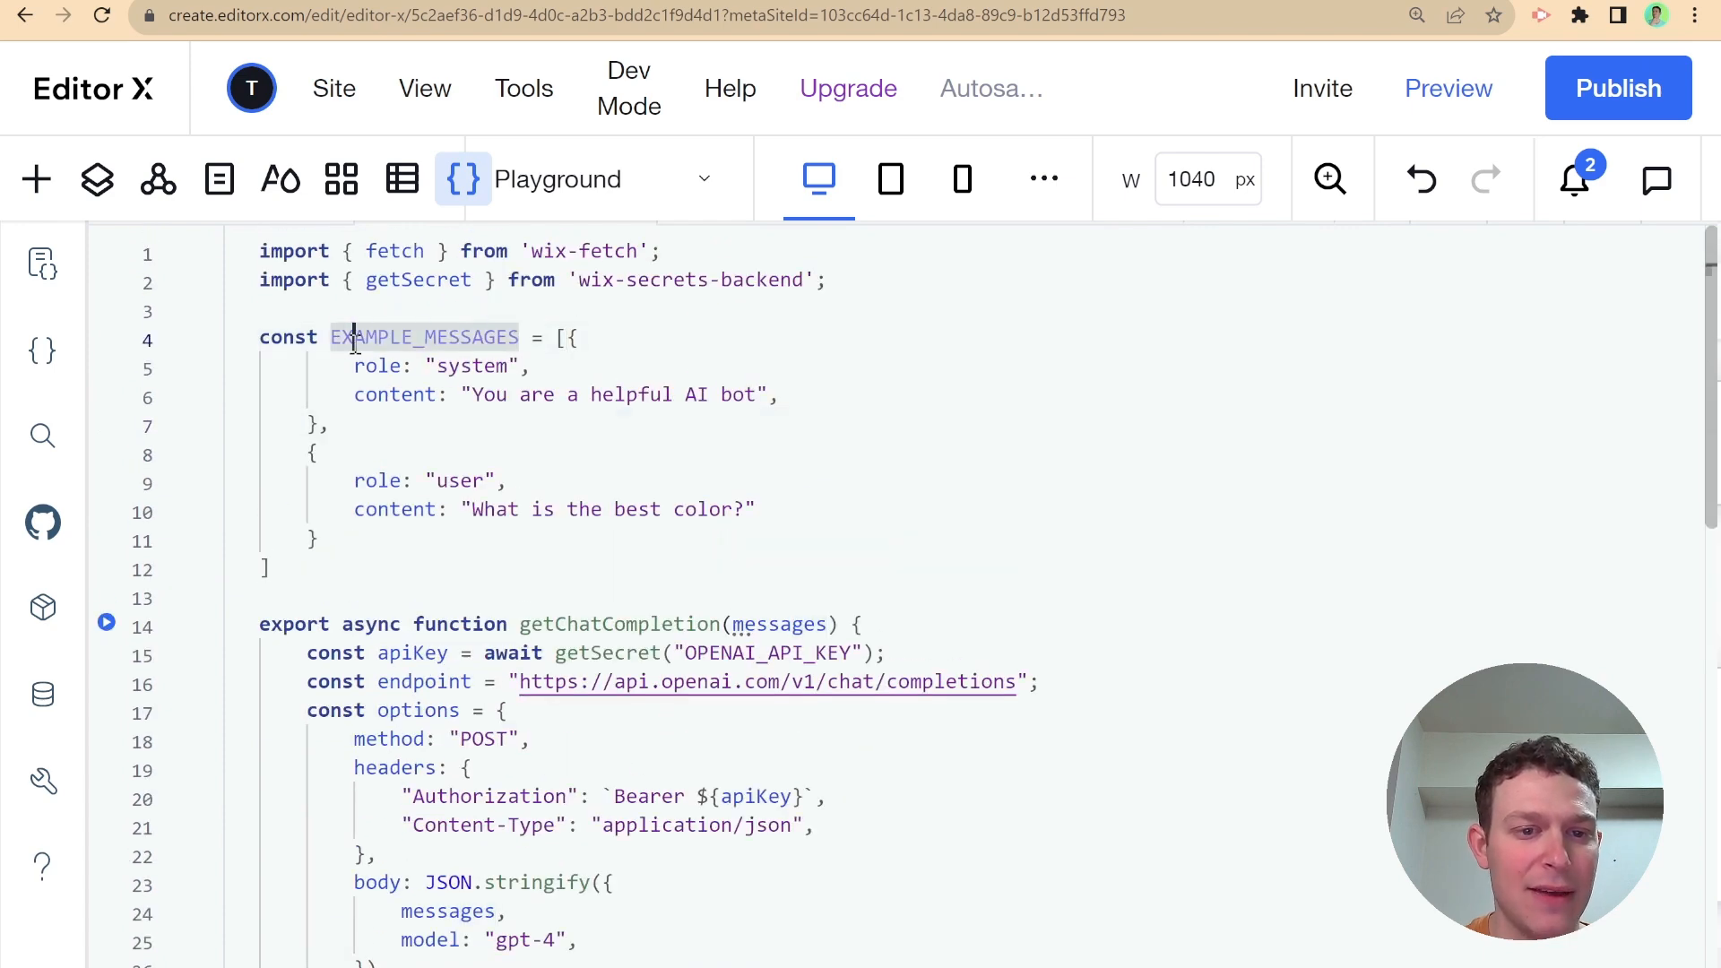
{"action": "scroll", "scroll_direction": "down", "scroll_amount": 3}
{"action": "type", "text": ":"}
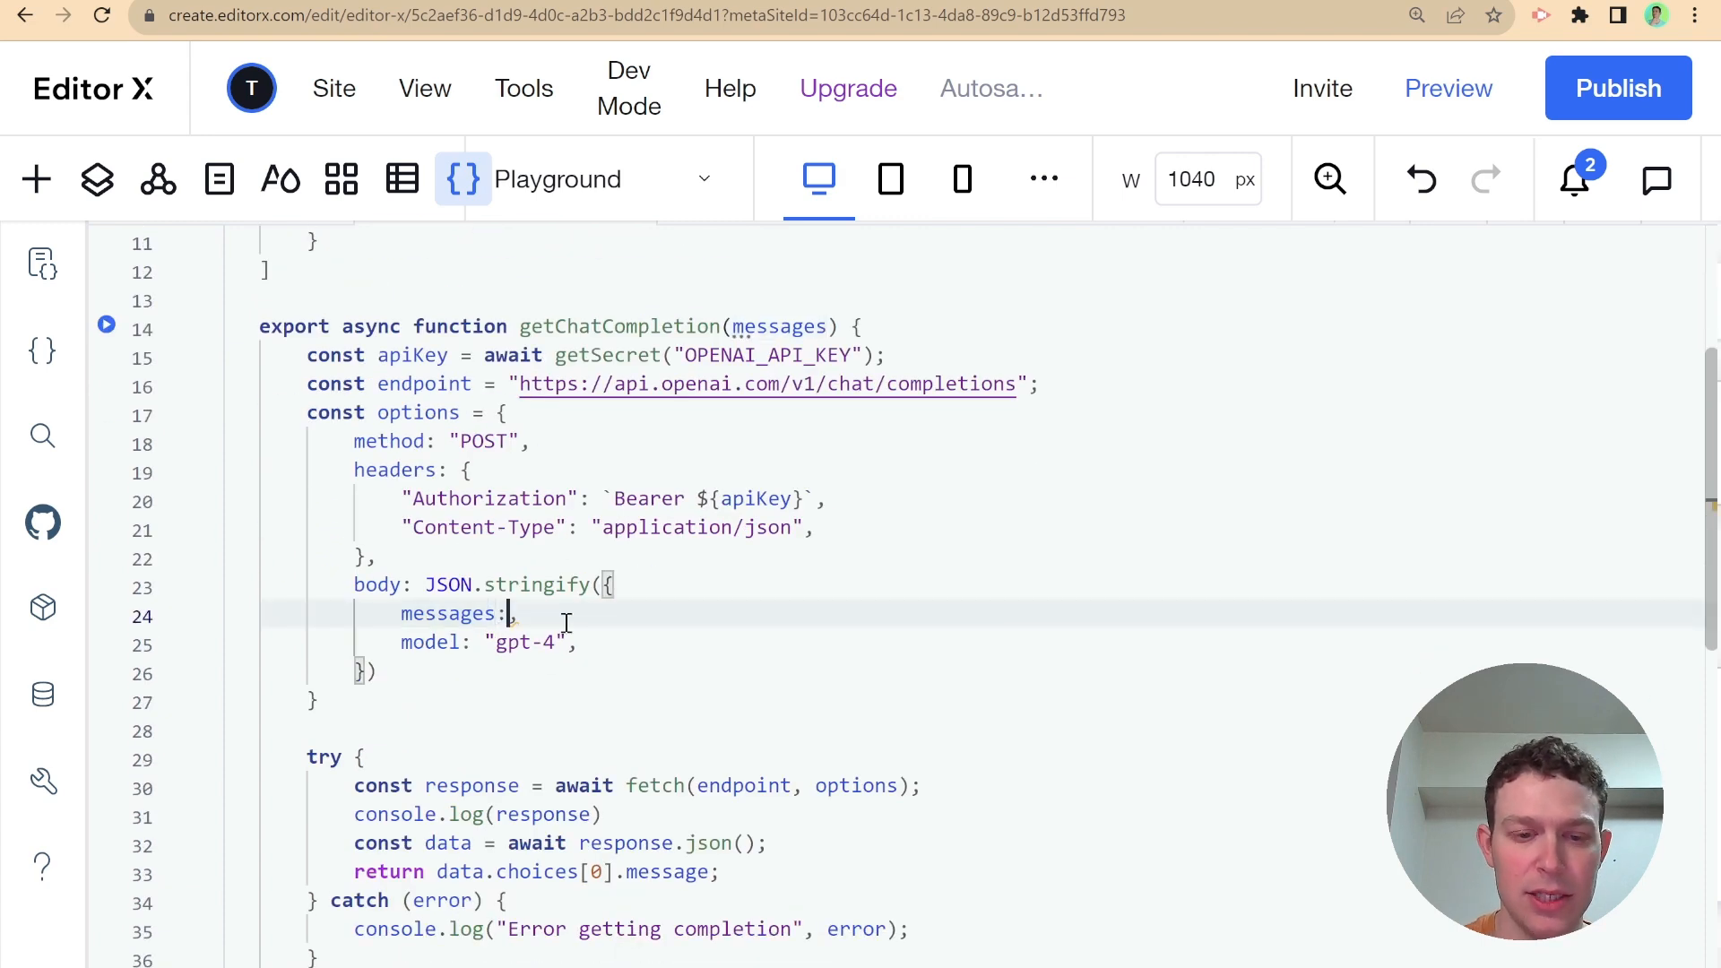
{"action": "type", "text": "EXAMPLE_MESSAGES"}
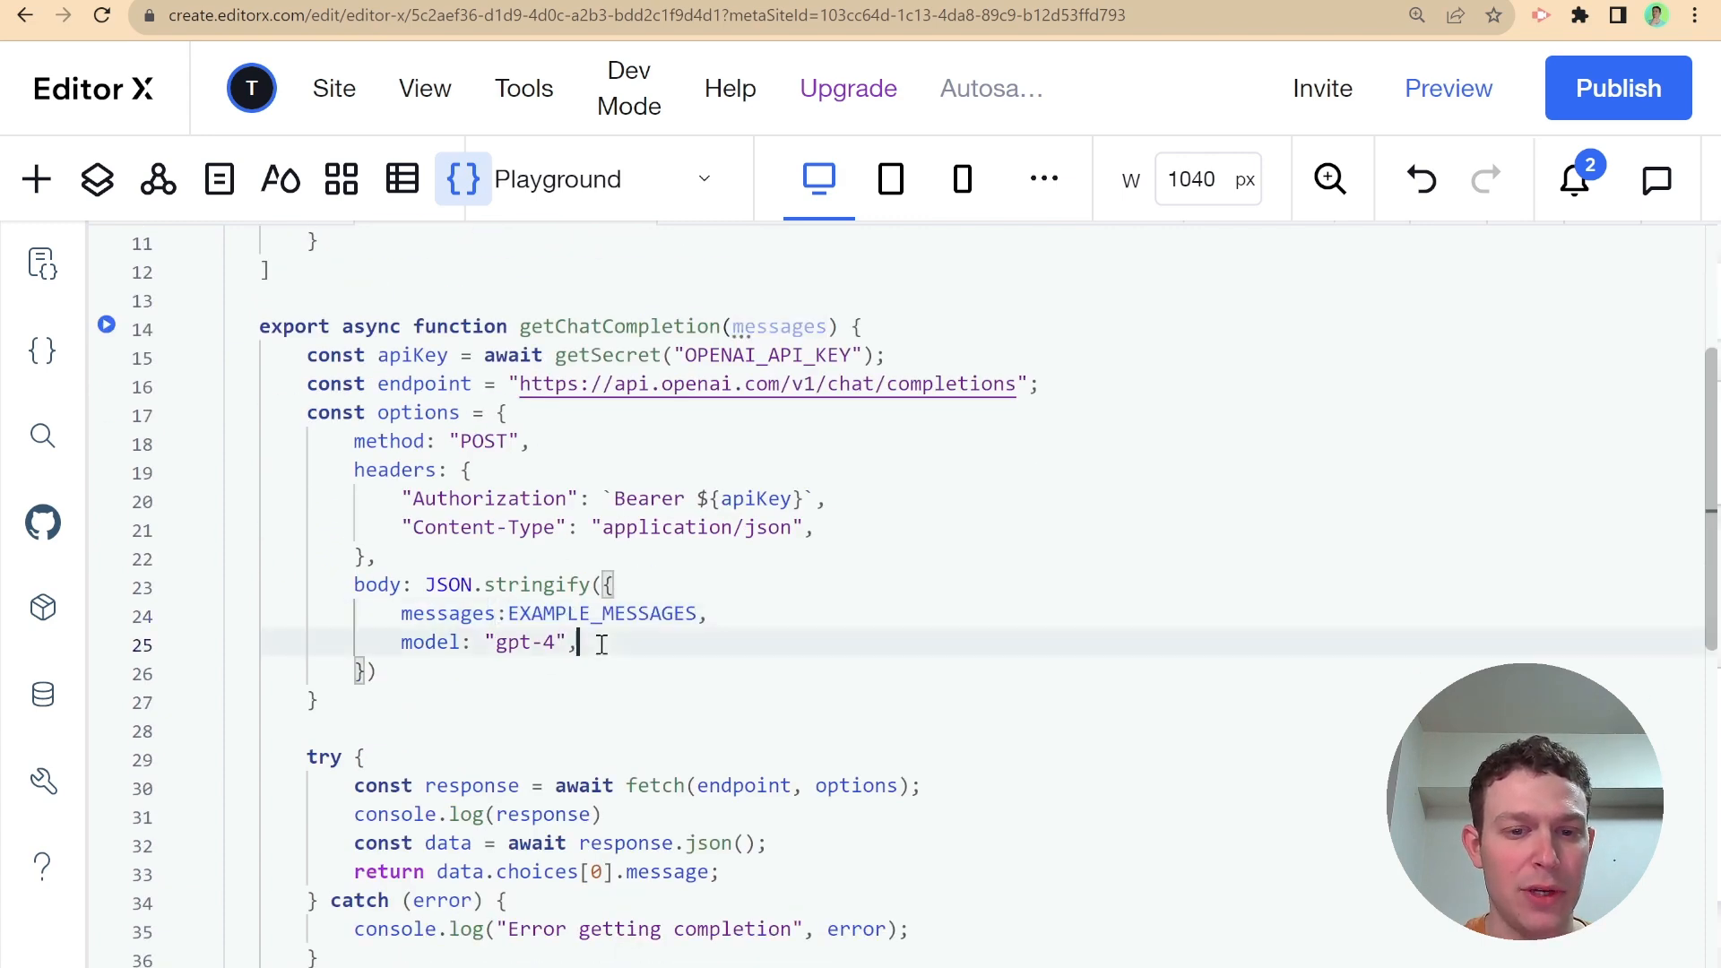
{"action": "type", "text": "s"}
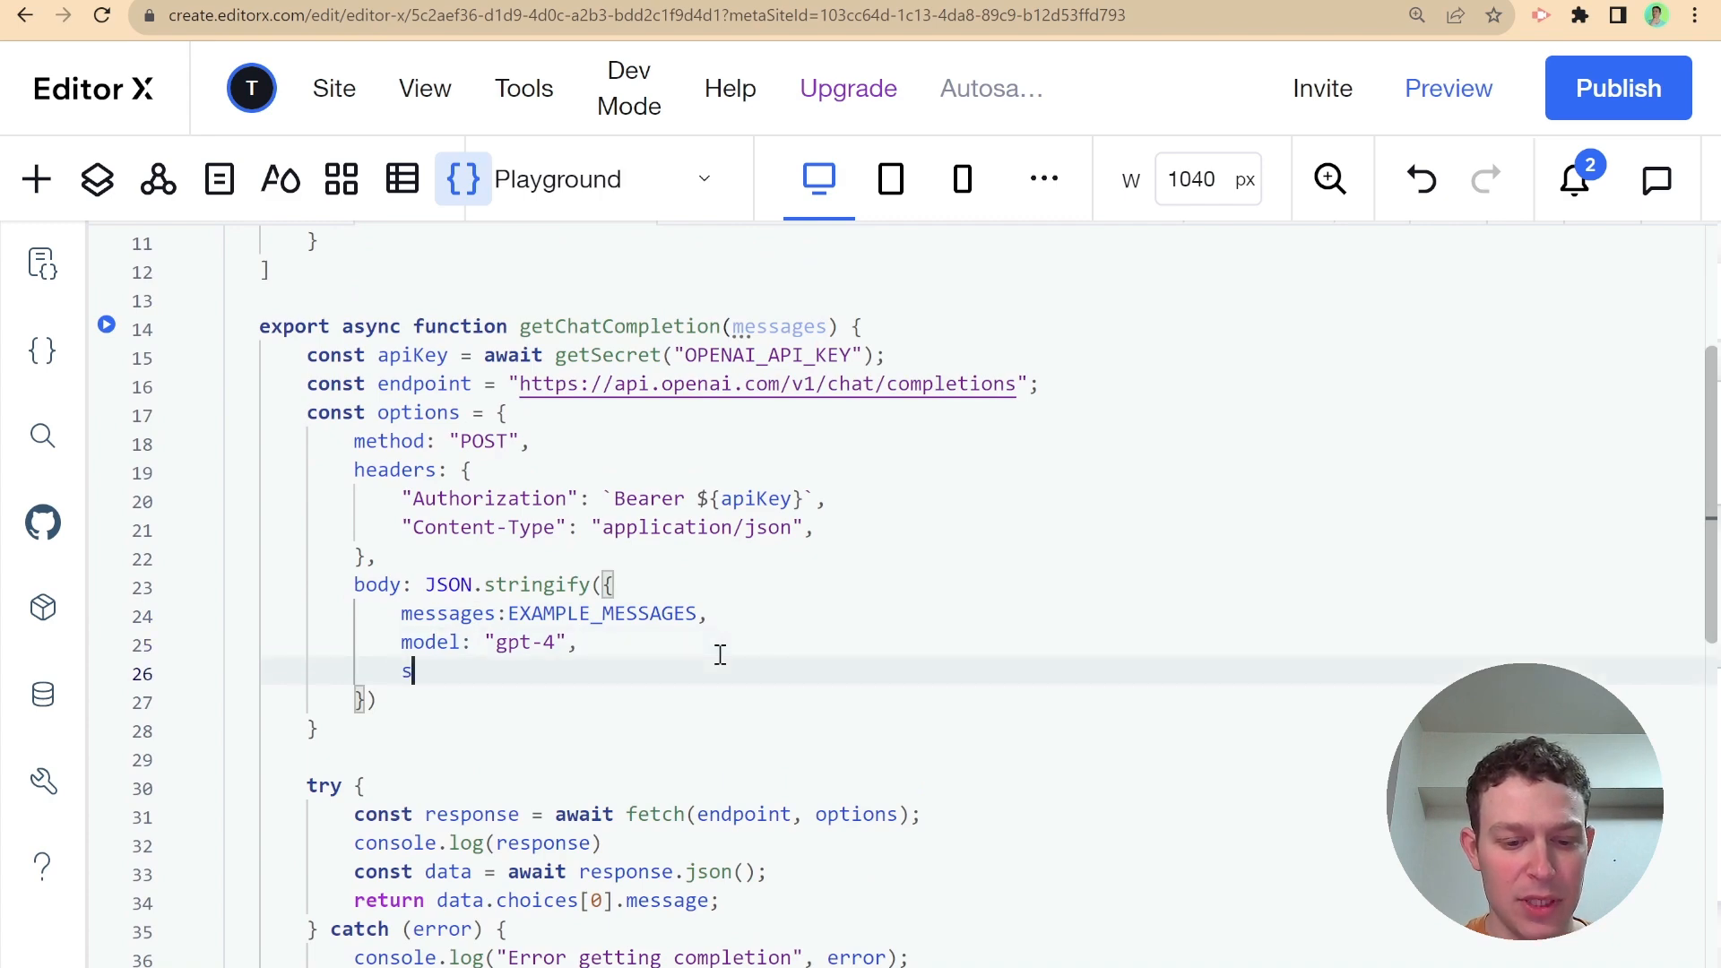
{"action": "type", "text": "eed: 1,"}
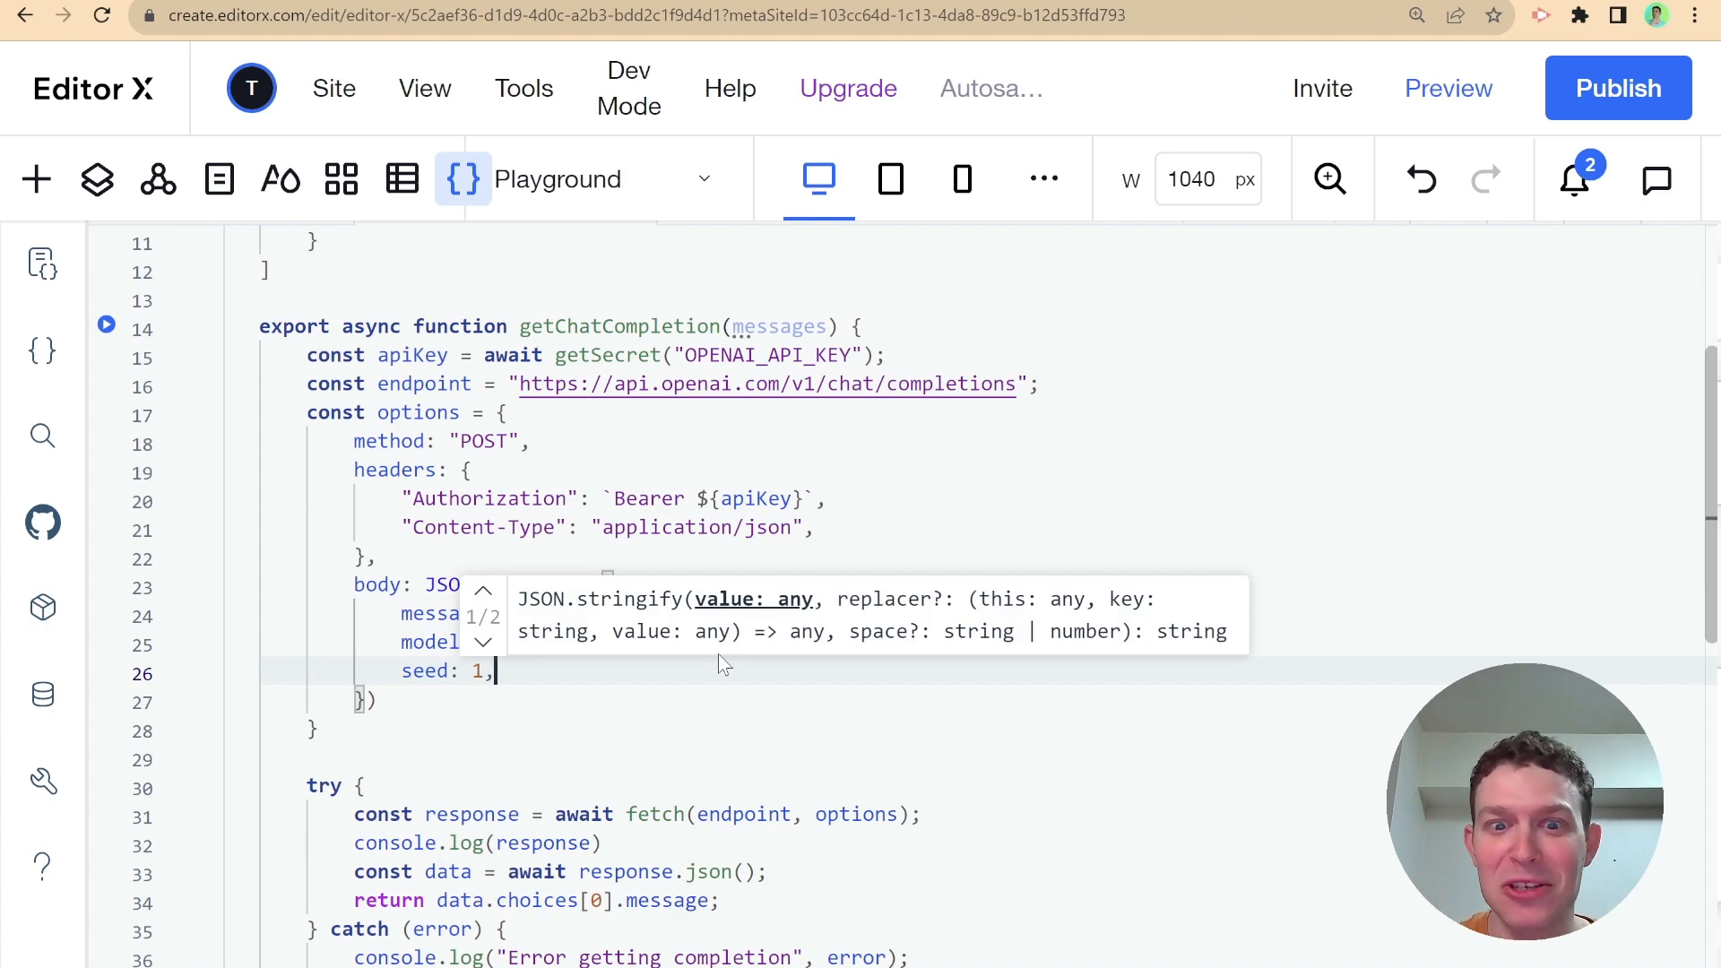
Change the example user prompt to 'Write haiku'
{"action": "scroll", "scroll_direction": "up", "scroll_amount": 3}
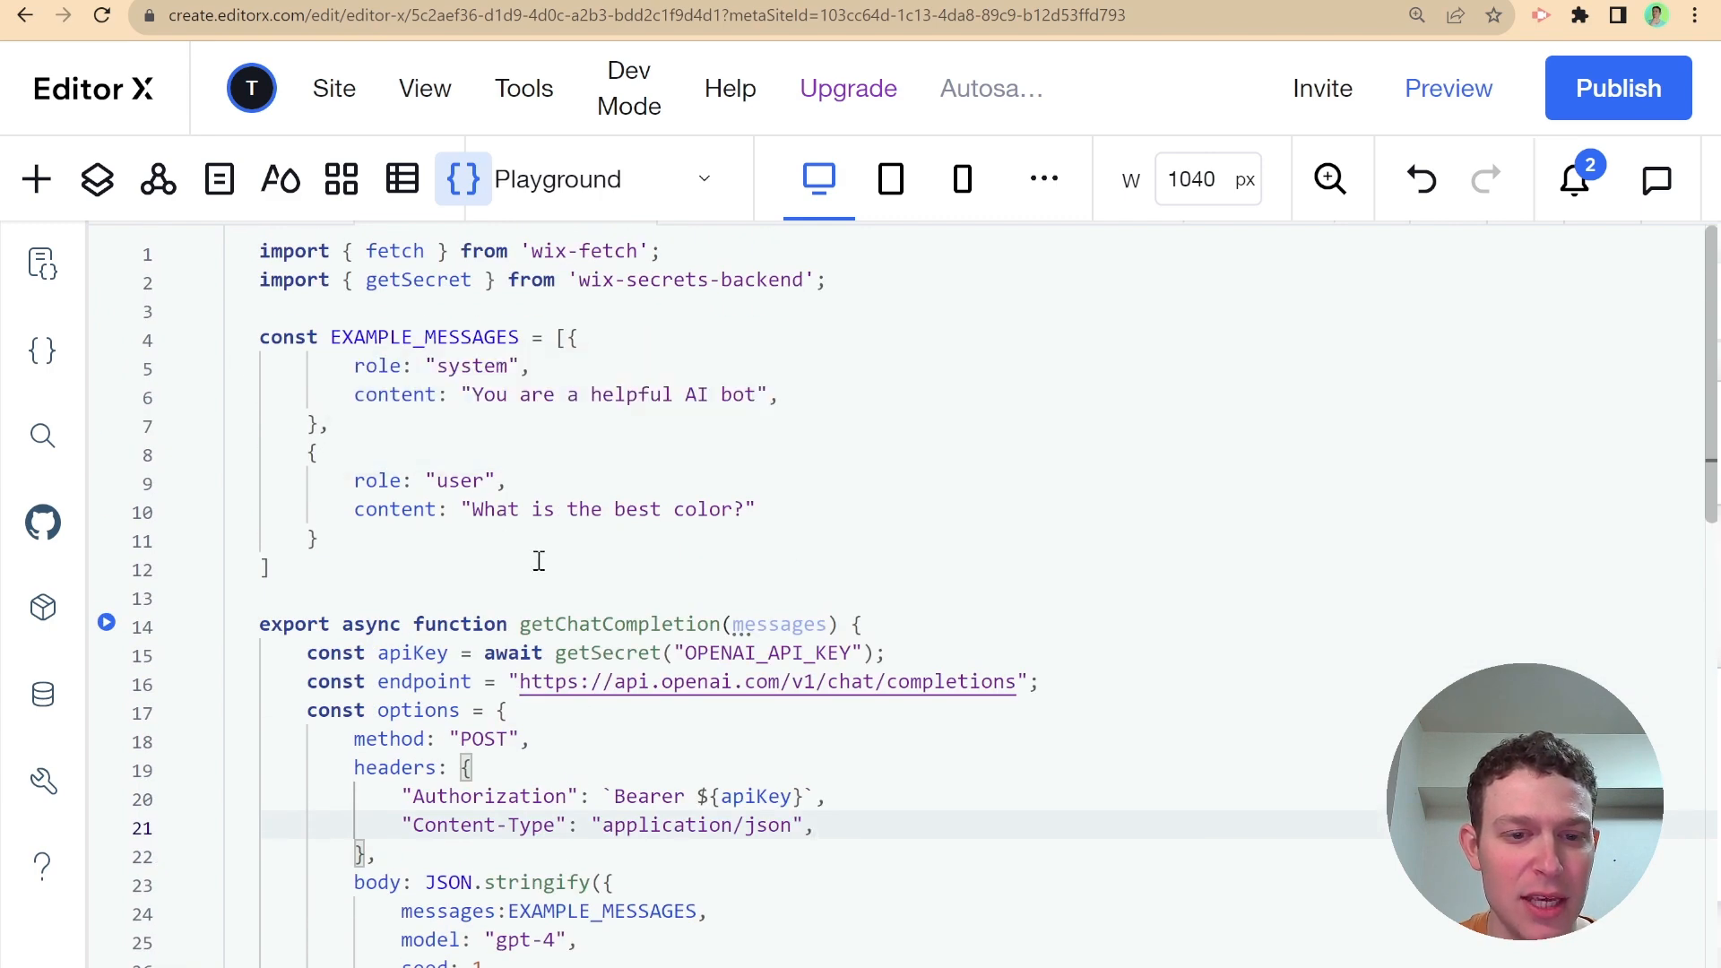
{"action": "left_click", "coordinate": [709, 509]}
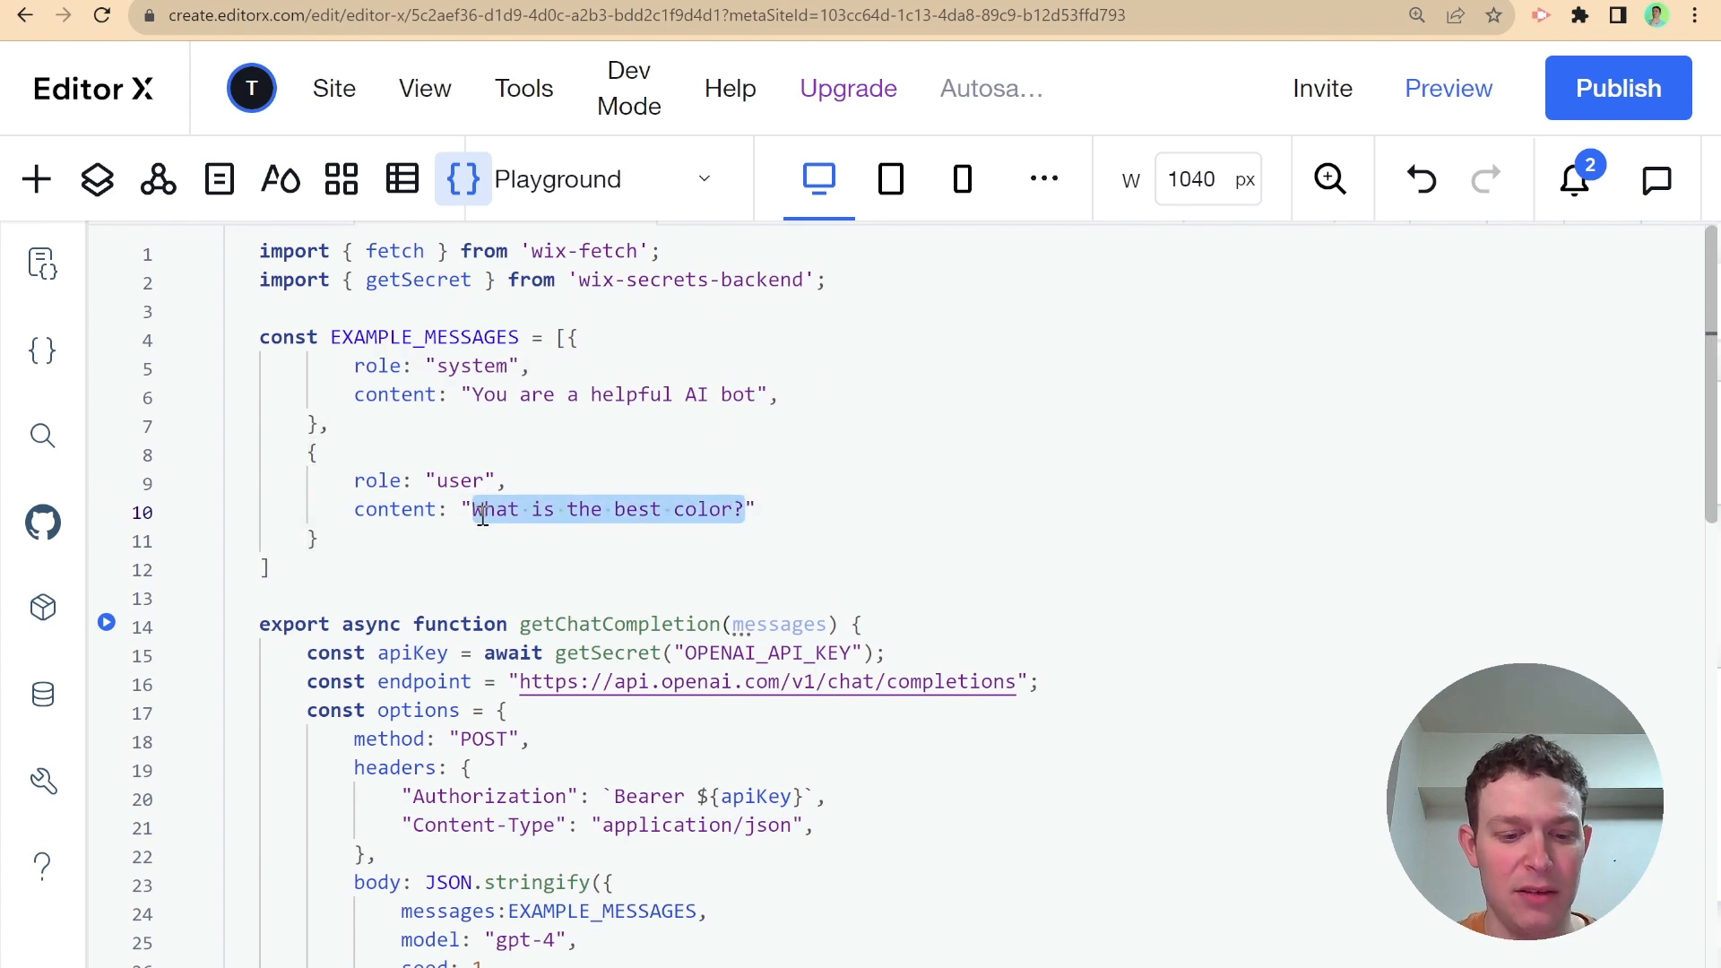
{"action": "type", "text": "Write \""}
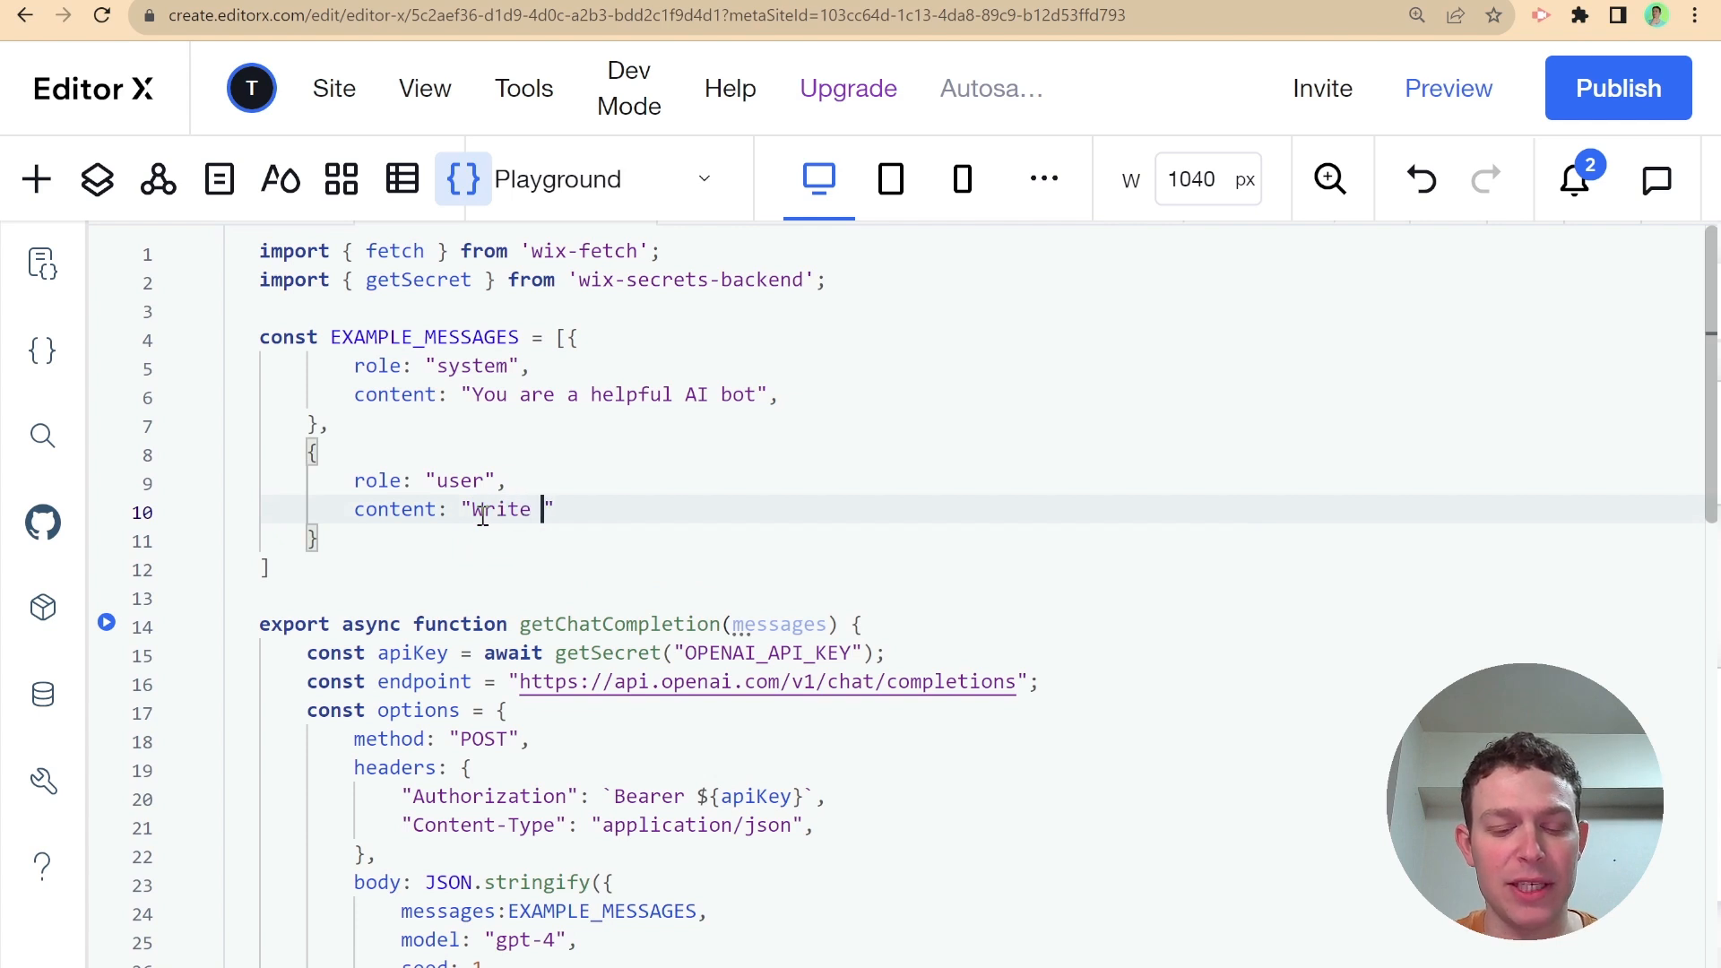
{"action": "type", "text": "haiku"}
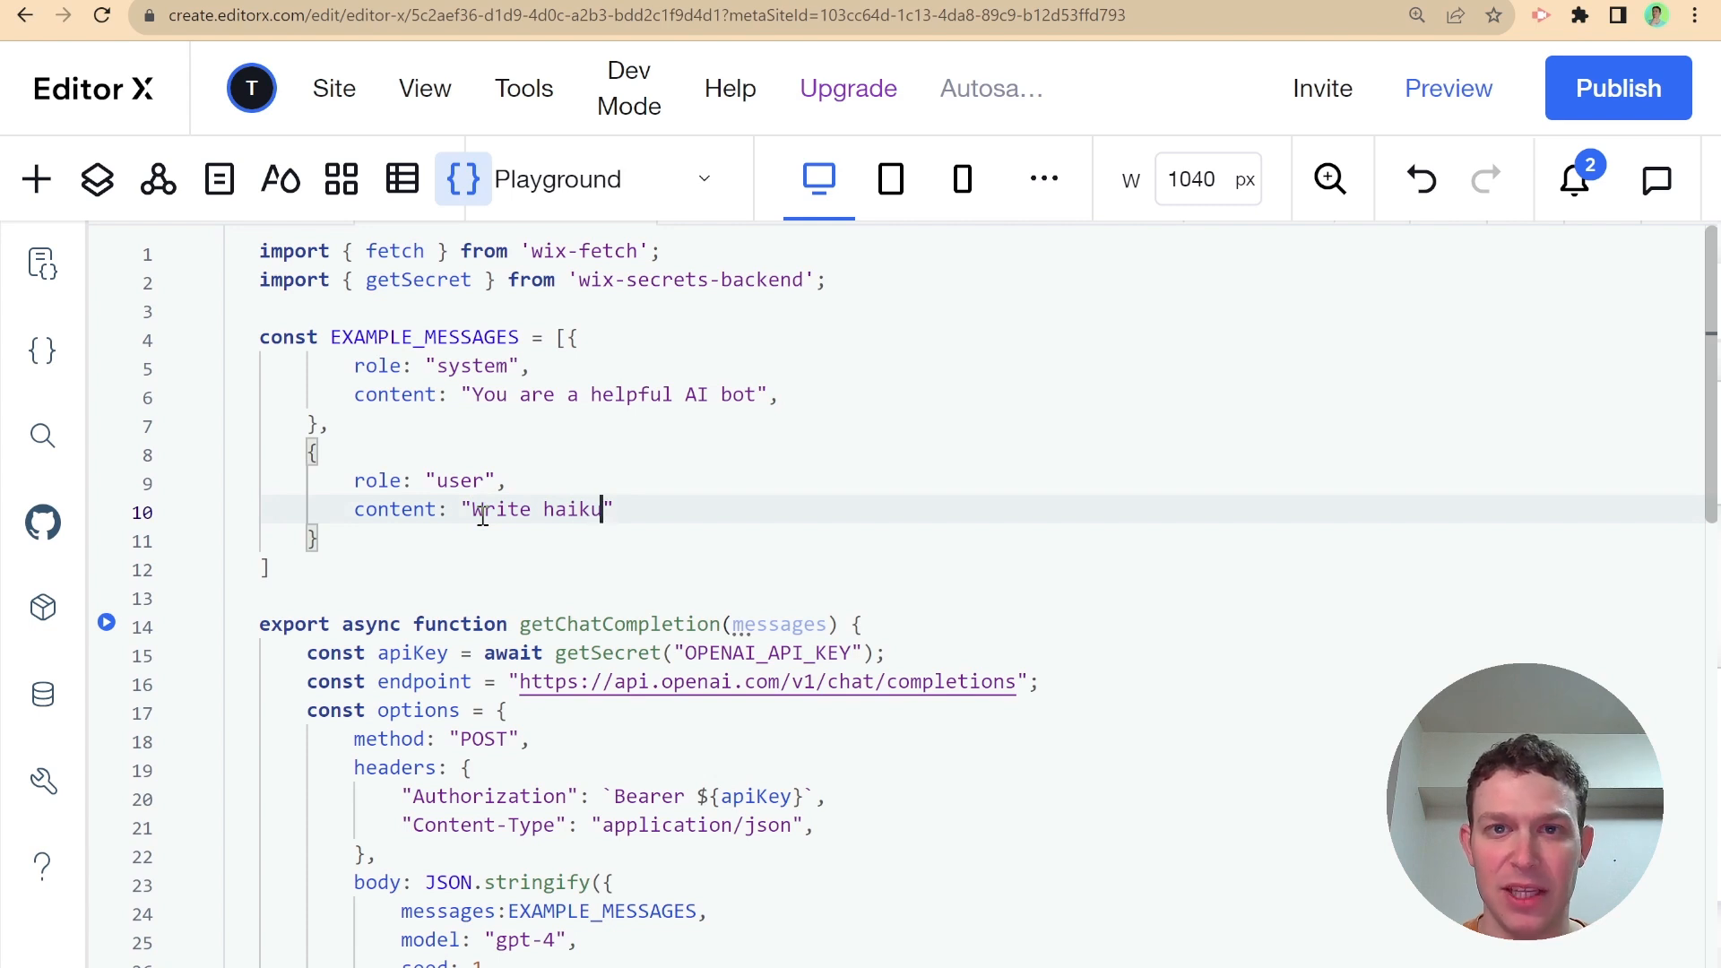
{"action": "scroll", "scroll_direction": "down", "scroll_amount": 3}
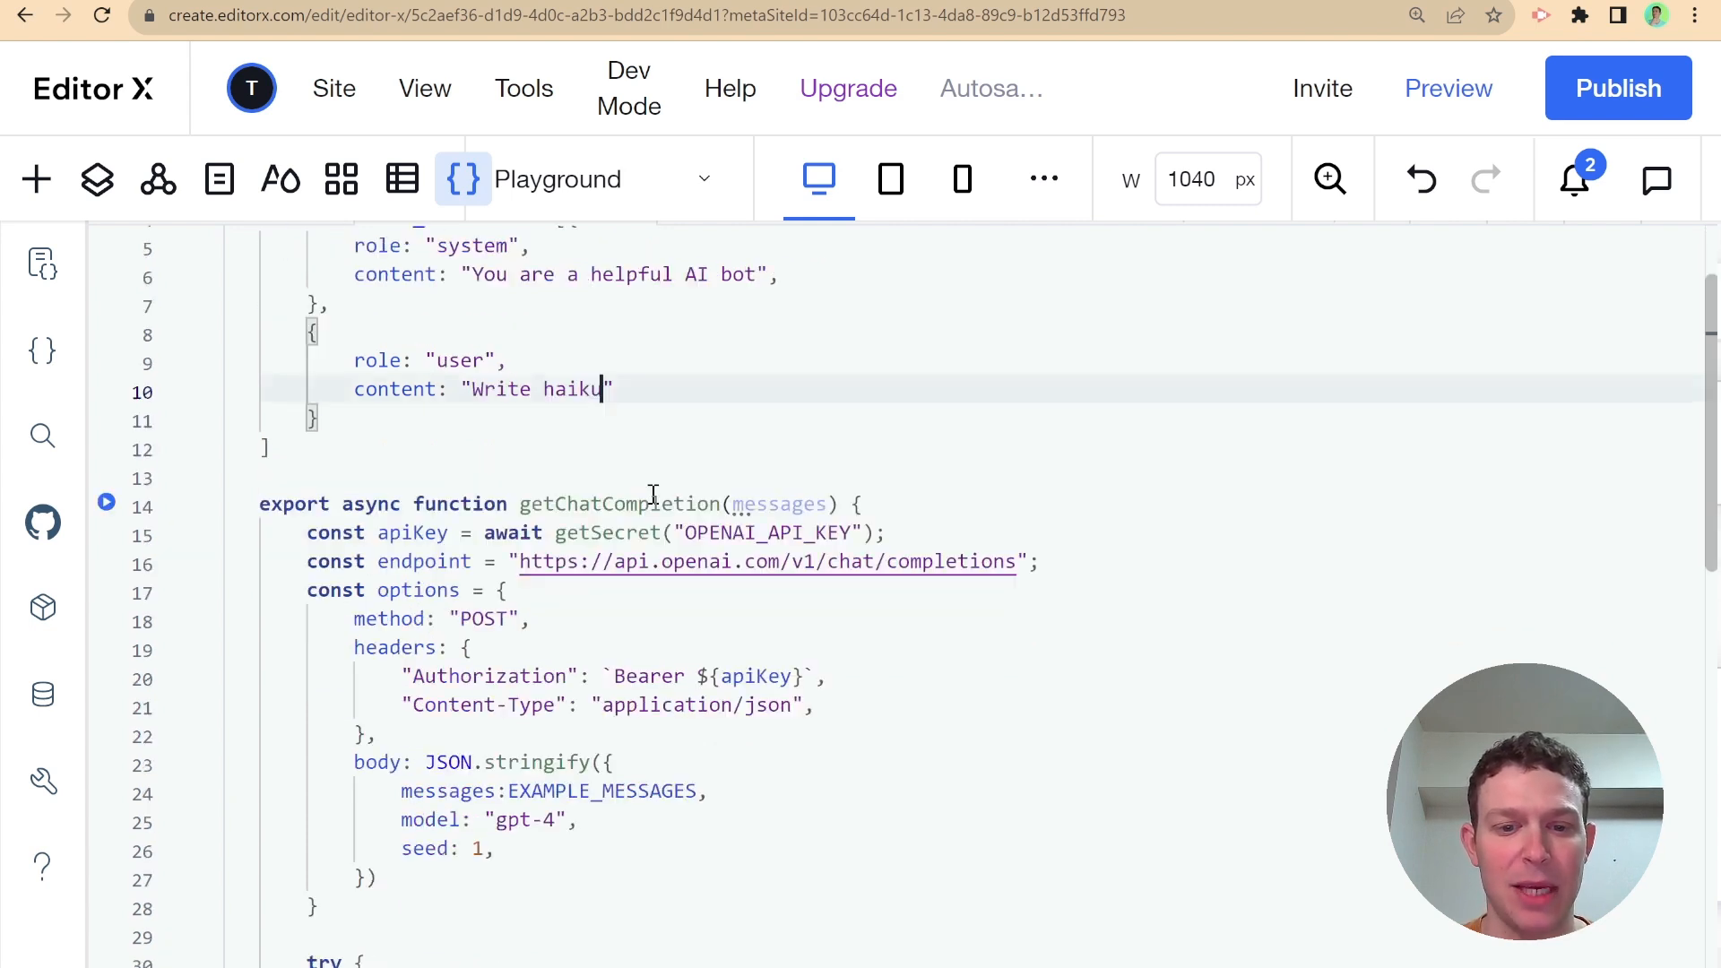
{"action": "scroll", "scroll_direction": "down", "scroll_amount": 3}
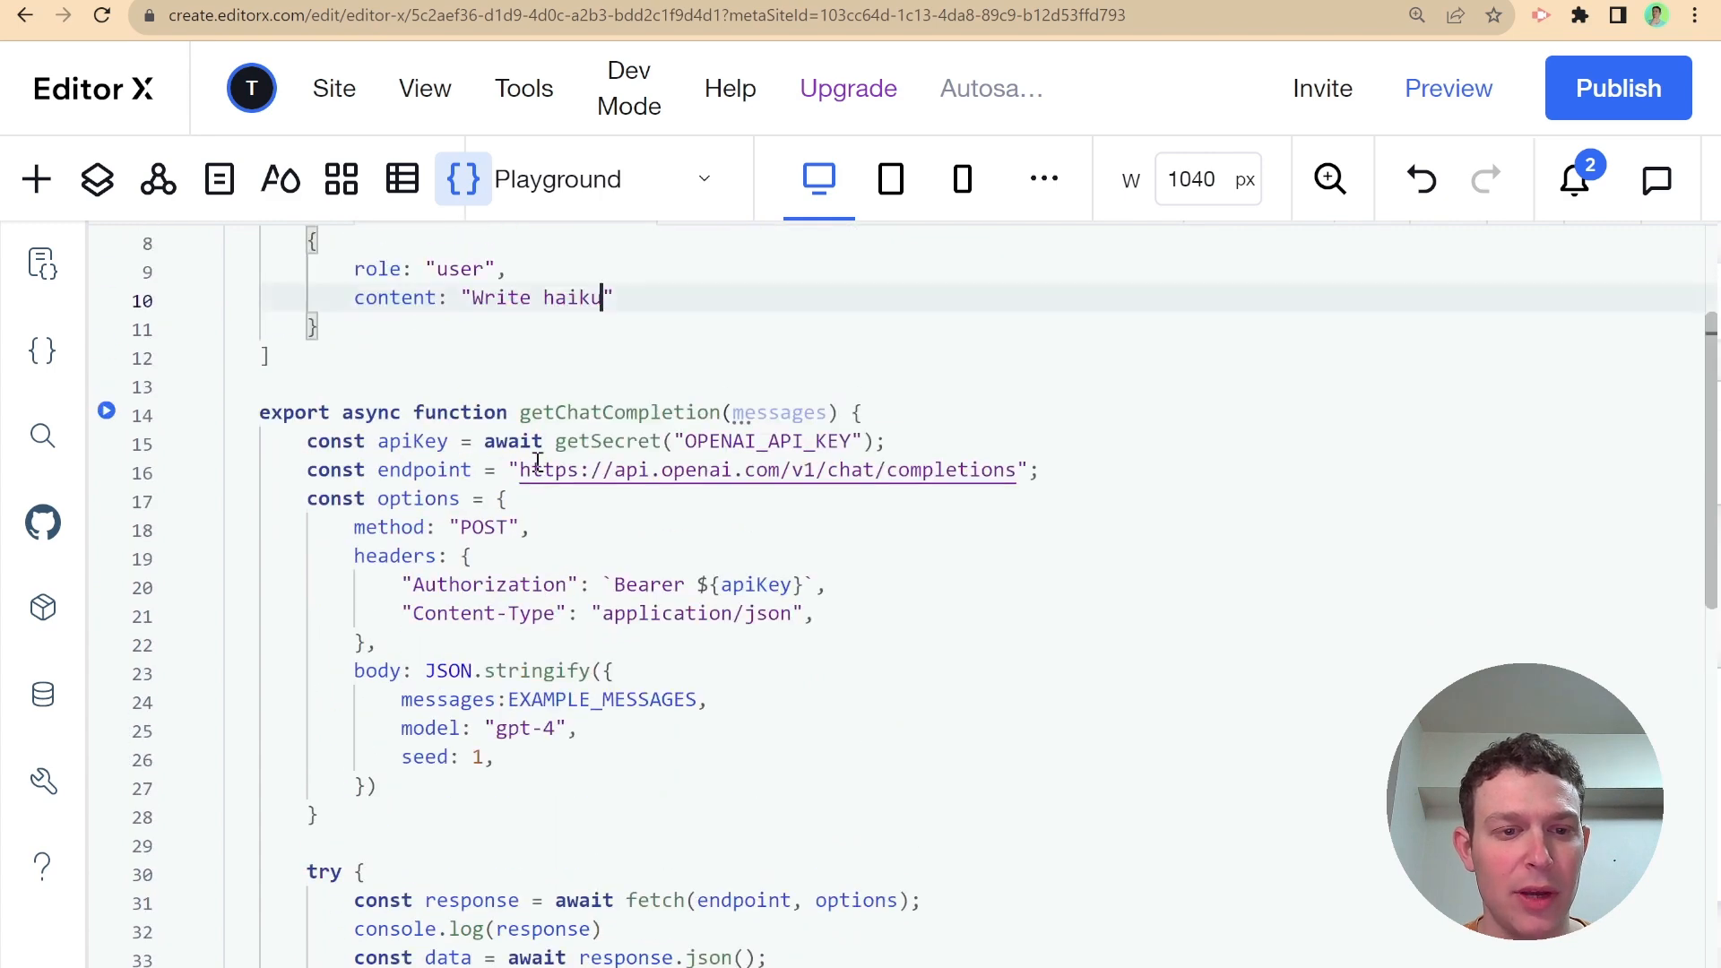
{"action": "scroll", "scroll_direction": "down", "scroll_amount": 3}
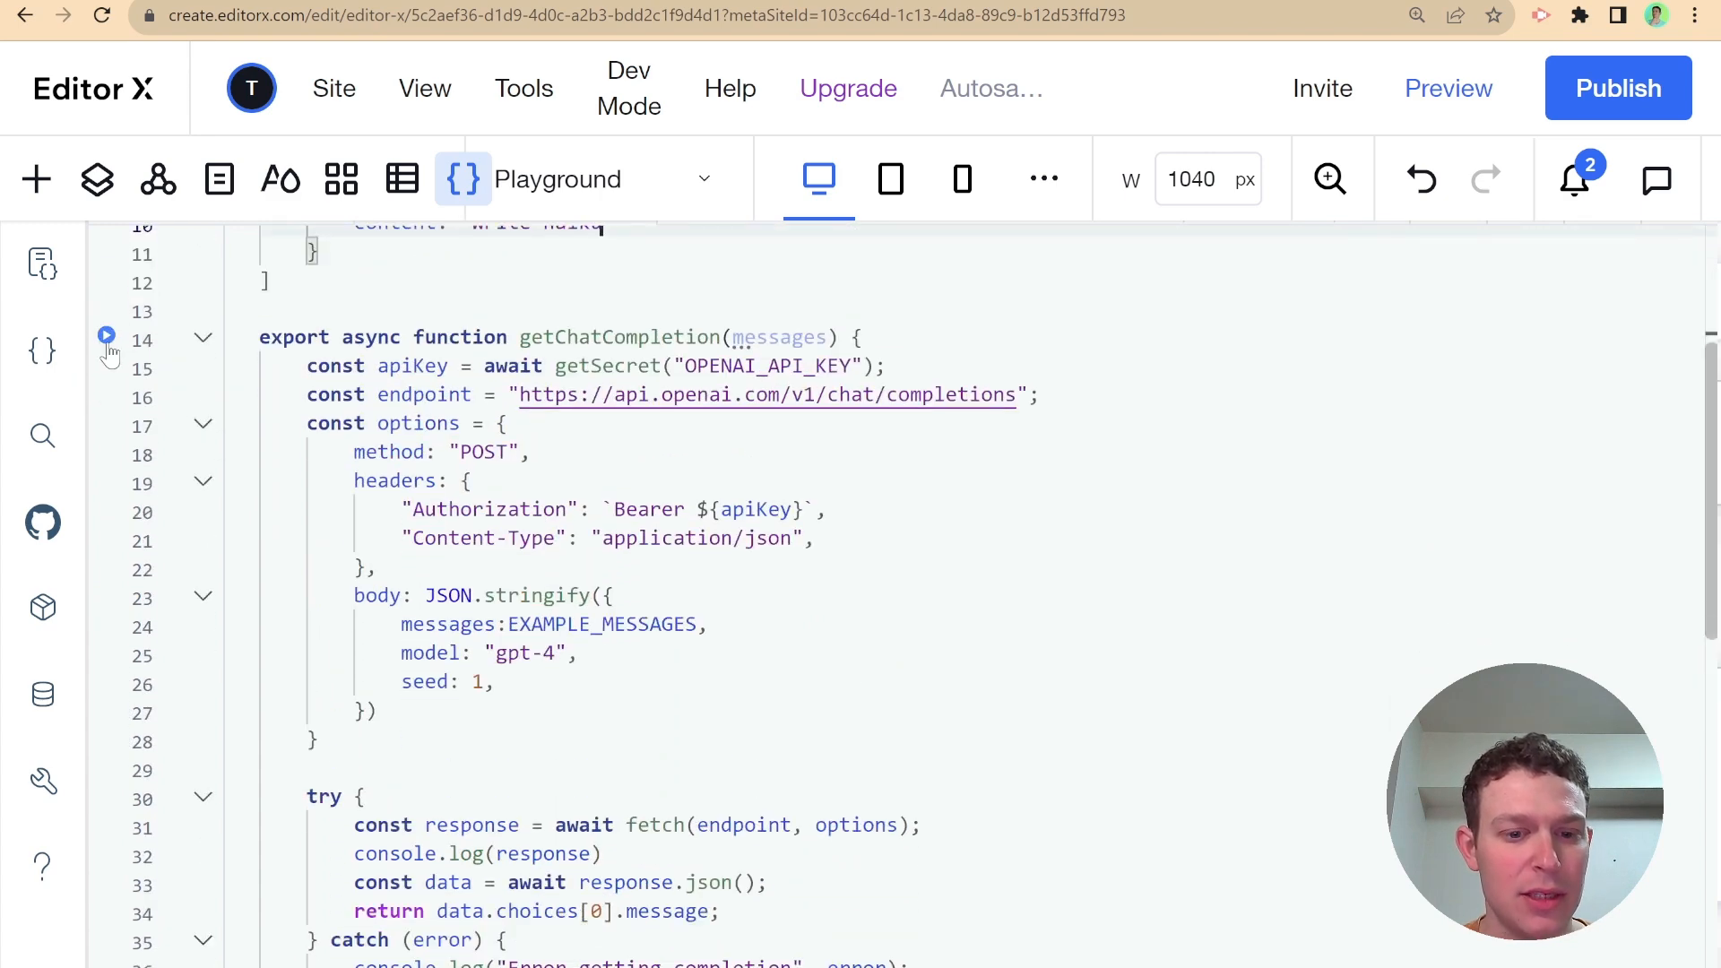
Run getChatCompletion and expand the output to read the 'Autumn leaves in flight' haiku
{"action": "left_click", "coordinate": [107, 336]}
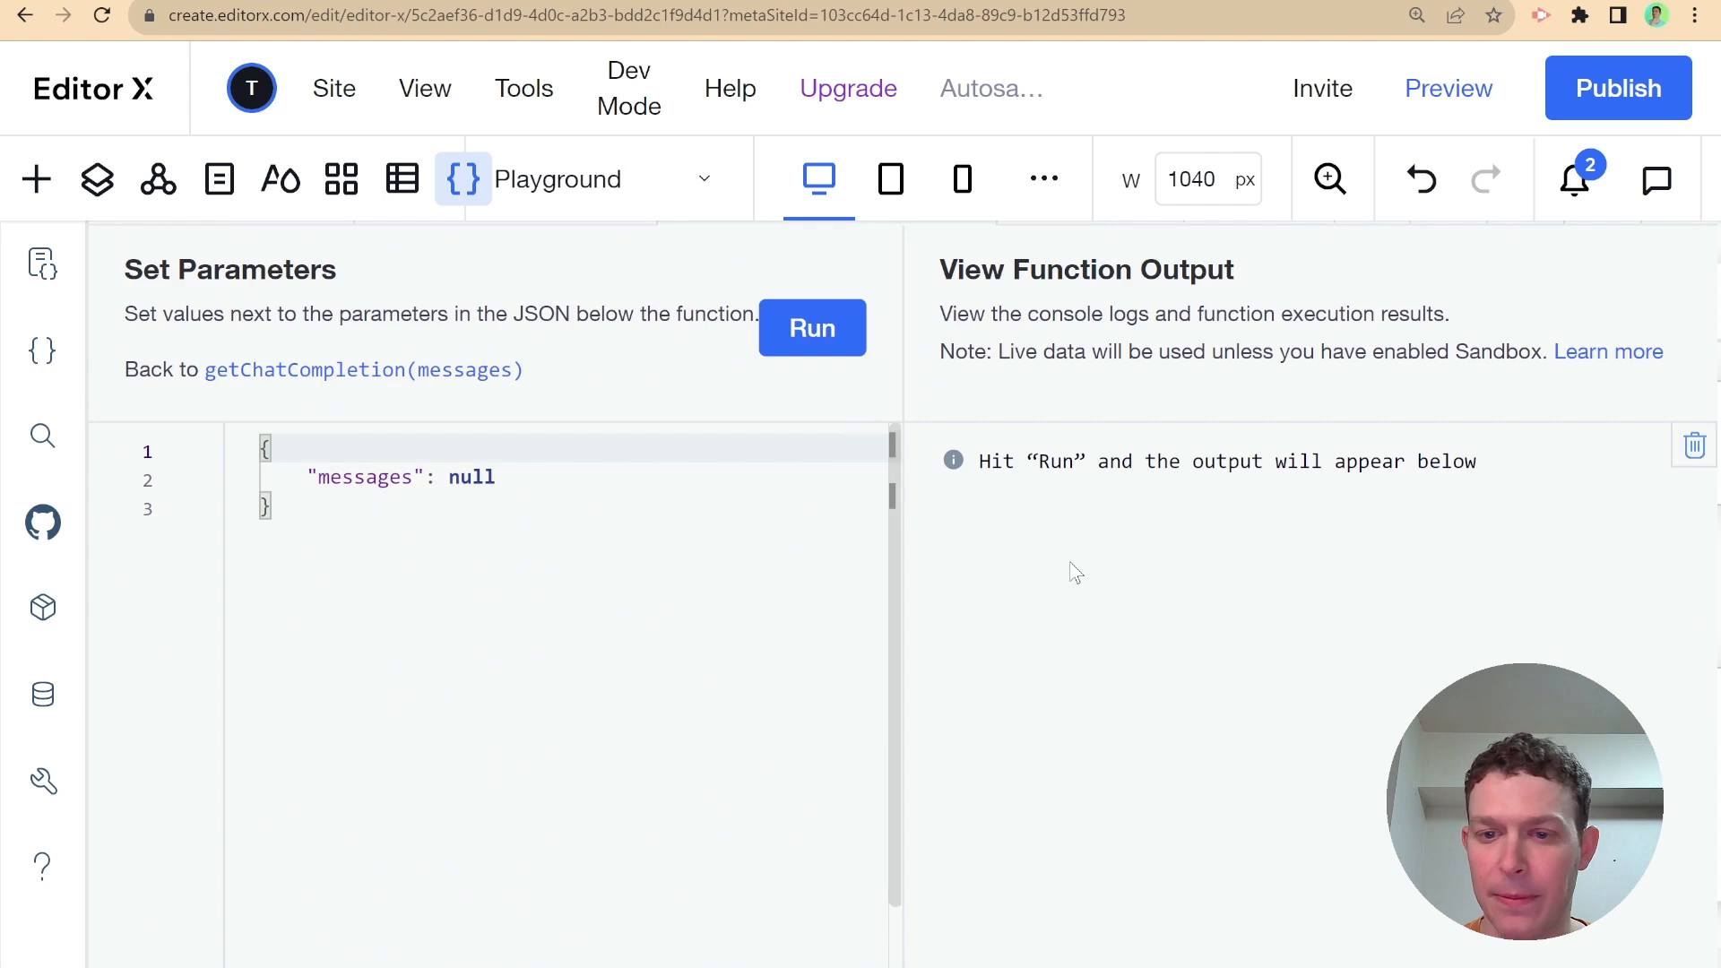
{"action": "mouse_move", "coordinate": [812, 329]}
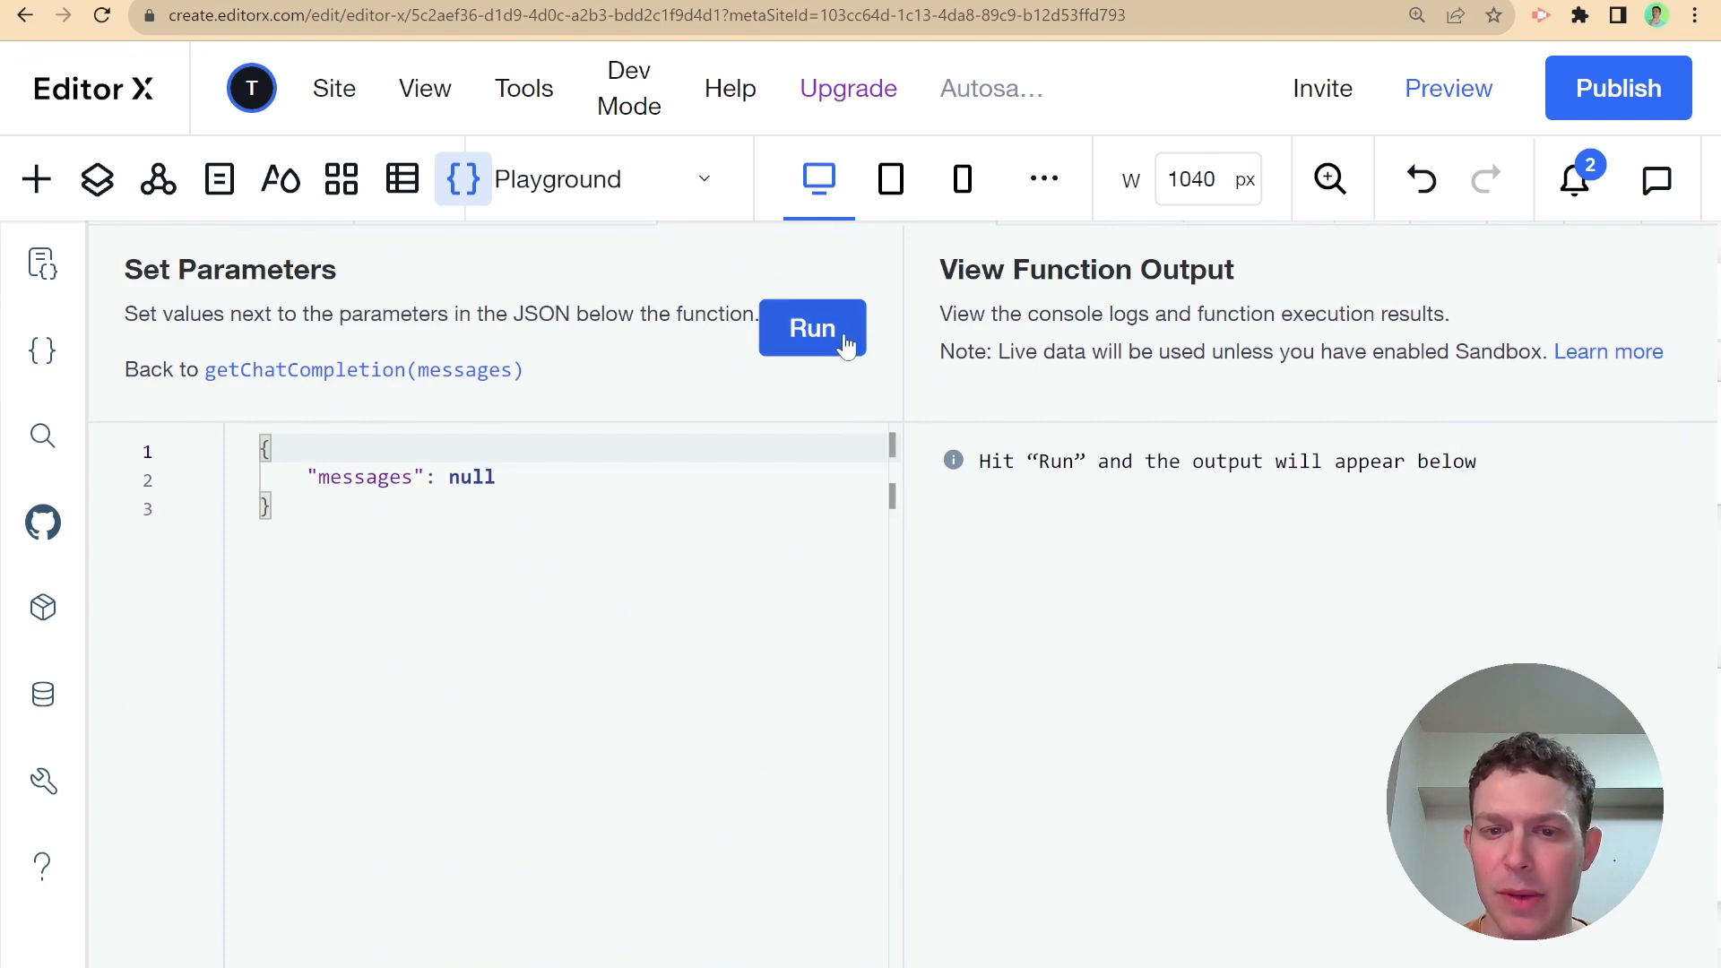
{"action": "left_click", "coordinate": [812, 328]}
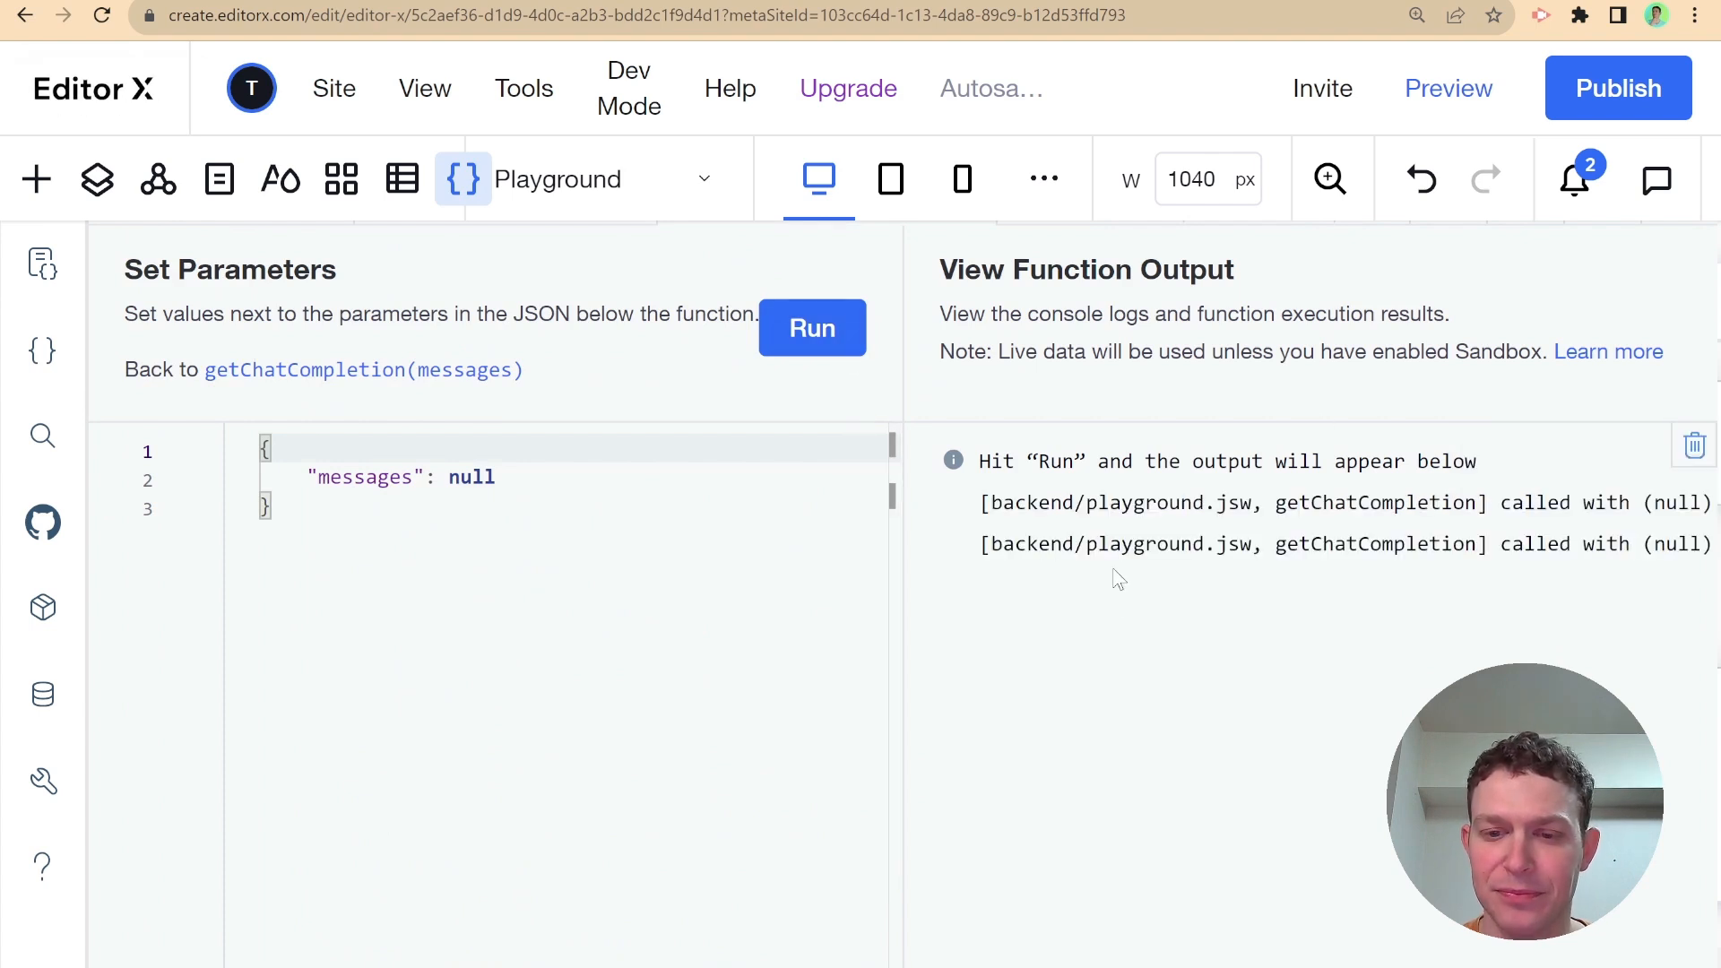
{"action": "mouse_move", "coordinate": [1178, 629]}
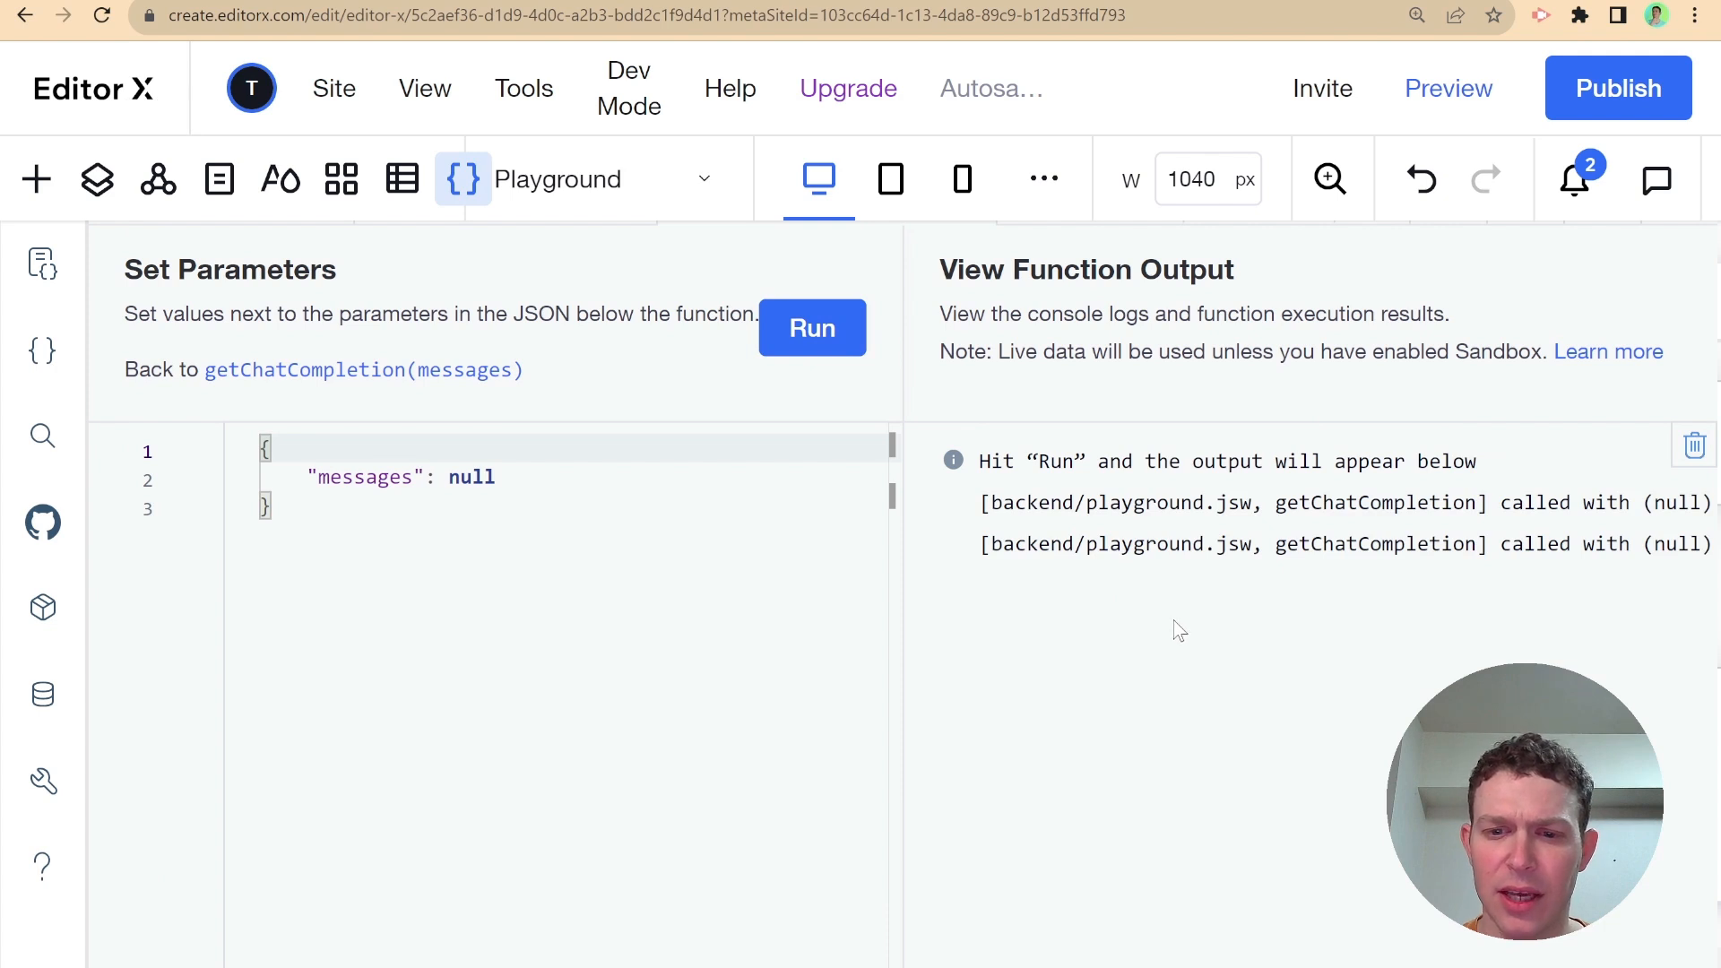
{"action": "left_click", "coordinate": [812, 328]}
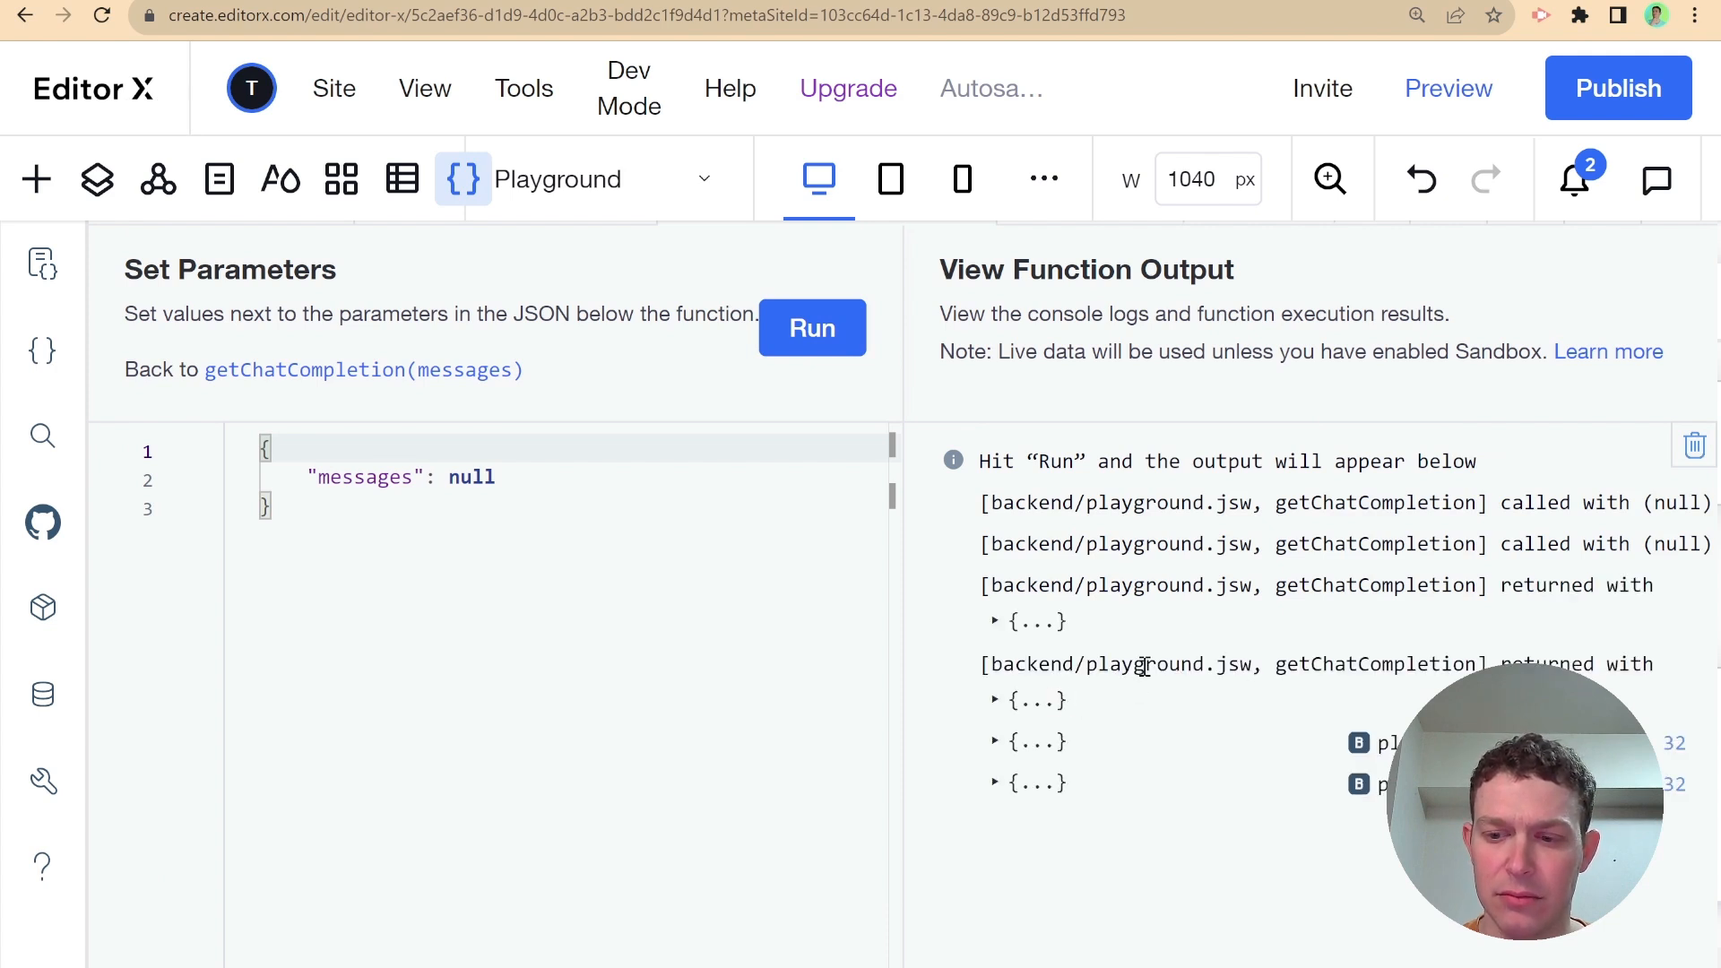
{"action": "left_click", "coordinate": [993, 621]}
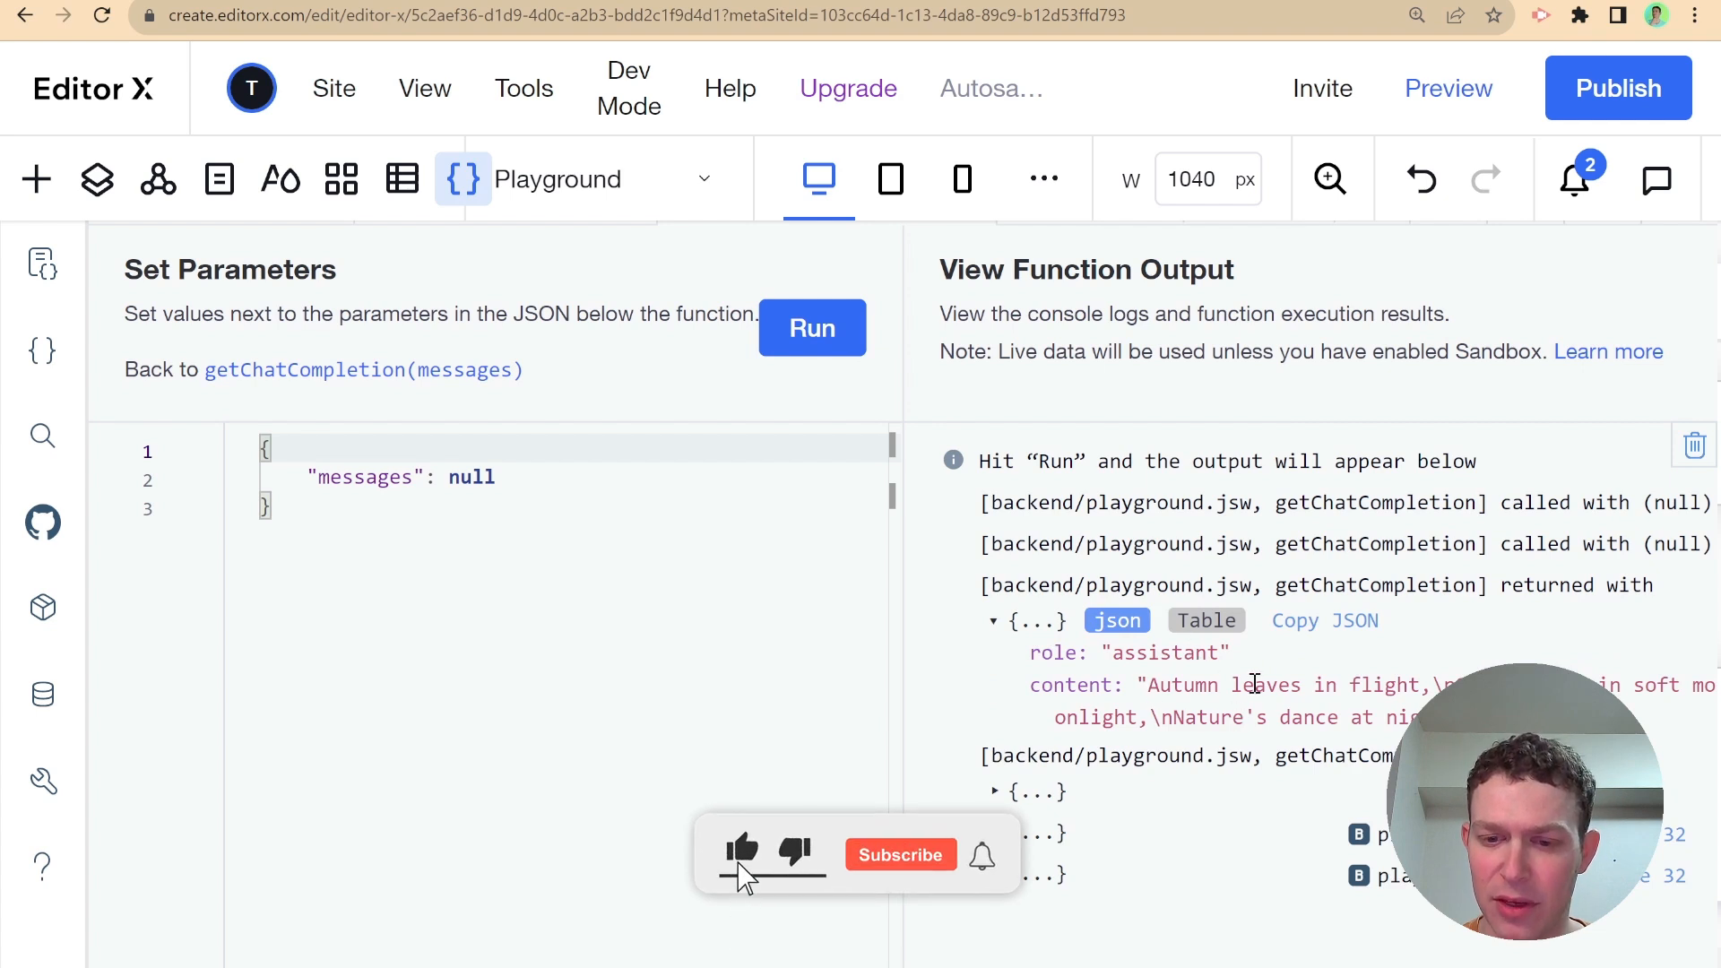
{"action": "left_click", "coordinate": [899, 855]}
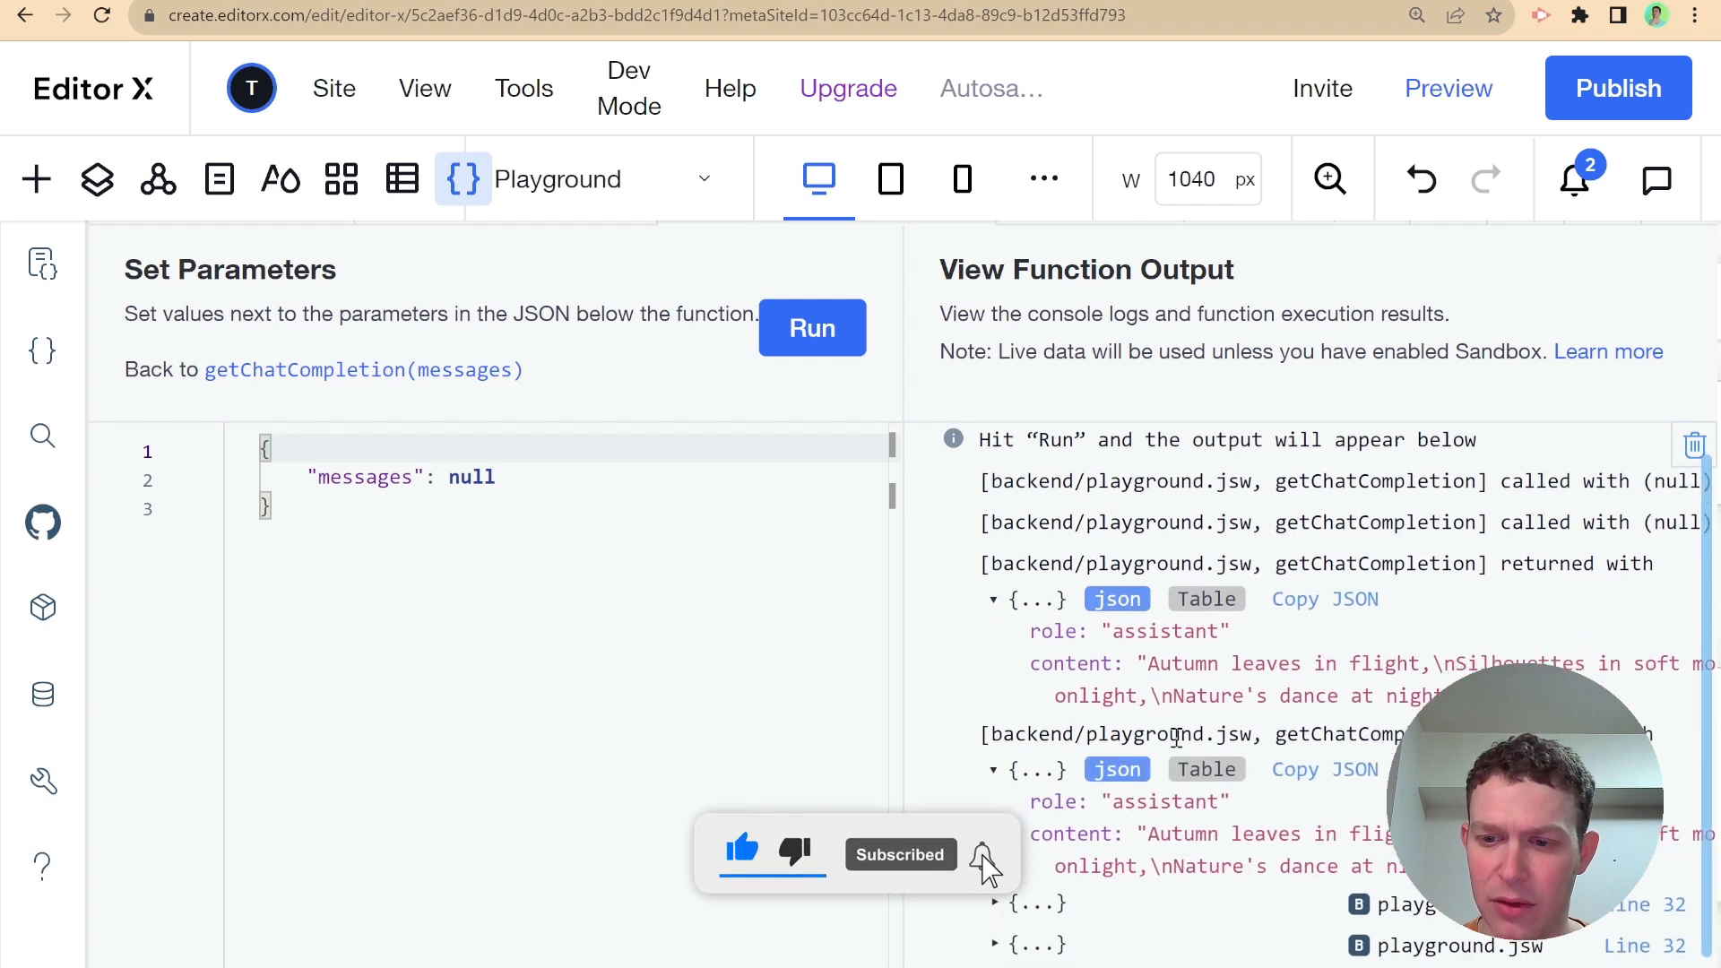
{"action": "left_click", "coordinate": [983, 855]}
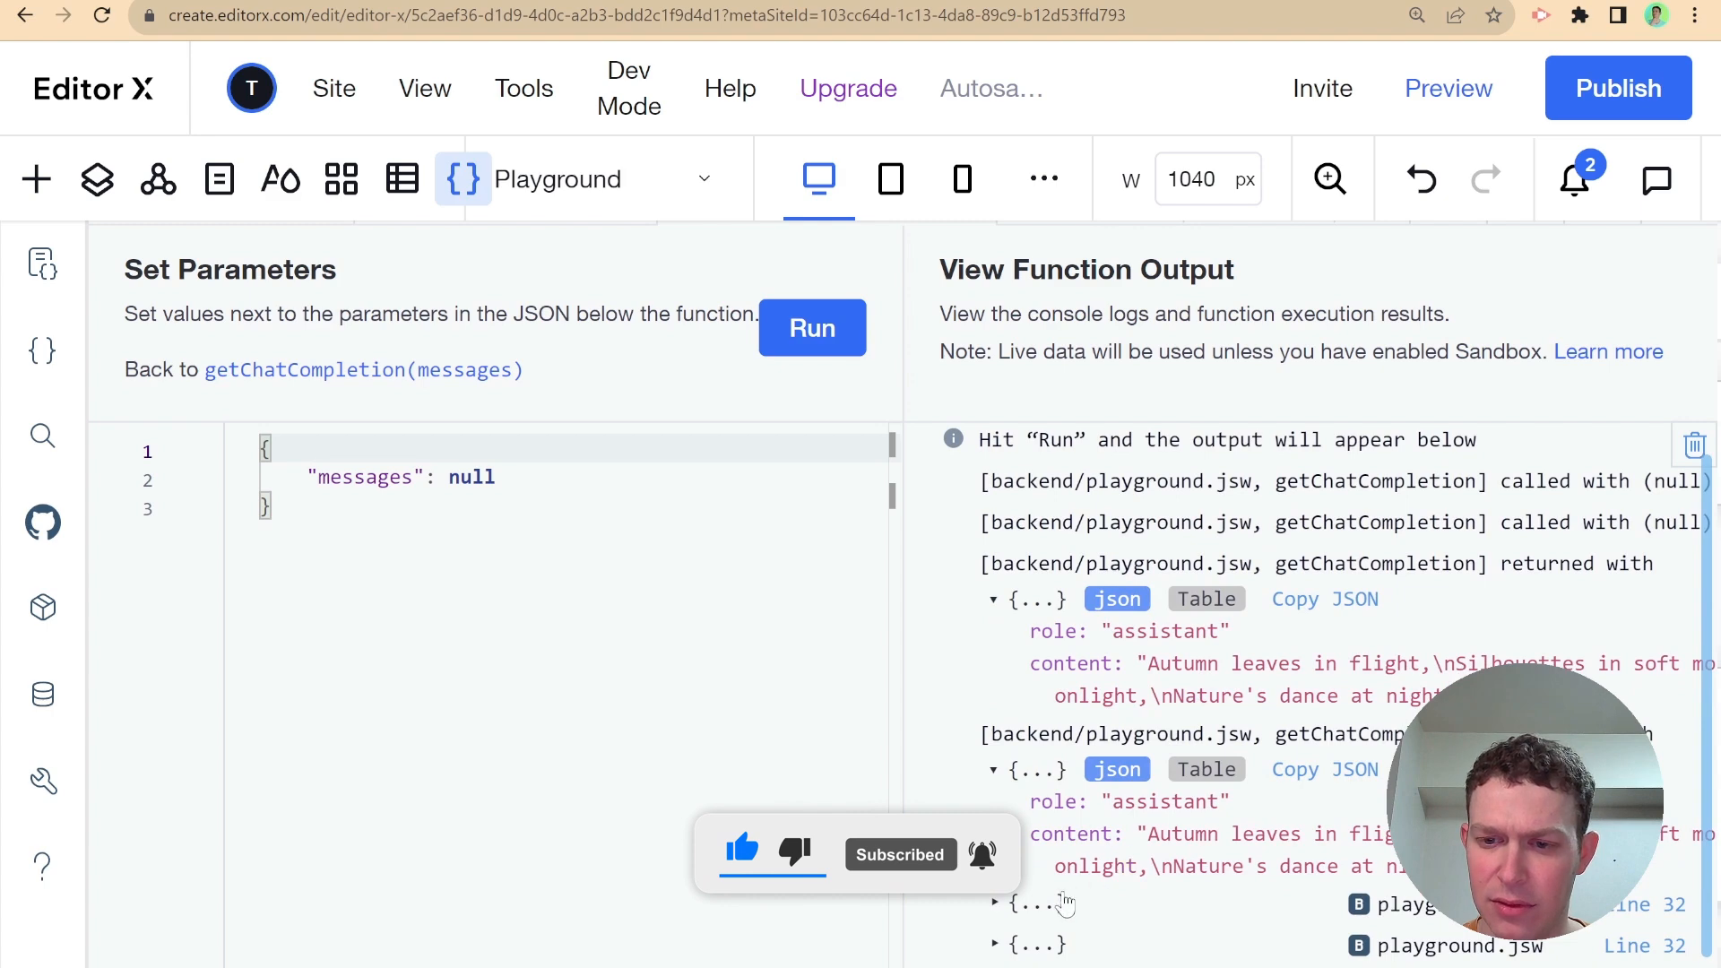
{"action": "left_click", "coordinate": [994, 904]}
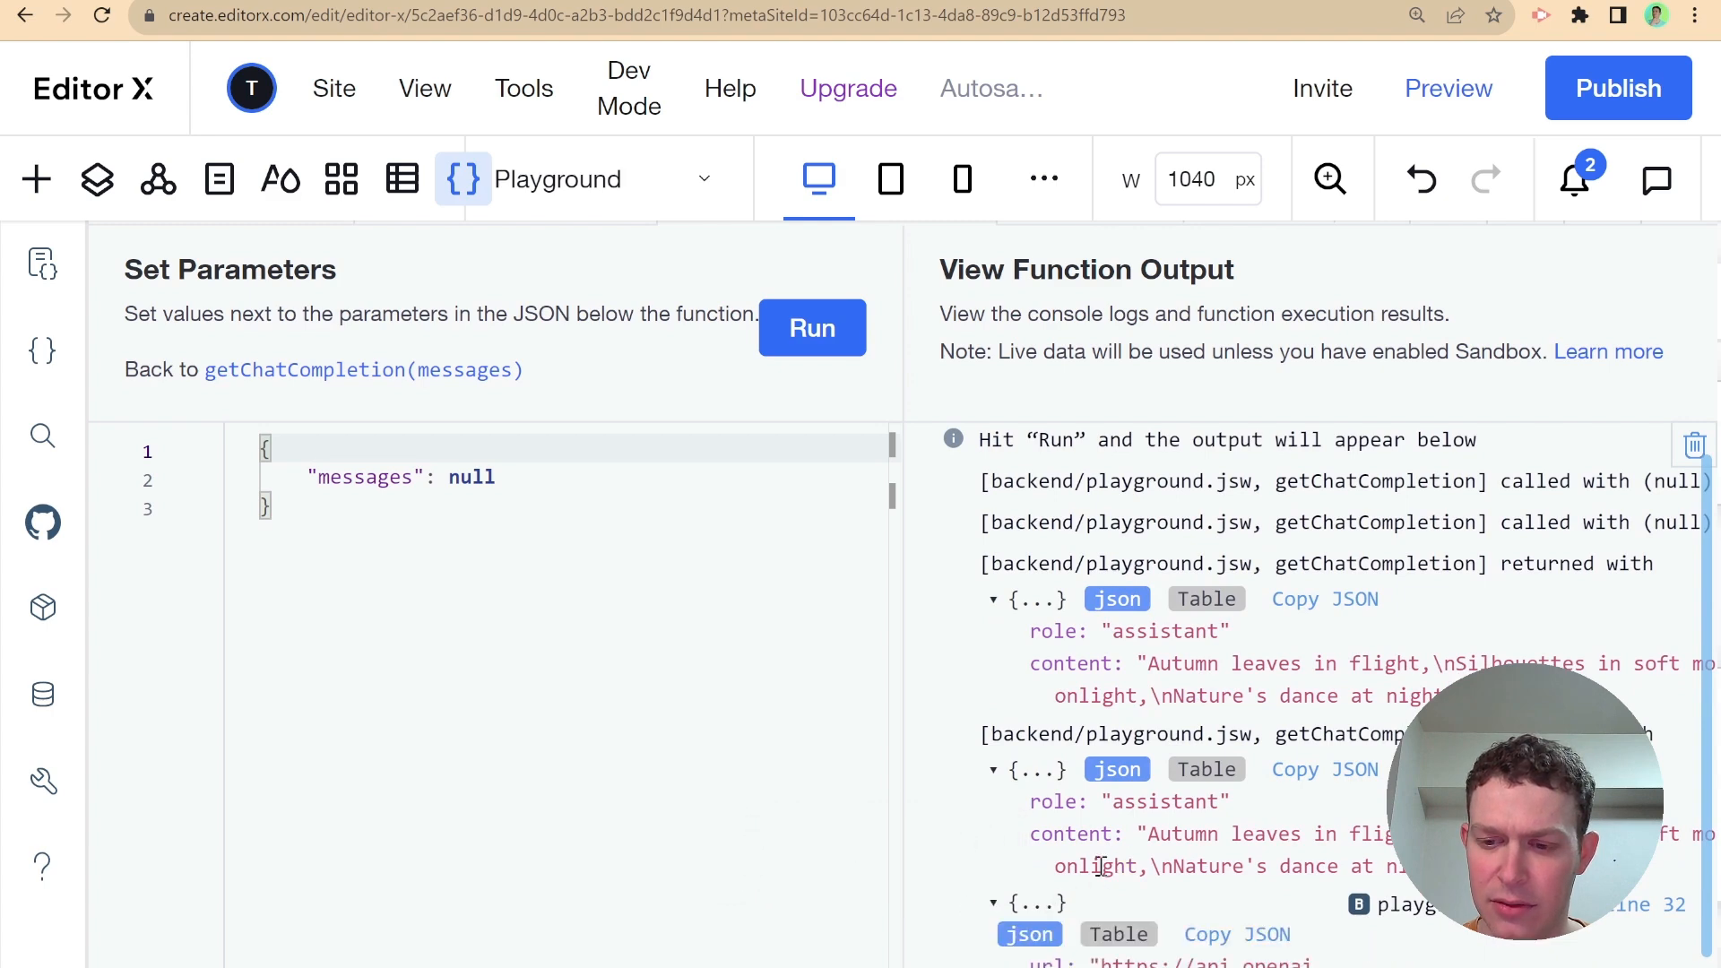
{"action": "scroll", "scroll_direction": "down", "scroll_amount": 3}
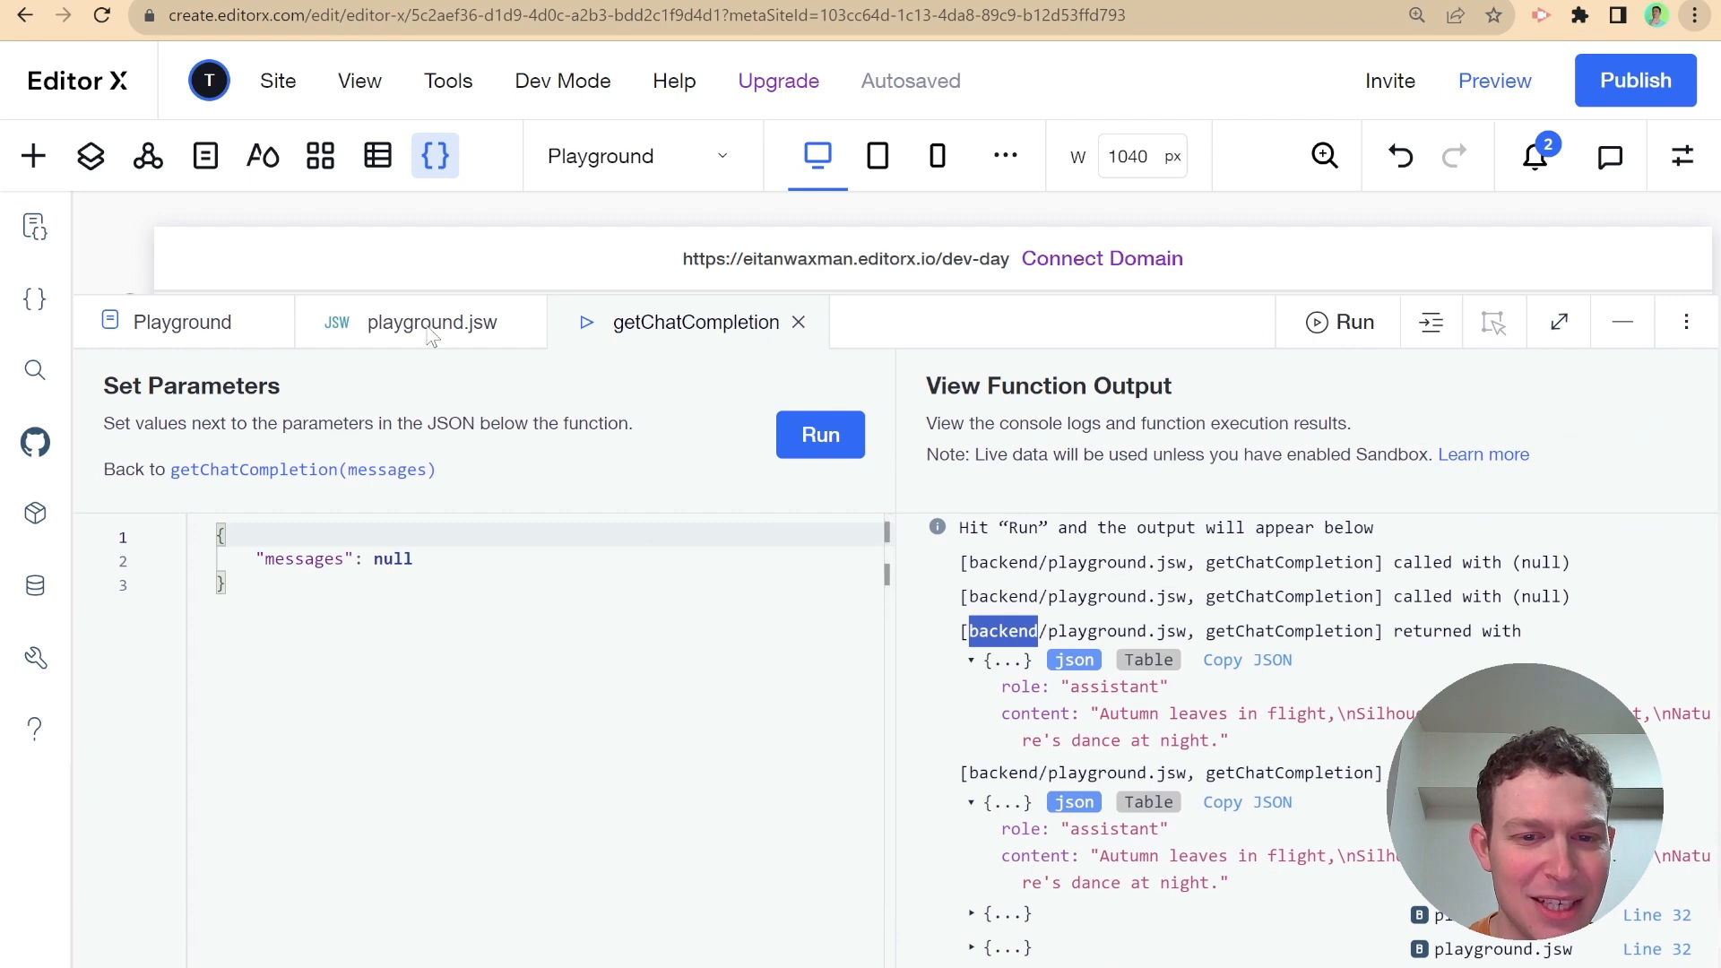
{"action": "mouse_move", "coordinate": [635, 328]}
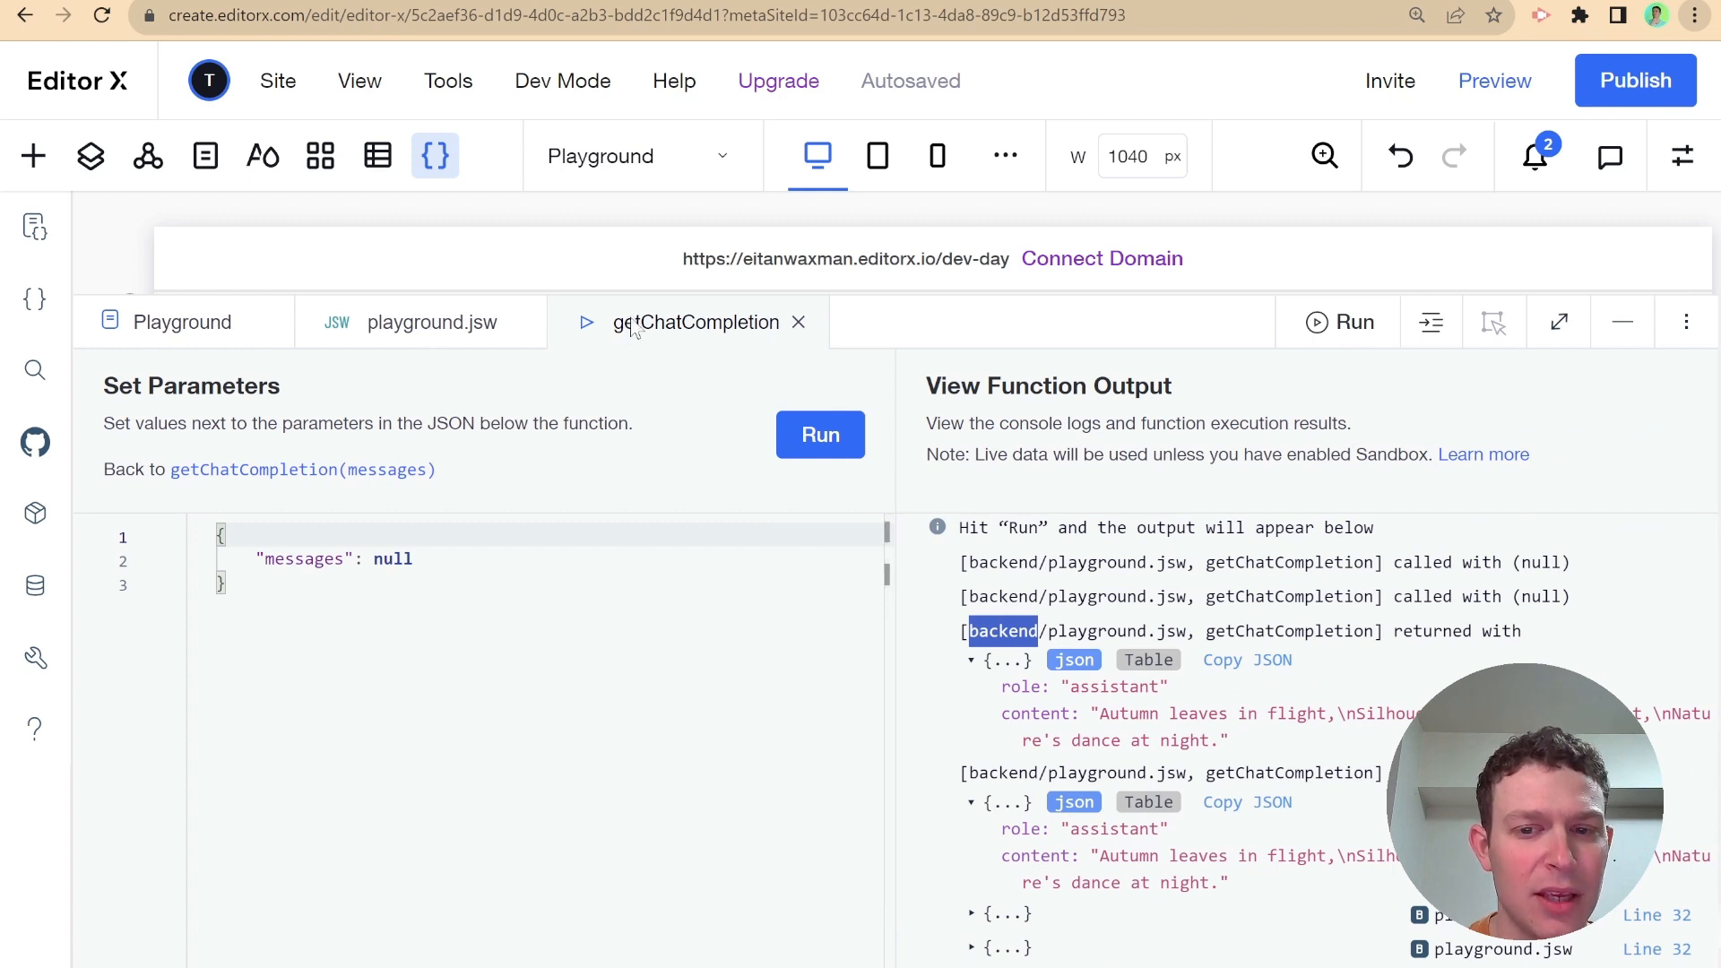
Delete the console.log(response) line from playground.jsw
{"action": "left_click", "coordinate": [434, 322]}
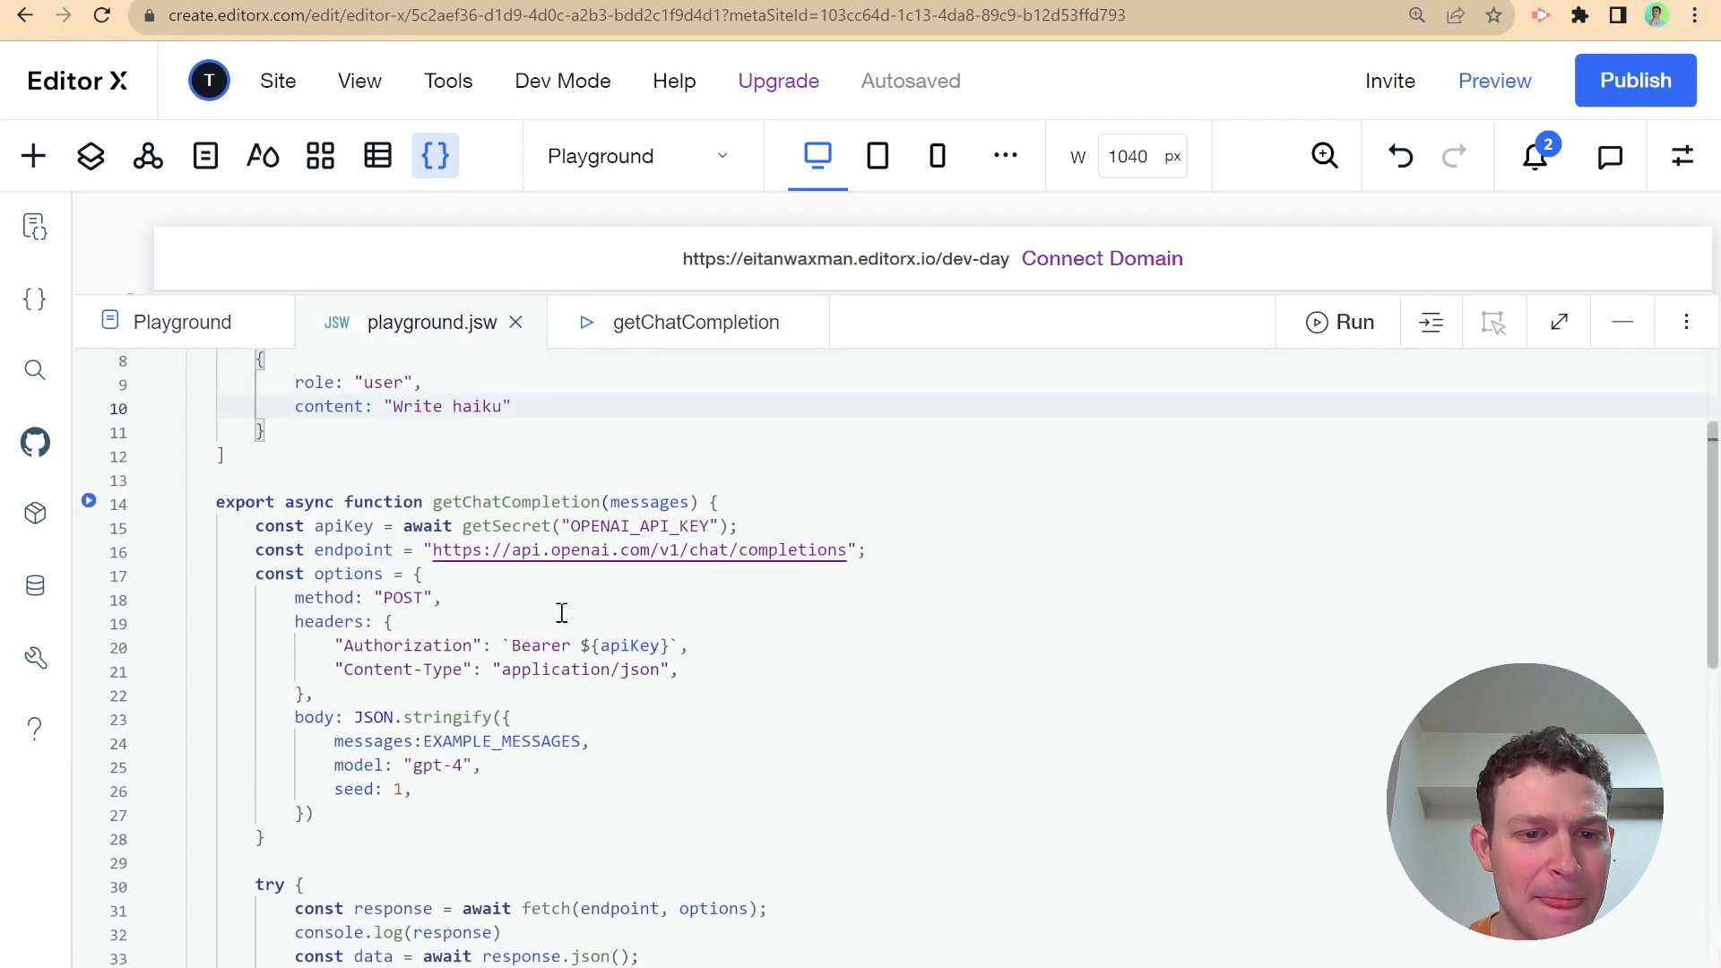
{"action": "scroll", "scroll_direction": "down", "scroll_amount": 3}
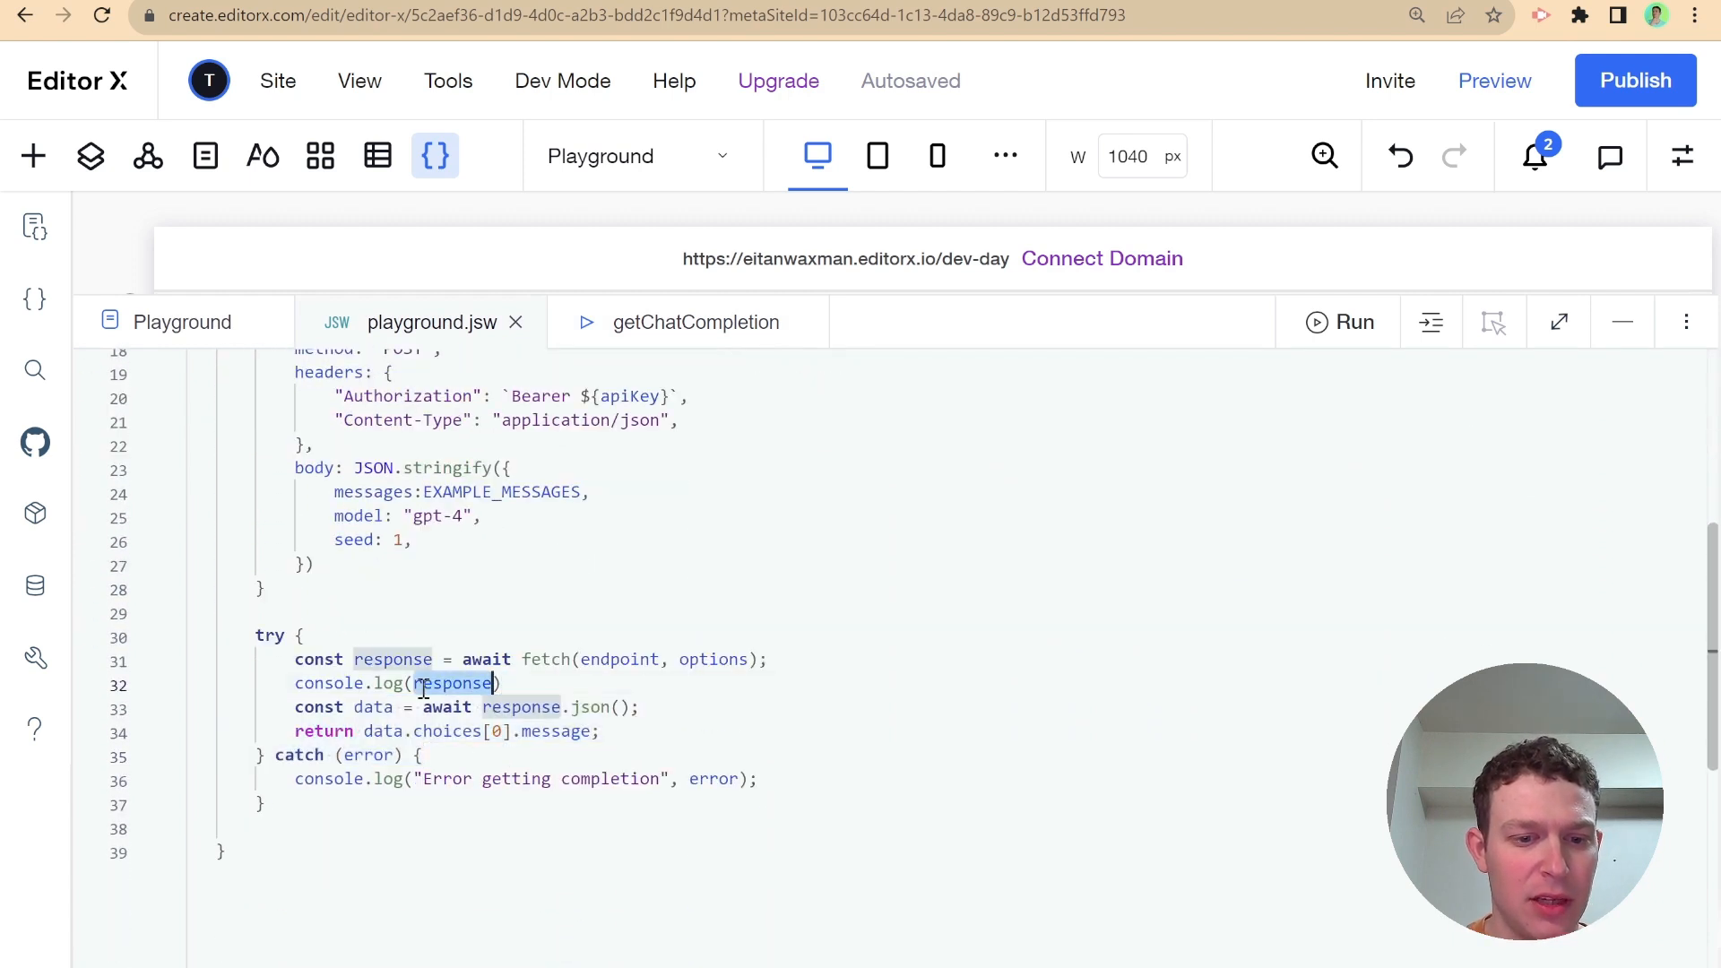
{"action": "key", "text": "Backspace"}
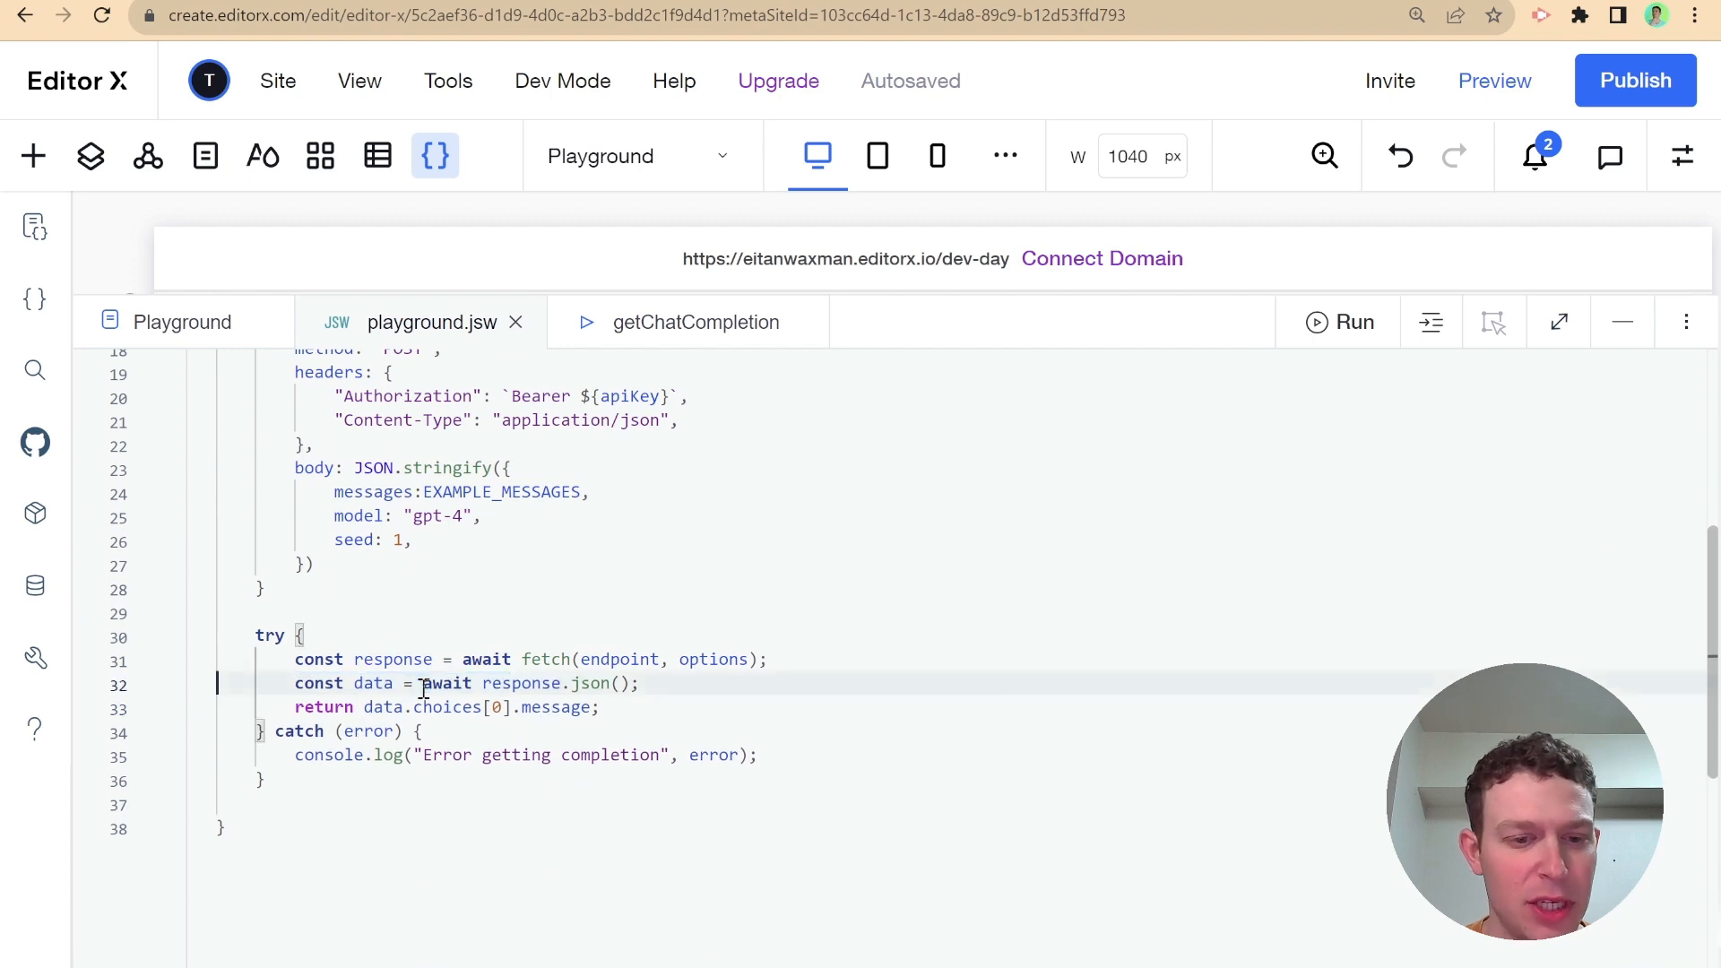
{"action": "scroll", "scroll_direction": "up", "scroll_amount": 3}
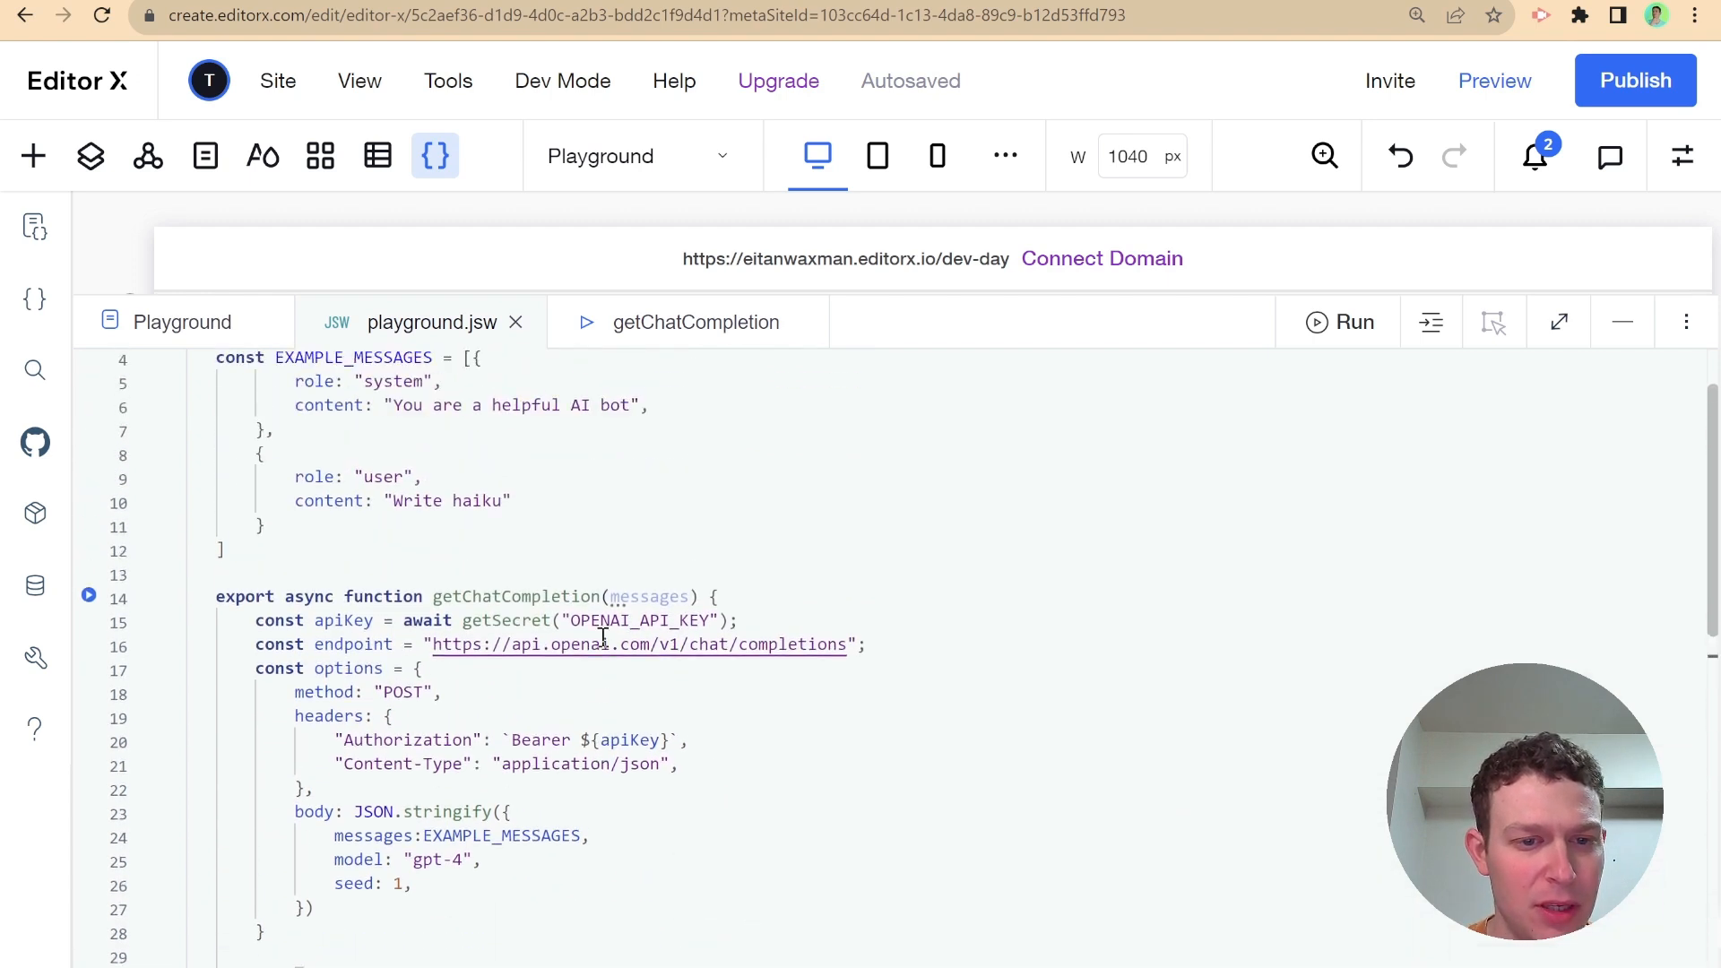
Clear the previous getChatCompletion function output
{"action": "left_click", "coordinate": [697, 322]}
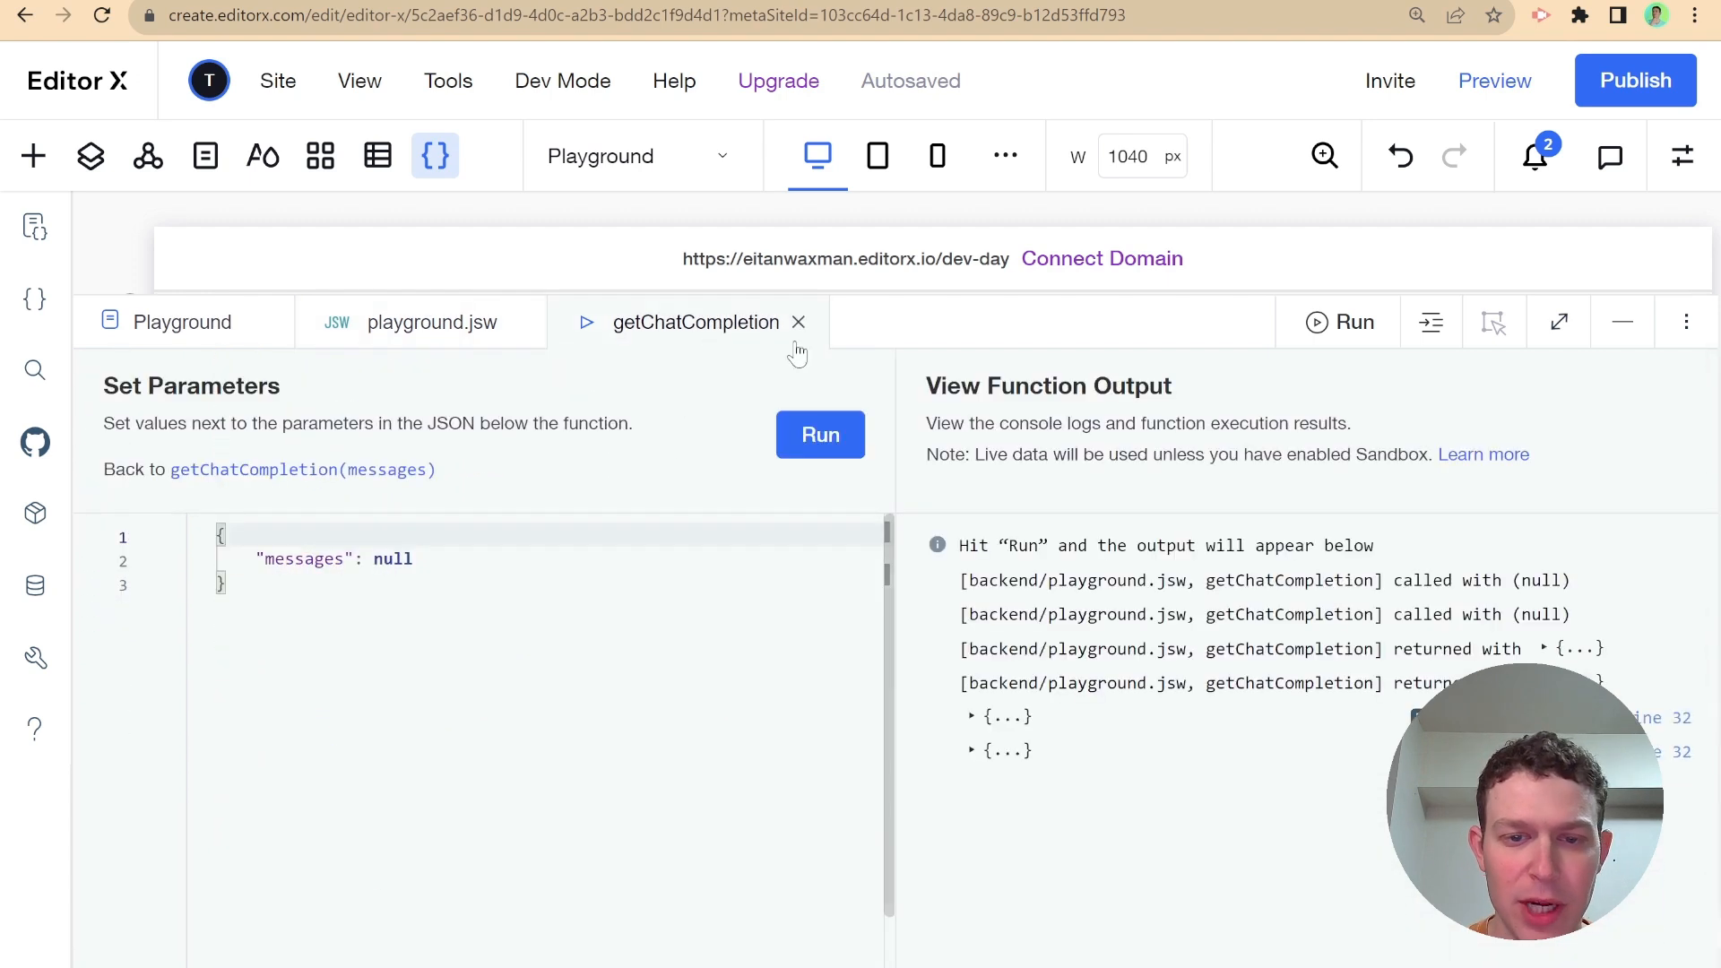
{"action": "left_click", "coordinate": [970, 649]}
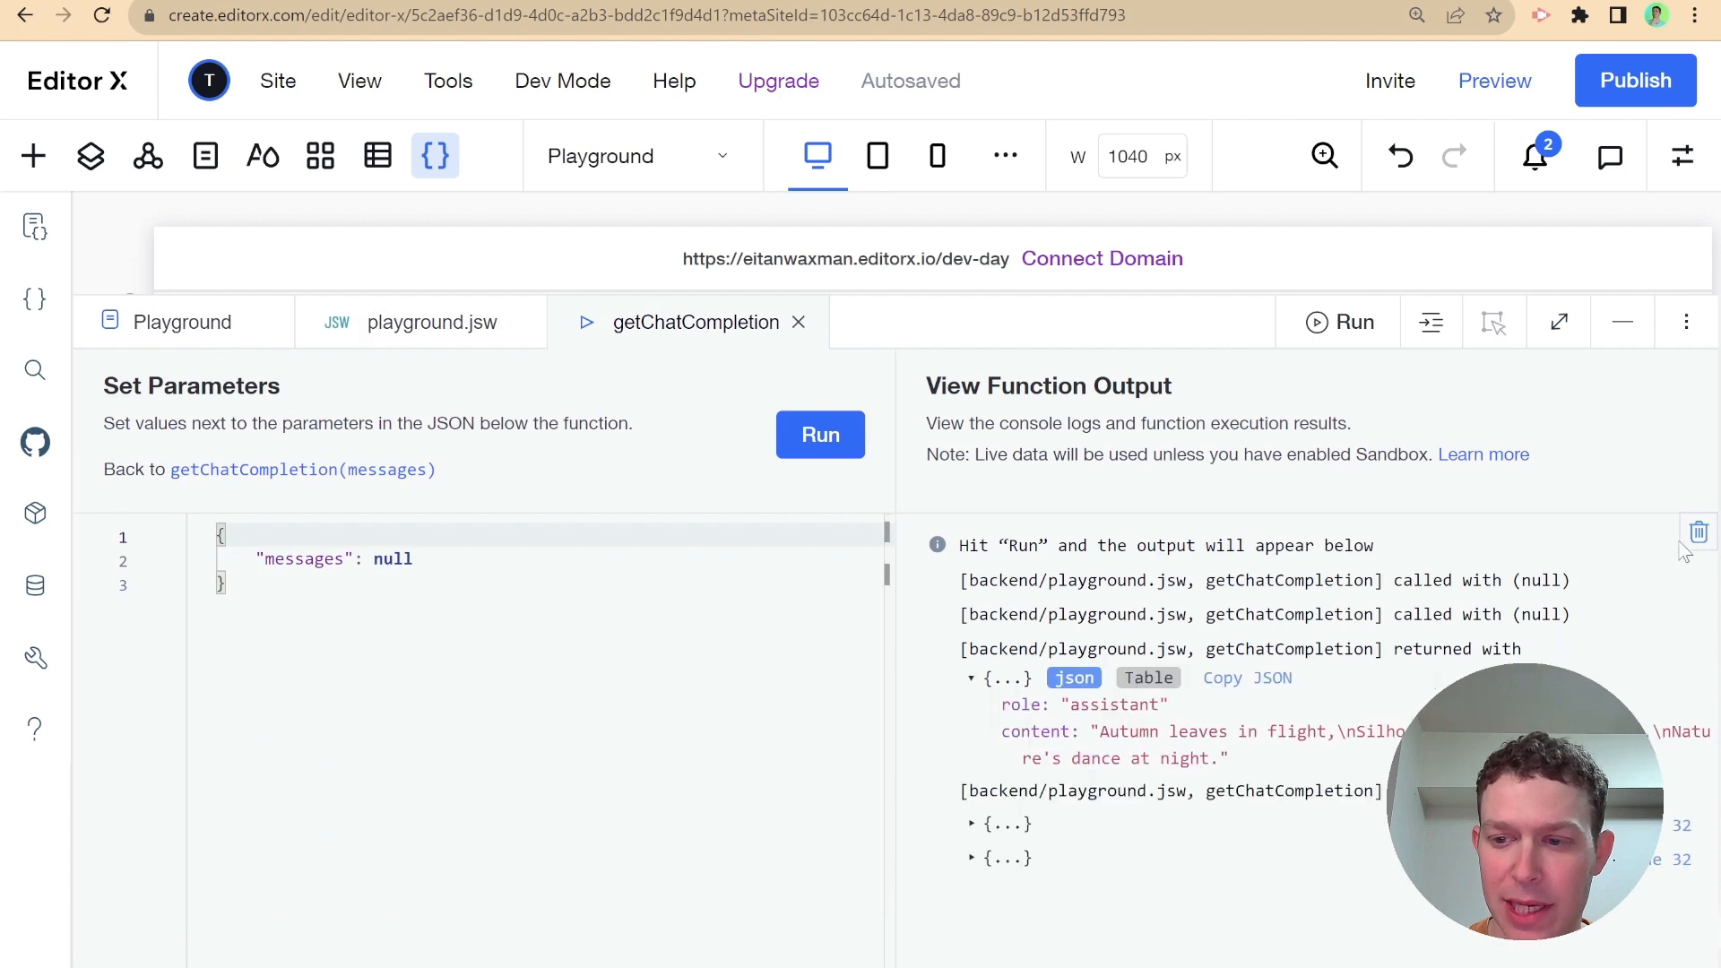
{"action": "left_click", "coordinate": [1697, 532]}
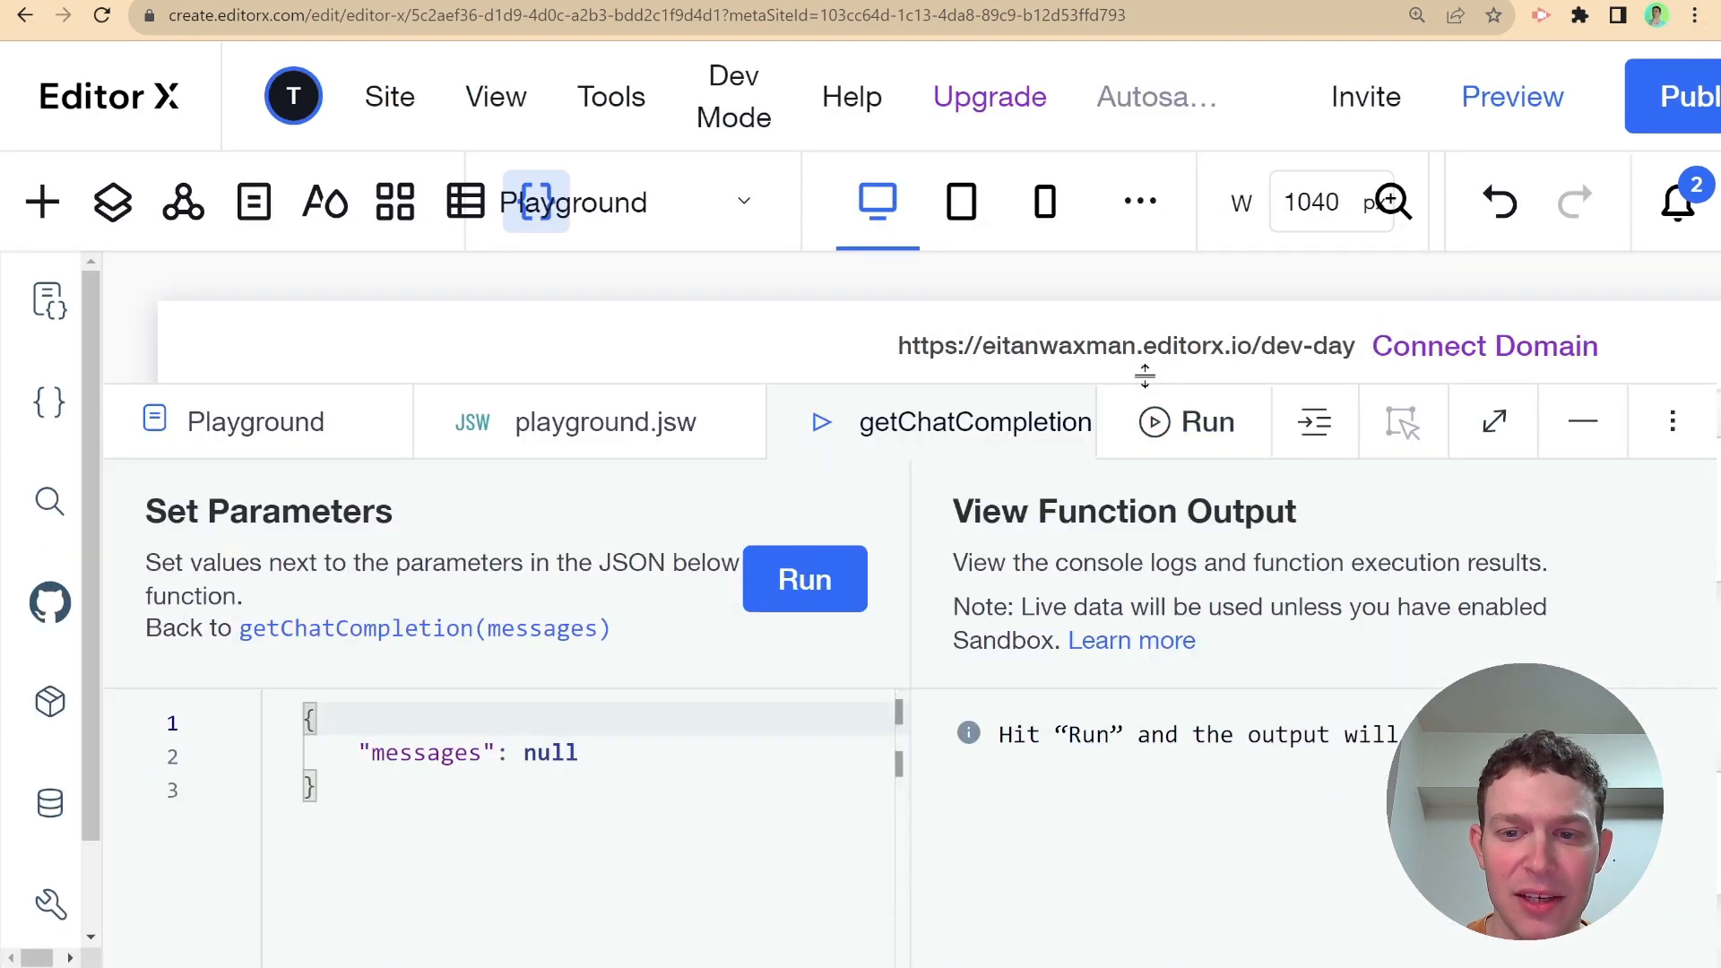
Enlarge the test panel, rerun getChatCompletion, and read the same 'Autumn leaves in flight' haiku
{"action": "left_click", "coordinate": [1403, 421]}
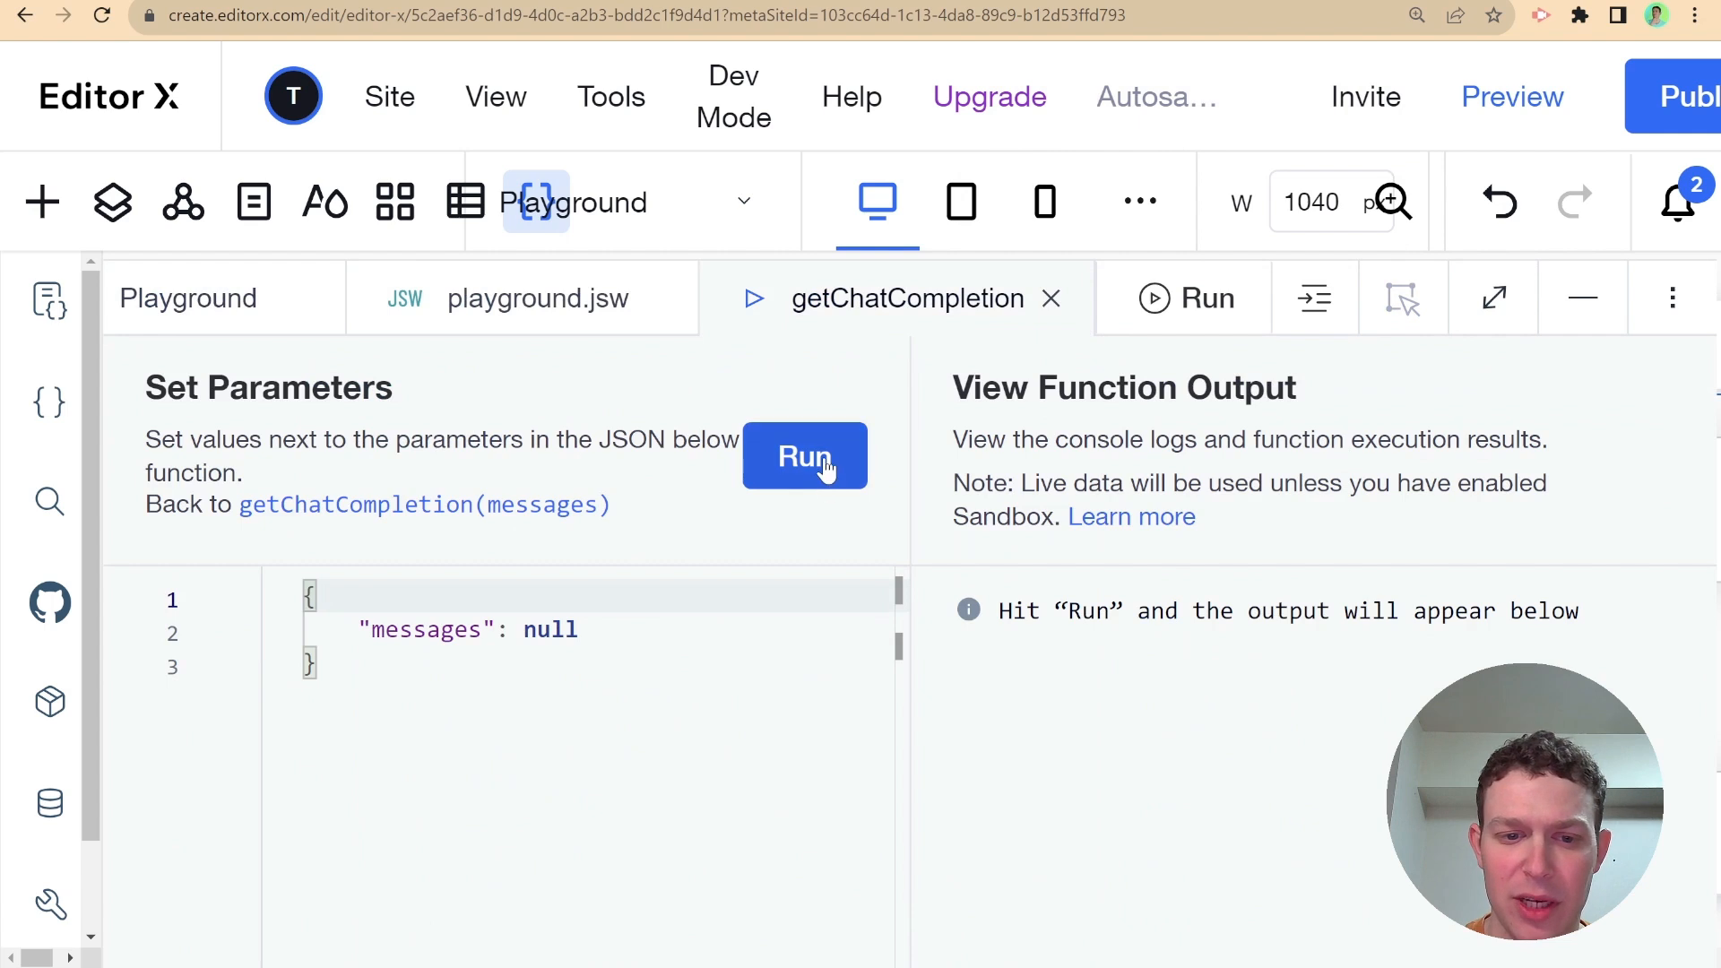
{"action": "left_click", "coordinate": [803, 457]}
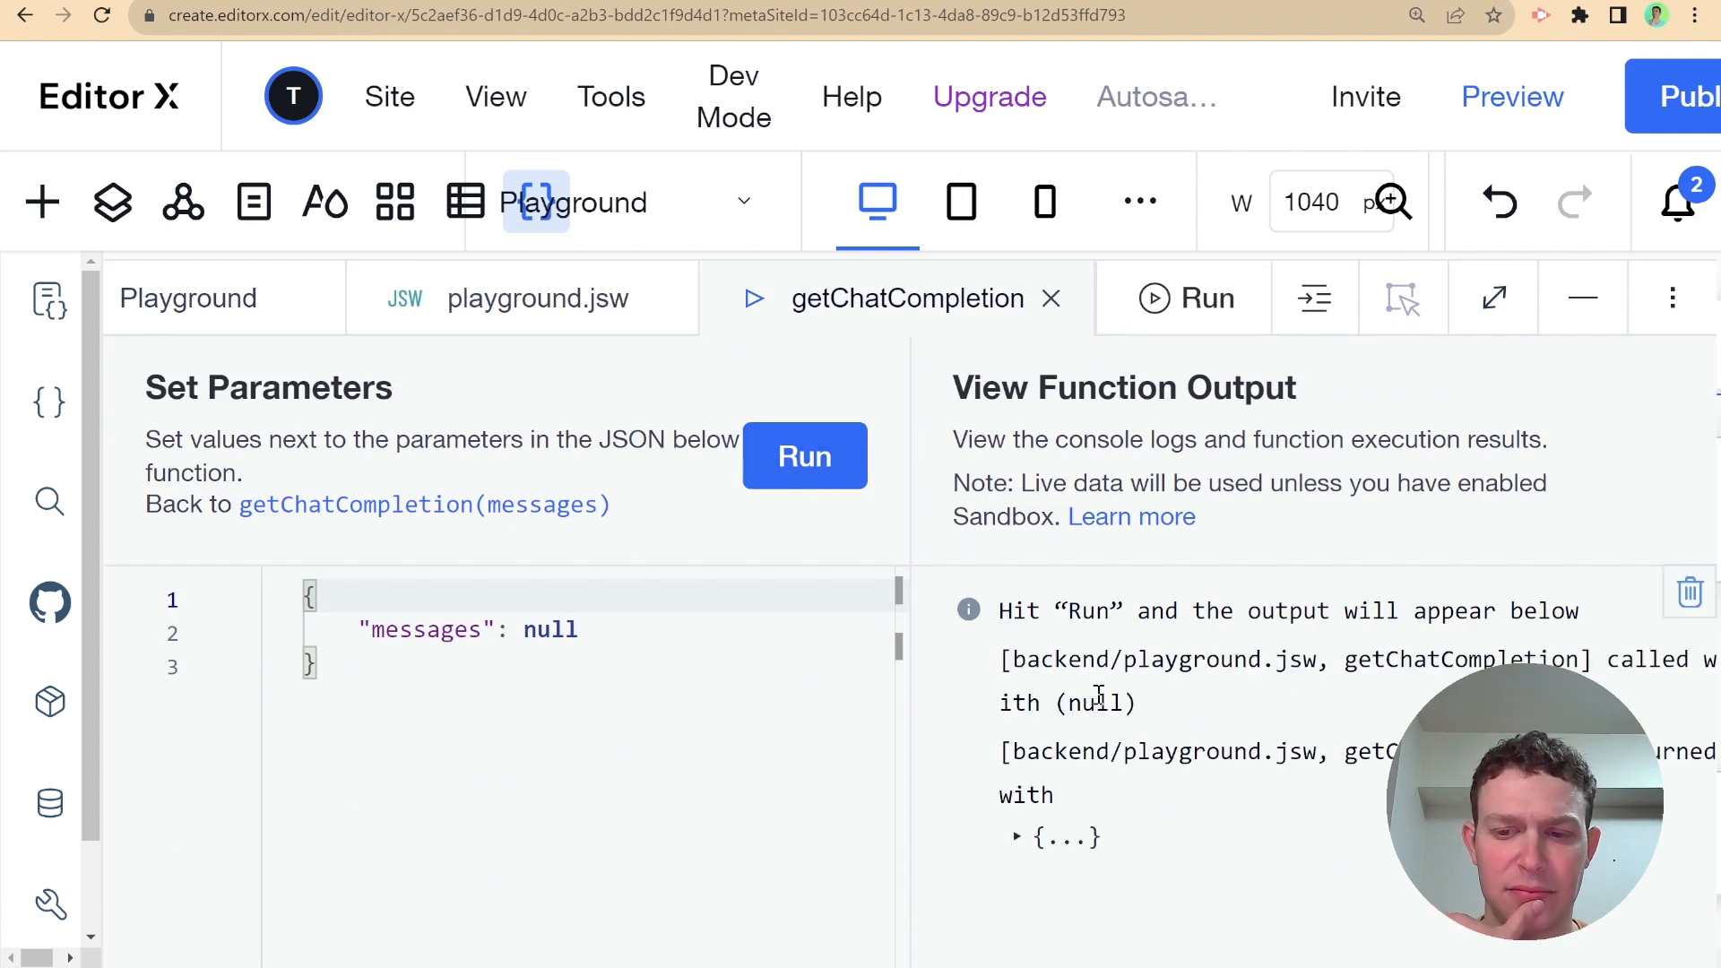
{"action": "left_click", "coordinate": [1014, 836]}
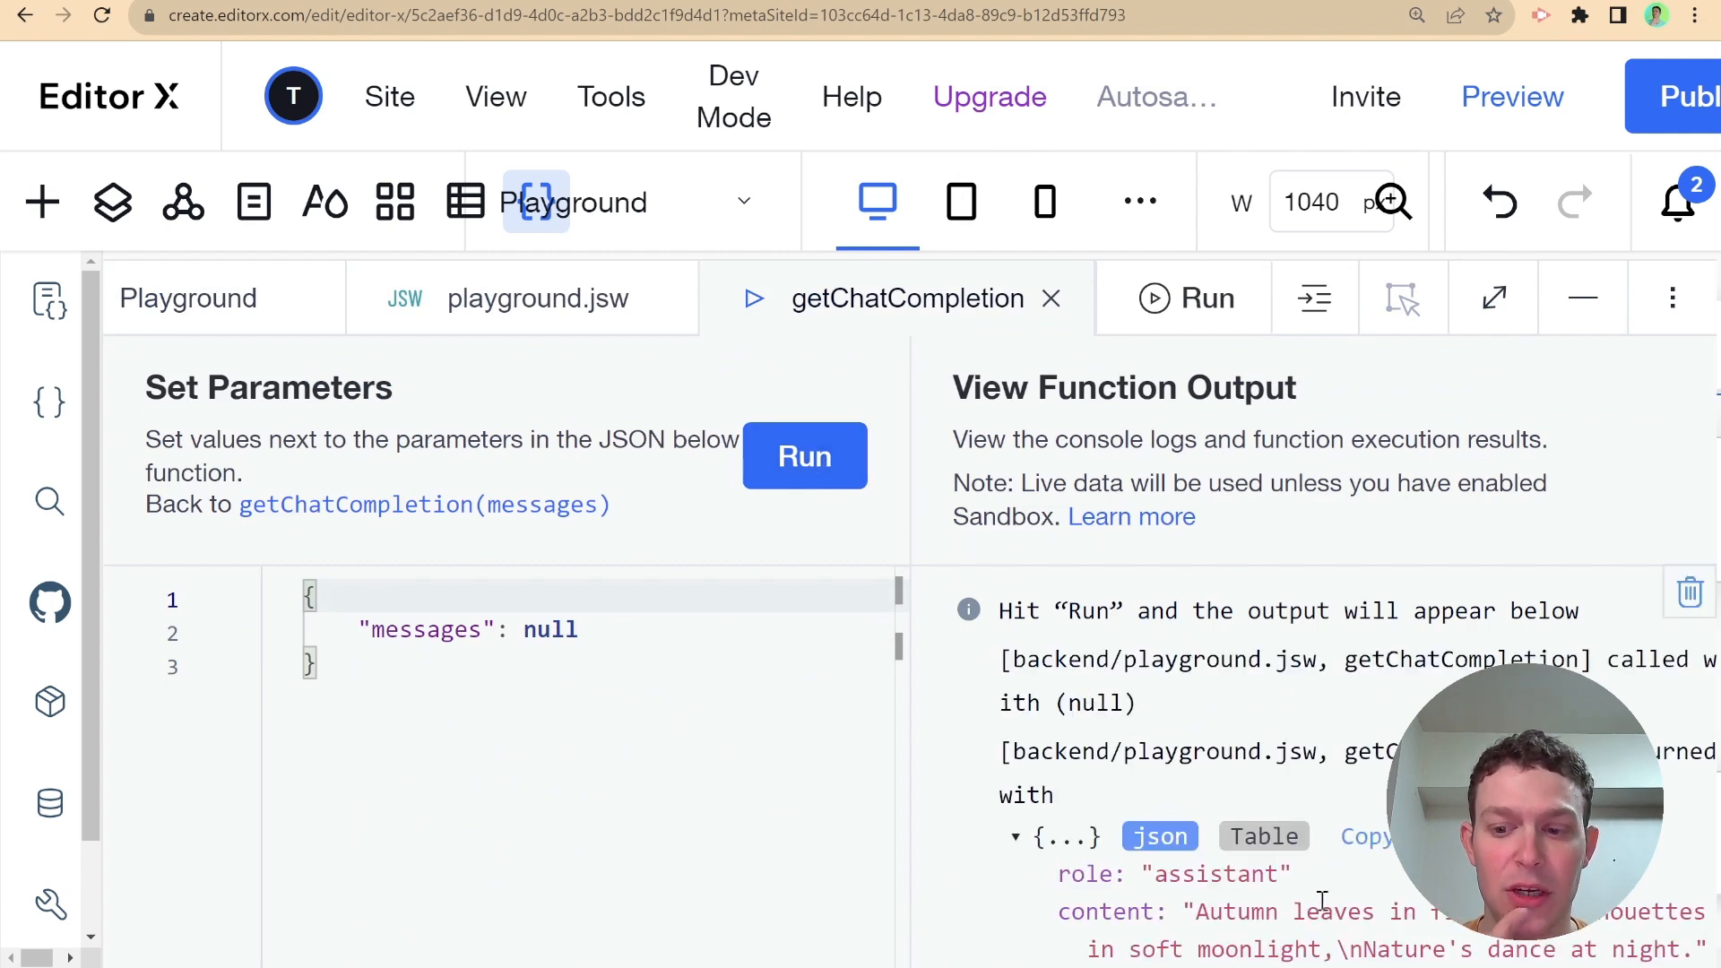
{"action": "scroll", "scroll_direction": "down", "scroll_amount": 3}
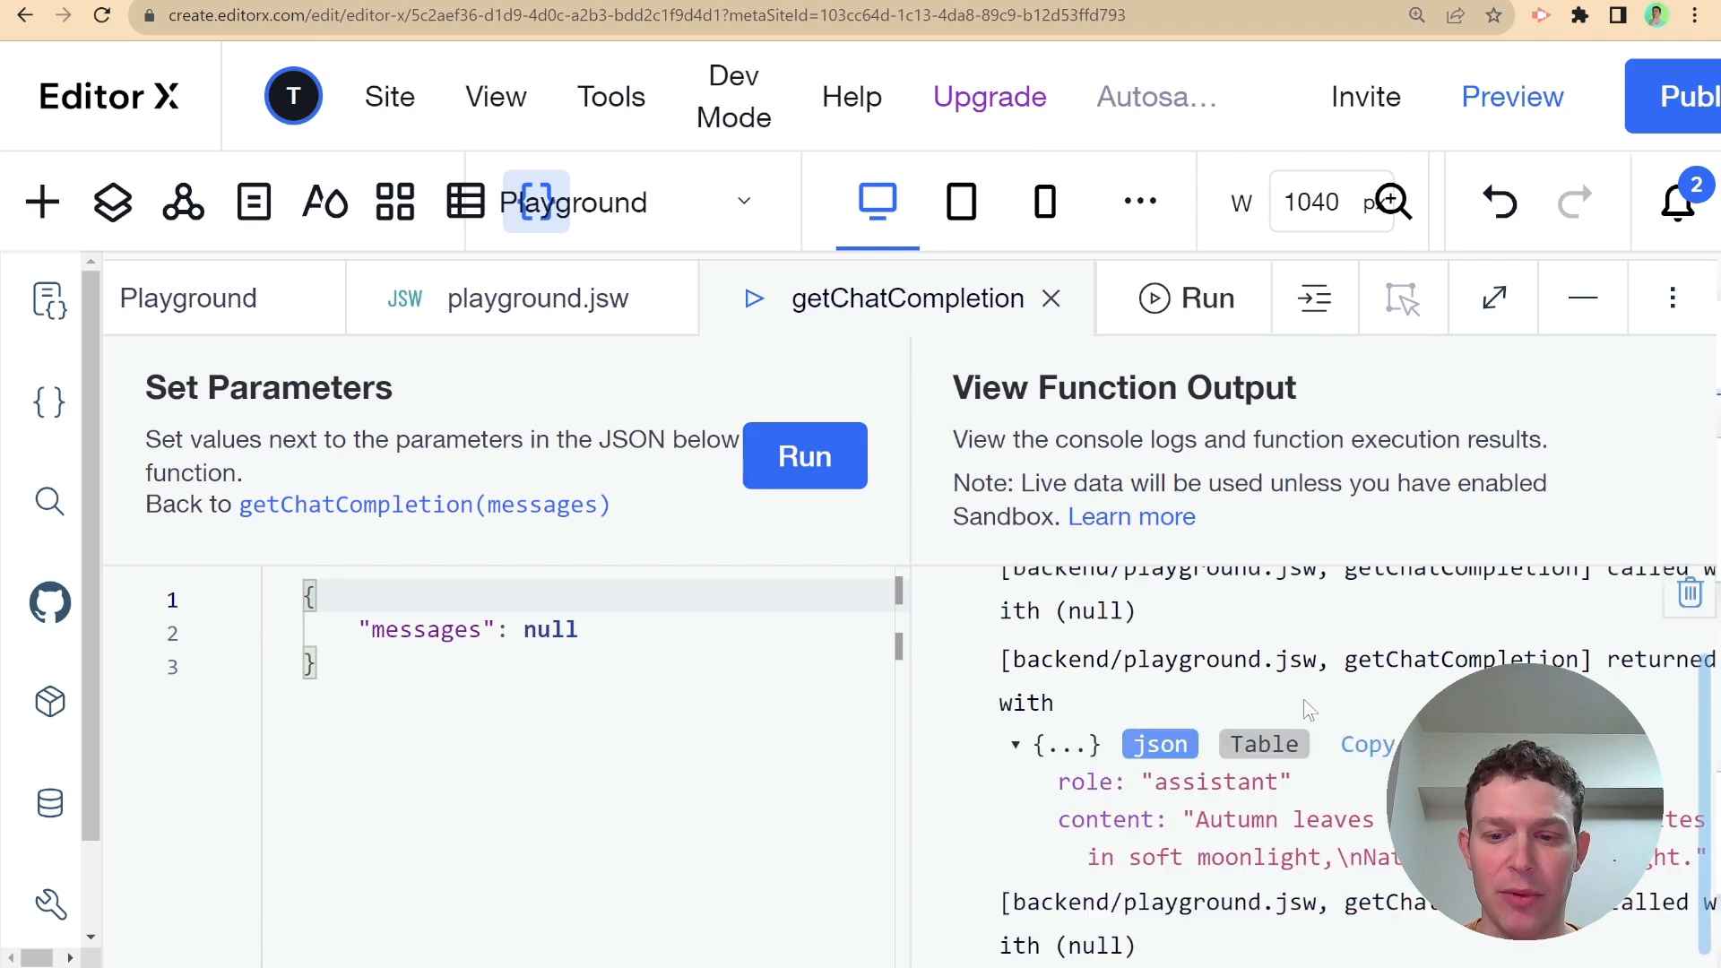
{"action": "scroll", "scroll_direction": "down", "scroll_amount": 3}
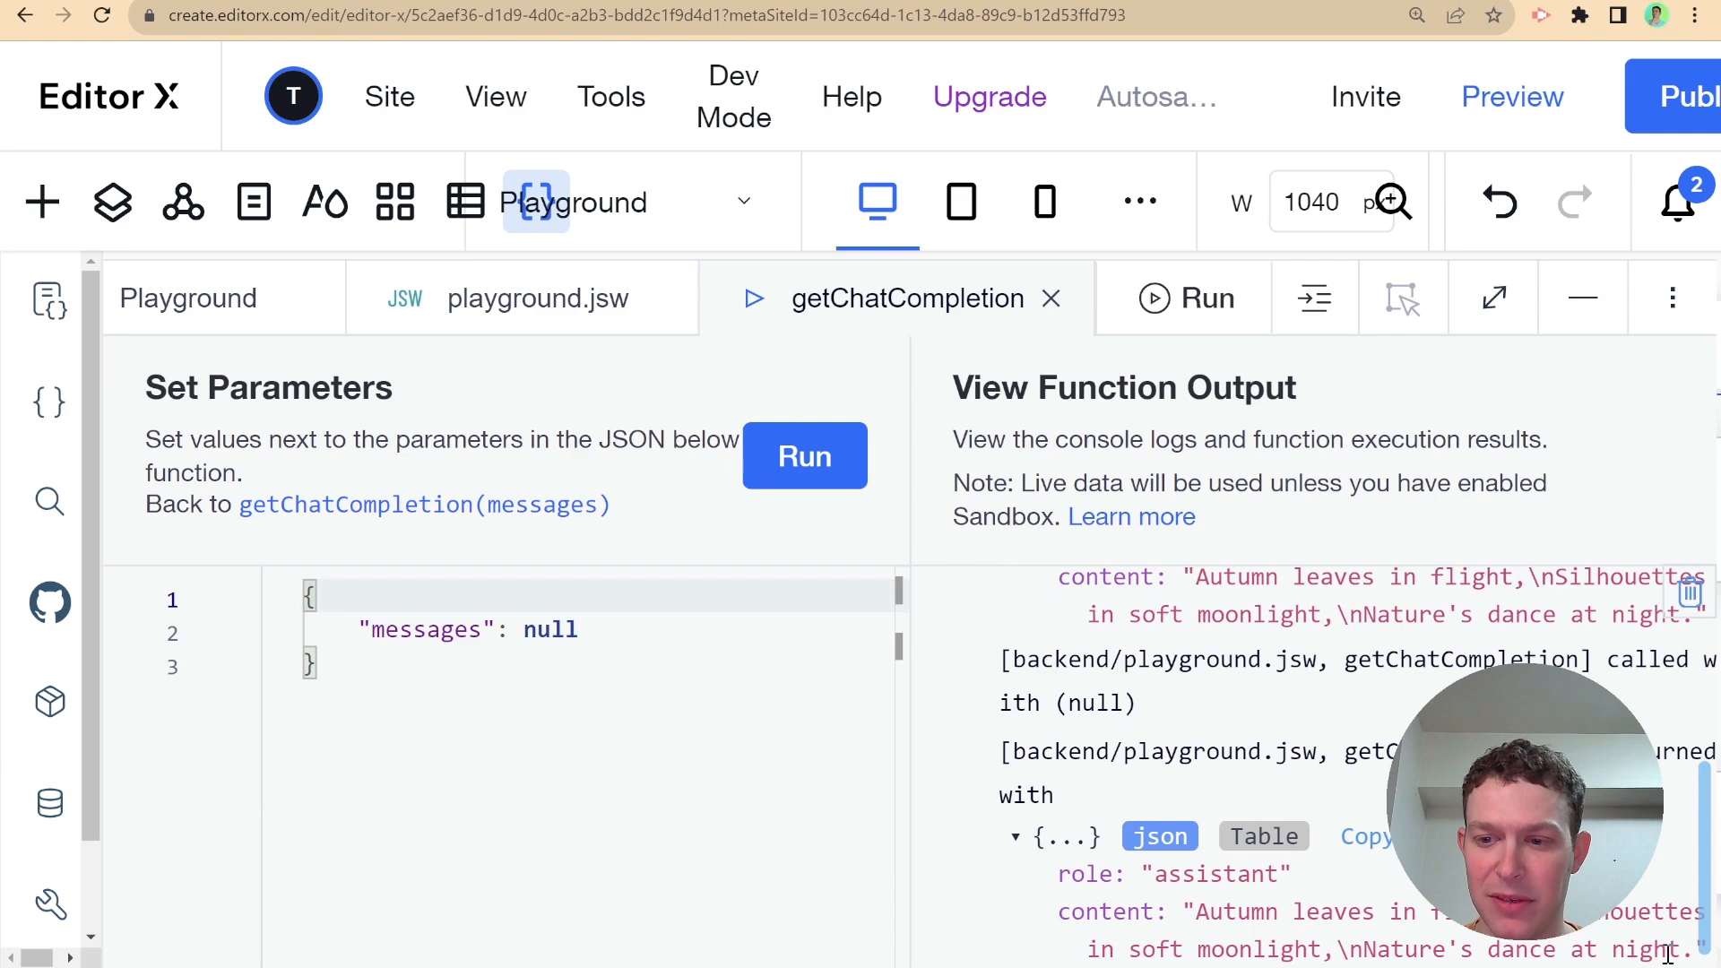
{"action": "scroll", "scroll_direction": "down", "scroll_amount": 3}
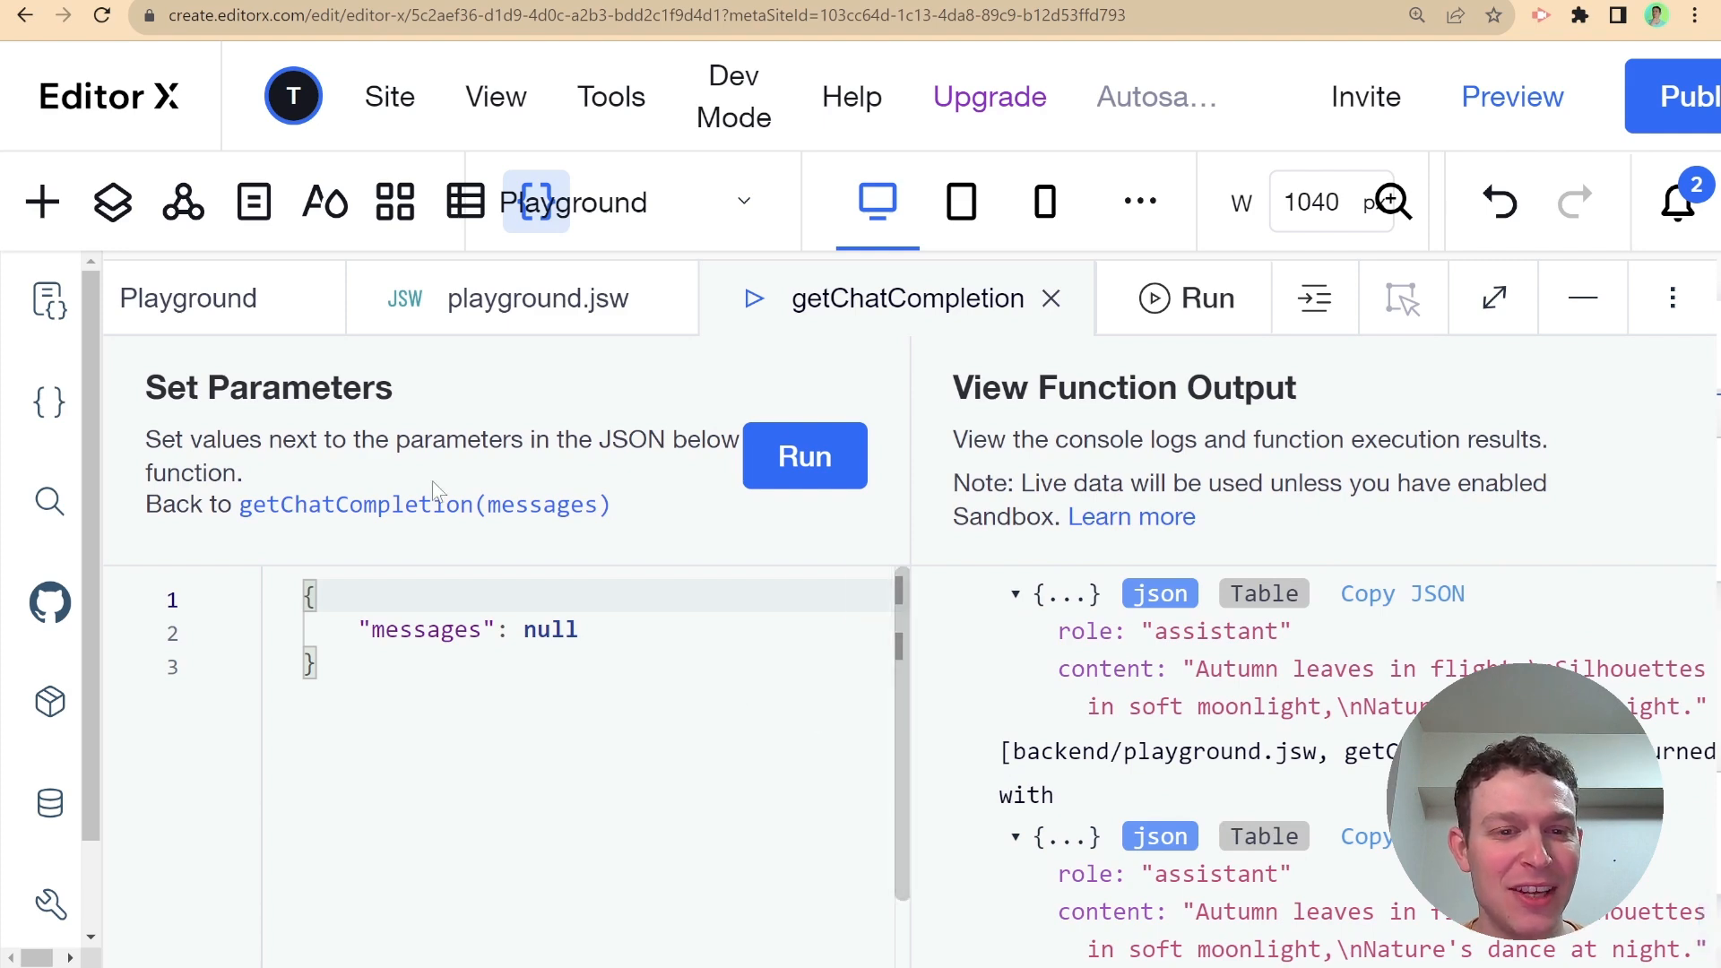
Scroll through the getChatCompletion outputs produced with seed commented out
{"action": "left_click", "coordinate": [538, 298]}
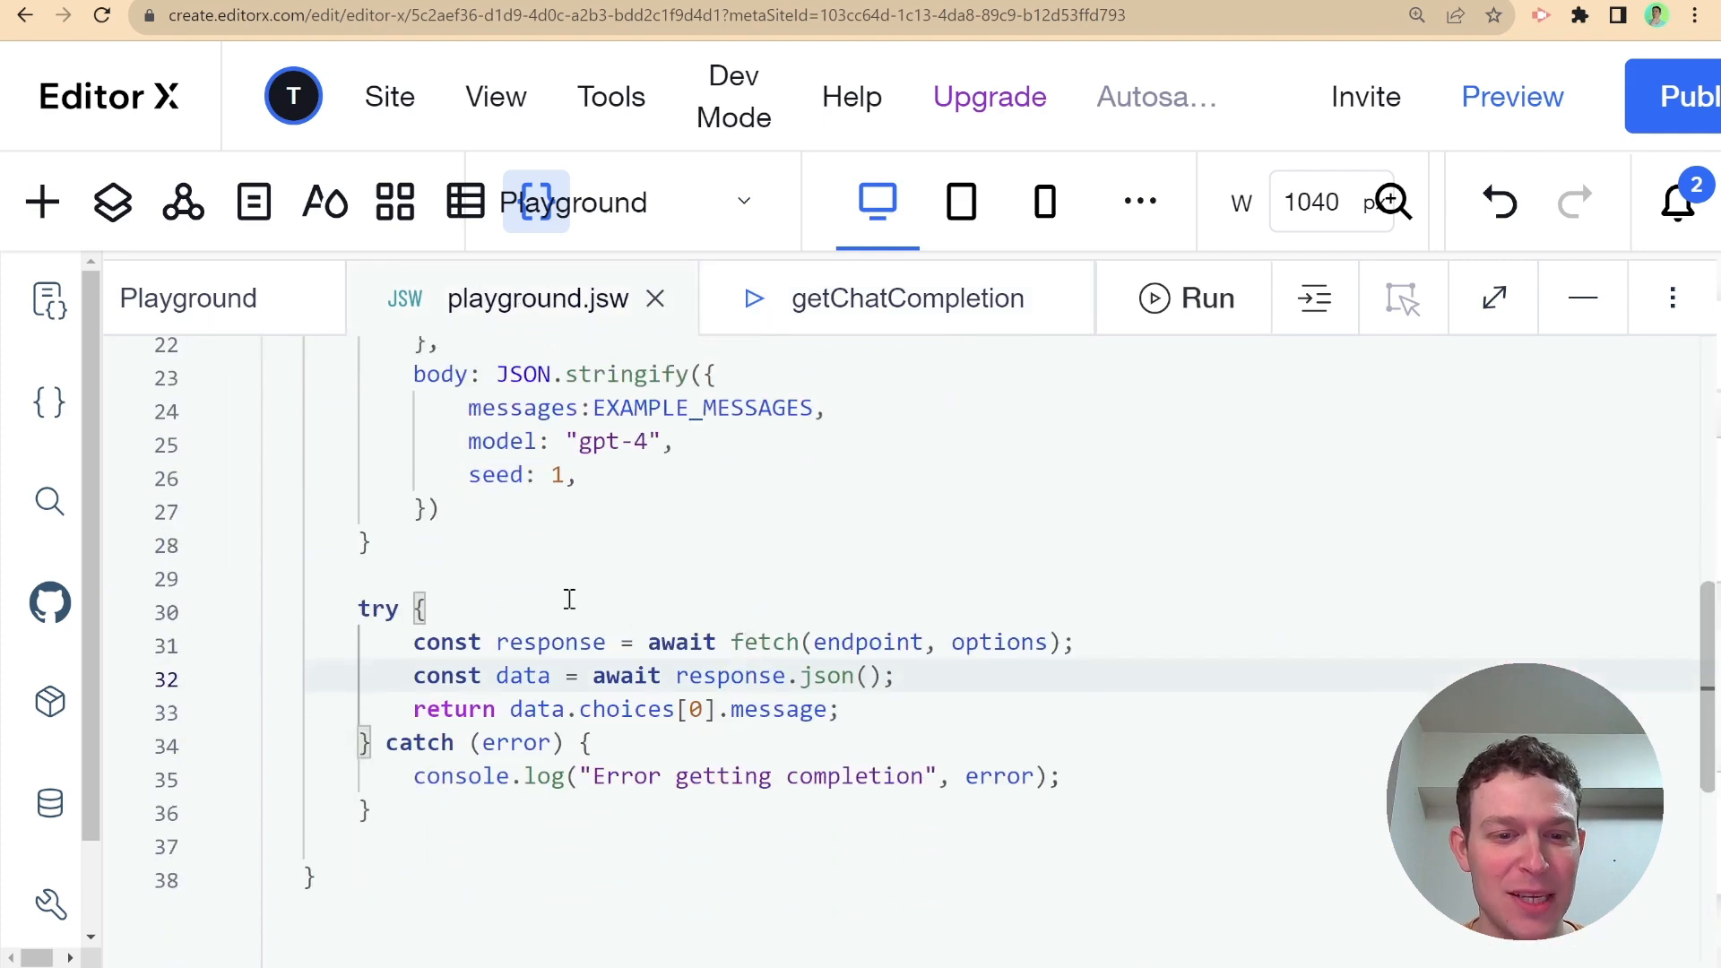
{"action": "scroll", "scroll_direction": "up", "scroll_amount": 3}
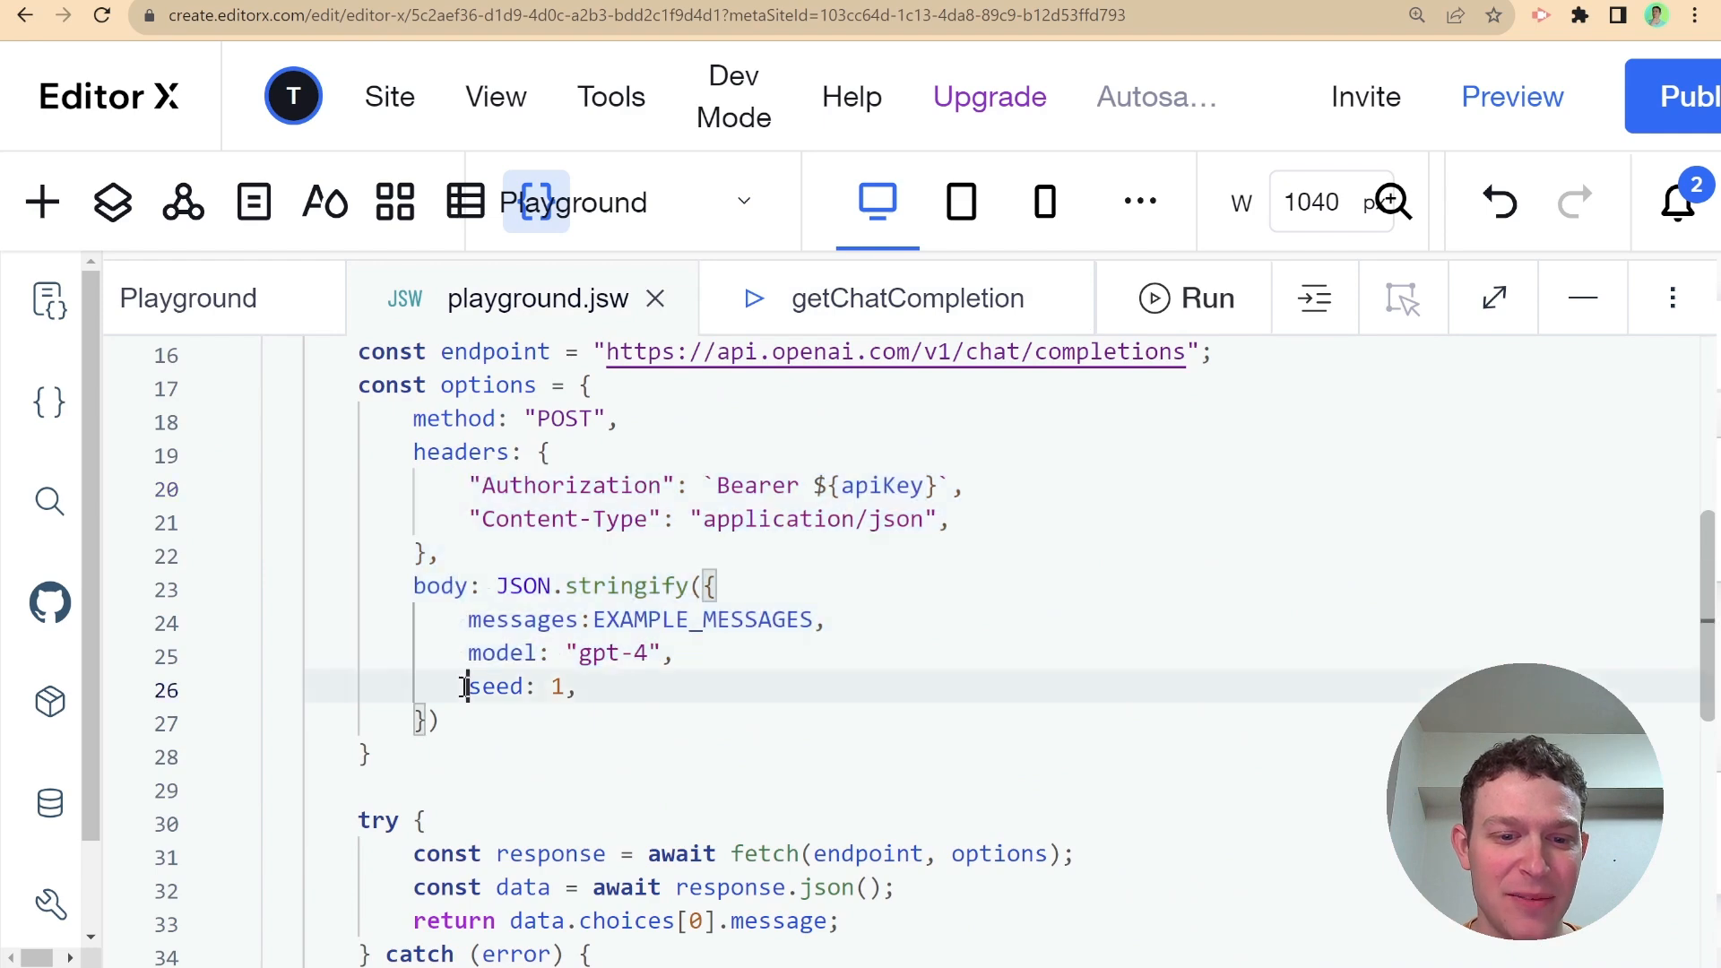
{"action": "left_click", "coordinate": [908, 298]}
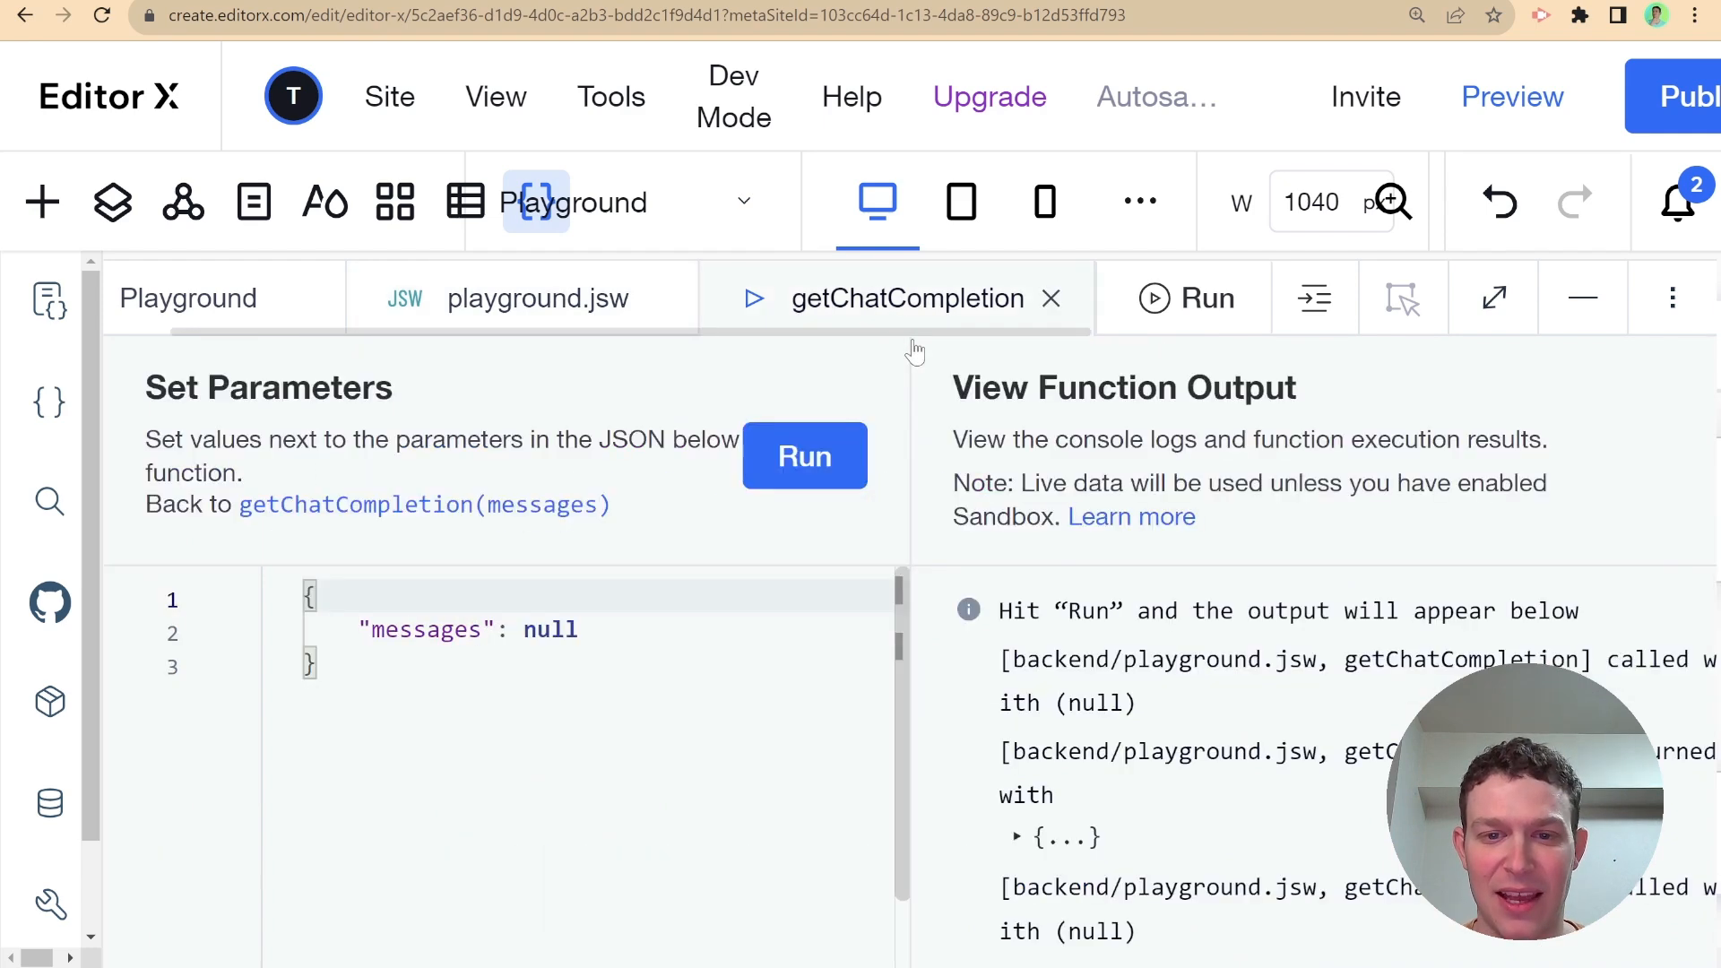
{"action": "scroll", "scroll_direction": "down", "scroll_amount": 3}
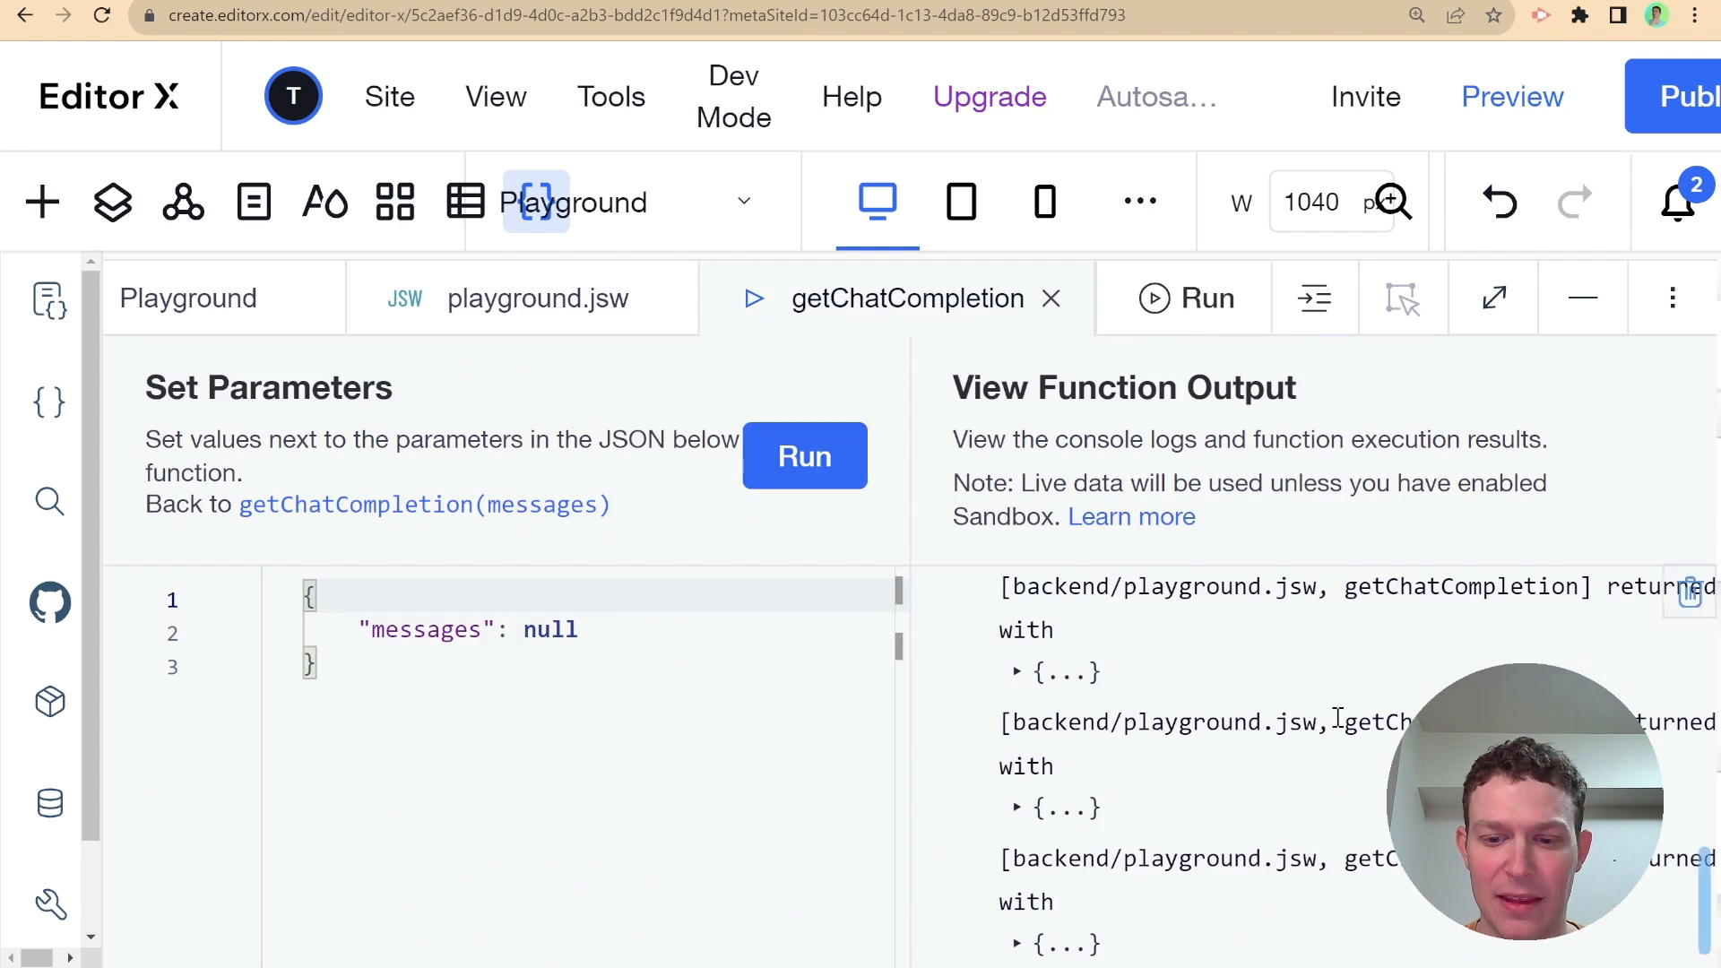
{"action": "scroll", "scroll_direction": "down", "scroll_amount": 3}
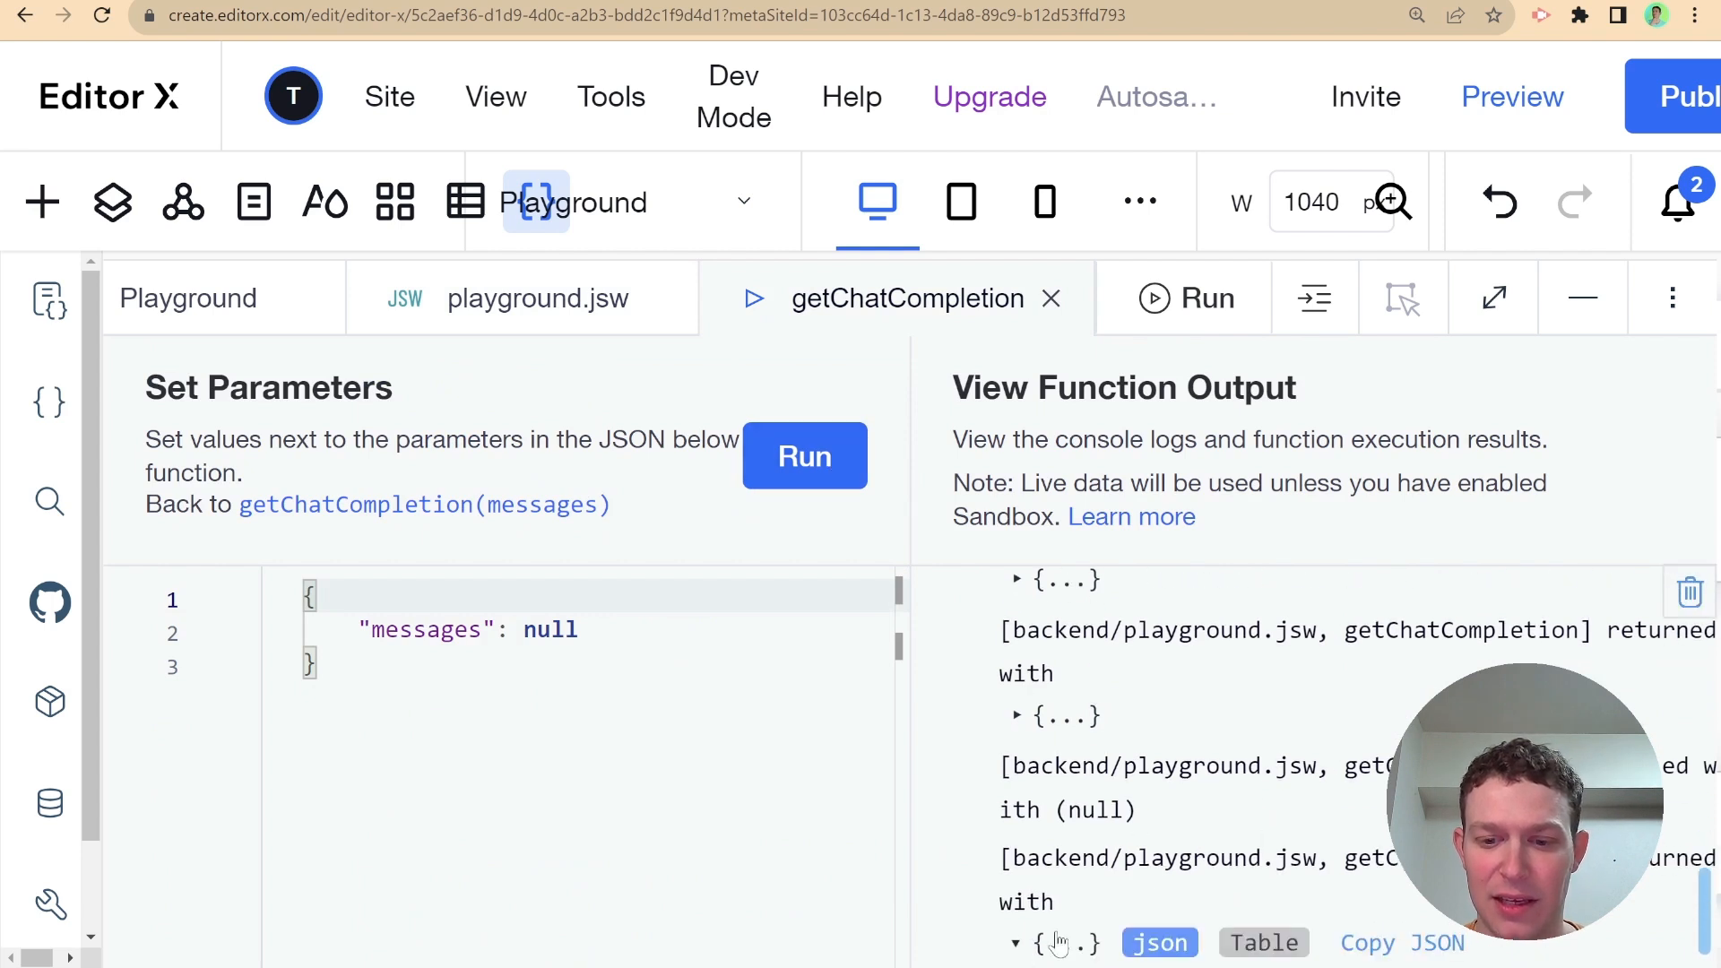
{"action": "scroll", "scroll_direction": "down", "scroll_amount": 3}
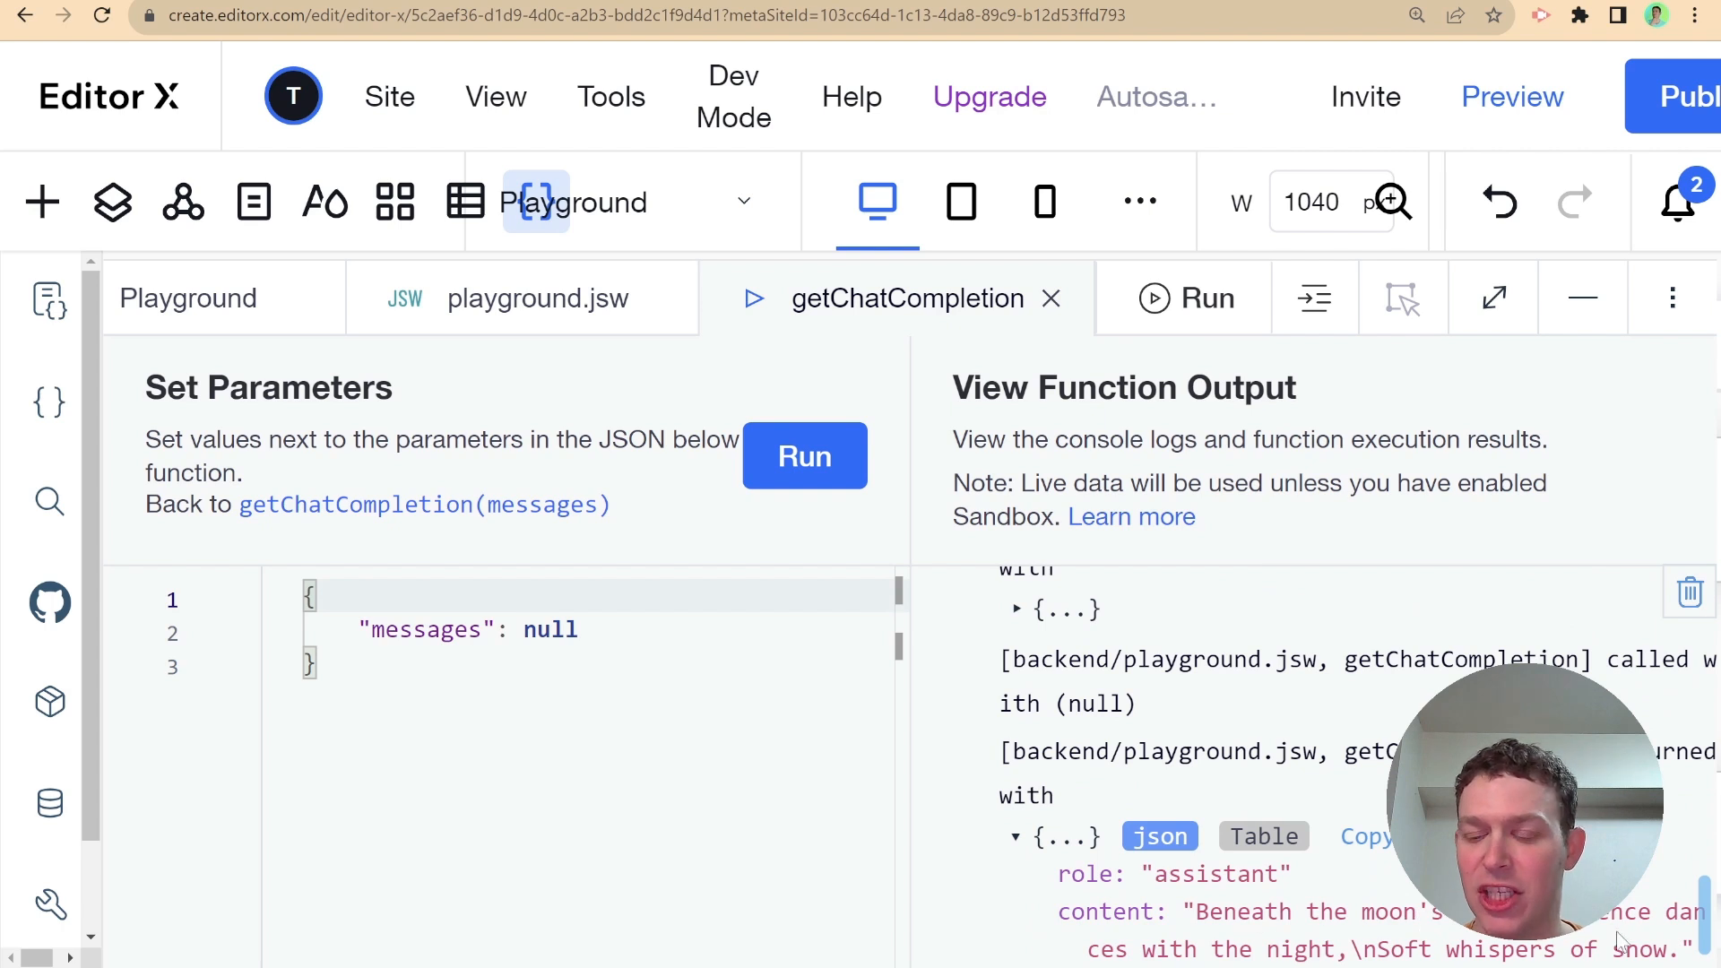
{"action": "mouse_move", "coordinate": [1262, 738]}
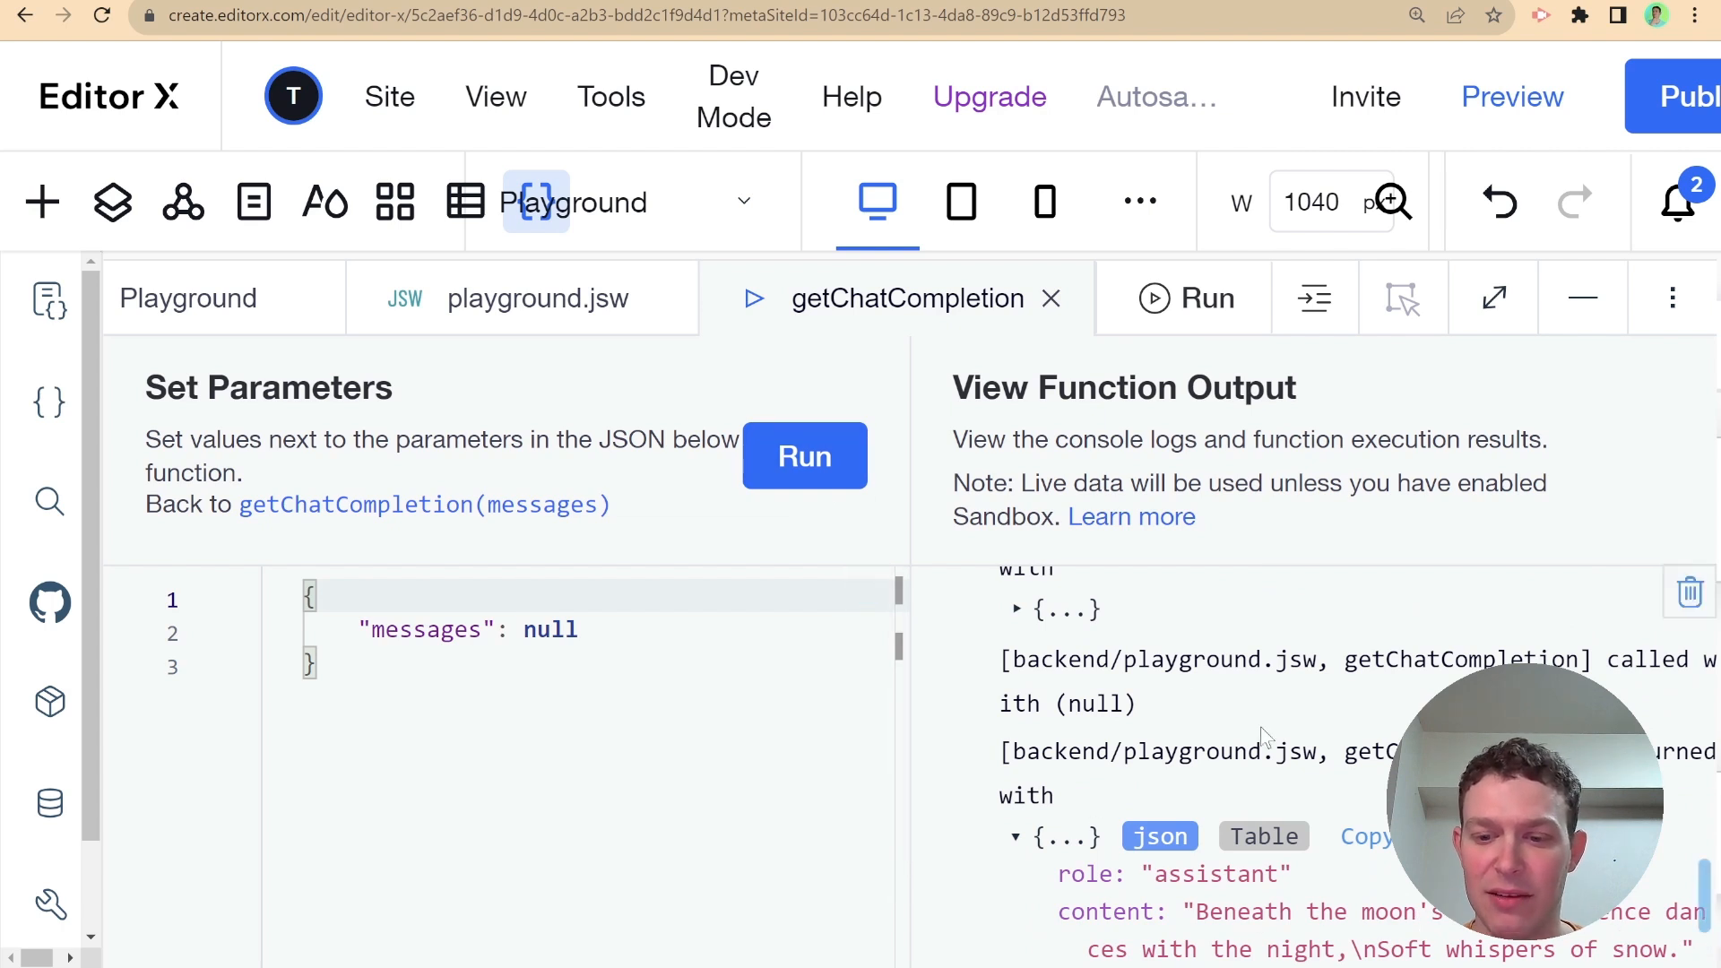
{"action": "scroll", "scroll_direction": "down", "scroll_amount": 3}
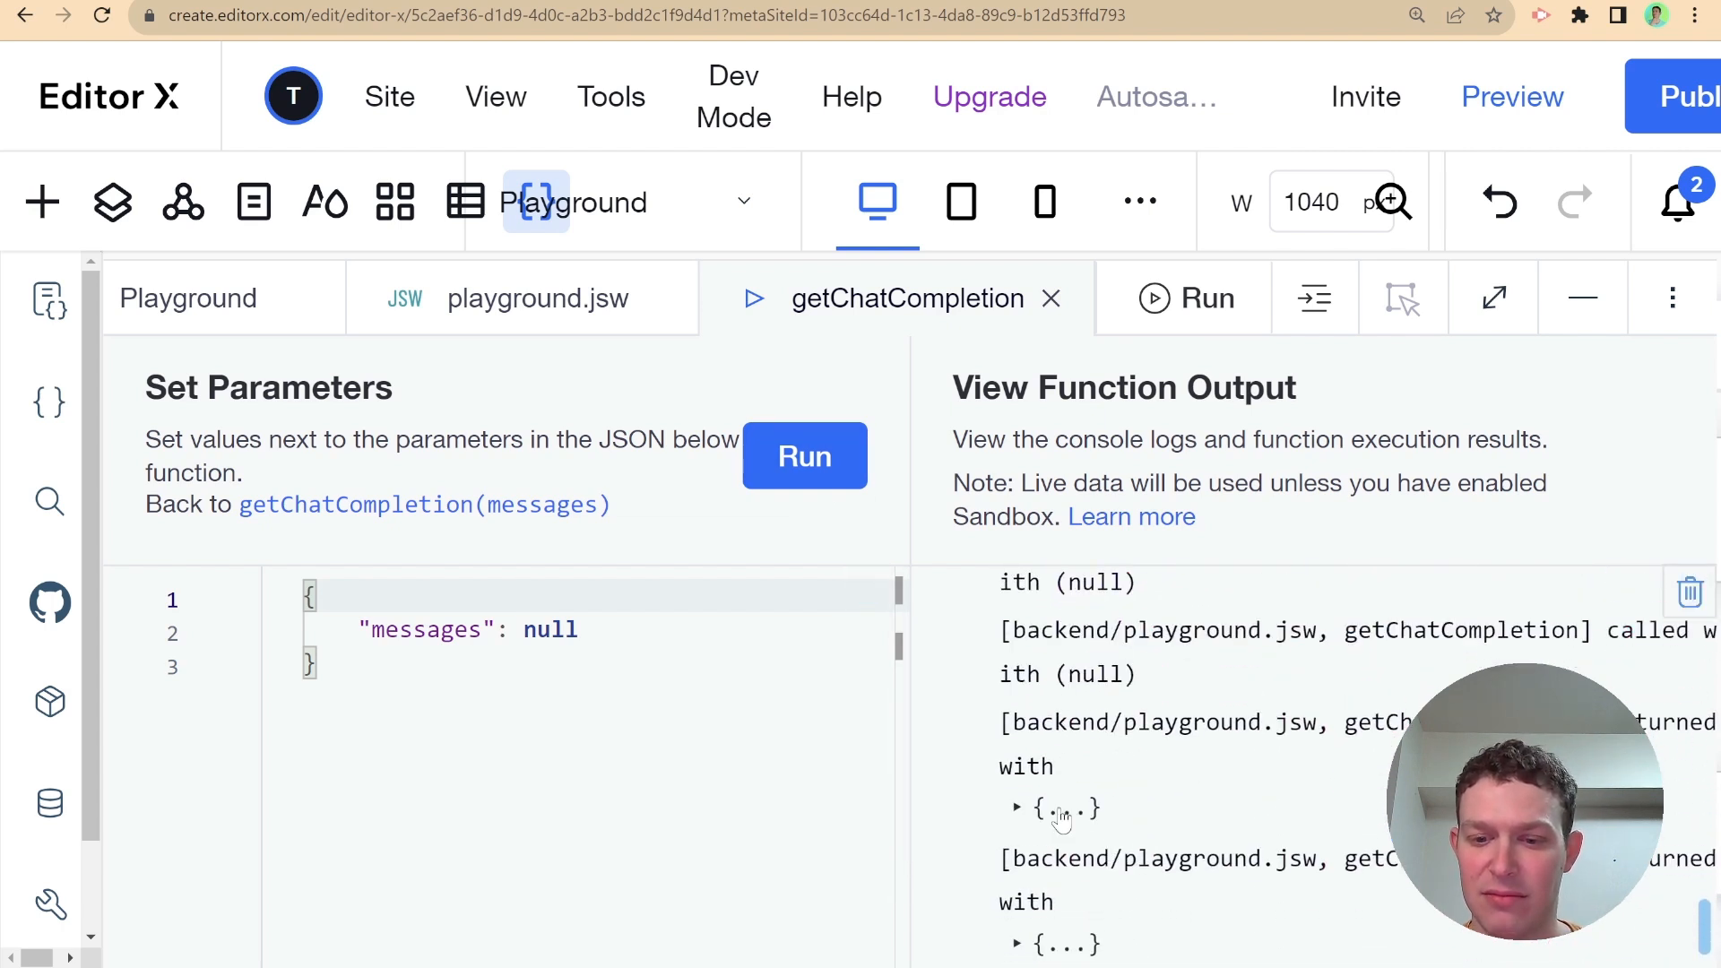
Read the 'Beneath the moon's…' reply and uncomment the seed: 1 line
{"action": "left_click", "coordinate": [1016, 809]}
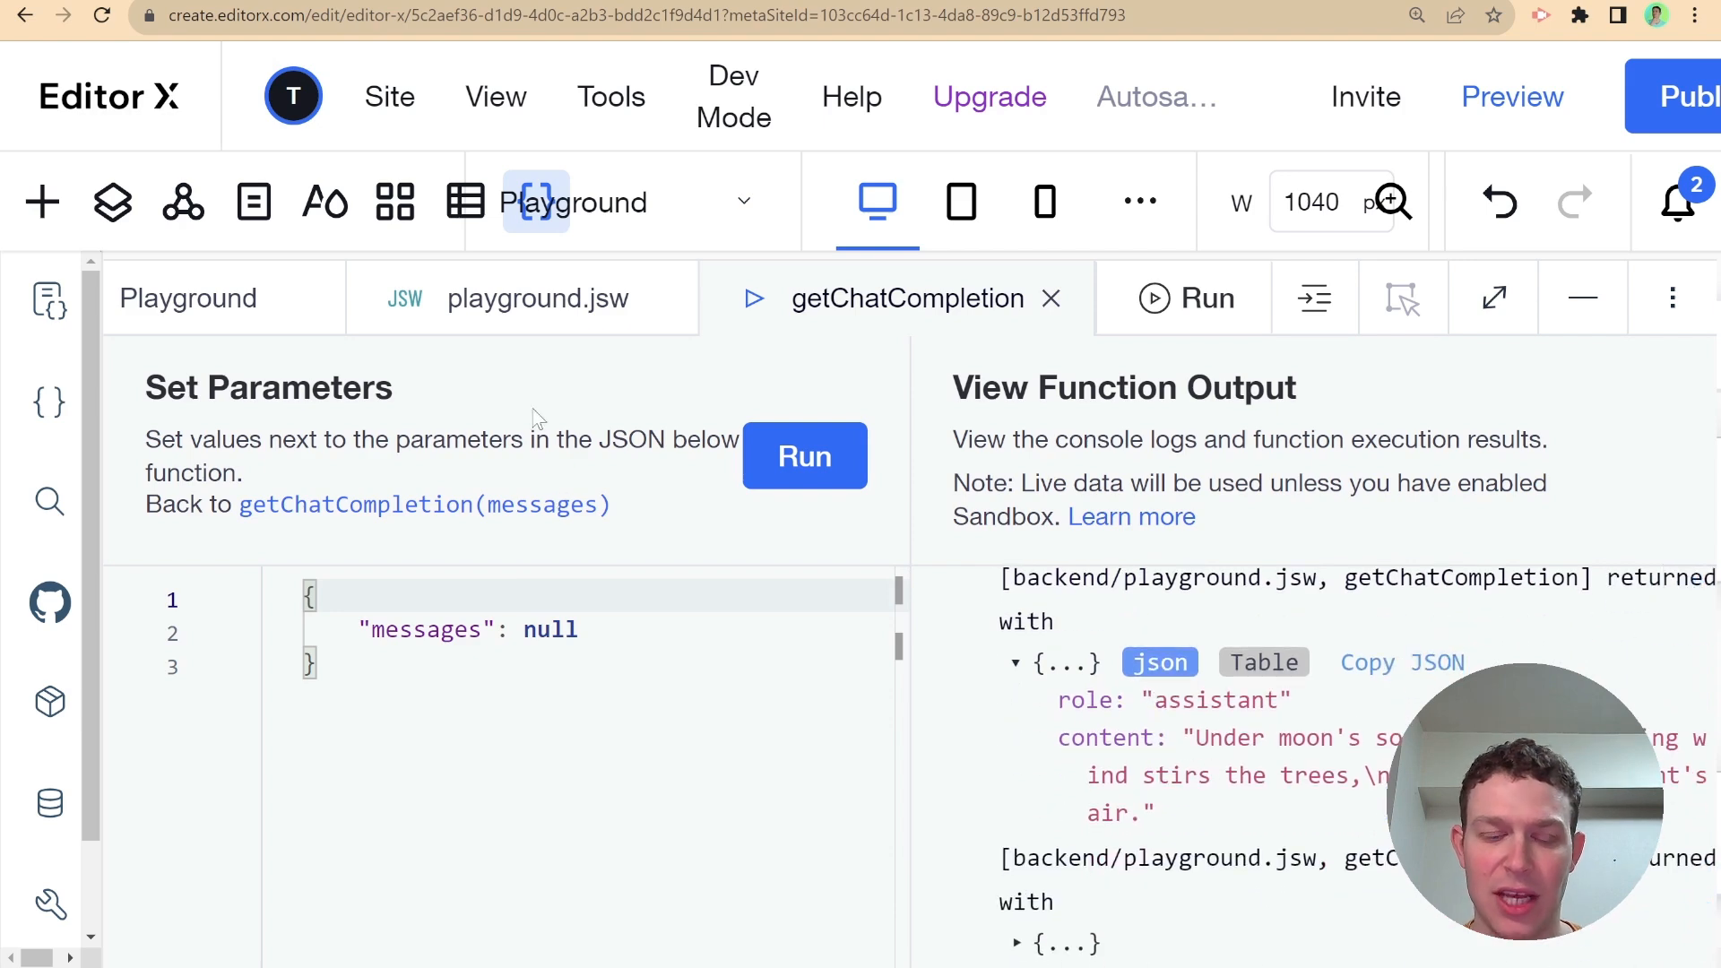
{"action": "left_click", "coordinate": [537, 298]}
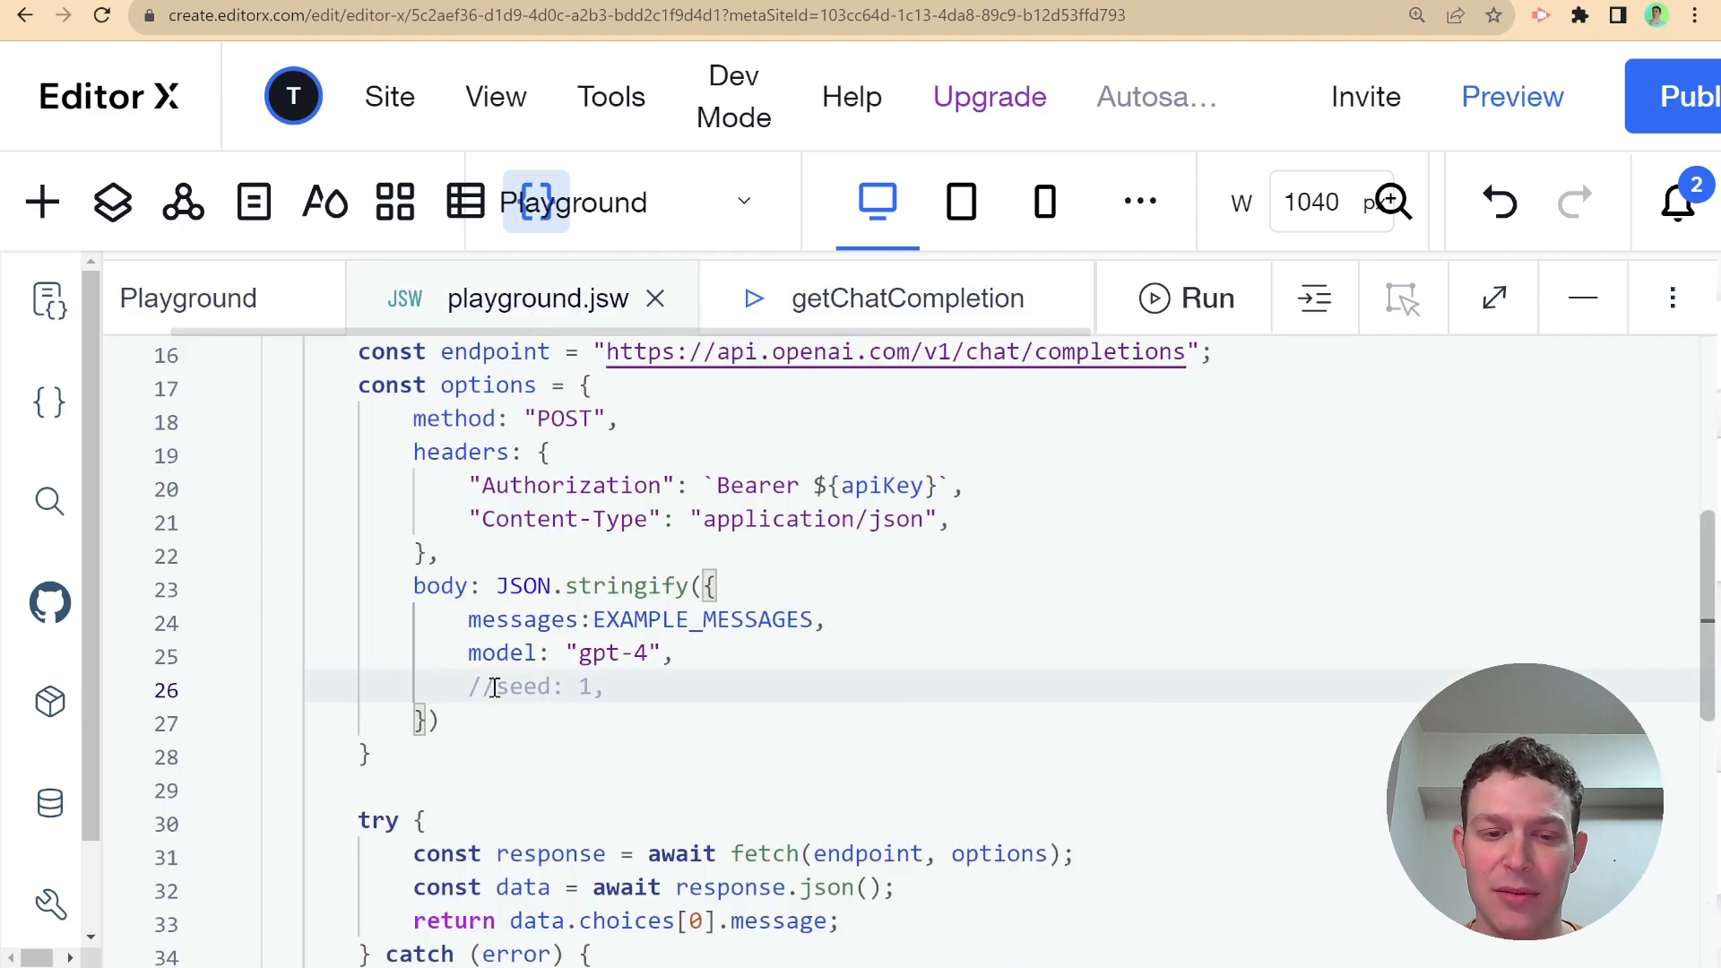
{"action": "left_click", "coordinate": [469, 686]}
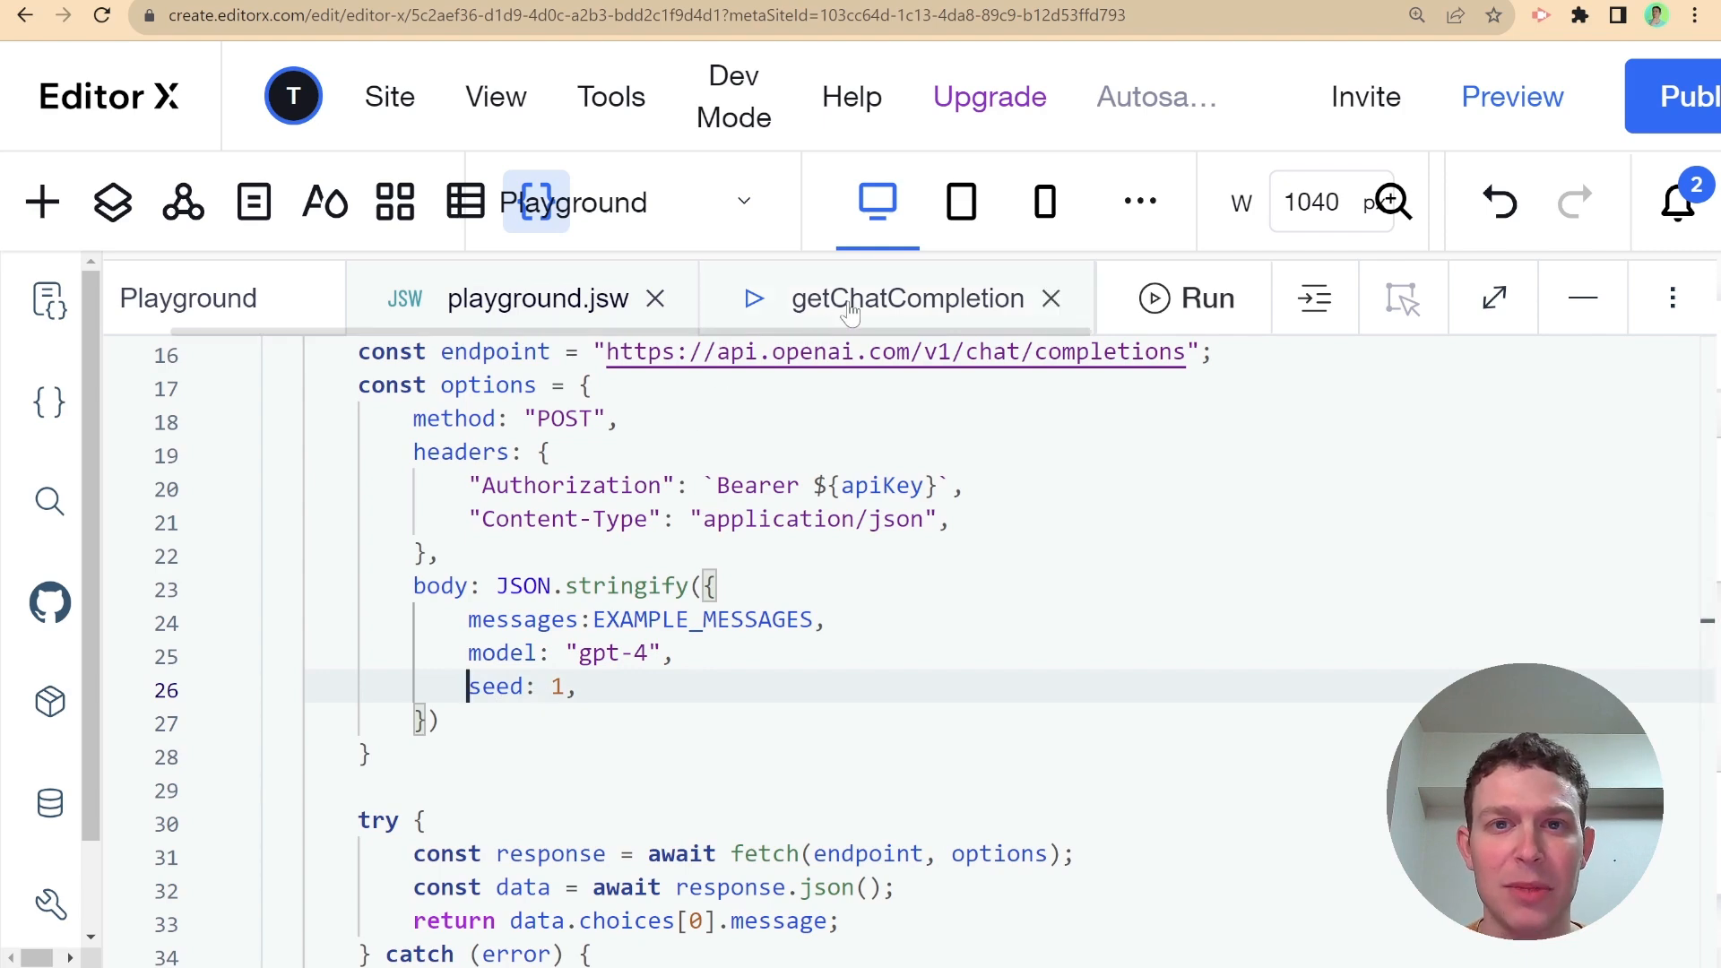
Clear the old test output and rerun getChatCompletion with seed: 1 enabled
{"action": "left_click", "coordinate": [908, 298]}
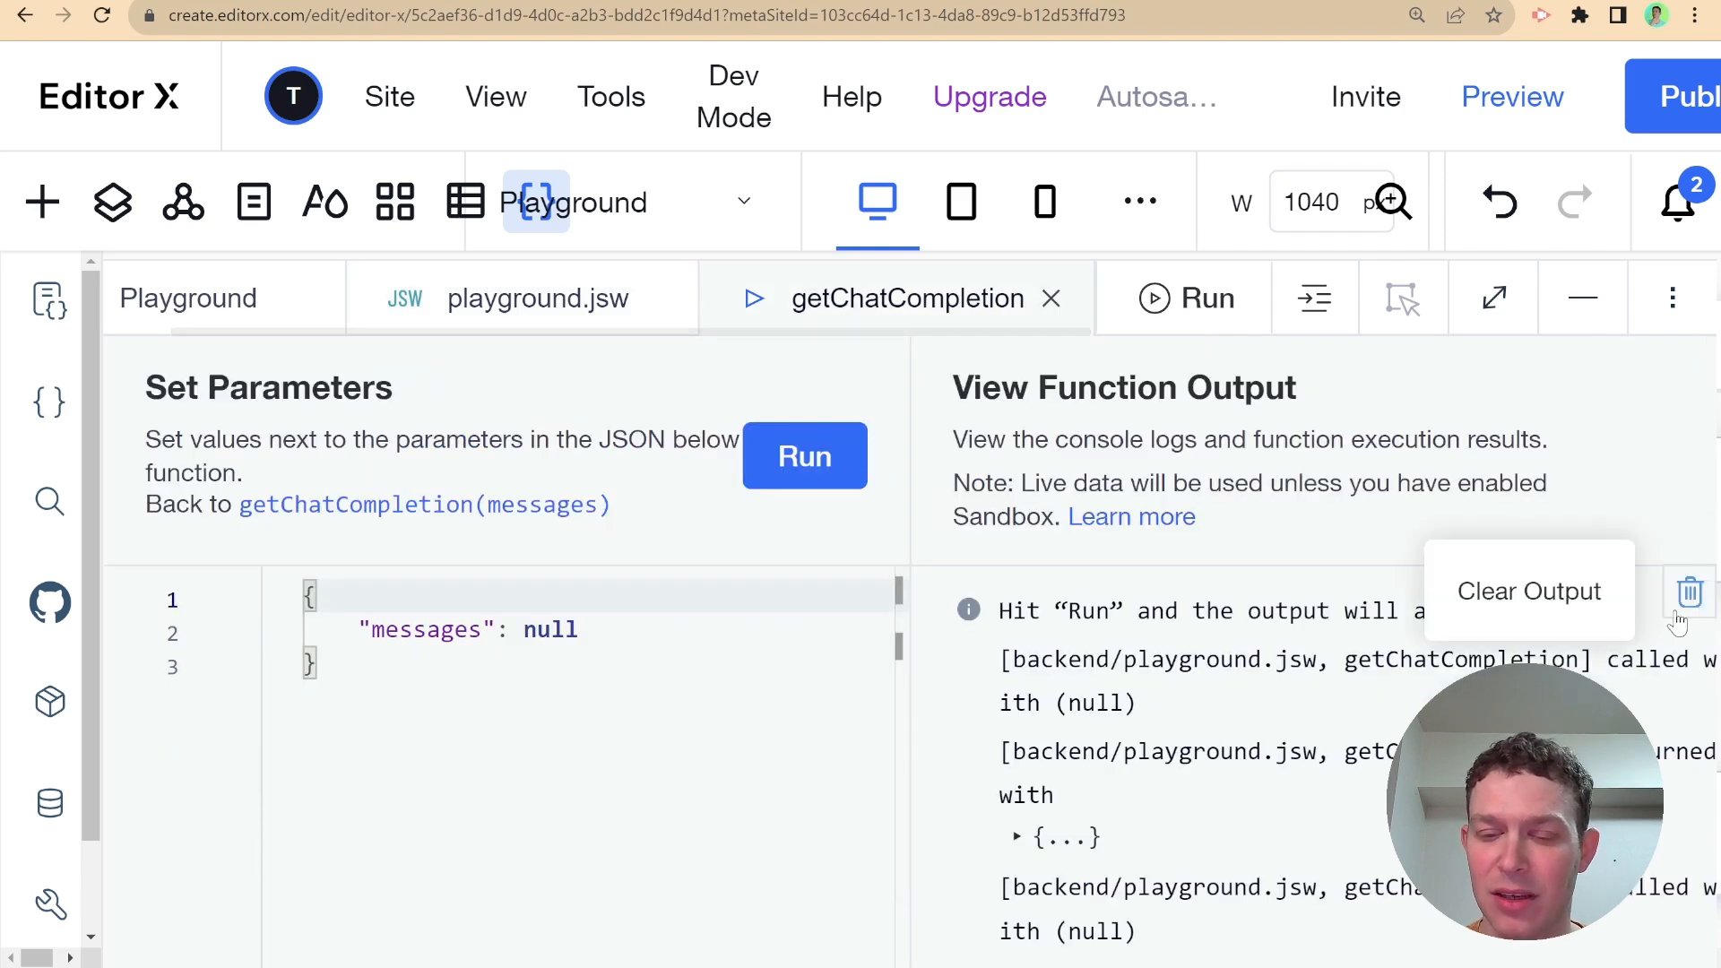
{"action": "left_click", "coordinate": [1690, 591]}
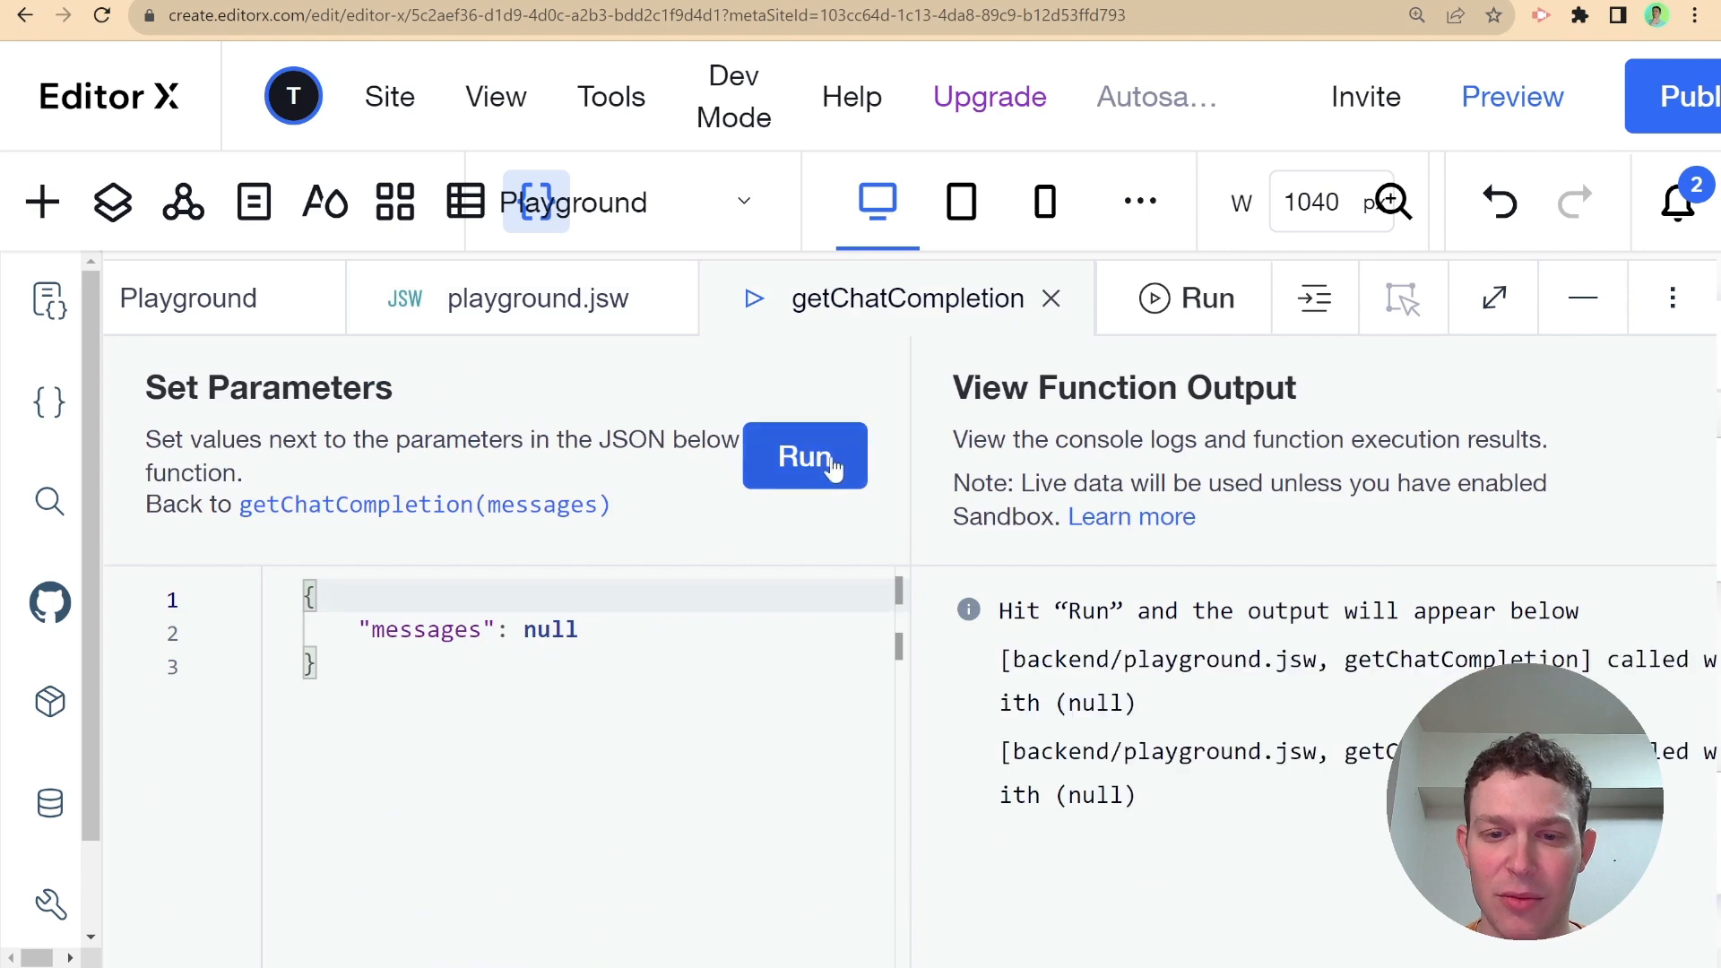
{"action": "left_click", "coordinate": [806, 457]}
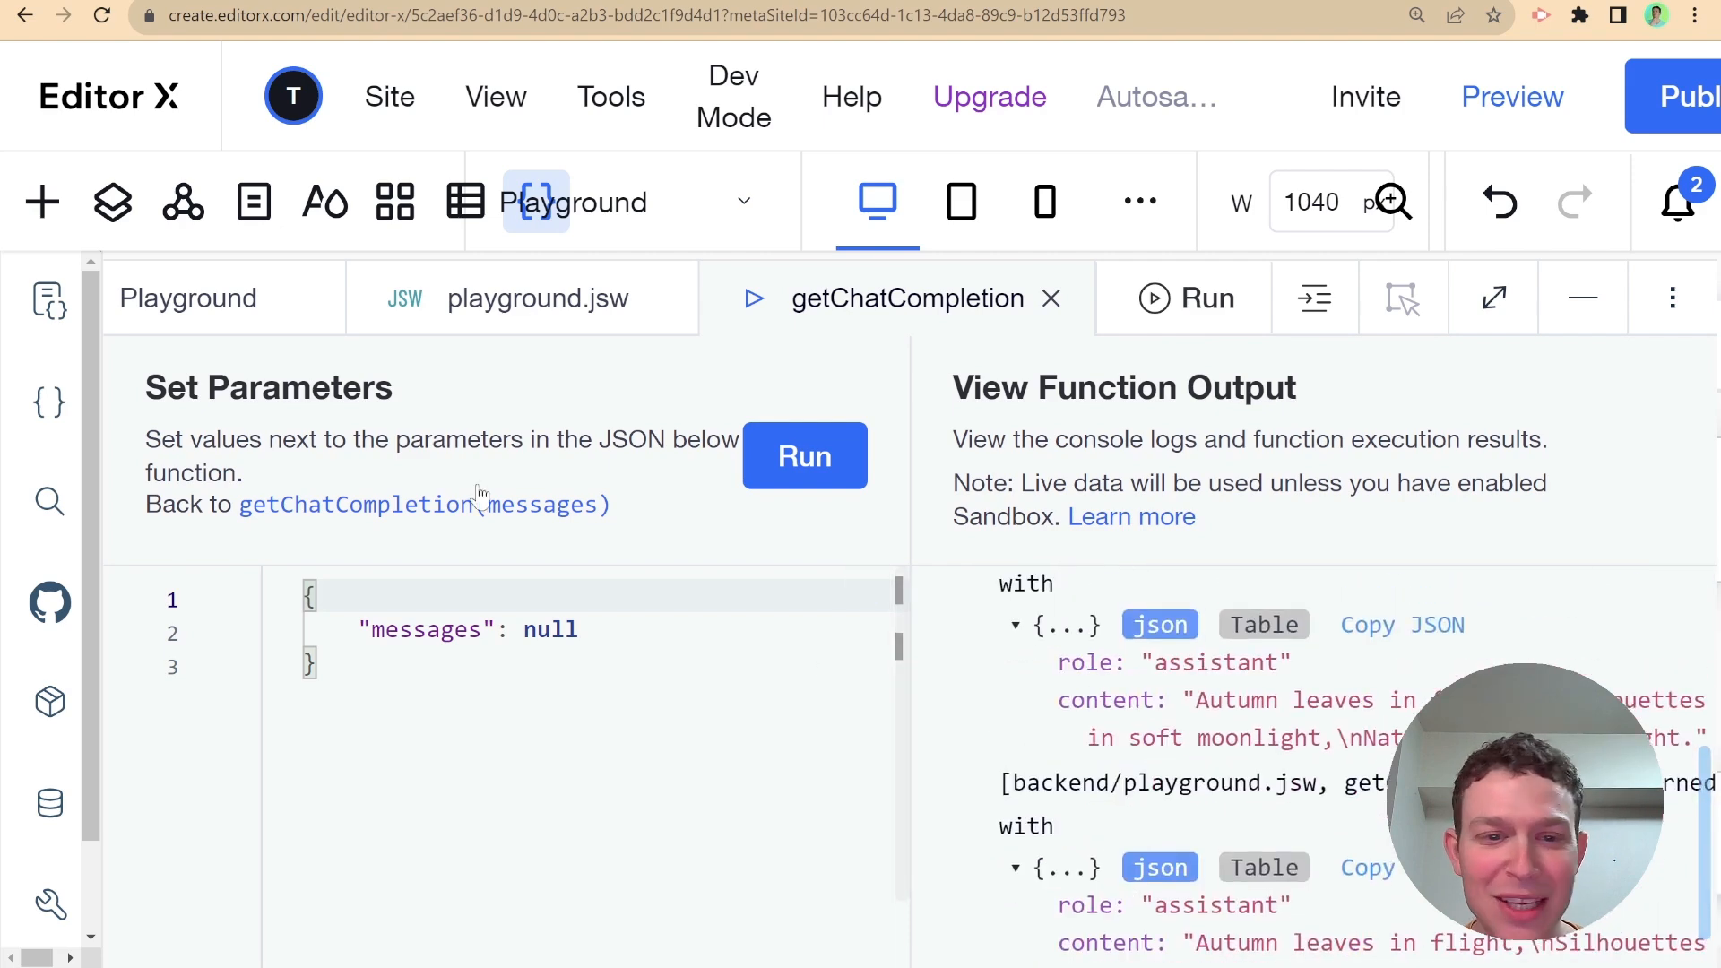
Check the seed: 1 request body in playground.jsw and retype its trailing comma
{"action": "left_click", "coordinate": [537, 298]}
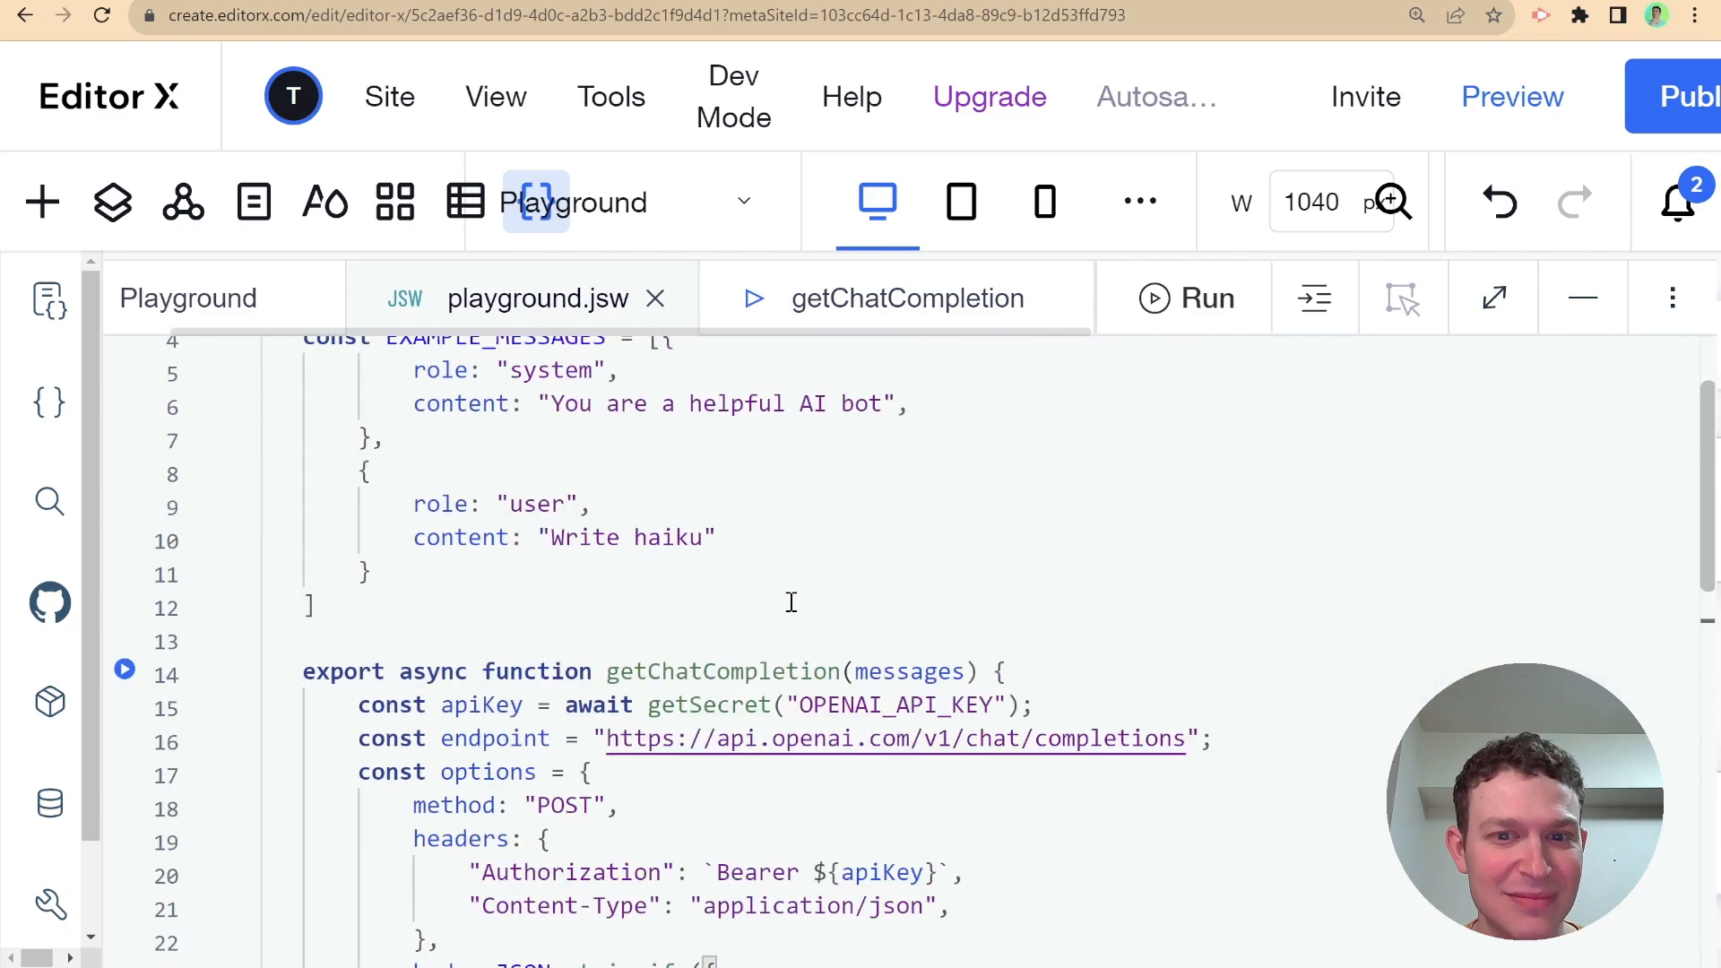
{"action": "scroll", "scroll_direction": "down", "scroll_amount": 3}
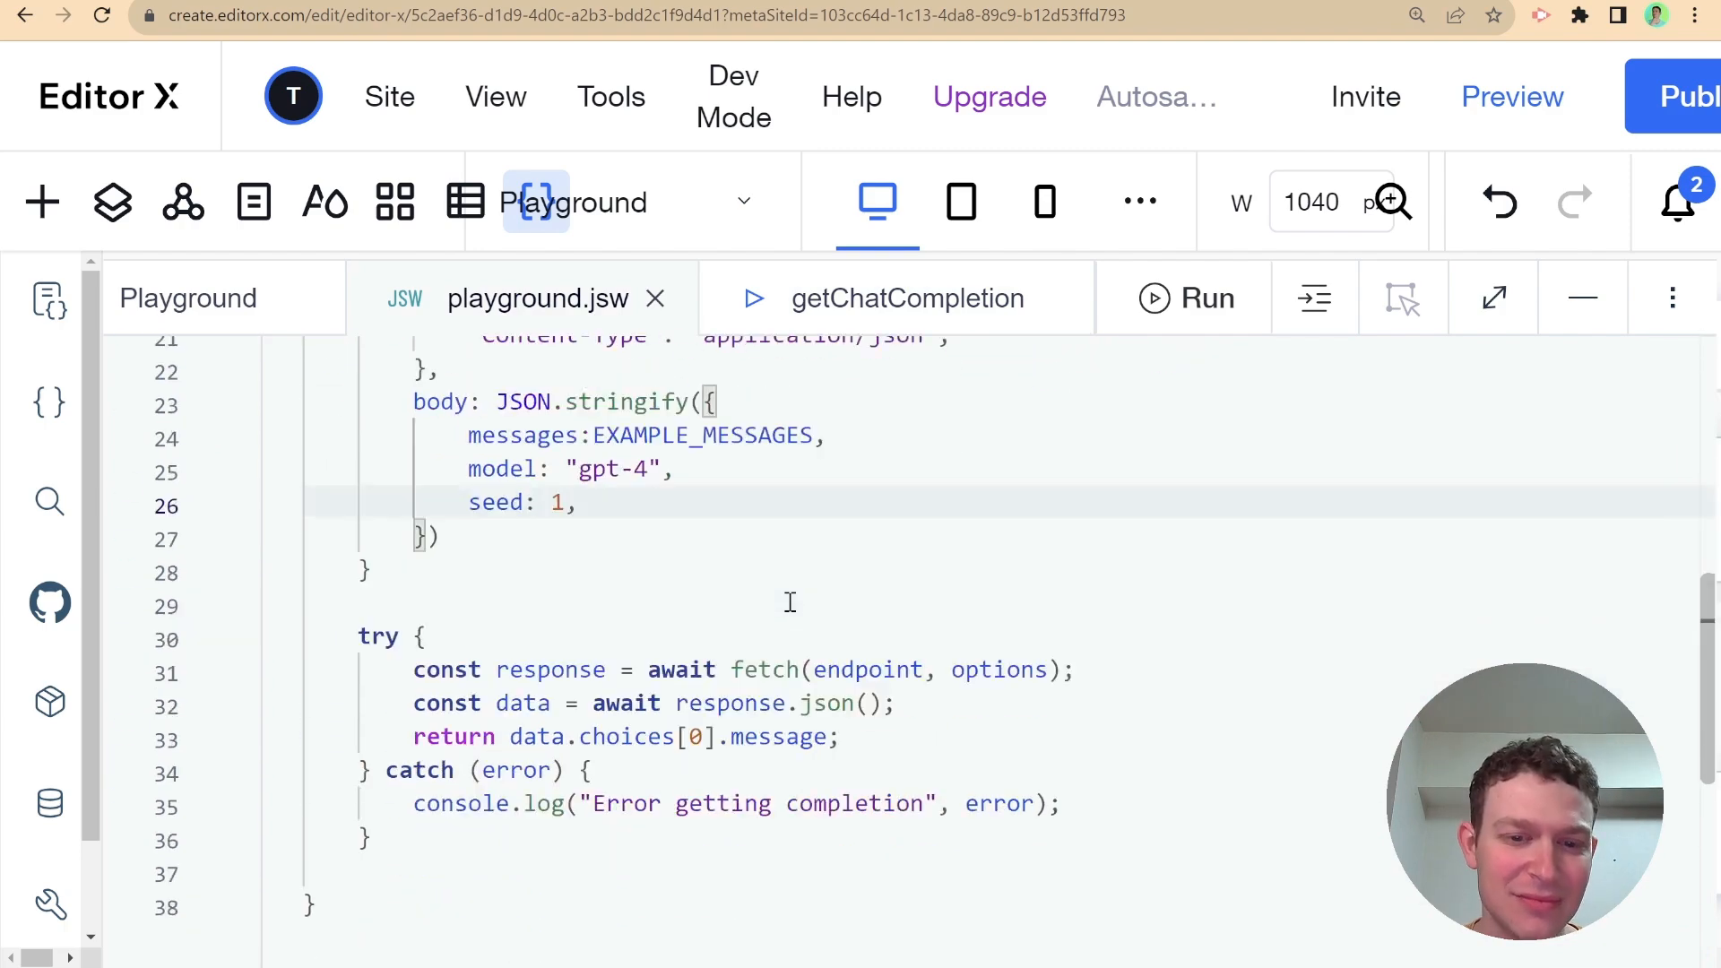
{"action": "scroll", "scroll_direction": "up", "scroll_amount": 3}
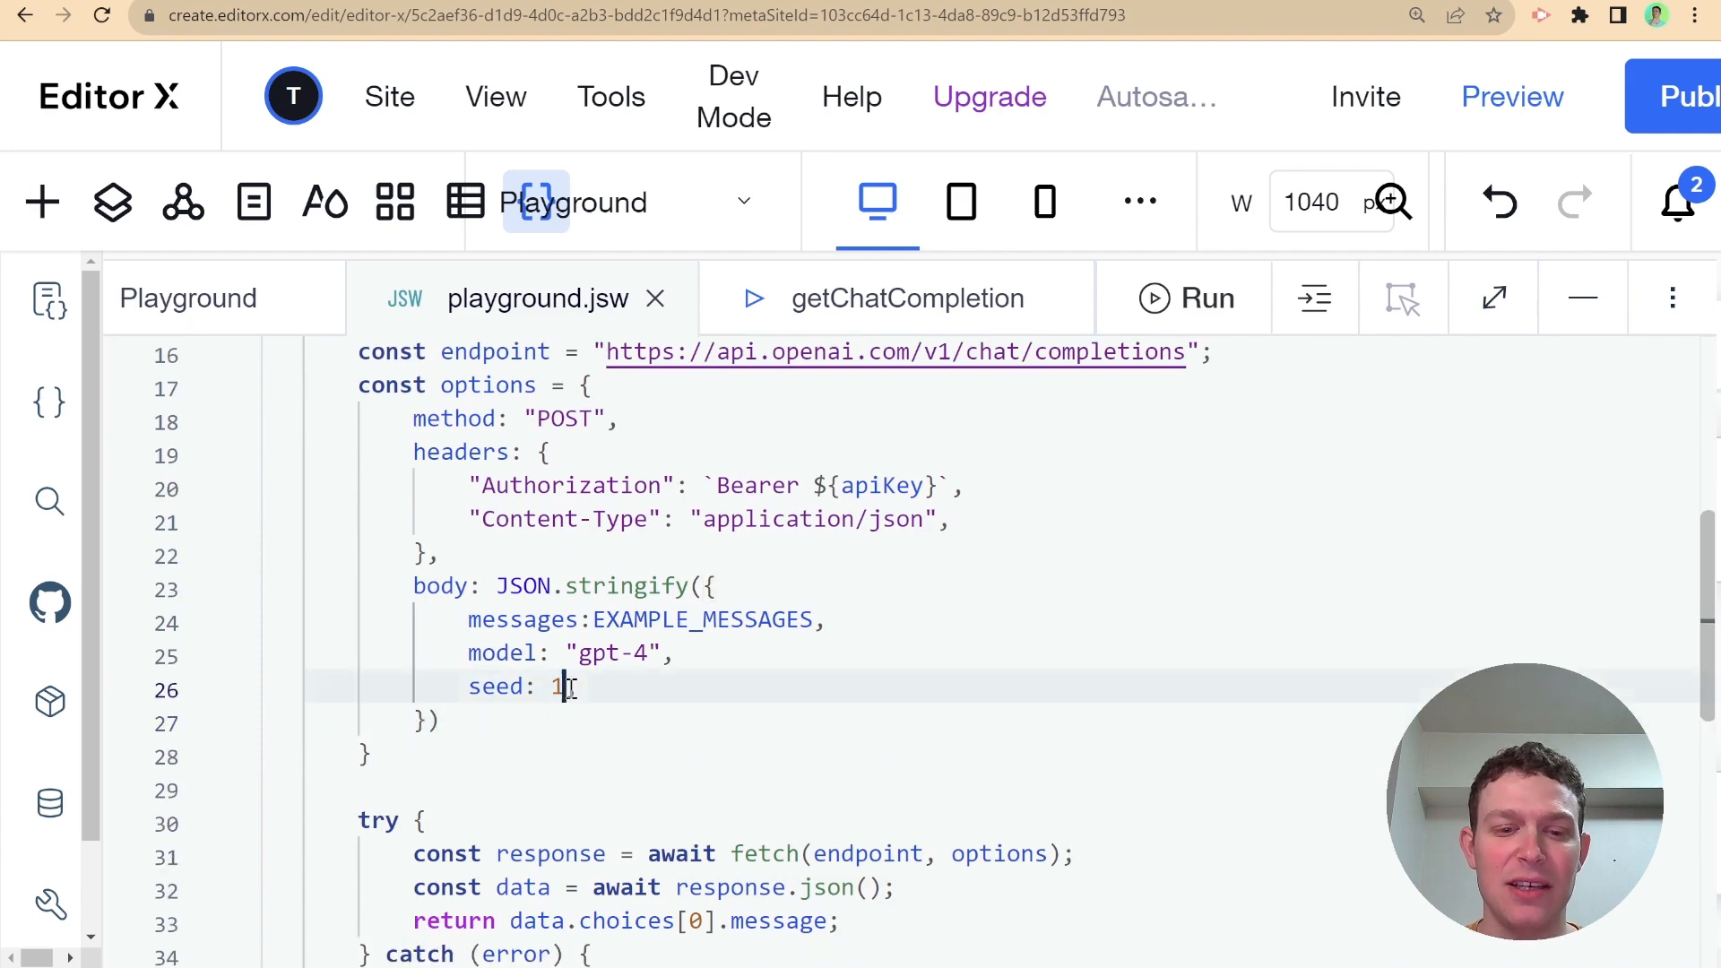
{"action": "type", "text": ","}
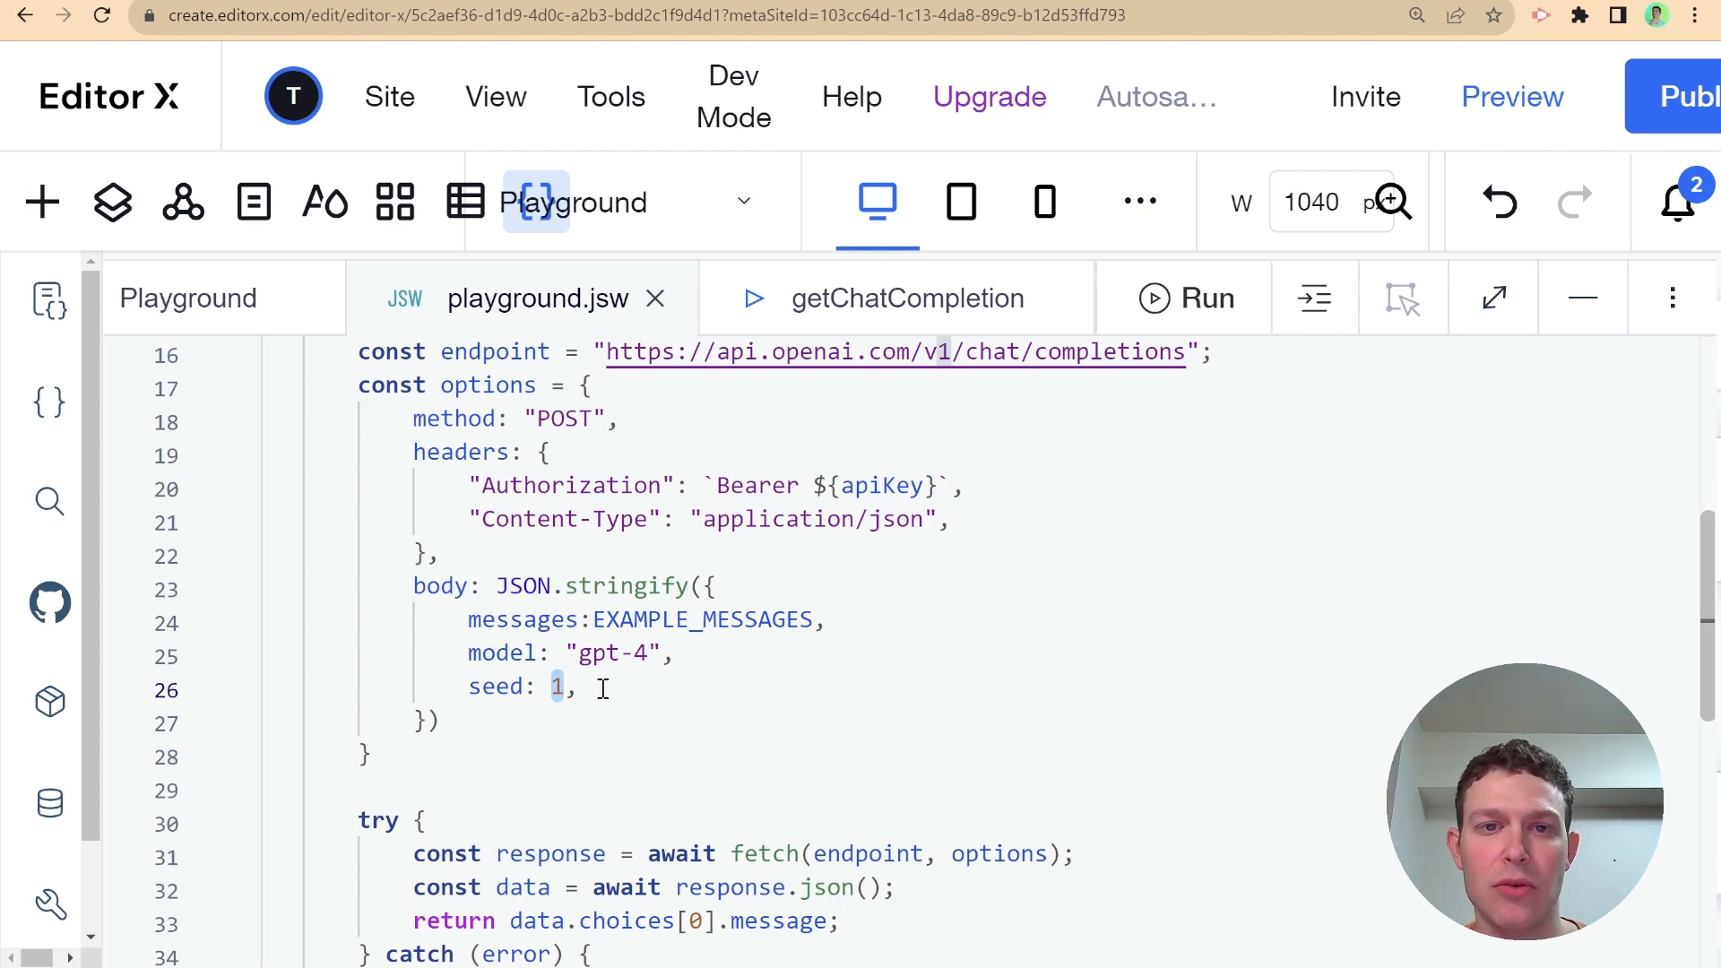
{"action": "mouse_move", "coordinate": [1227, 208]}
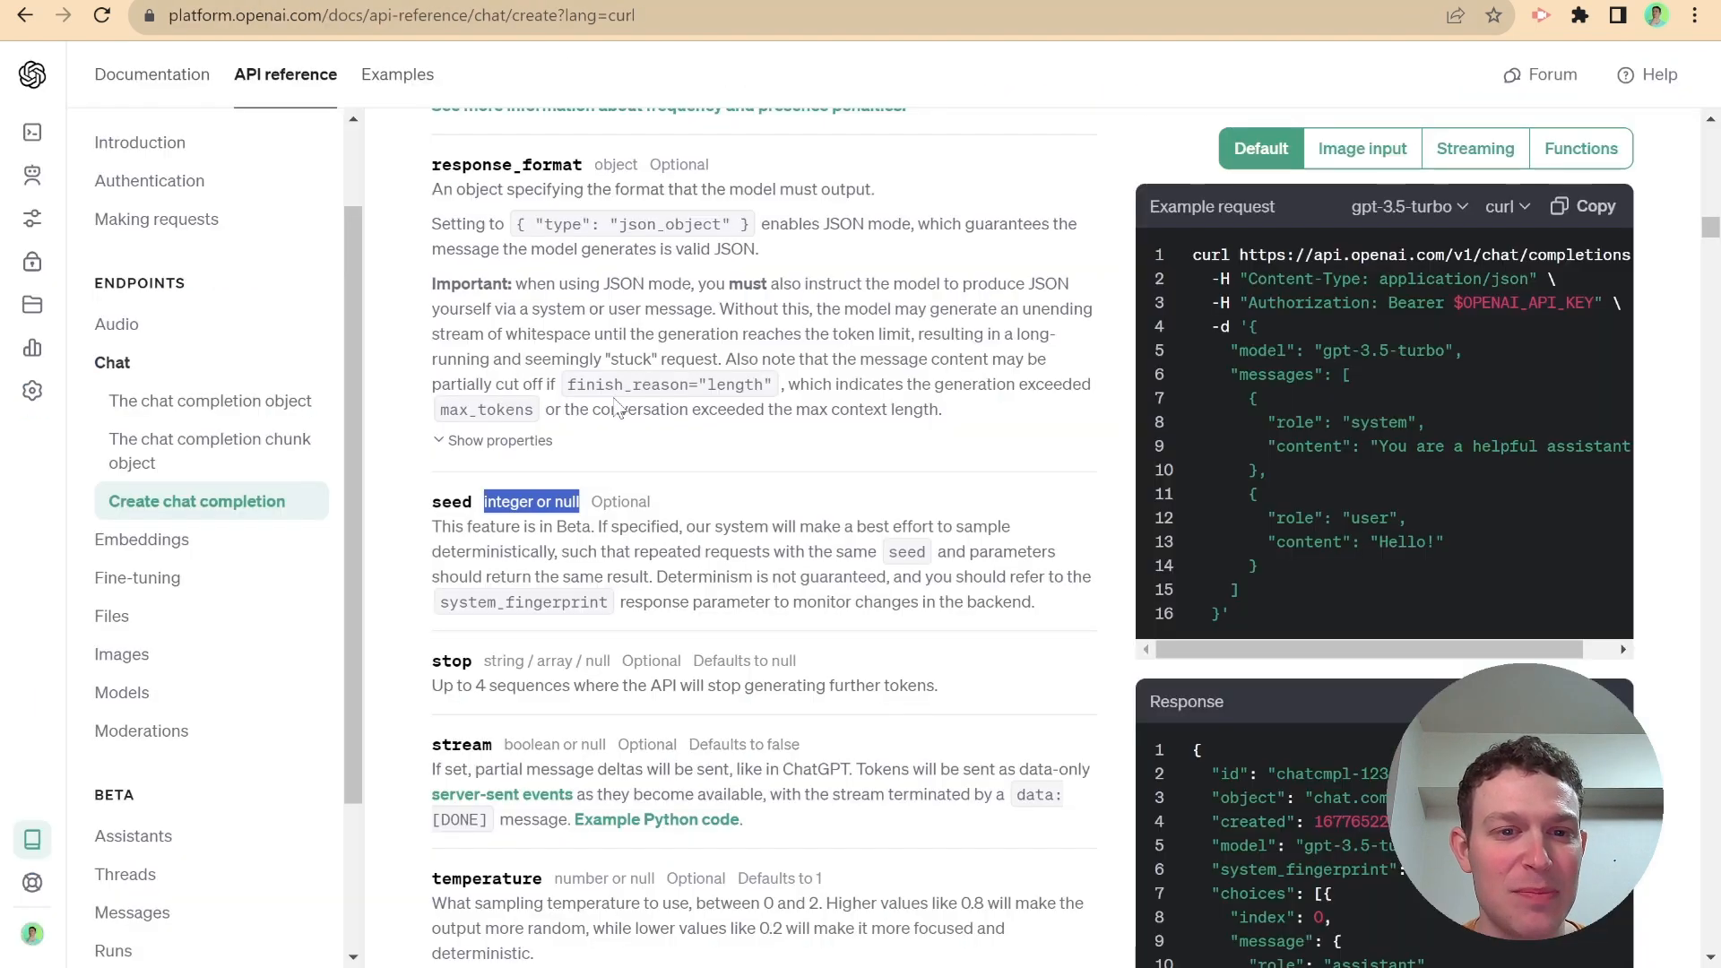
Scroll the Create chat completion reference to the response_format JSON mode and seed parameters
{"action": "scroll", "scroll_direction": "up", "scroll_amount": 3}
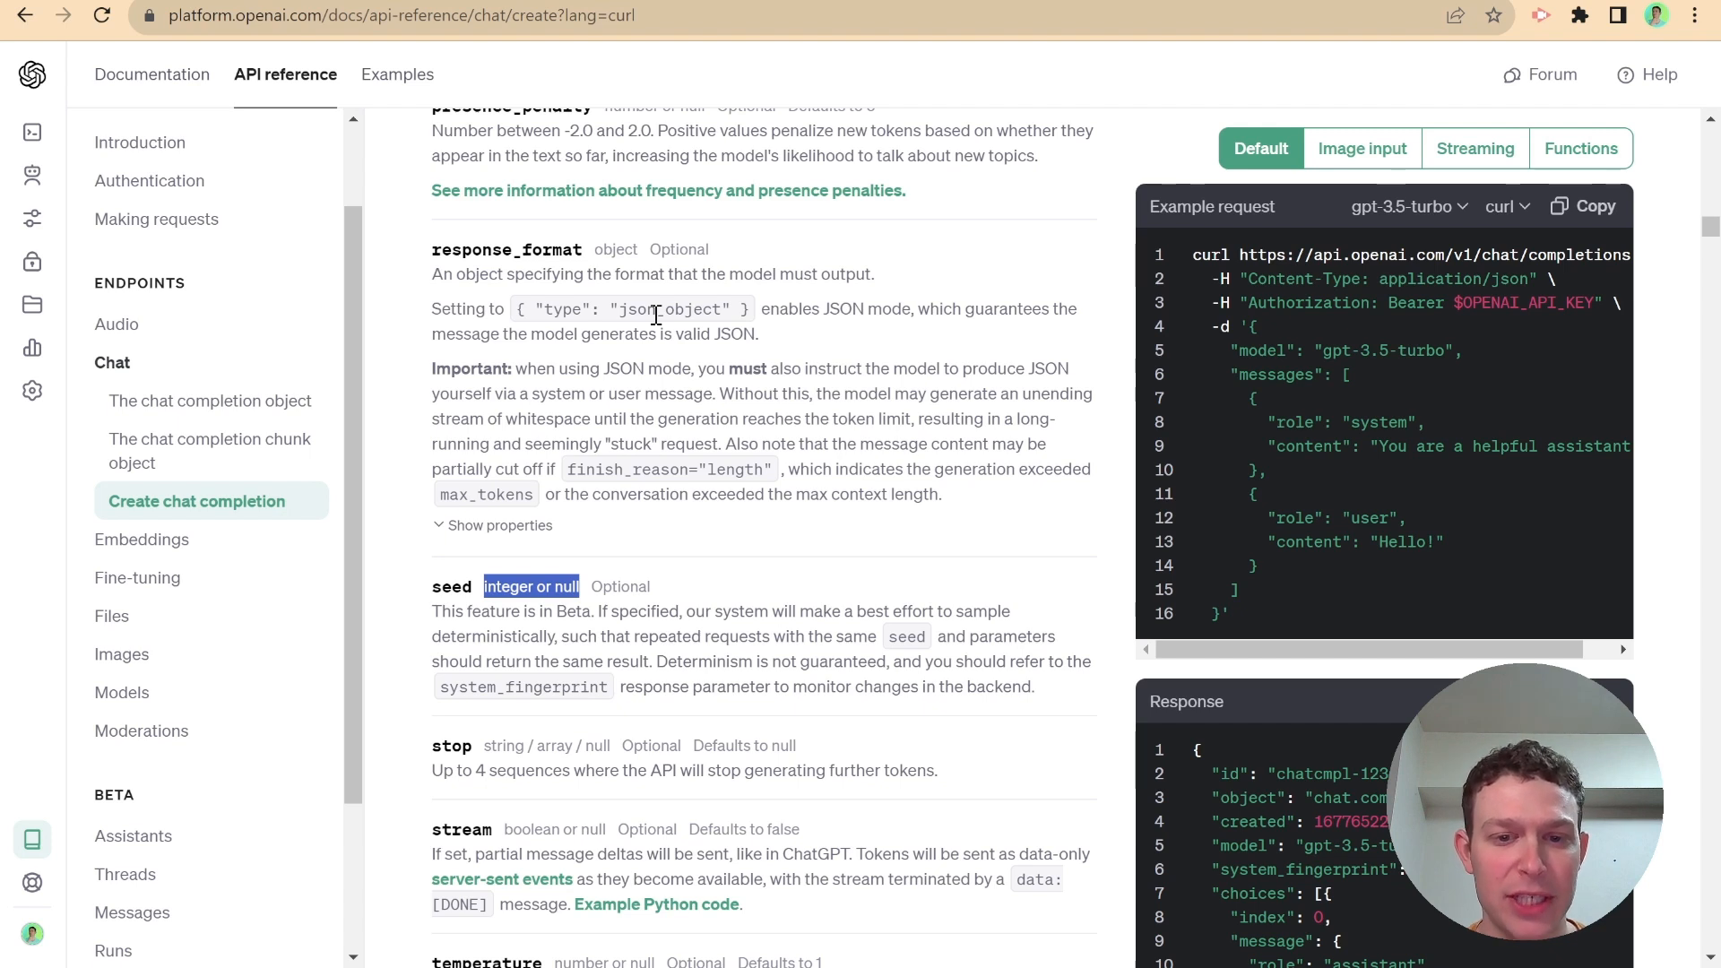
{"action": "mouse_move", "coordinate": [661, 419]}
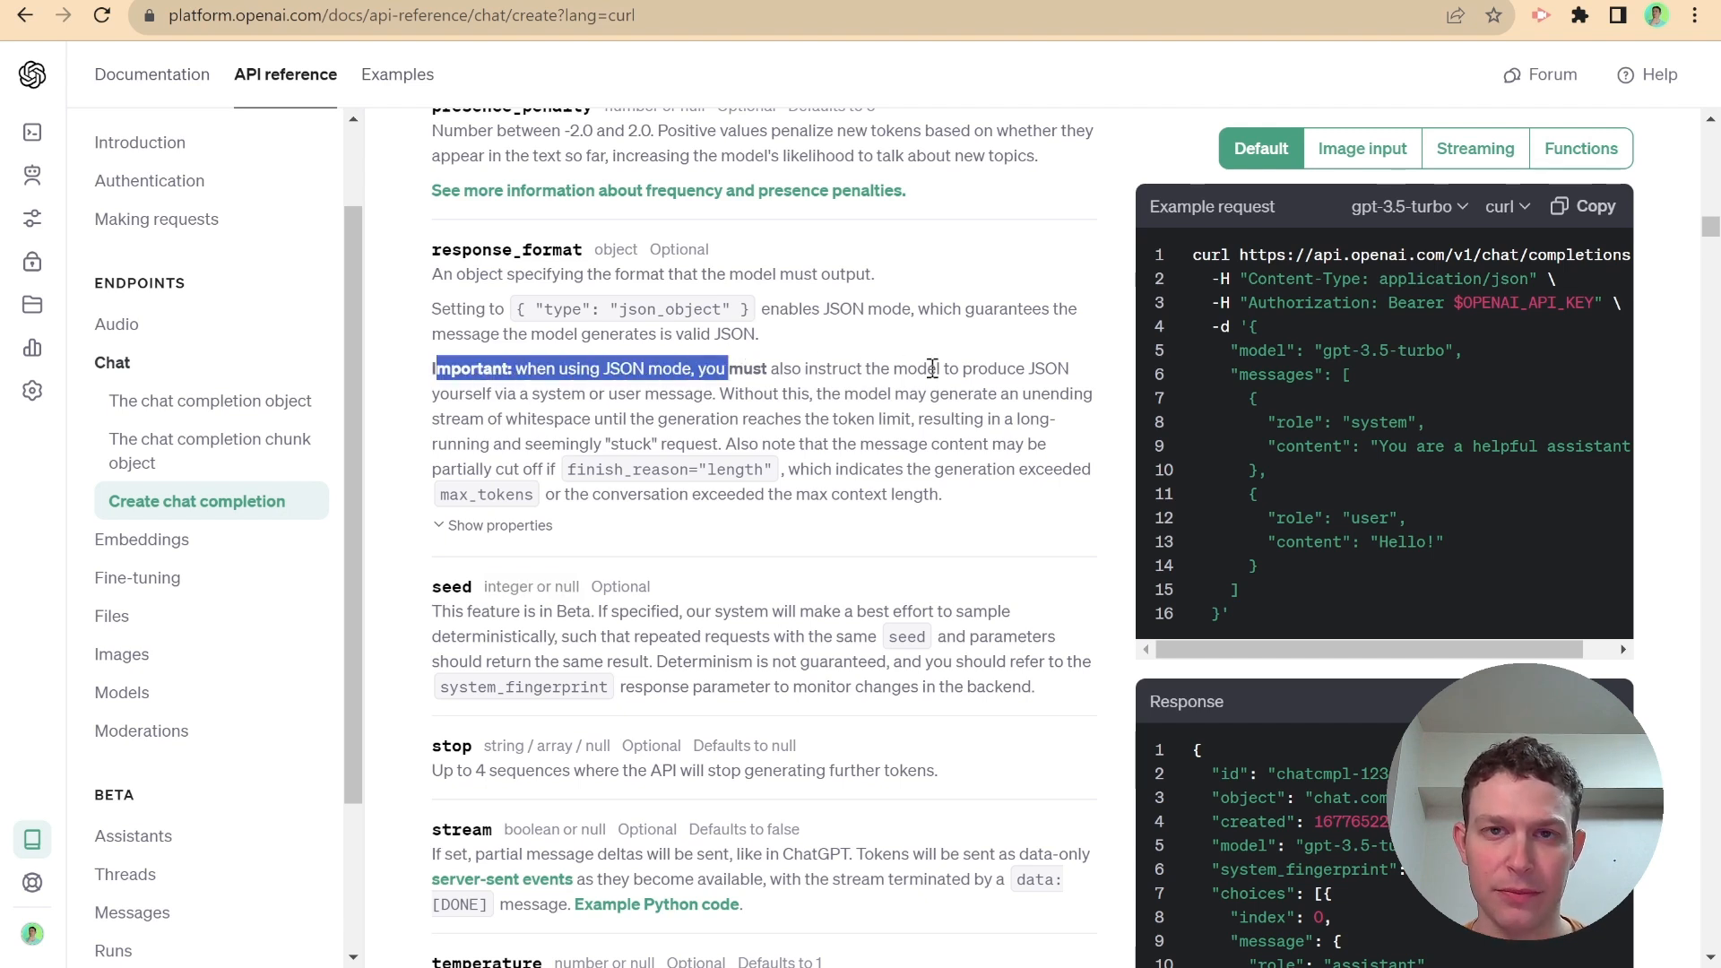
{"action": "mouse_move", "coordinate": [546, 294]}
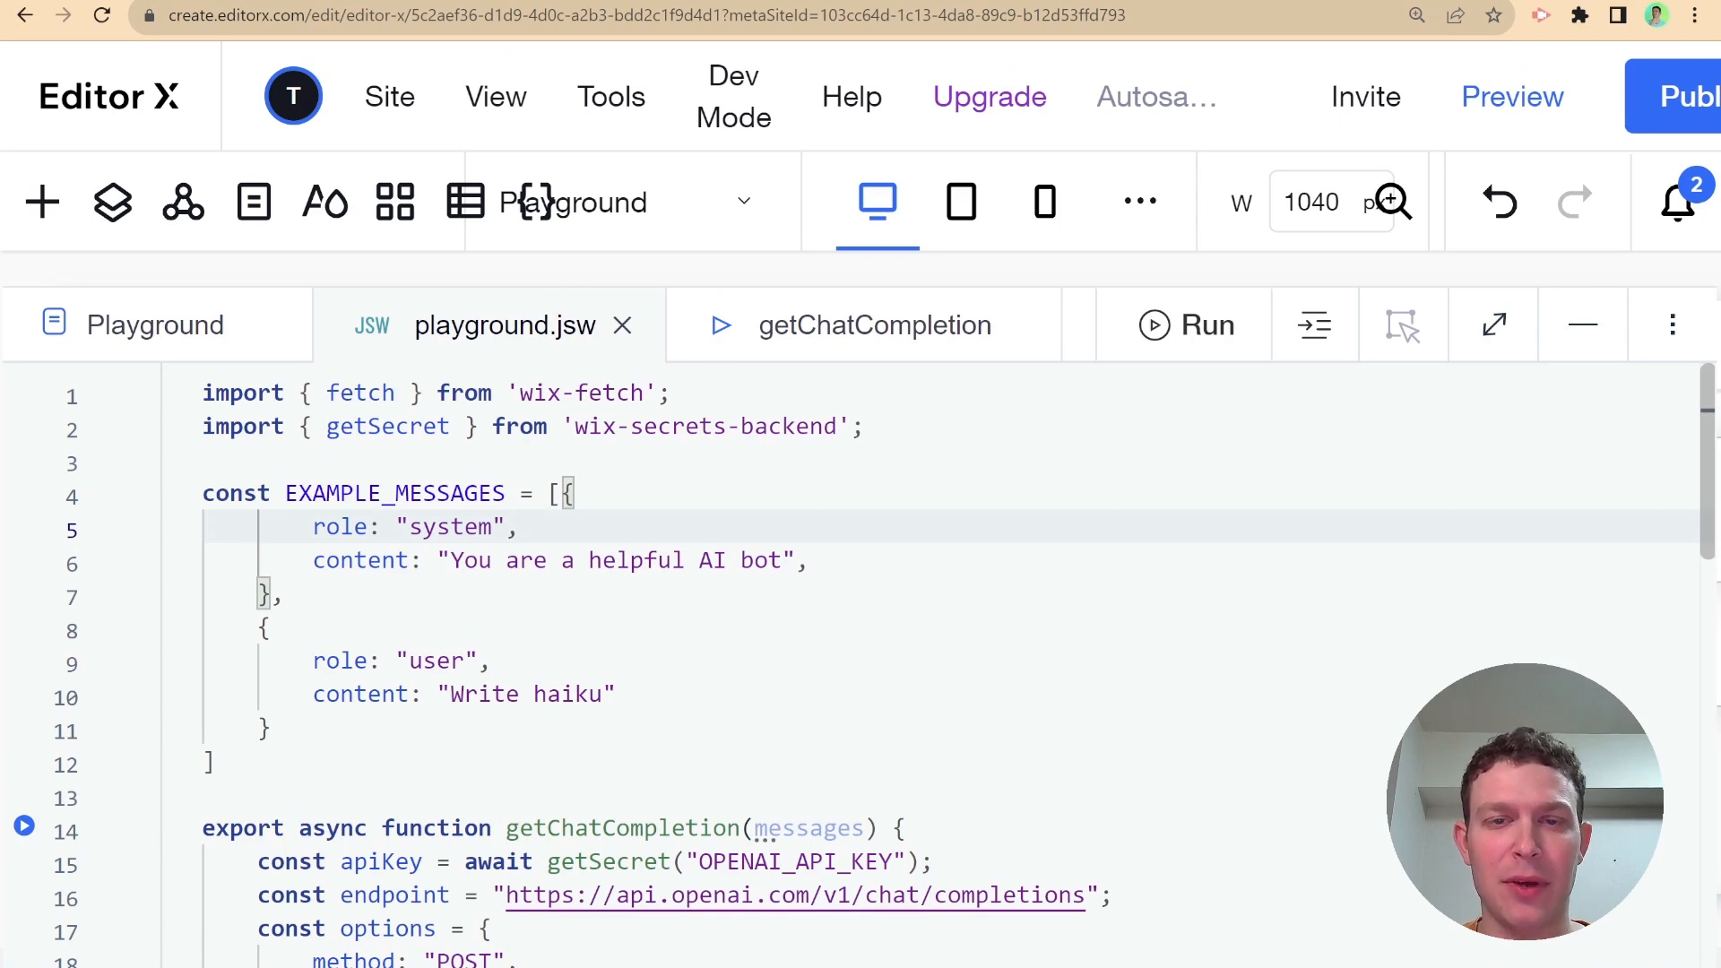
Replace the system message content with 'Answer user question in JSON format'
{"action": "scroll", "scroll_direction": "down", "scroll_amount": 3}
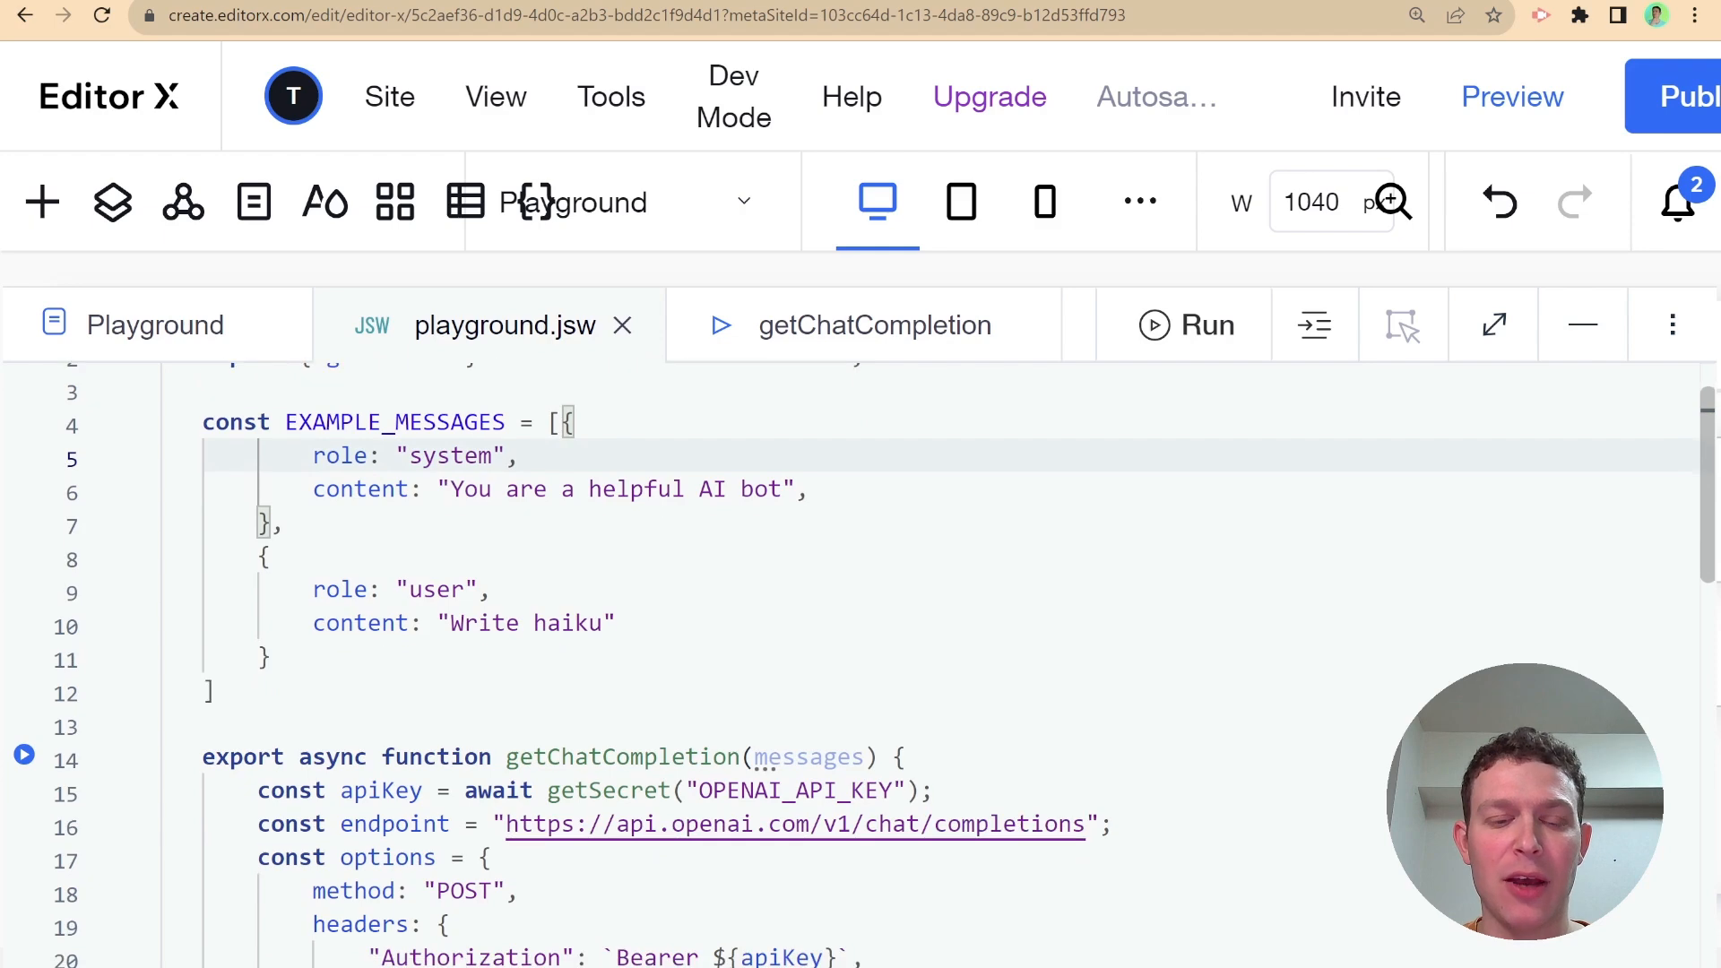
{"action": "scroll", "scroll_direction": "up", "scroll_amount": 3}
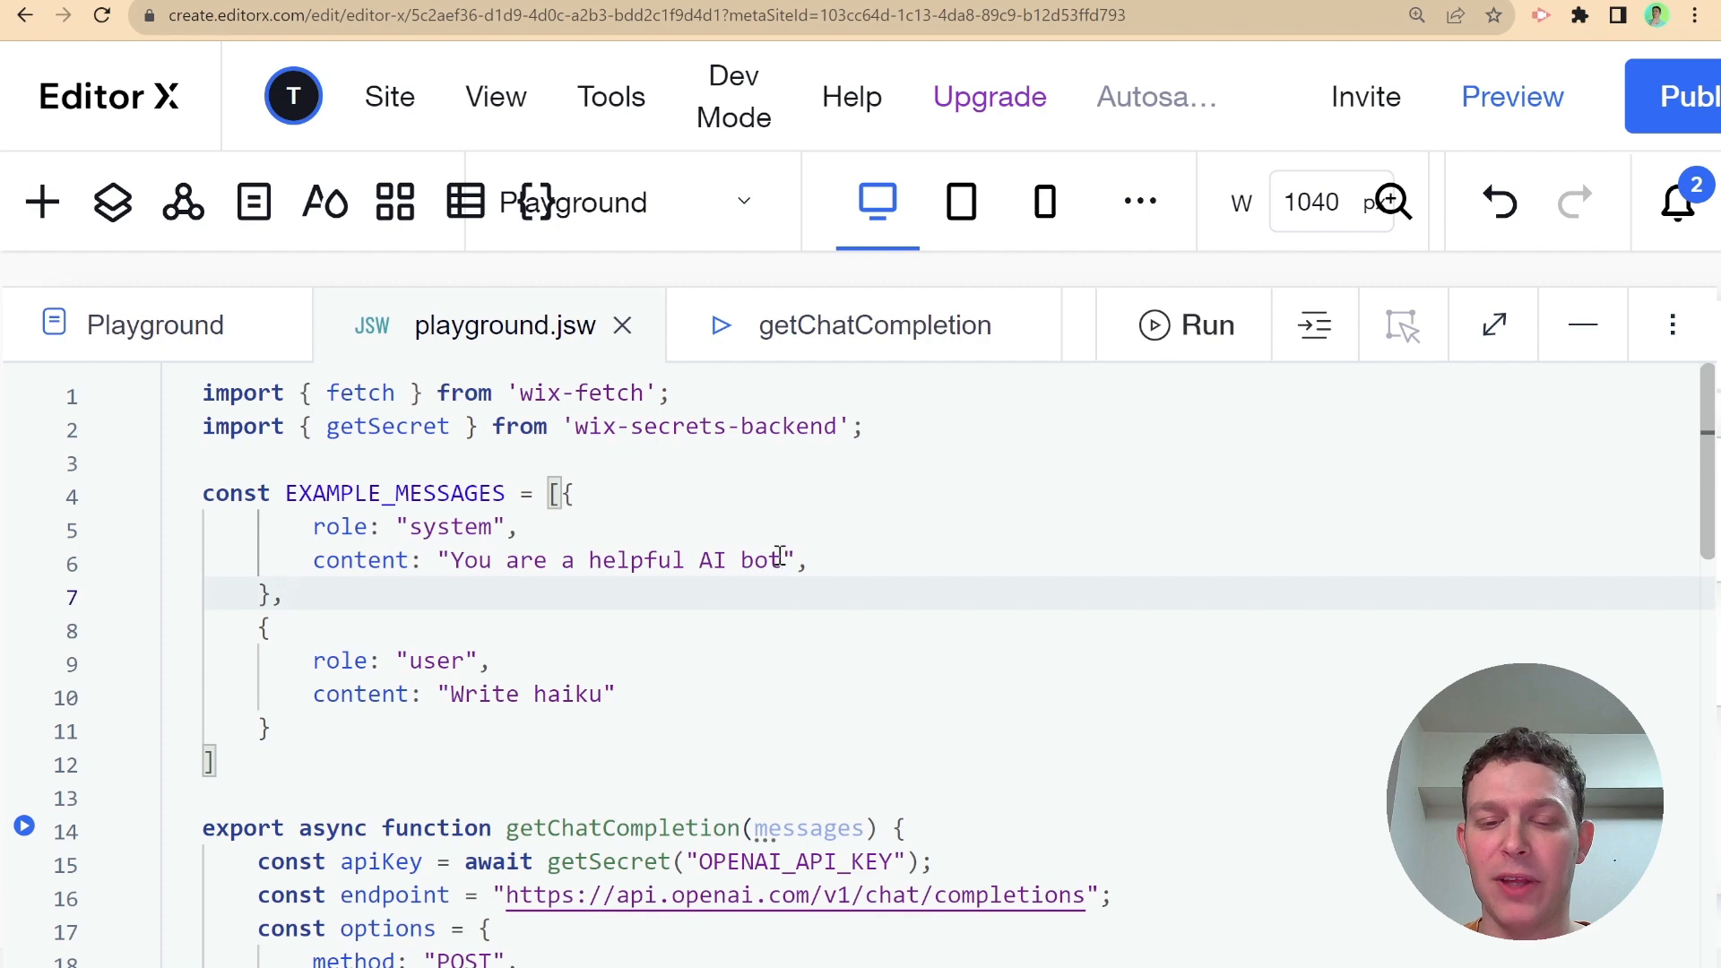
{"action": "double_click", "coordinate": [740, 559]}
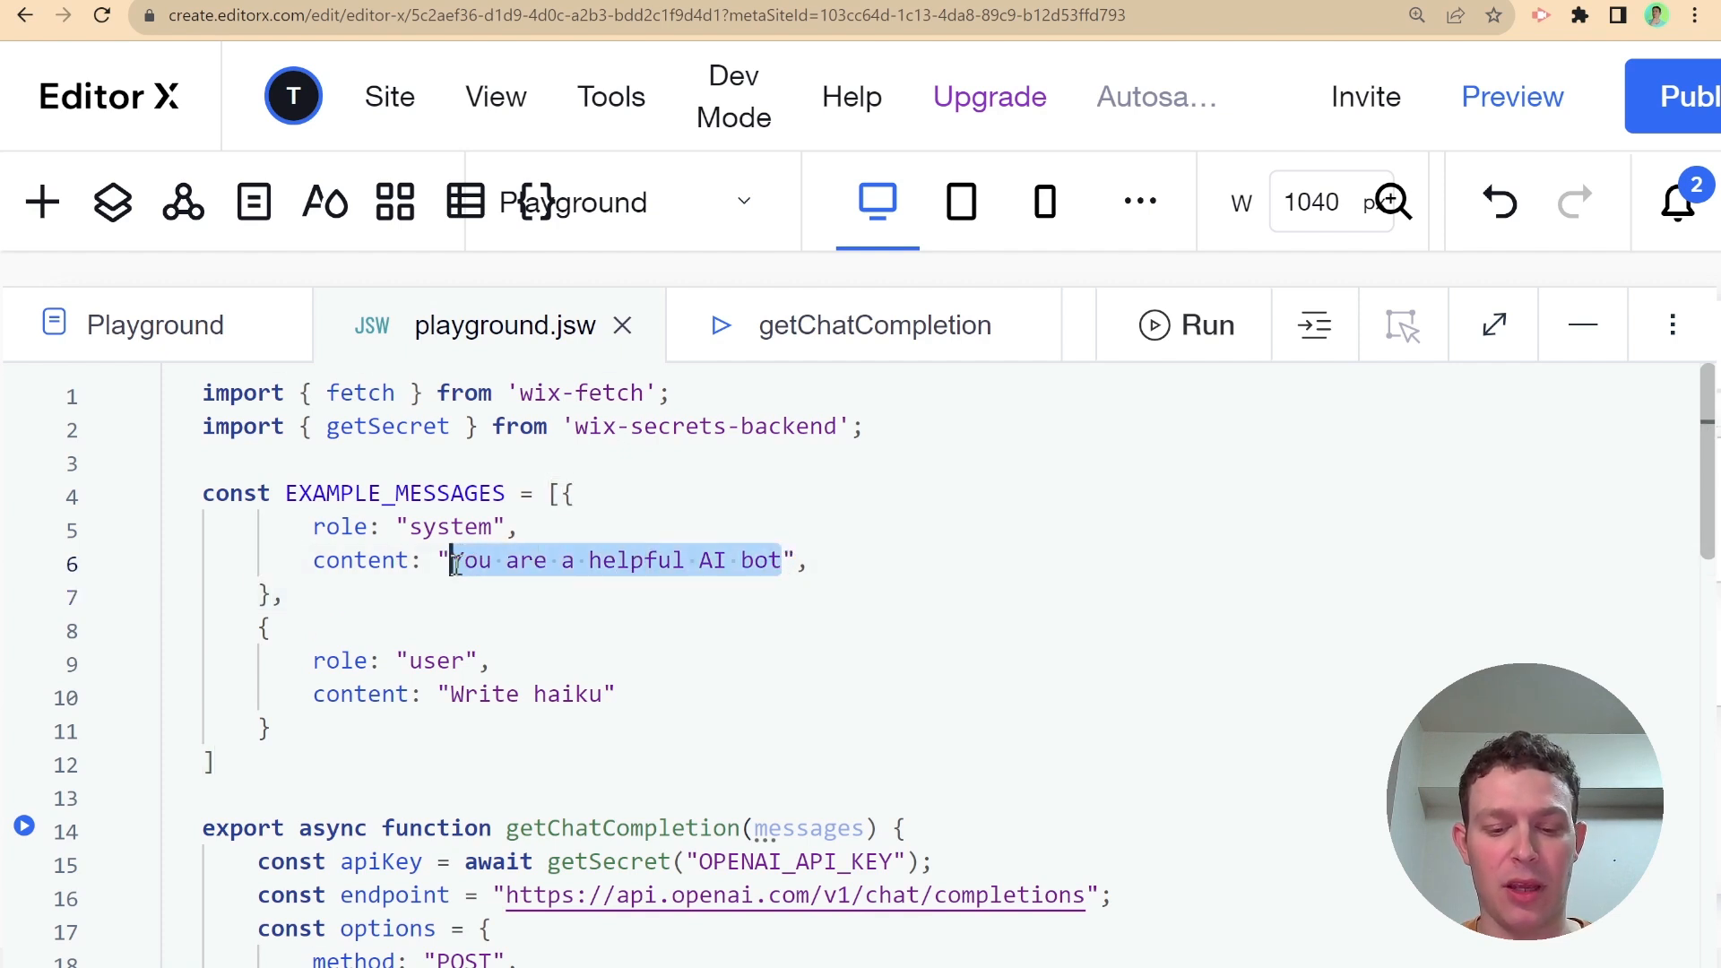
{"action": "type", "text": "Answer in \","}
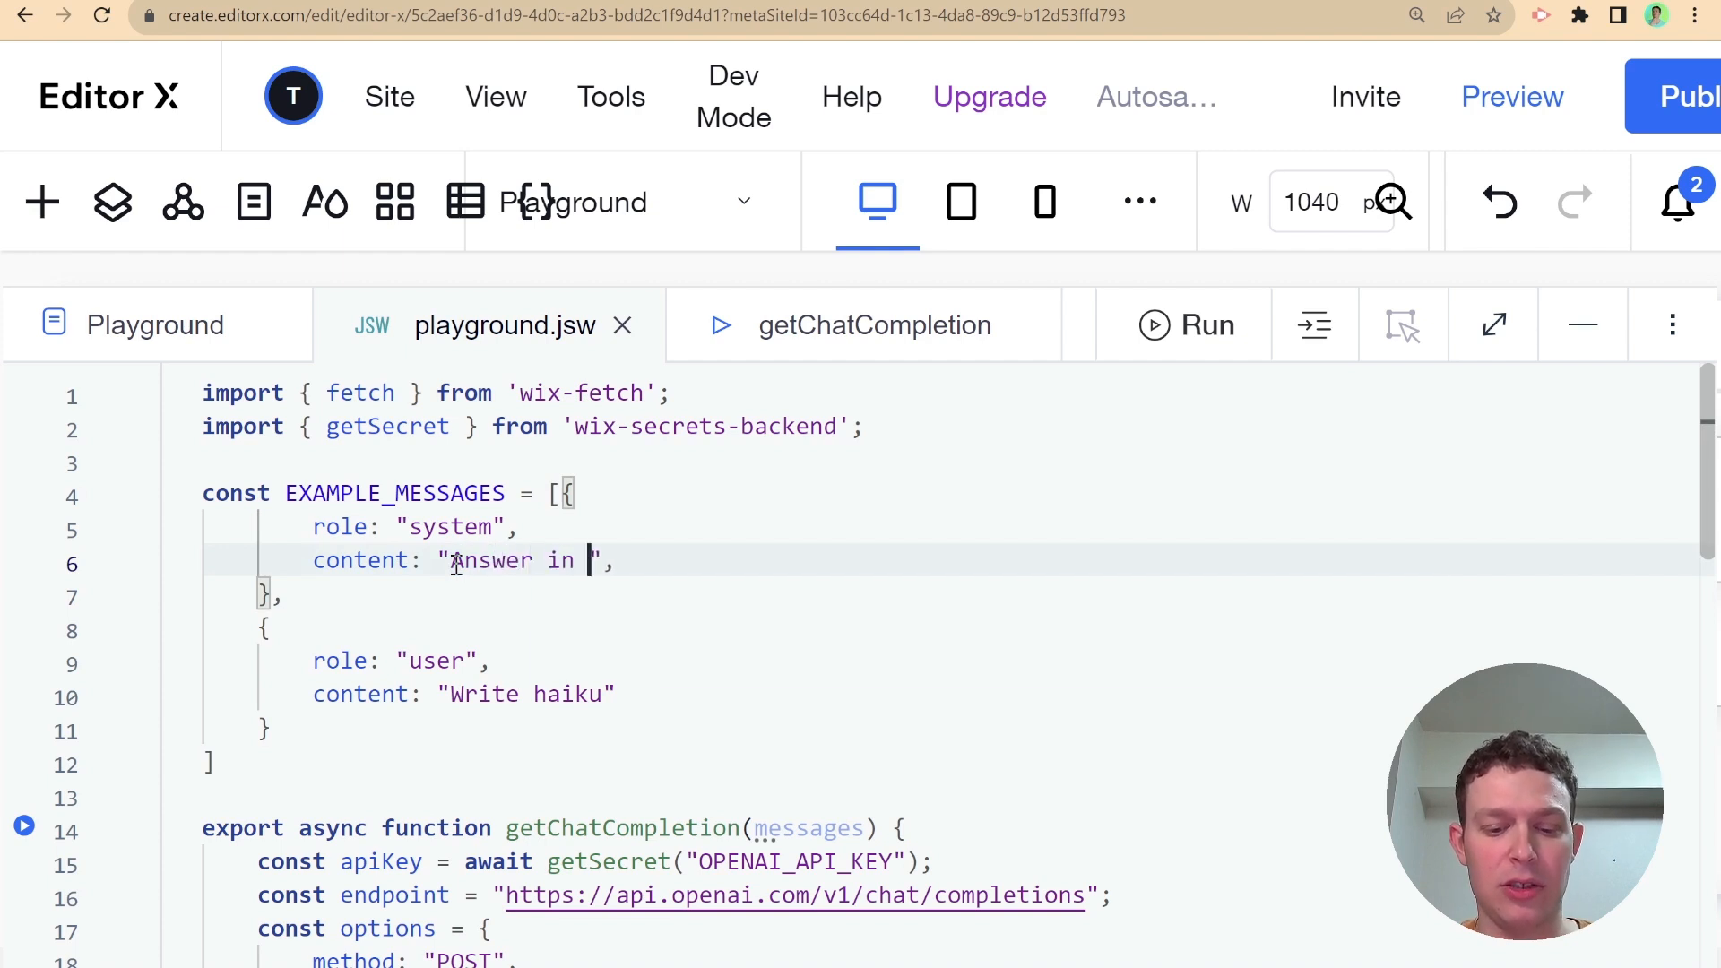
{"action": "type", "text": "JSON forma"}
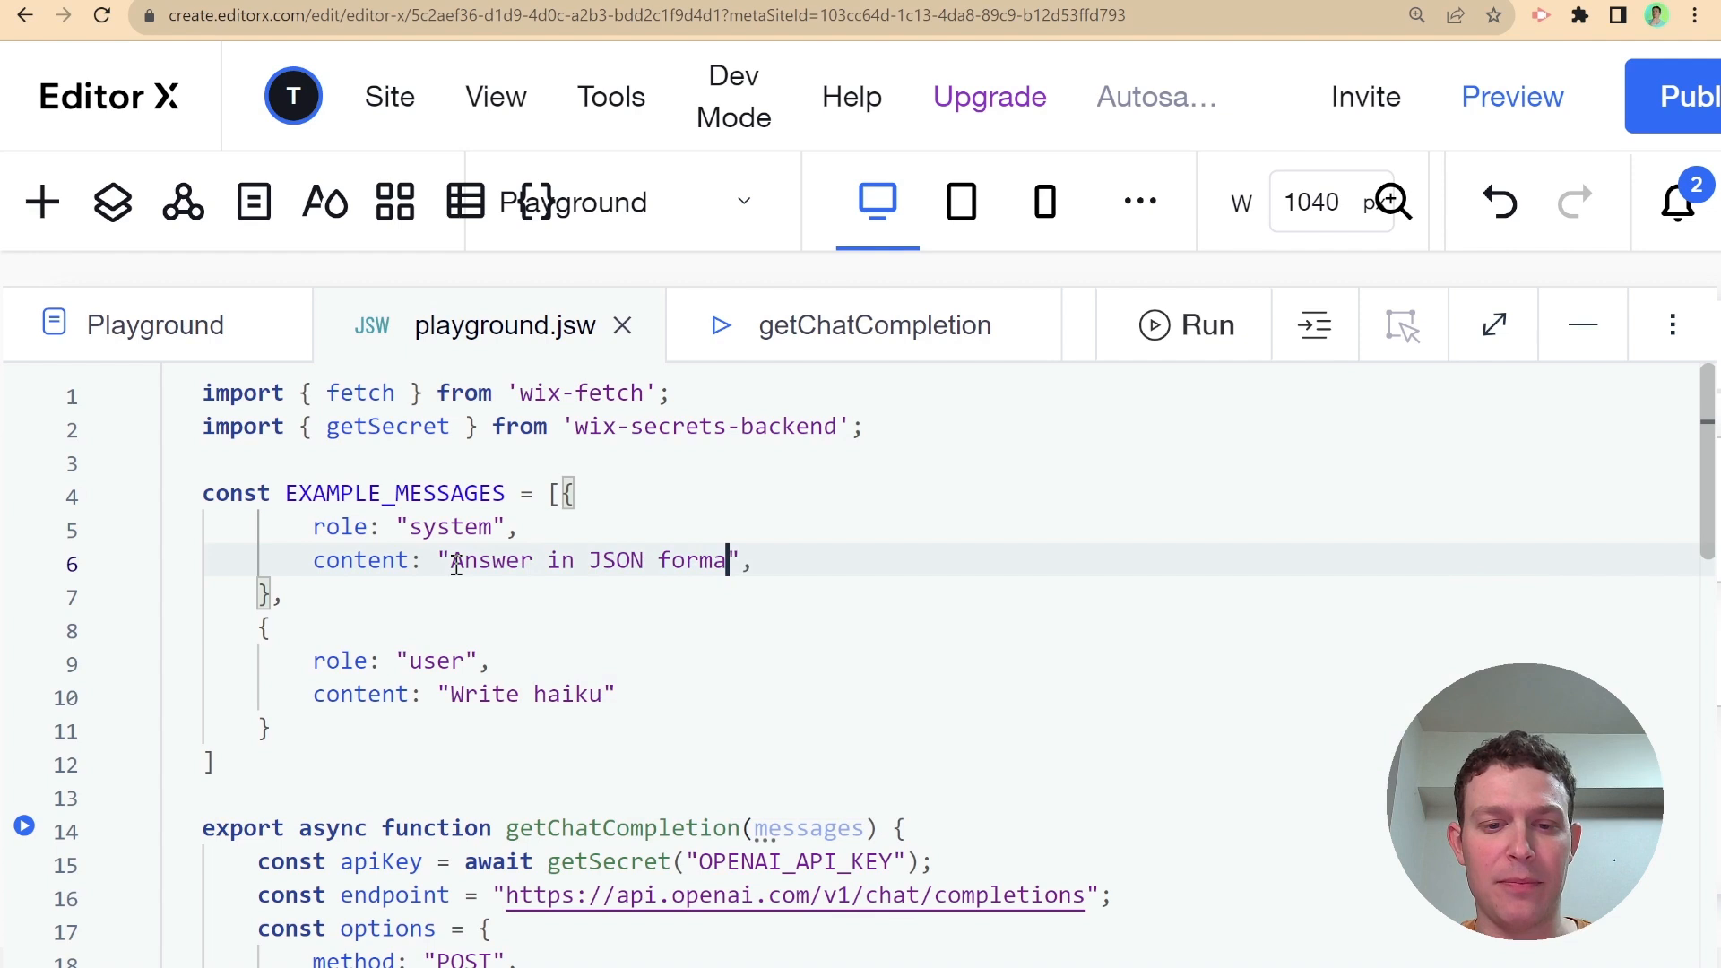
Replace the user message 'Write haiku' with 'Give a weather report'
{"action": "type", "text": "user question"}
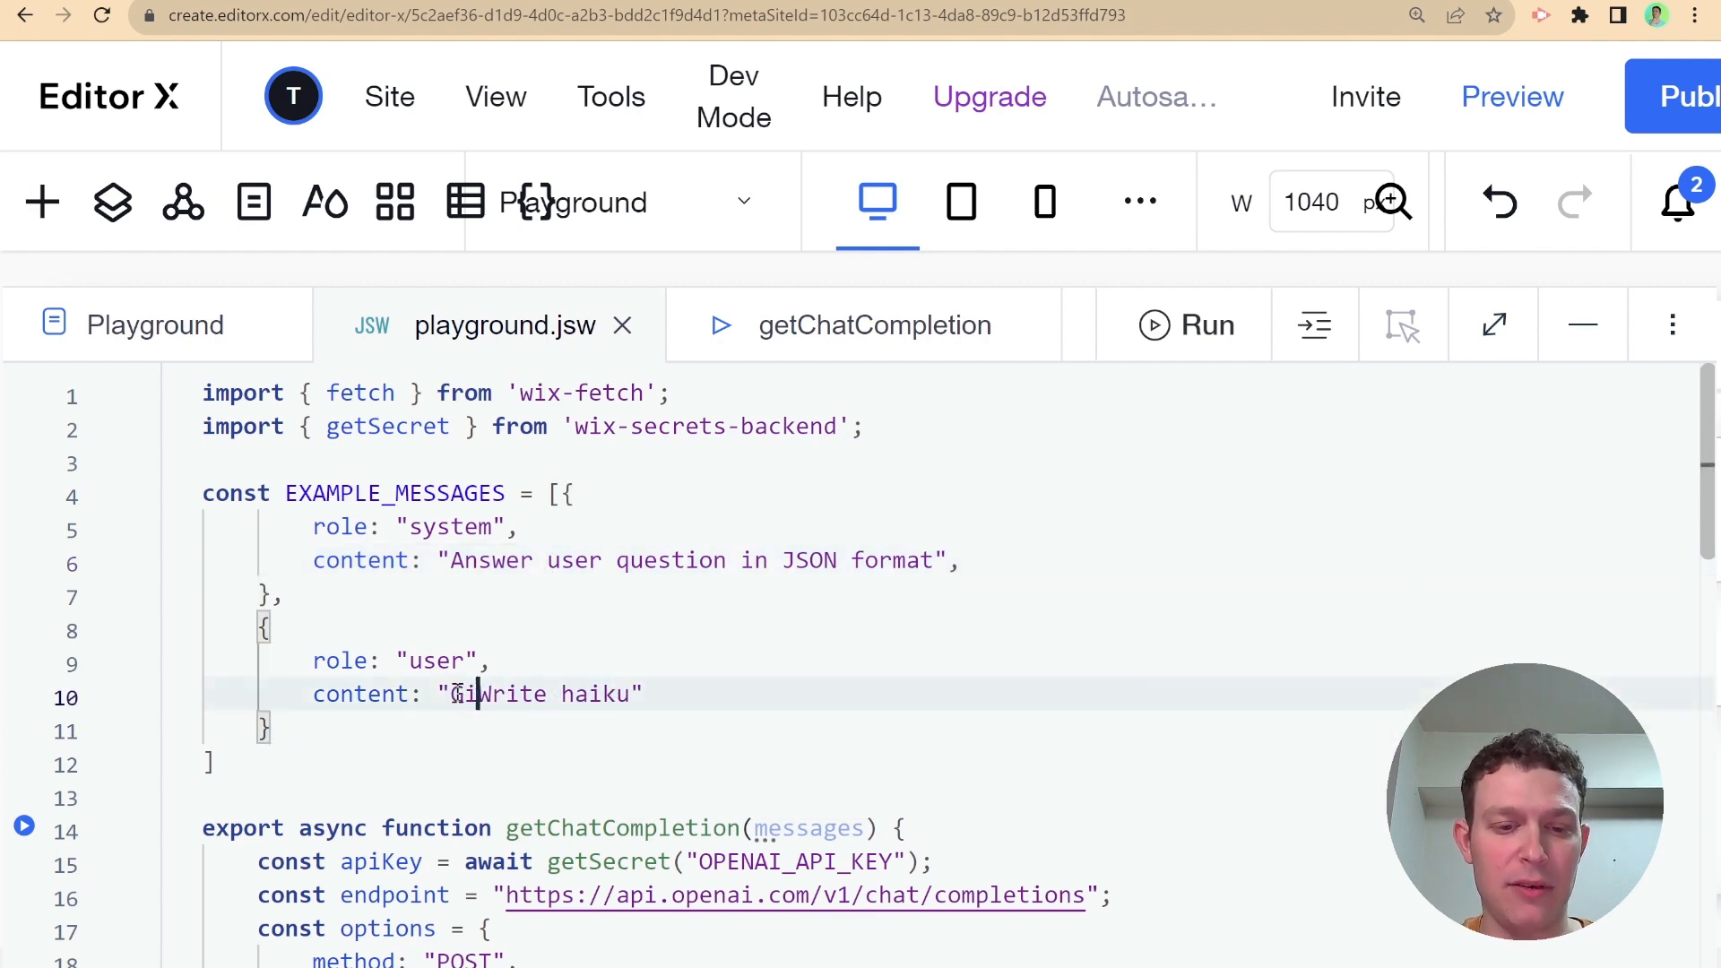
{"action": "type", "text": "Give a weather report"}
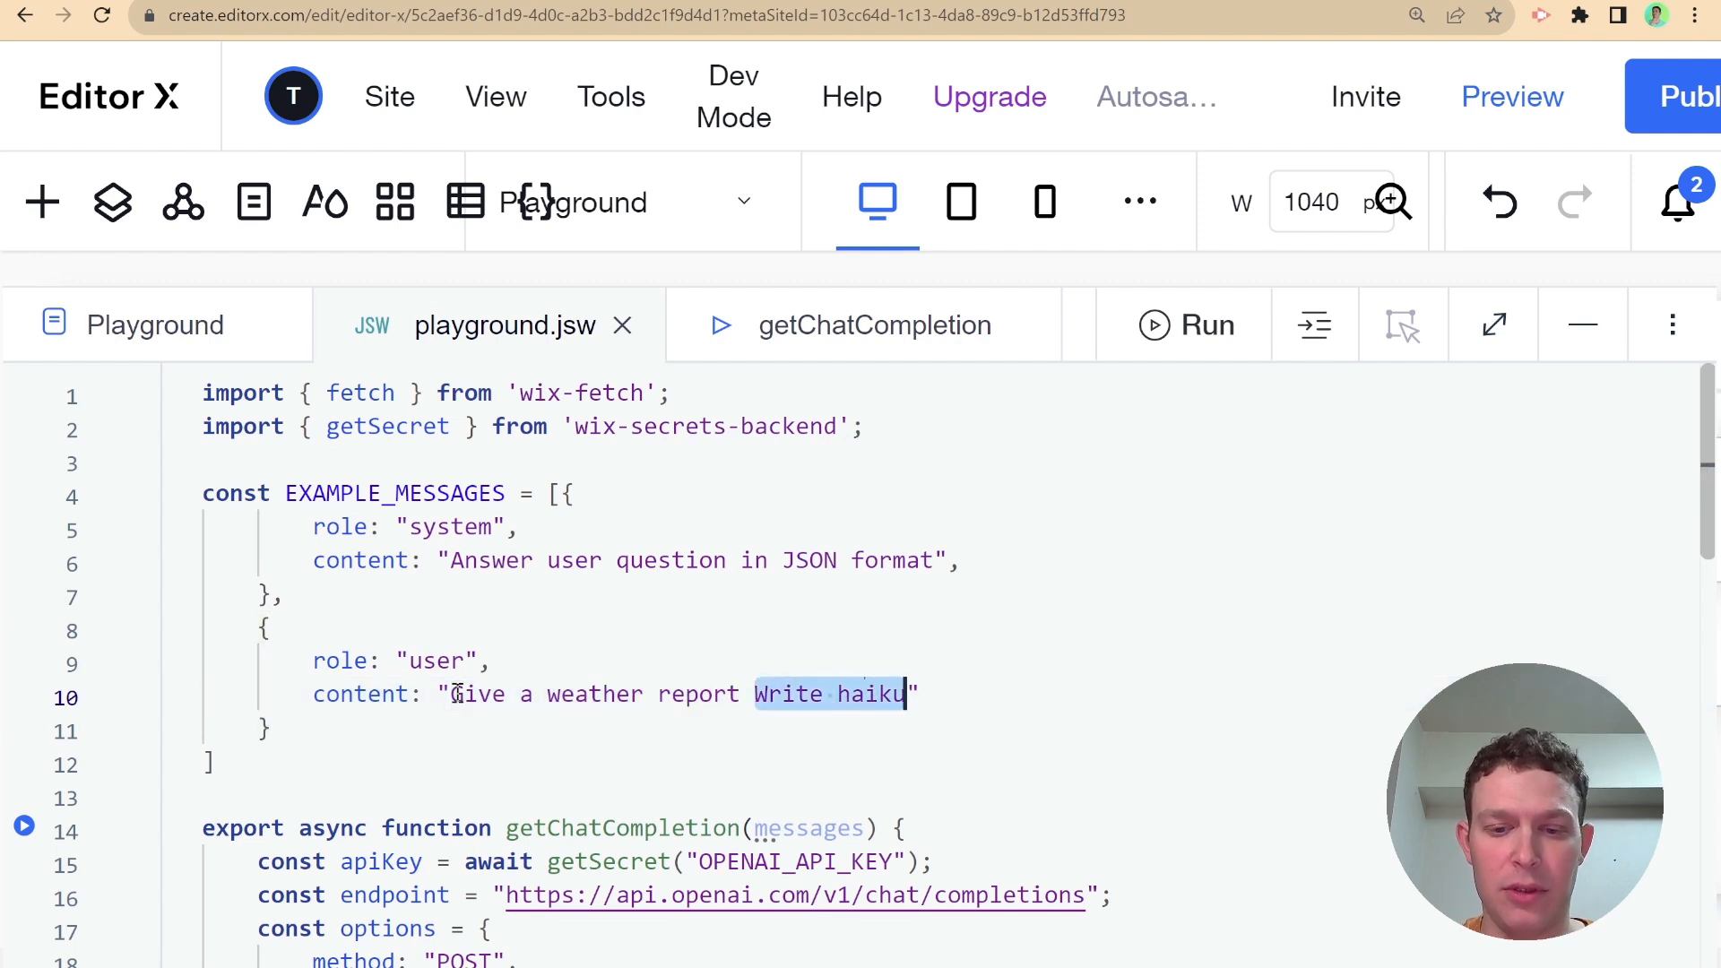
{"action": "key", "text": "Backspace"}
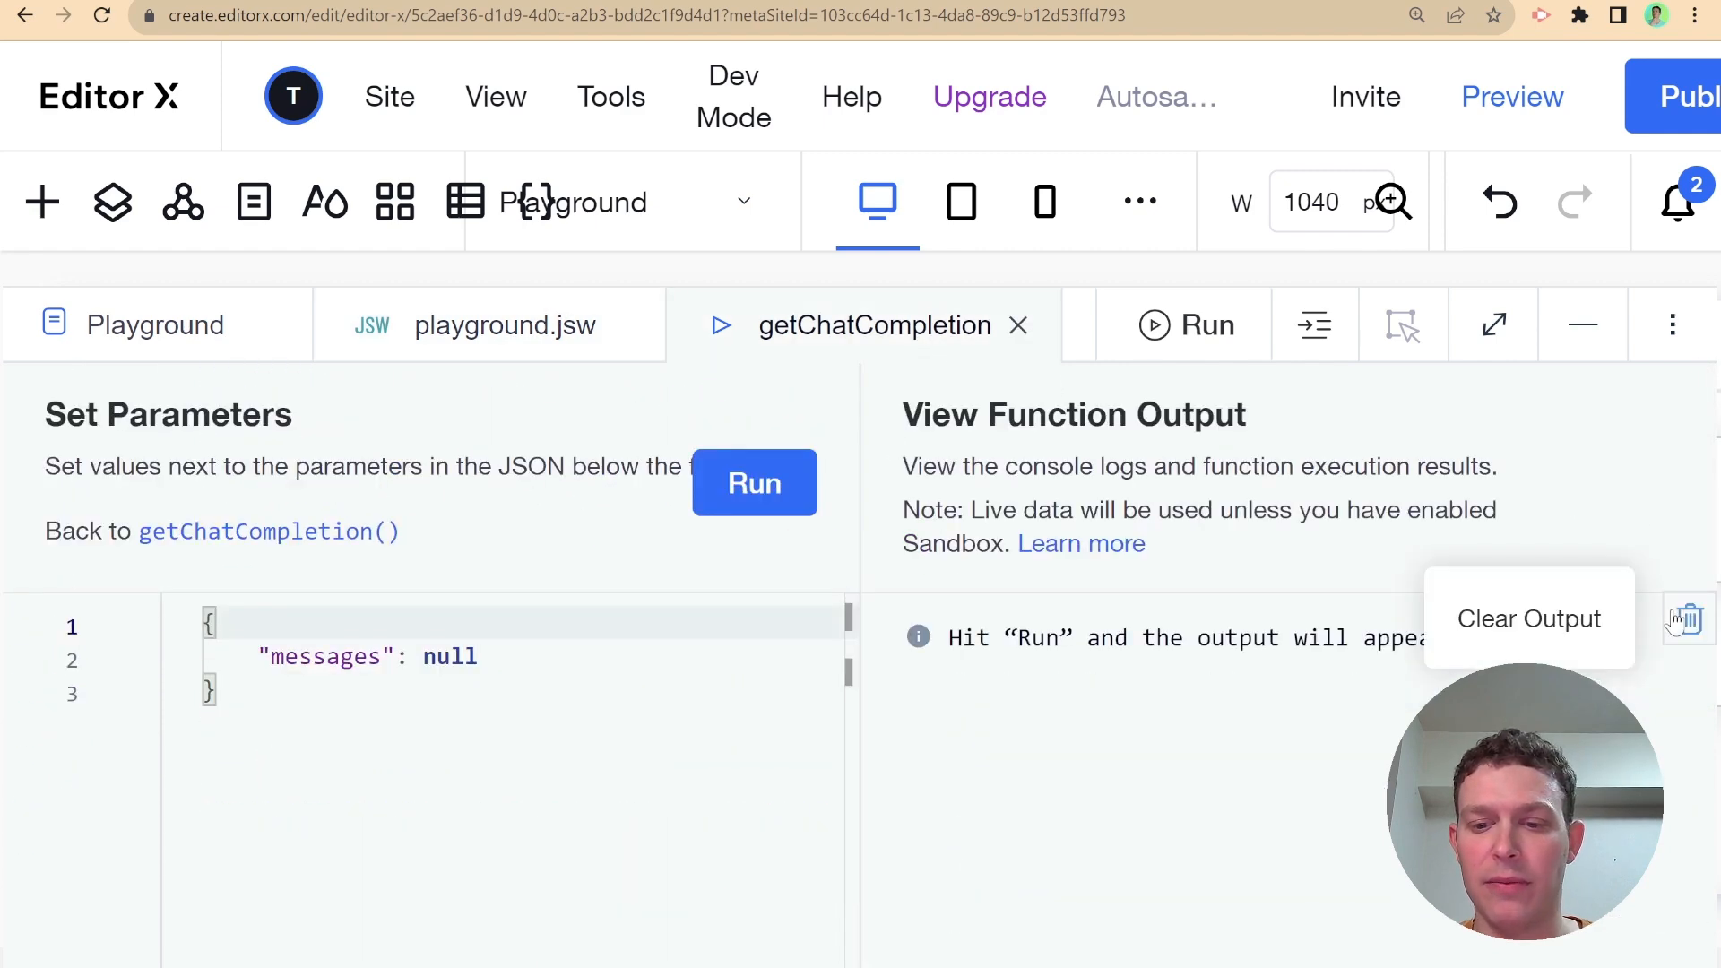
Run getChatCompletion and read the JSON weather reply full of 'Data not provided' fields
{"action": "left_click", "coordinate": [754, 484]}
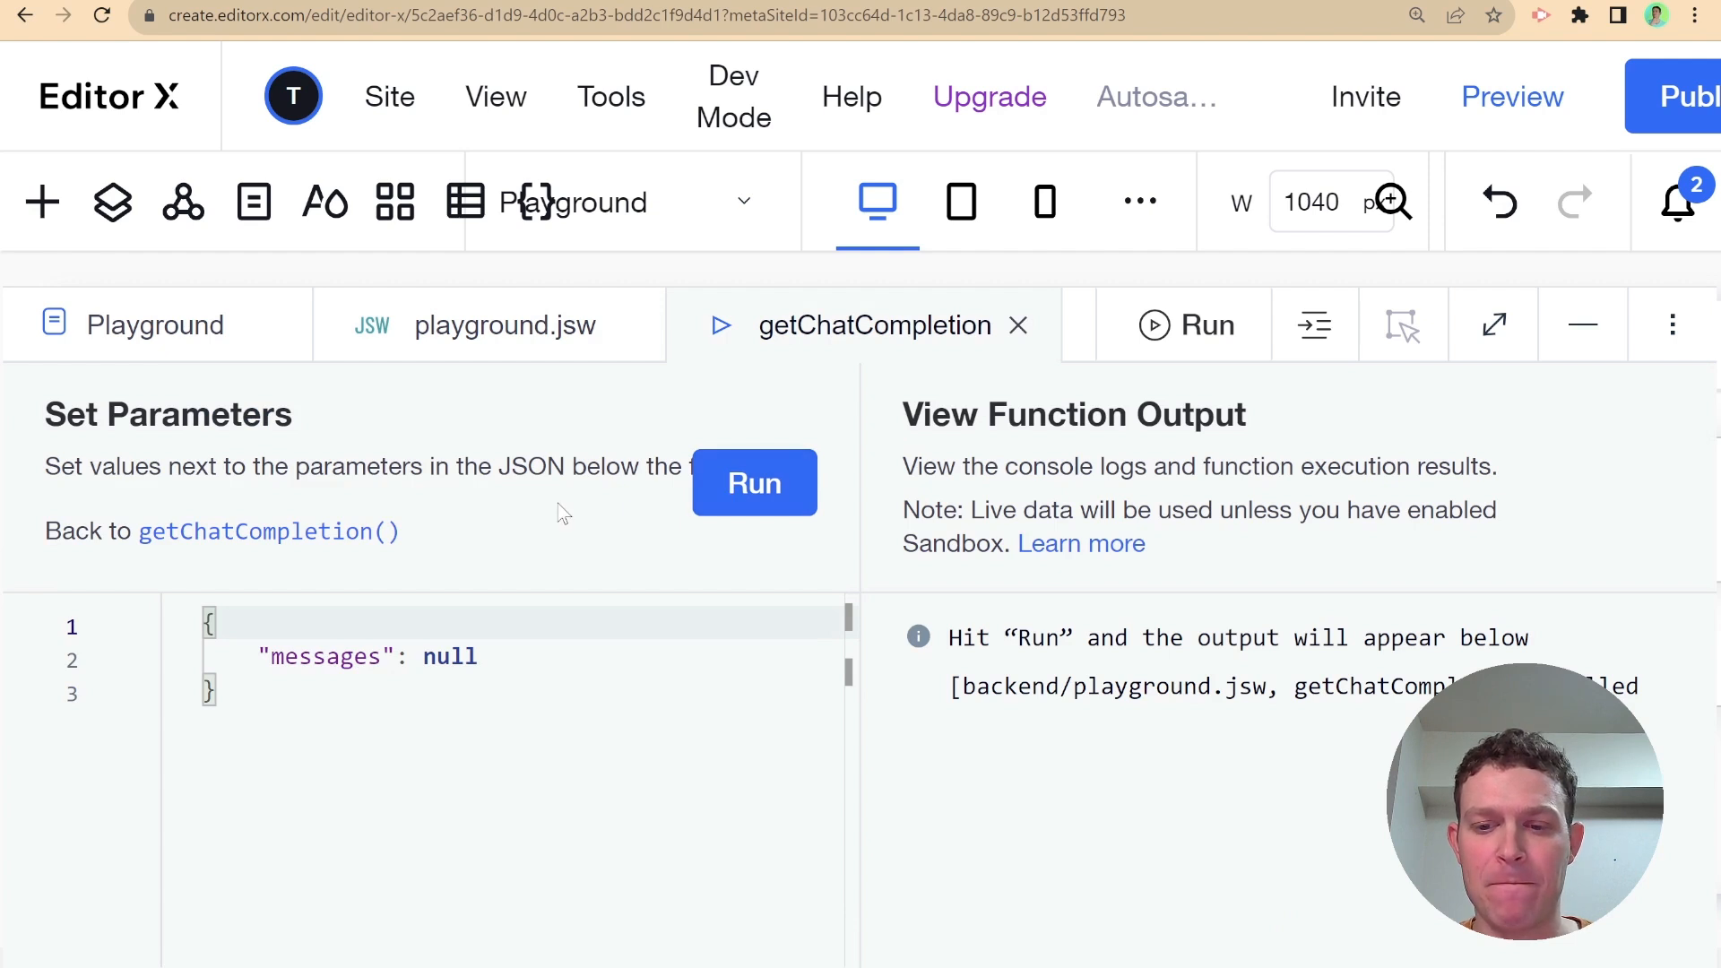
{"action": "left_click", "coordinate": [754, 483]}
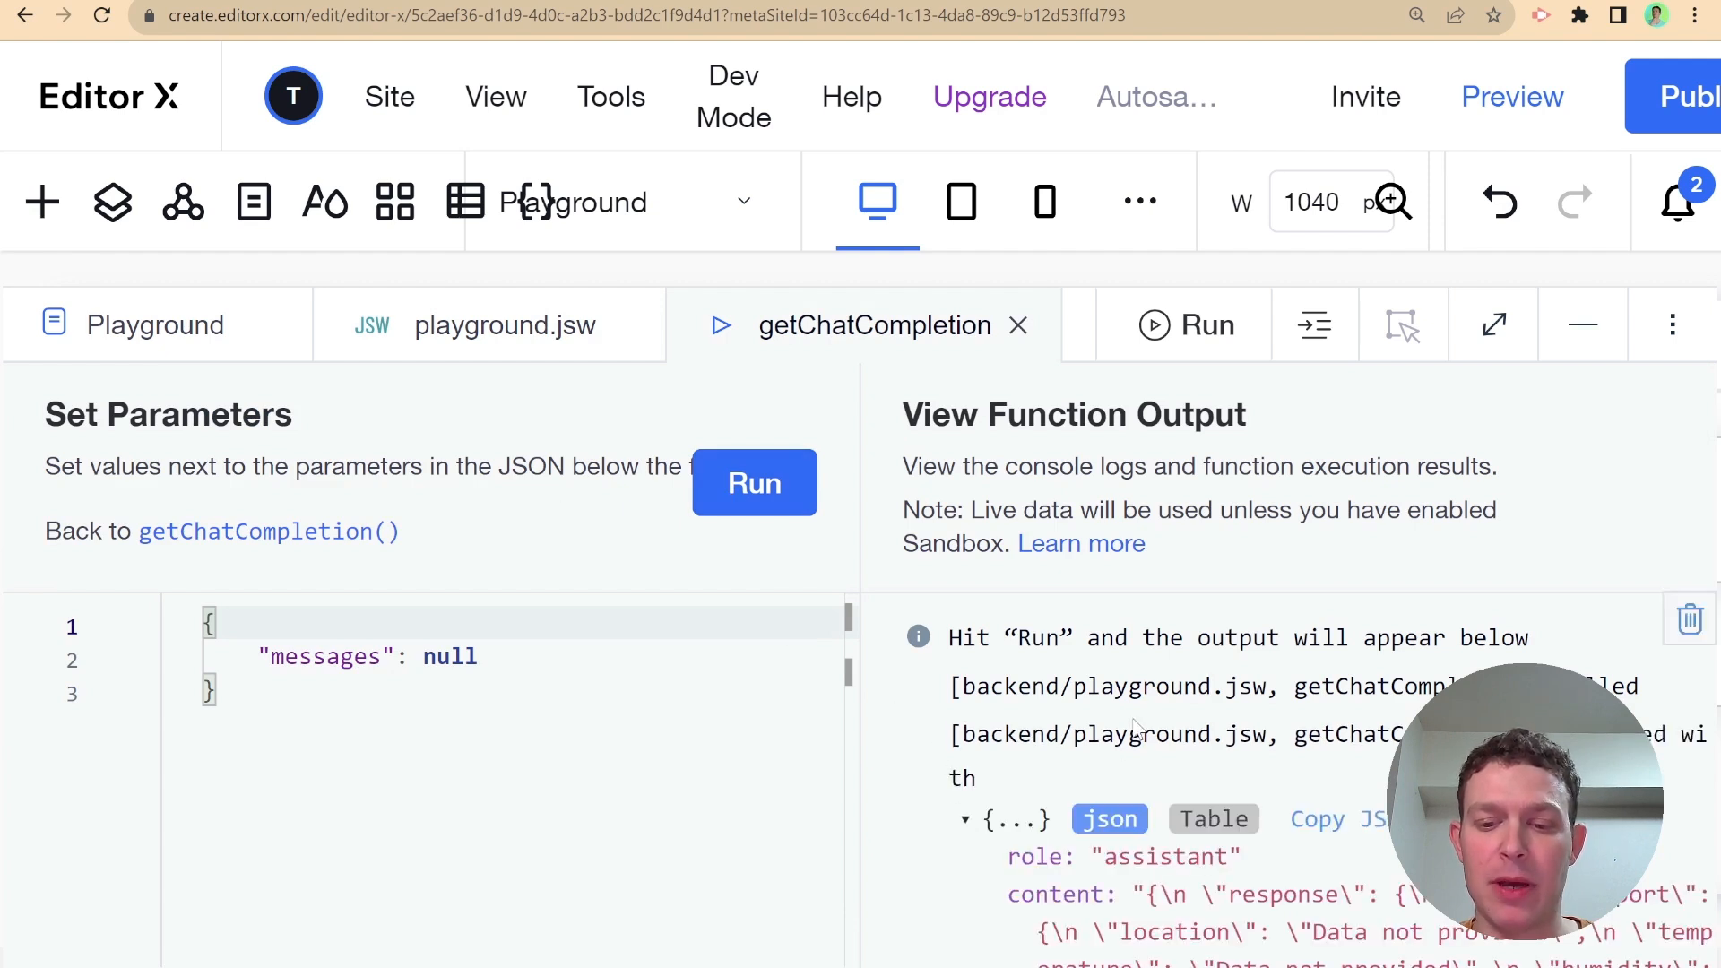
{"action": "scroll", "scroll_direction": "down", "scroll_amount": 3}
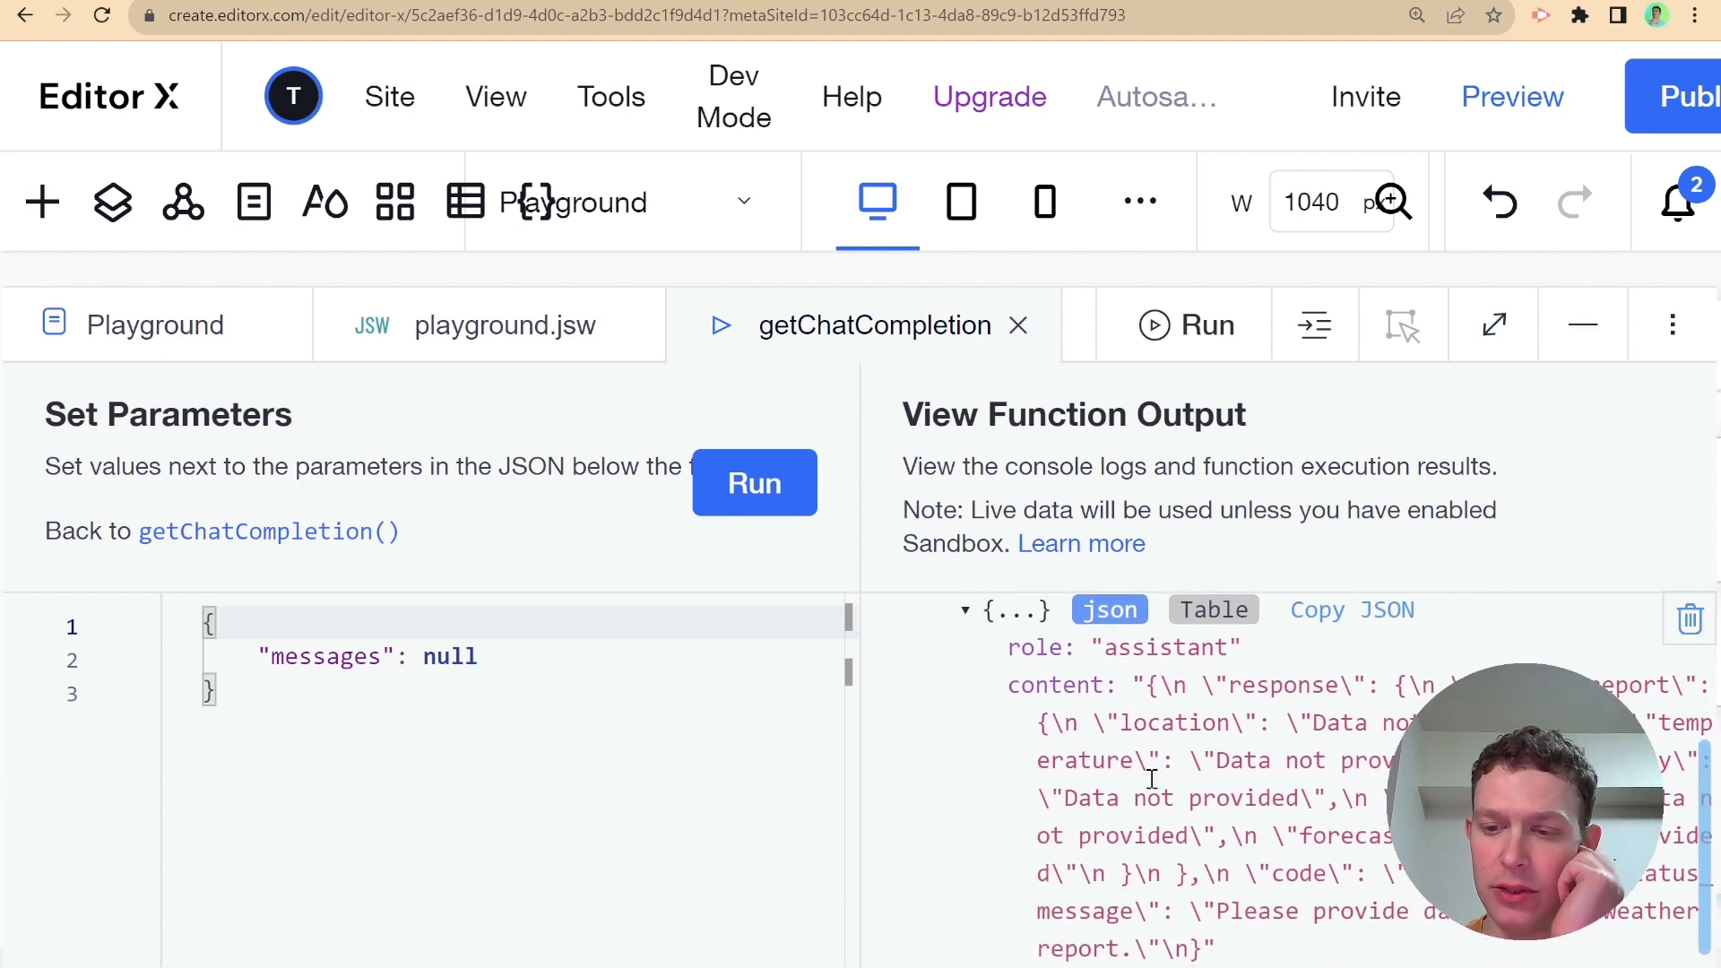
{"action": "mouse_move", "coordinate": [1312, 713]}
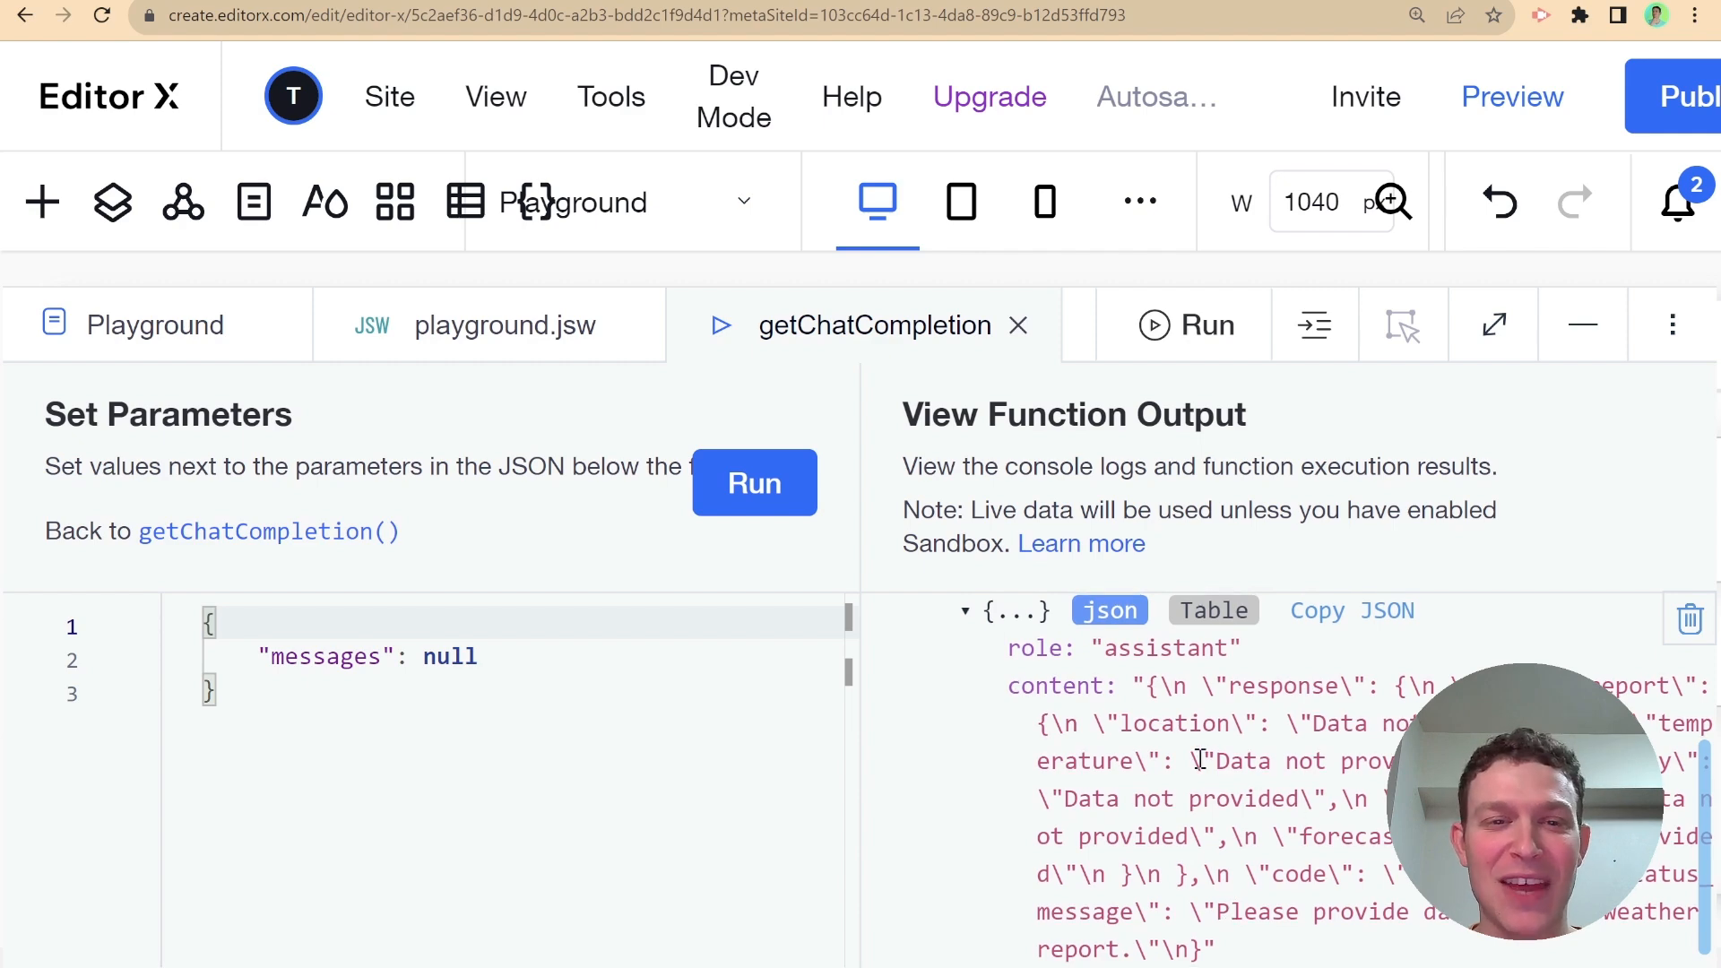
{"action": "mouse_move", "coordinate": [1184, 522]}
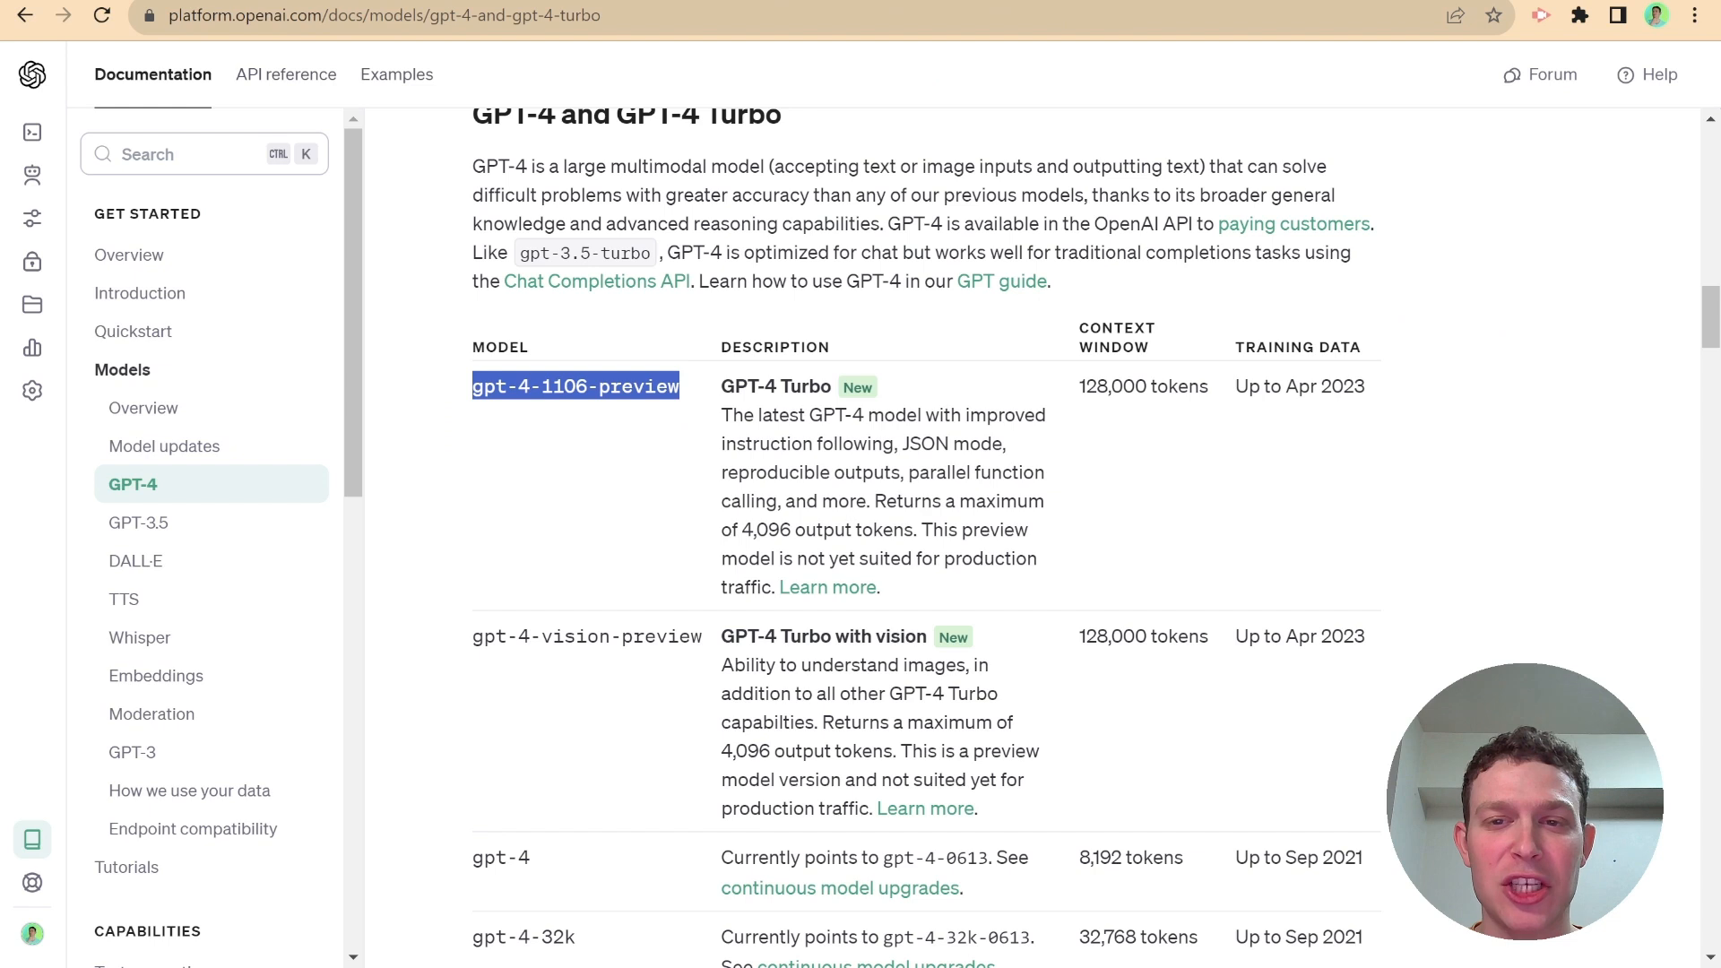
Scroll the GPT-4 models table and select the gpt-4-1106-preview model name
{"action": "scroll", "scroll_direction": "up", "scroll_amount": 3}
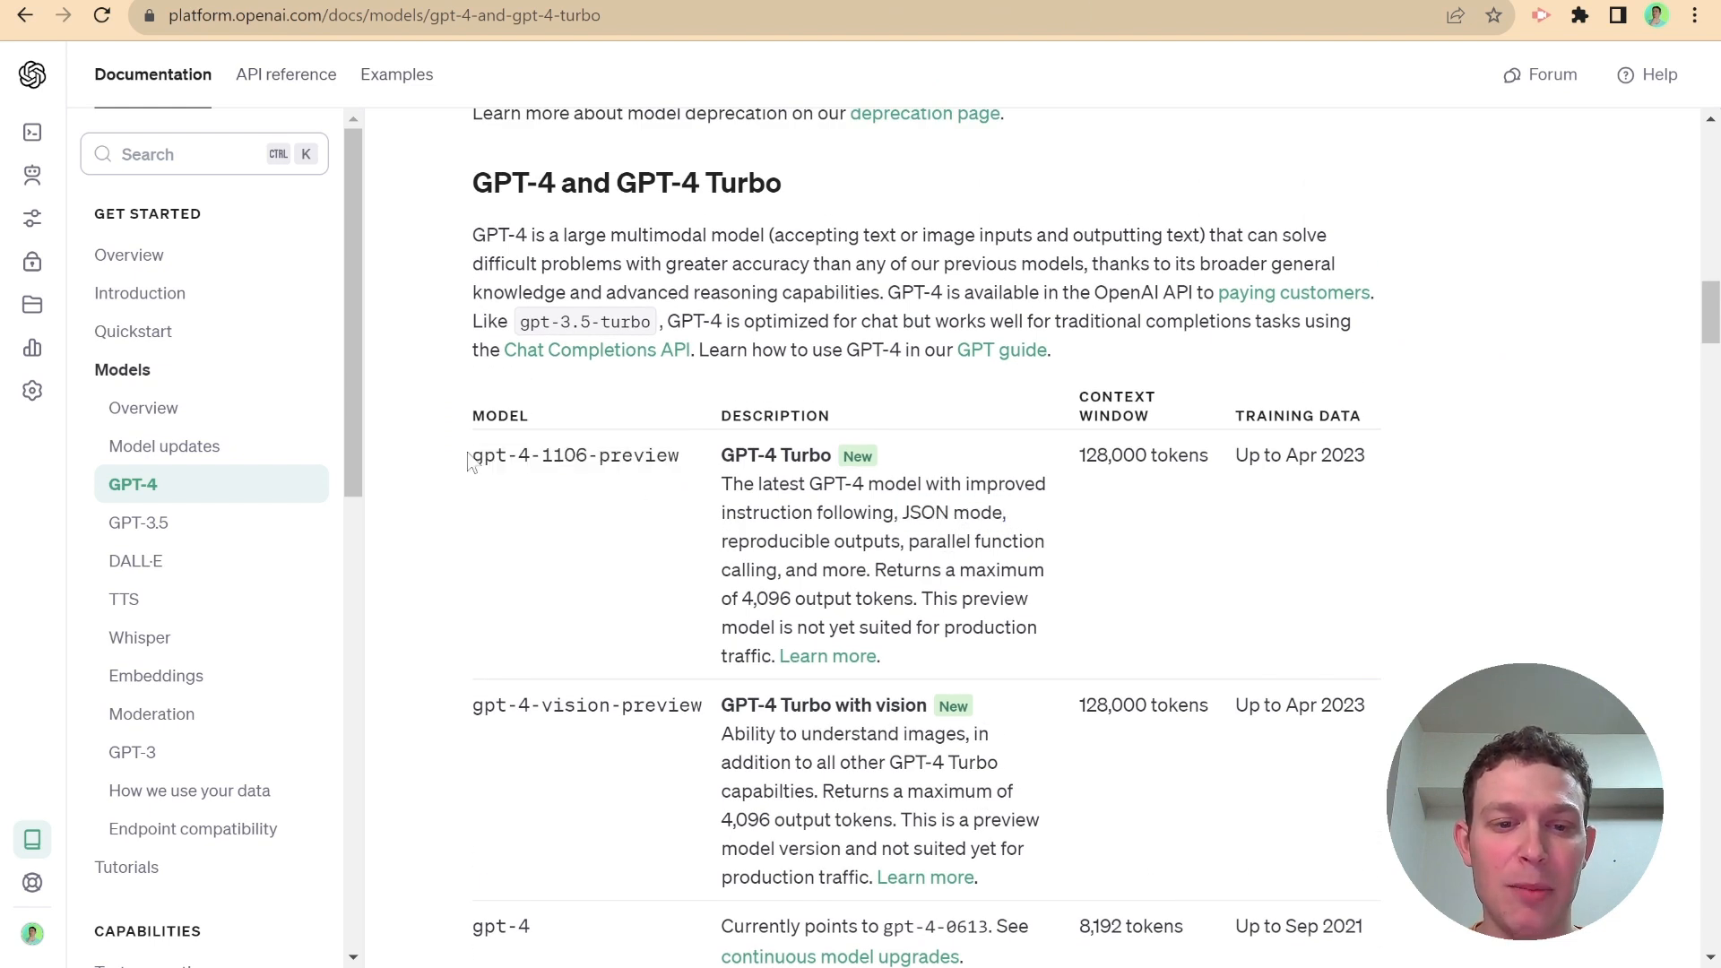
{"action": "scroll", "scroll_direction": "down", "scroll_amount": 3}
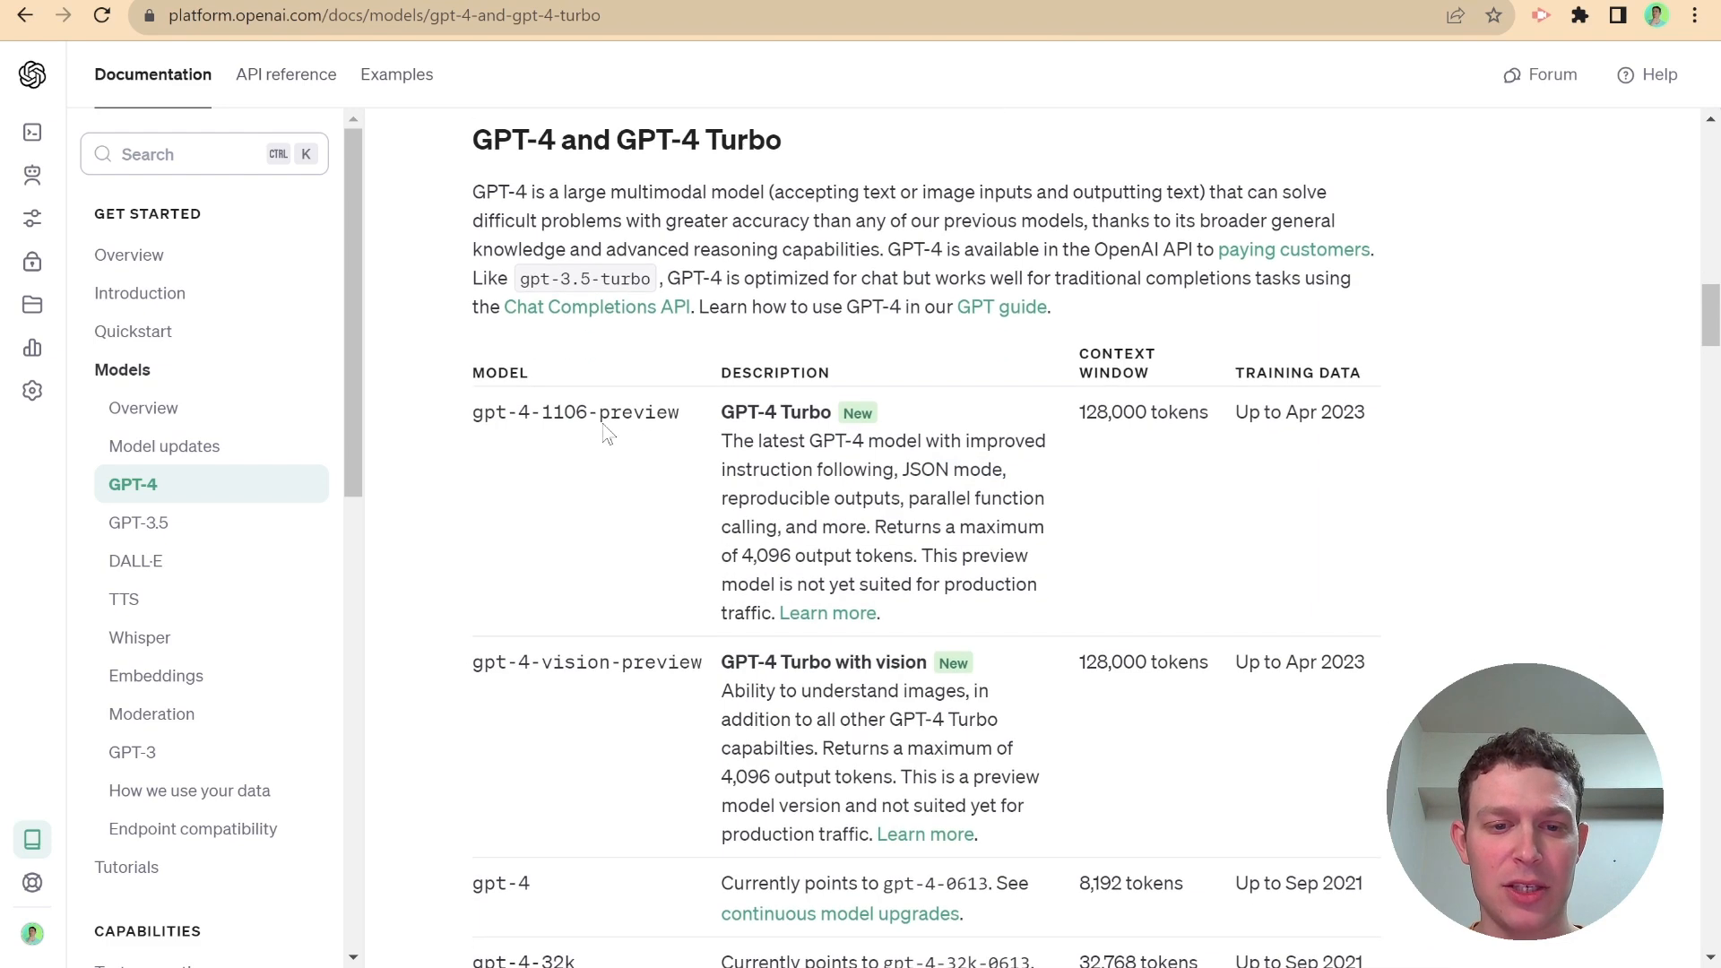
{"action": "double_click", "coordinate": [573, 412]}
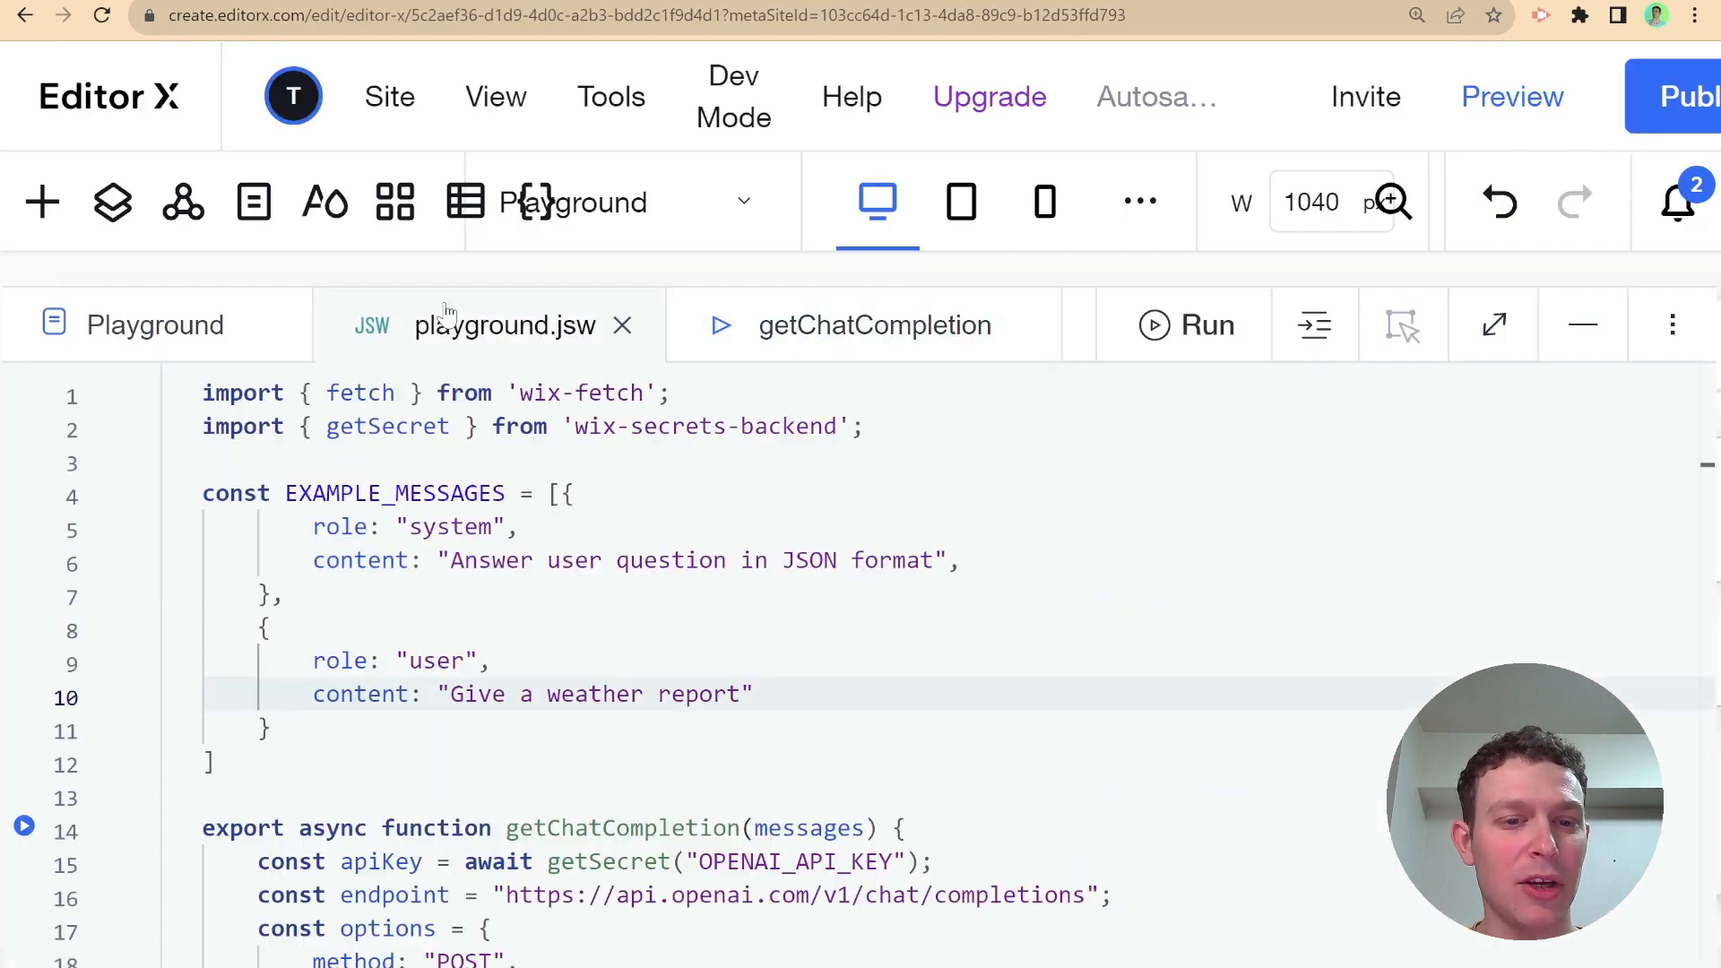
Change the request's model string from 'gpt-4' to 'gpt-4-1106-preview'
{"action": "scroll", "scroll_direction": "down", "scroll_amount": 3}
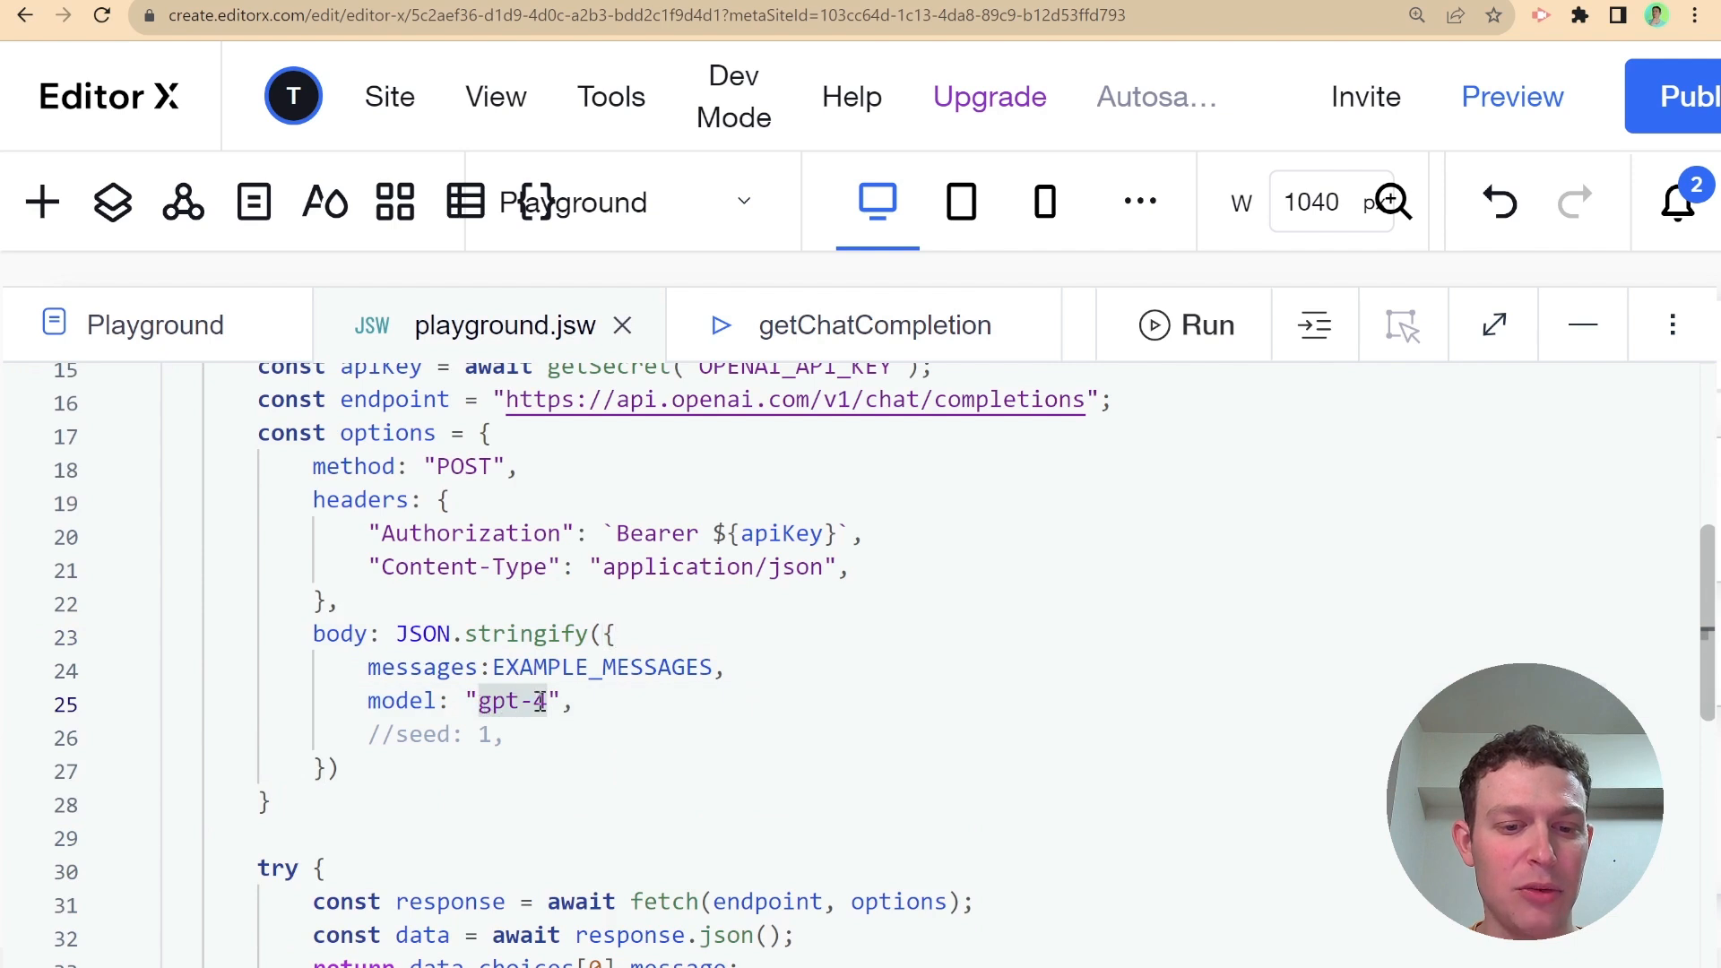
{"action": "type", "text": "-1106-preview"}
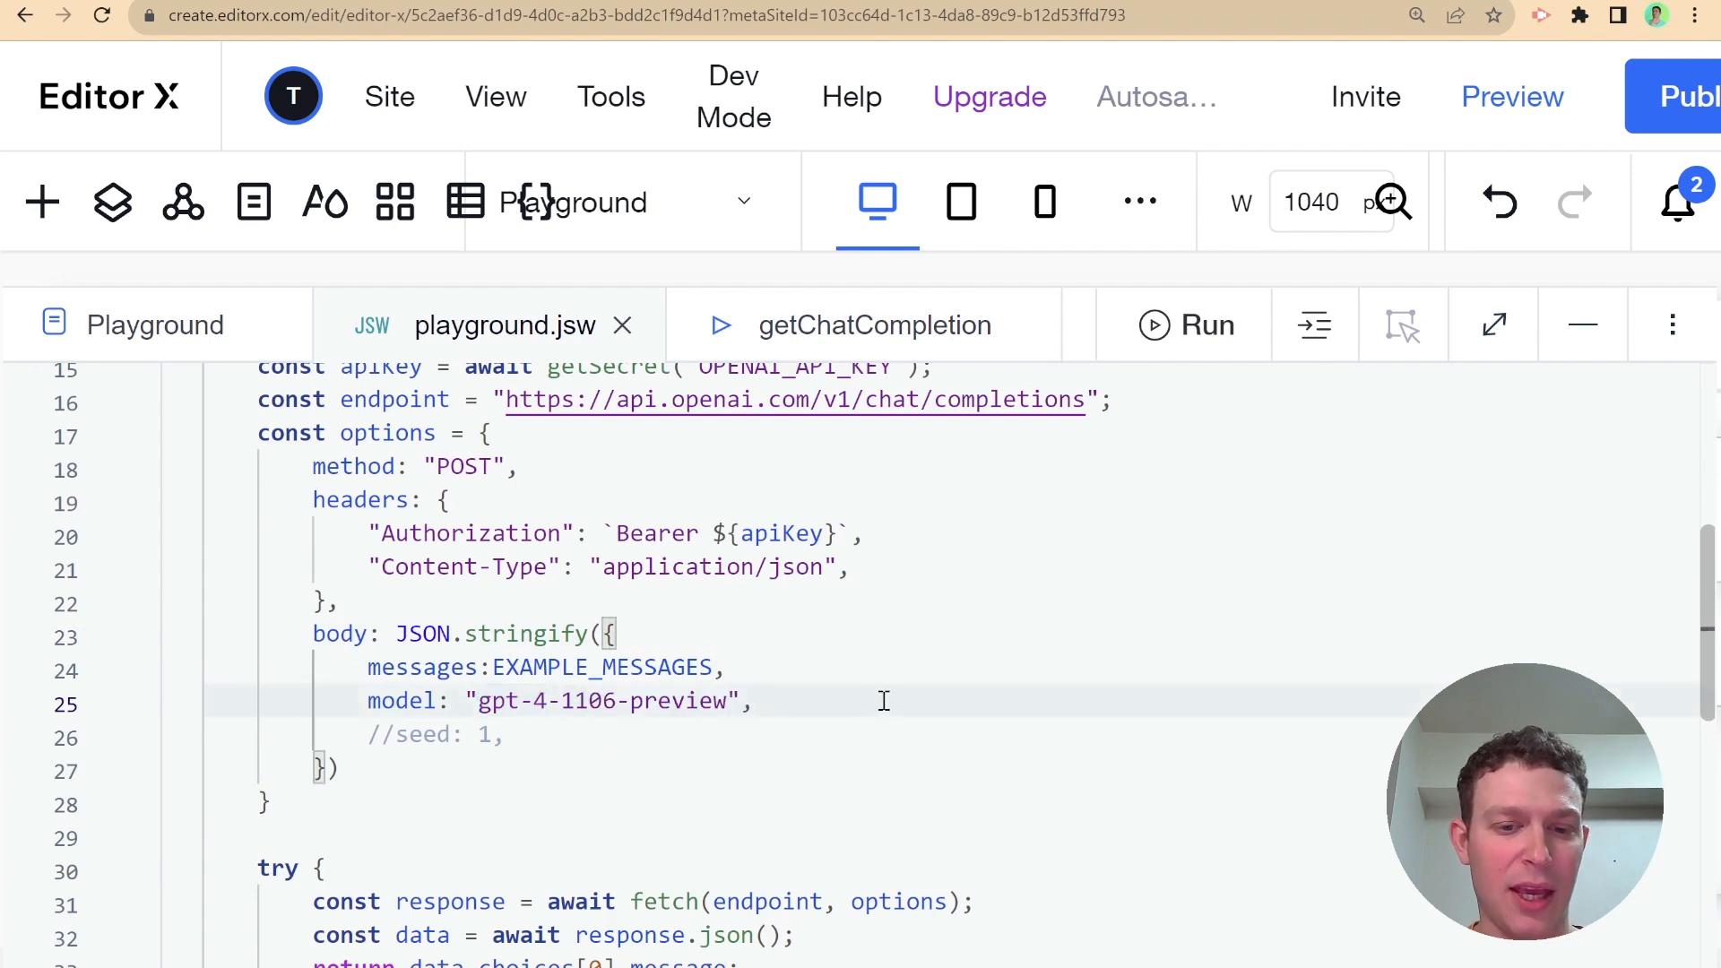
{"action": "left_click", "coordinate": [757, 701]}
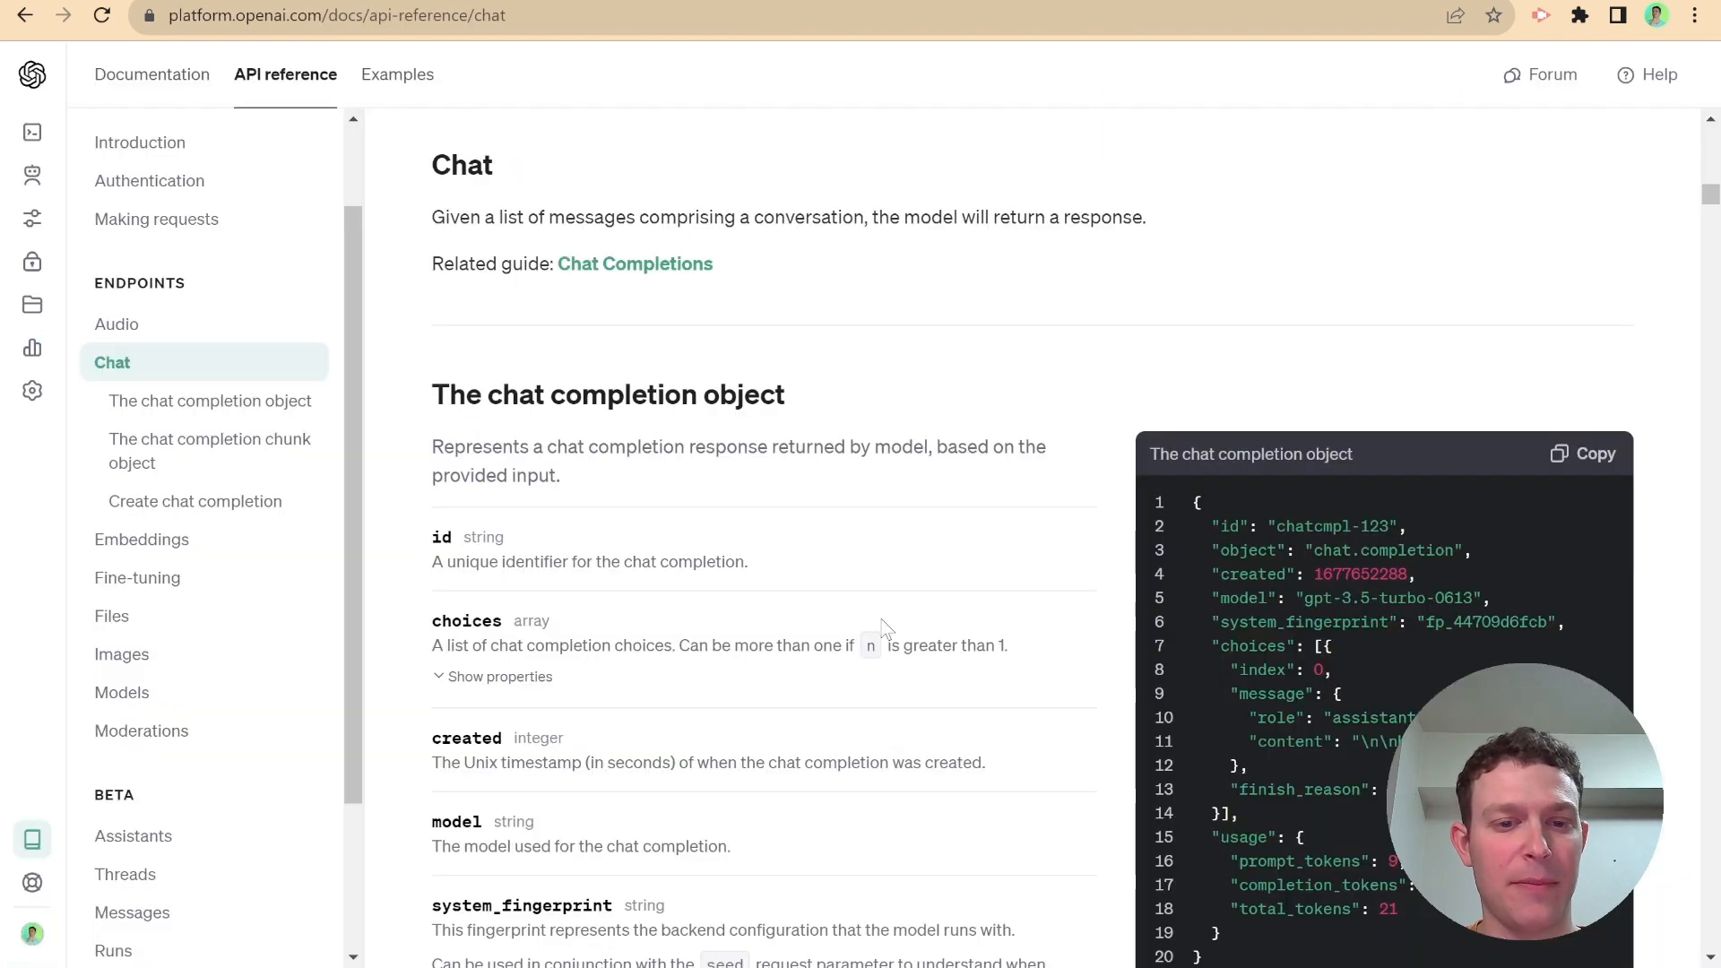
{"action": "mouse_move", "coordinate": [307, 450]}
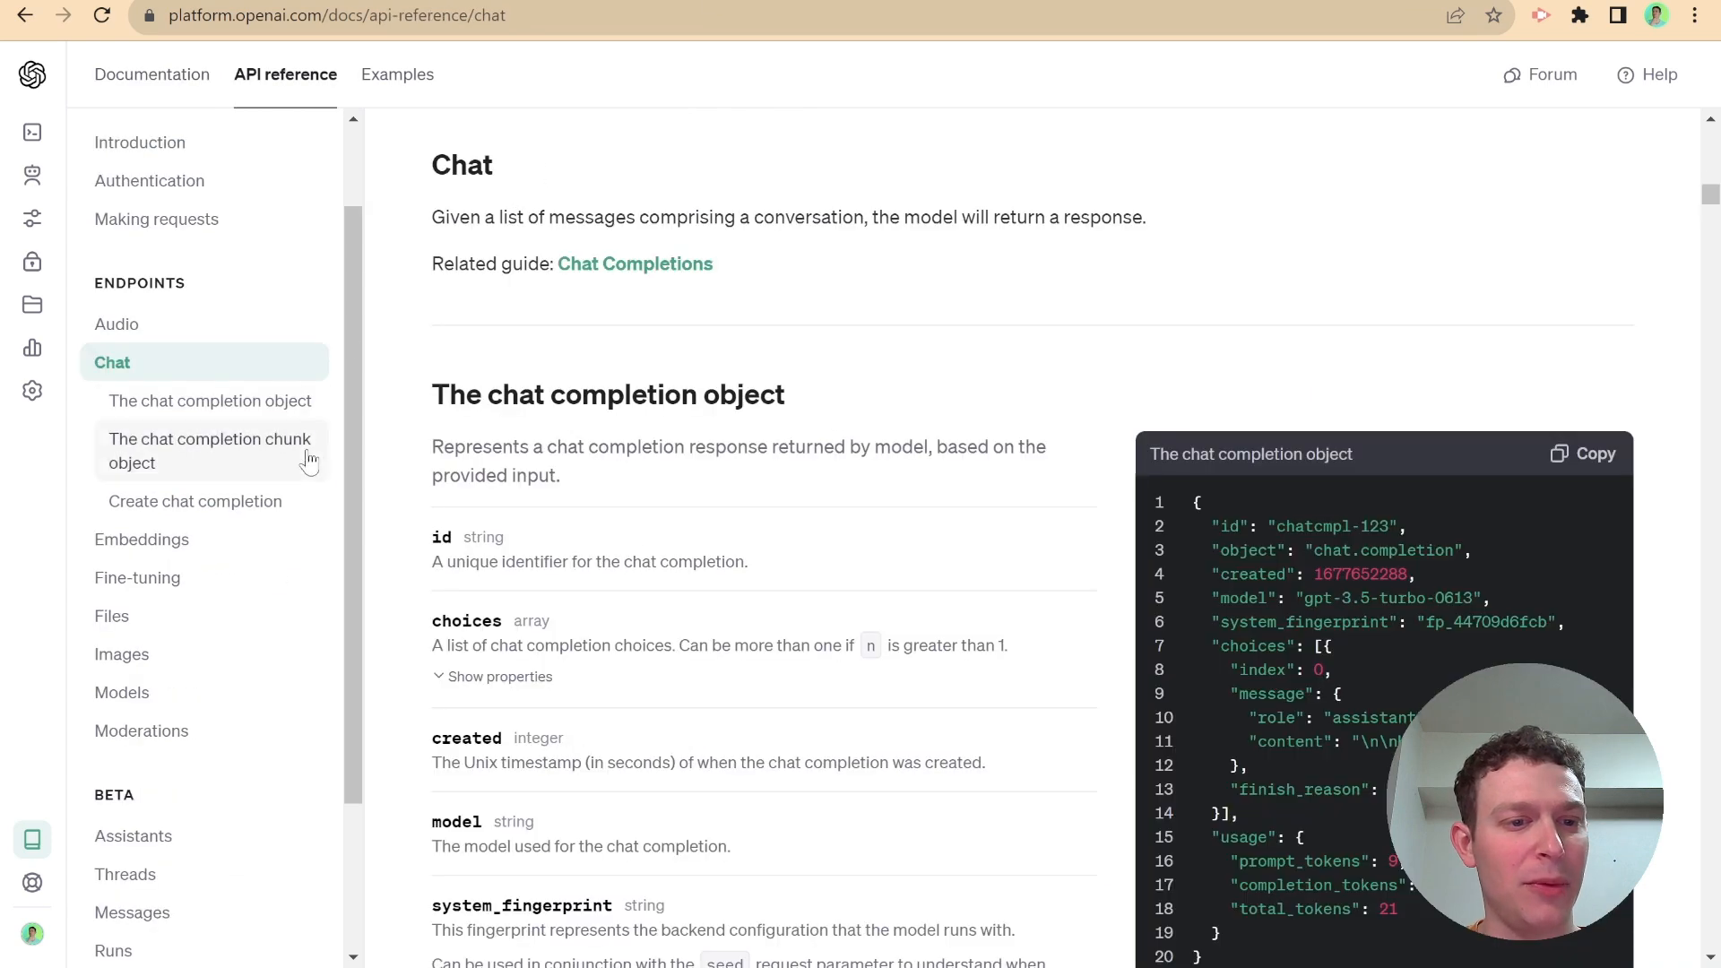
Open the Create chat completion reference and scroll to the response_format parameter
{"action": "left_click", "coordinate": [194, 501]}
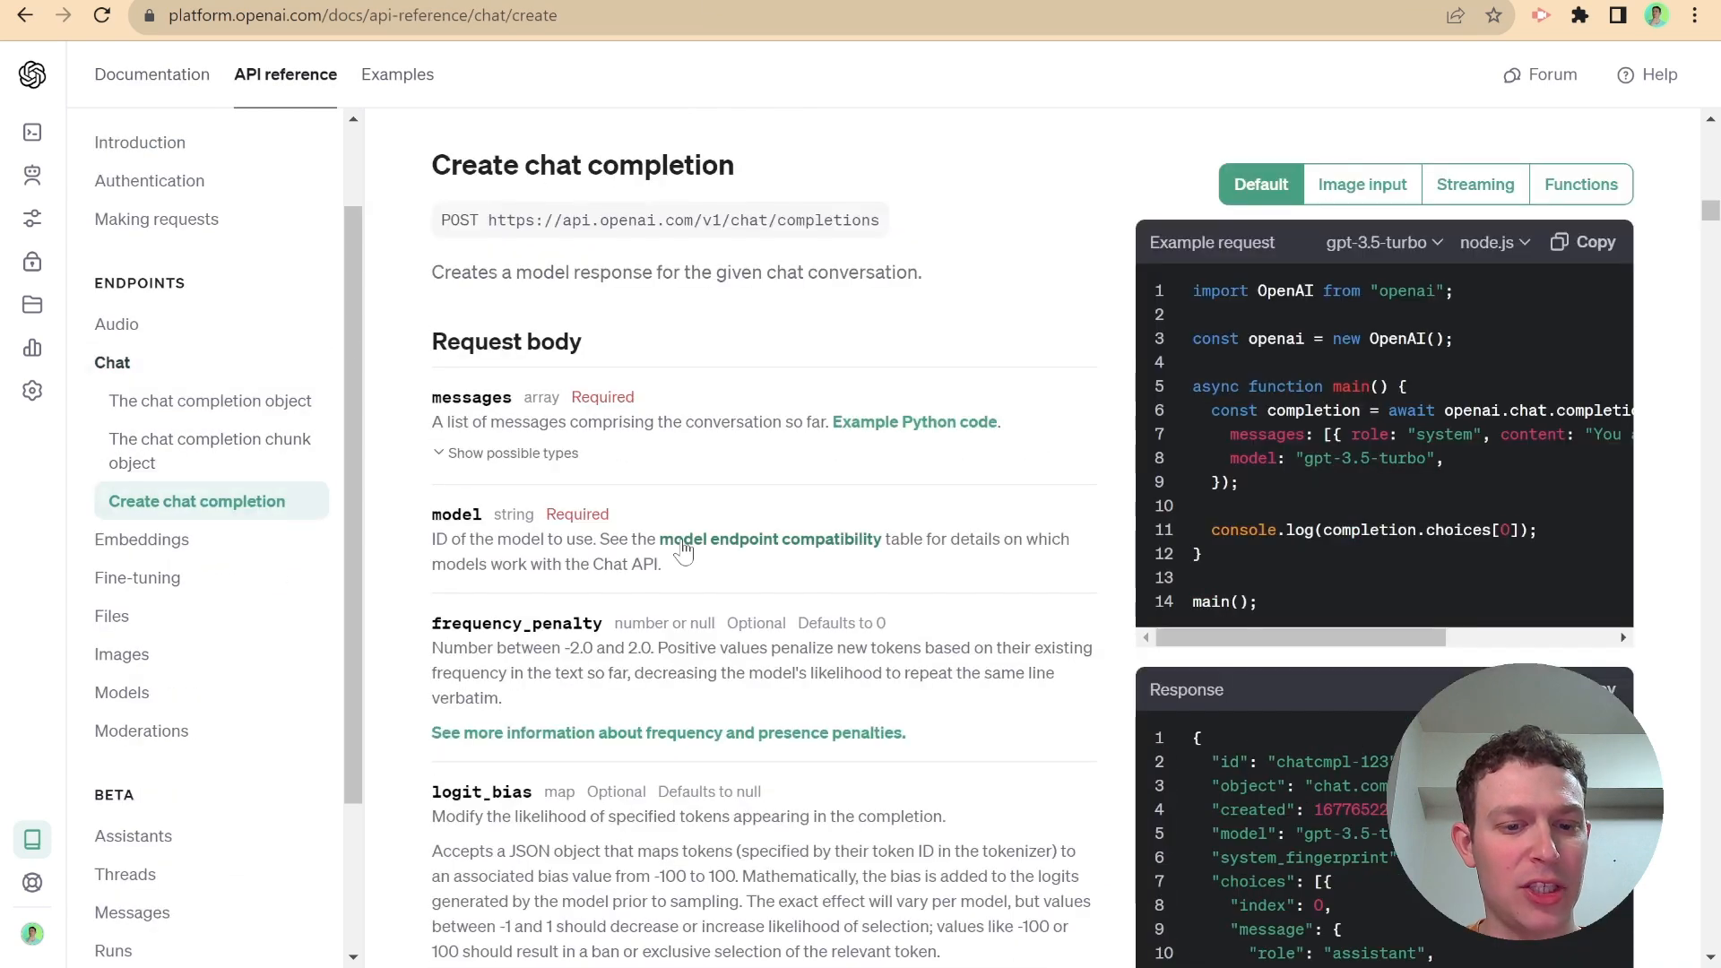
{"action": "scroll", "scroll_direction": "down", "scroll_amount": 3}
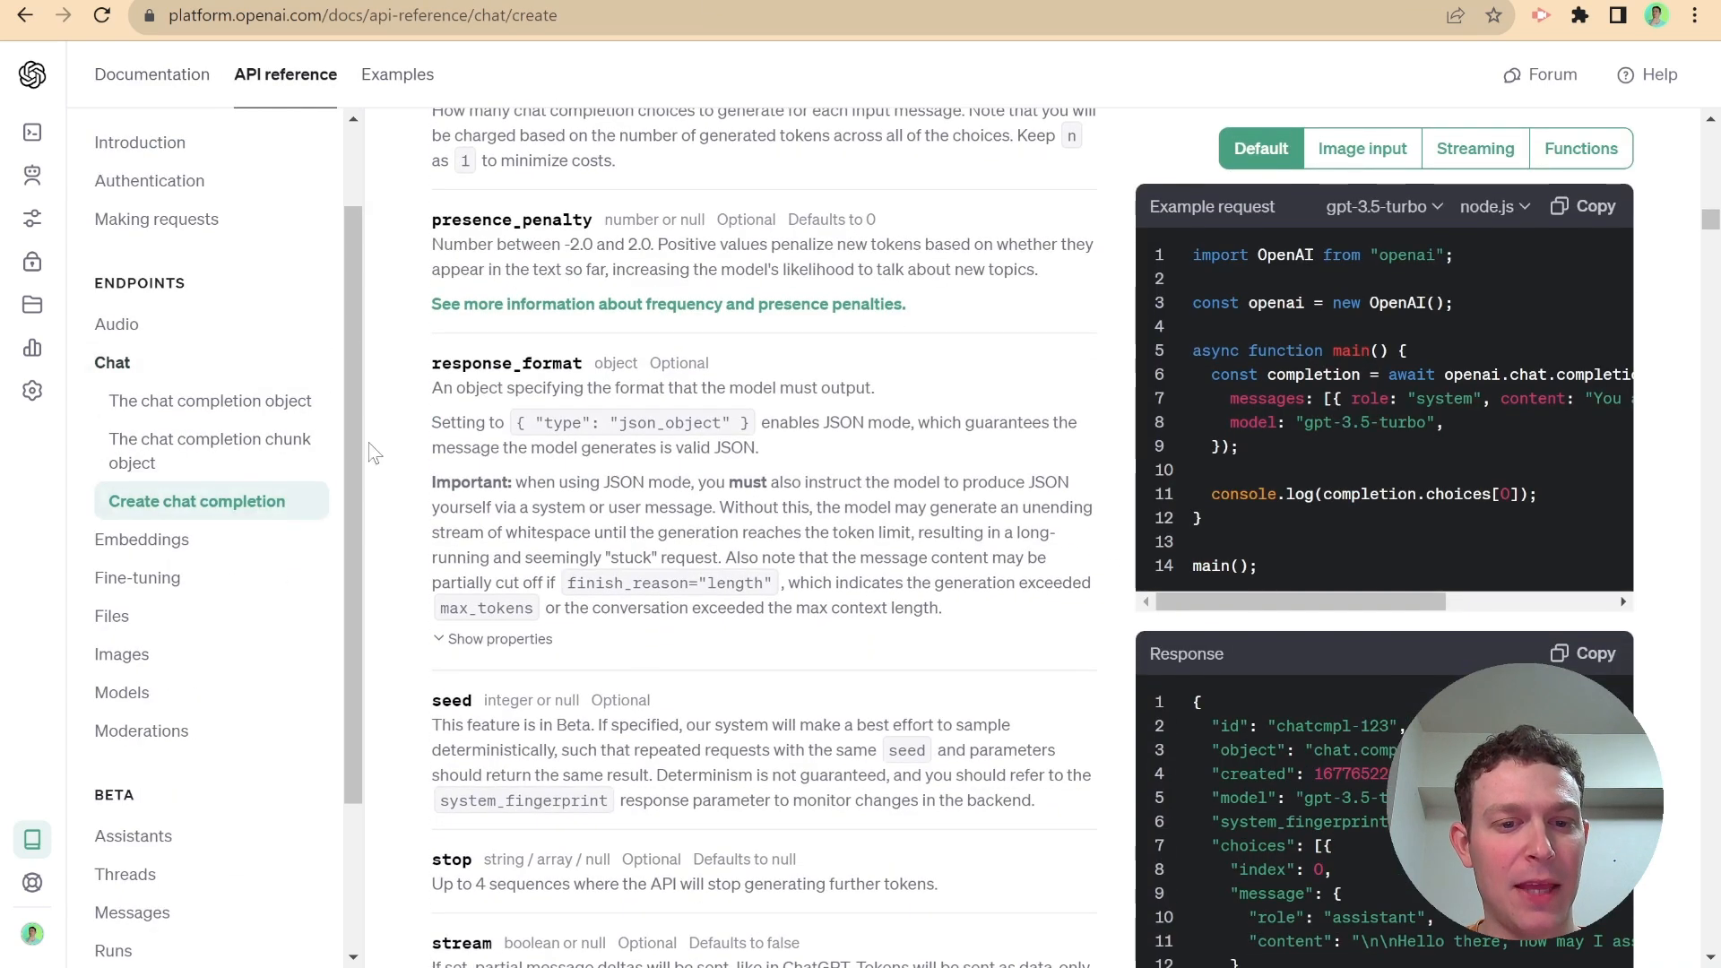
{"action": "double_click", "coordinate": [506, 363]}
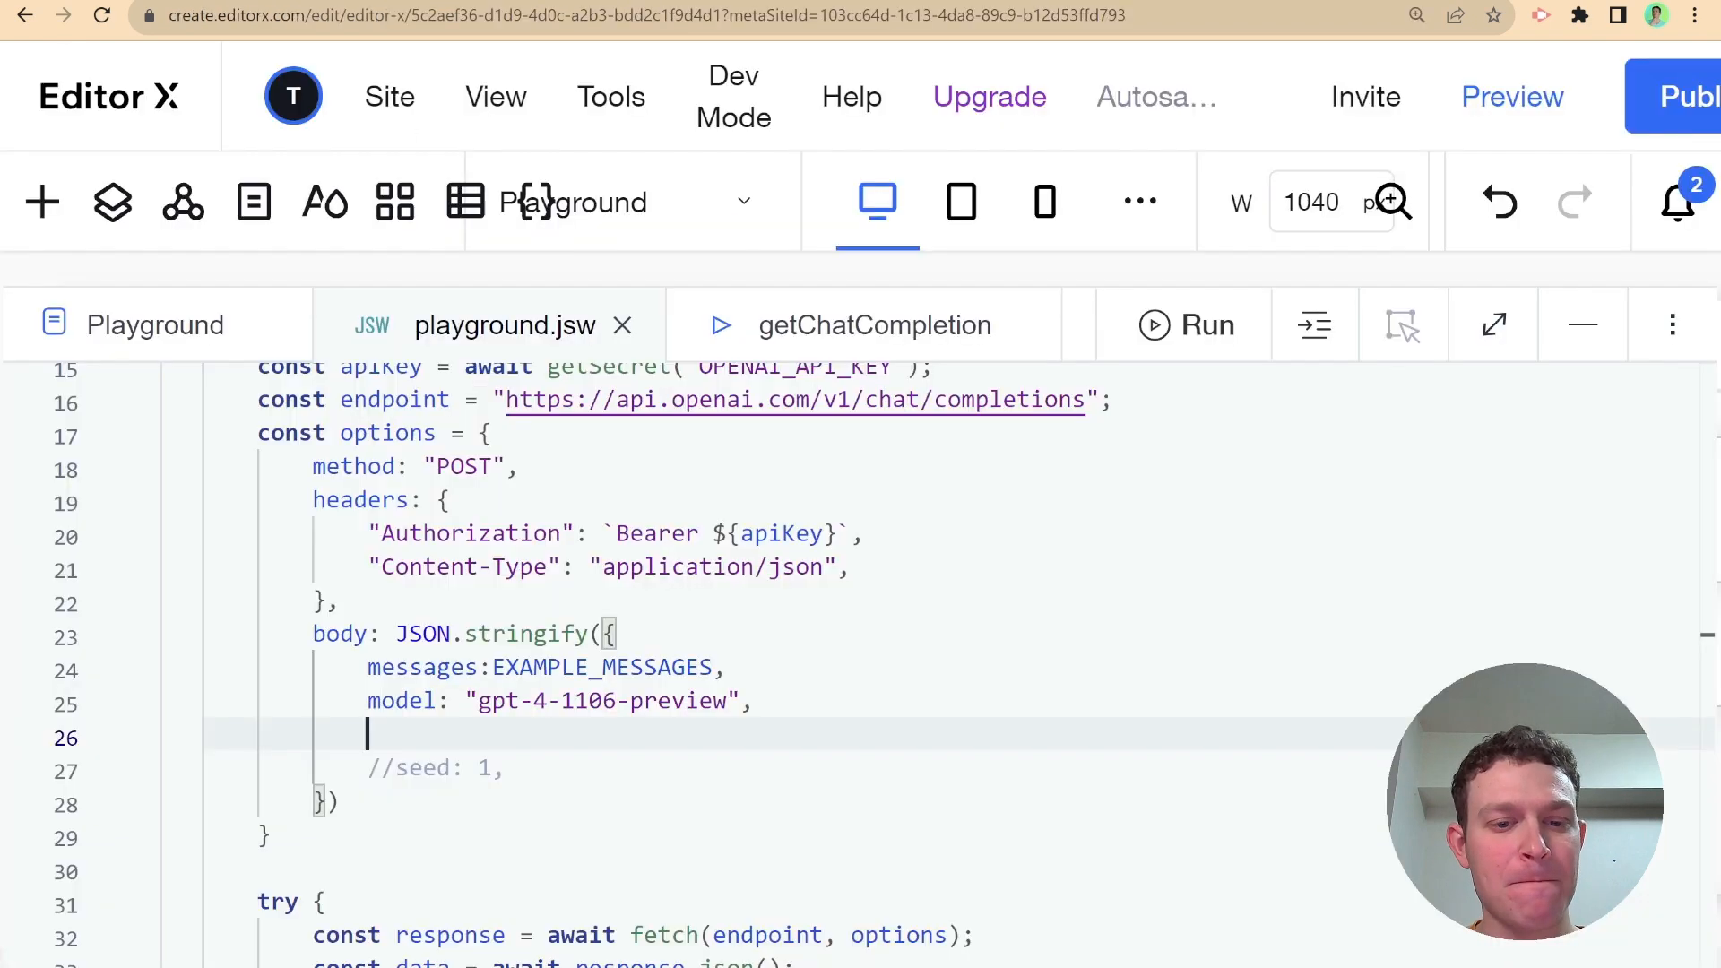
Add response_format: { type: "json_object" } below the model line in the request body
{"action": "type", "text": "response_format: {"}
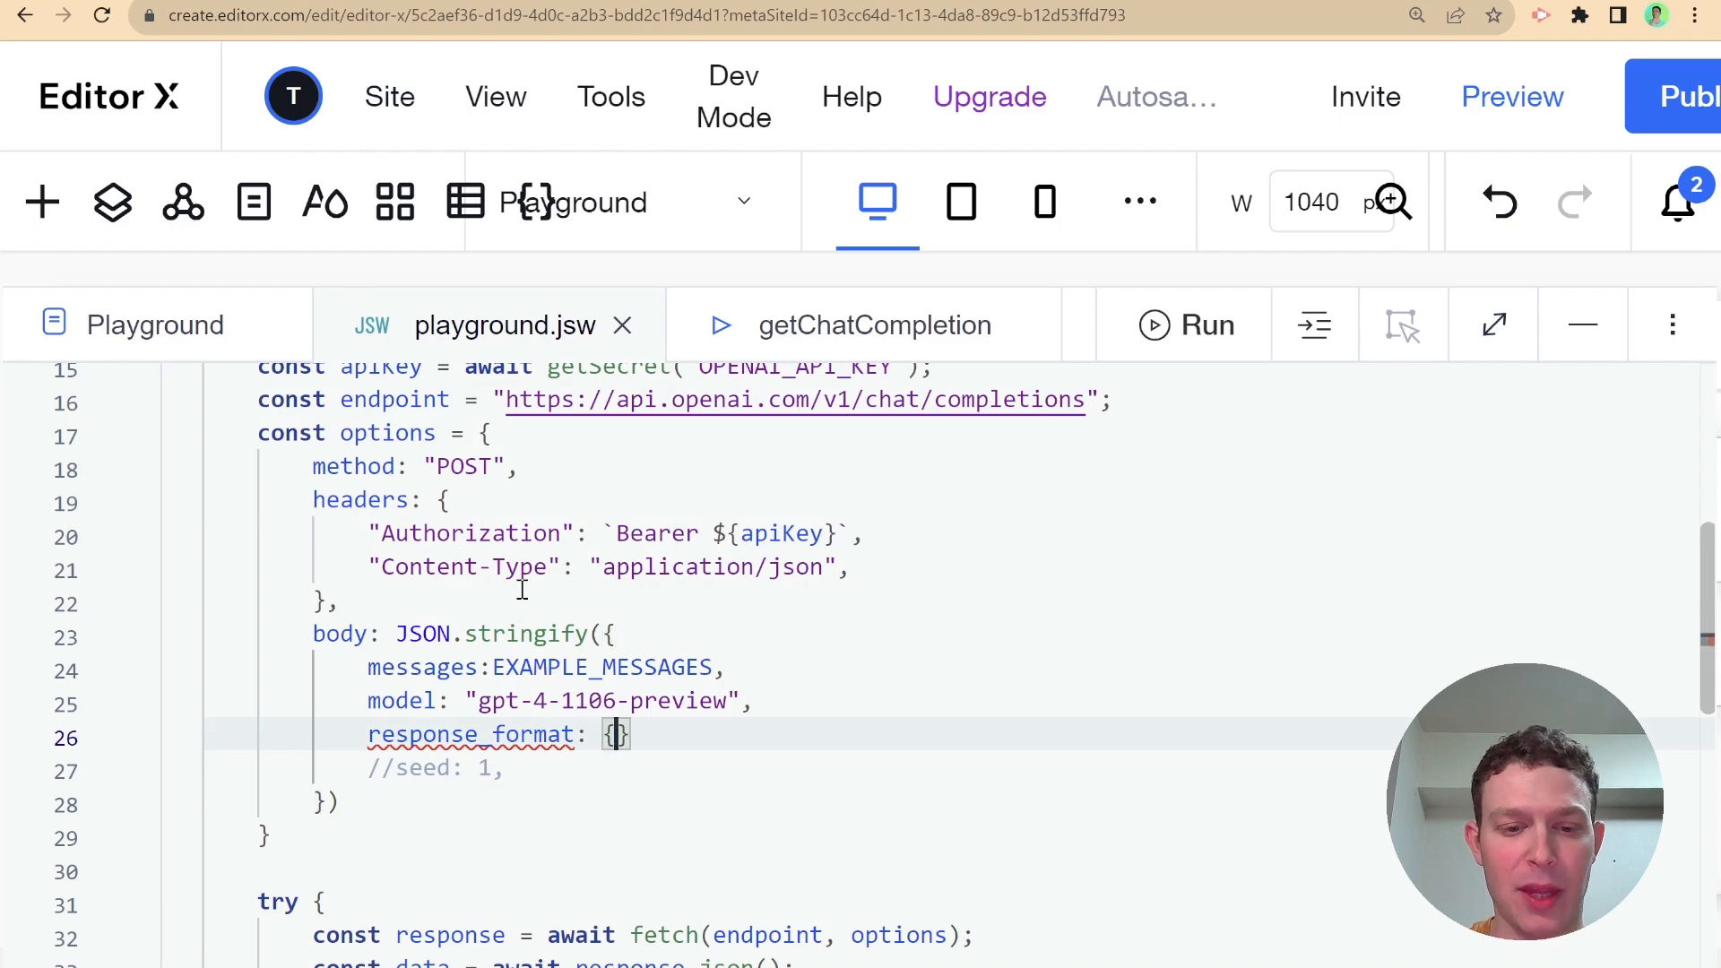
{"action": "type", "text": "typeof"}
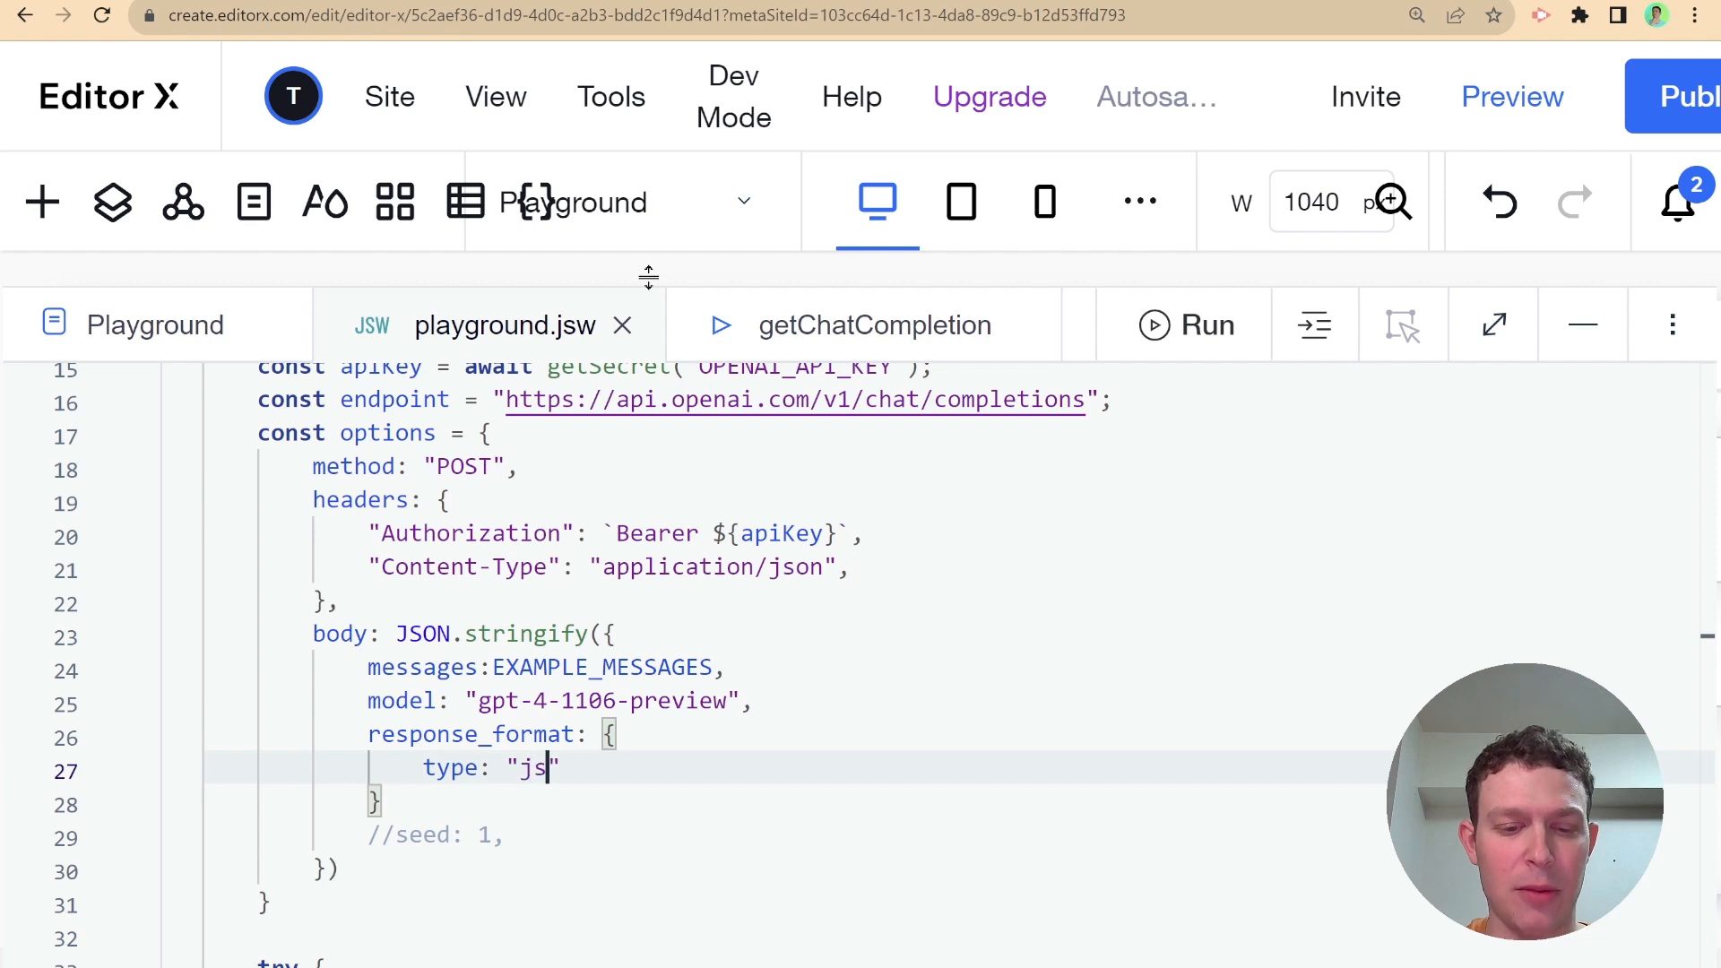
{"action": "type", "text": "on_ob"}
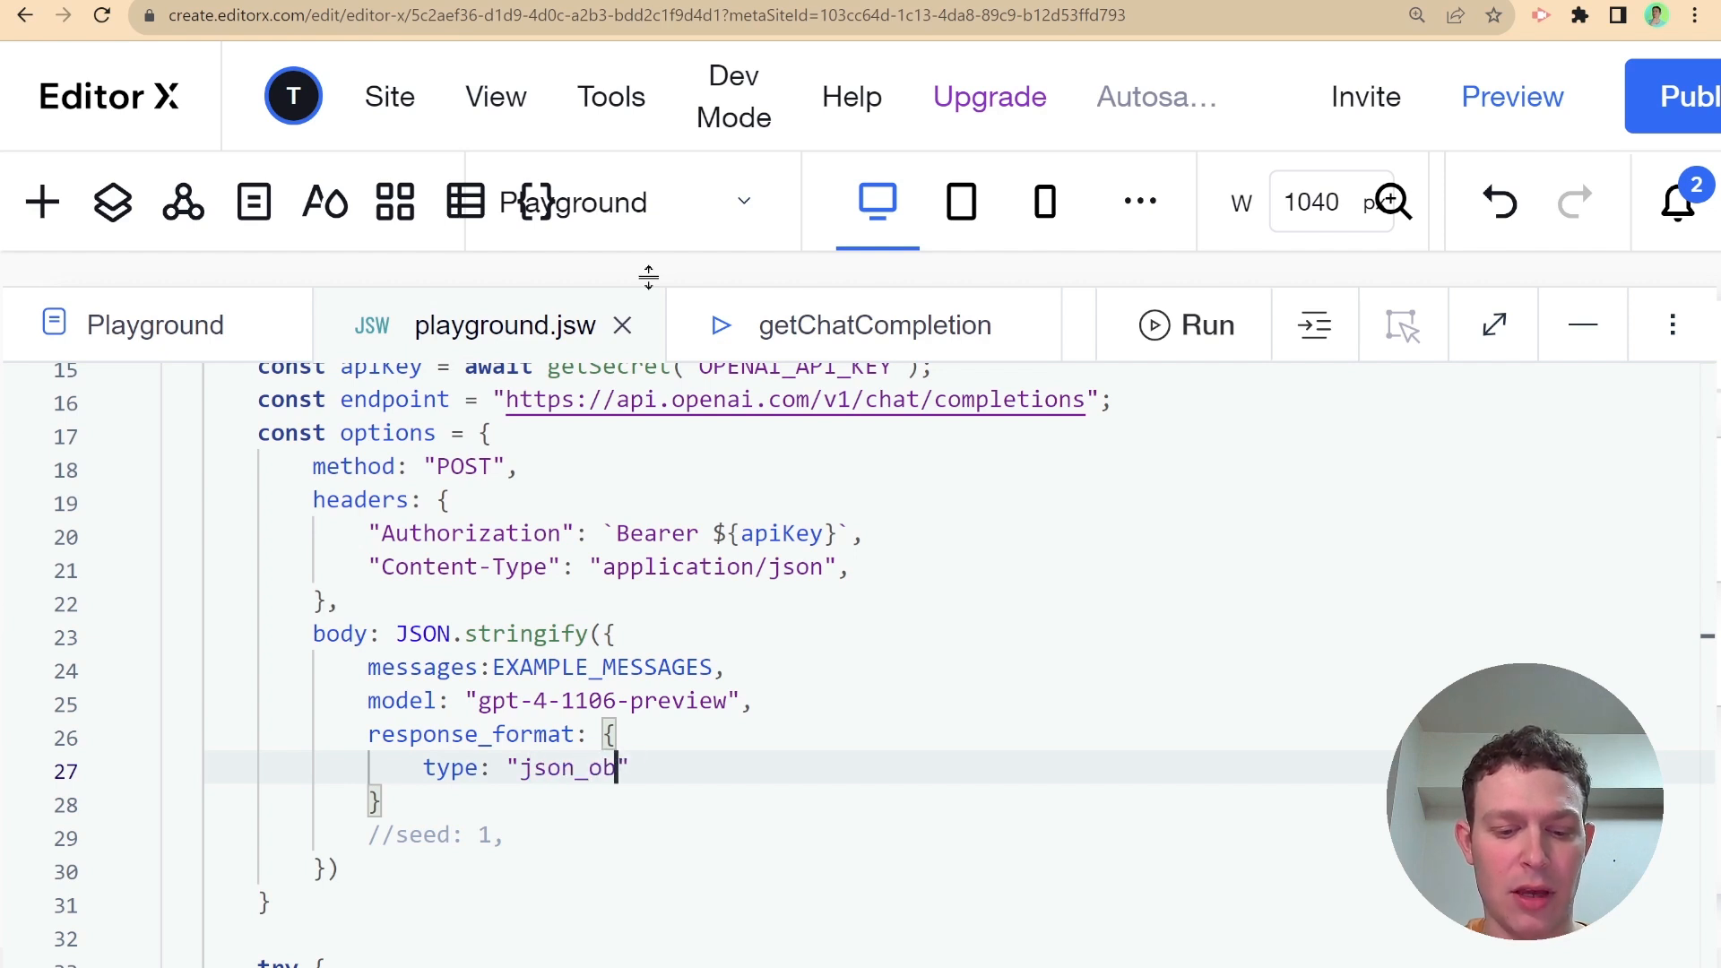
{"action": "type", "text": "ject"}
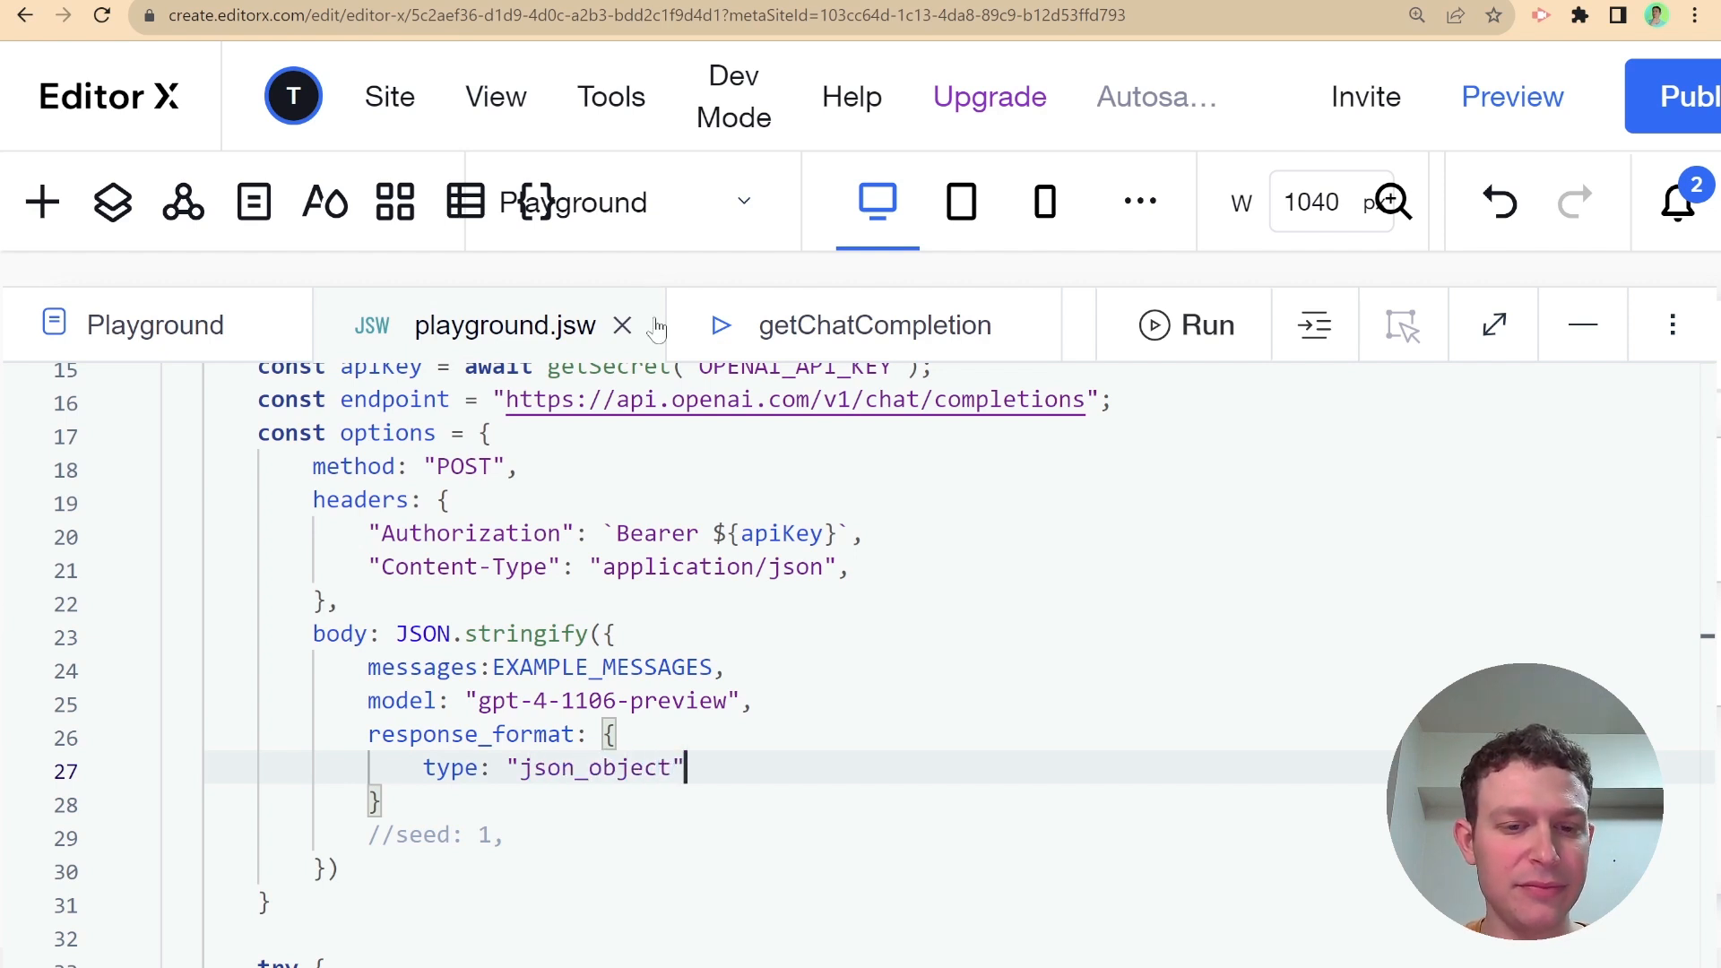
{"action": "scroll", "scroll_direction": "down", "scroll_amount": 3}
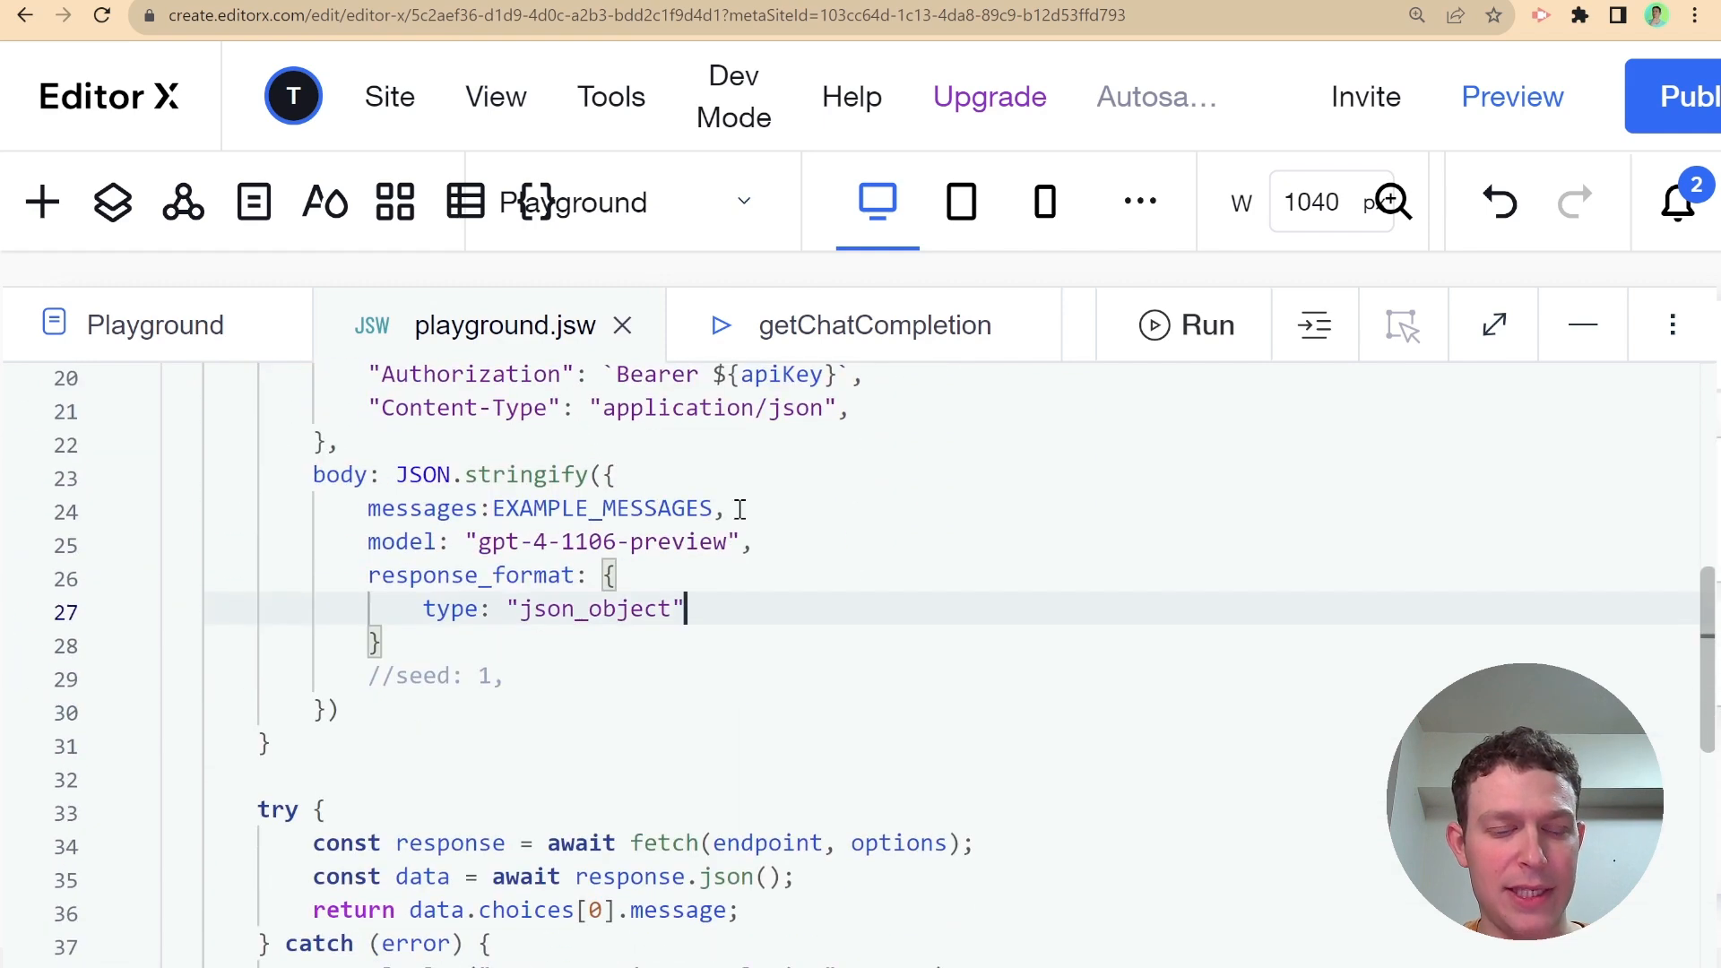
{"action": "scroll", "scroll_direction": "up", "scroll_amount": 3}
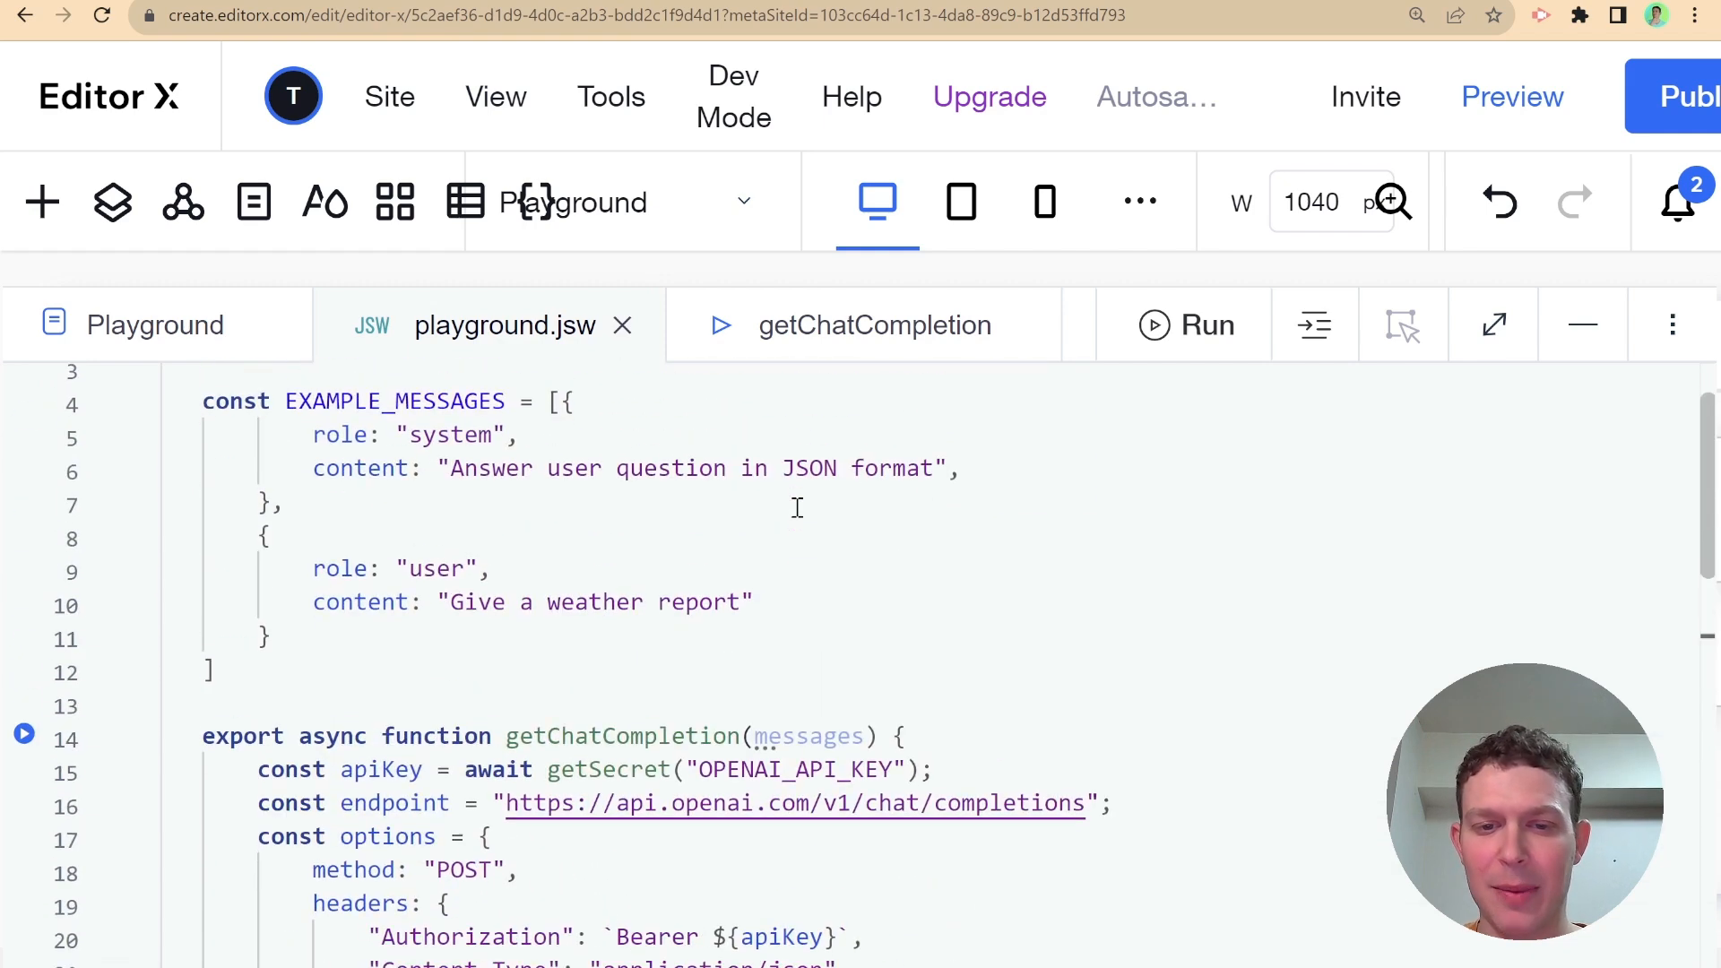
{"action": "left_click", "coordinate": [875, 325]}
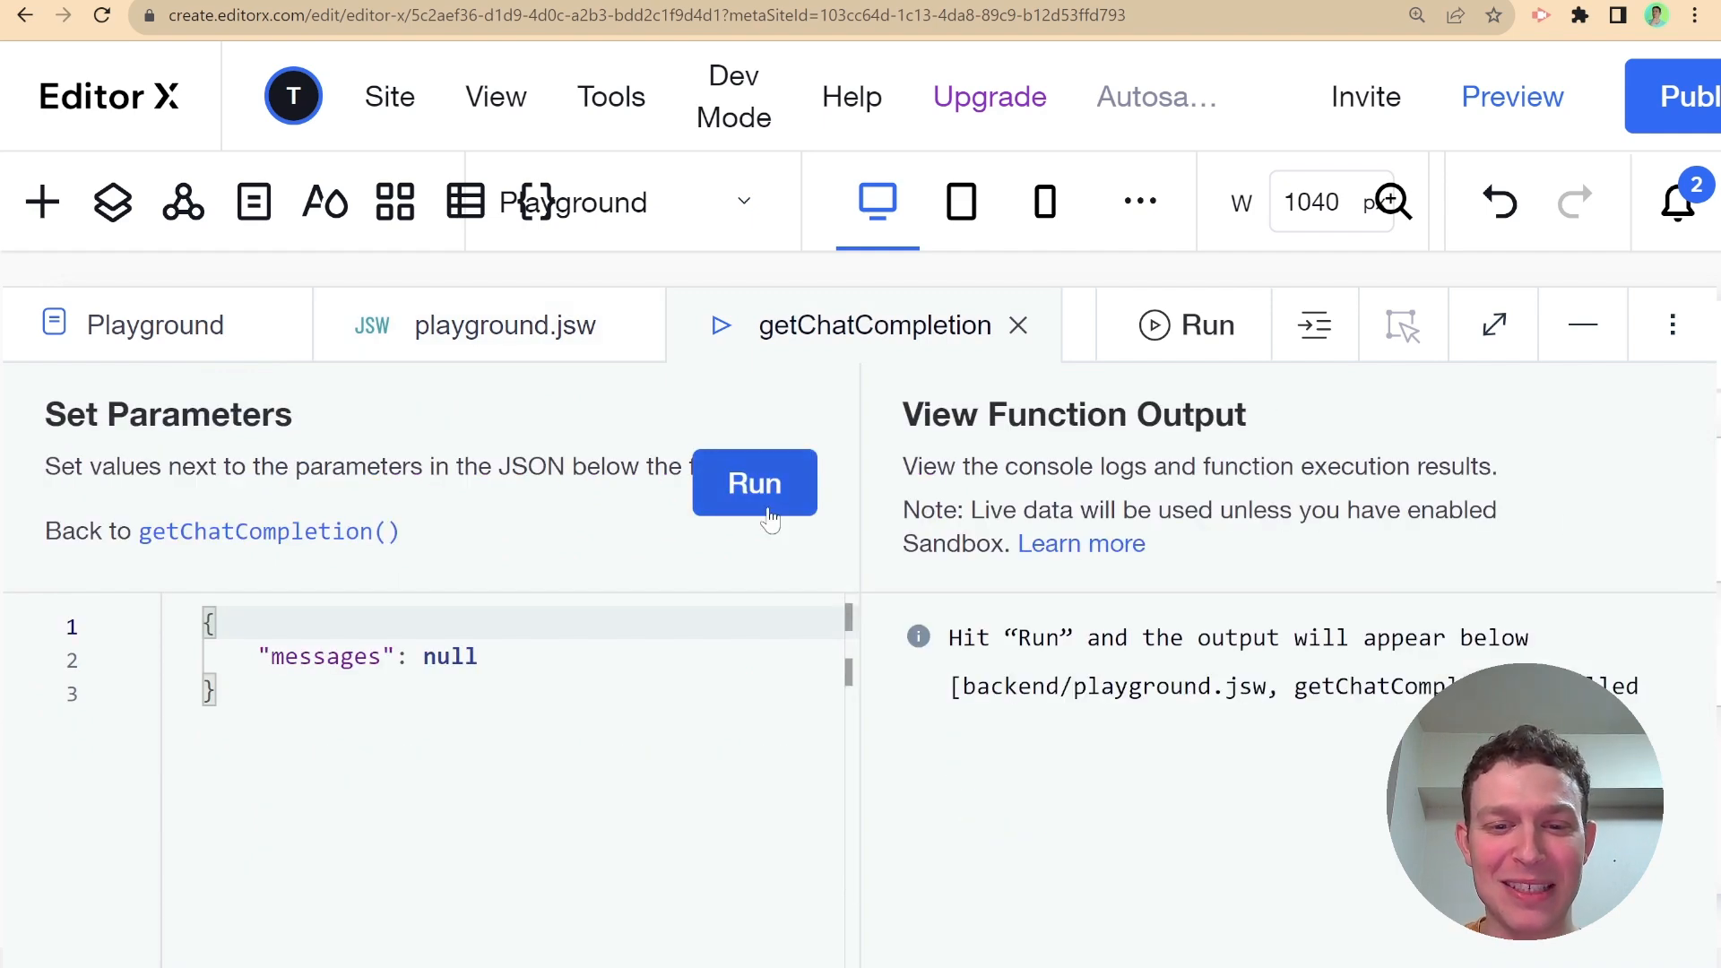
{"action": "mouse_move", "coordinate": [1487, 593]}
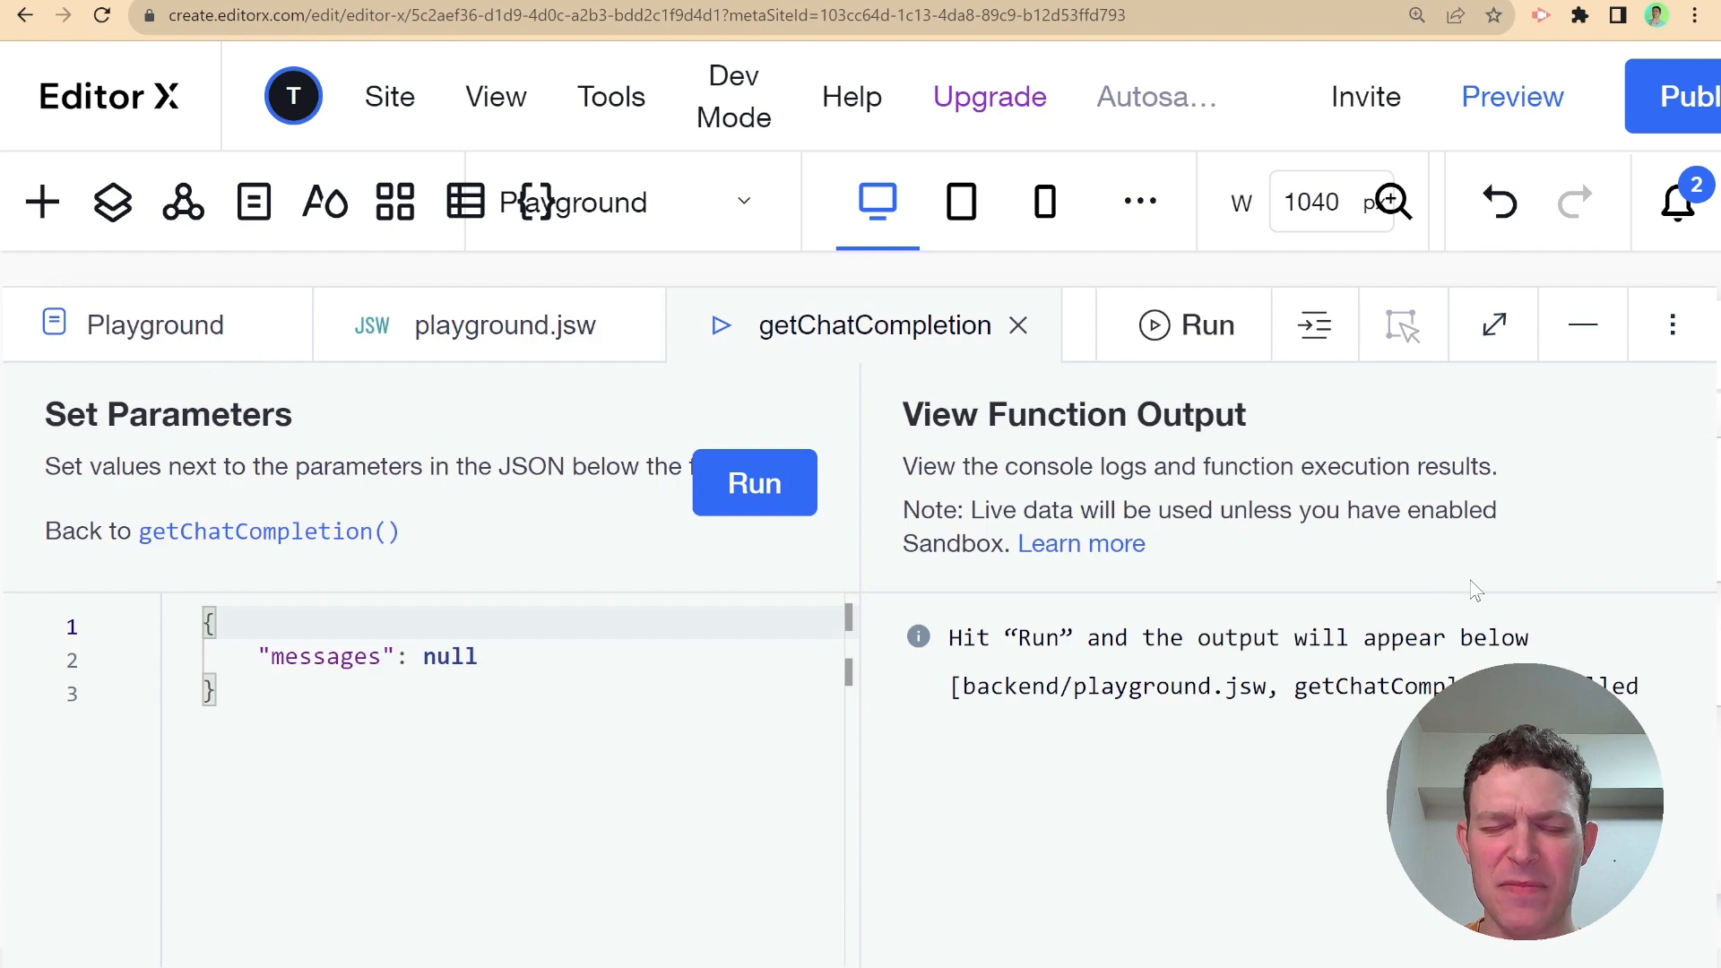
{"action": "mouse_move", "coordinate": [1359, 591]}
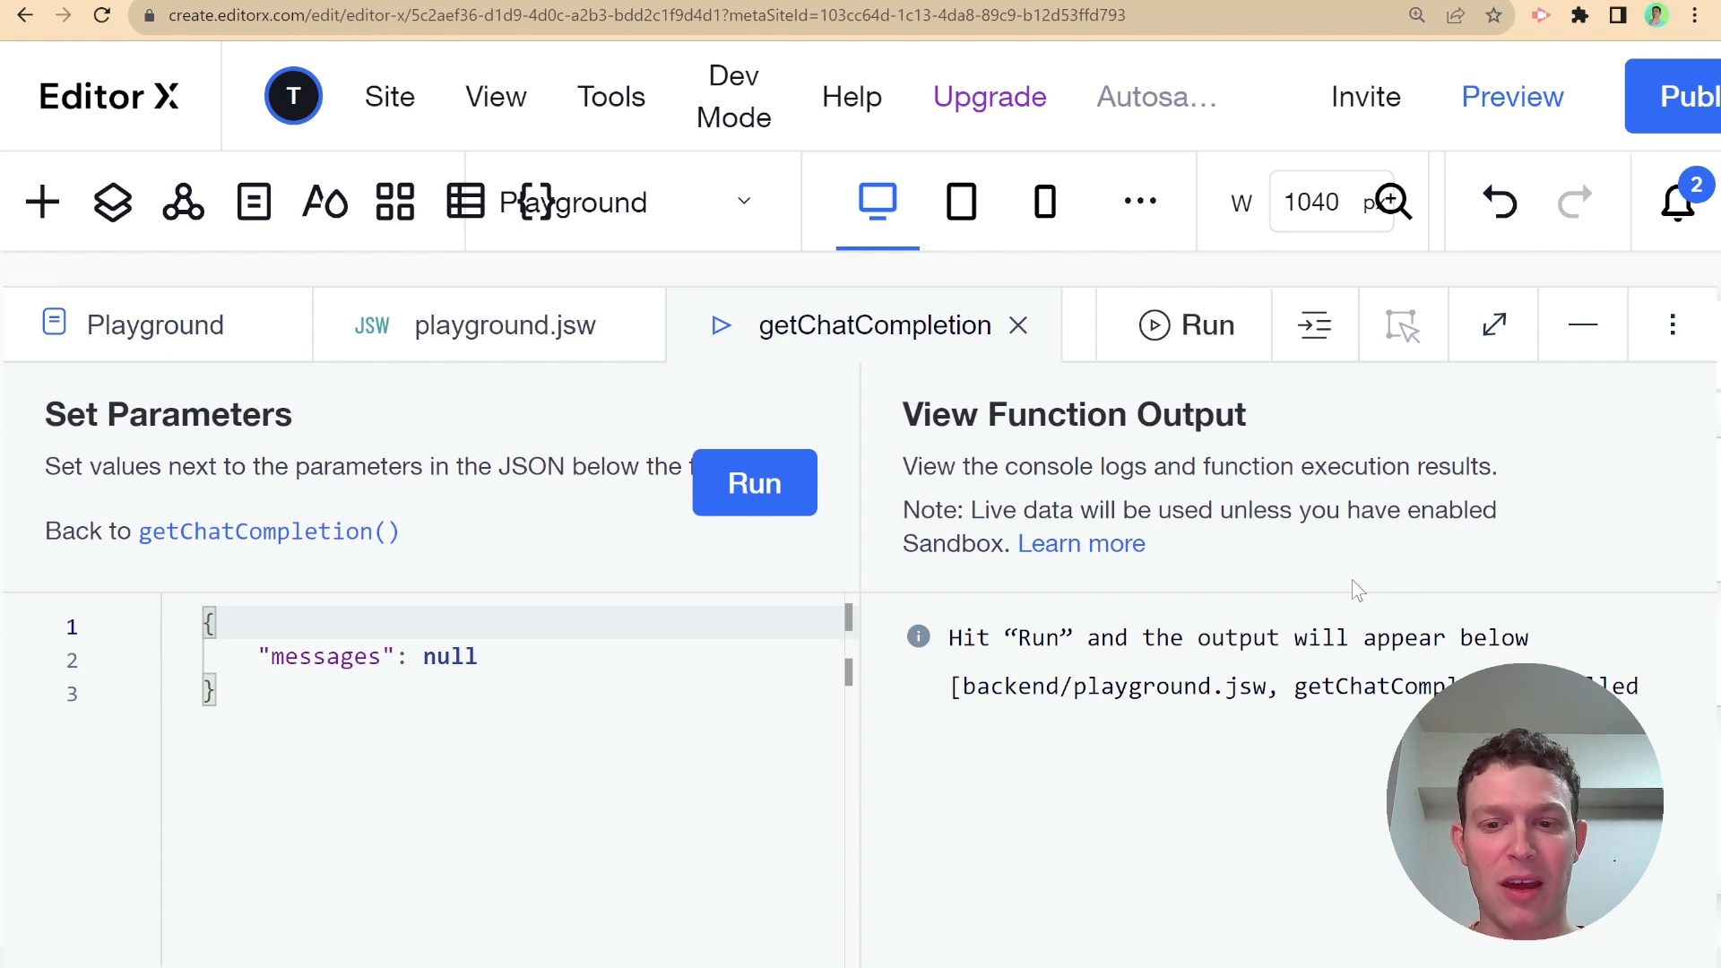
Run getChatCompletion and expand the returned message object
{"action": "left_click", "coordinate": [754, 484]}
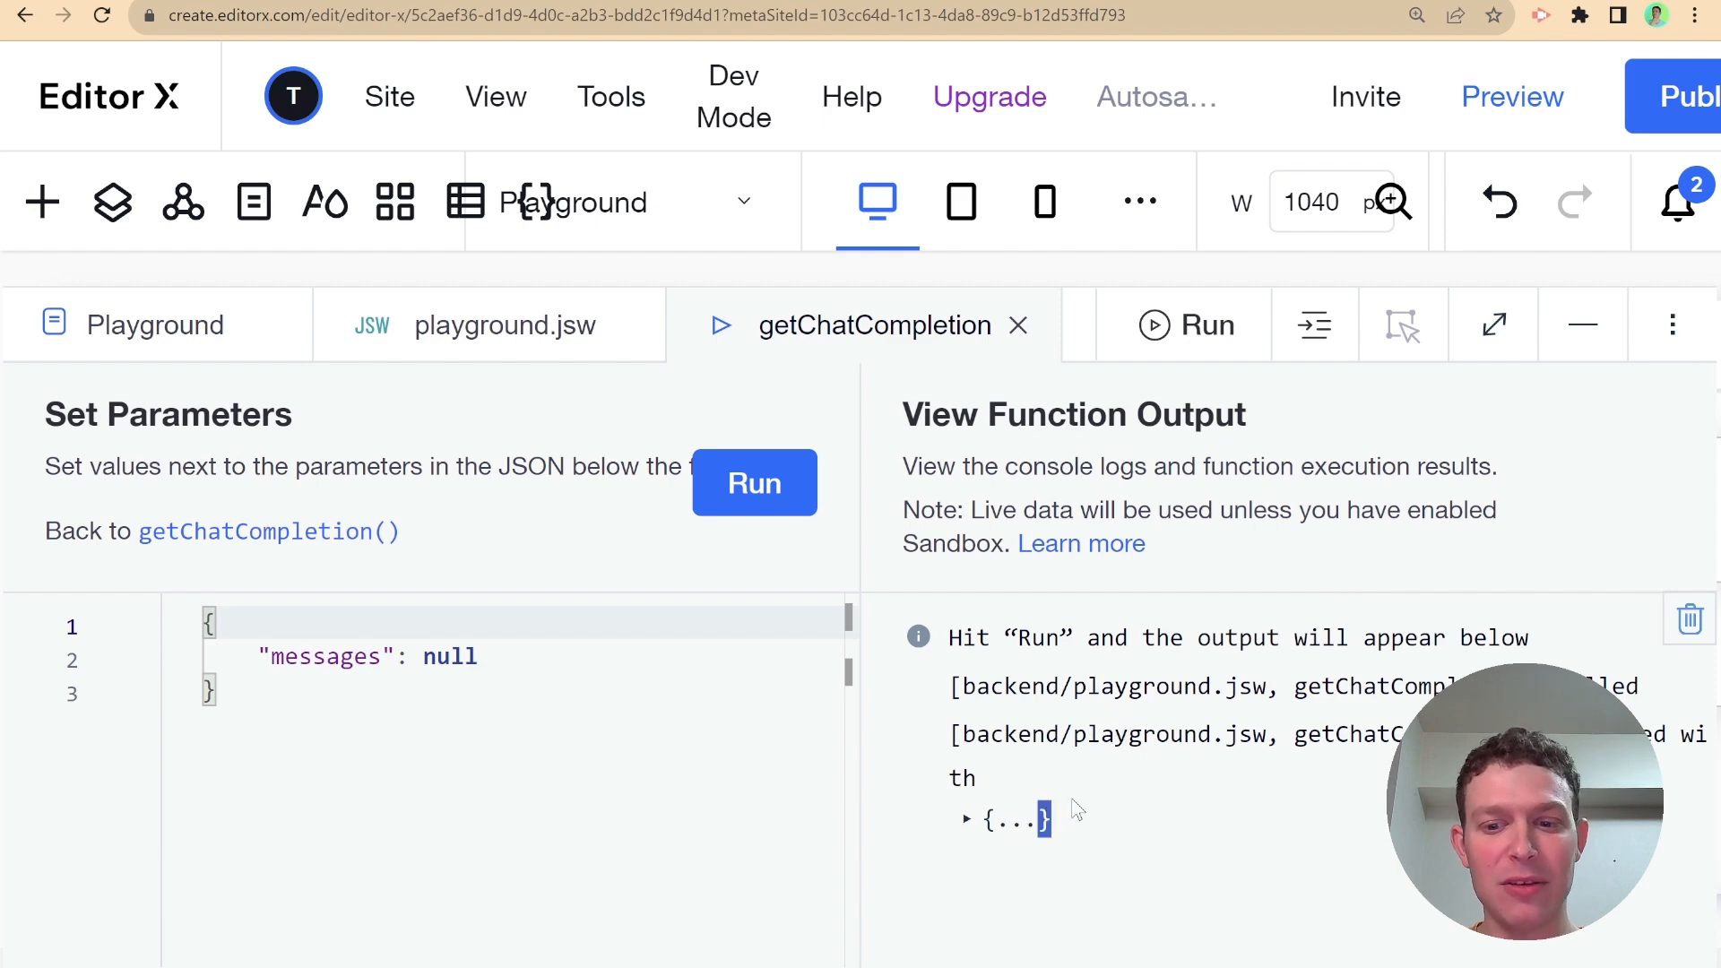
{"action": "left_click", "coordinate": [1007, 820]}
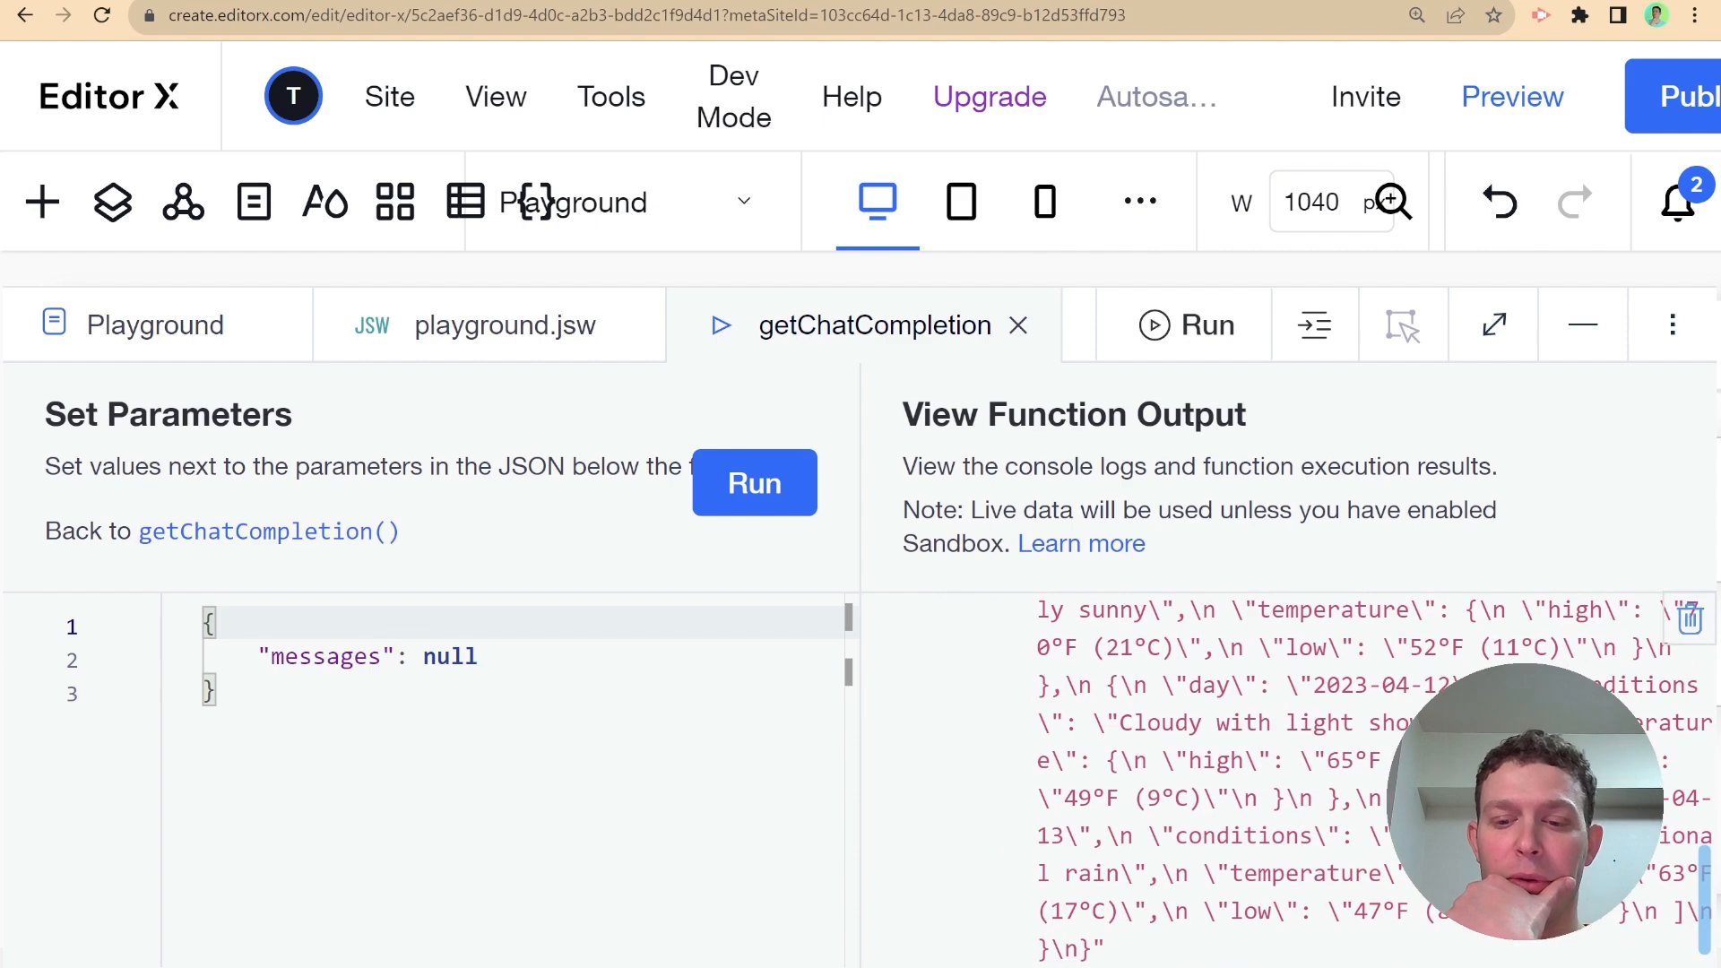
{"action": "left_click", "coordinate": [754, 483]}
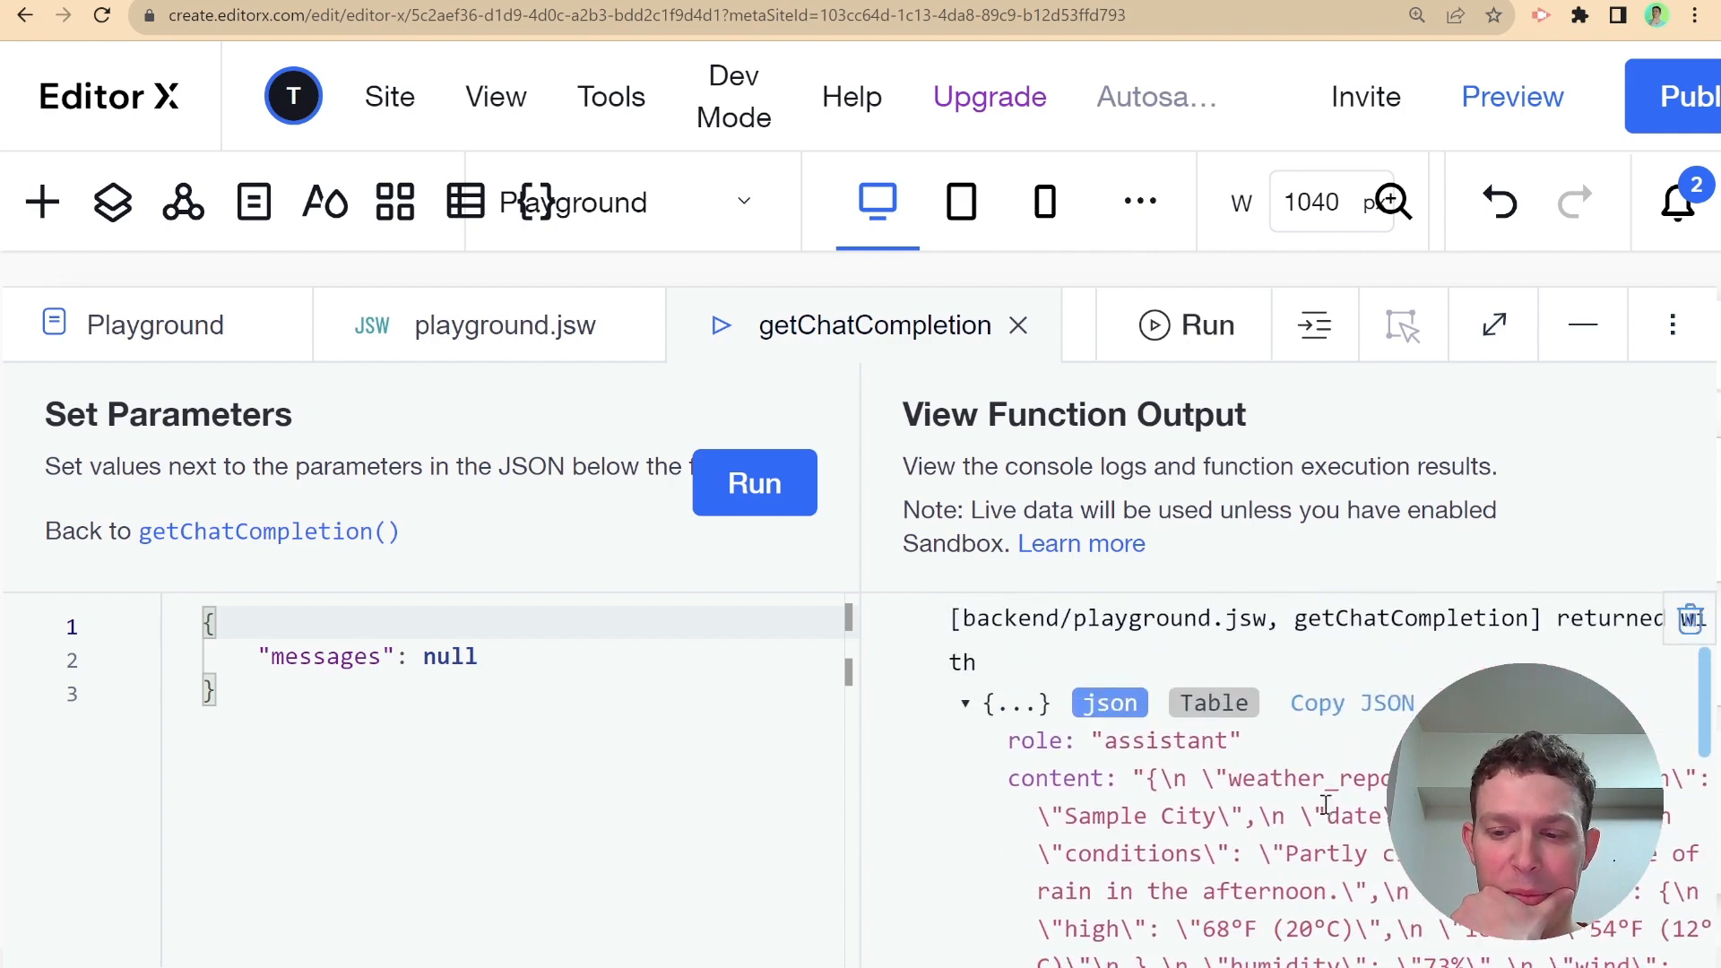
Scroll through the JSON weather report for Sample City with conditions, temperatures and forecast
{"action": "scroll", "scroll_direction": "down", "scroll_amount": 3}
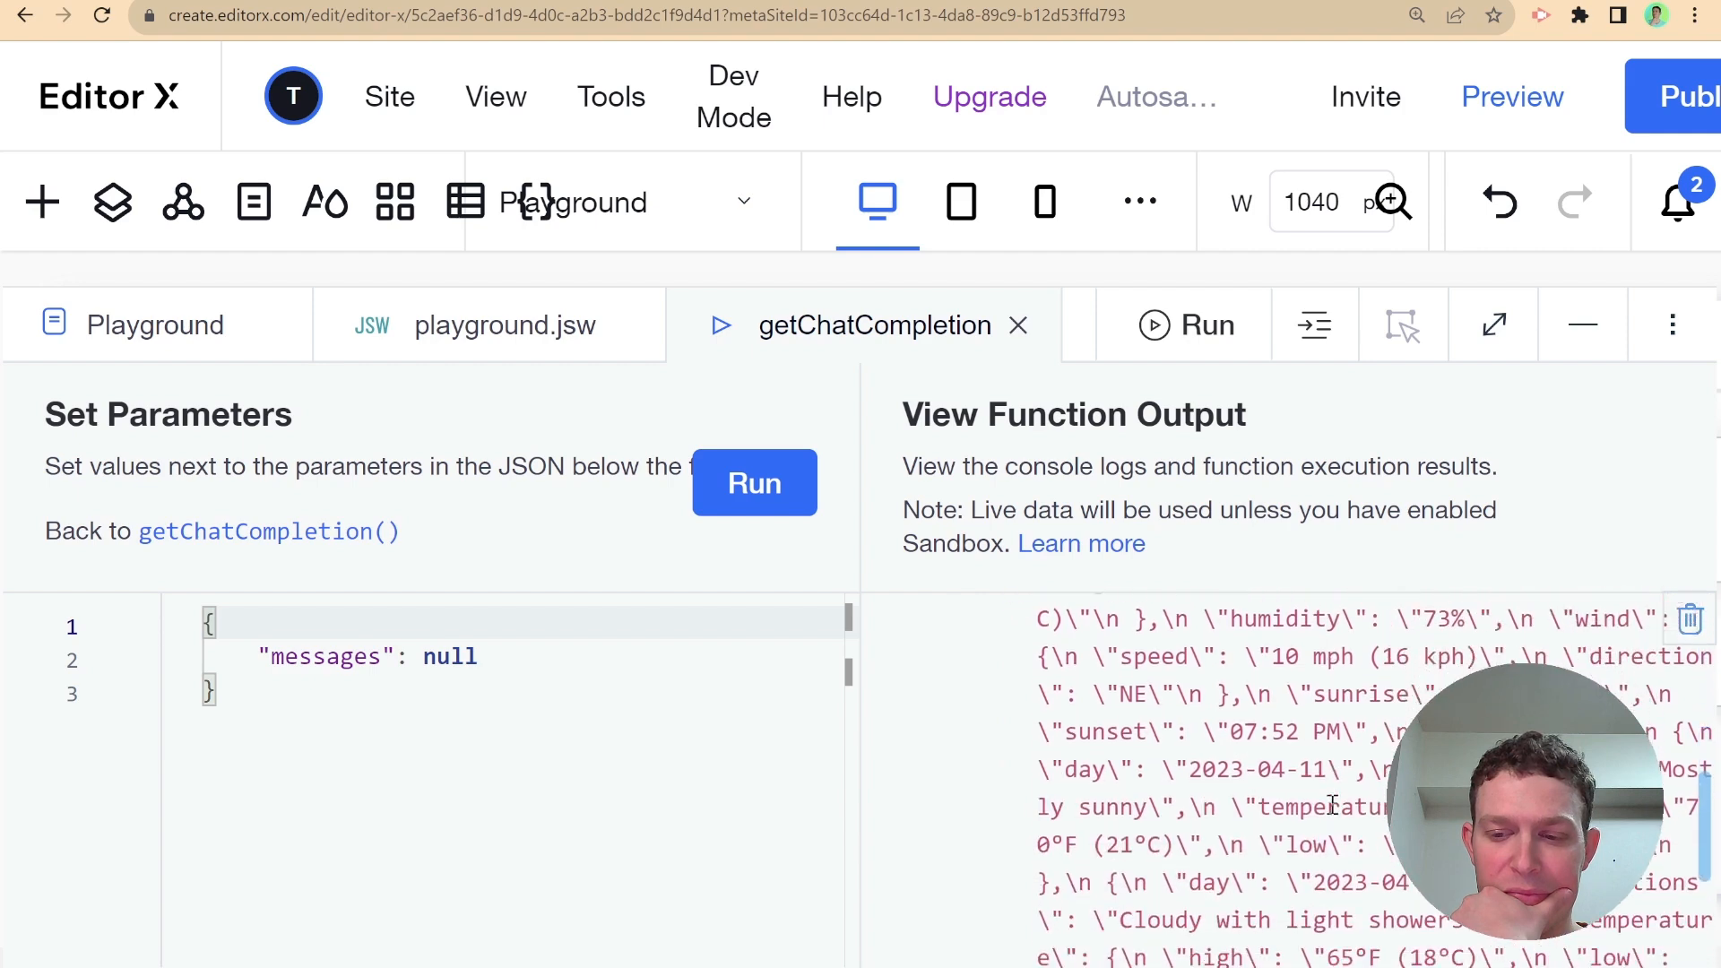
{"action": "scroll", "scroll_direction": "down", "scroll_amount": 3}
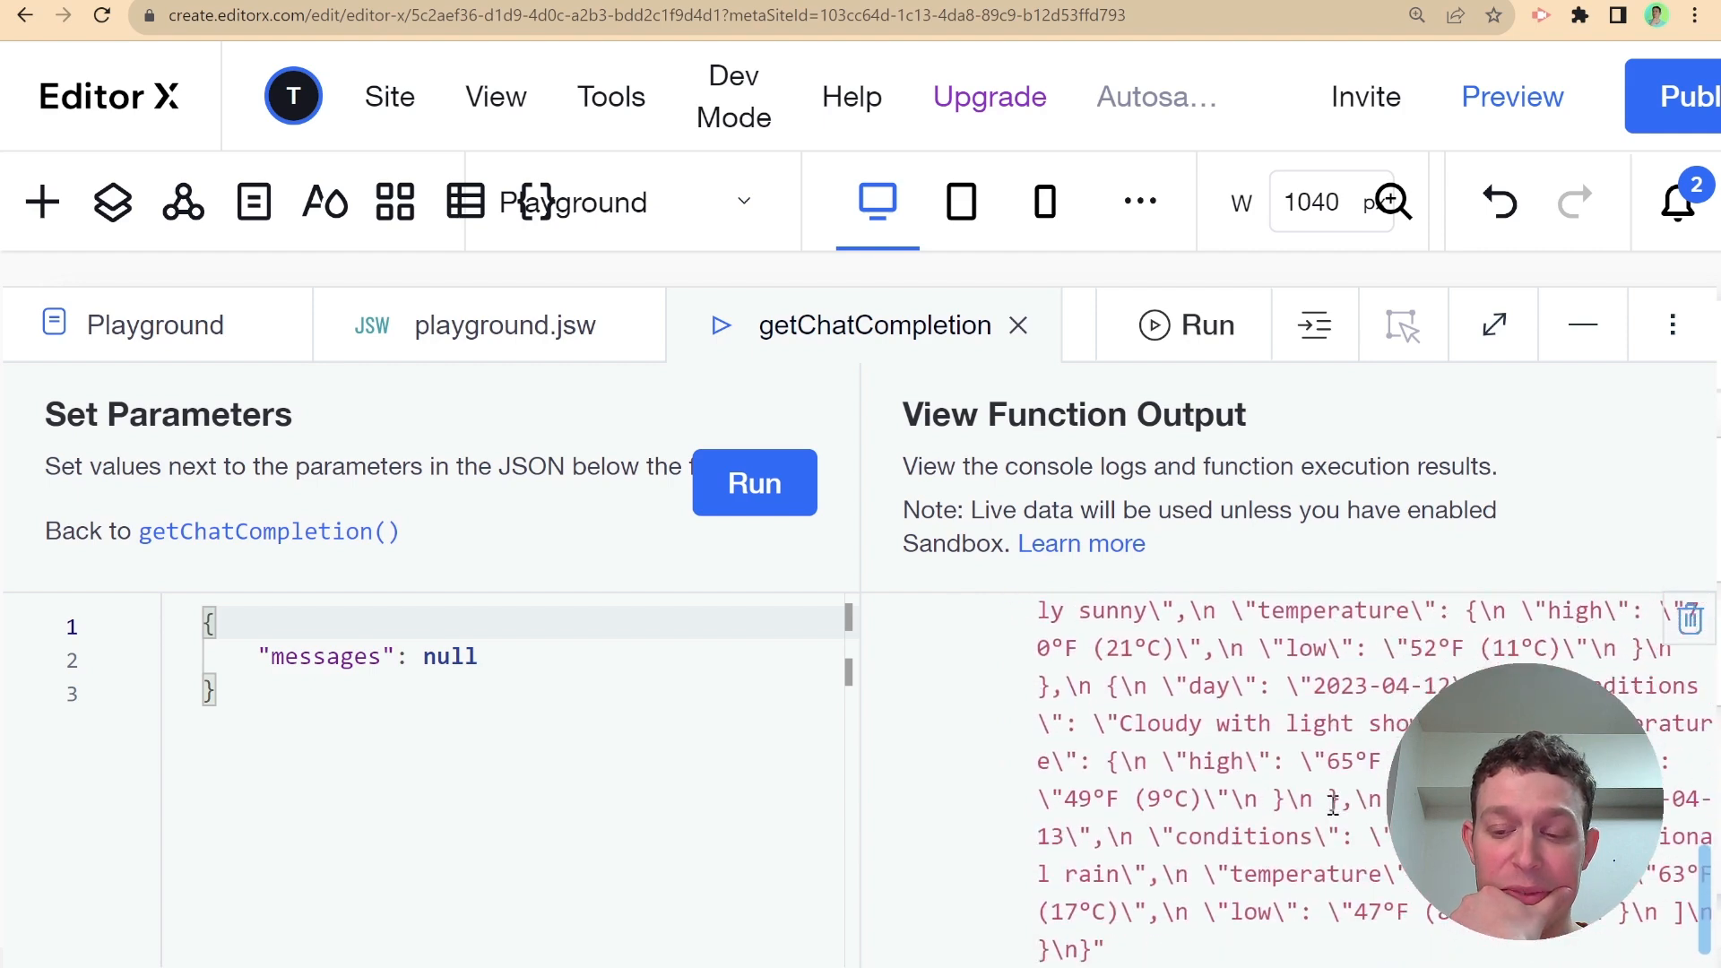
{"action": "scroll", "scroll_direction": "up", "scroll_amount": 3}
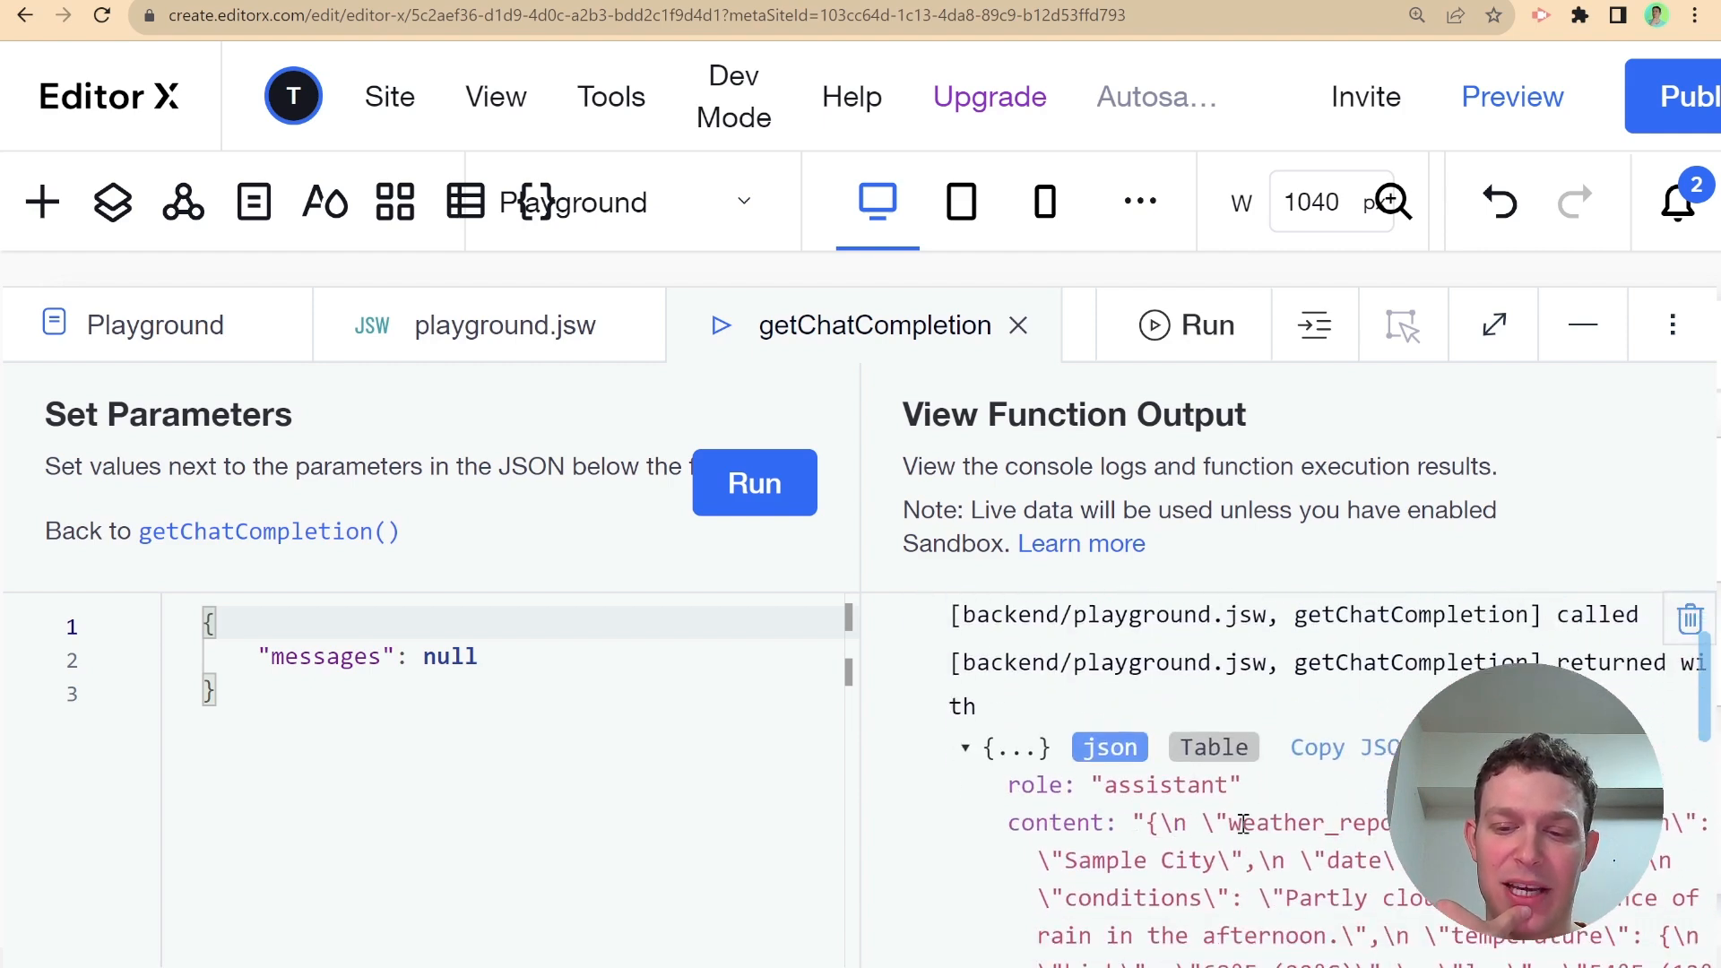
{"action": "scroll", "scroll_direction": "down", "scroll_amount": 3}
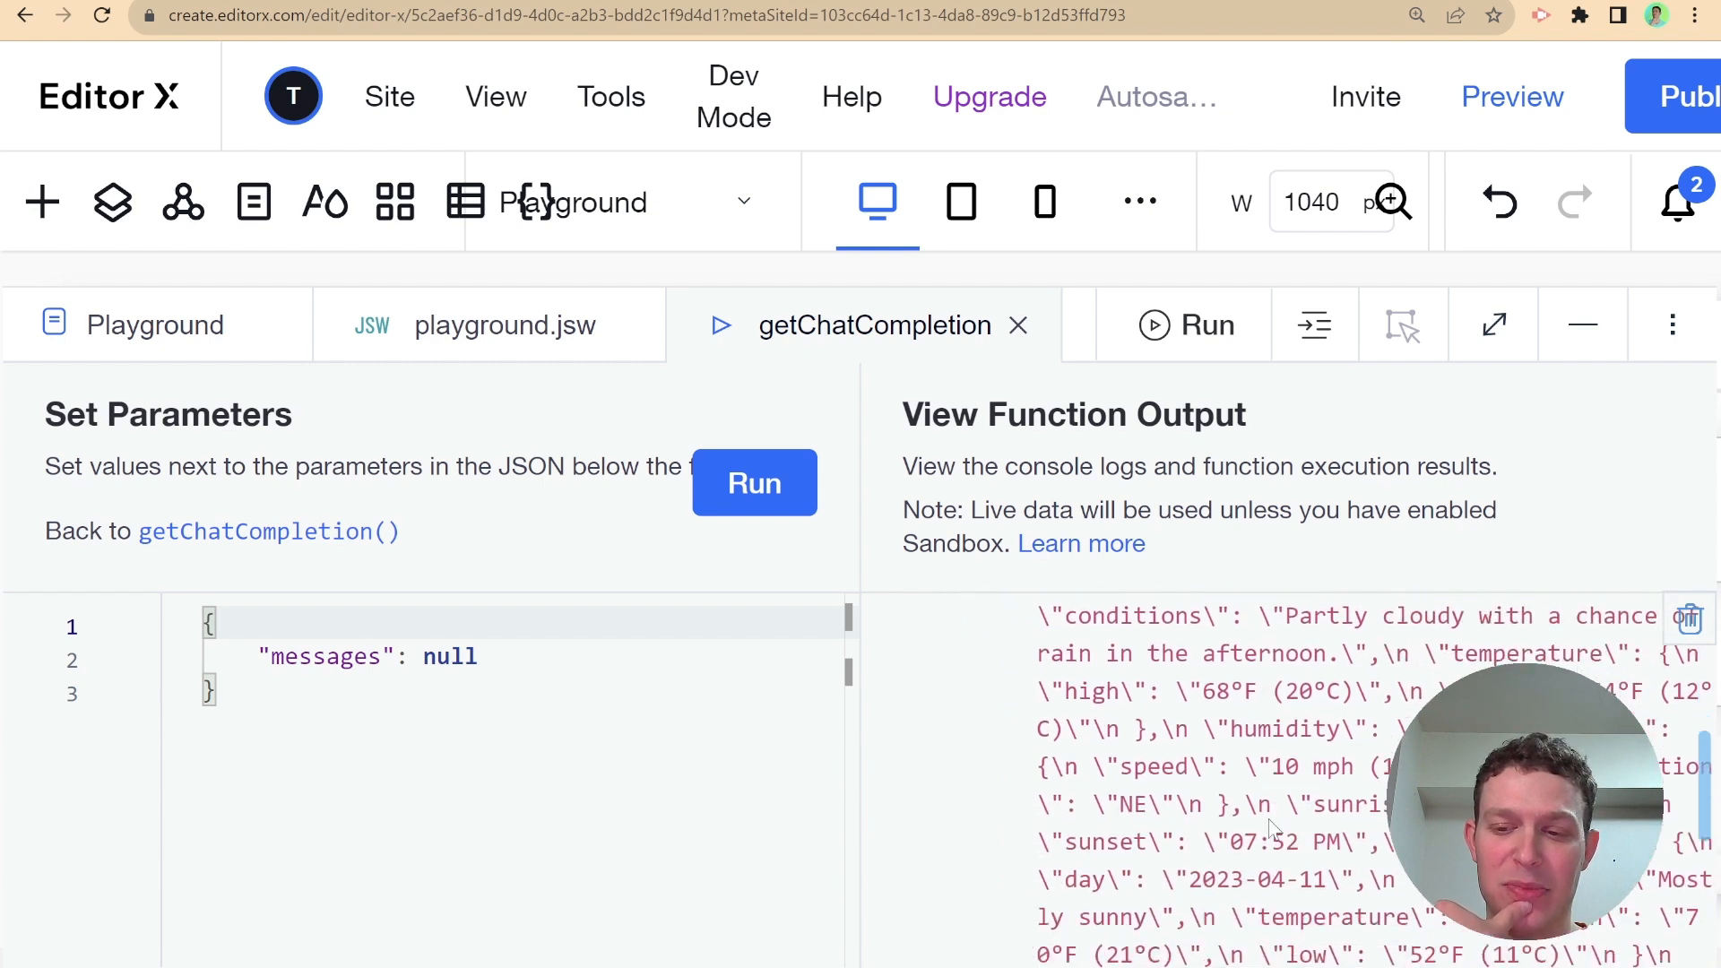
{"action": "scroll", "scroll_direction": "down", "scroll_amount": 3}
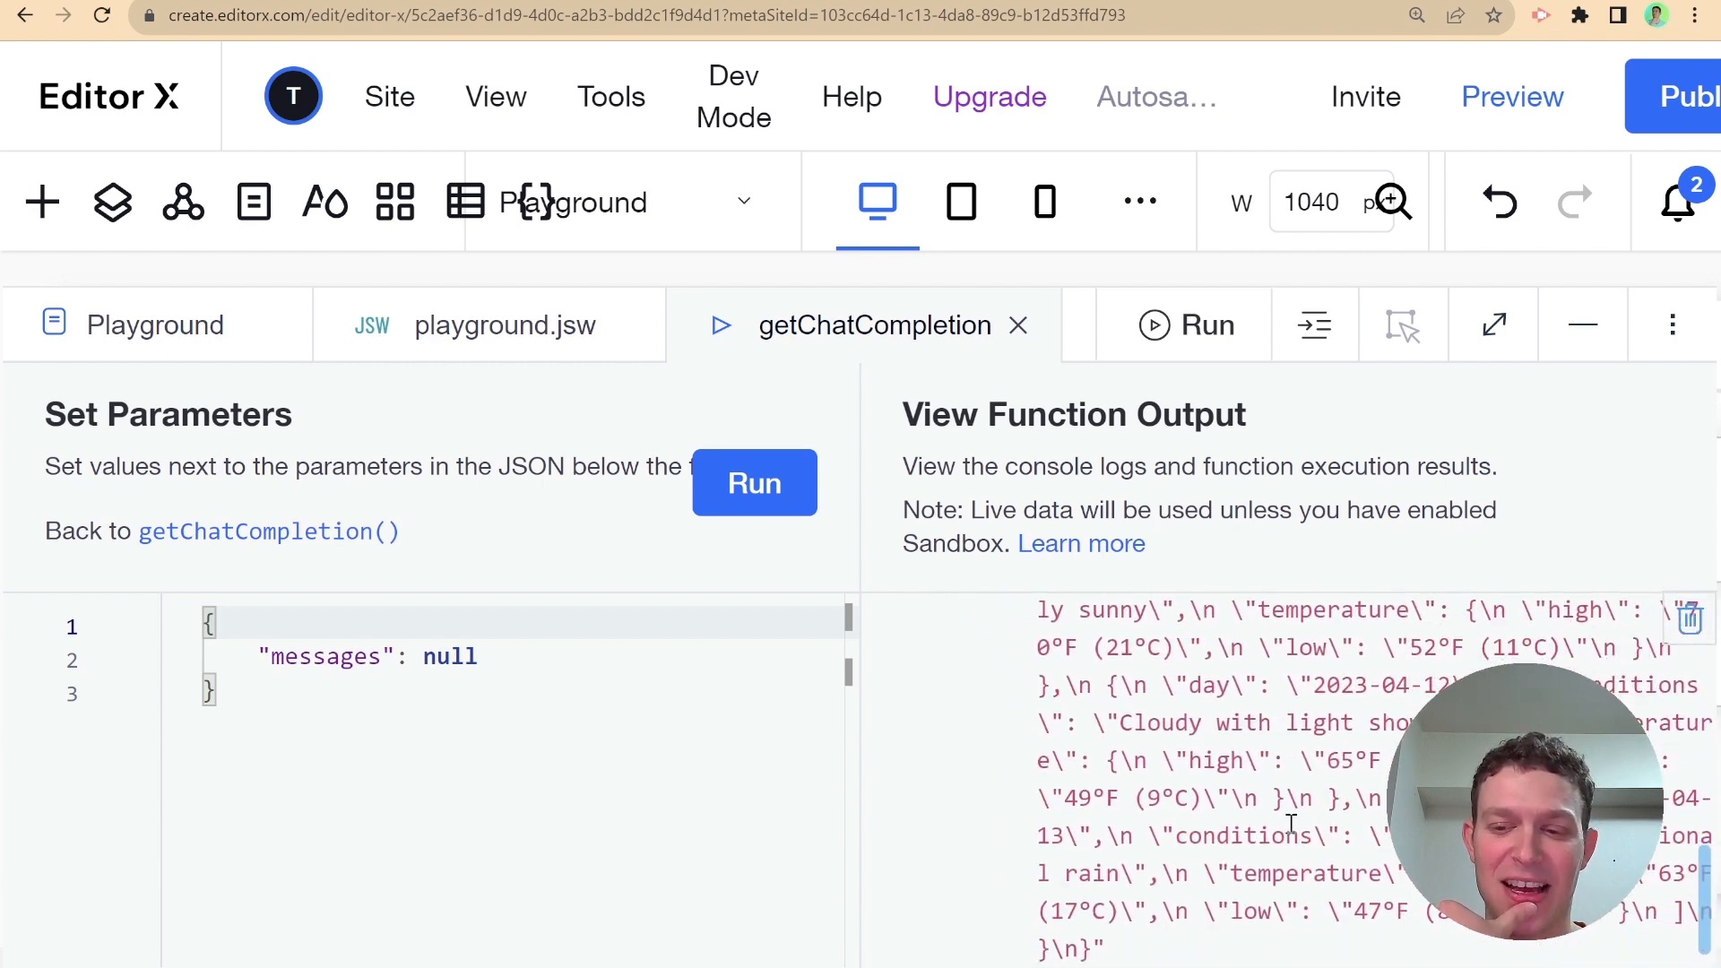
{"action": "scroll", "scroll_direction": "up", "scroll_amount": 3}
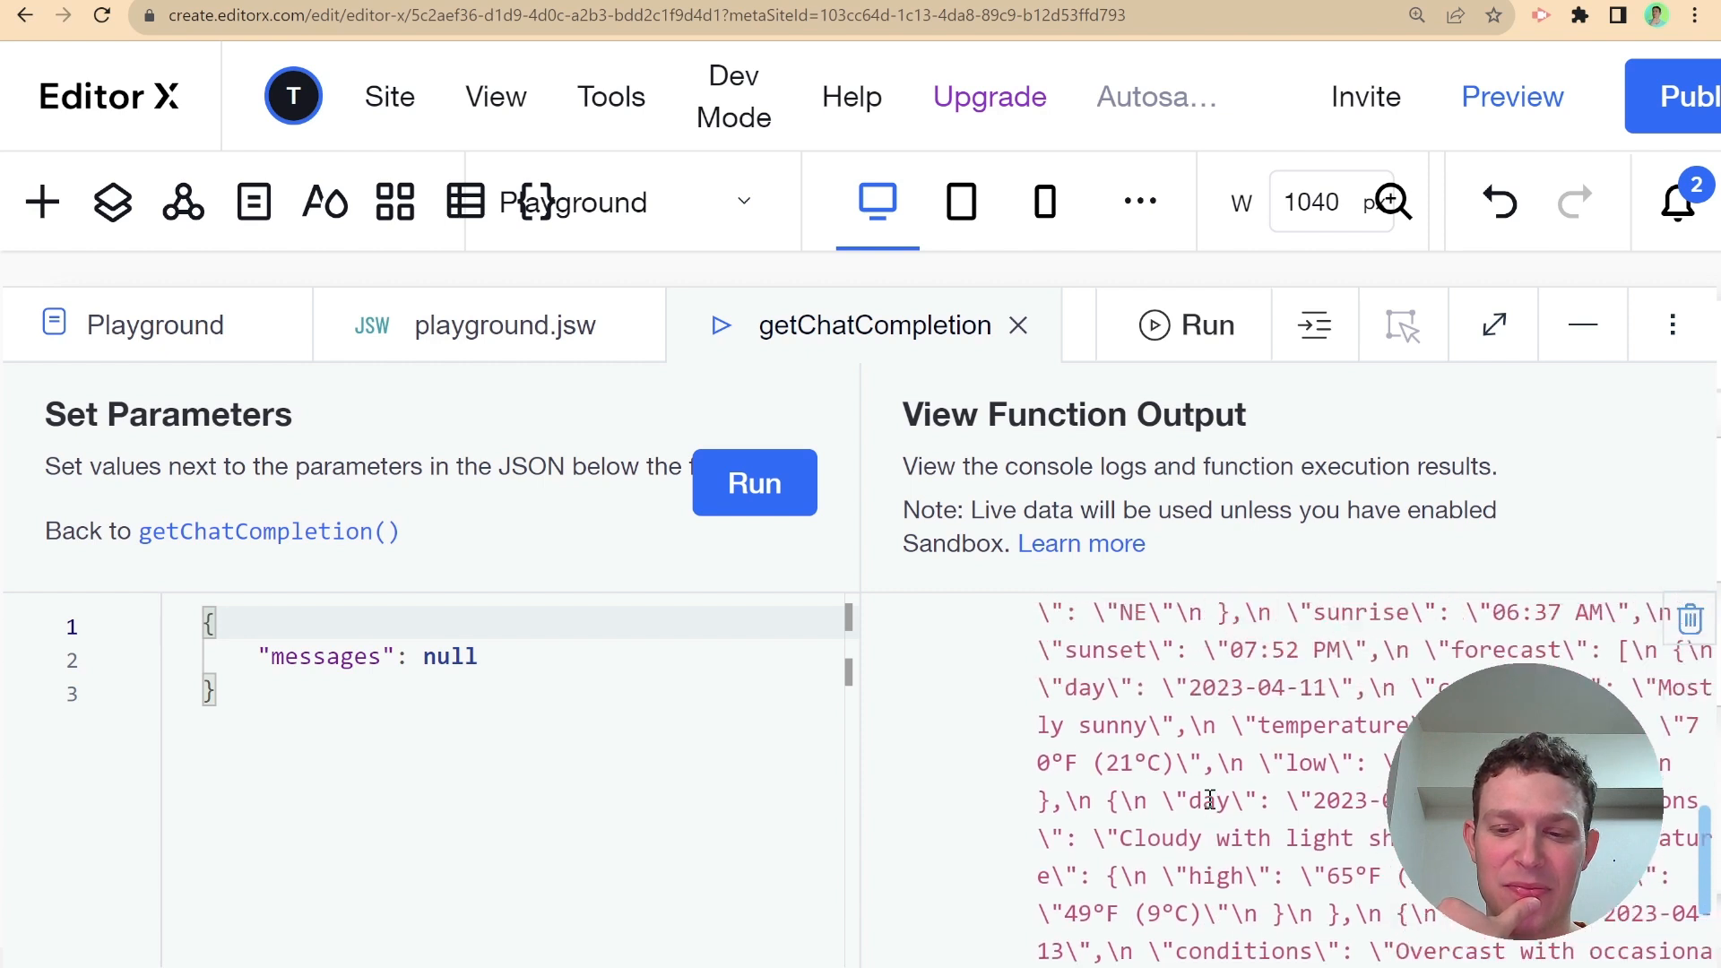
{"action": "scroll", "scroll_direction": "down", "scroll_amount": 3}
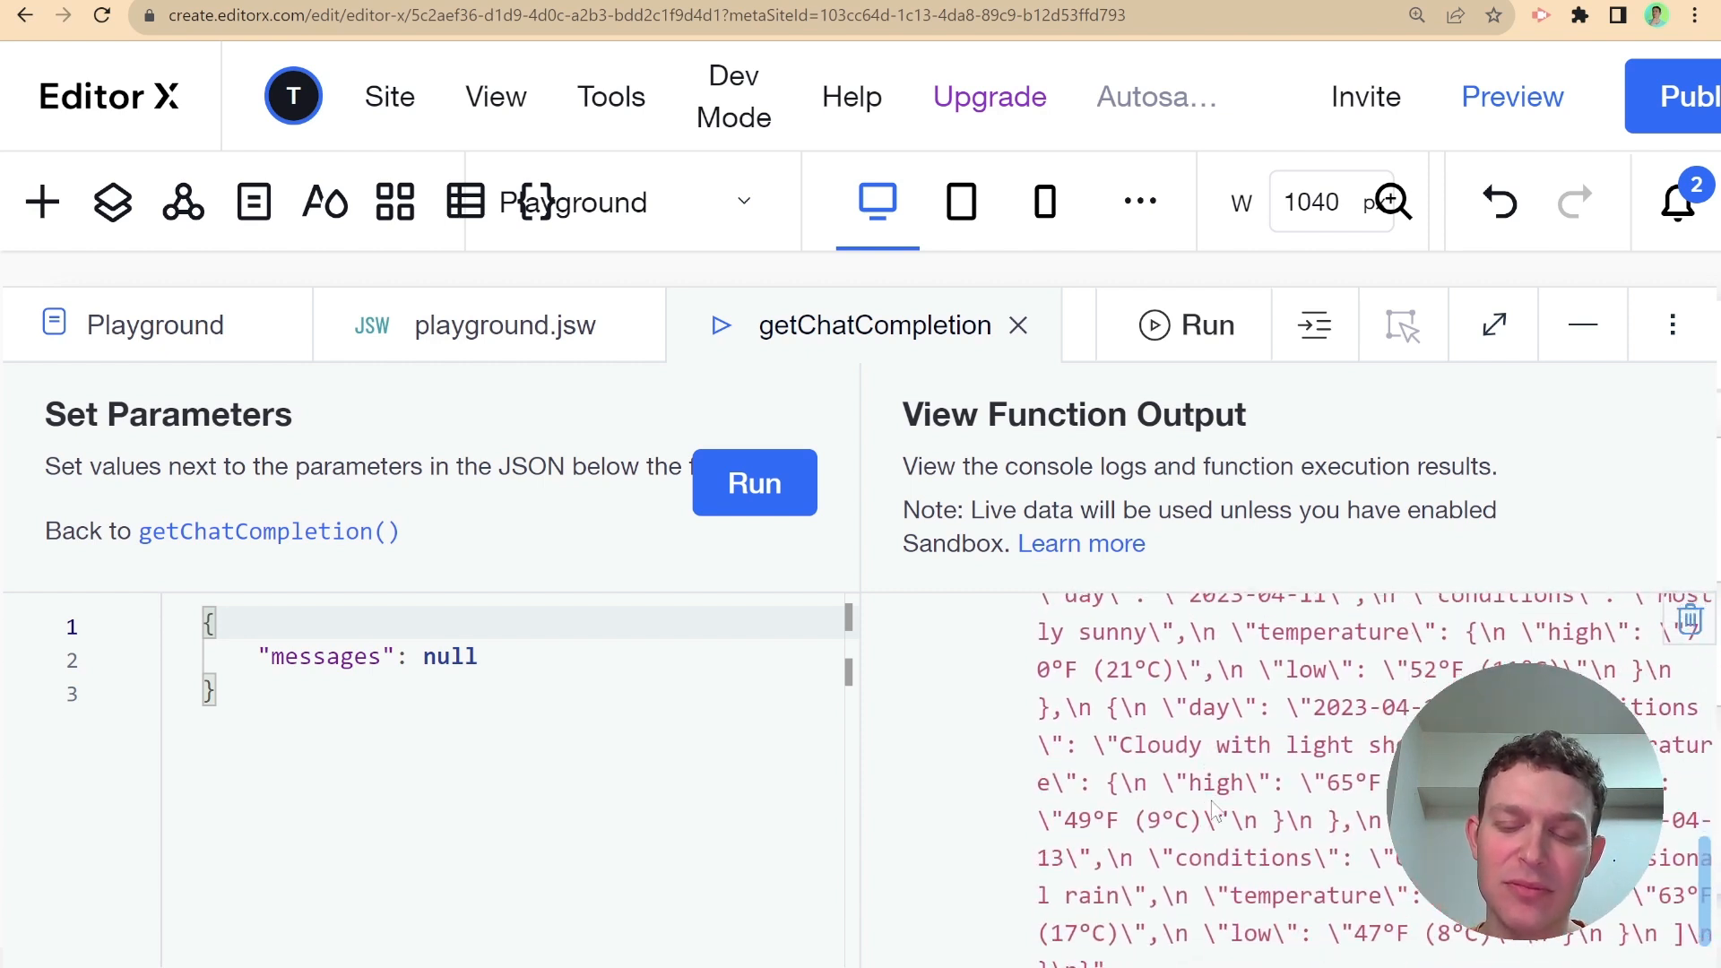
{"action": "scroll", "scroll_direction": "down", "scroll_amount": 3}
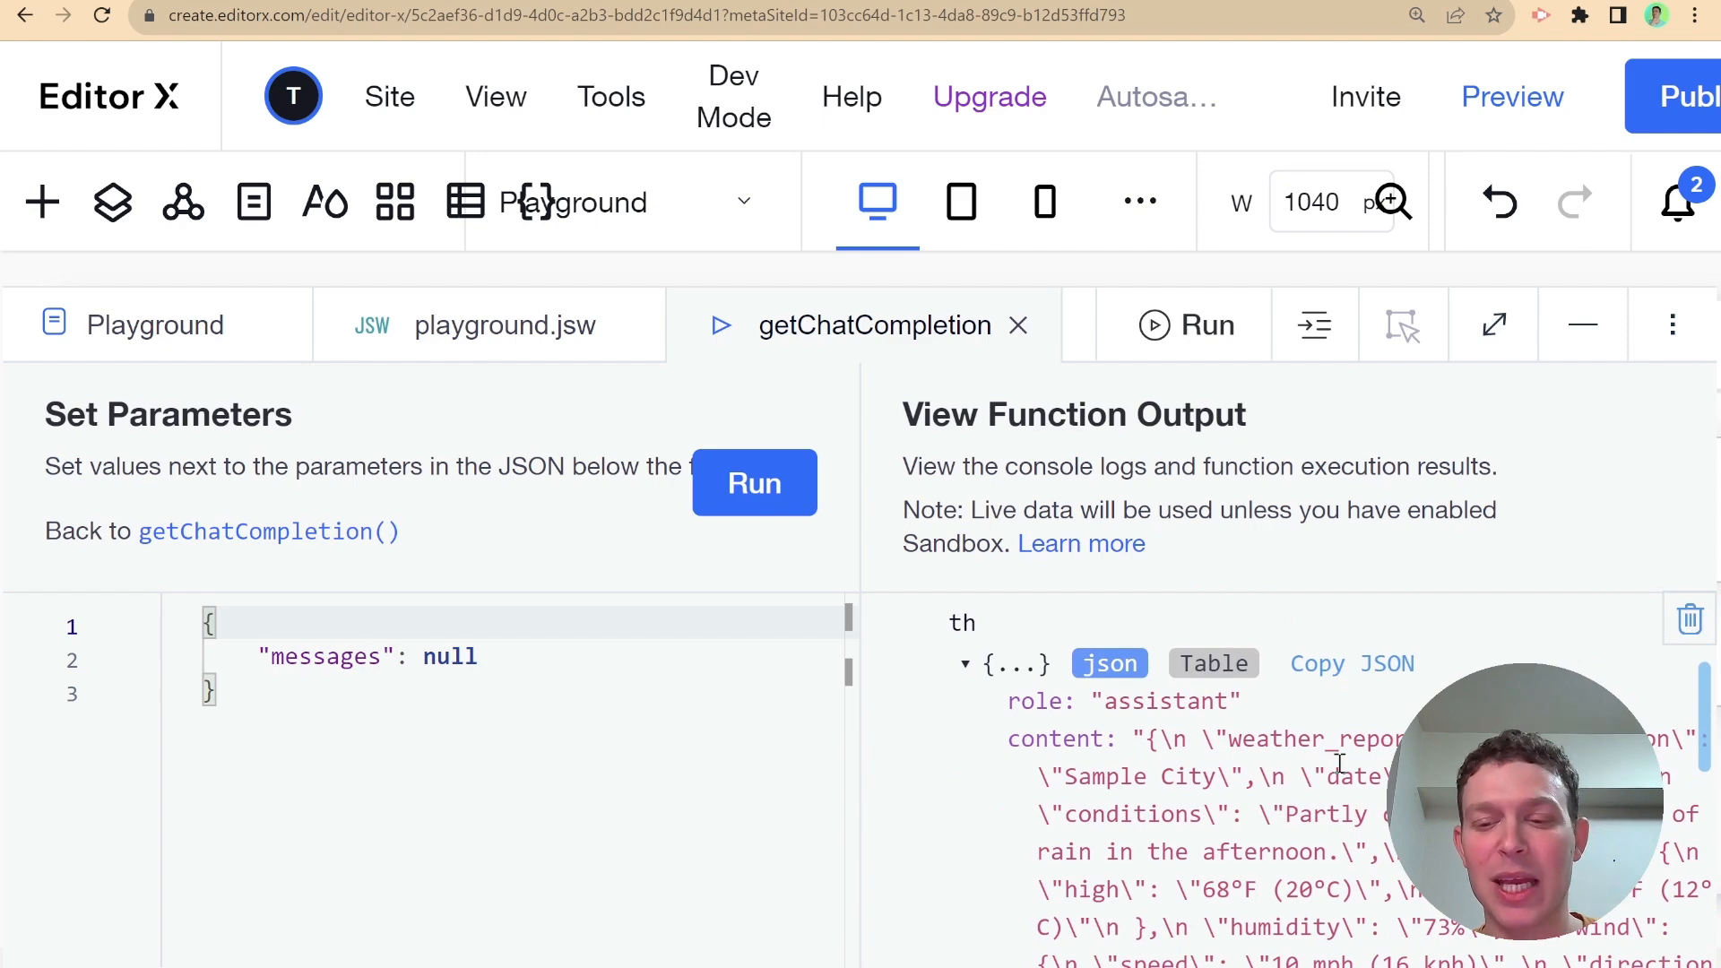
{"action": "scroll", "scroll_direction": "down", "scroll_amount": 3}
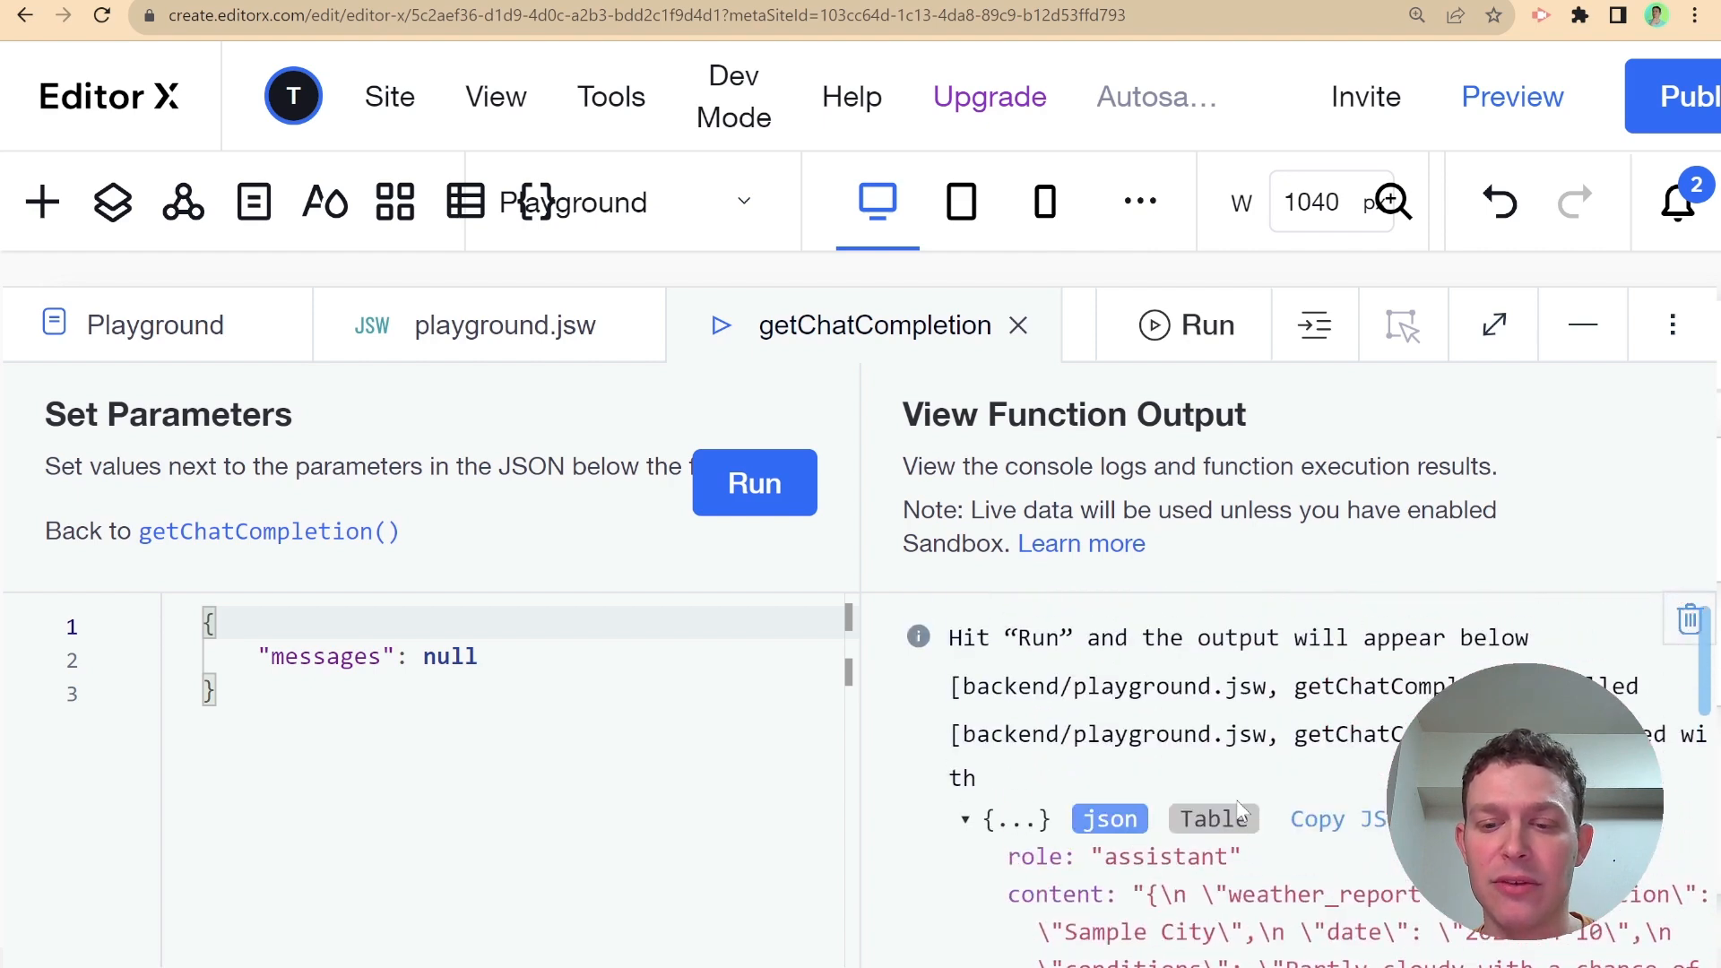
{"action": "scroll", "scroll_direction": "down", "scroll_amount": 3}
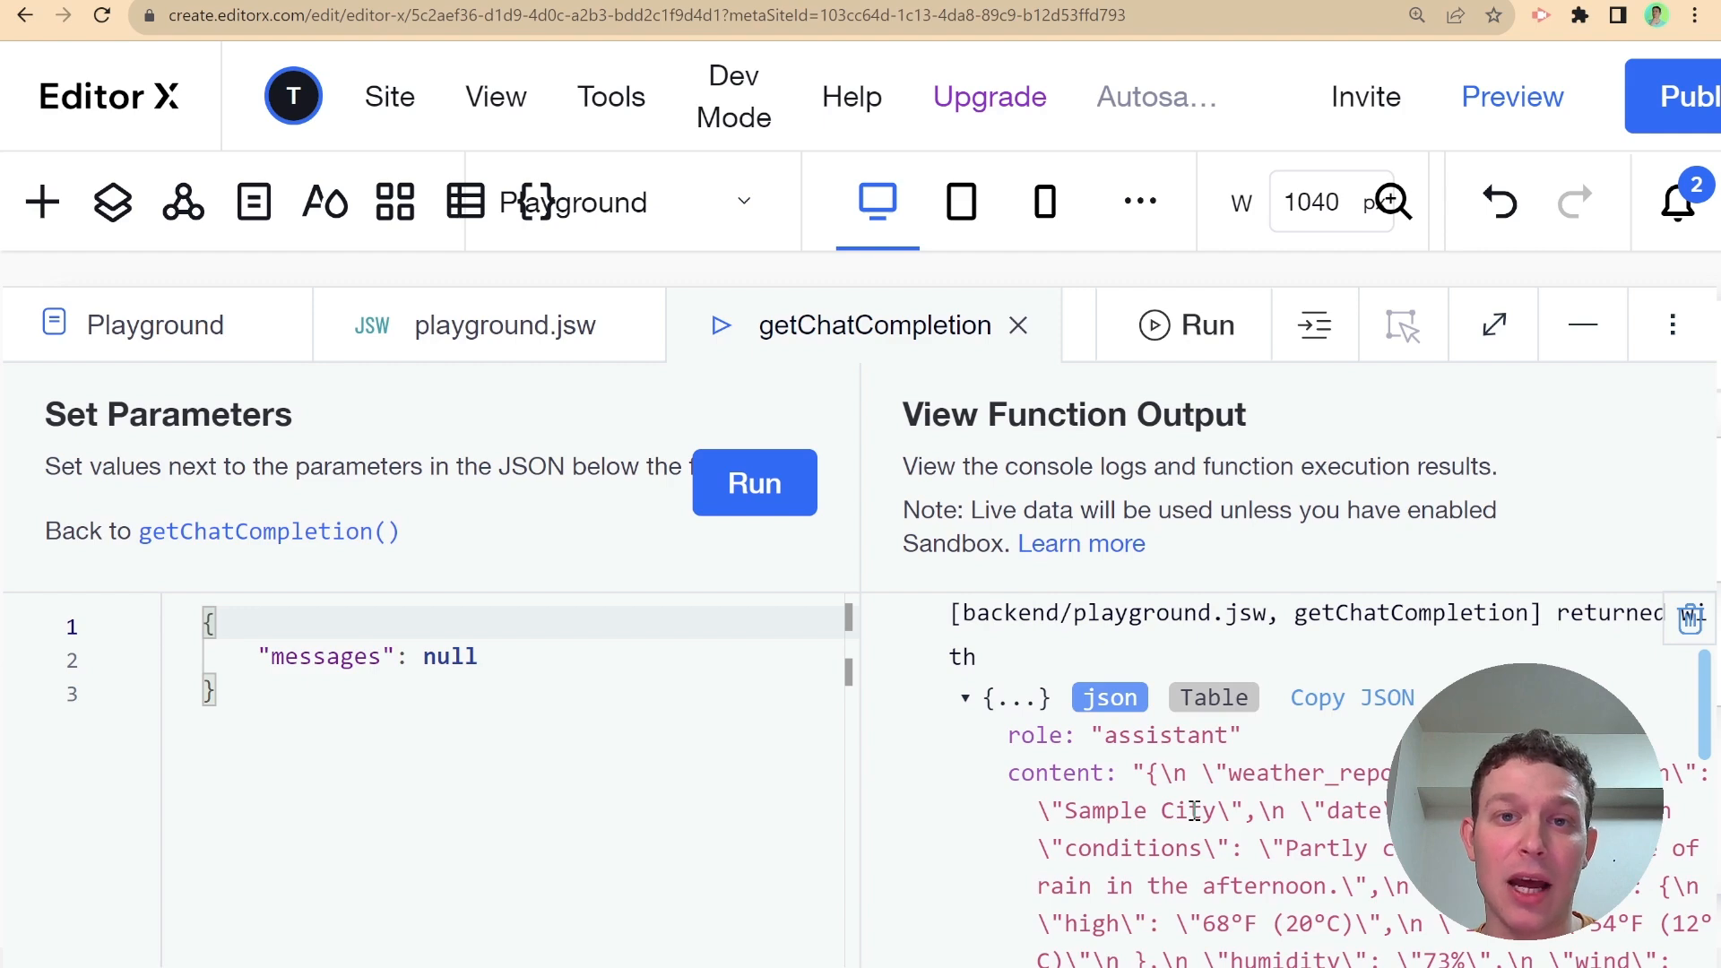
{"action": "mouse_move", "coordinate": [560, 302]}
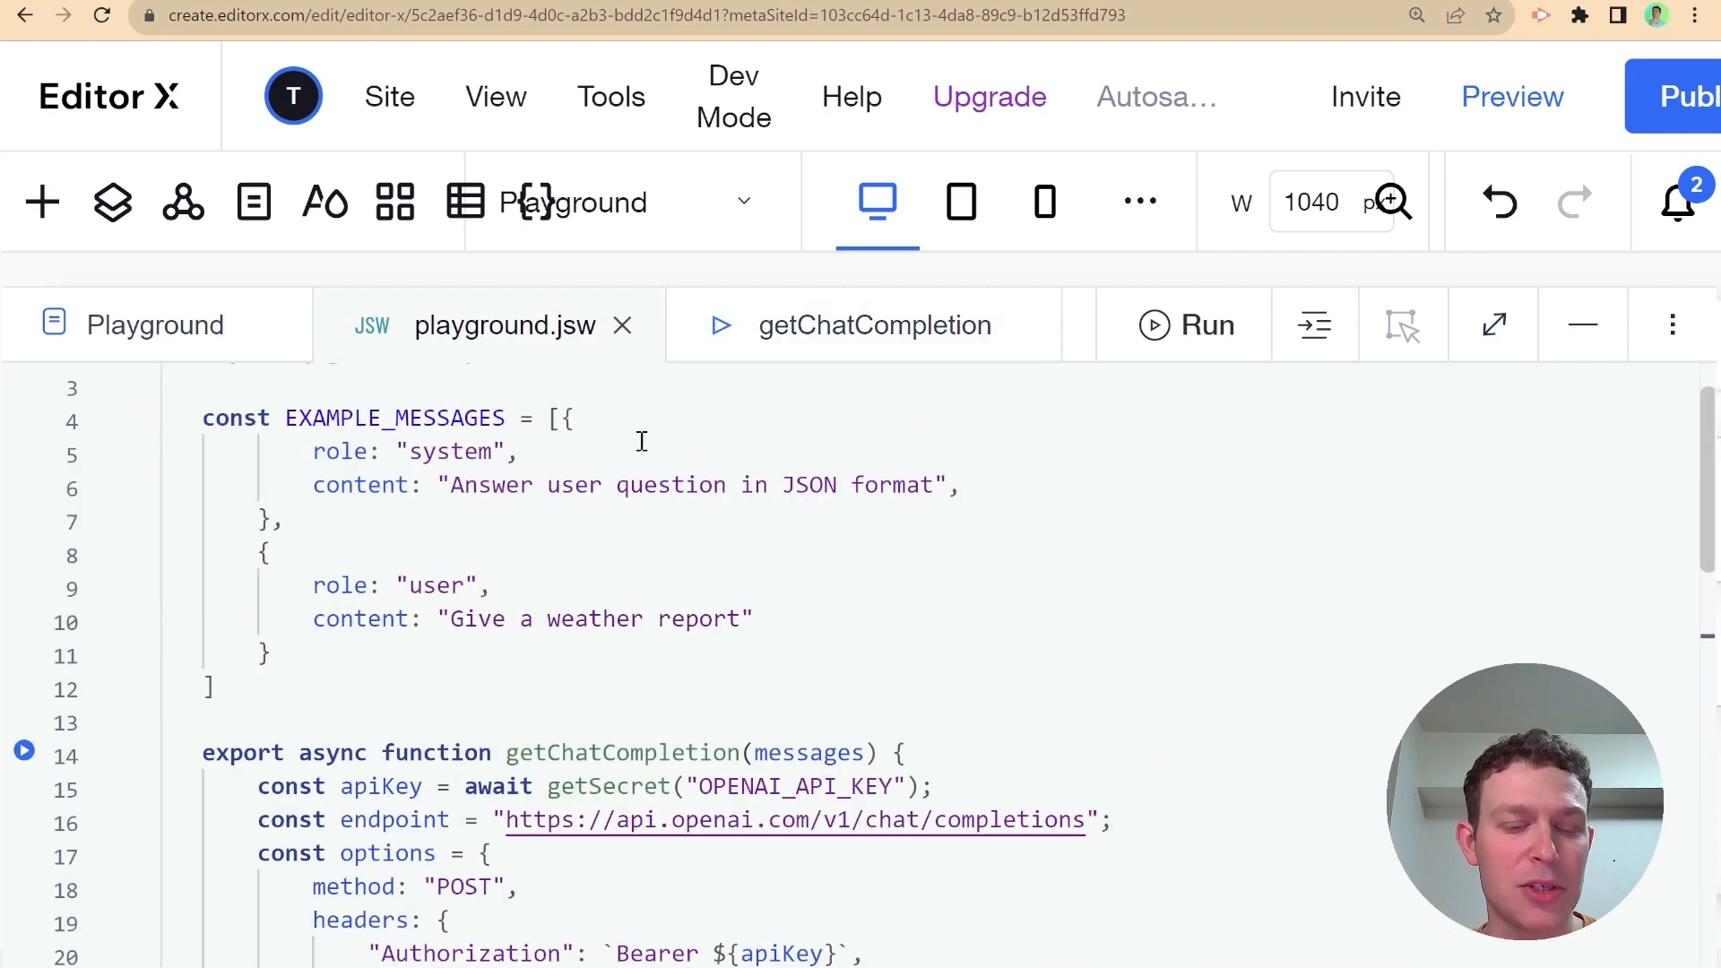
Append .content so getChatCompletion returns JSON.parse(data.choices[0].message.content)
{"action": "scroll", "scroll_direction": "down", "scroll_amount": 3}
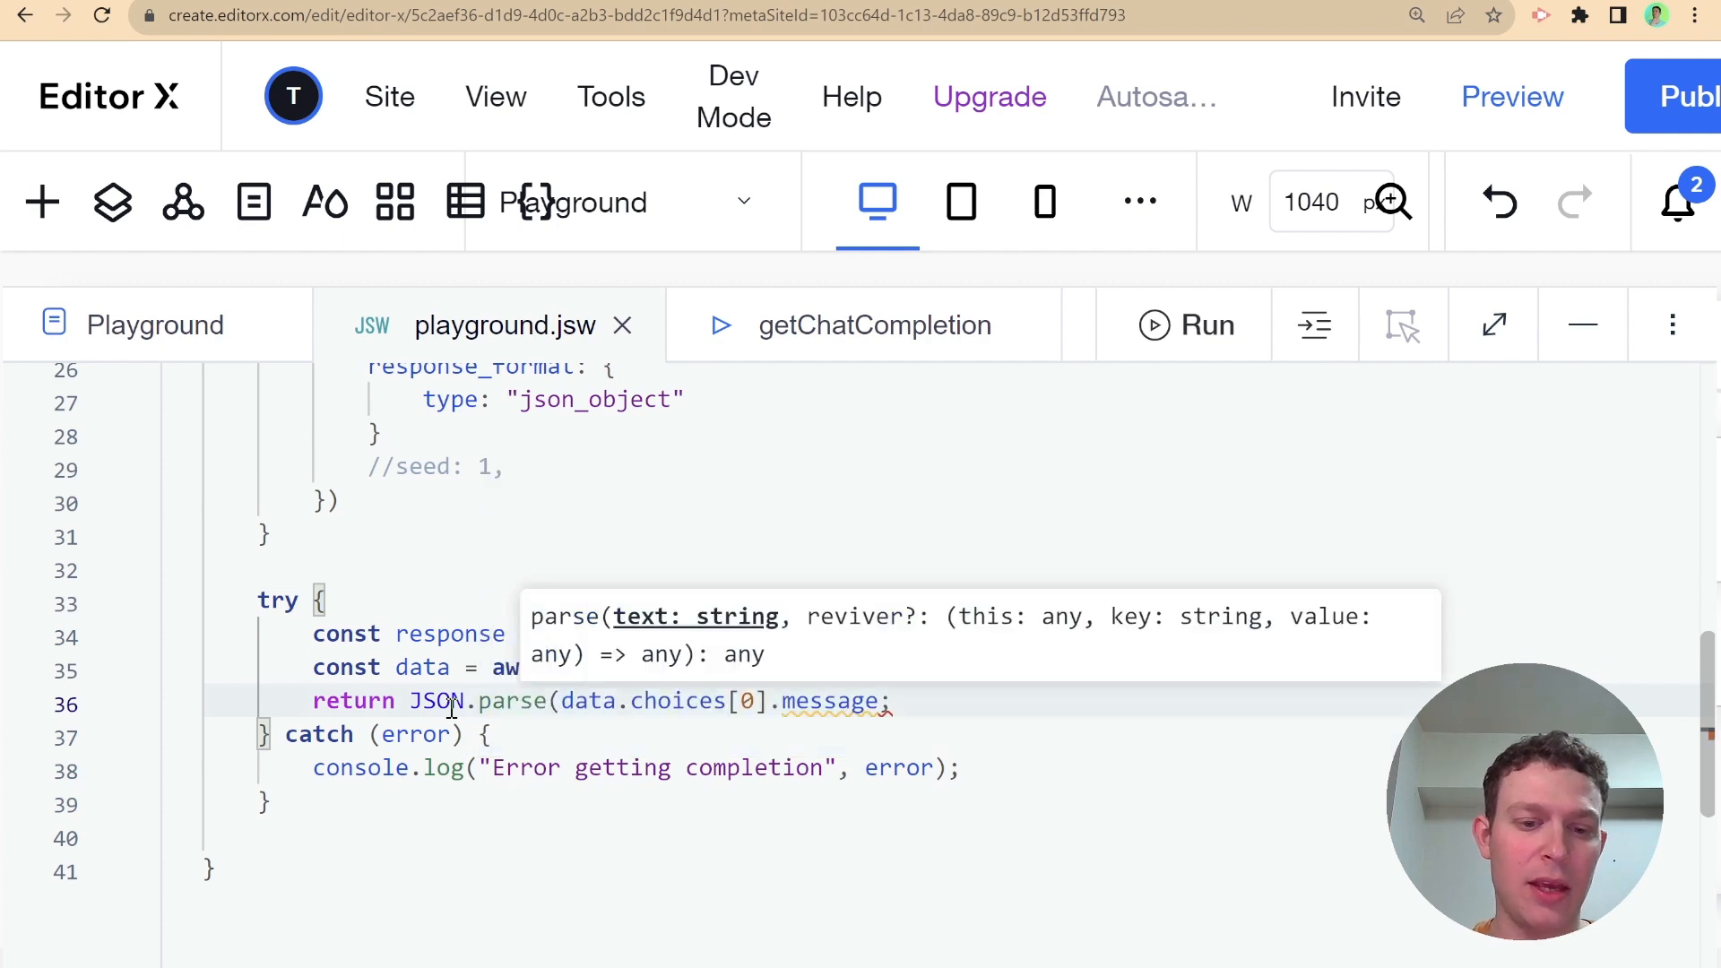
{"action": "left_click", "coordinate": [879, 702]}
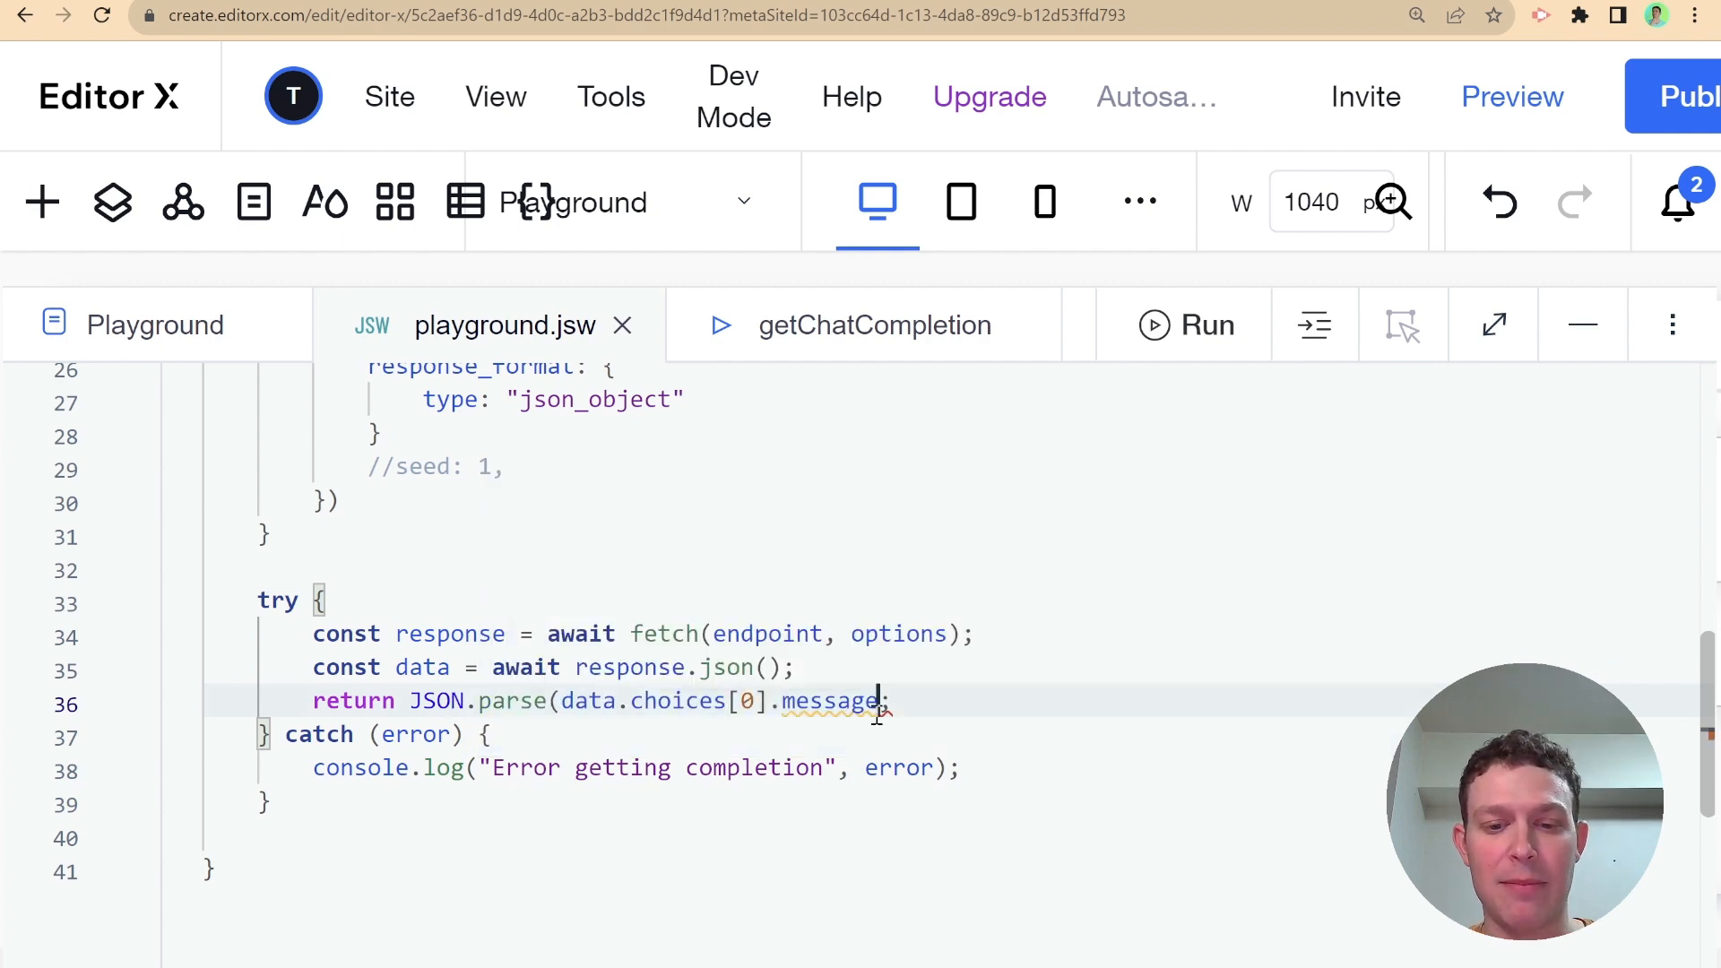
{"action": "type", "text": ".content"}
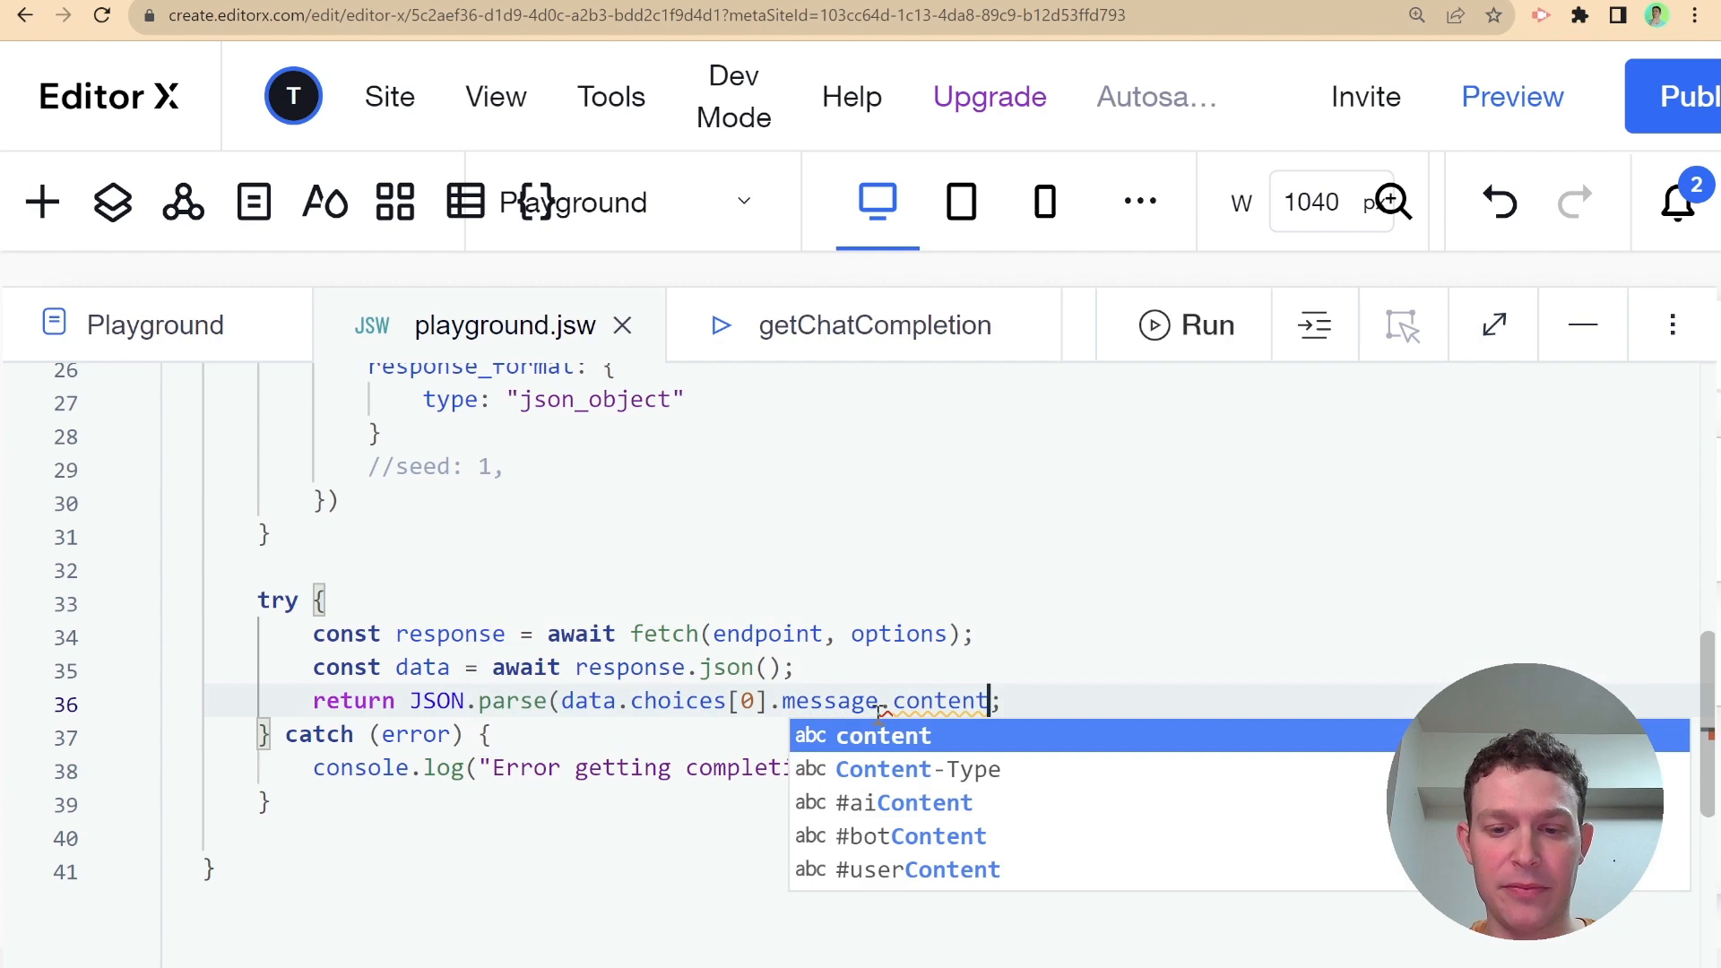
{"action": "left_click", "coordinate": [882, 736]}
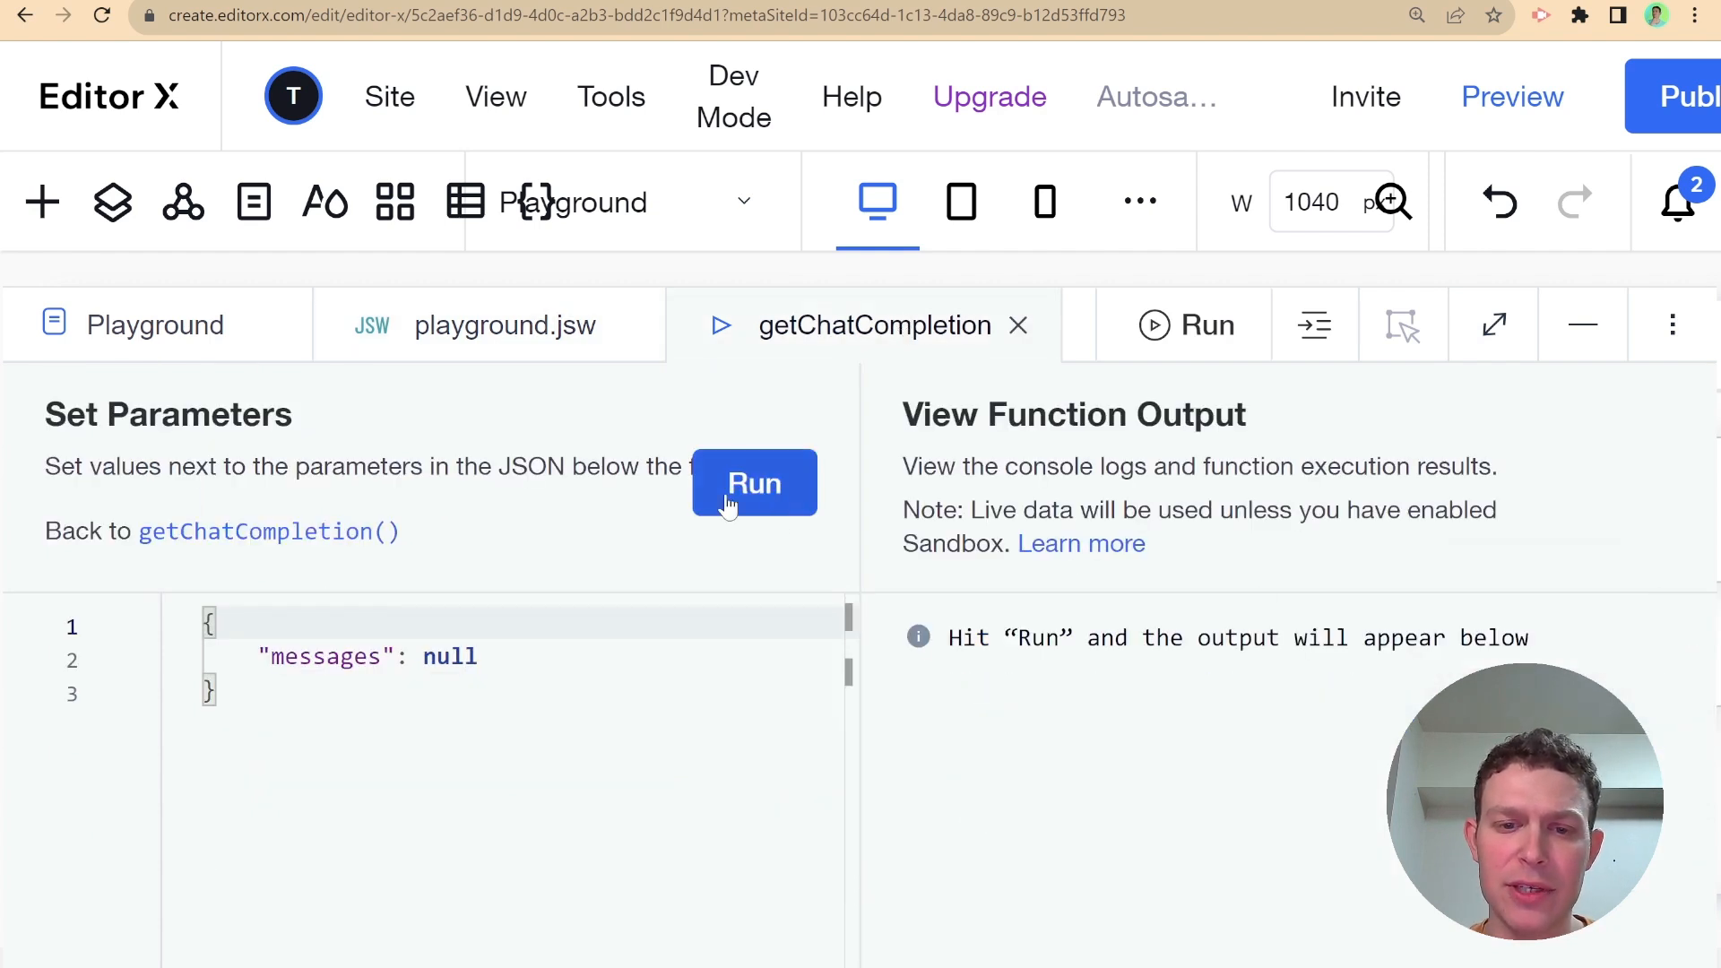
Run getChatCompletion and expand the returned New York City weather object
{"action": "left_click", "coordinate": [754, 483]}
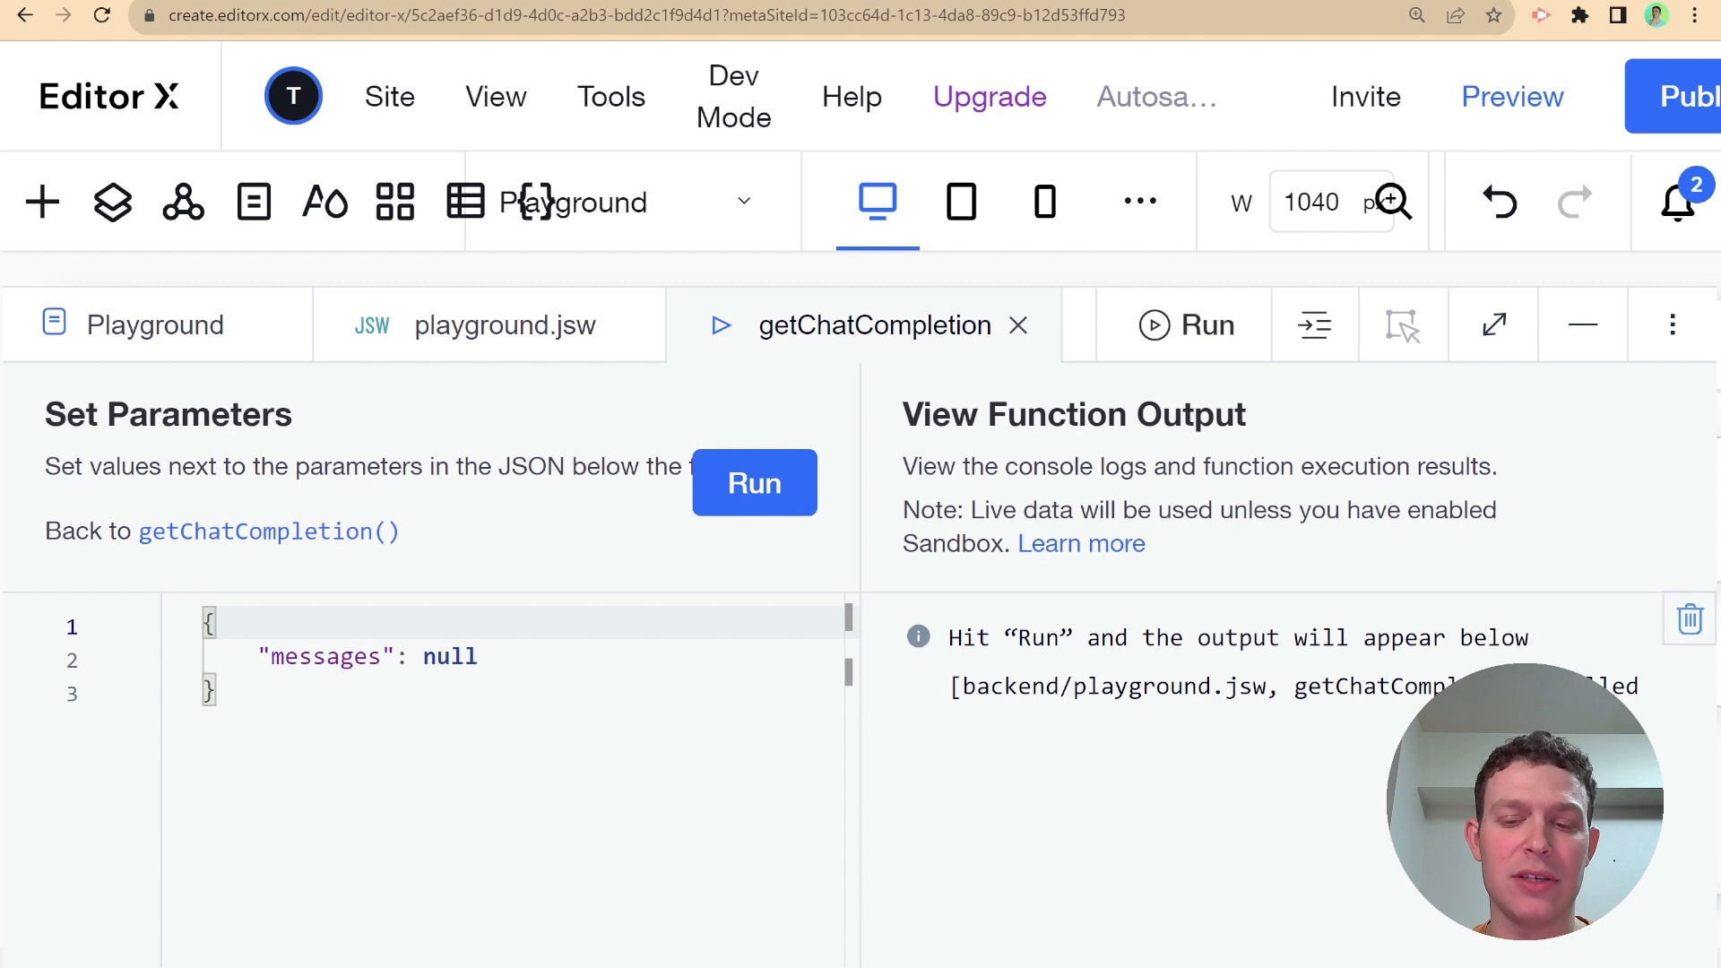
{"action": "left_click", "coordinate": [754, 483]}
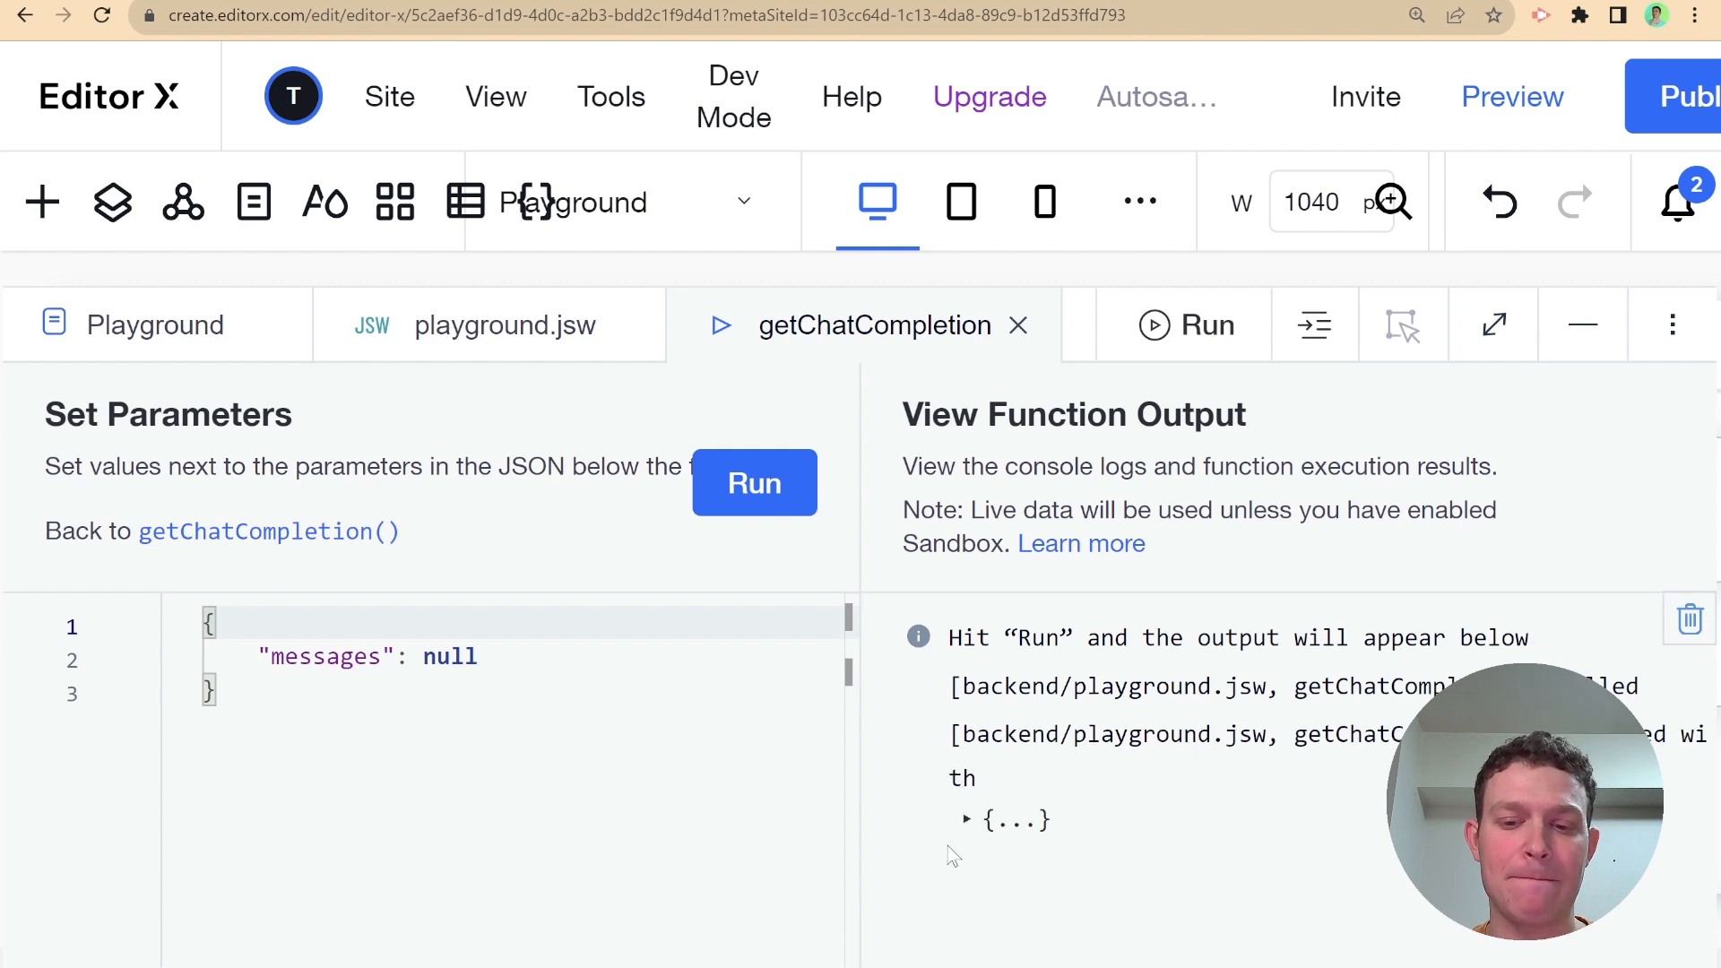
{"action": "left_click", "coordinate": [965, 818]}
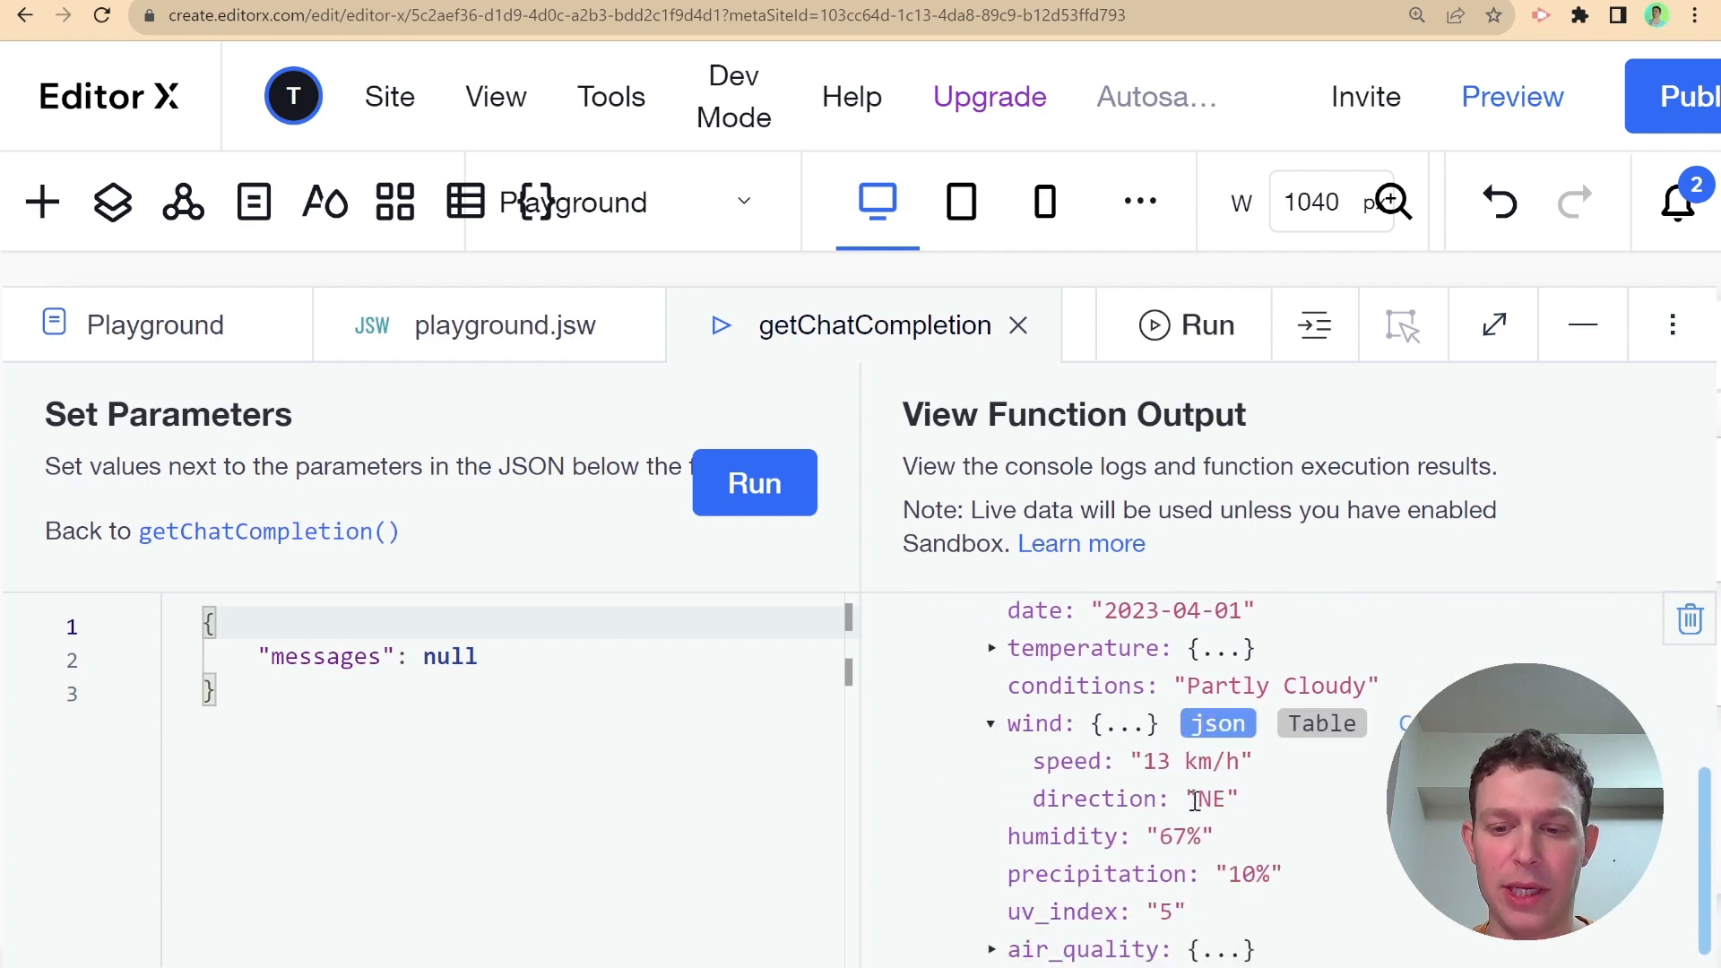
{"action": "scroll", "scroll_direction": "down", "scroll_amount": 3}
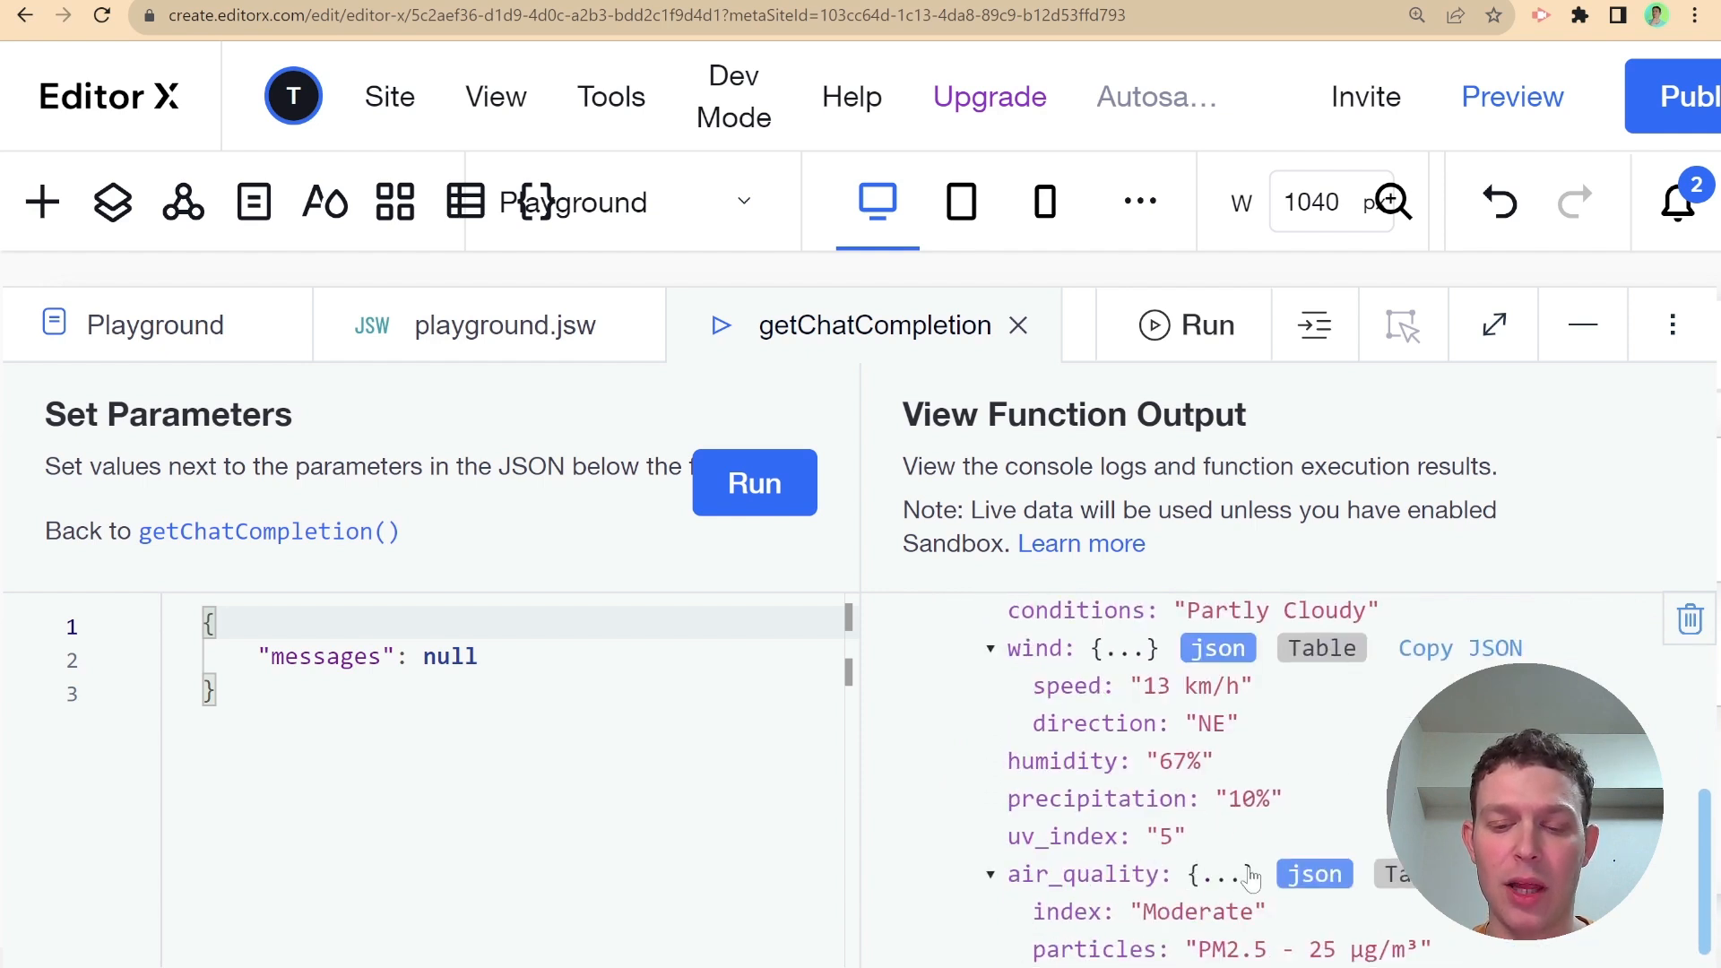
{"action": "scroll", "scroll_direction": "up", "scroll_amount": 3}
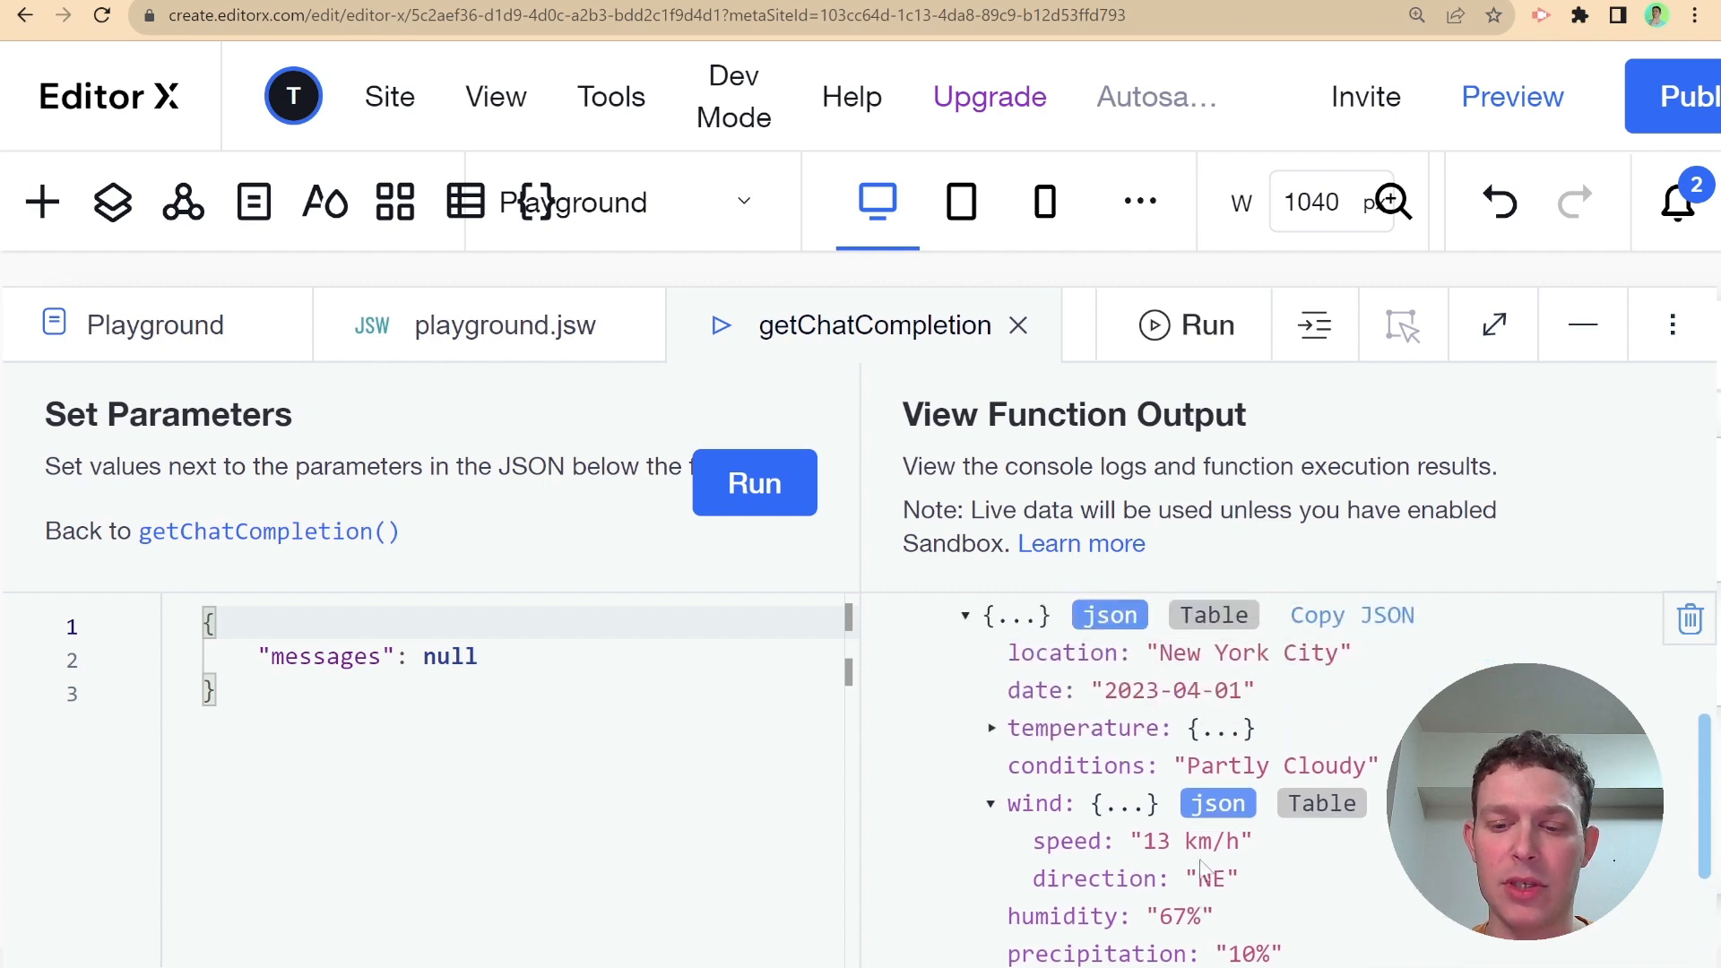
{"action": "scroll", "scroll_direction": "down", "scroll_amount": 3}
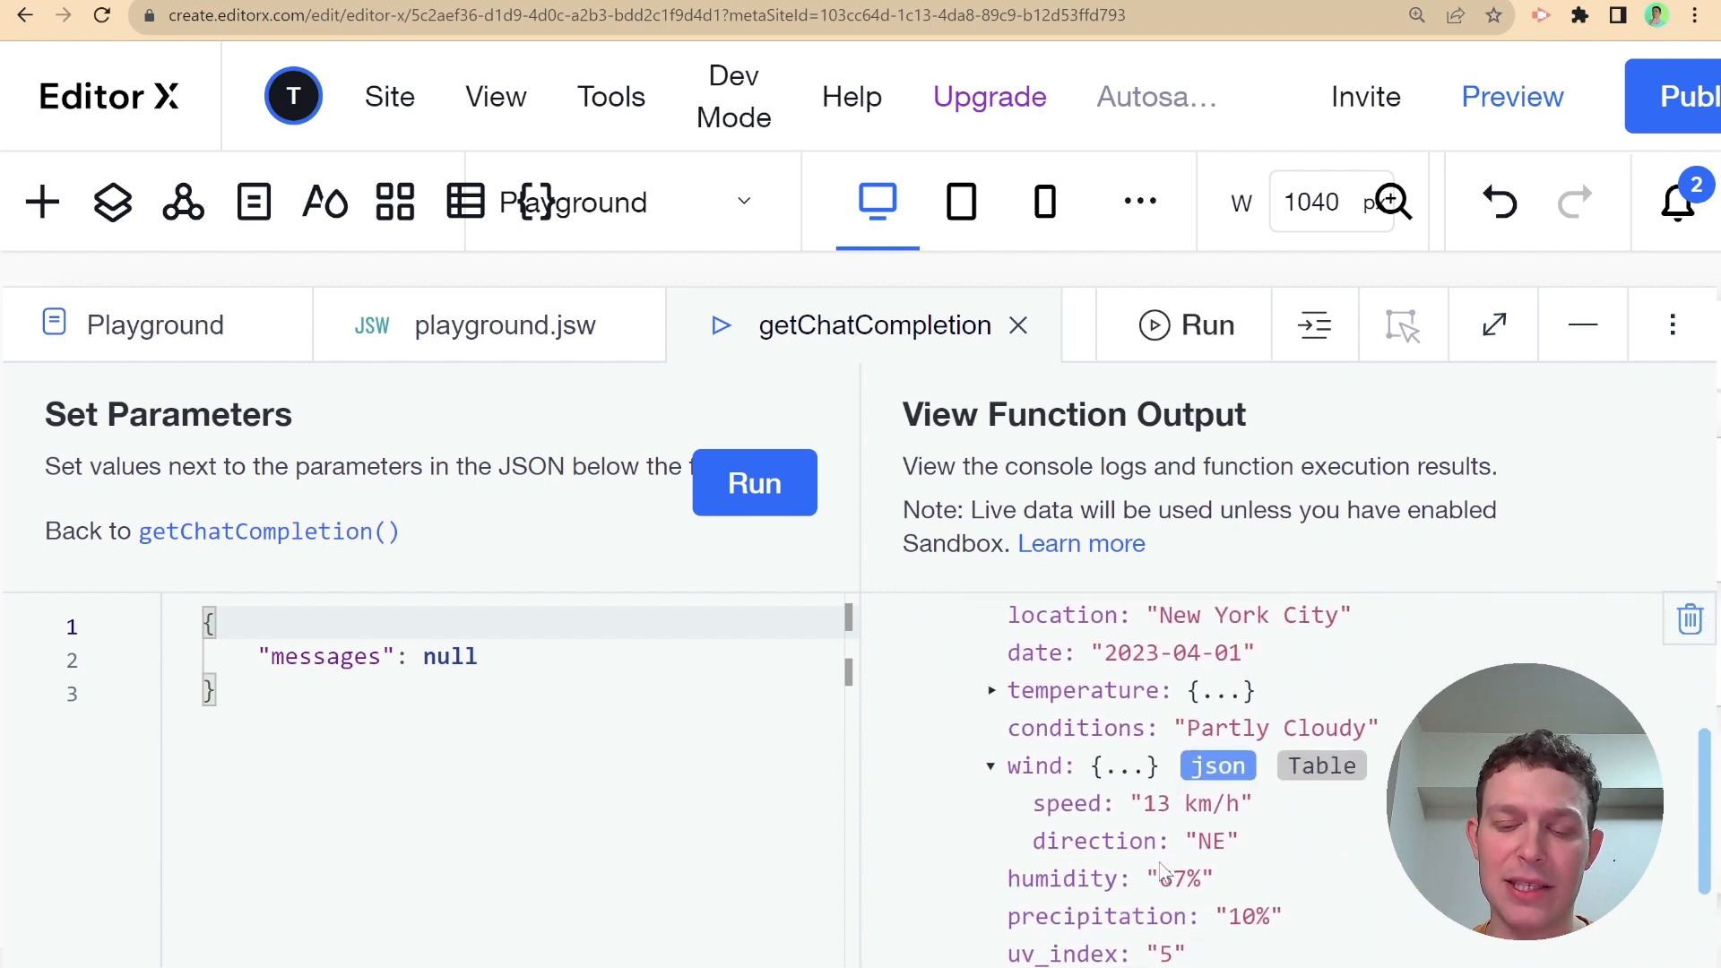
{"action": "scroll", "scroll_direction": "up", "scroll_amount": 3}
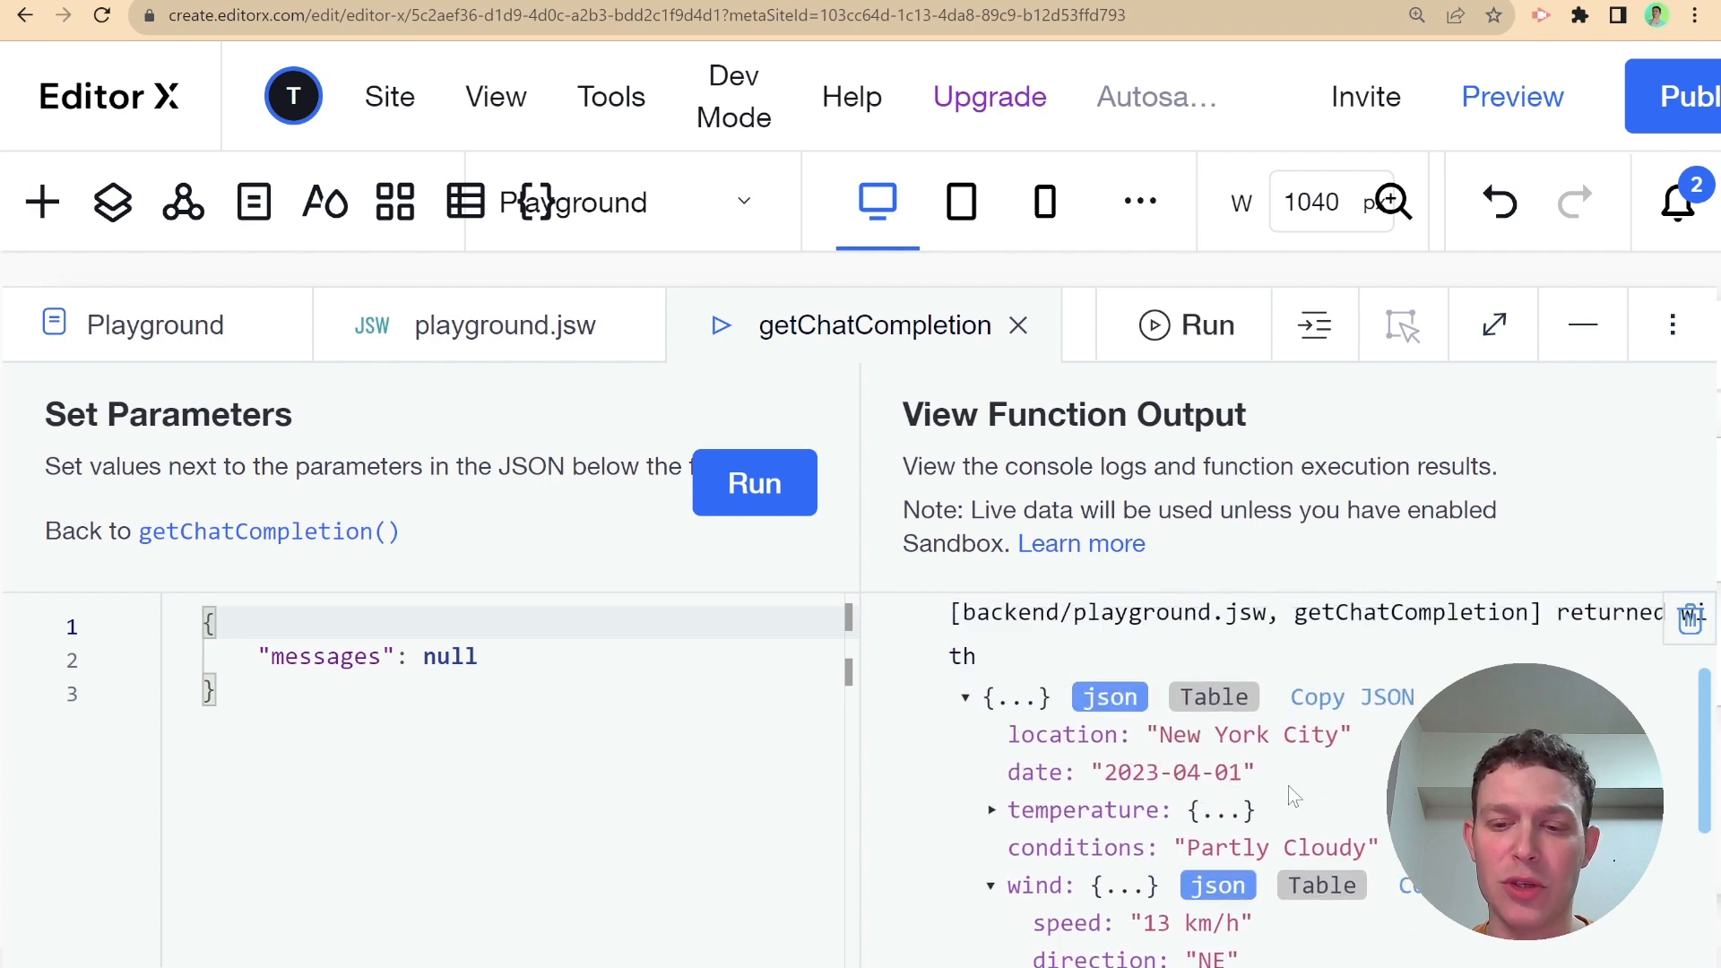
{"action": "mouse_move", "coordinate": [1288, 822]}
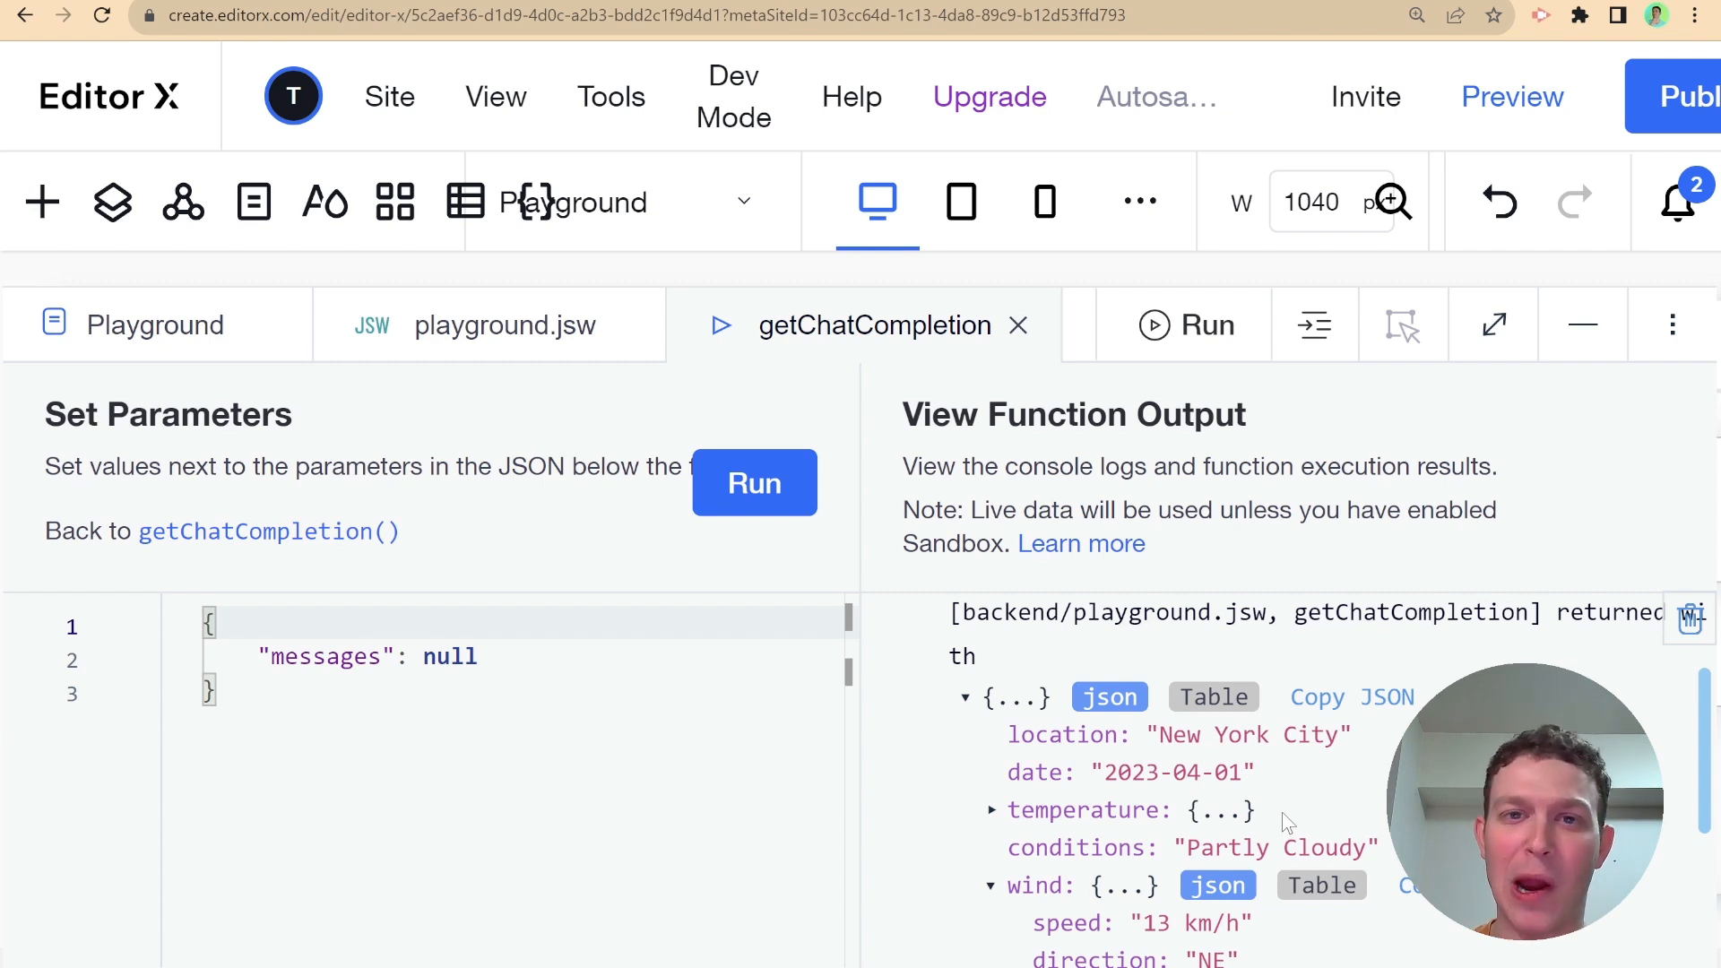
Review the wind, humidity and air quality fields, then return to the top of playground.jsw
{"action": "scroll", "scroll_direction": "down", "scroll_amount": 3}
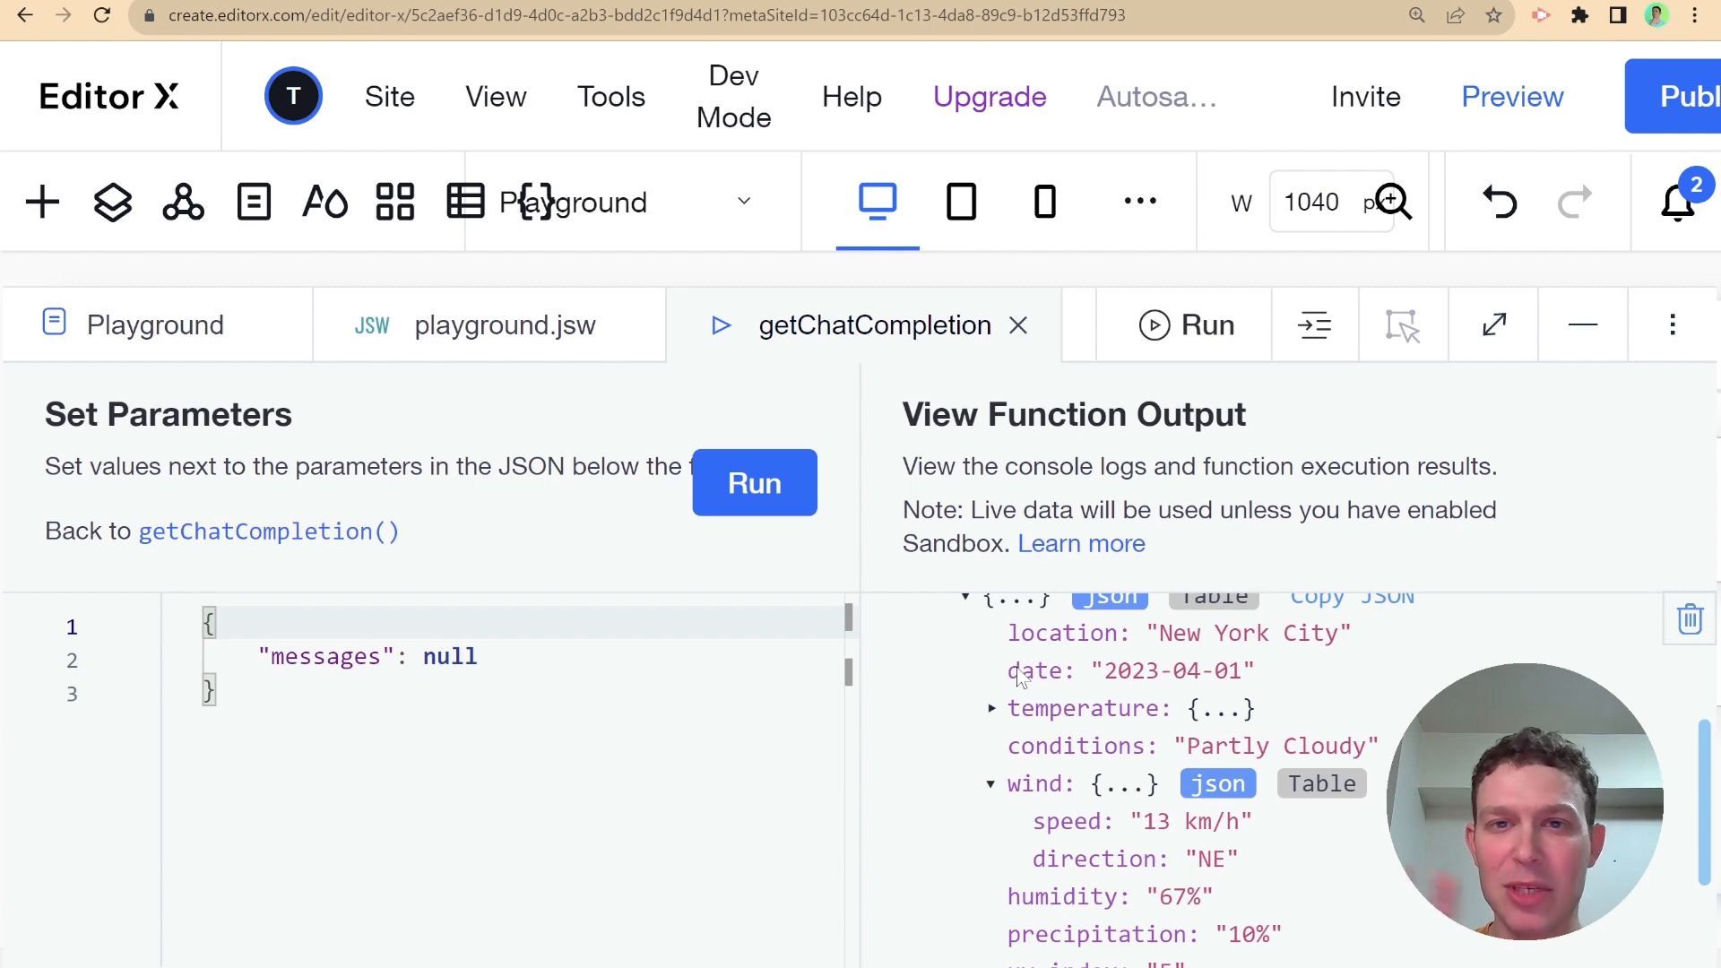
{"action": "scroll", "scroll_direction": "down", "scroll_amount": 3}
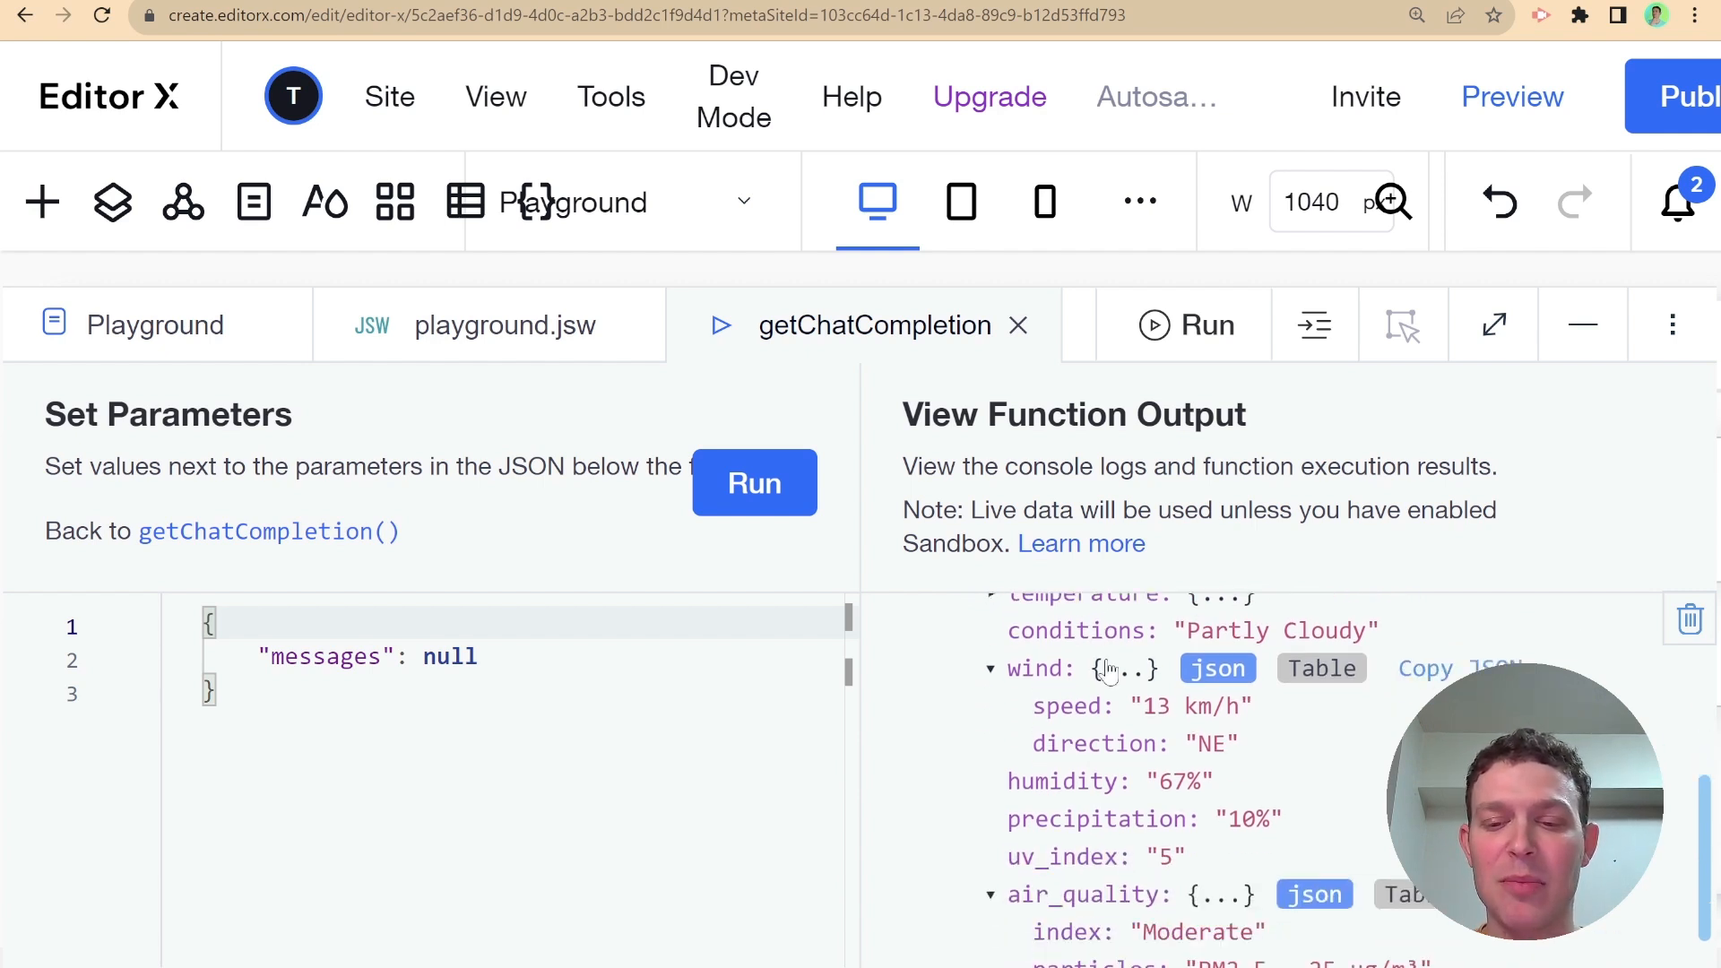
{"action": "scroll", "scroll_direction": "up", "scroll_amount": 3}
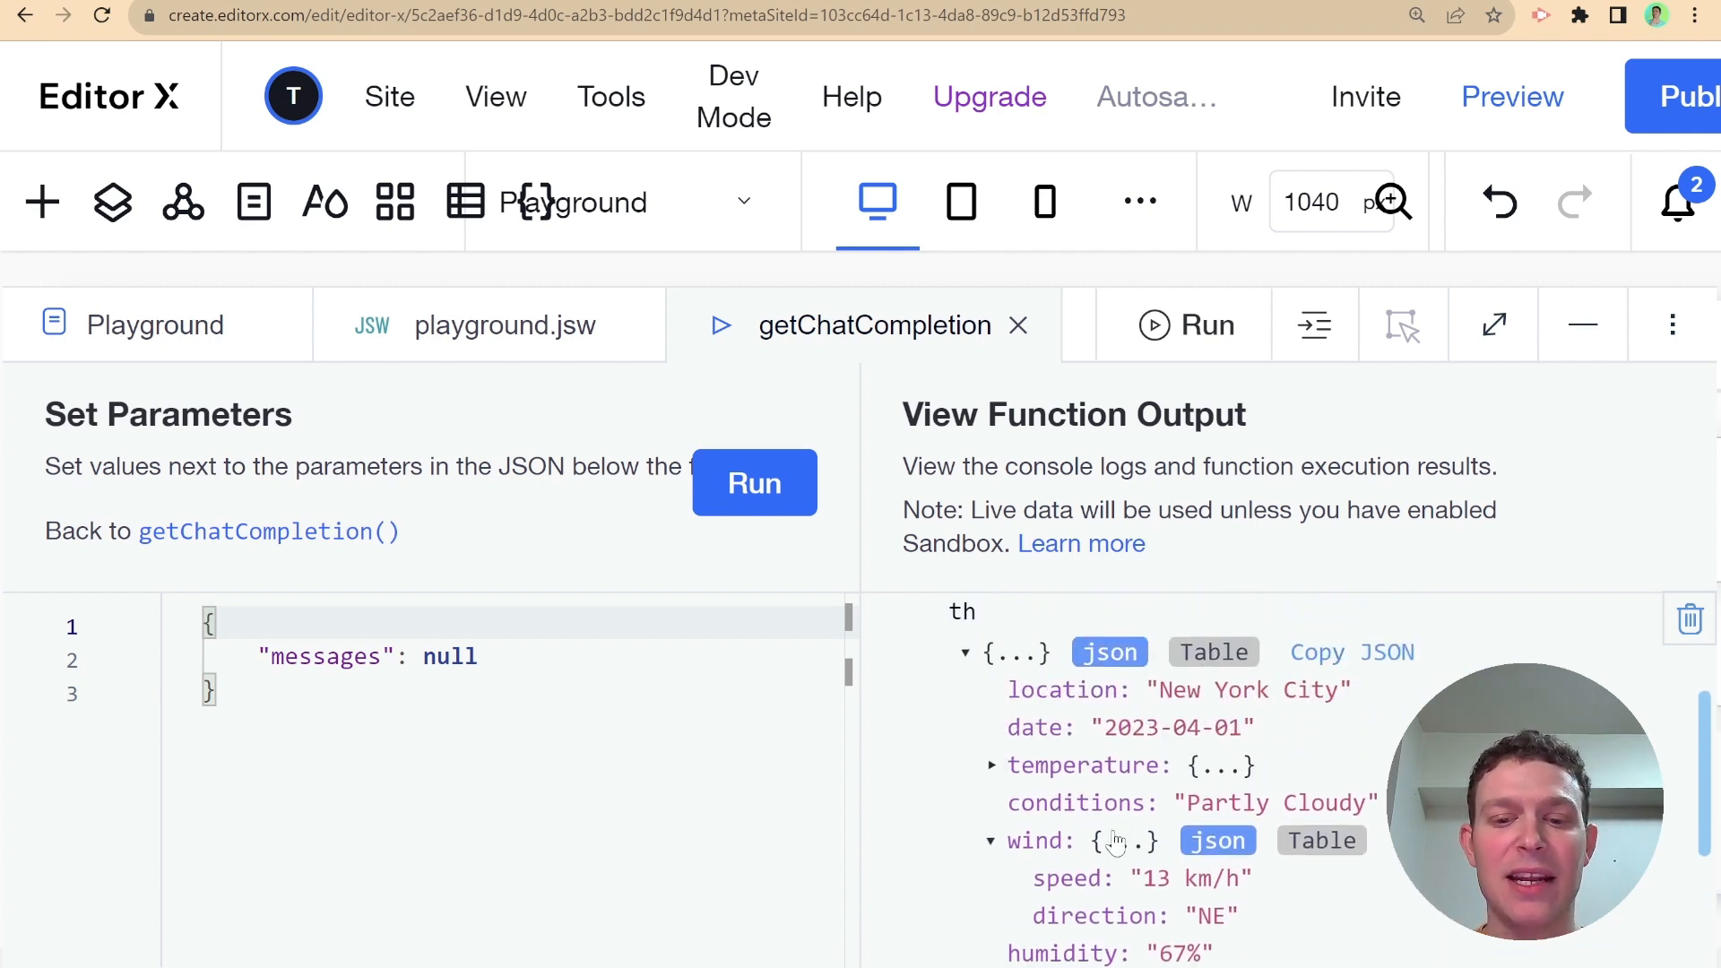
{"action": "scroll", "scroll_direction": "down", "scroll_amount": 3}
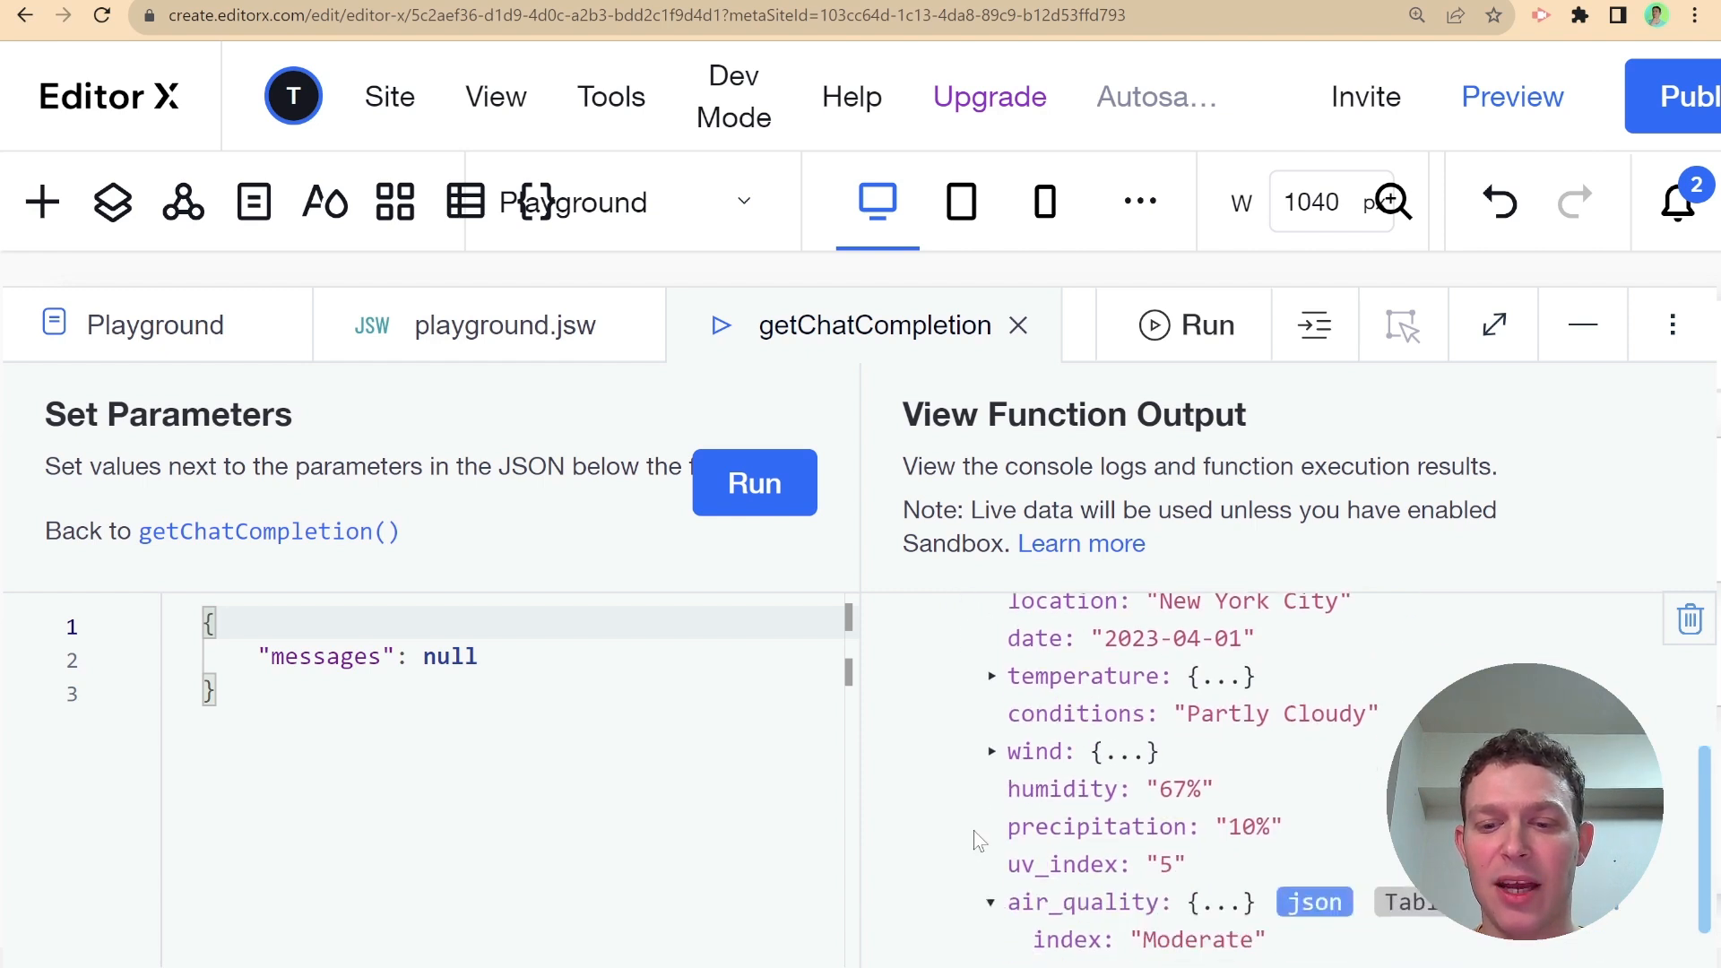
{"action": "scroll", "scroll_direction": "down", "scroll_amount": 3}
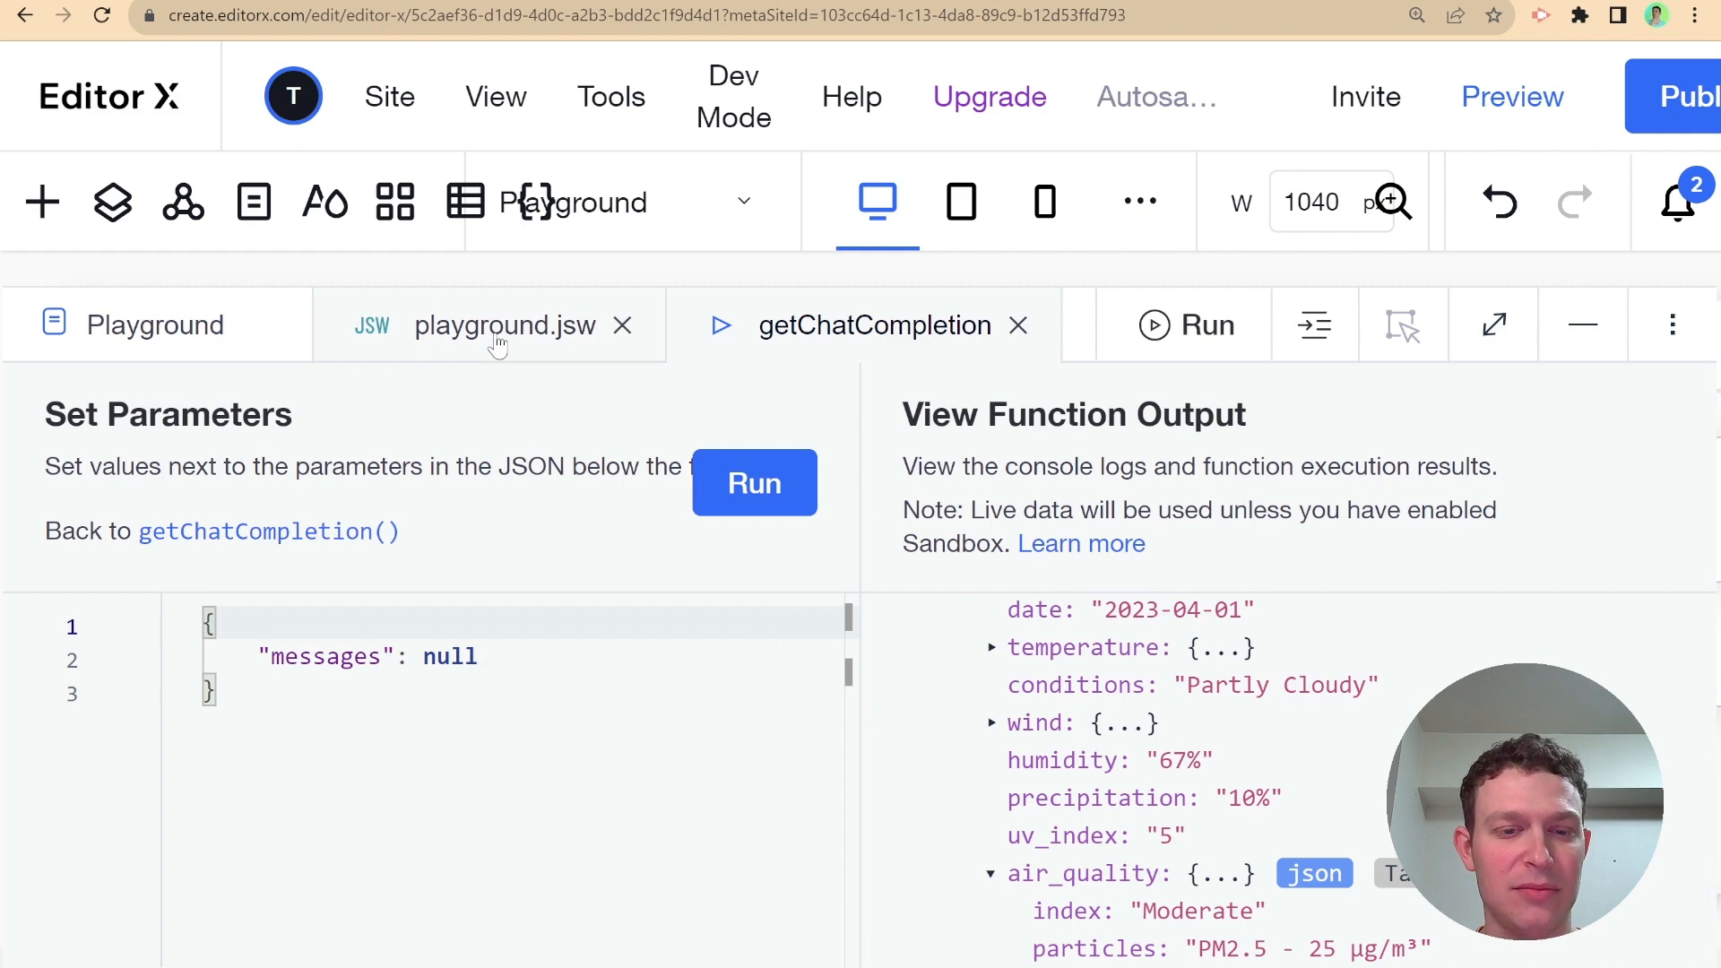
{"action": "left_click", "coordinate": [875, 324]}
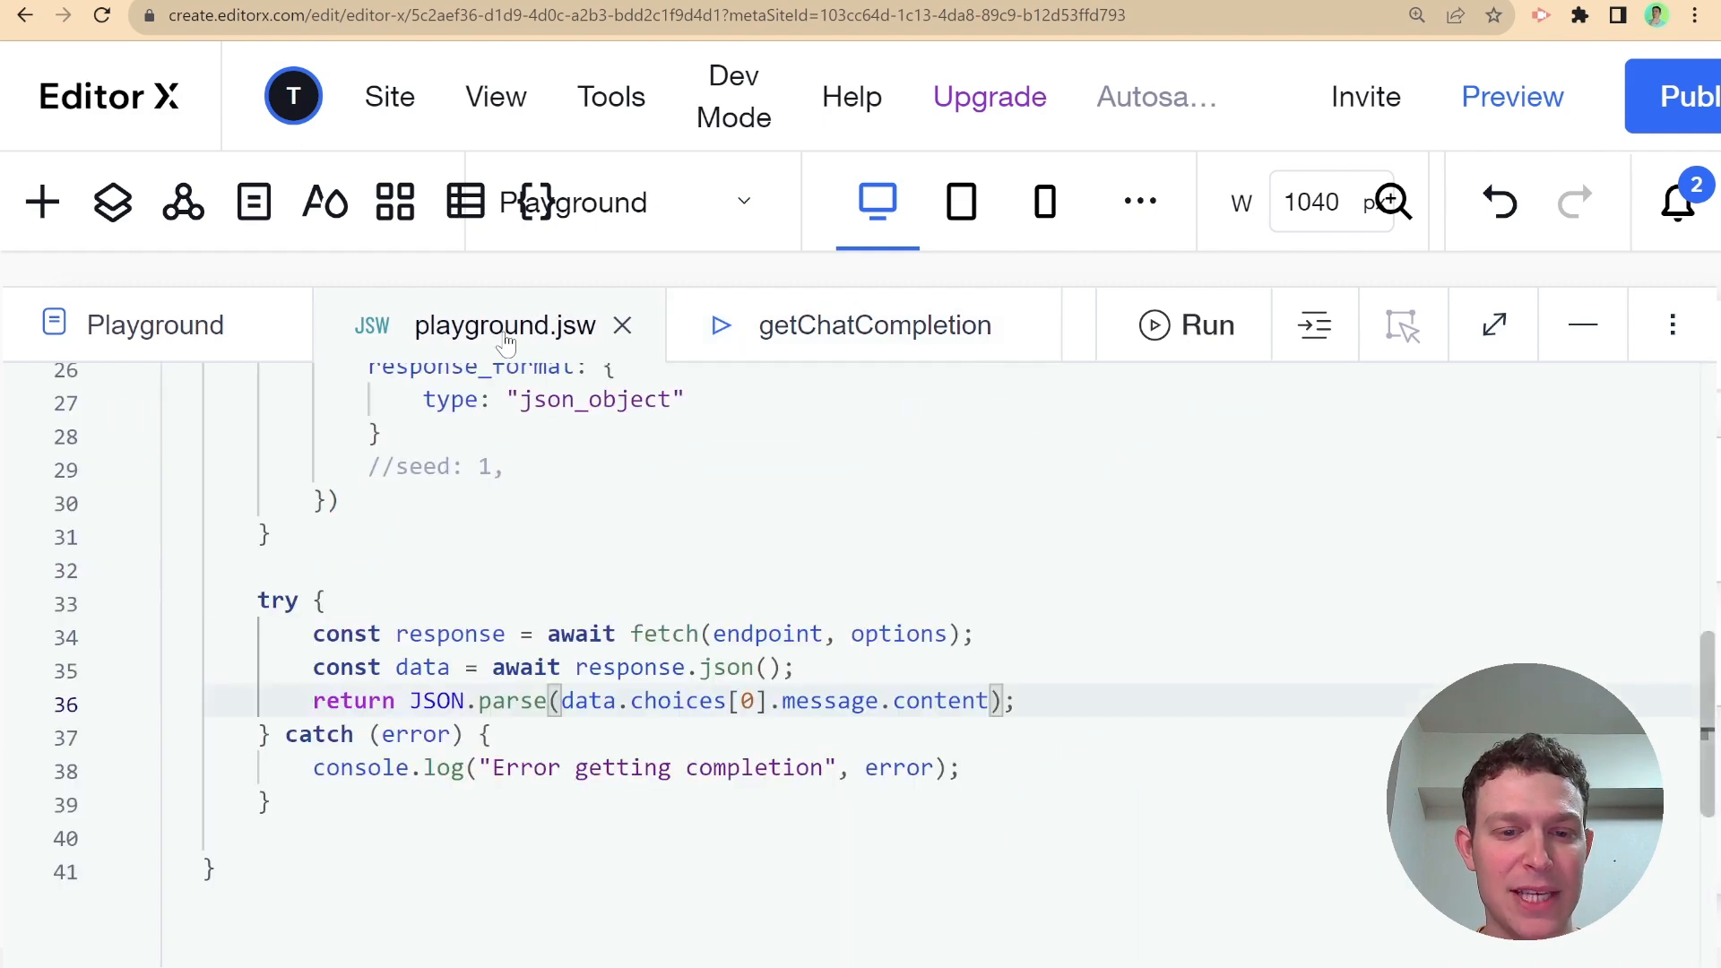
{"action": "scroll", "scroll_direction": "up", "scroll_amount": 3}
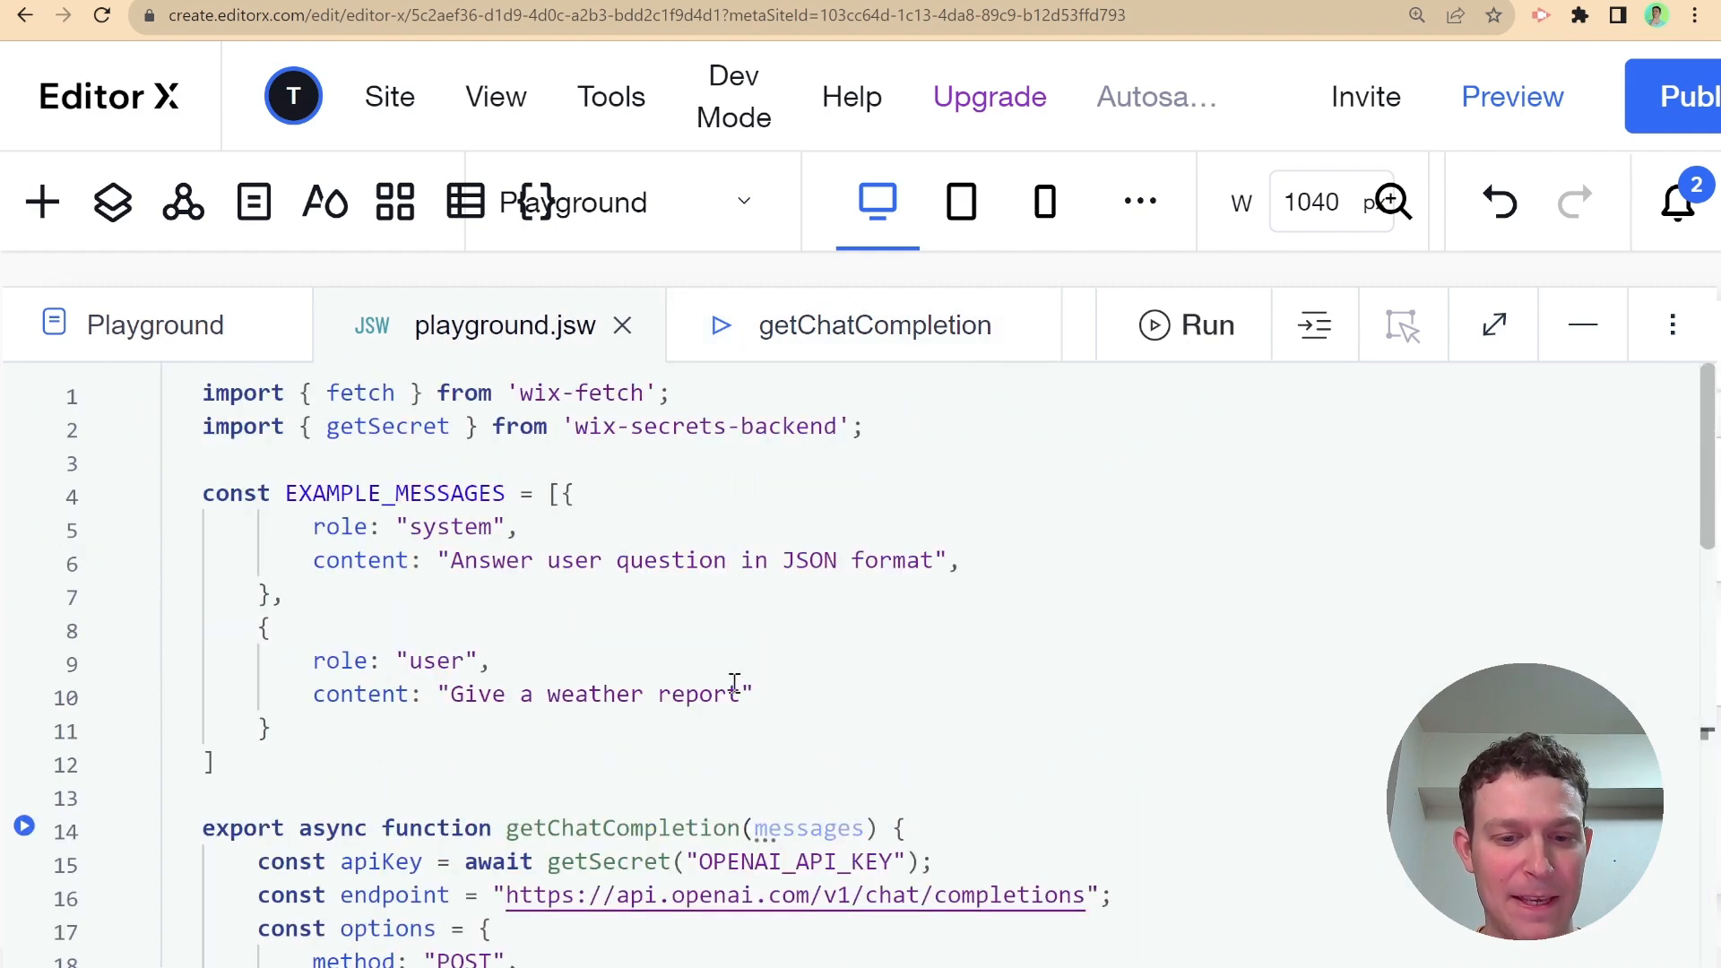
Reword line 10's user message to ask for a seven day forecast for New York
{"action": "left_click", "coordinate": [729, 694]}
{"action": "type", "text": "seven"}
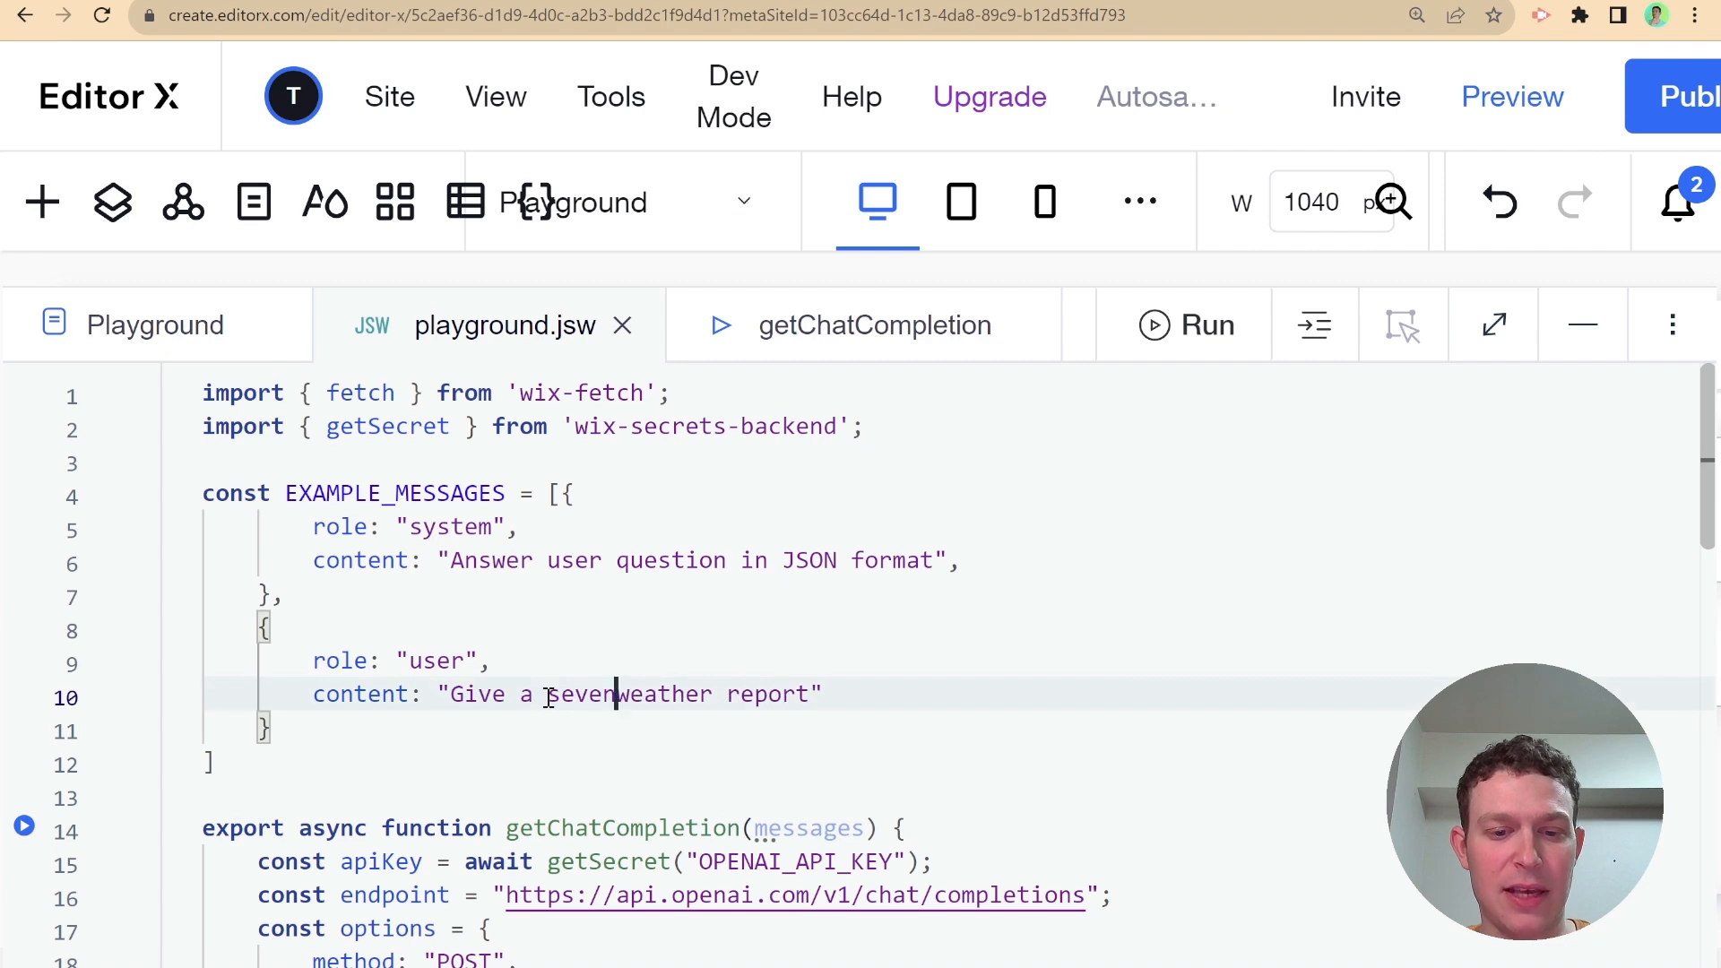
{"action": "type", "text": "day forad"}
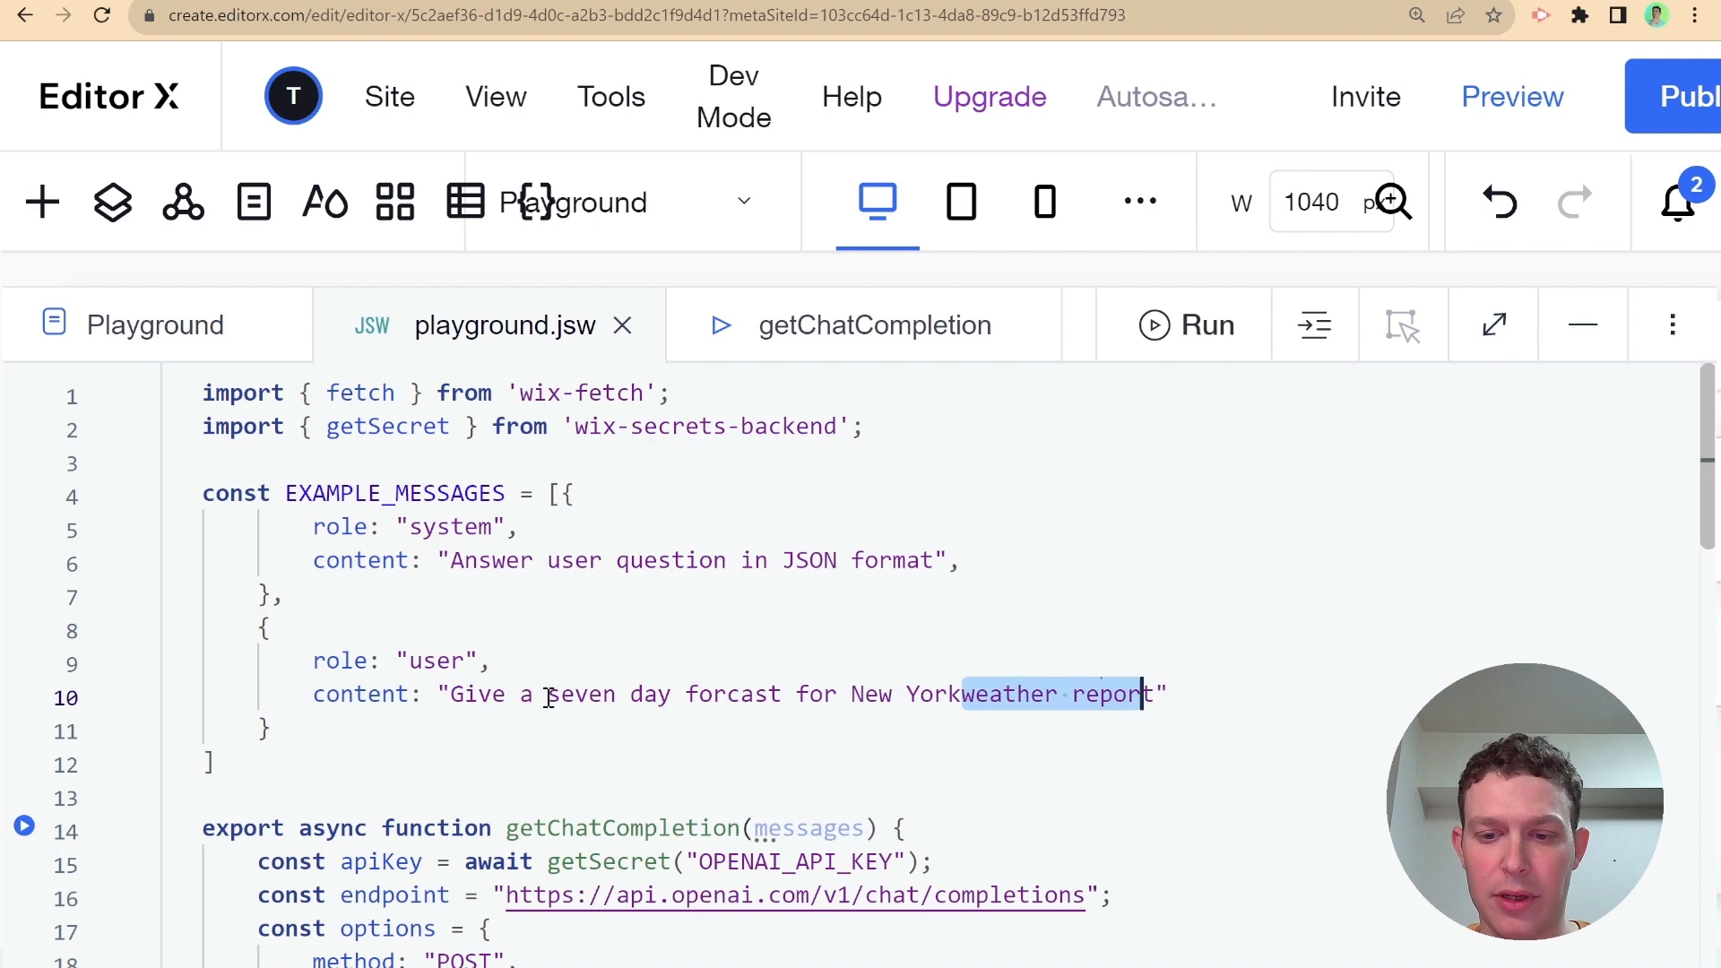
{"action": "left_click", "coordinate": [875, 325]}
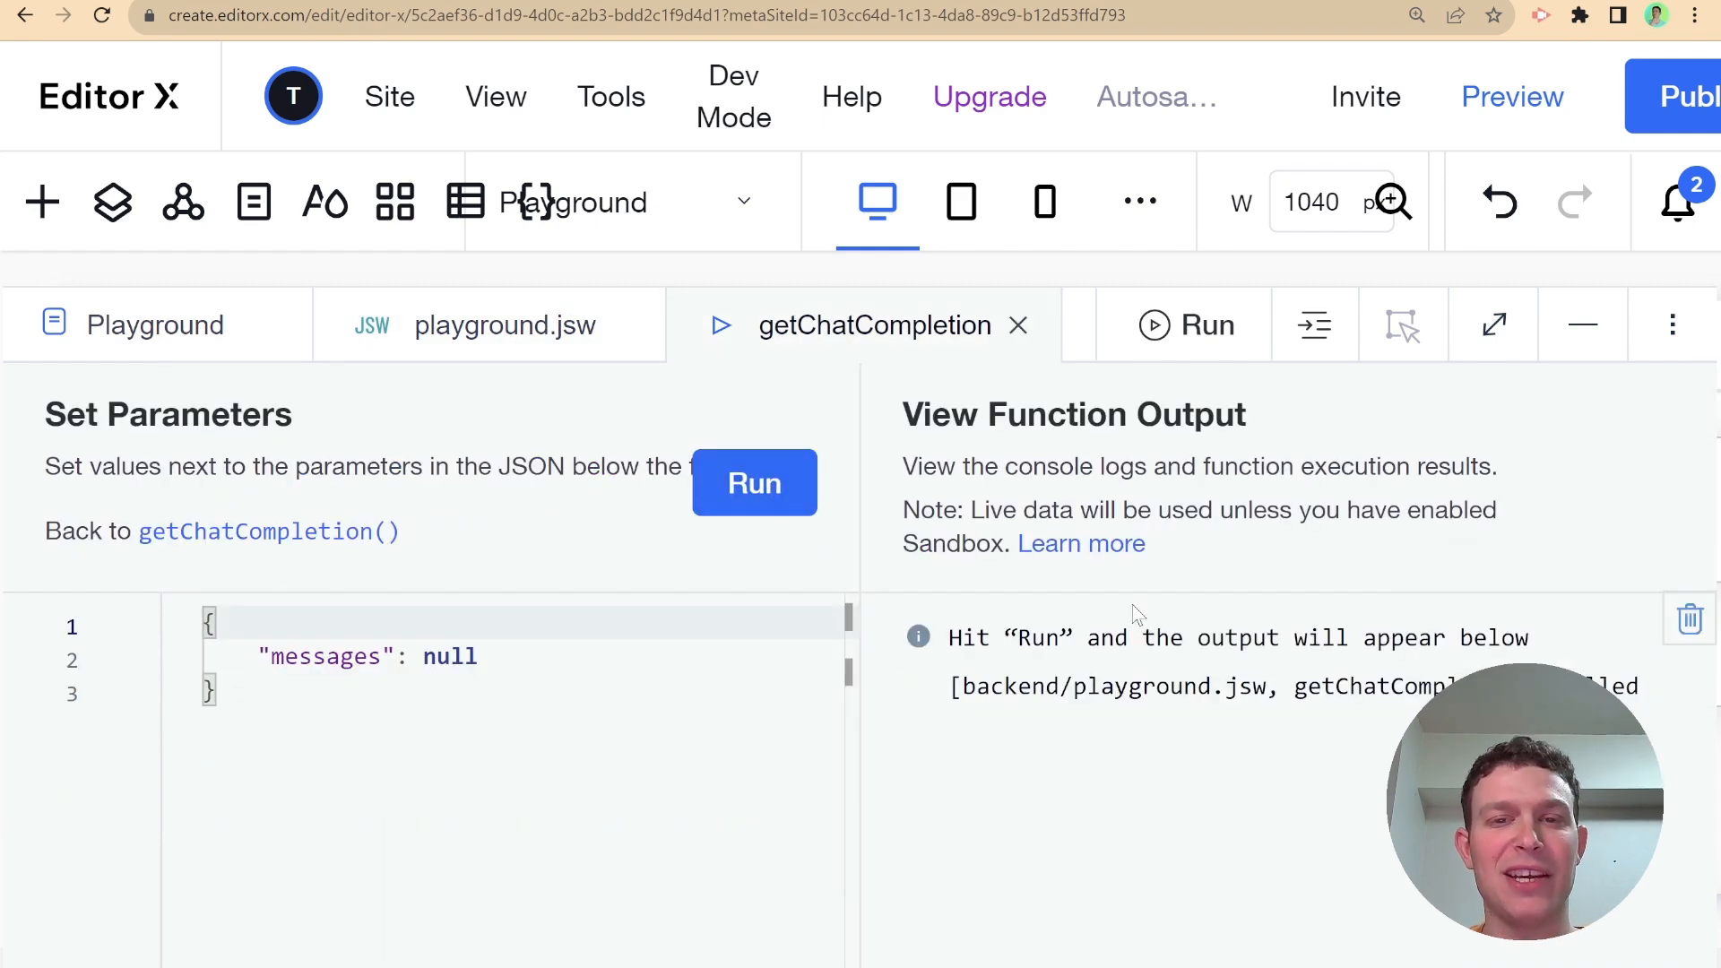
{"action": "mouse_move", "coordinate": [1217, 611]}
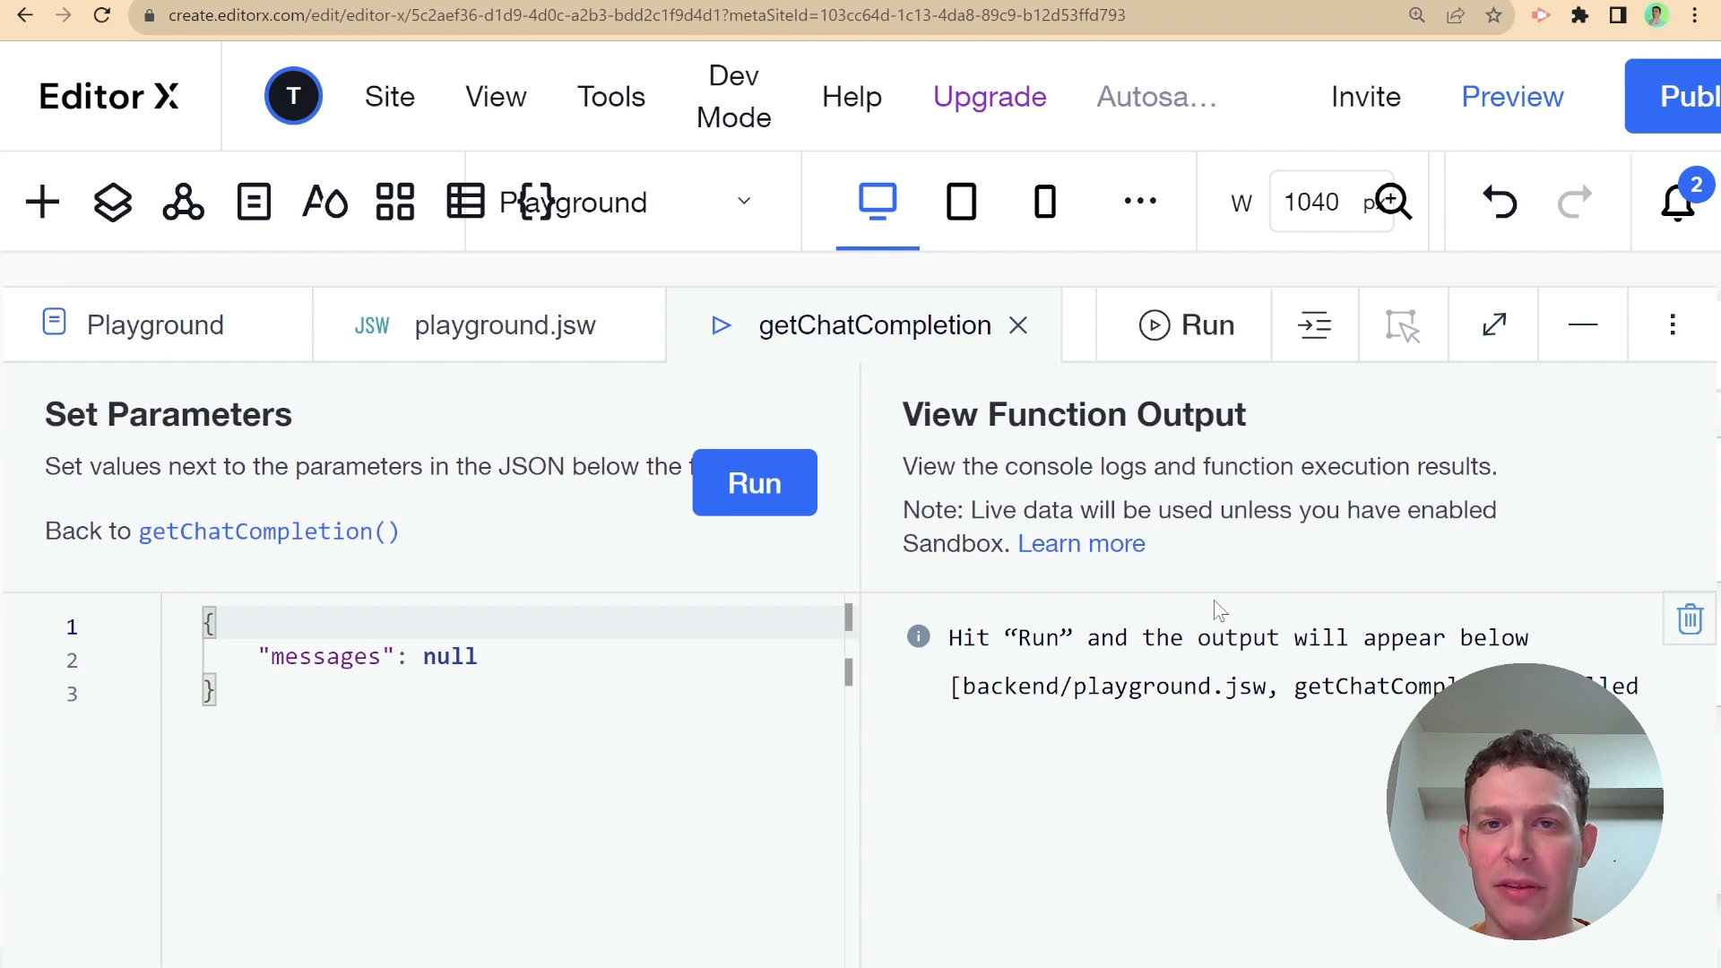
Run getChatCompletion with the seven-day prompt, get an Error, and return to playground.jsw
{"action": "left_click", "coordinate": [754, 483]}
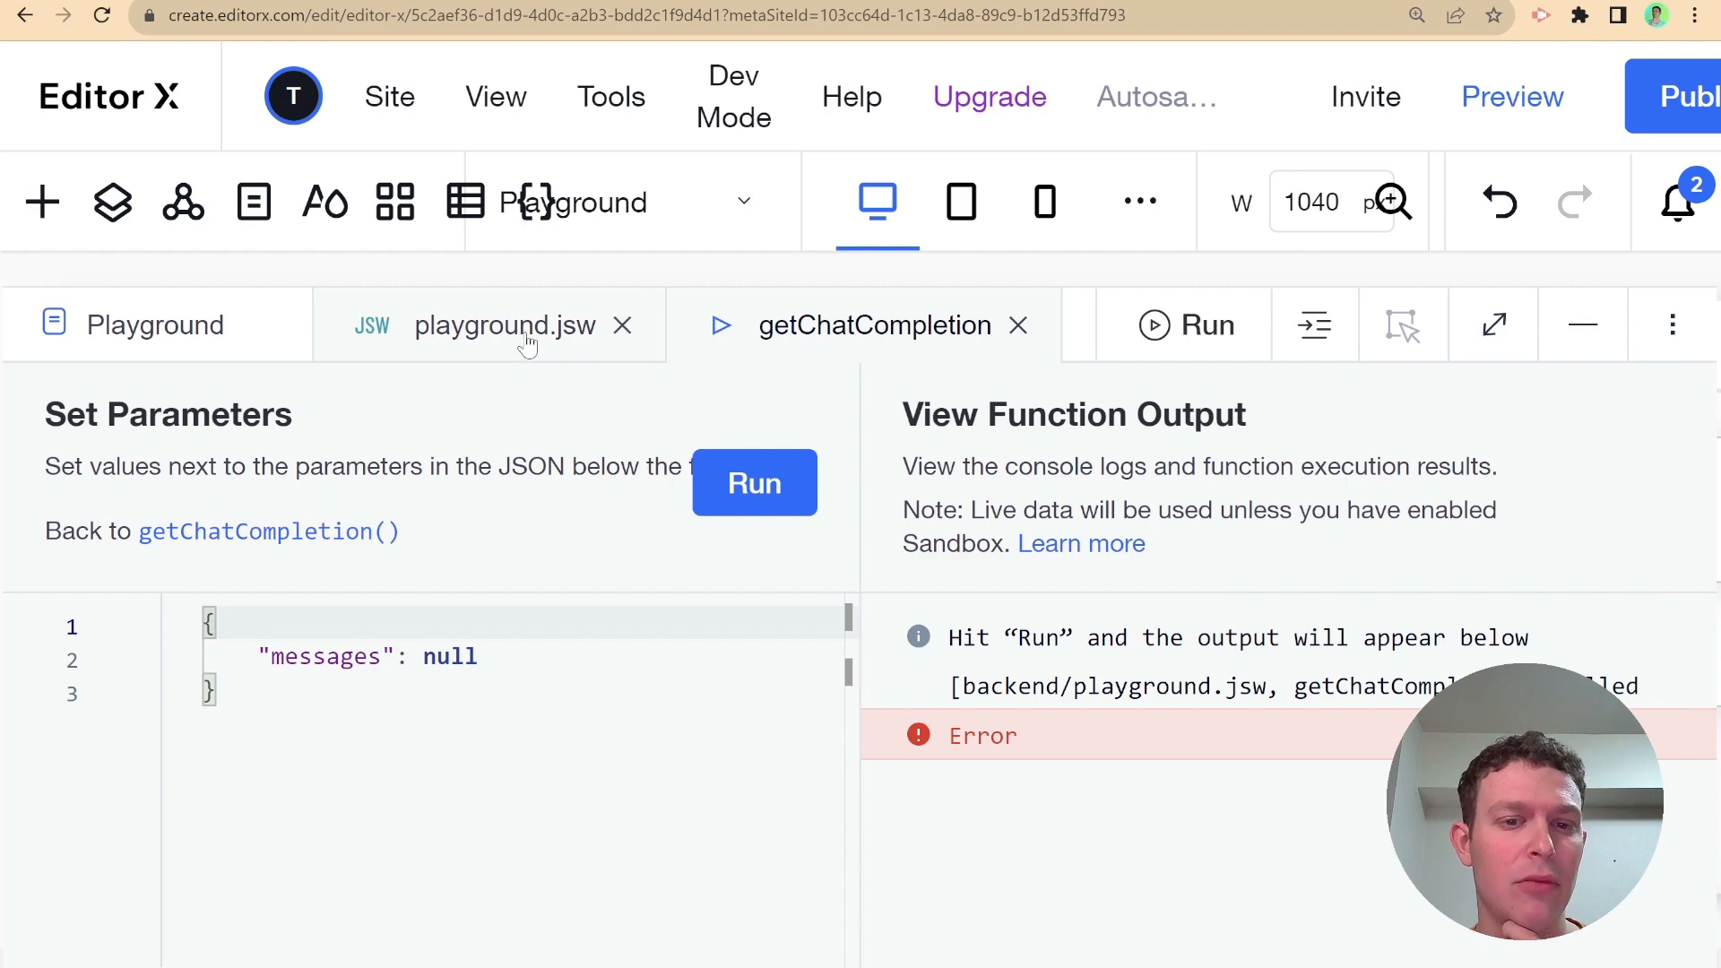
{"action": "left_click", "coordinate": [504, 325]}
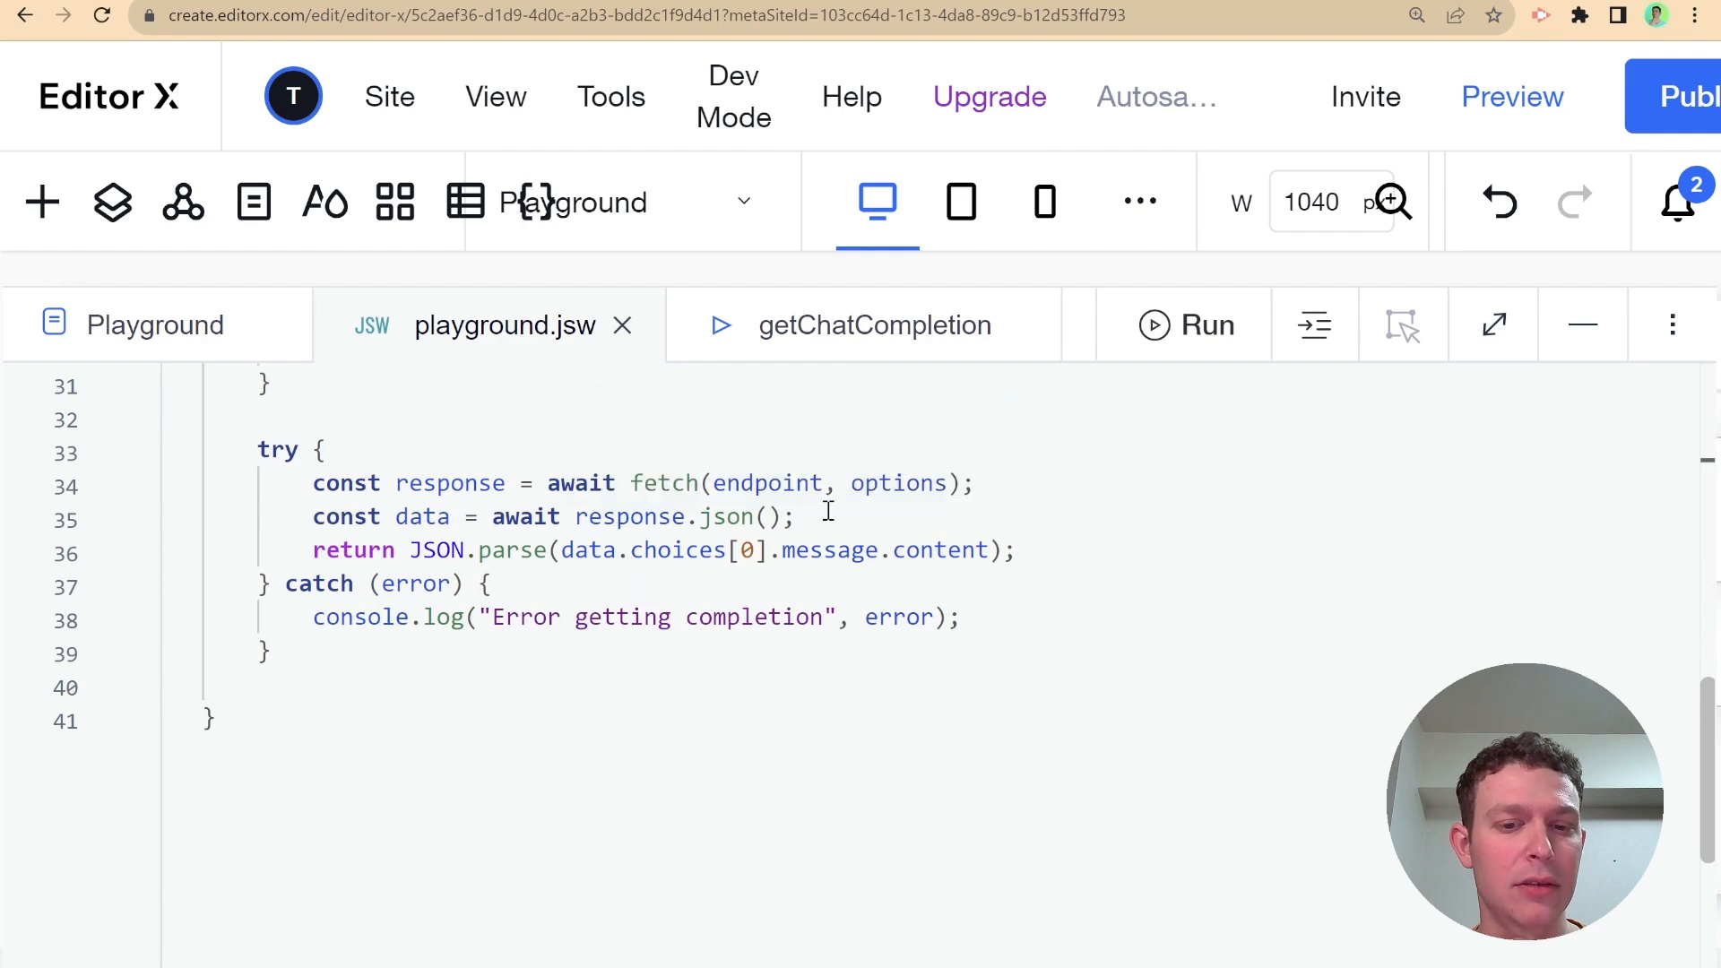
Add console.log(JSON.parse(data.choices[0].message.content)) on a new line above the return
{"action": "type", "text": "console"}
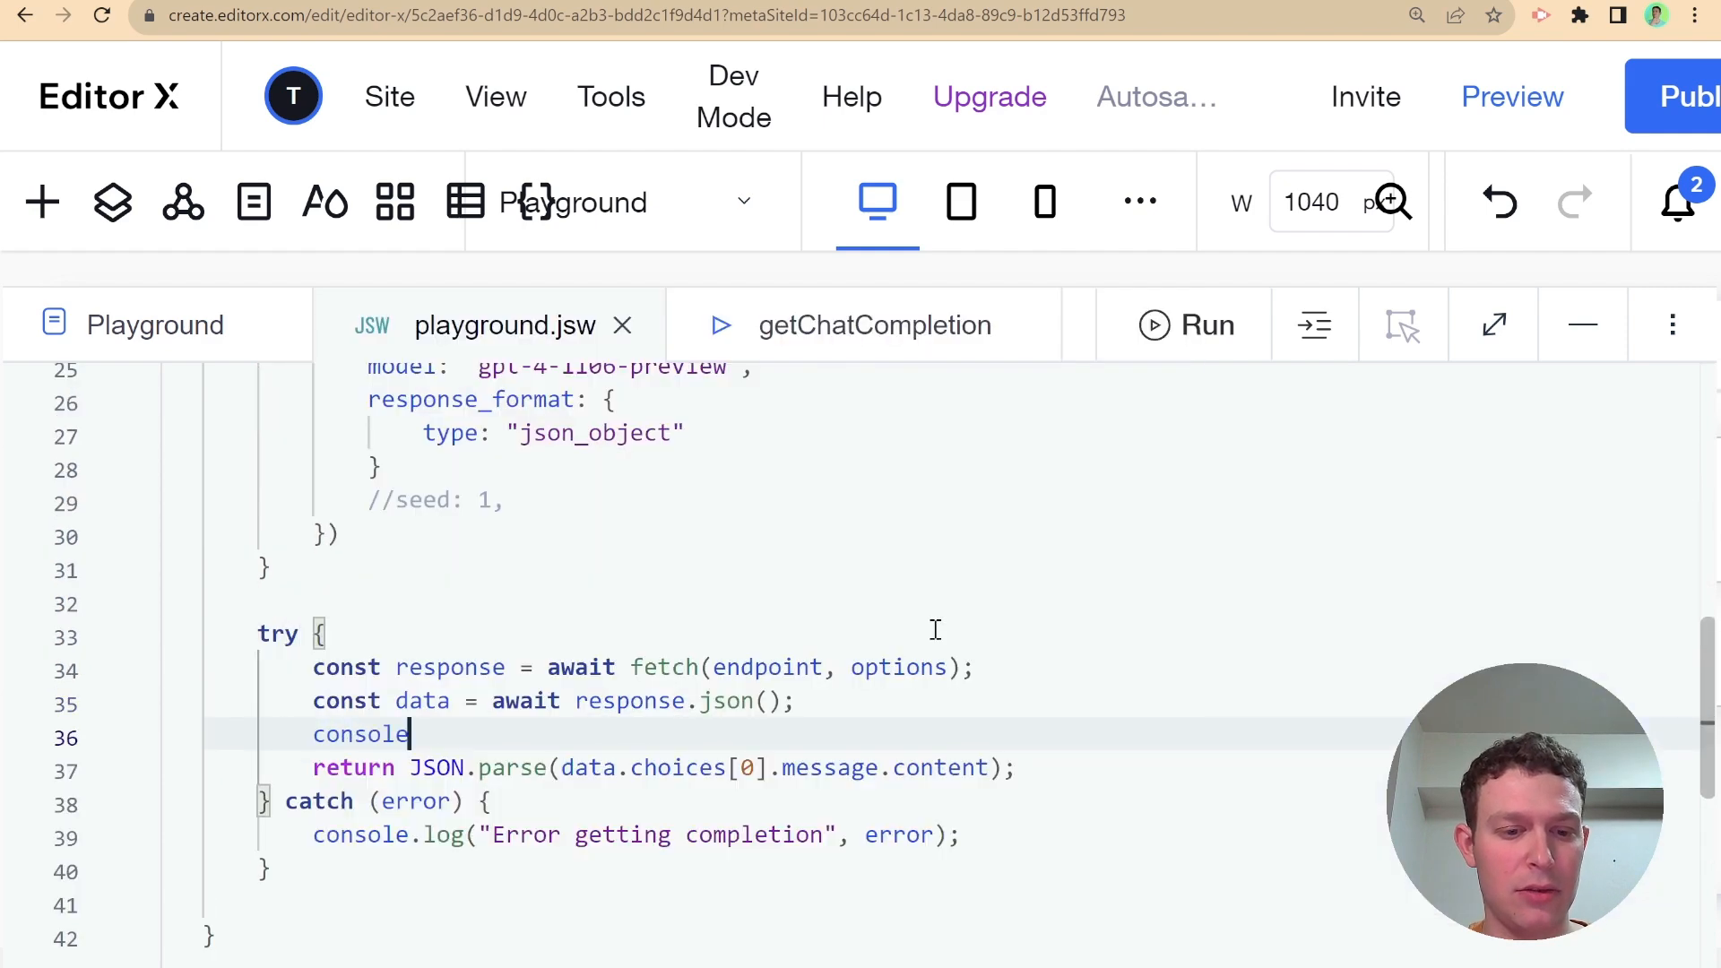
{"action": "type", "text": ".log("}
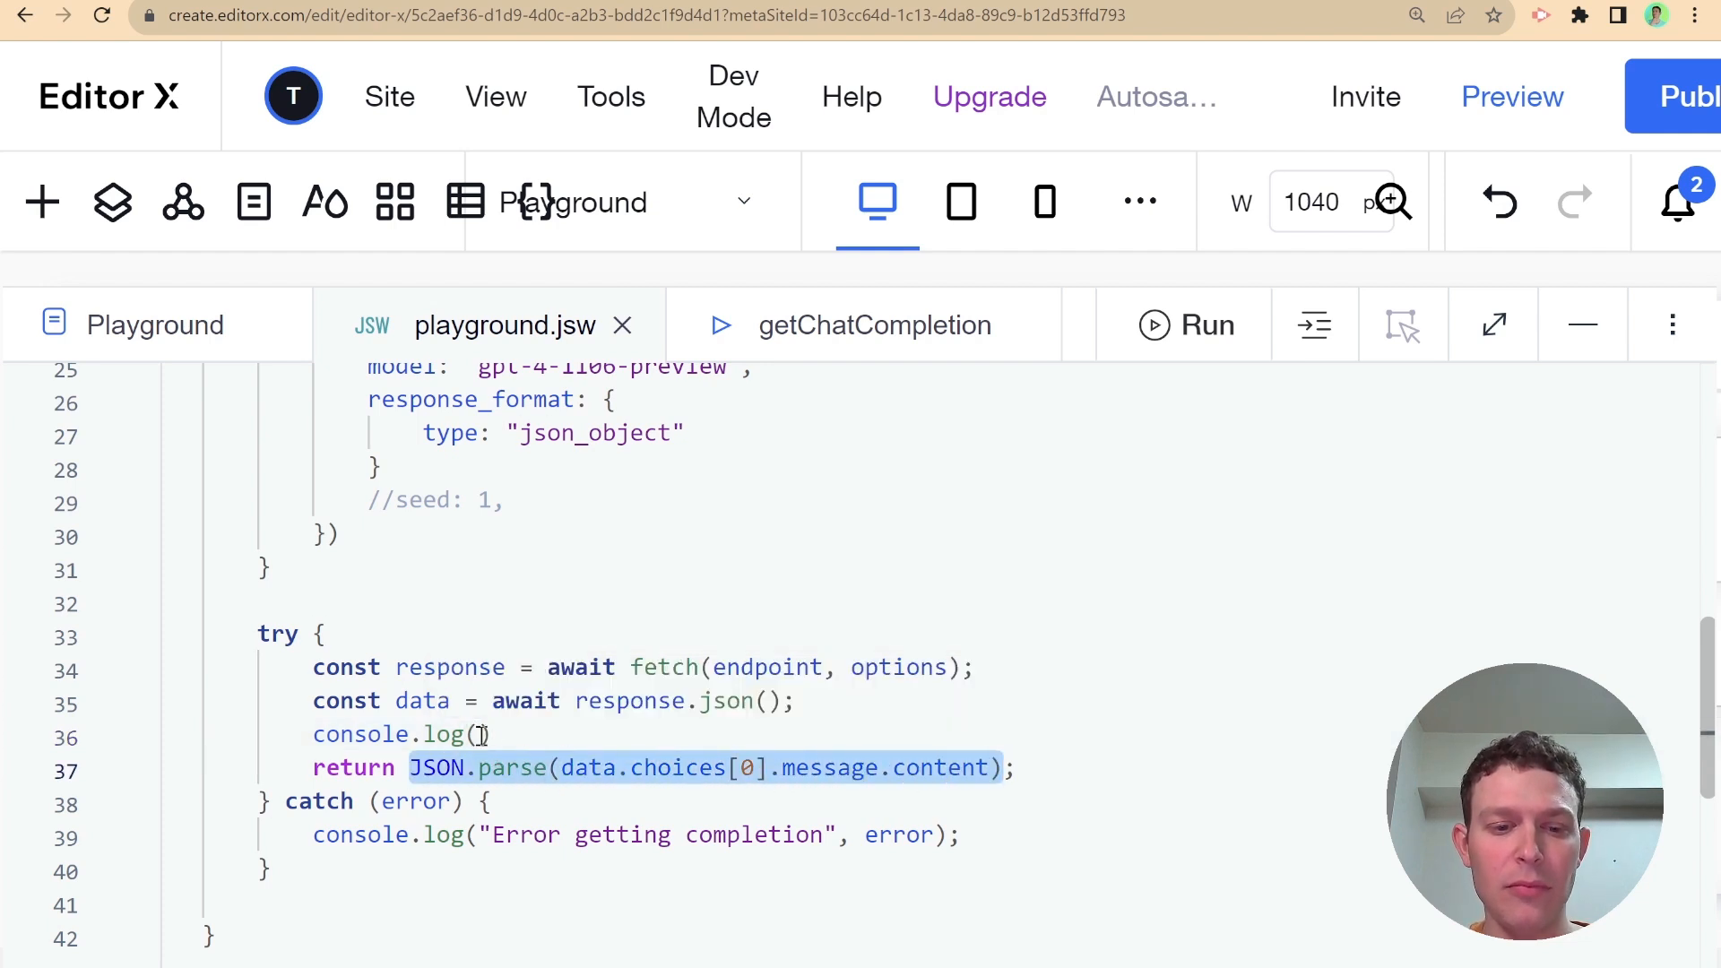
{"action": "type", "text": "JSON.parse(data.choices[0].message.content)"}
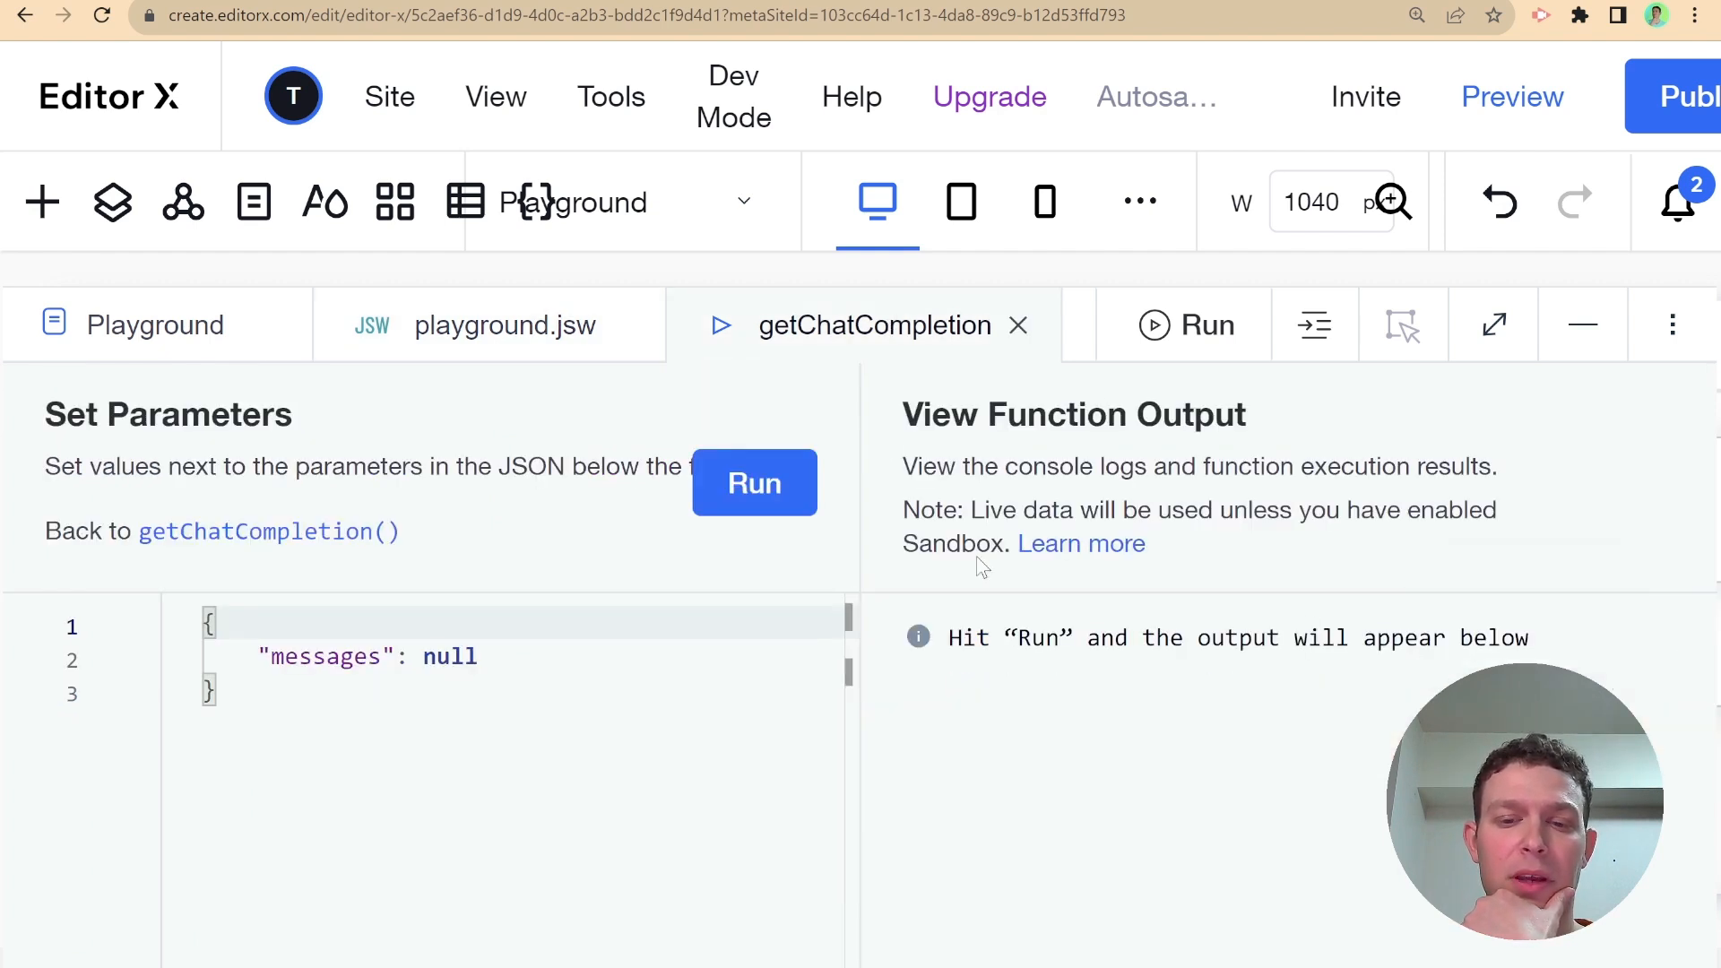
Rerun getChatCompletion to check the log, get another Error, and return to playground.jsw
{"action": "left_click", "coordinate": [754, 483]}
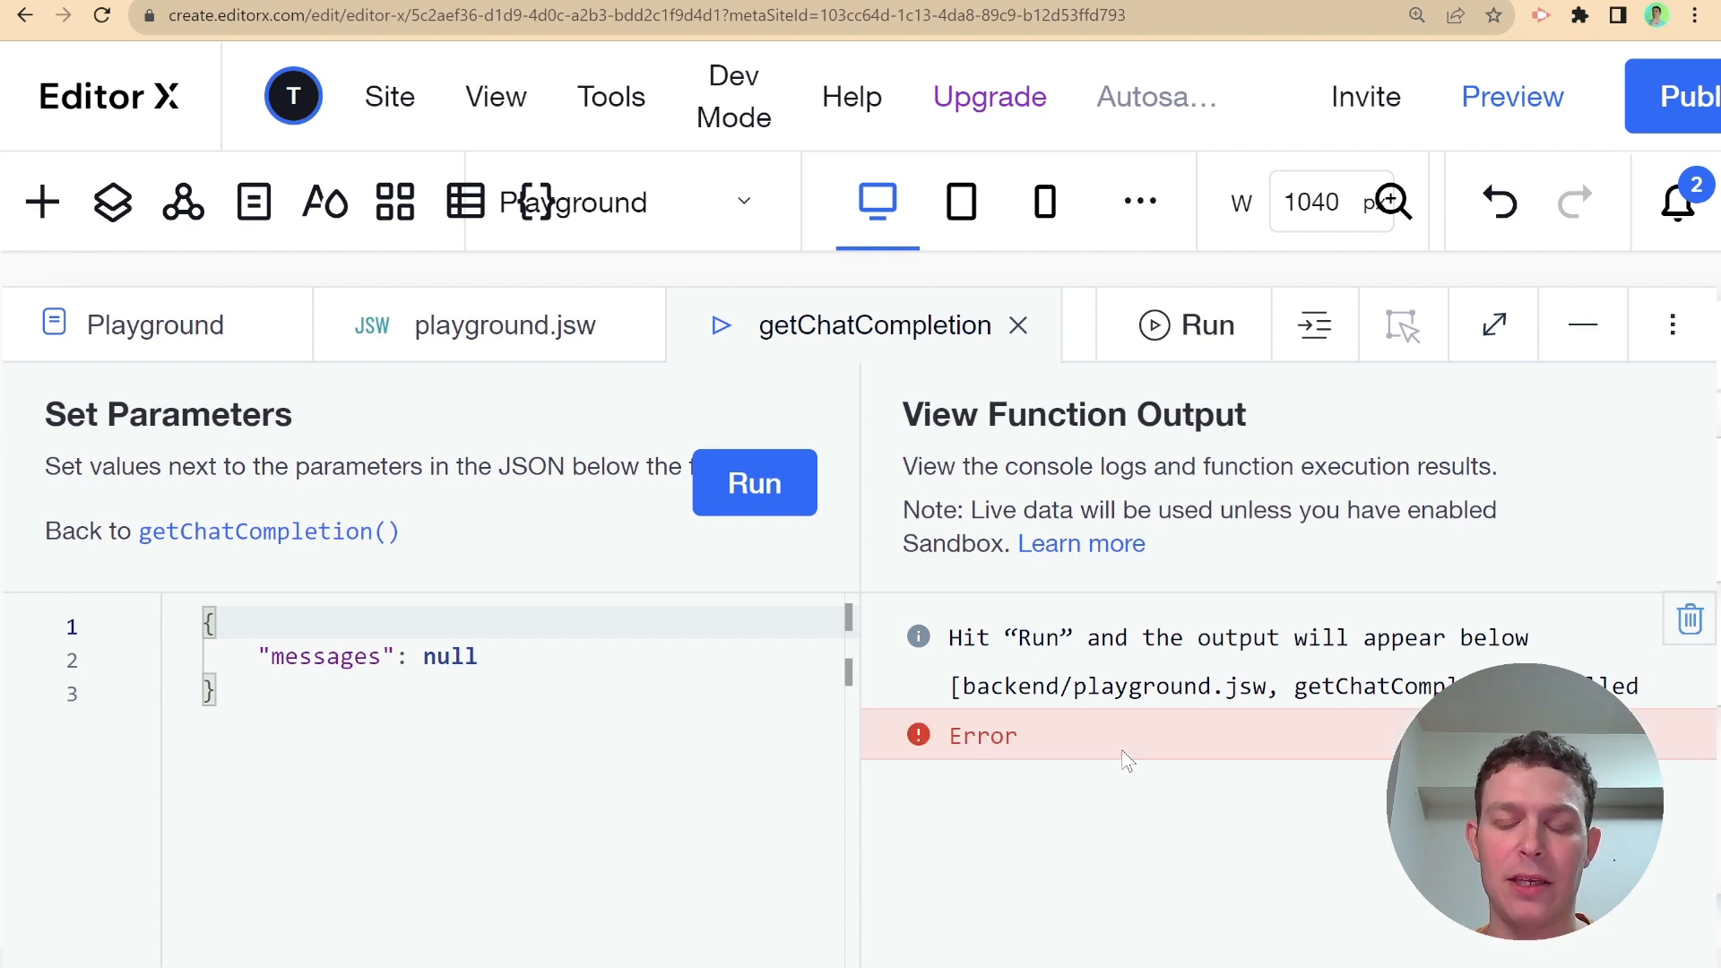
{"action": "mouse_move", "coordinate": [975, 798]}
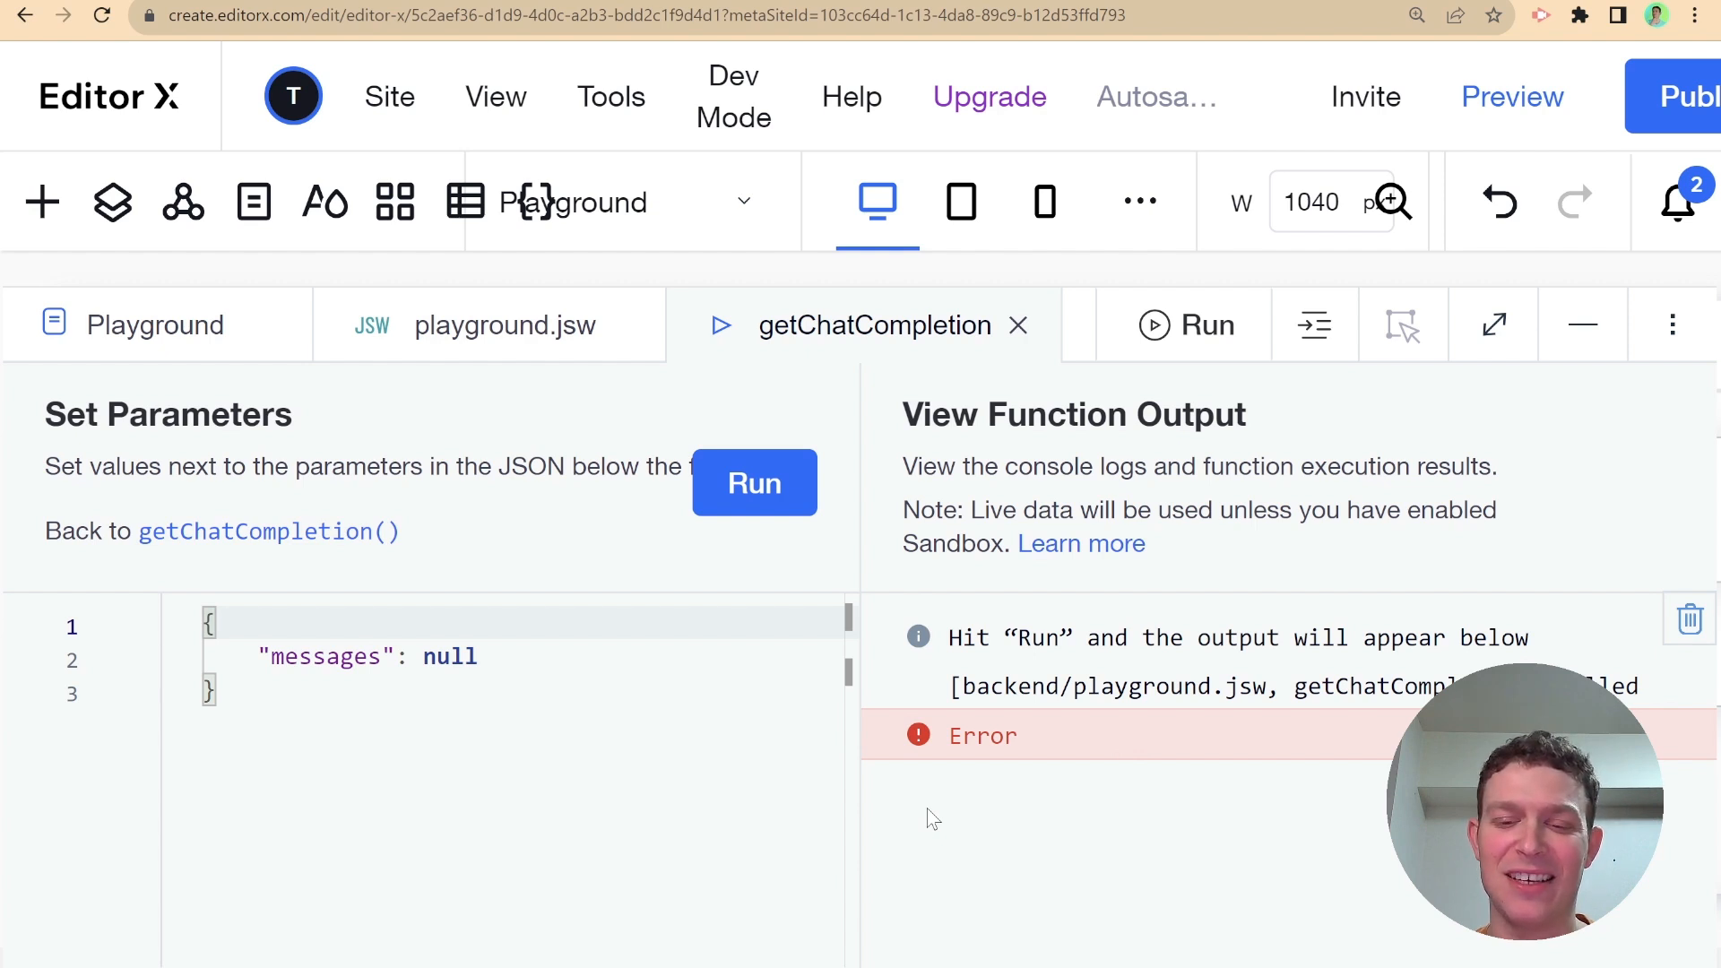
{"action": "mouse_move", "coordinate": [935, 781]}
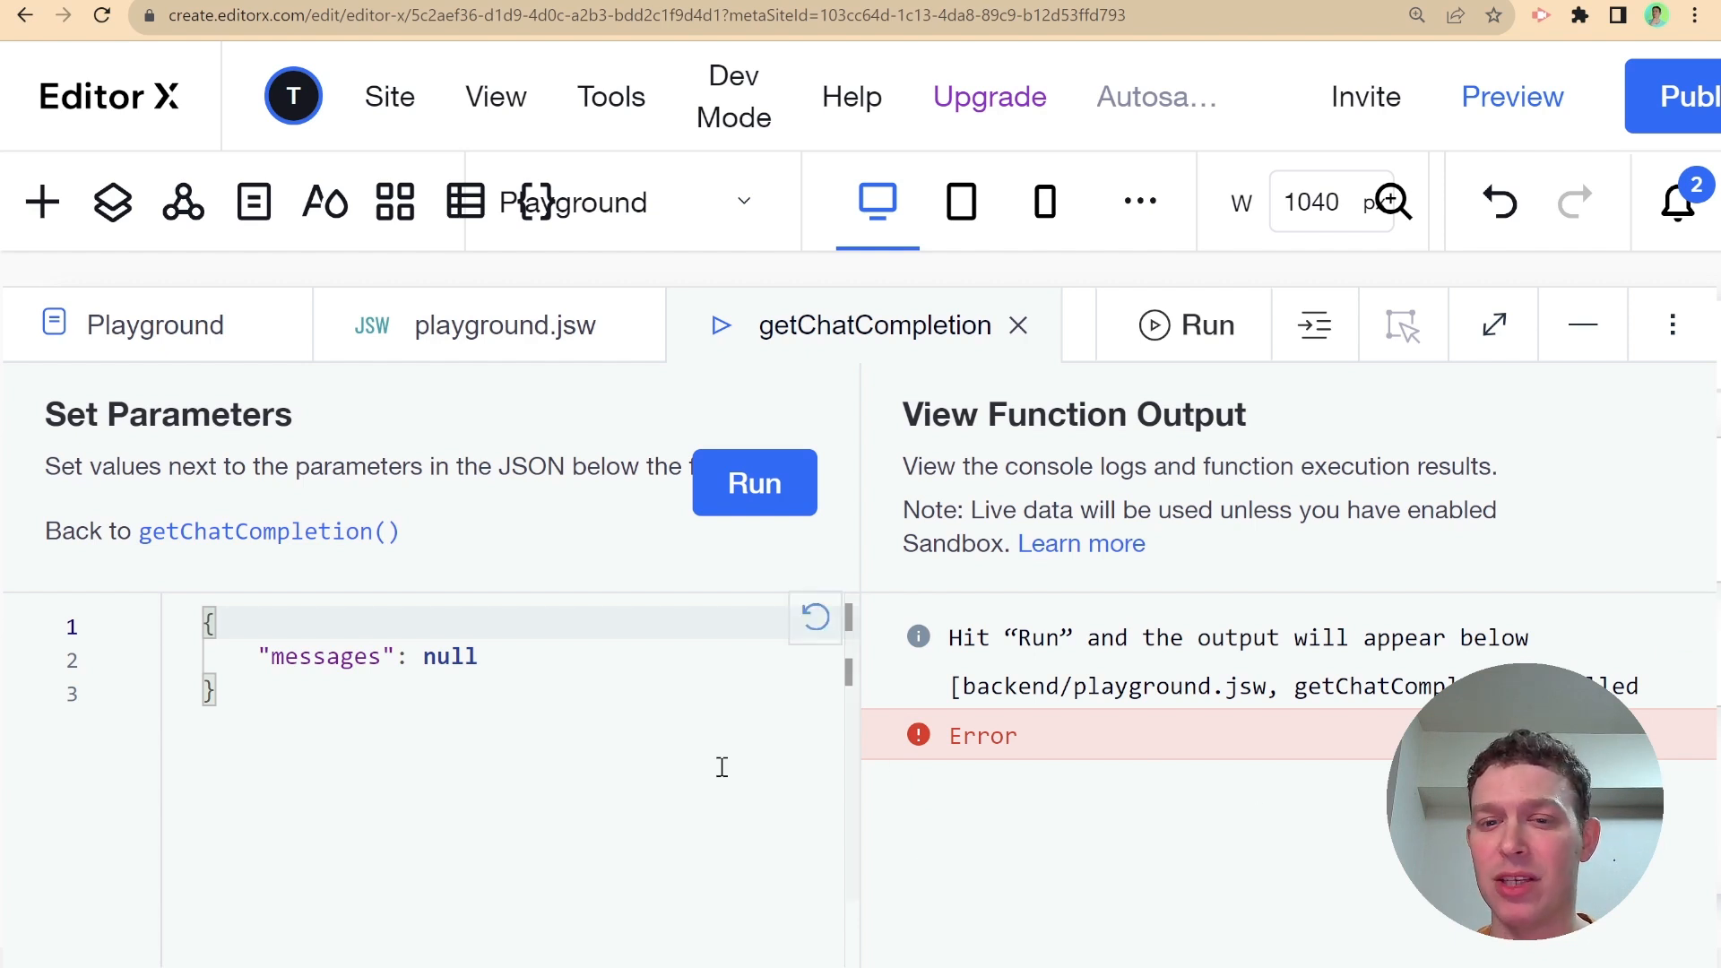
{"action": "mouse_move", "coordinate": [554, 493]}
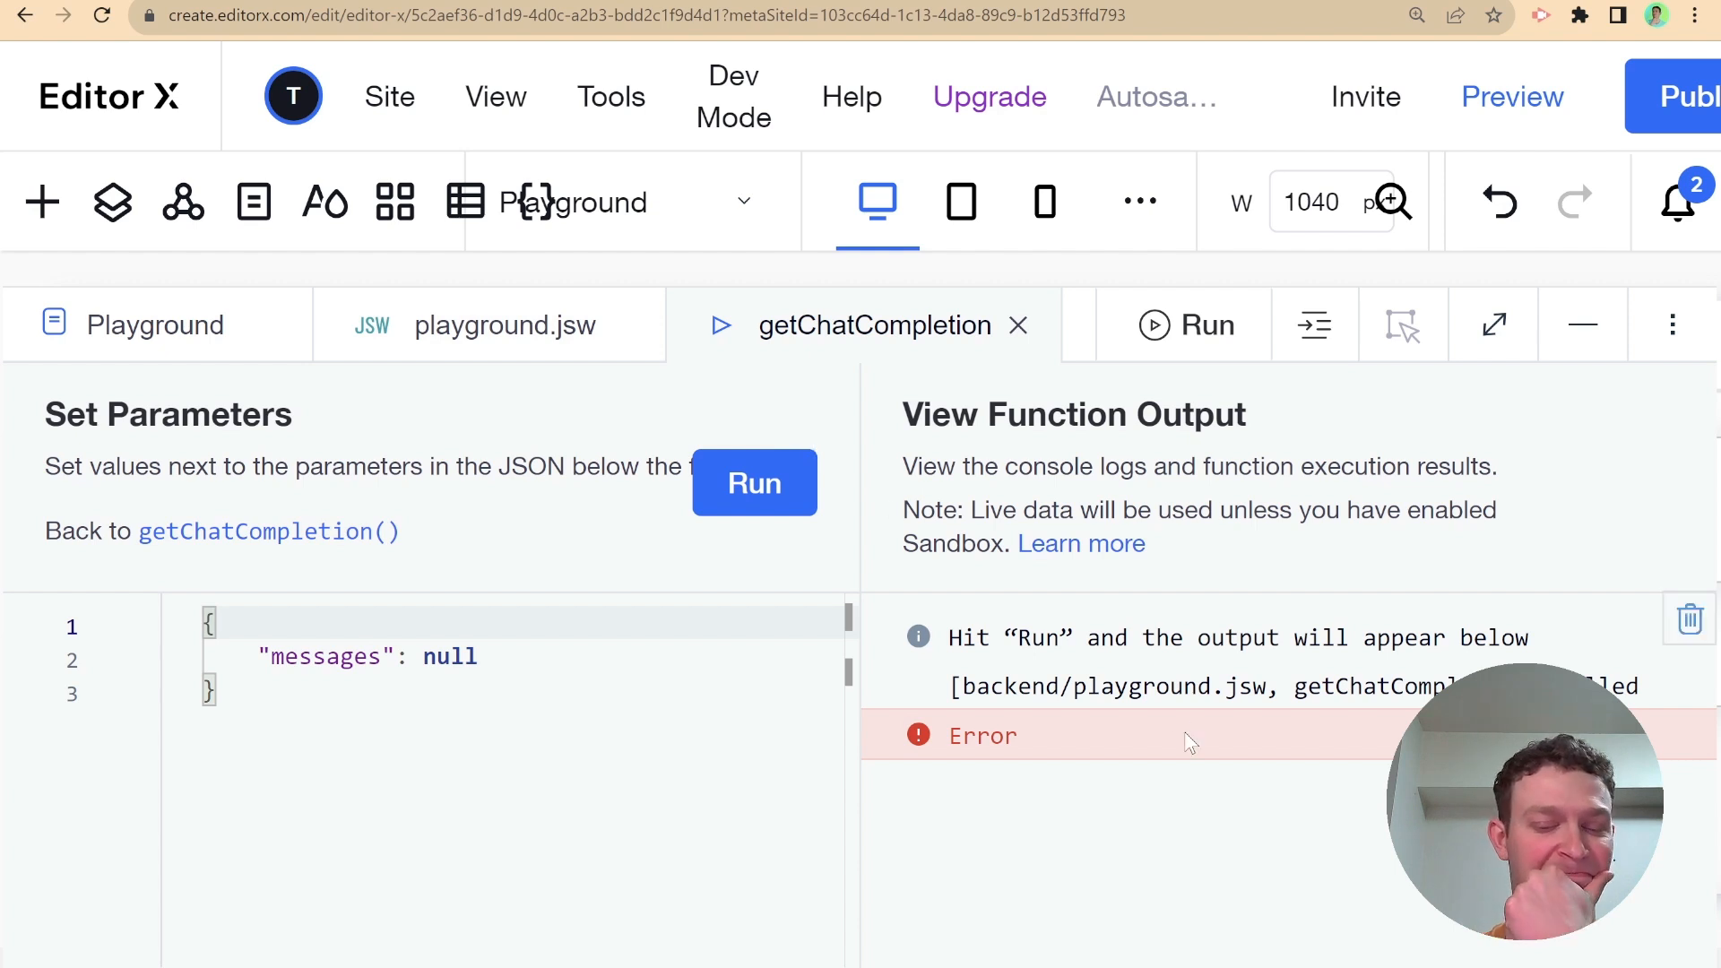
{"action": "mouse_move", "coordinate": [1197, 739]}
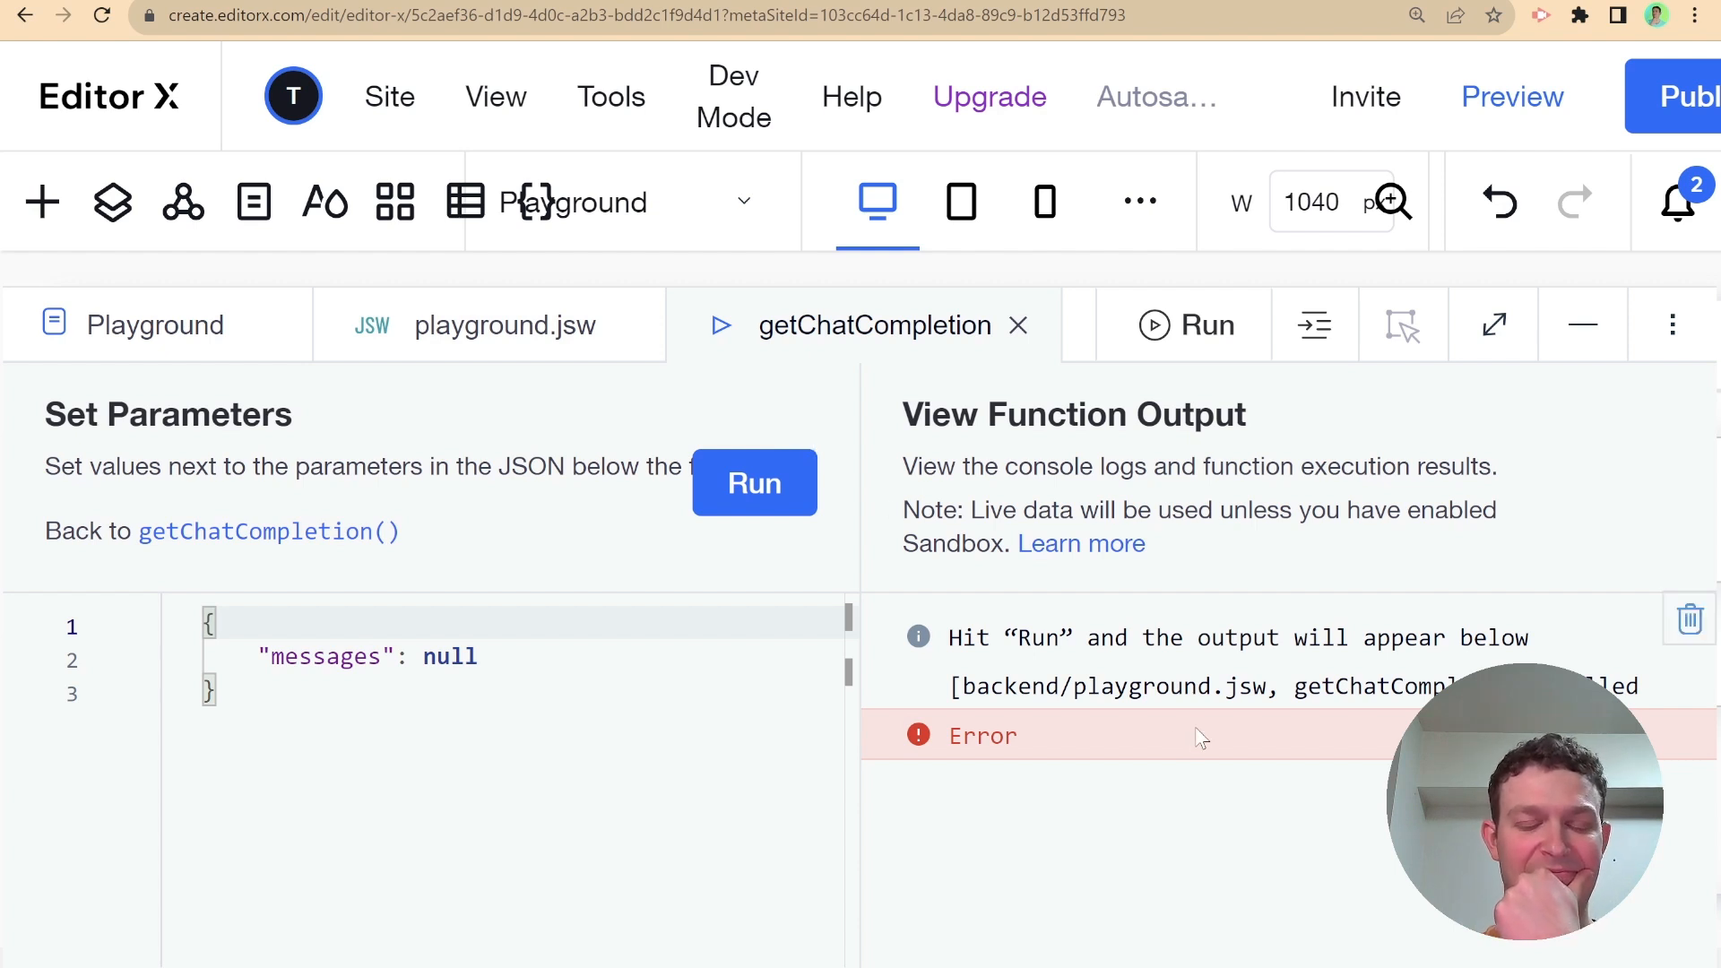
{"action": "left_click", "coordinate": [504, 325]}
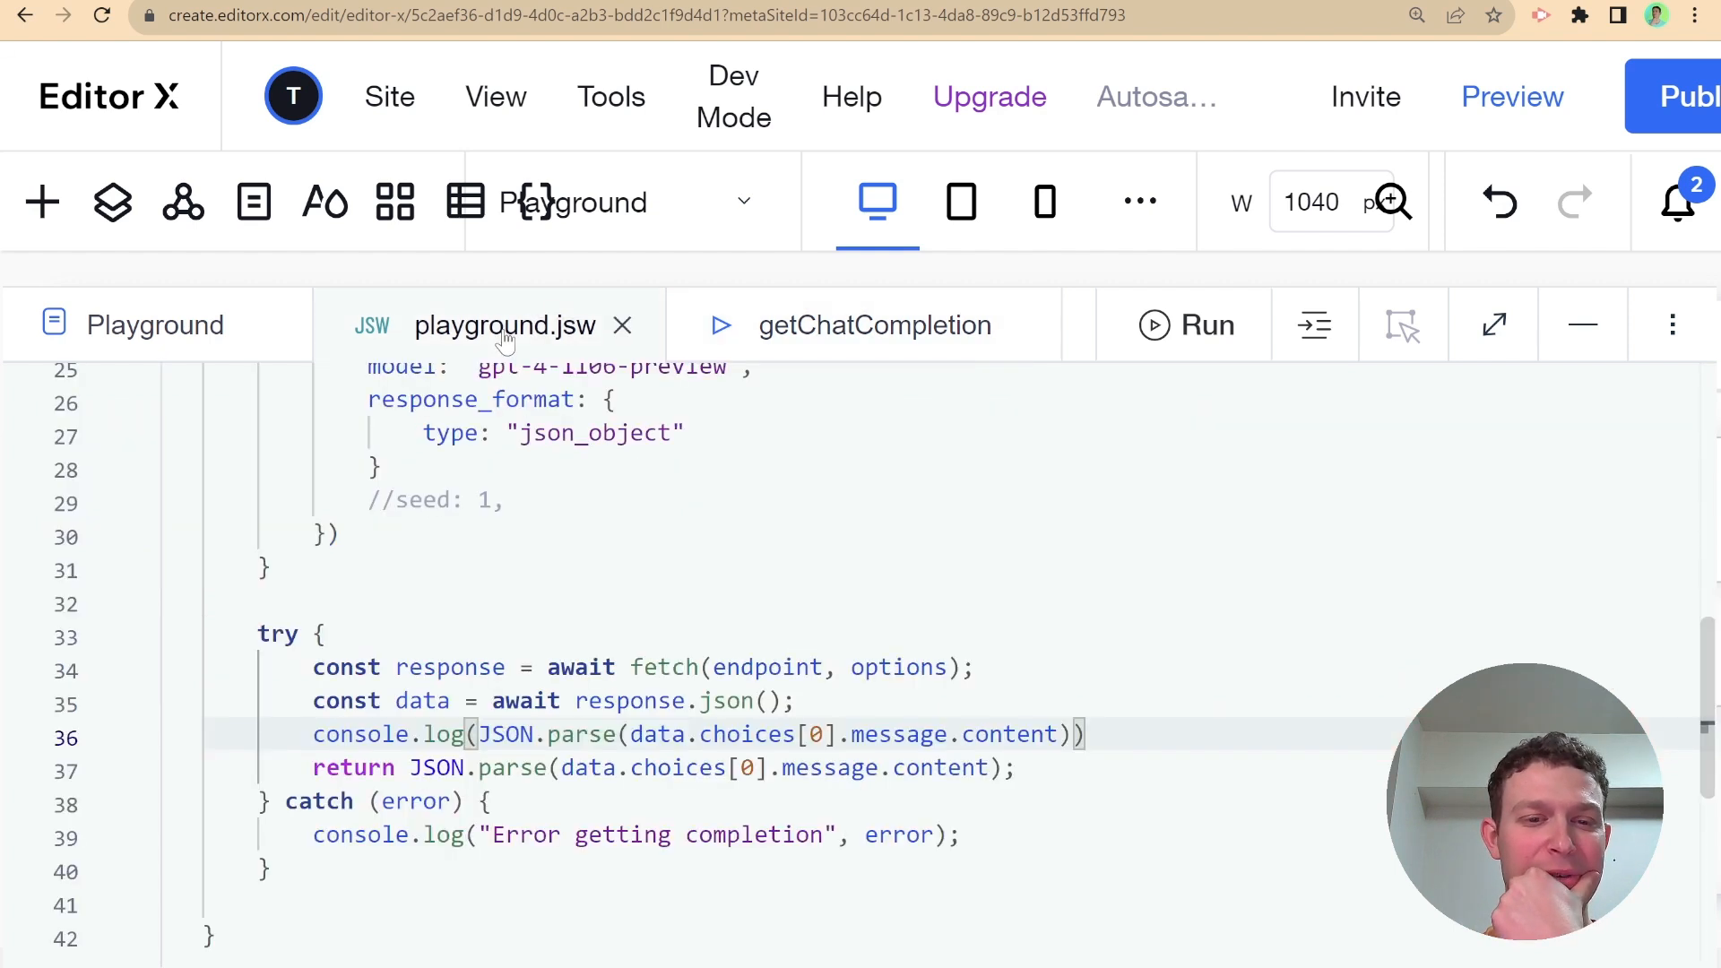
Add max_tokens: 300 on a new line after the model setting in the request body
{"action": "scroll", "scroll_direction": "up", "scroll_amount": 3}
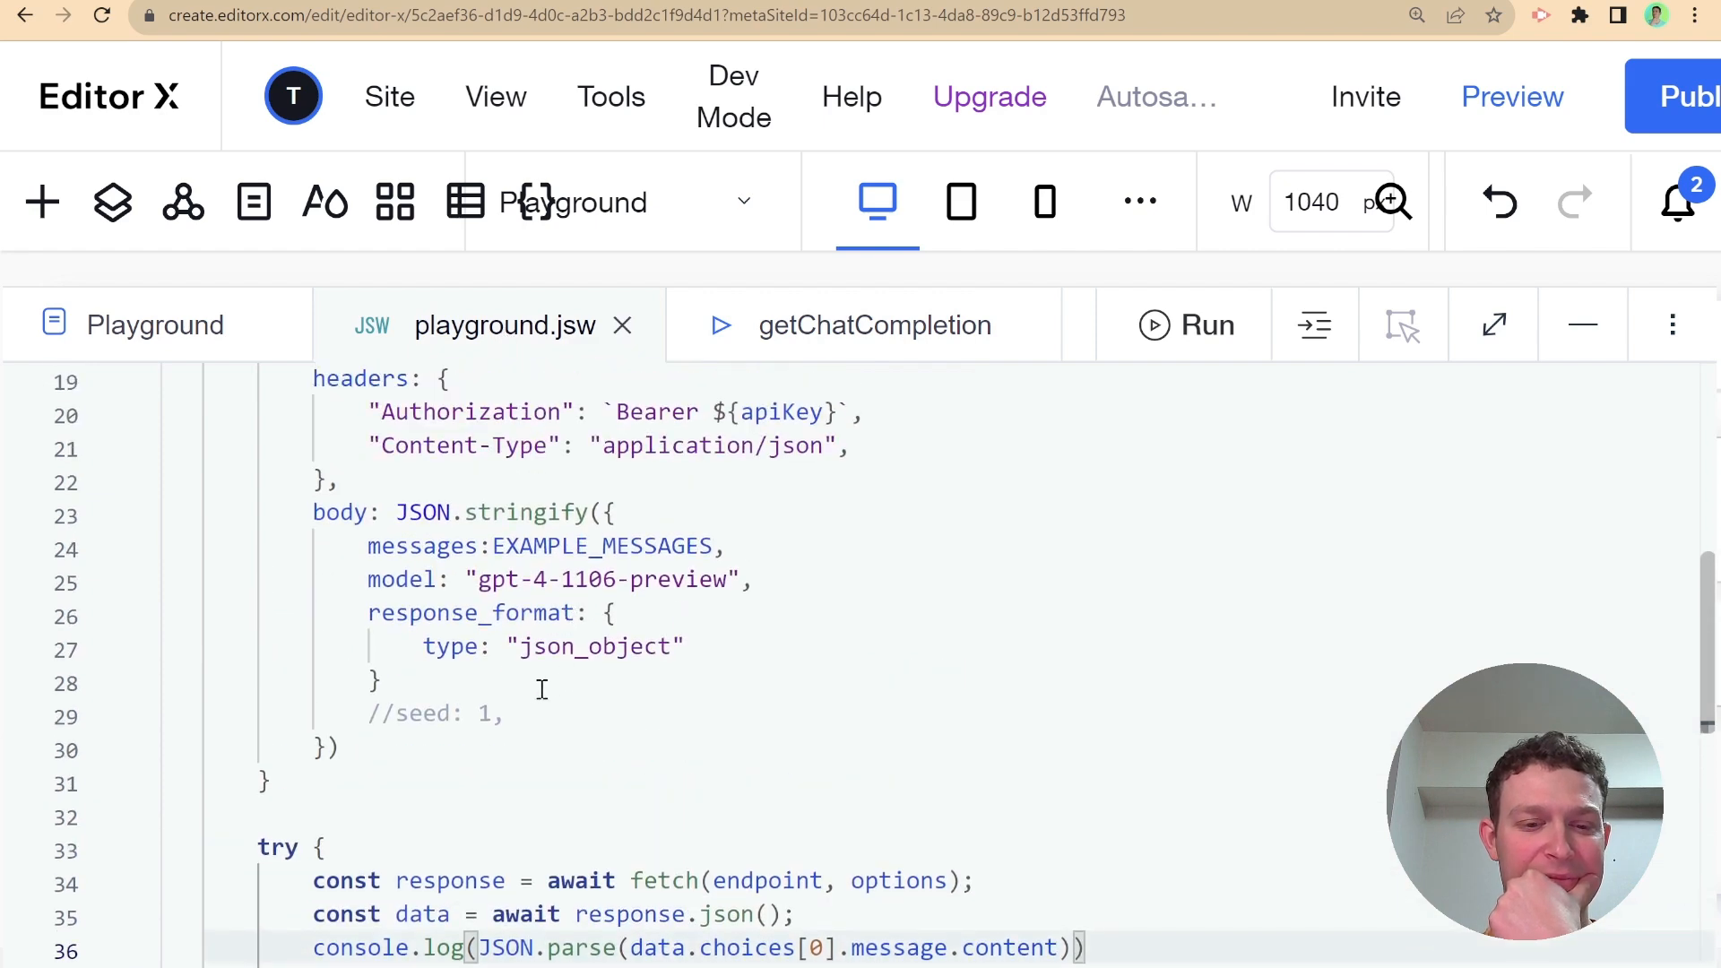
{"action": "key", "text": "enter"}
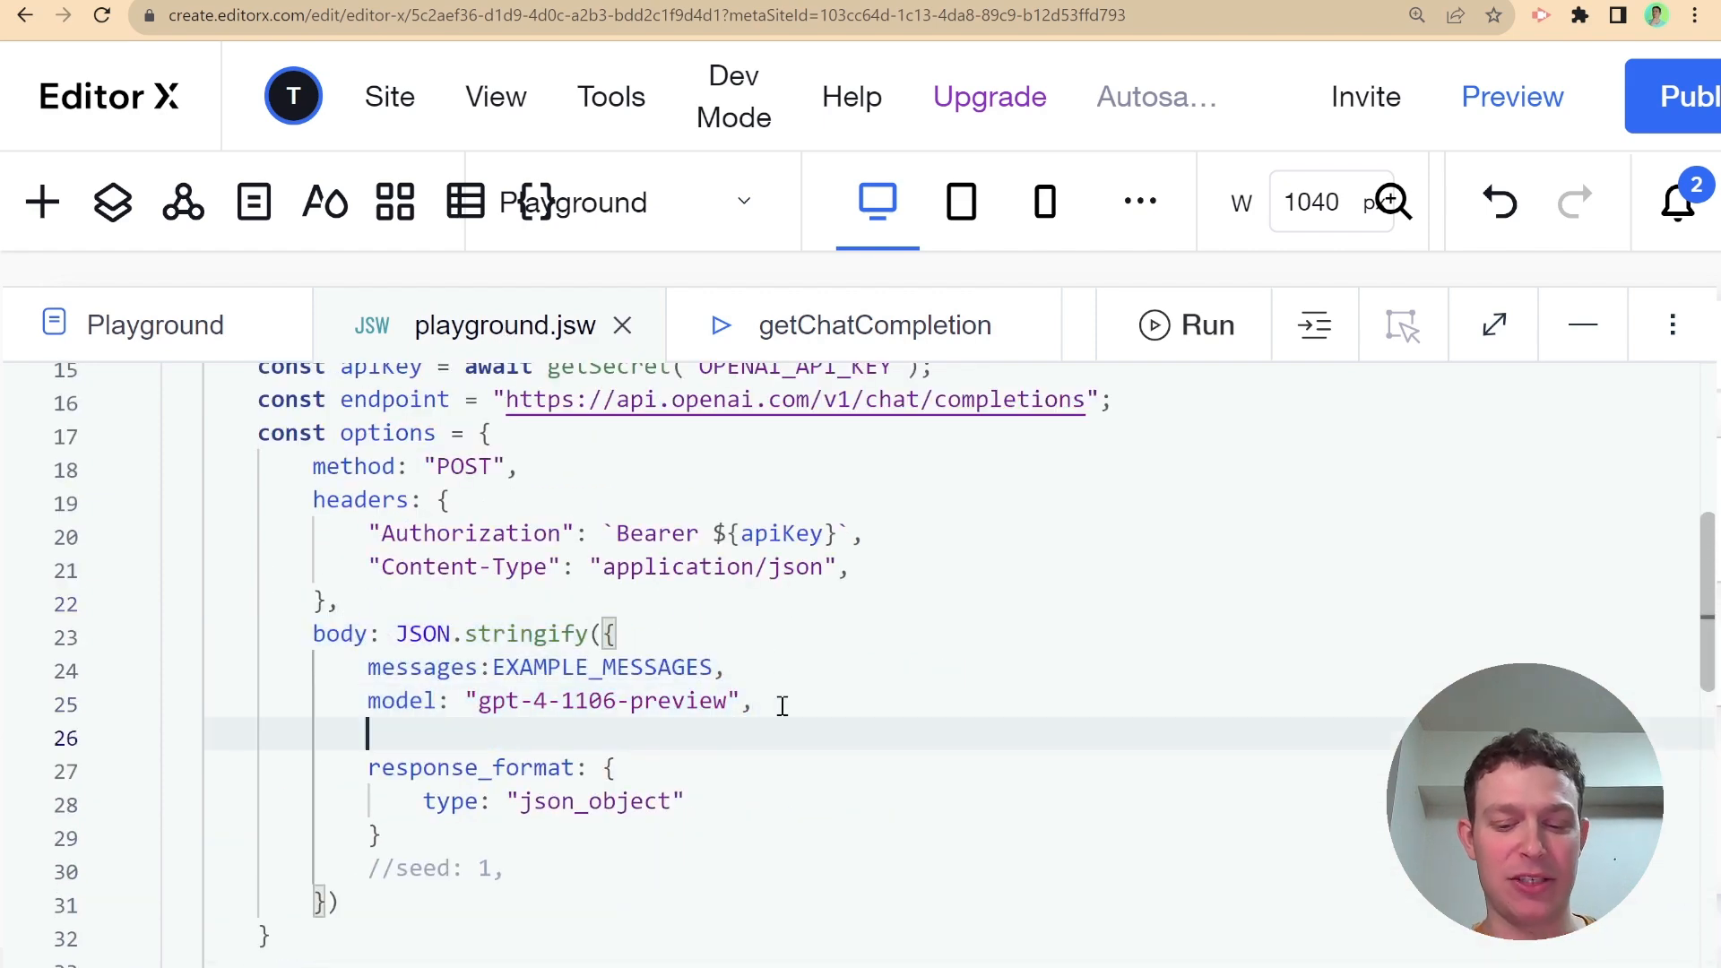
{"action": "type", "text": "max_to"}
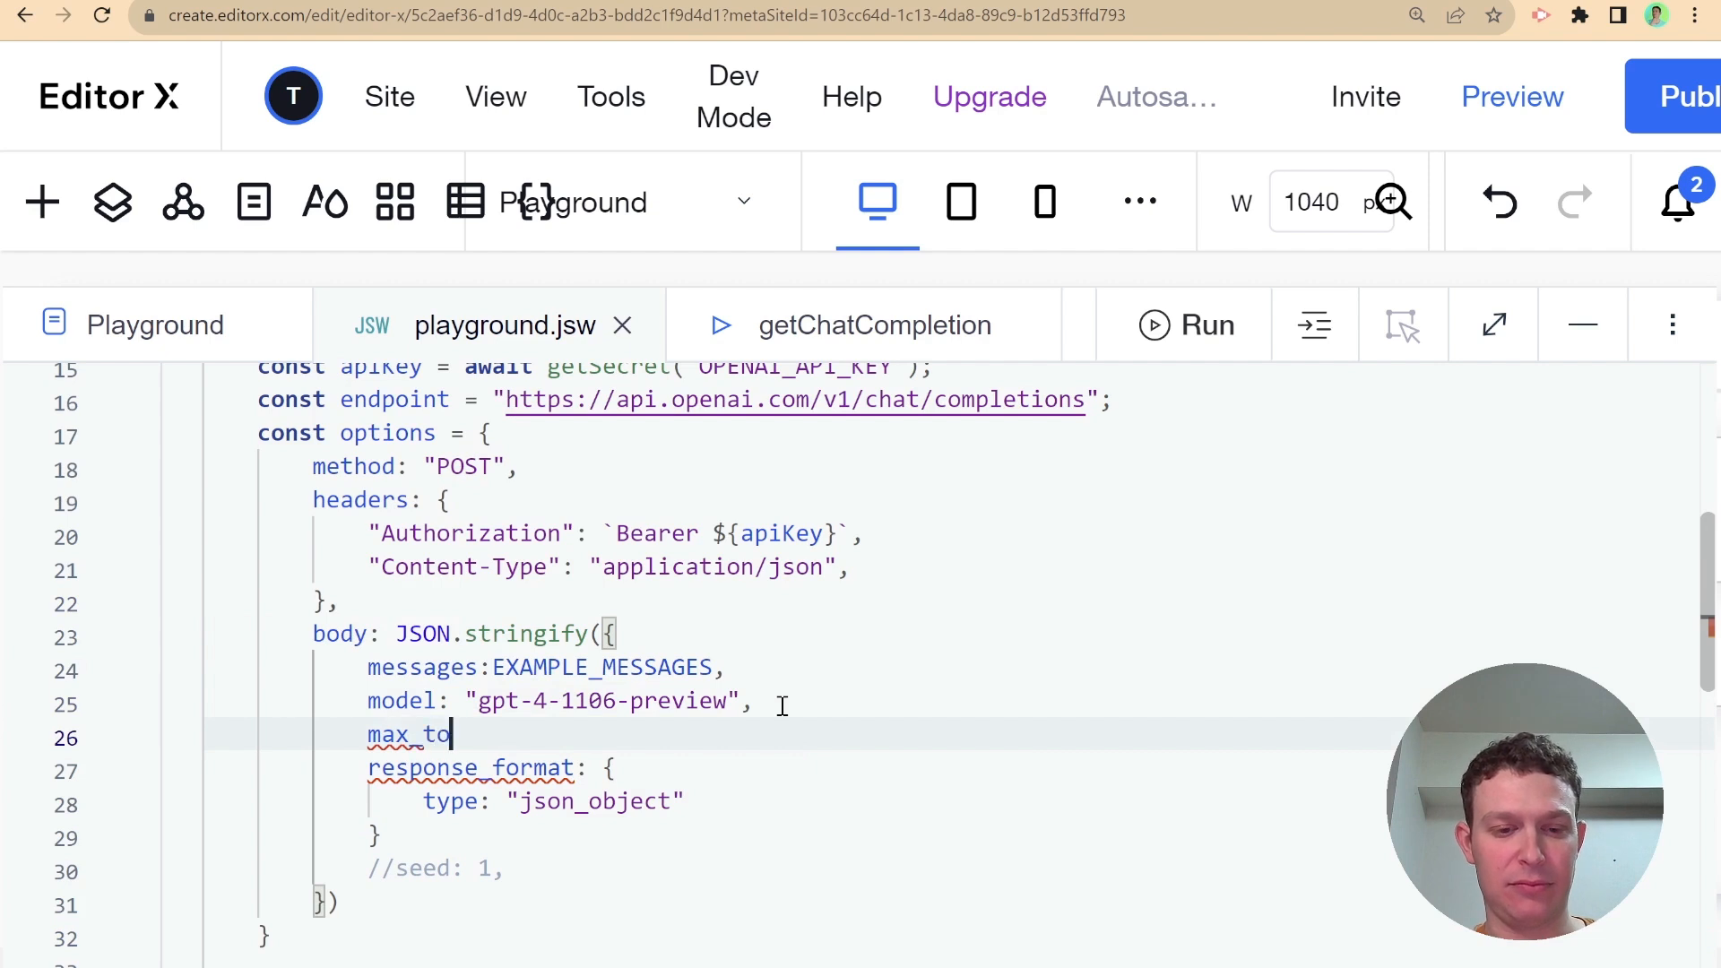
{"action": "type", "text": "kens"}
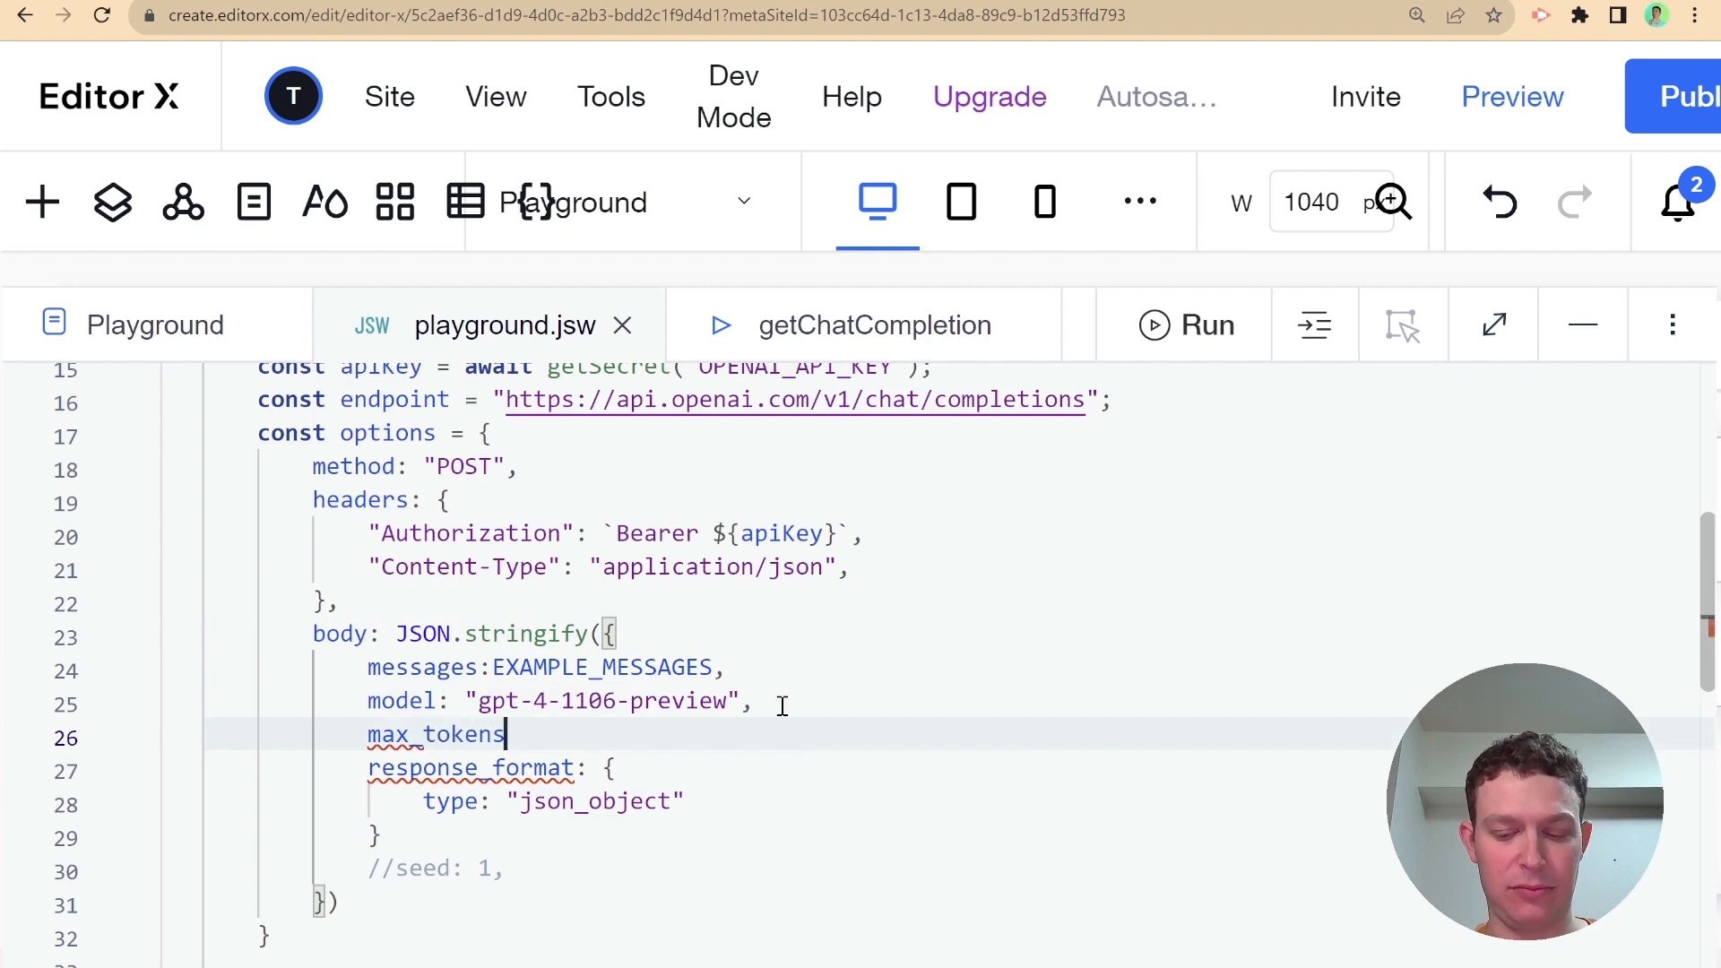
{"action": "type", "text": ": 3"}
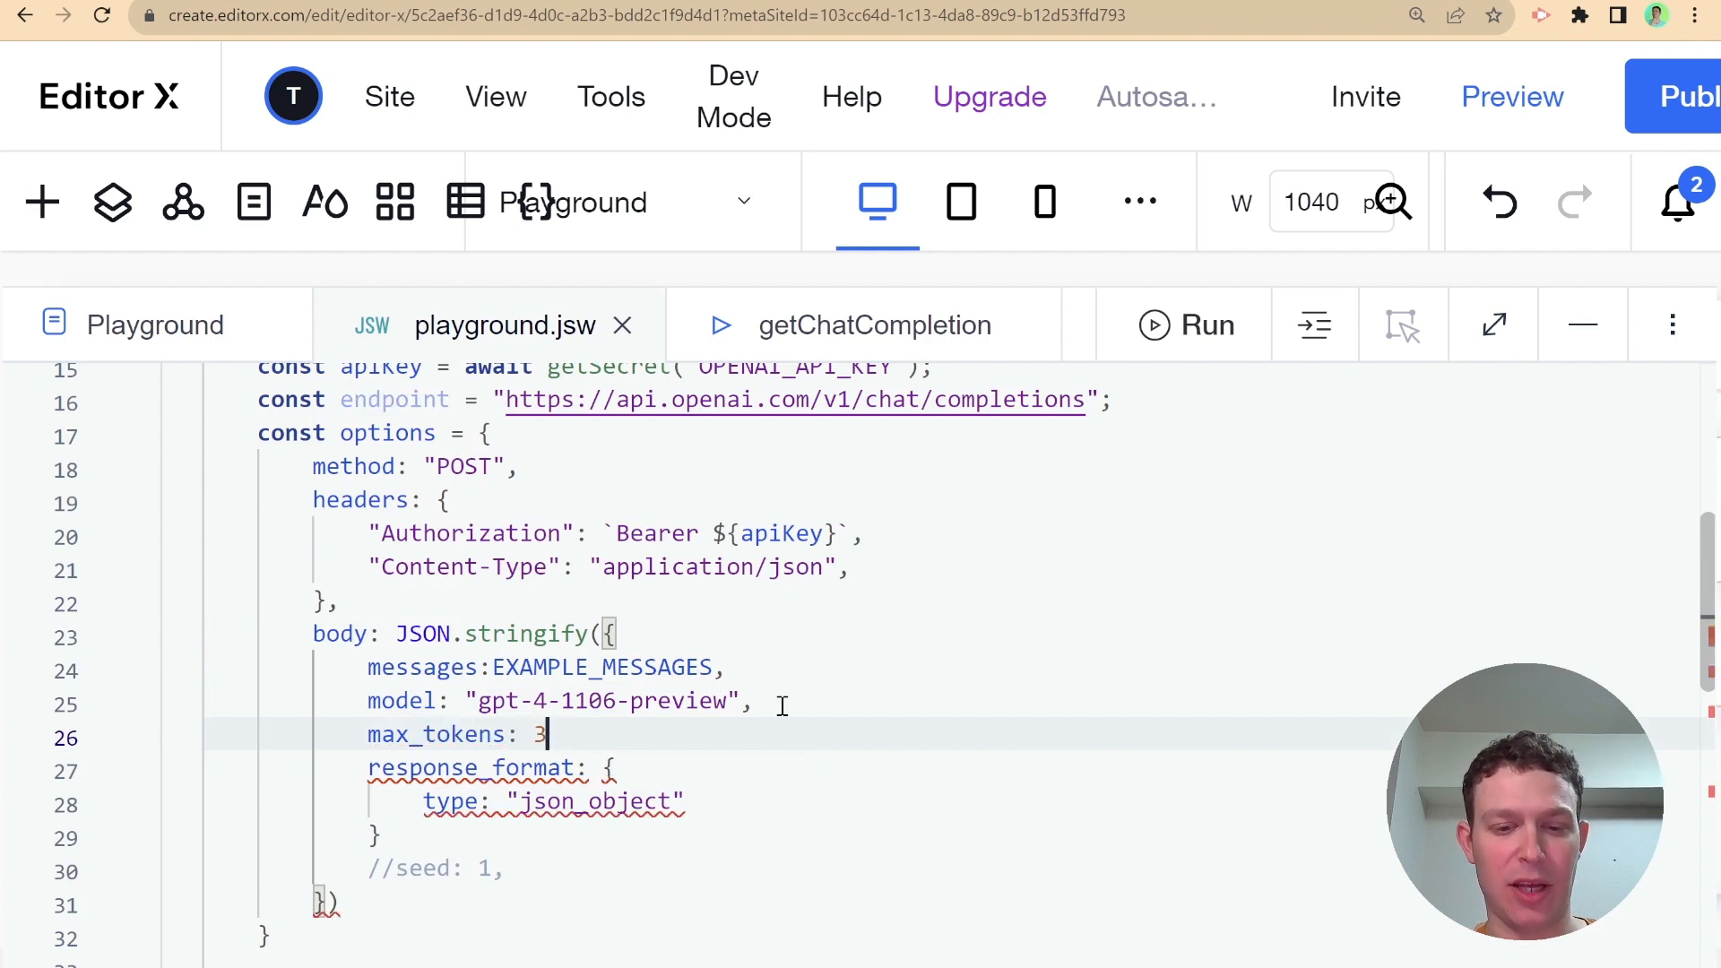
{"action": "type", "text": "00,"}
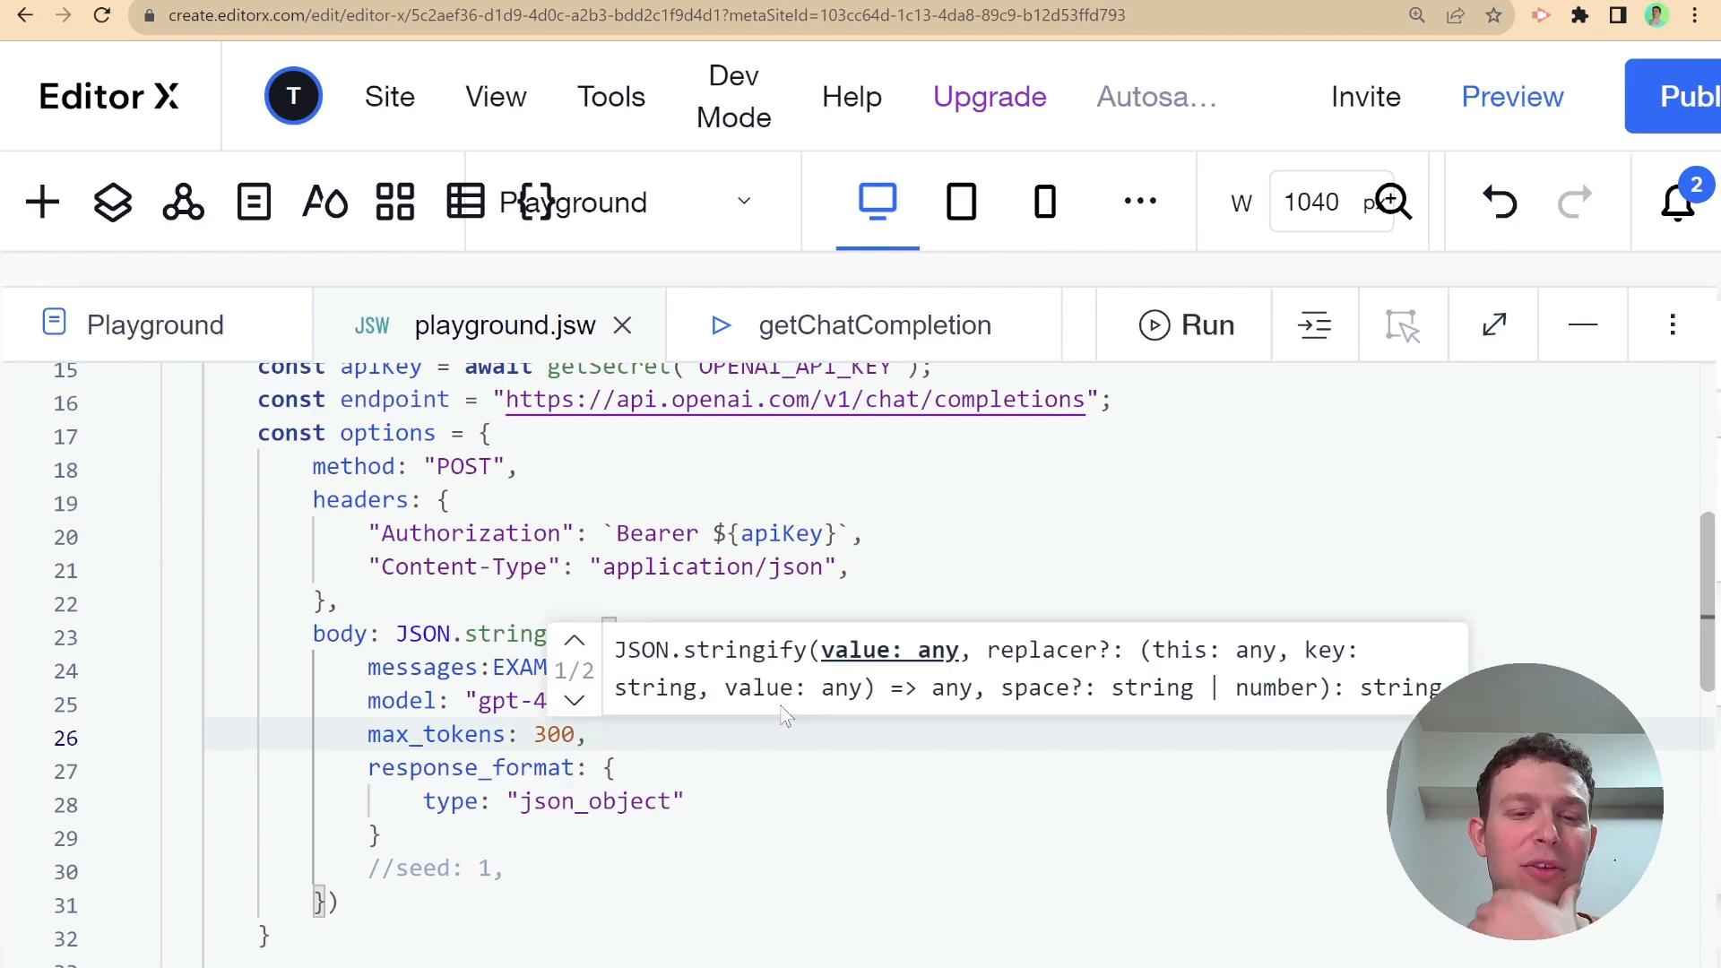
{"action": "left_click", "coordinate": [875, 324]}
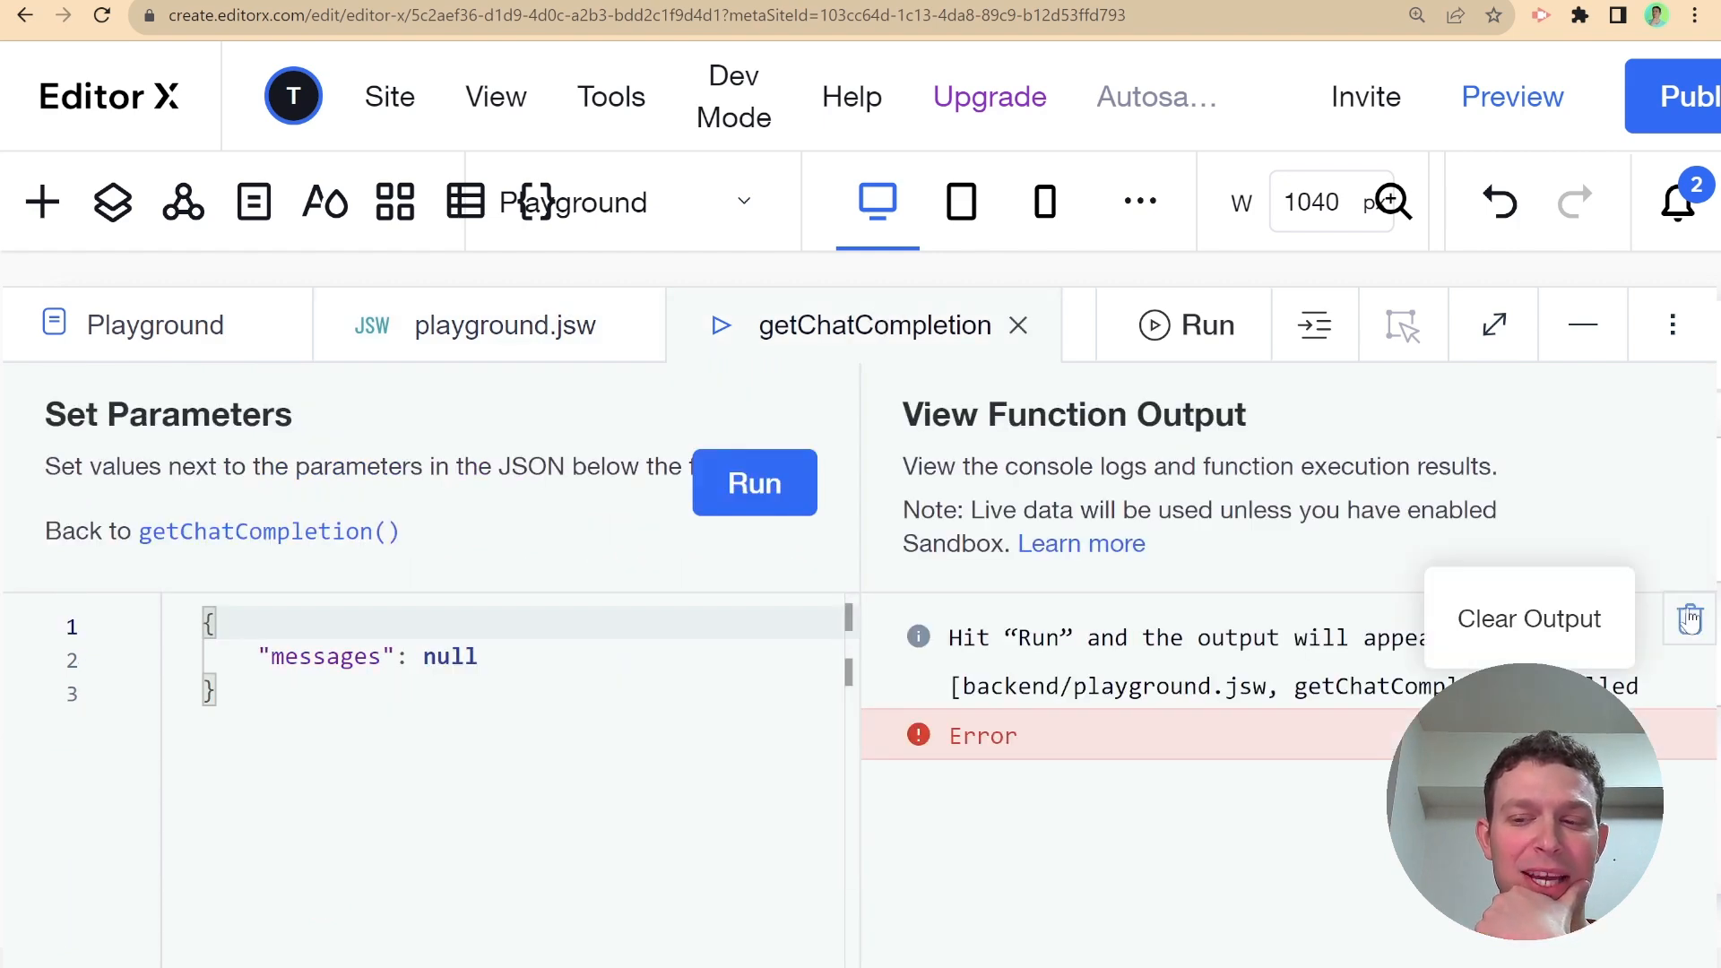
Clear the previous Error output and rerun getChatCompletion, which errors again
{"action": "left_click", "coordinate": [1528, 618]}
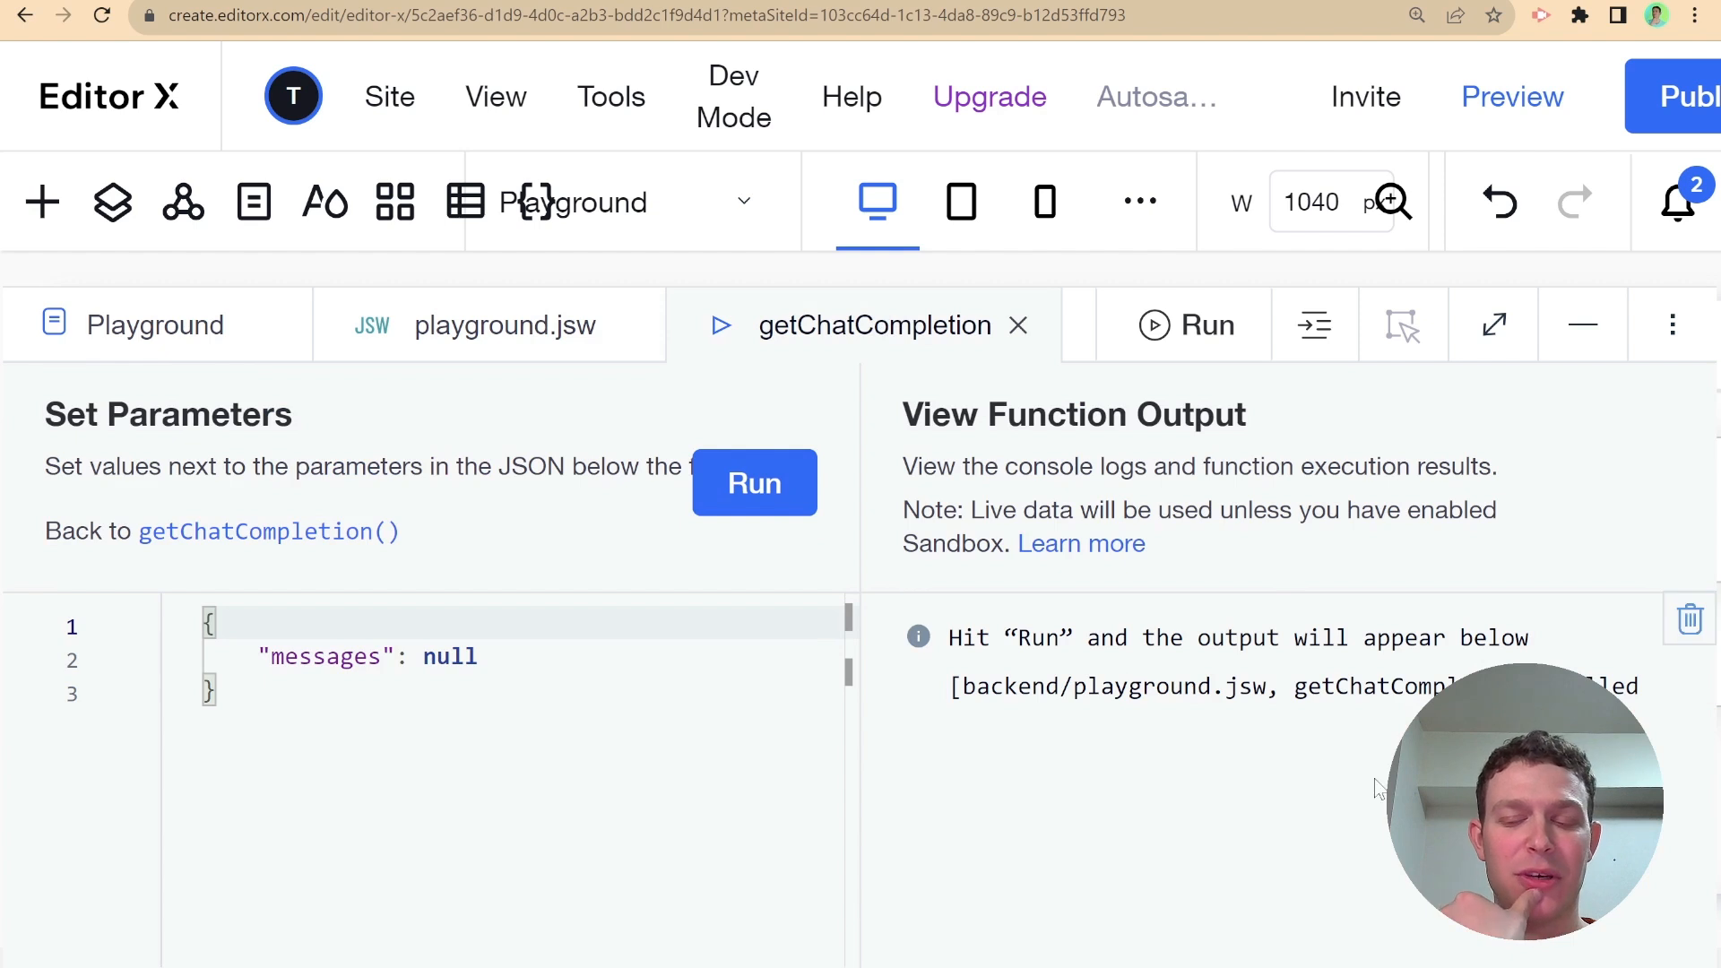
{"action": "mouse_move", "coordinate": [1236, 725]}
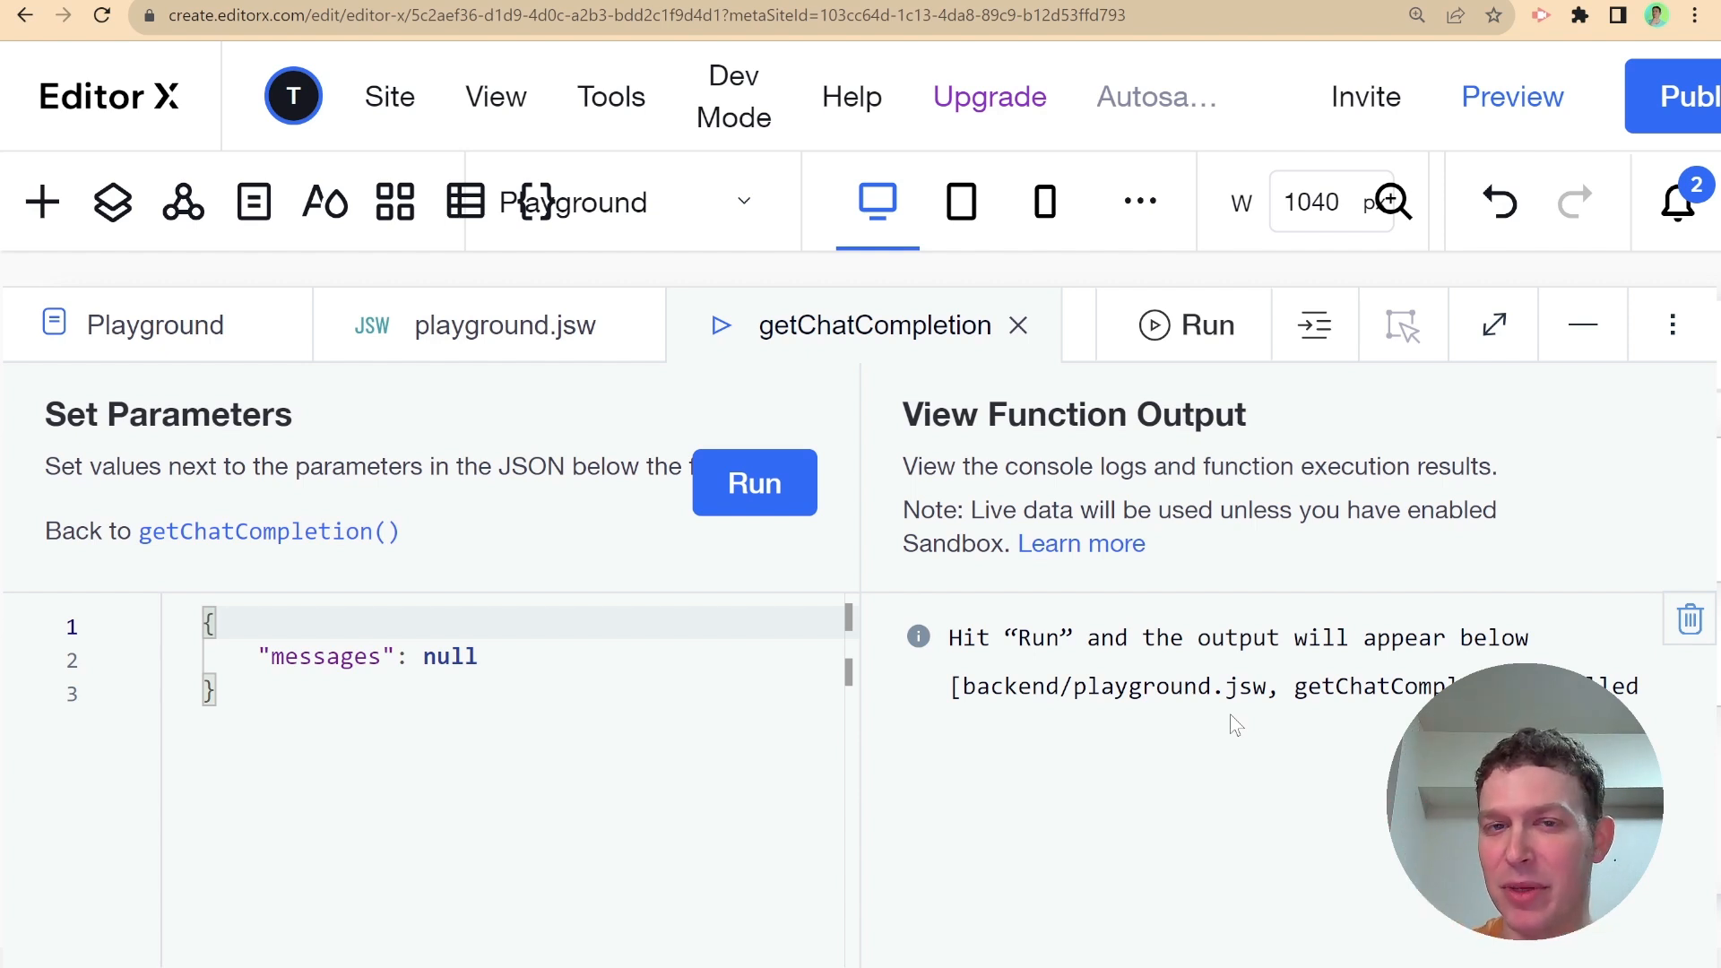
{"action": "left_click", "coordinate": [754, 484]}
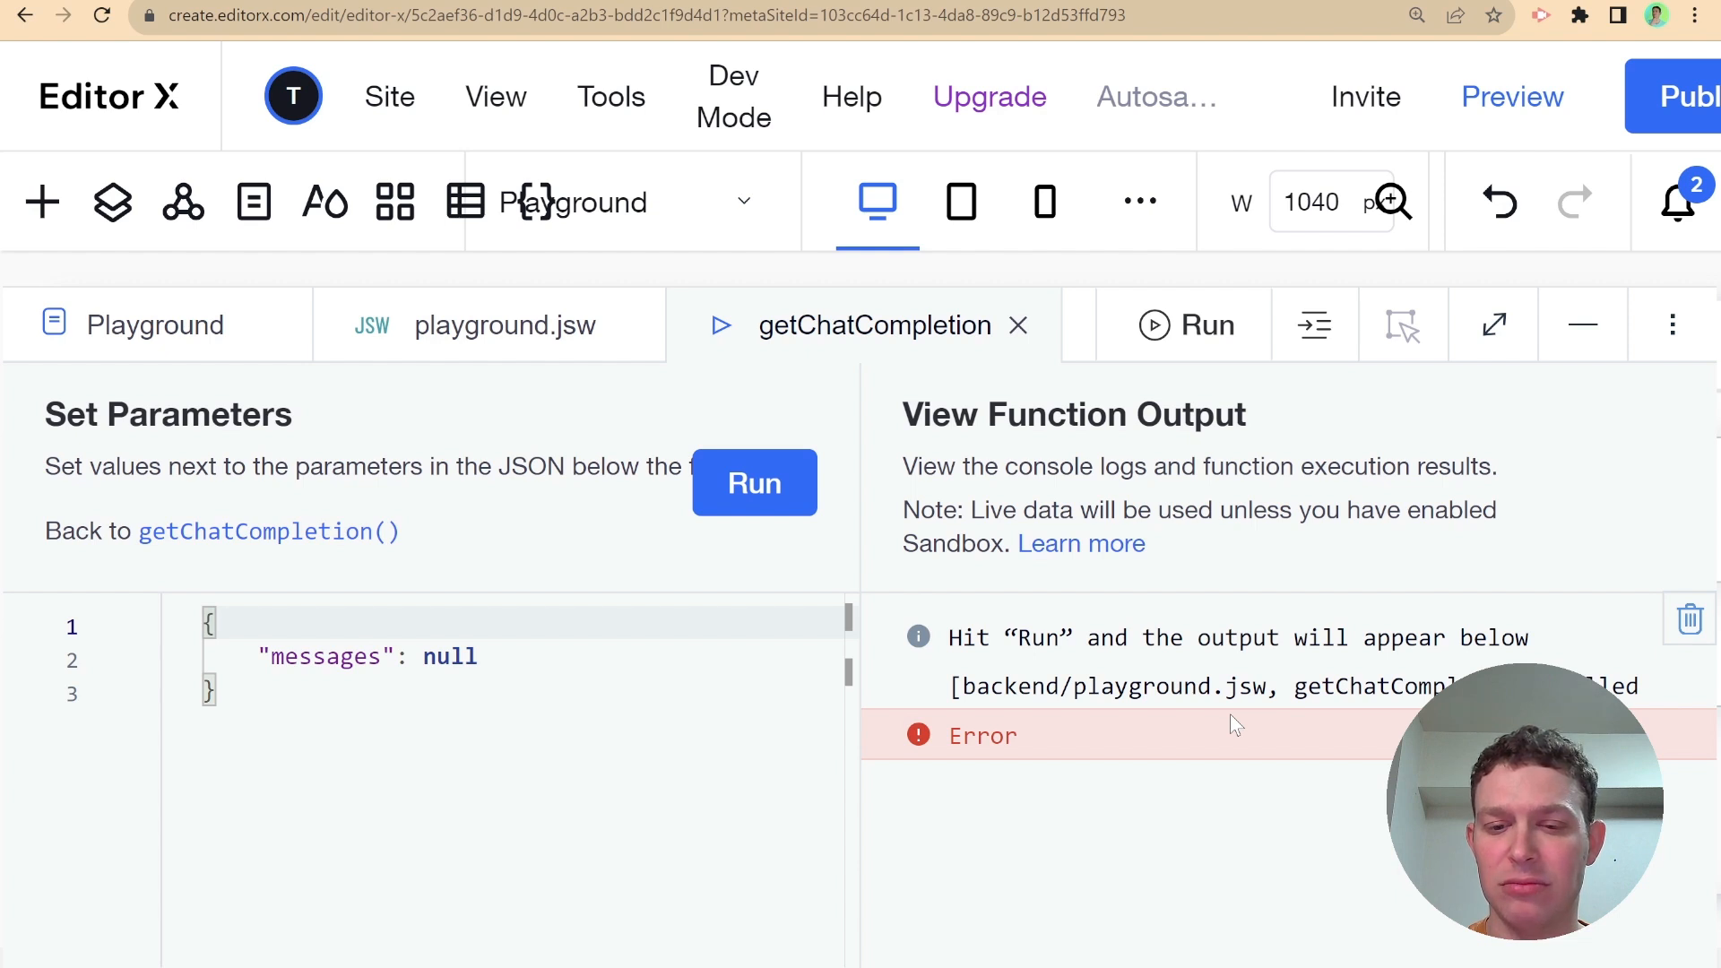
{"action": "mouse_move", "coordinate": [523, 400]}
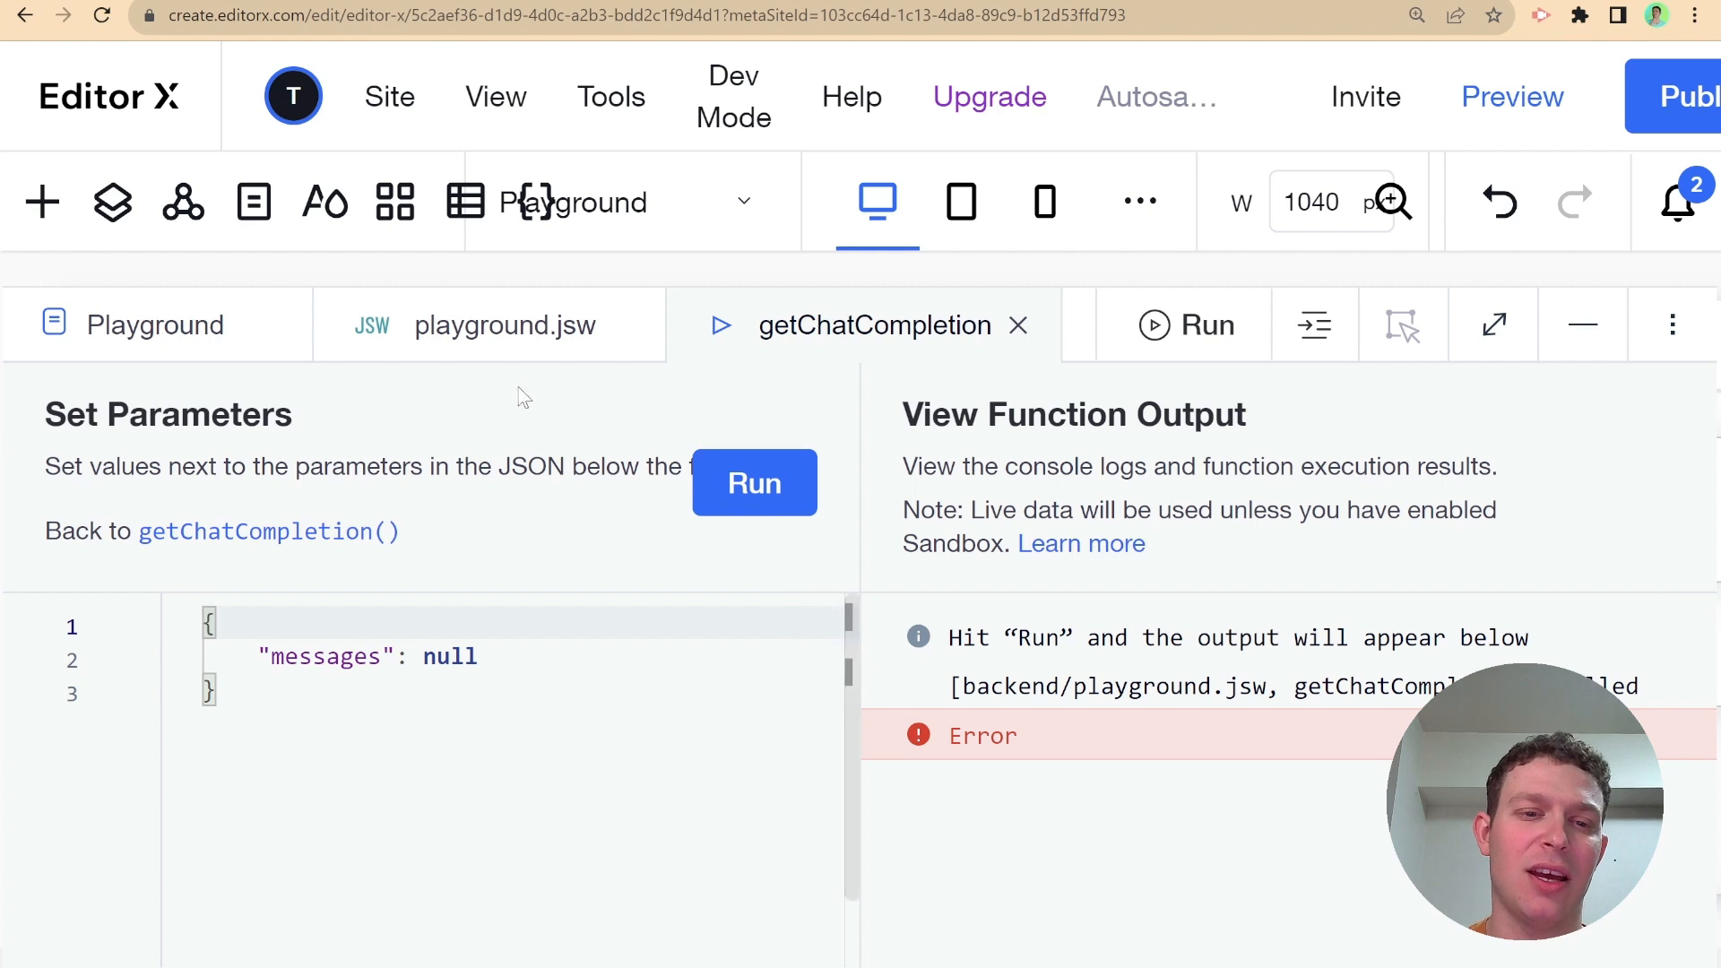
{"action": "mouse_move", "coordinate": [516, 348]}
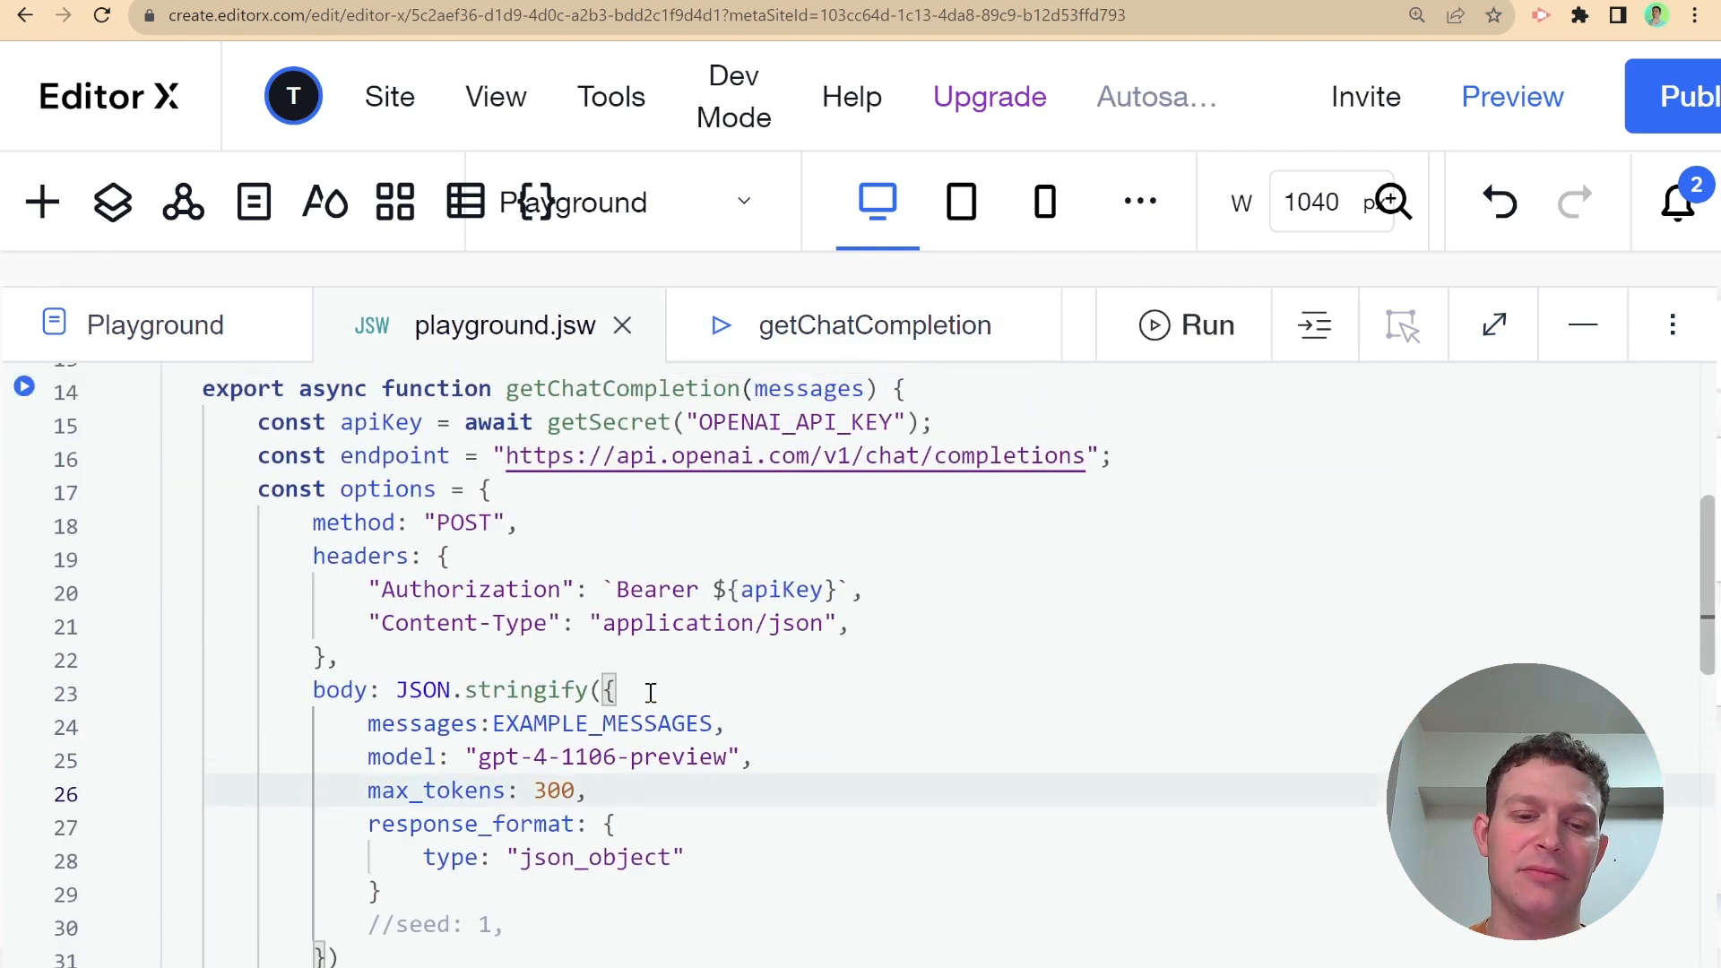
Edit the day count in the user's New York forecast message, typing 'three'
{"action": "scroll", "scroll_direction": "down", "scroll_amount": 3}
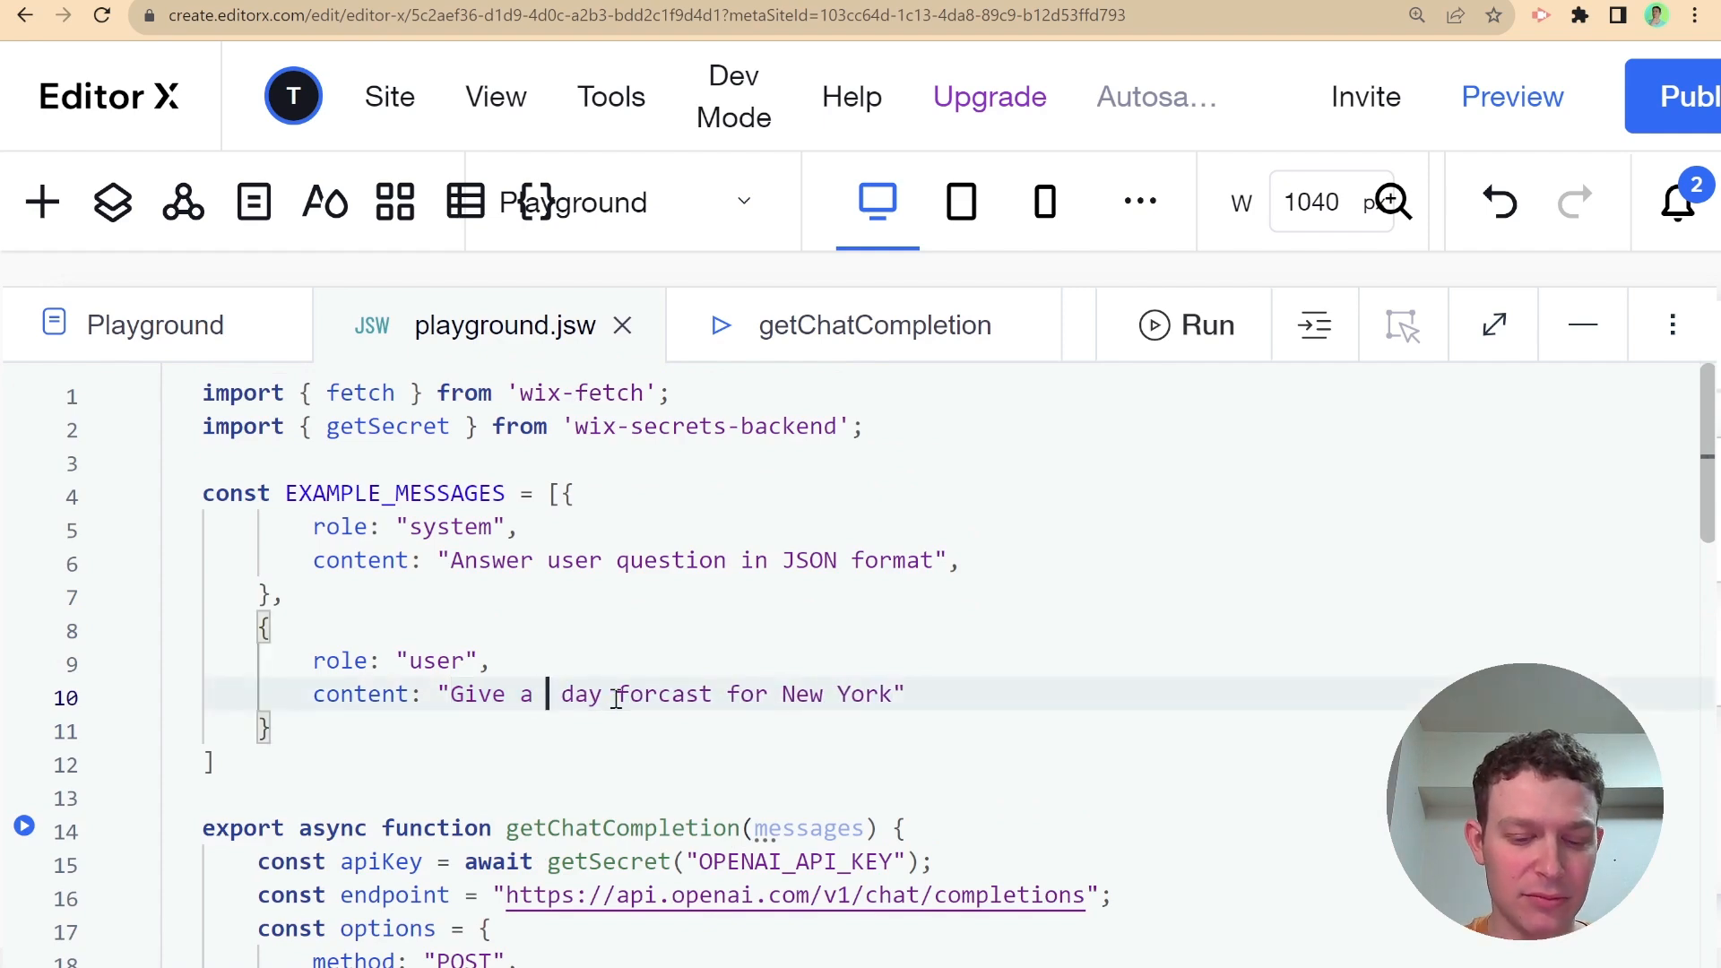
{"action": "type", "text": "three"}
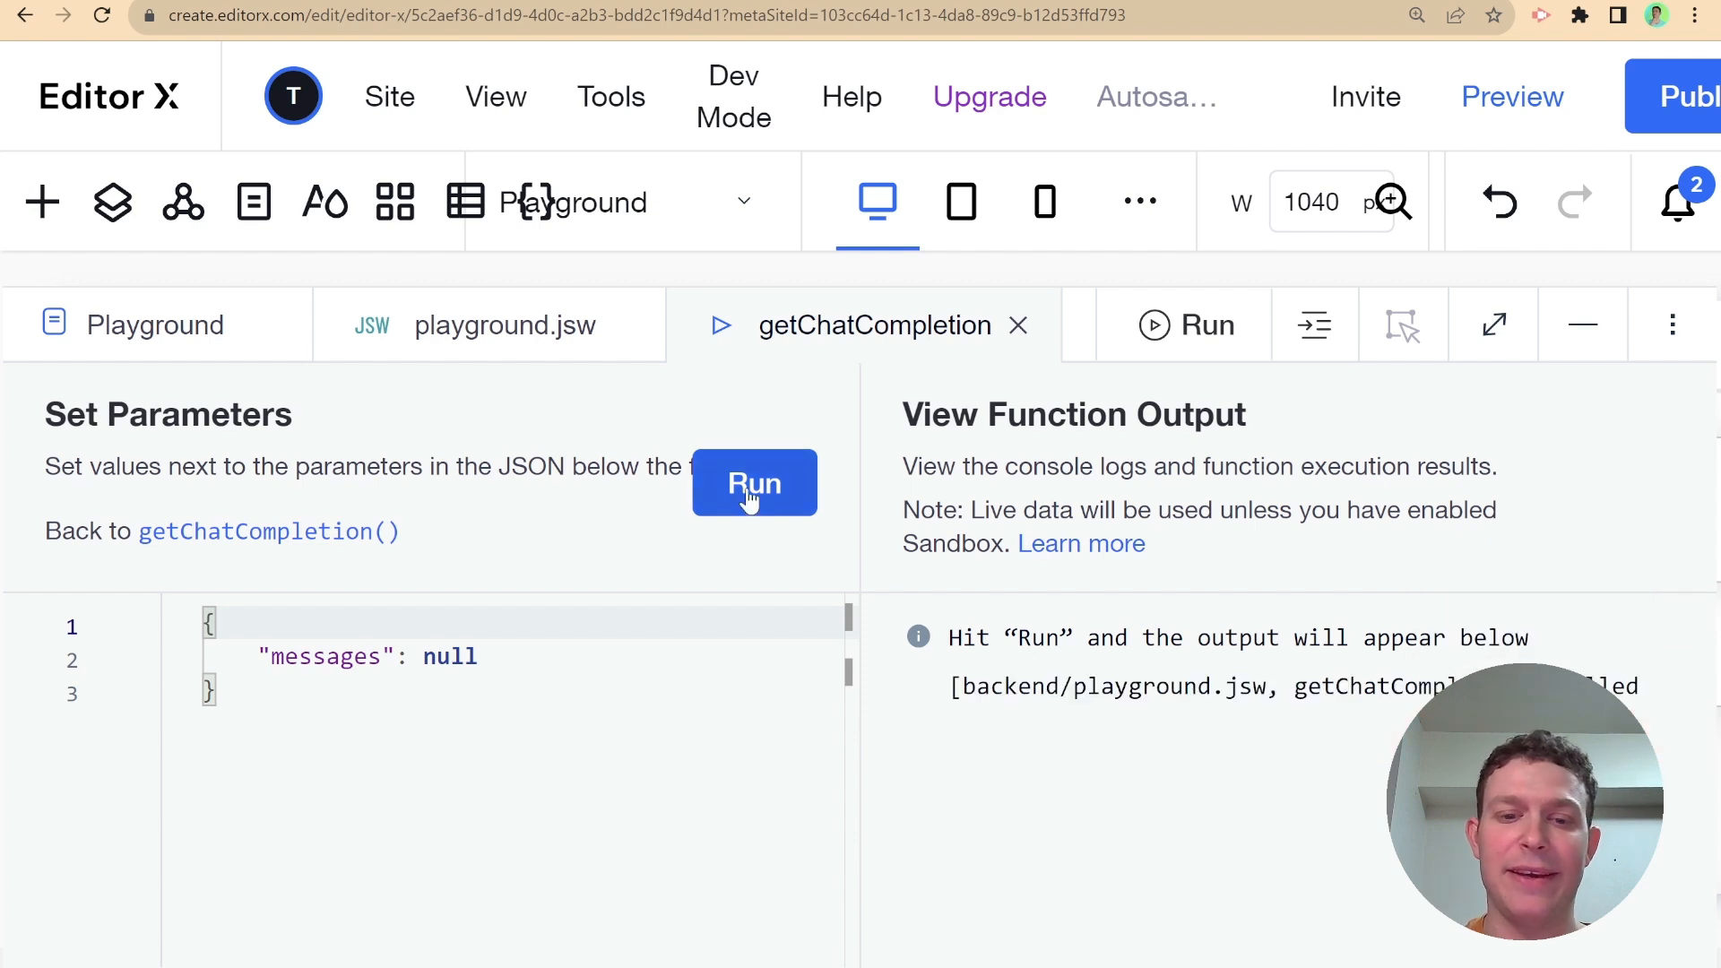
{"action": "mouse_move", "coordinate": [1210, 738]}
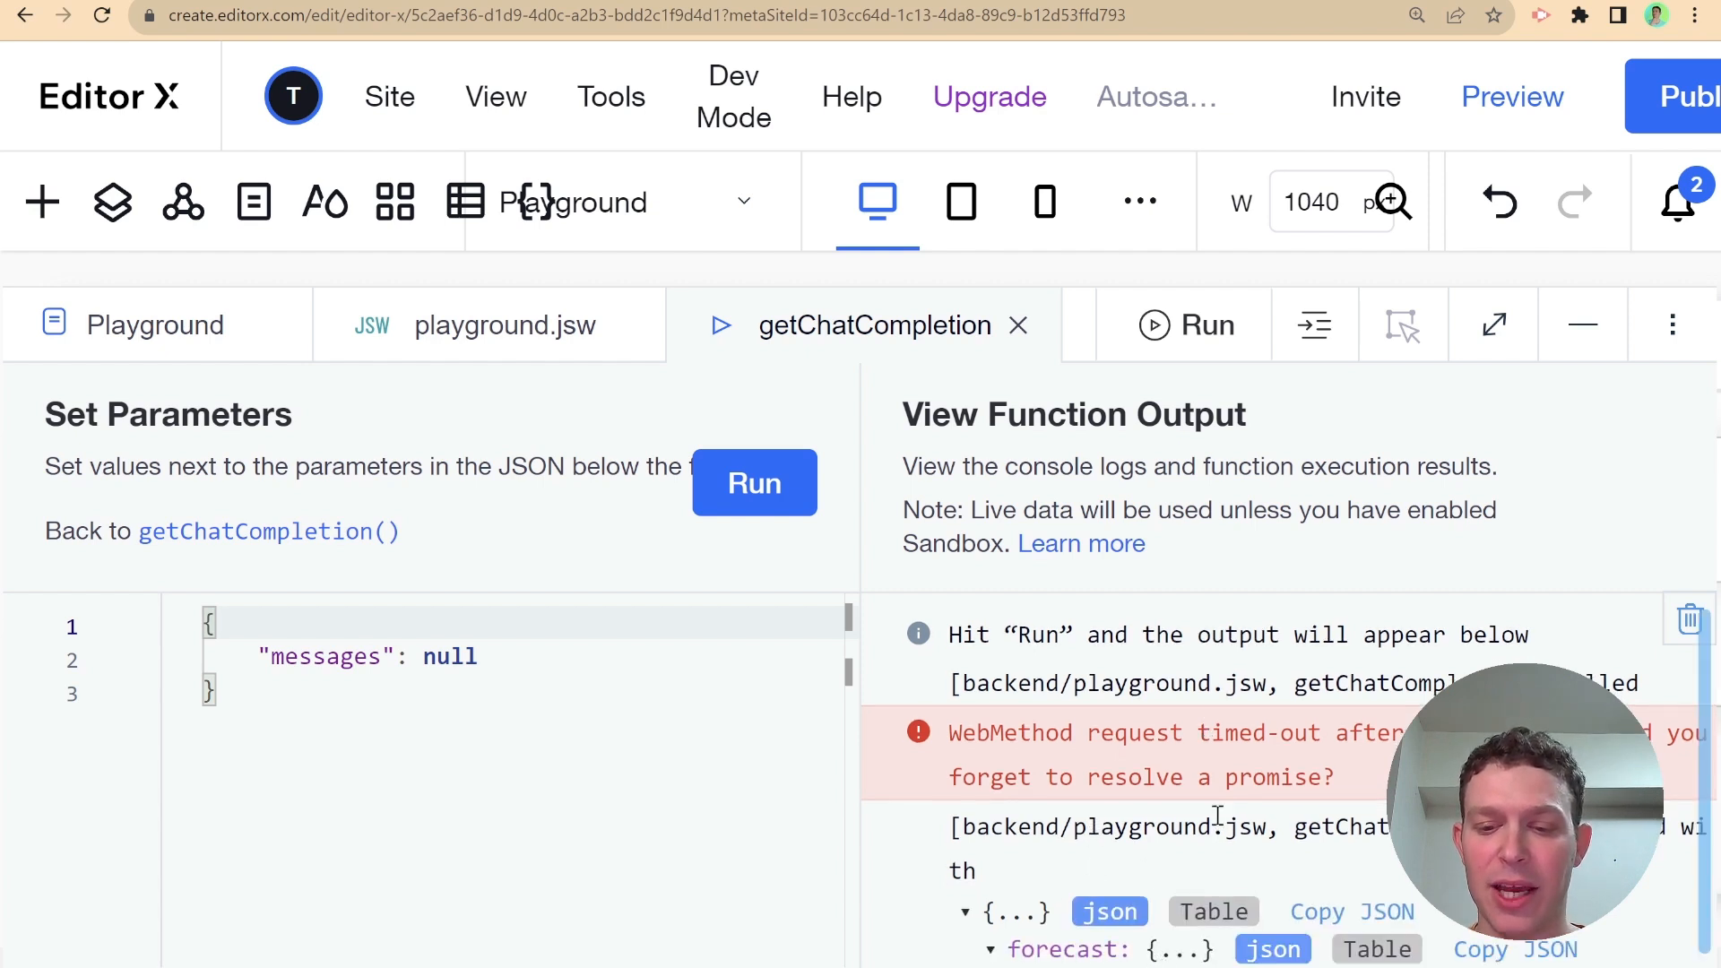
{"action": "scroll", "scroll_direction": "down", "scroll_amount": 3}
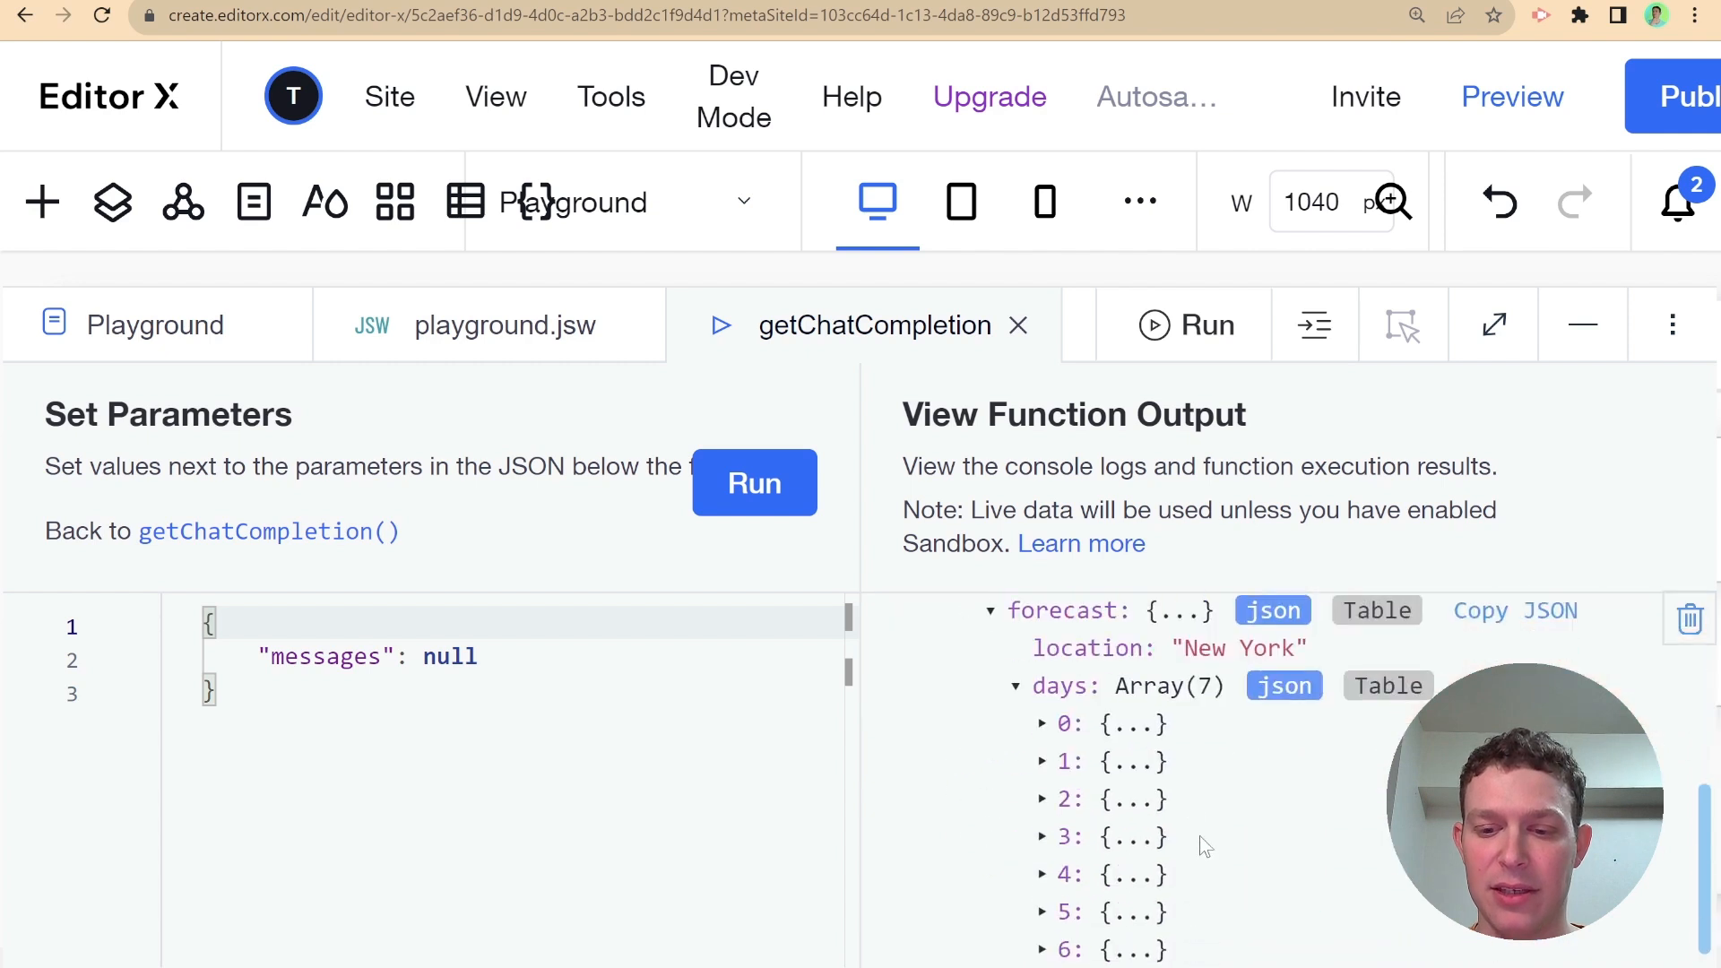
{"action": "mouse_move", "coordinate": [1173, 743]}
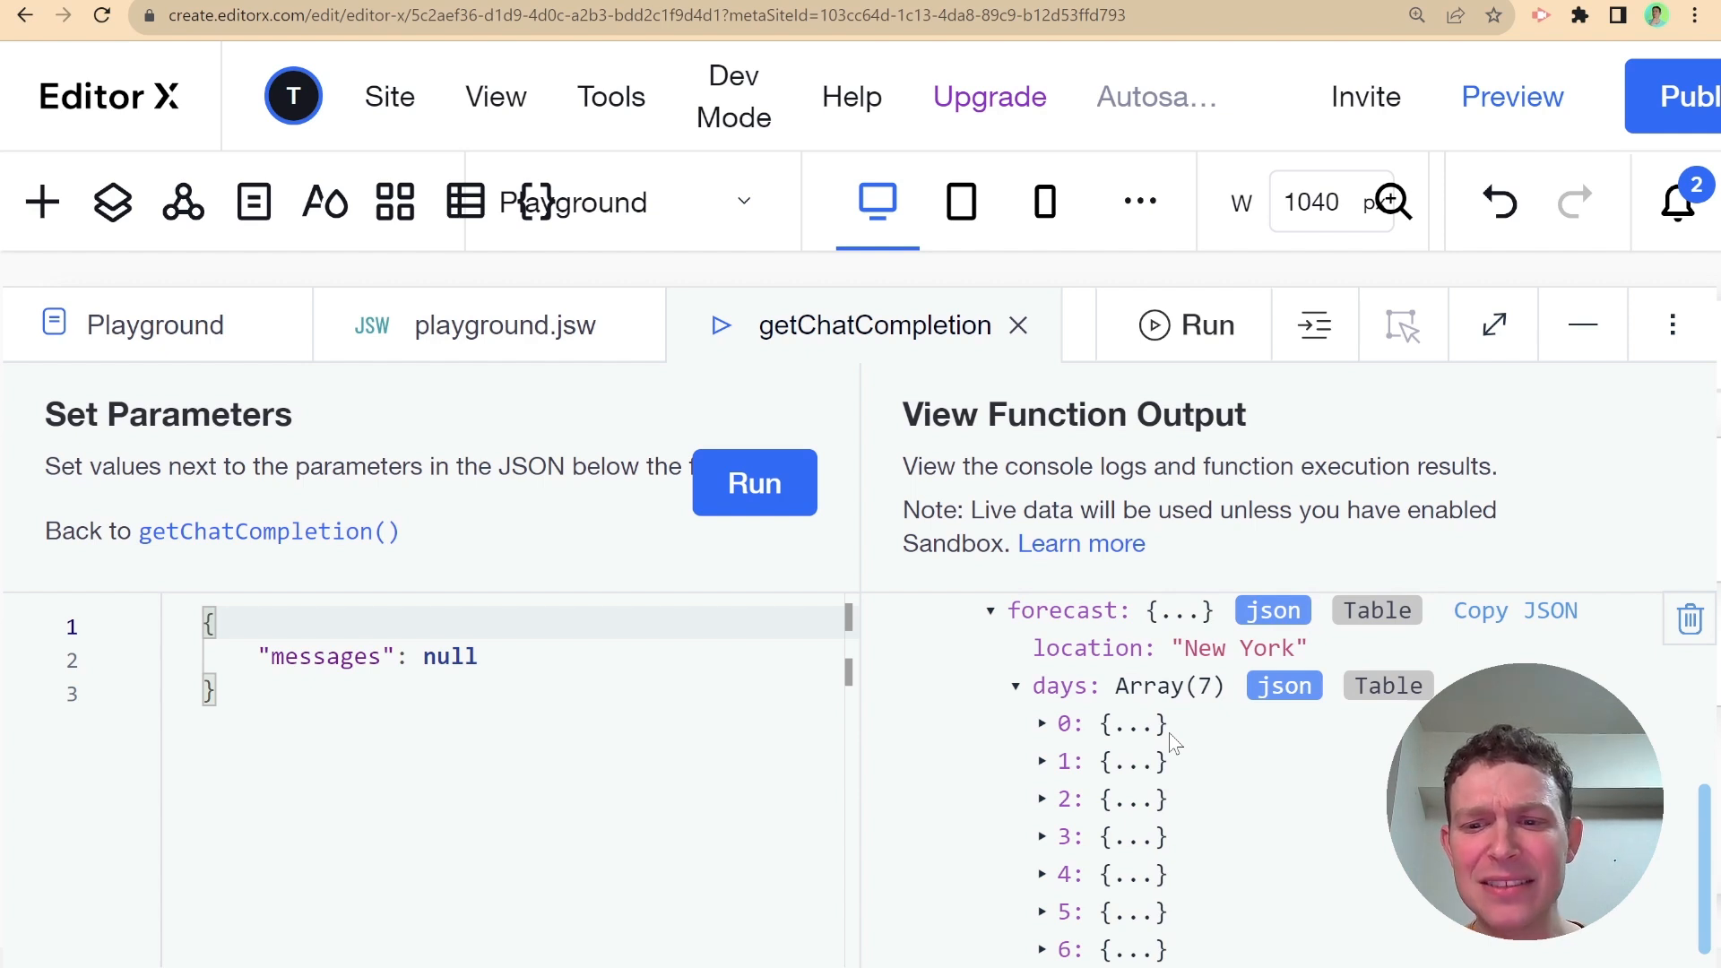
{"action": "mouse_move", "coordinate": [1110, 709]}
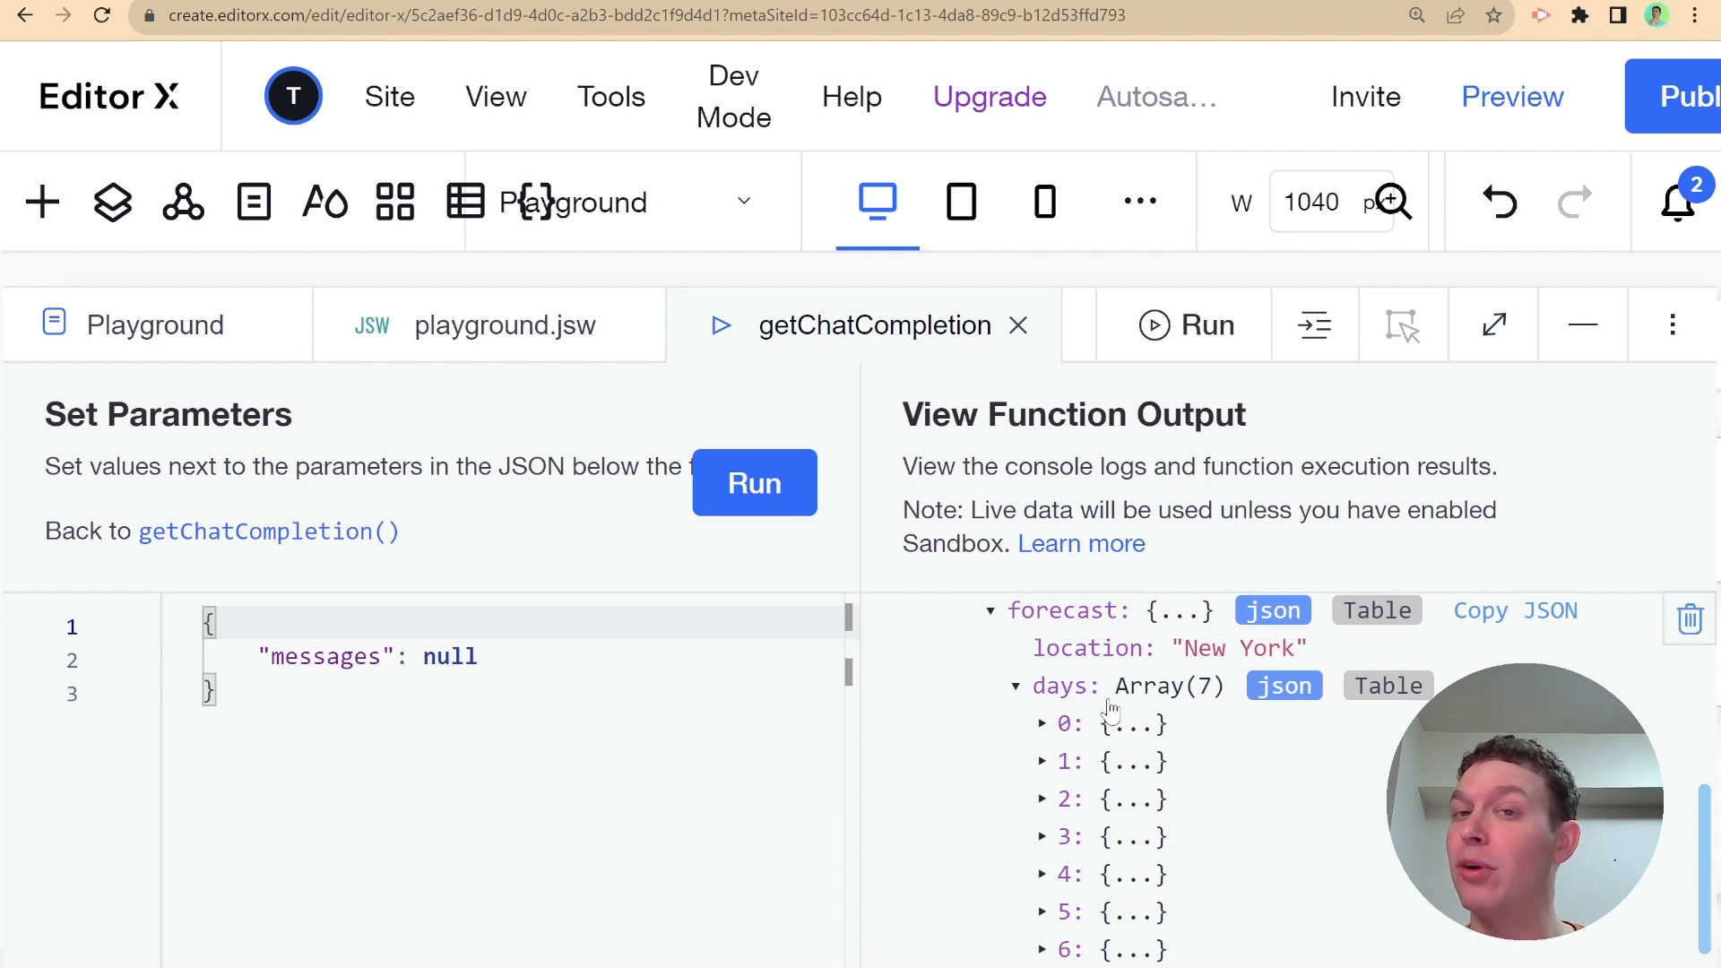
{"action": "left_click", "coordinate": [1041, 723]}
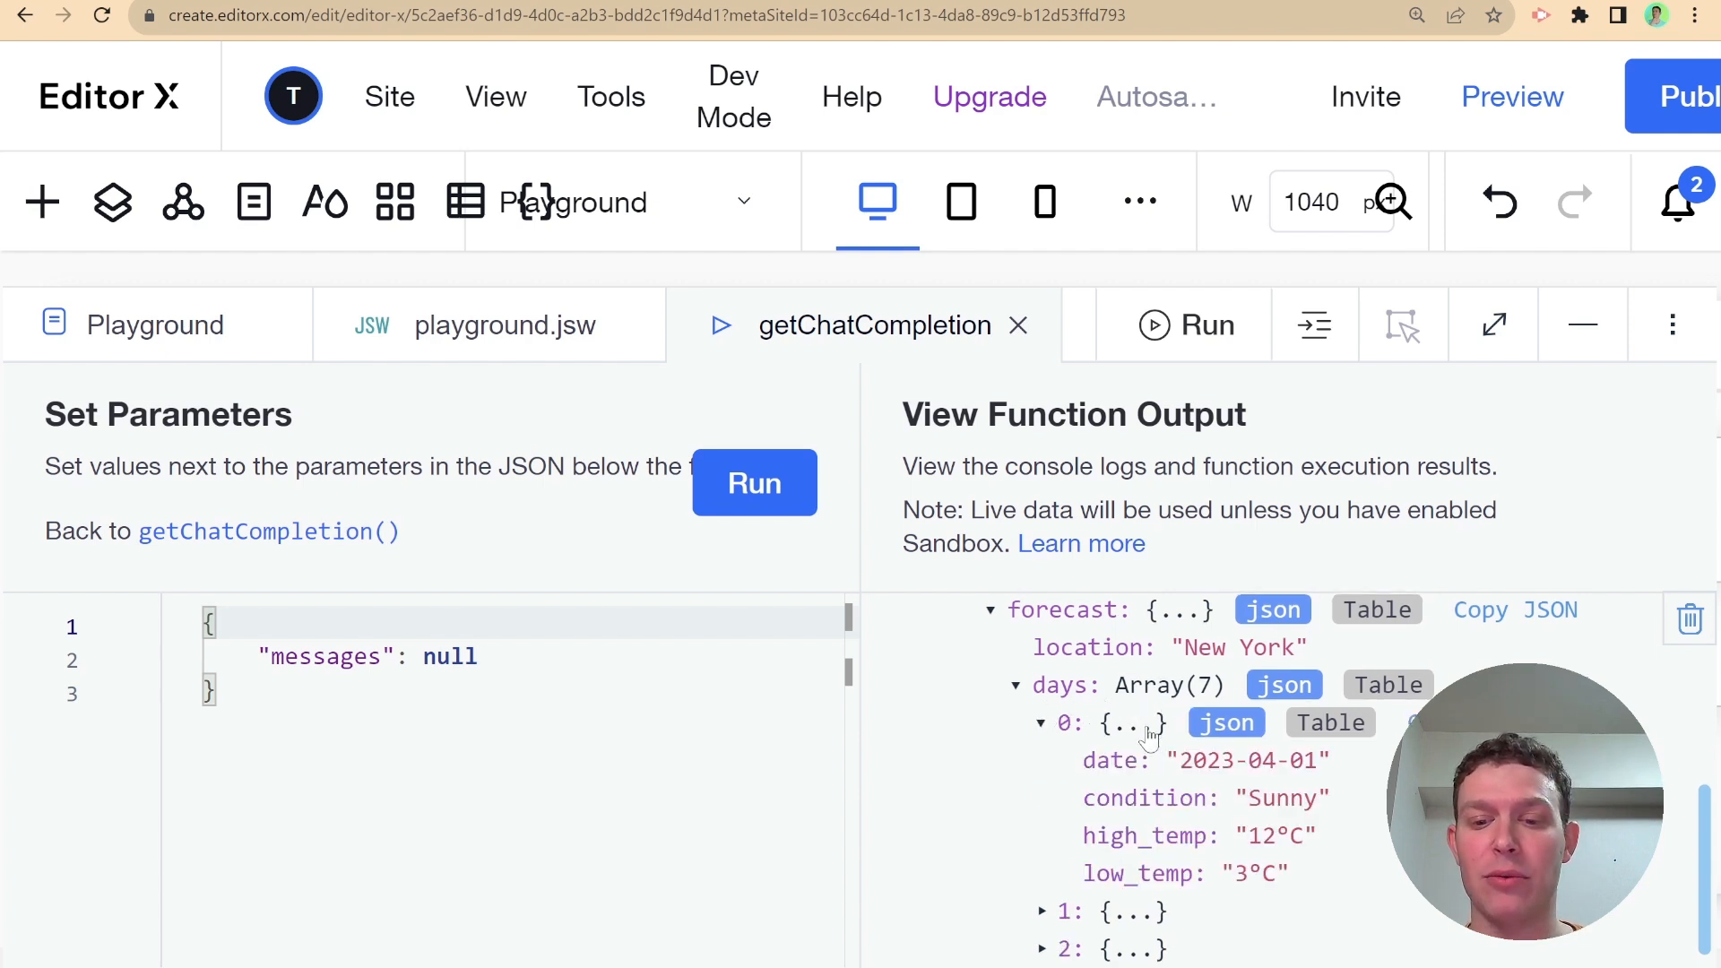
{"action": "scroll", "scroll_direction": "down", "scroll_amount": 3}
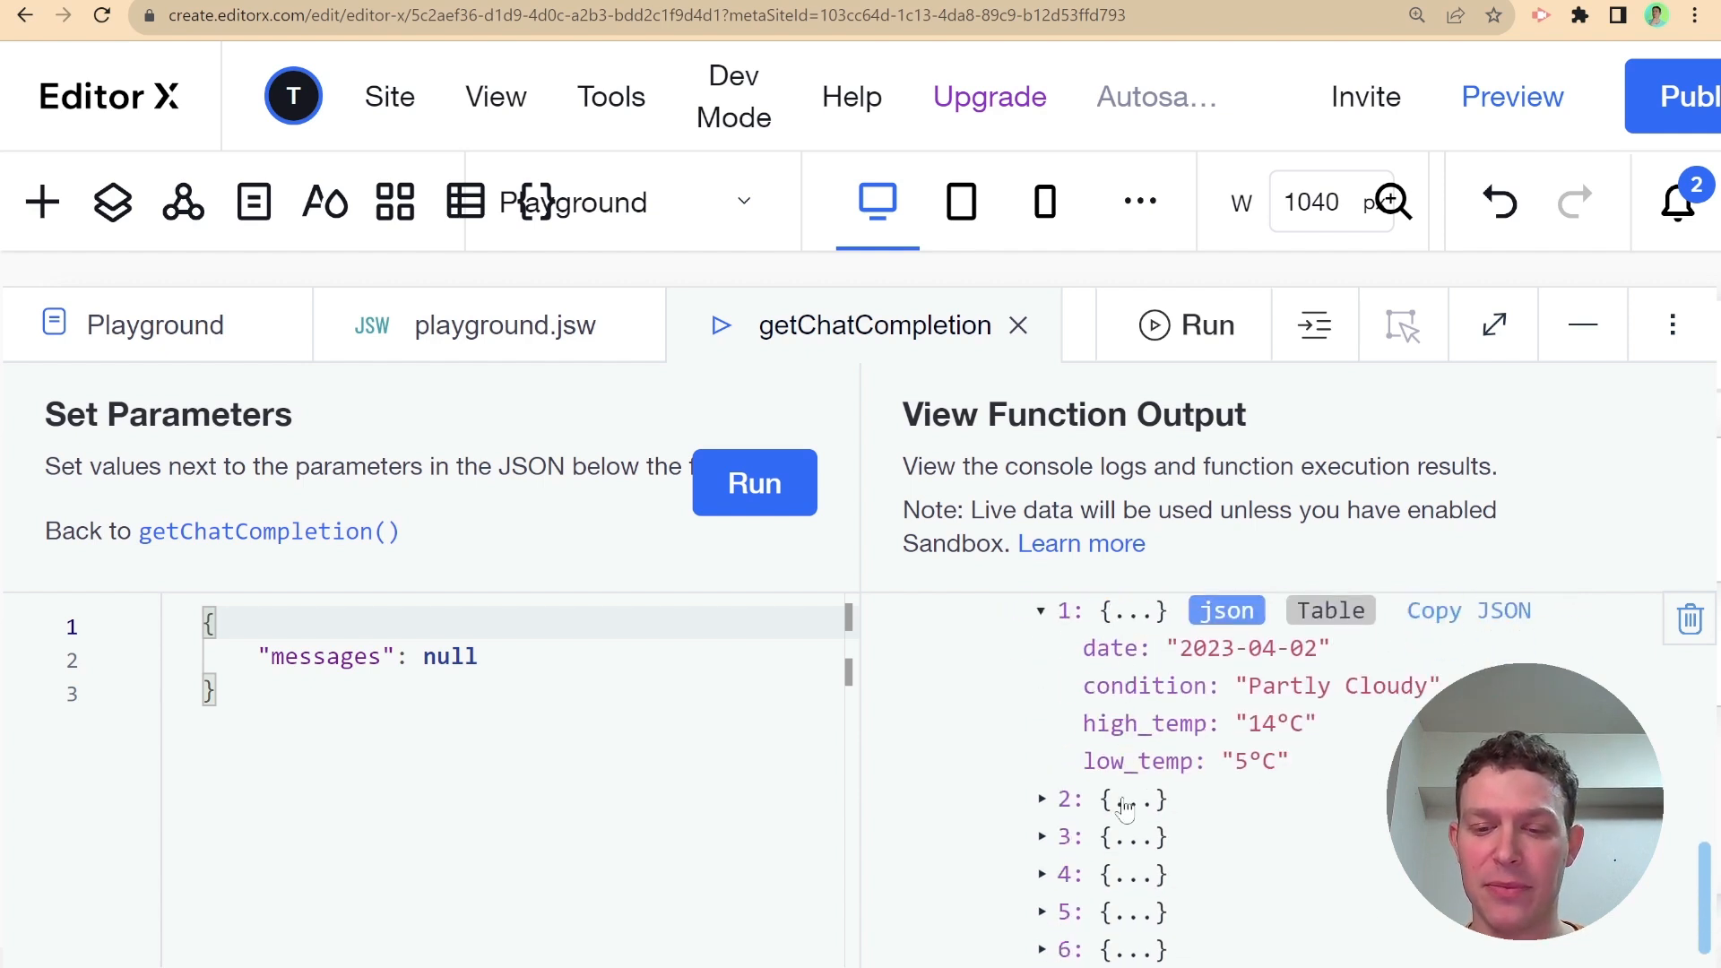
{"action": "scroll", "scroll_direction": "down", "scroll_amount": 3}
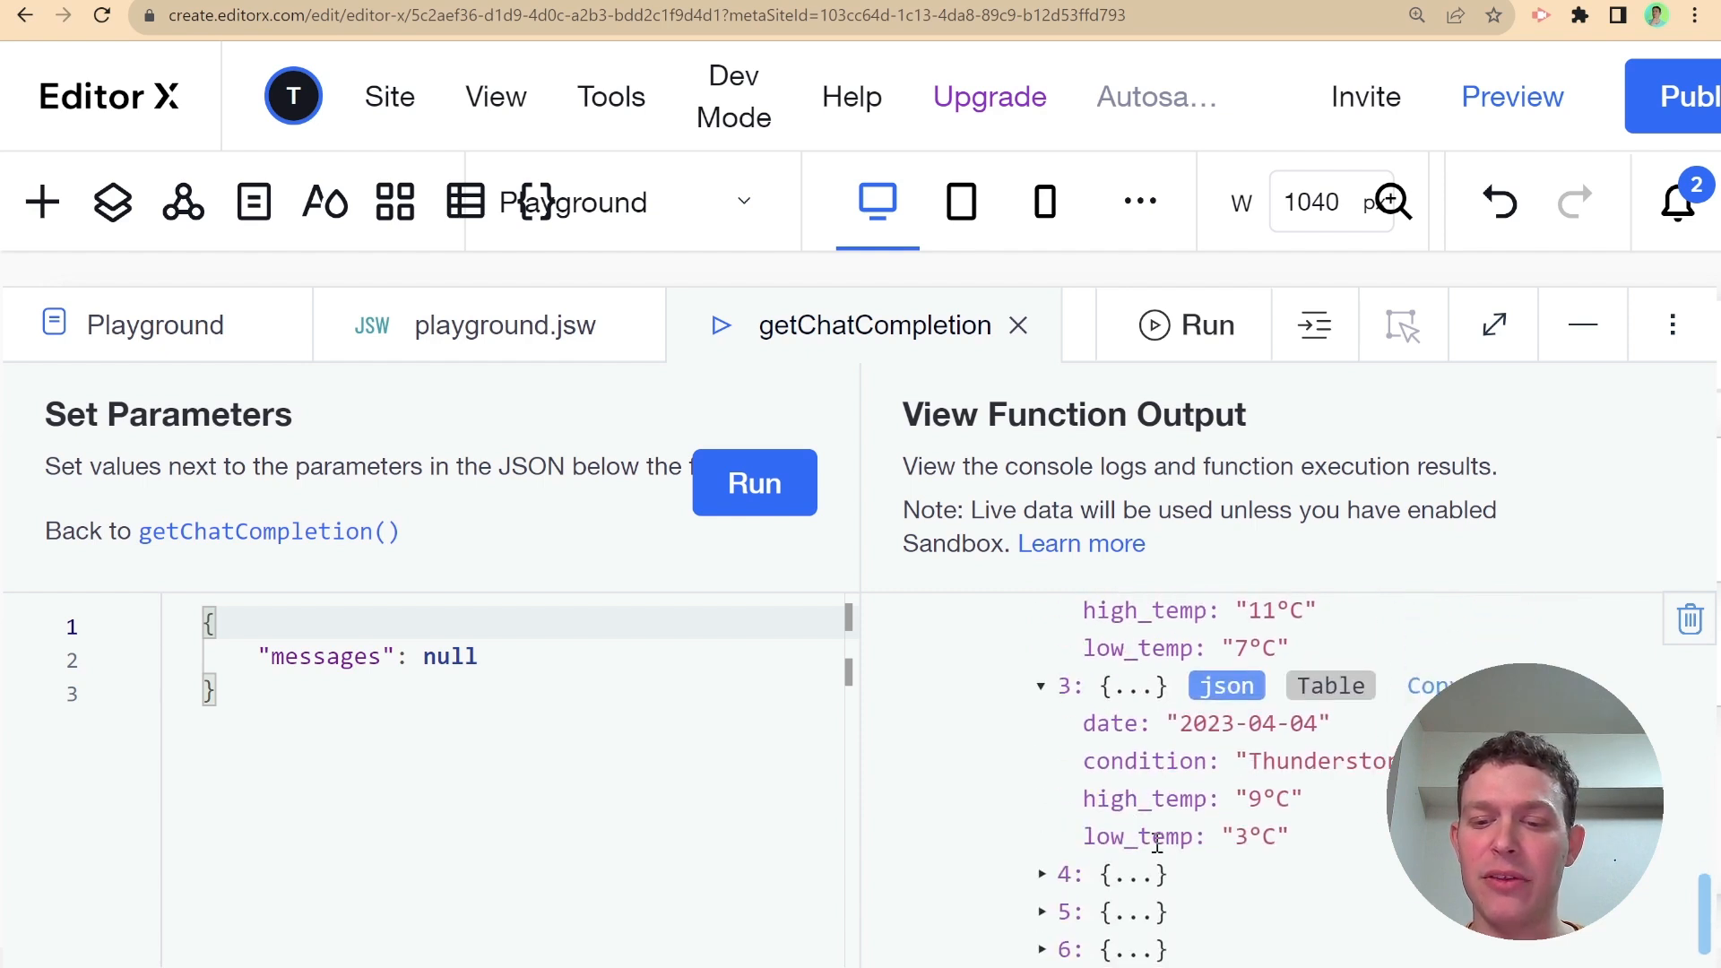
{"action": "scroll", "scroll_direction": "down", "scroll_amount": 3}
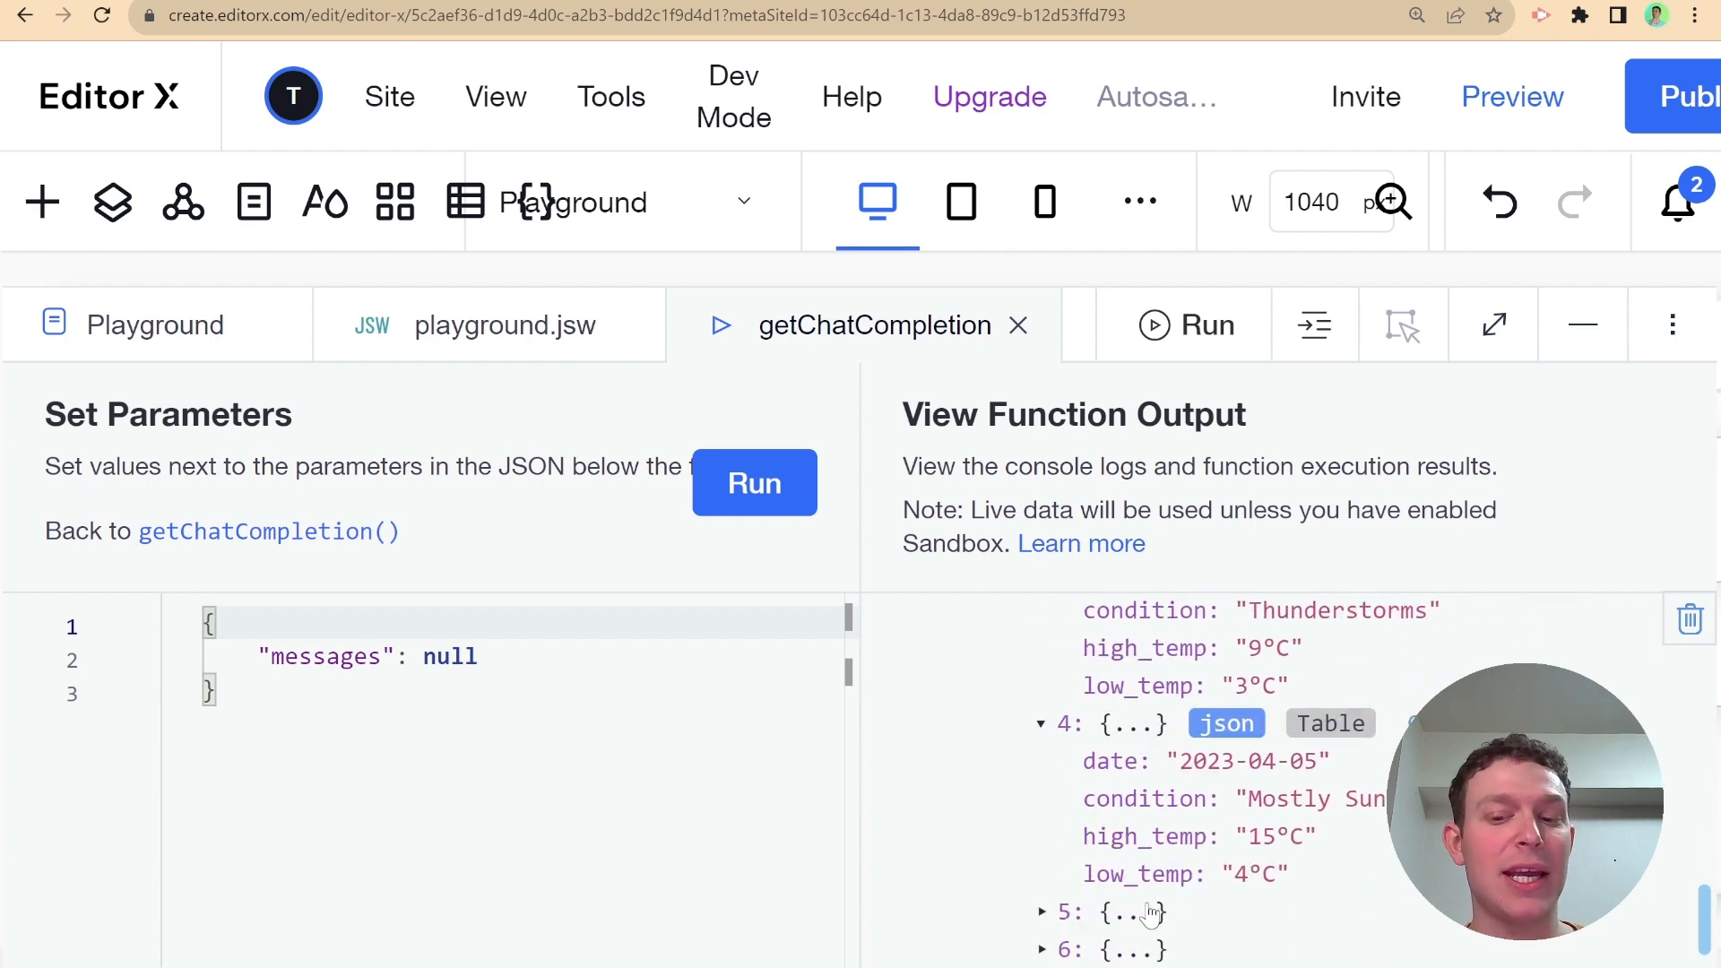
{"action": "scroll", "scroll_direction": "down", "scroll_amount": 3}
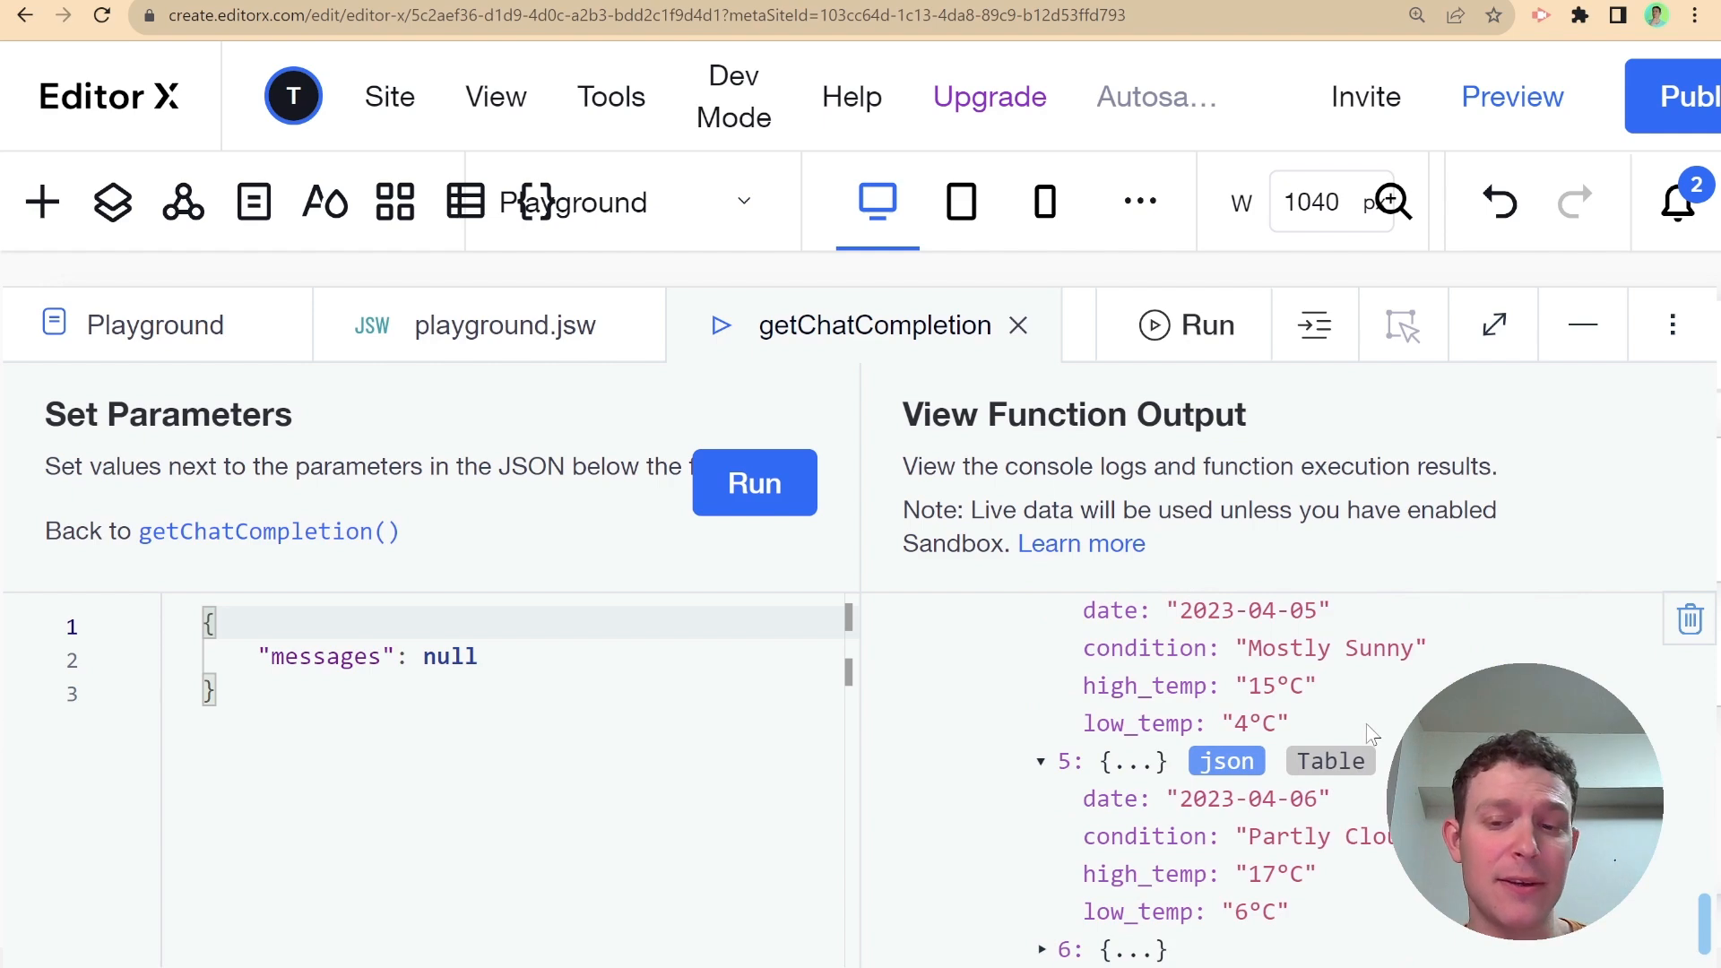
{"action": "scroll", "scroll_direction": "up", "scroll_amount": 3}
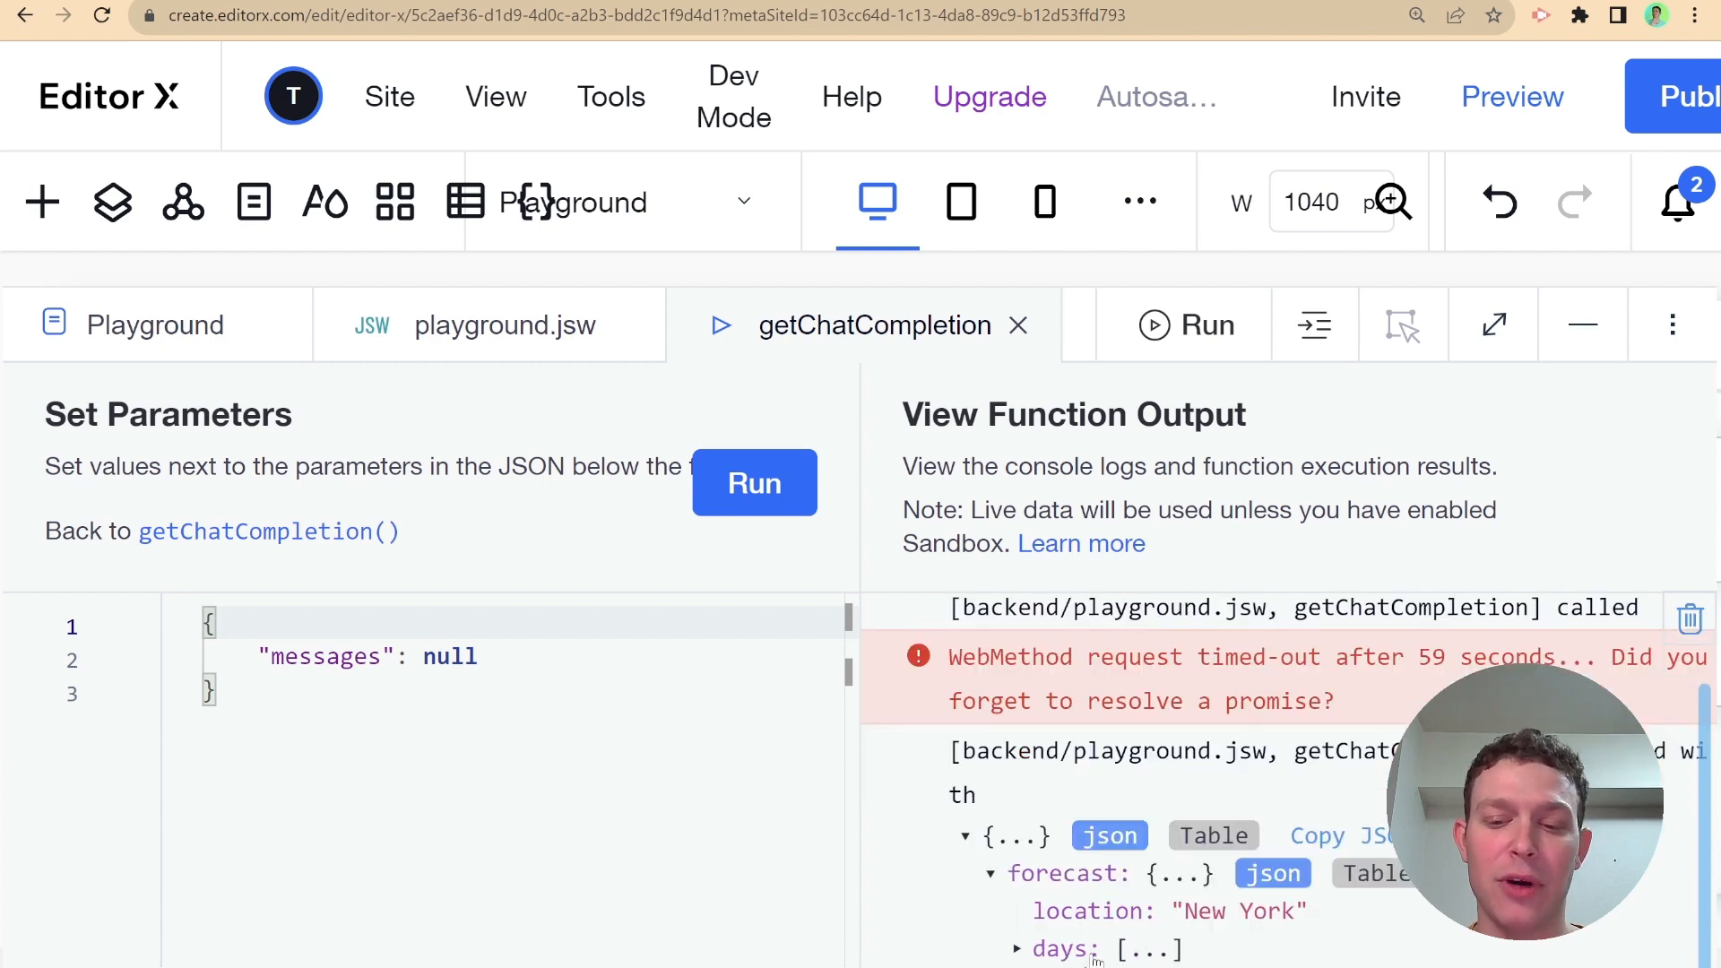
{"action": "left_click", "coordinate": [1014, 949]}
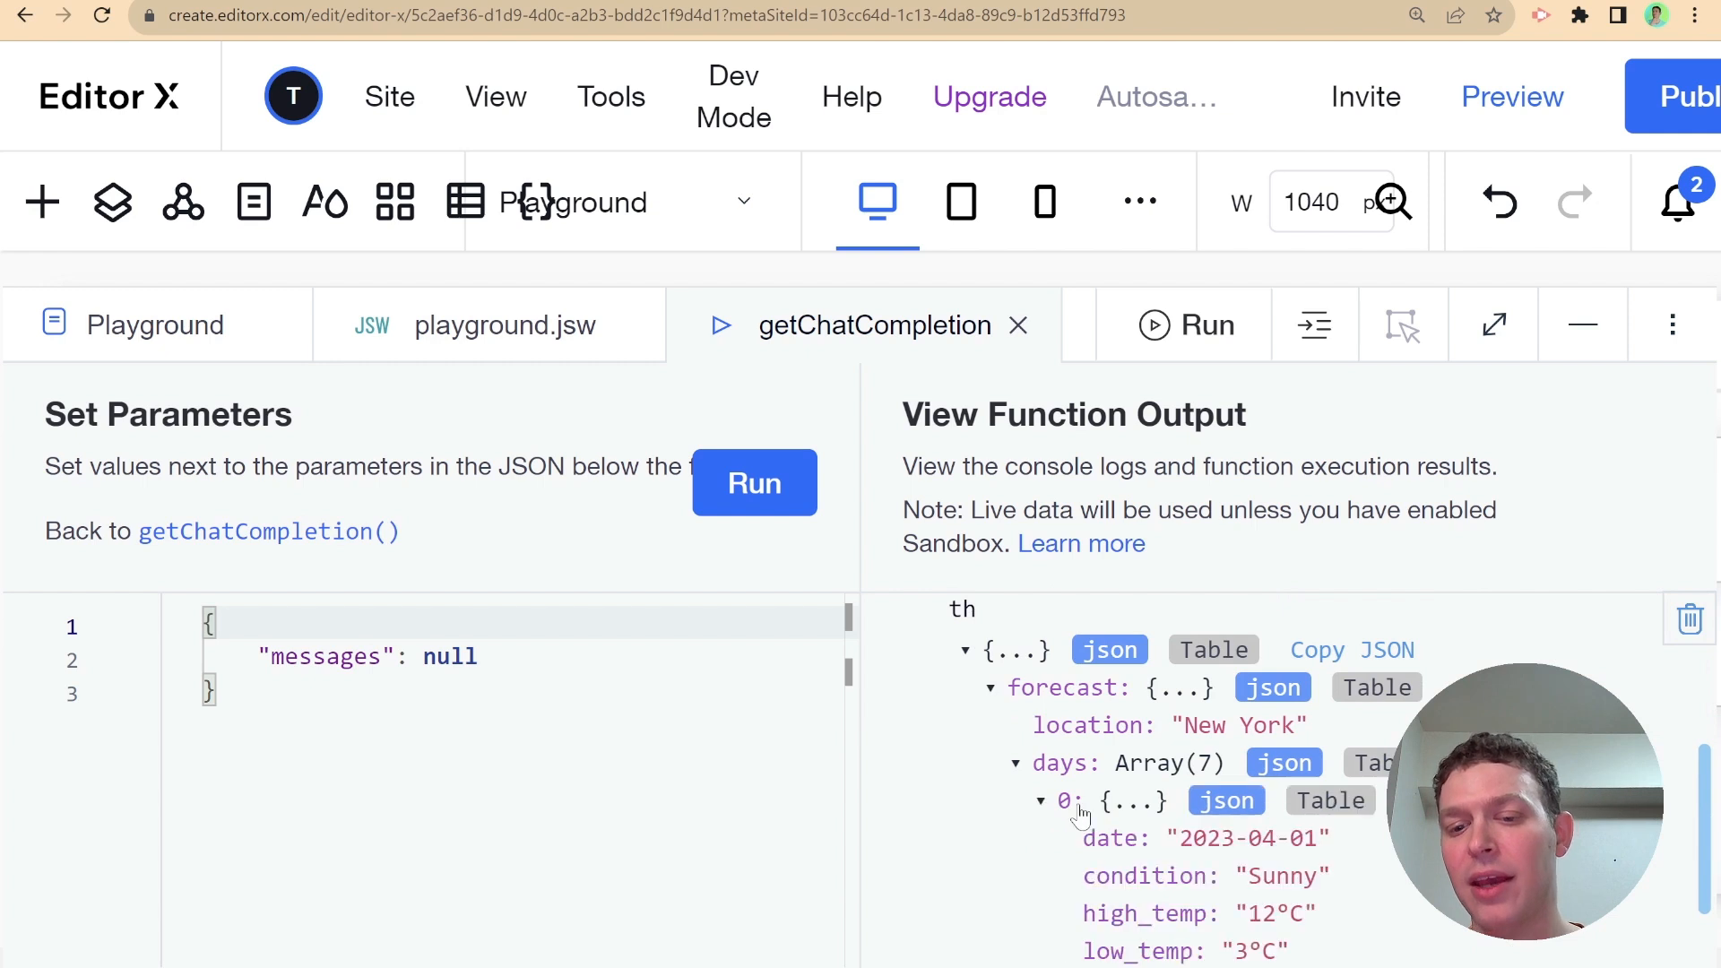
{"action": "scroll", "scroll_direction": "down", "scroll_amount": 3}
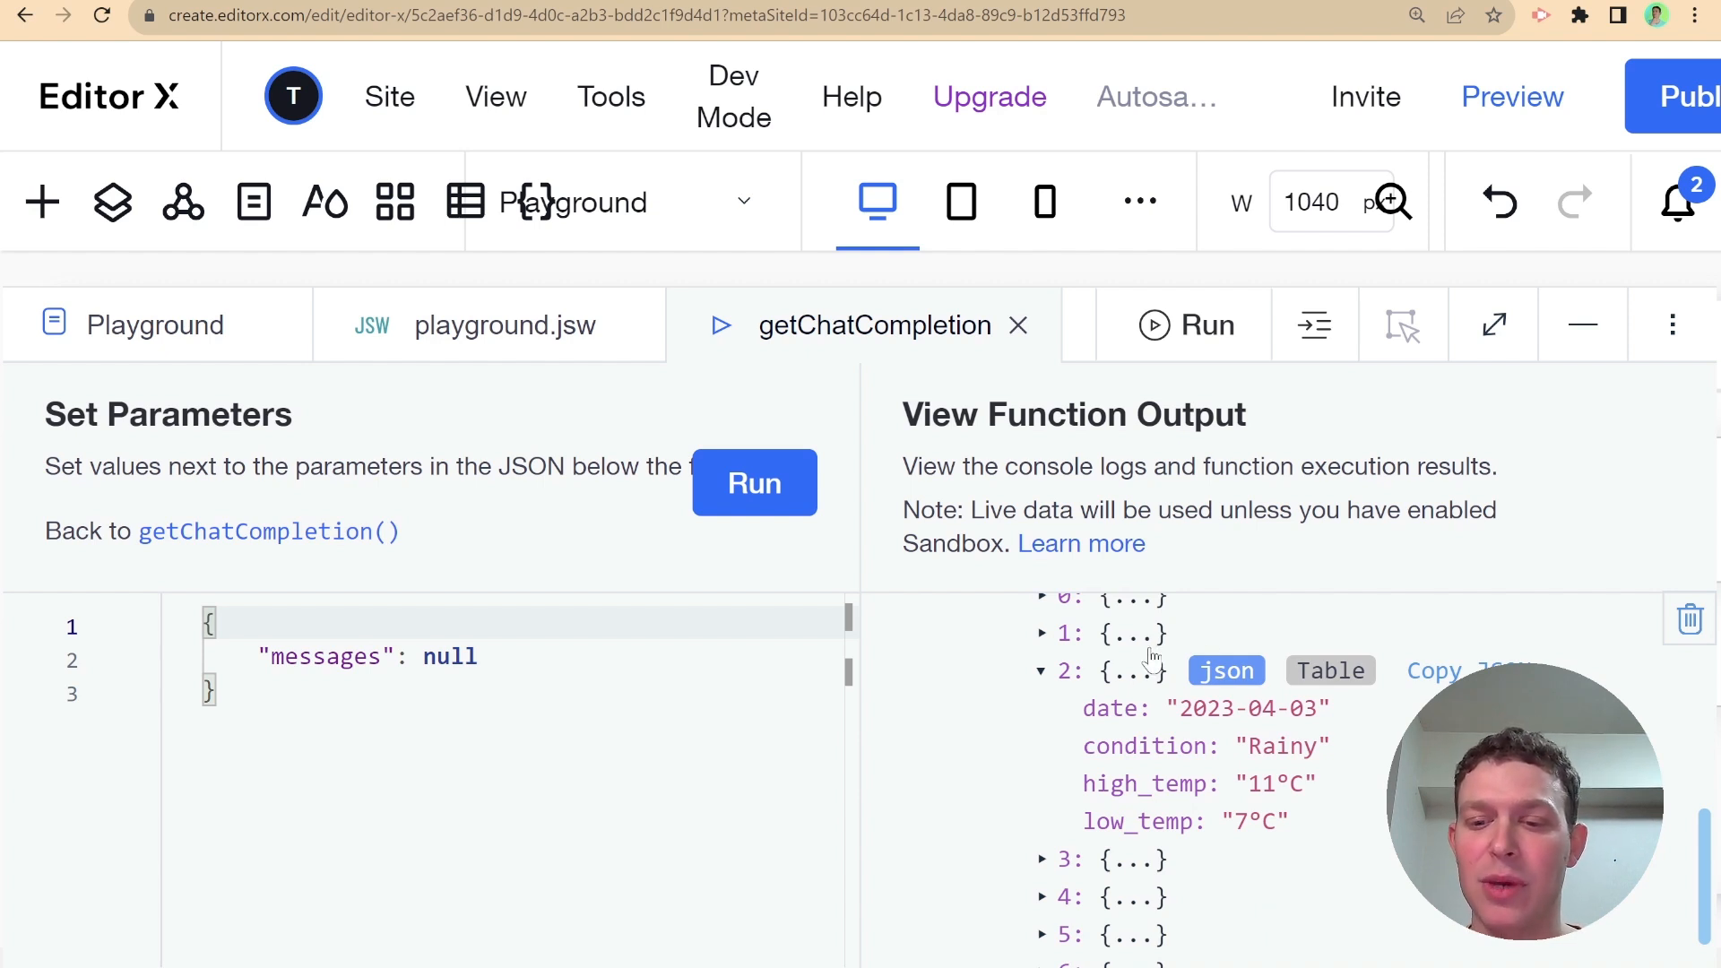
{"action": "mouse_move", "coordinate": [1262, 698]}
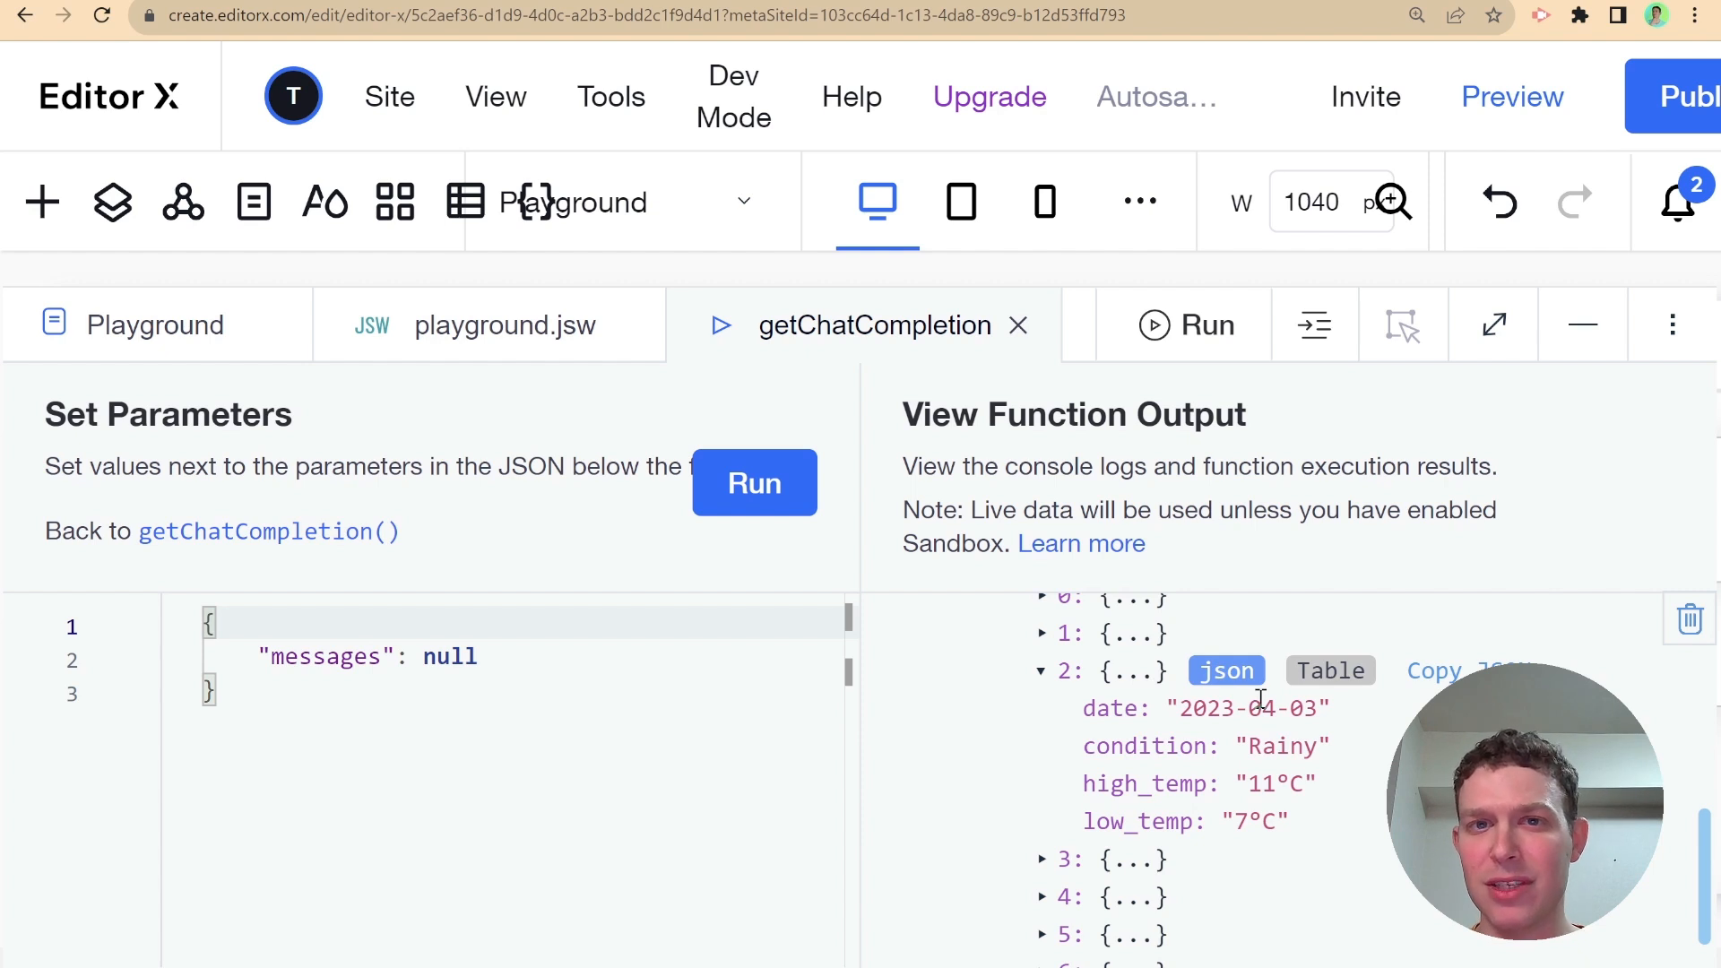
{"action": "left_click", "coordinate": [754, 483]}
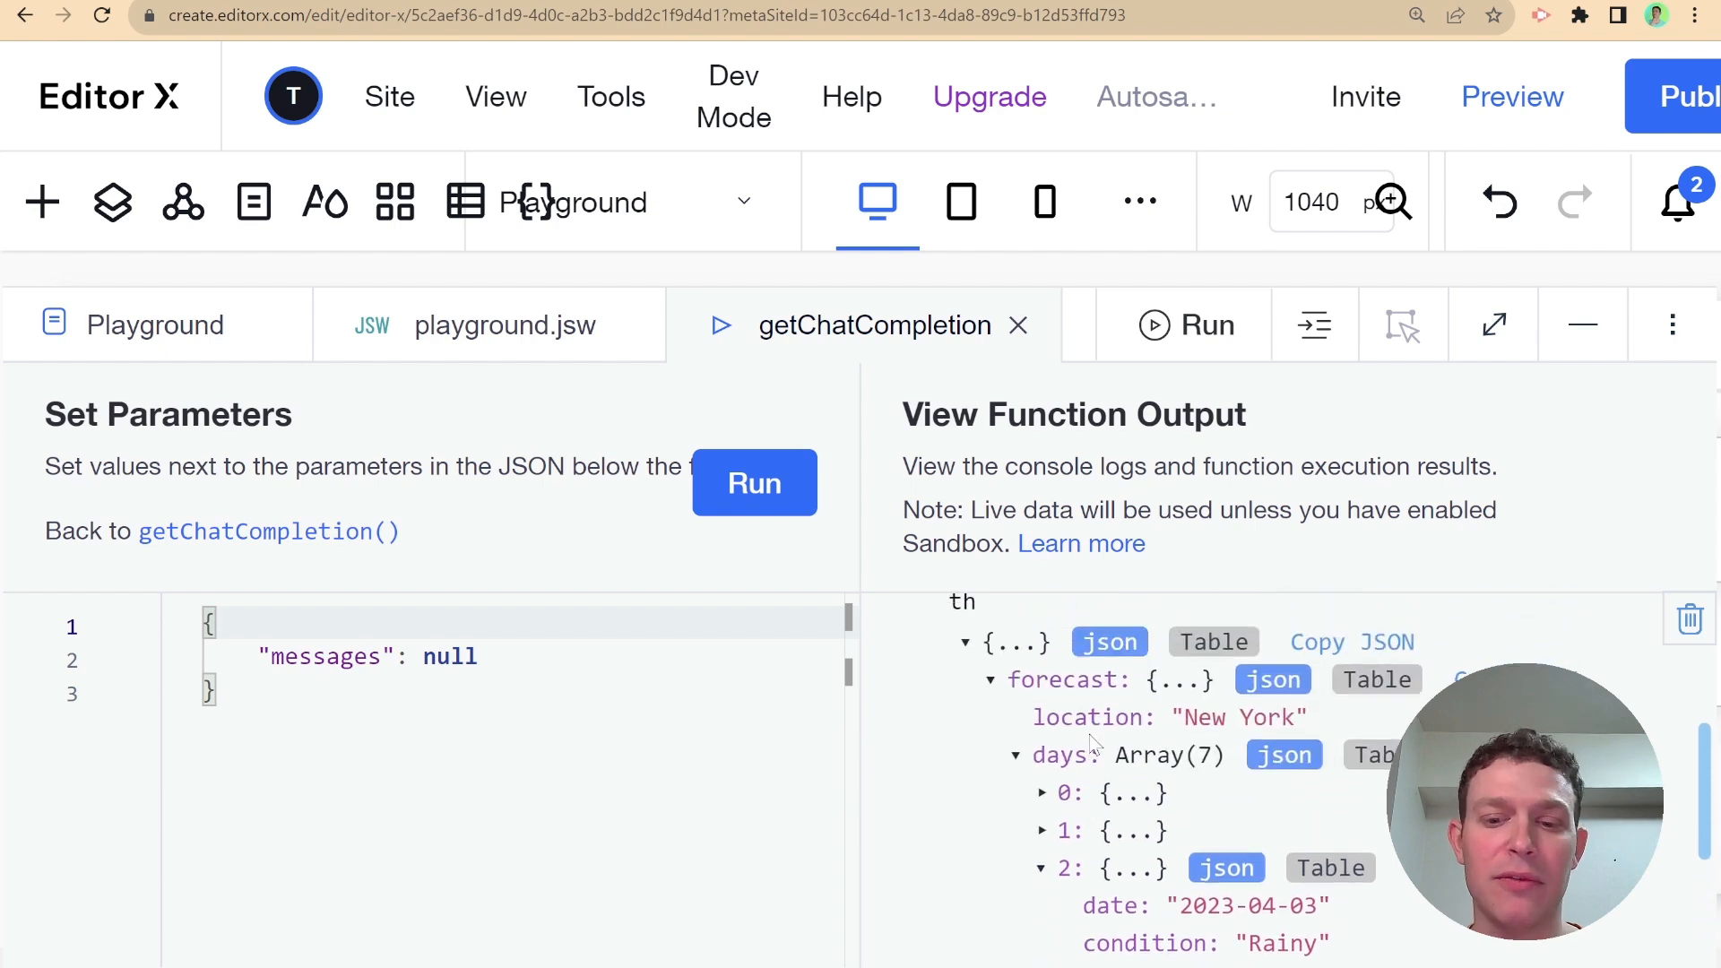
{"action": "left_click", "coordinate": [754, 483]}
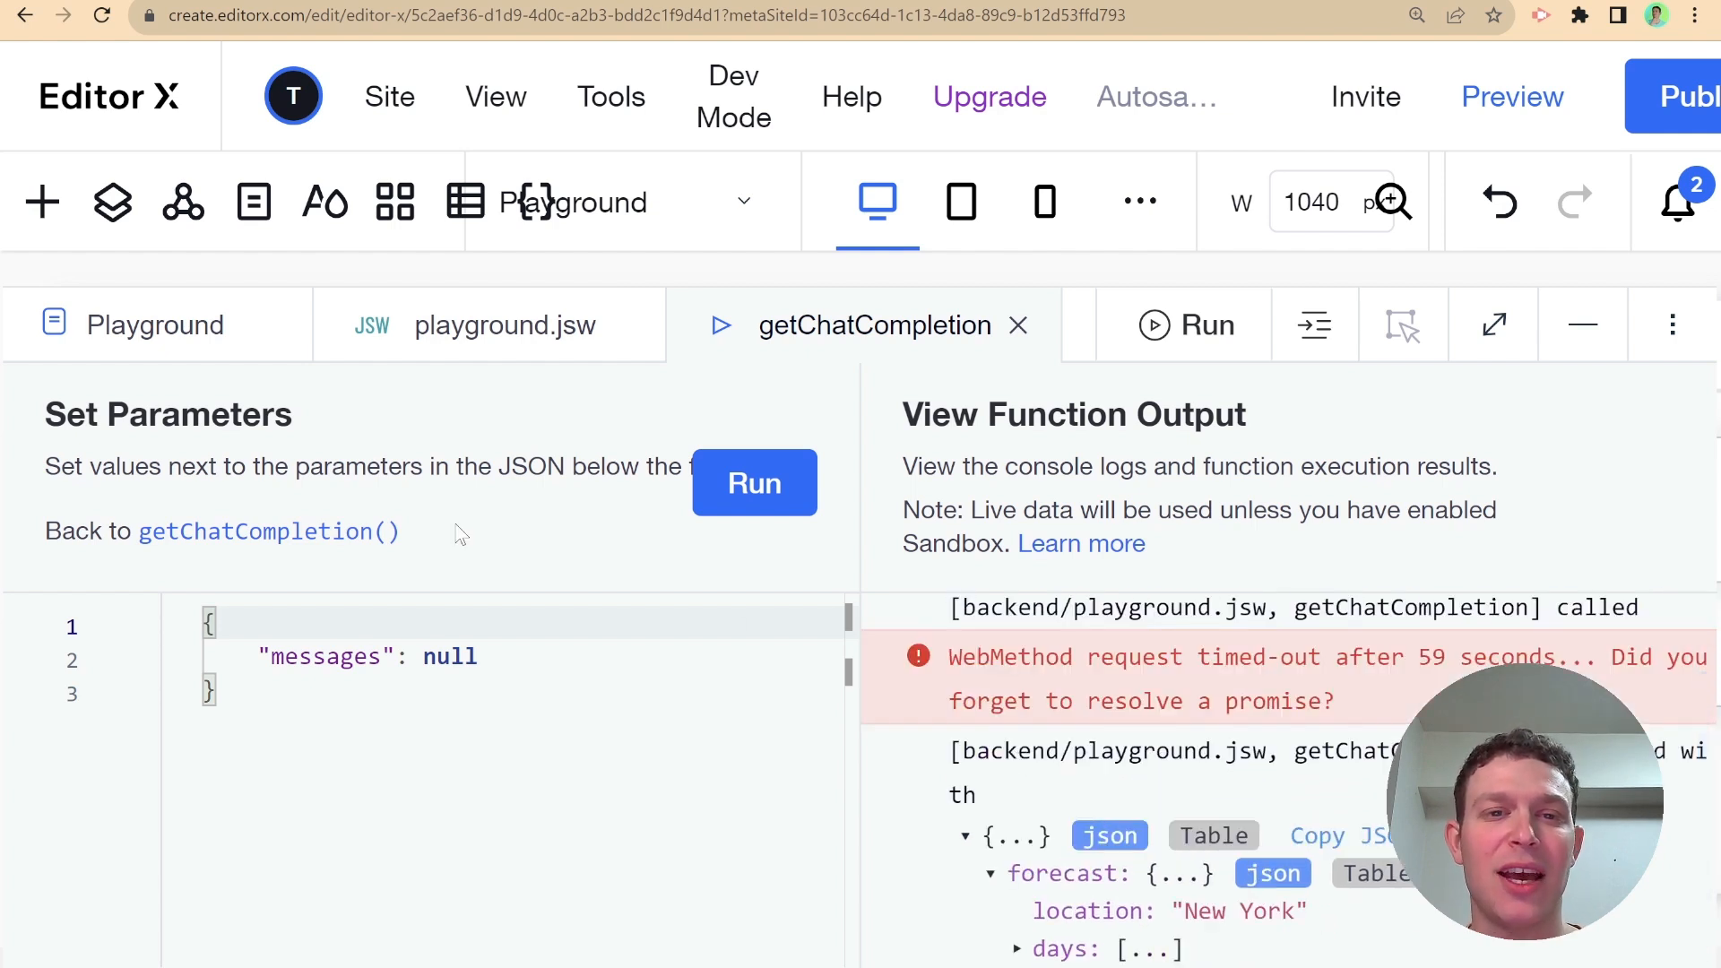